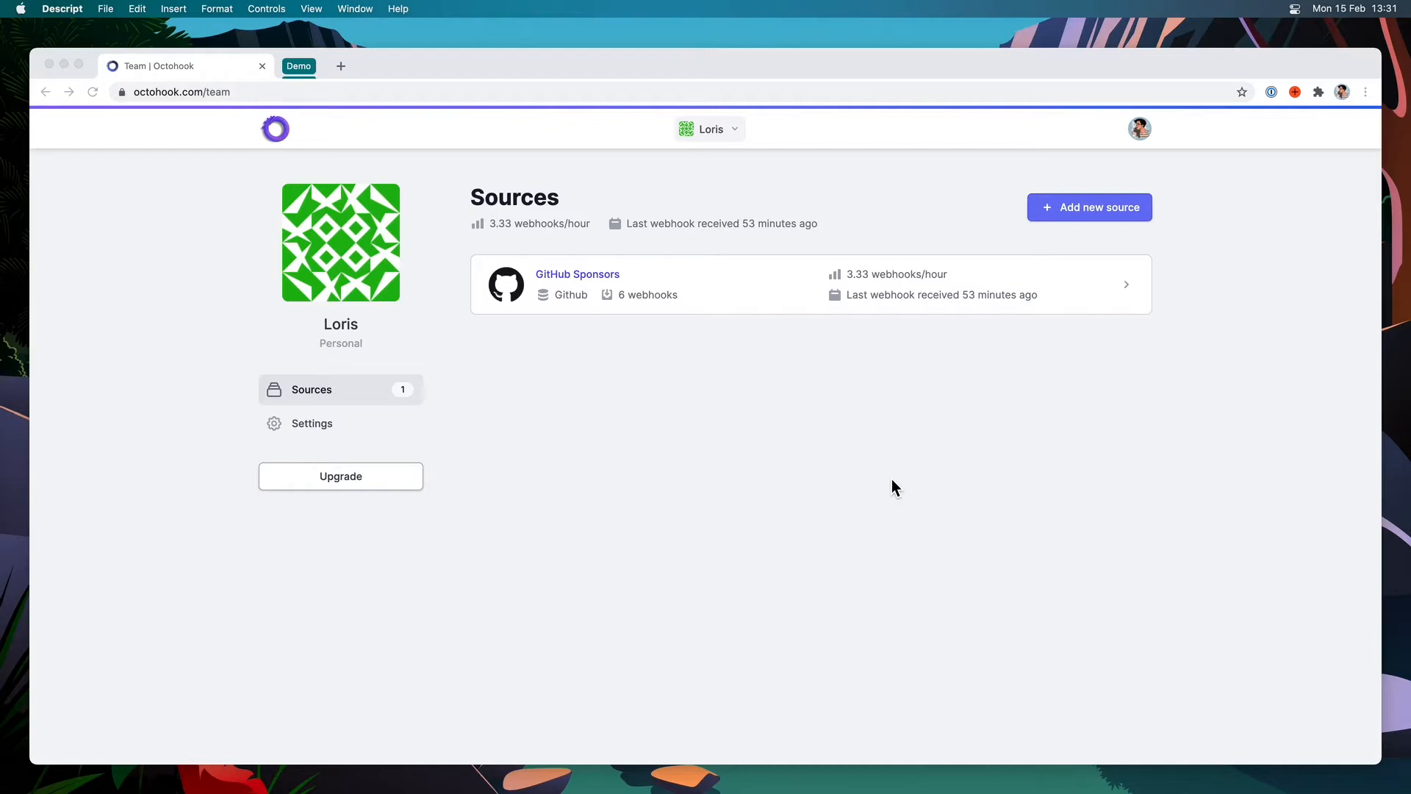
{"action": "mouse_move", "coordinate": [1096, 224]}
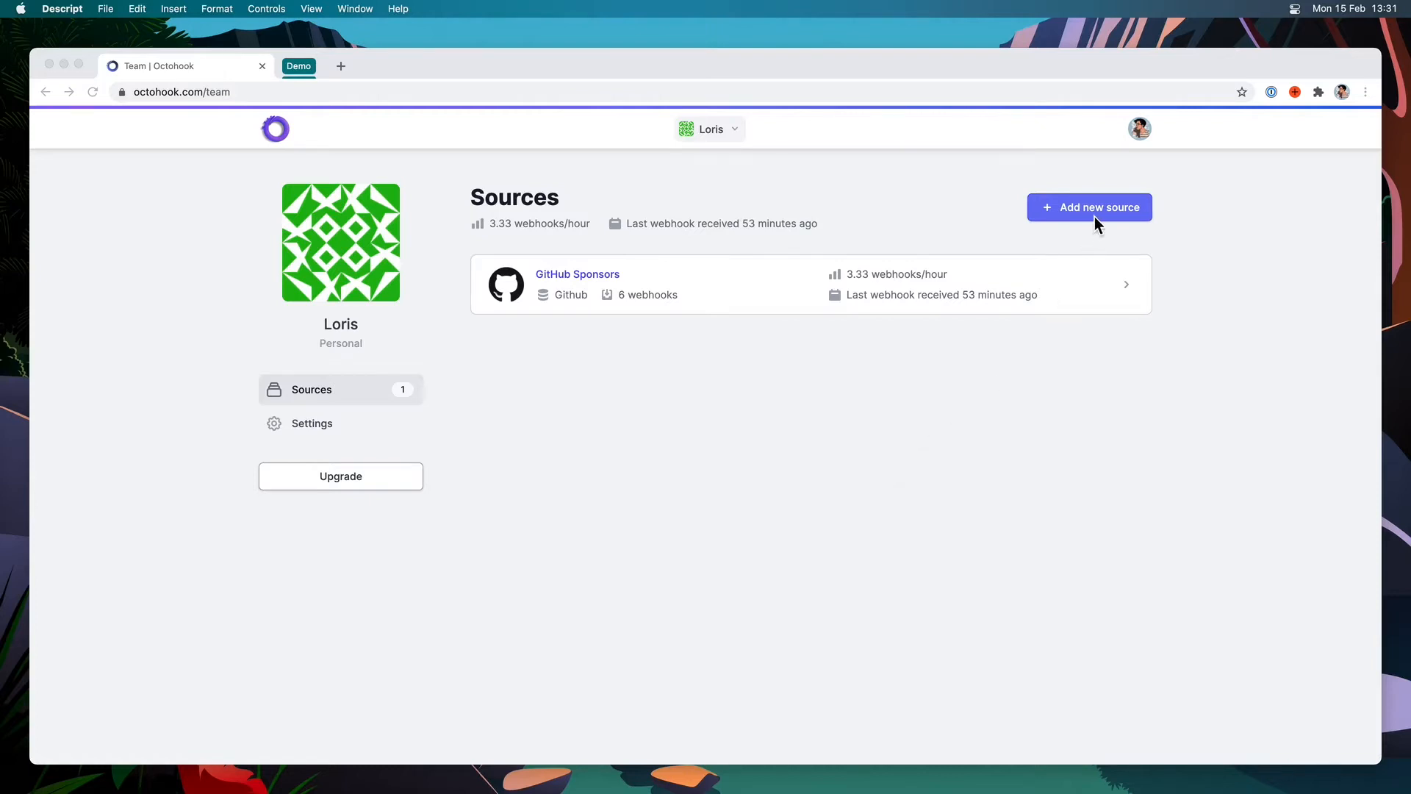
Step: Create an Octohook source named Sentry with the Custom platform selected
{"action": "left_click", "coordinate": [1089, 208]}
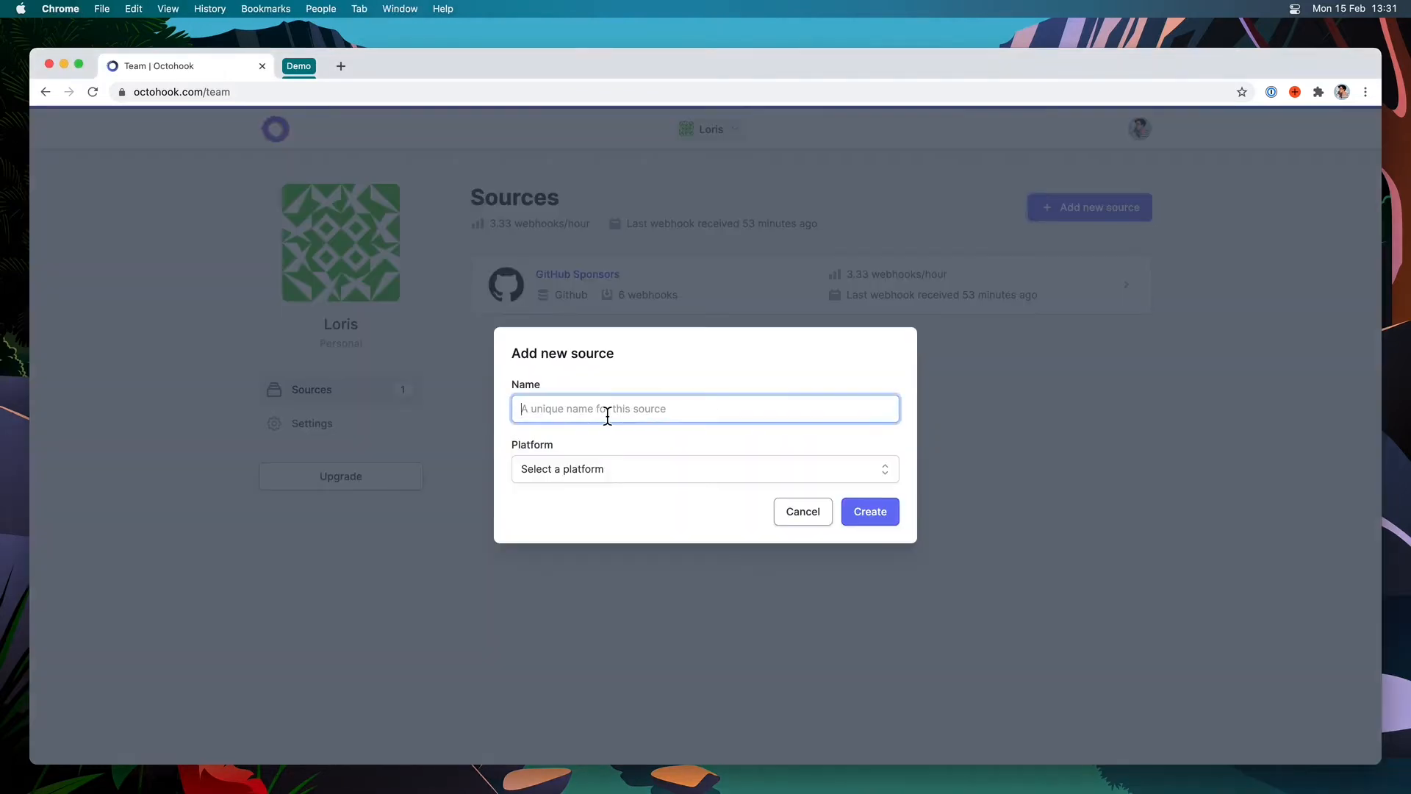
{"action": "left_click", "coordinate": [705, 469]}
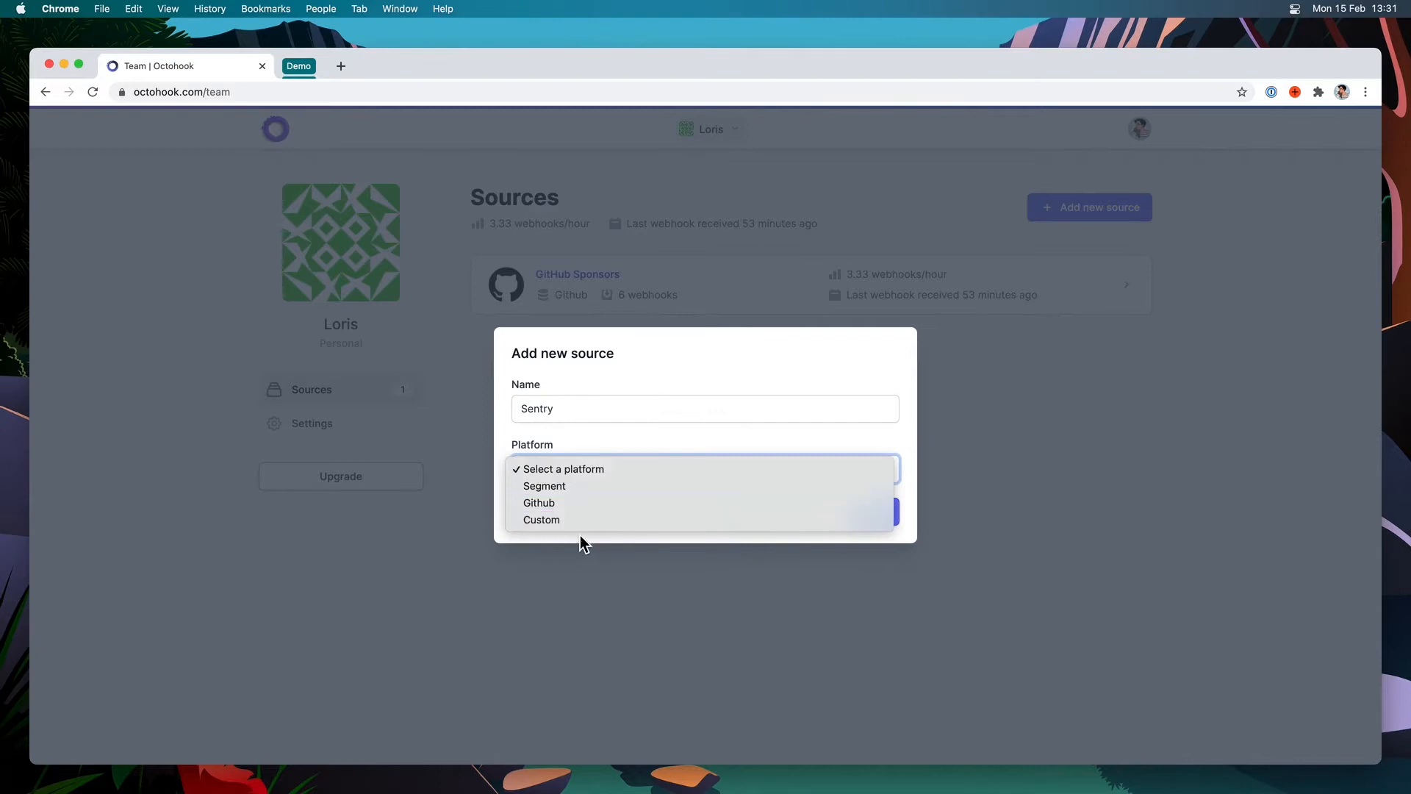
{"action": "left_click", "coordinate": [541, 519]}
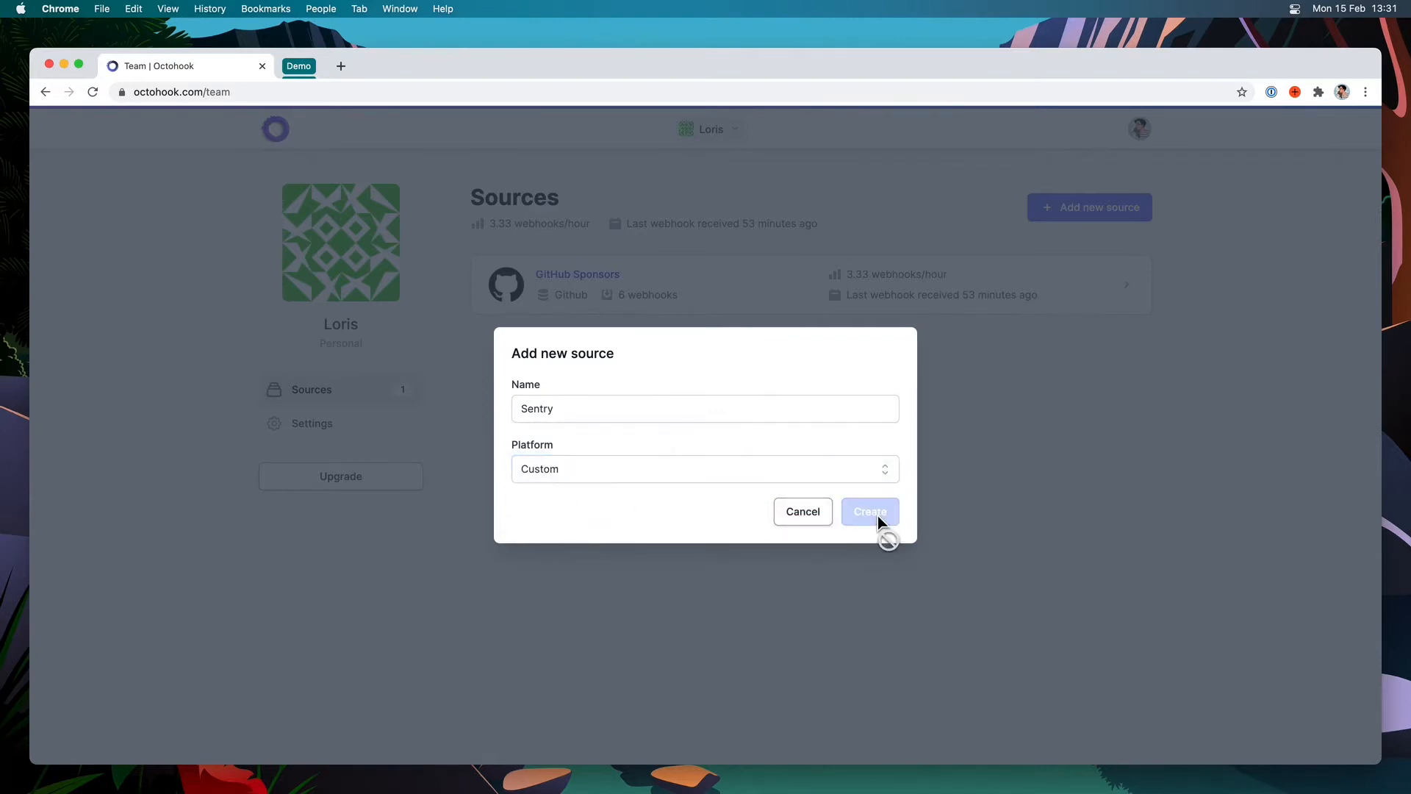
{"action": "left_click", "coordinate": [869, 511]}
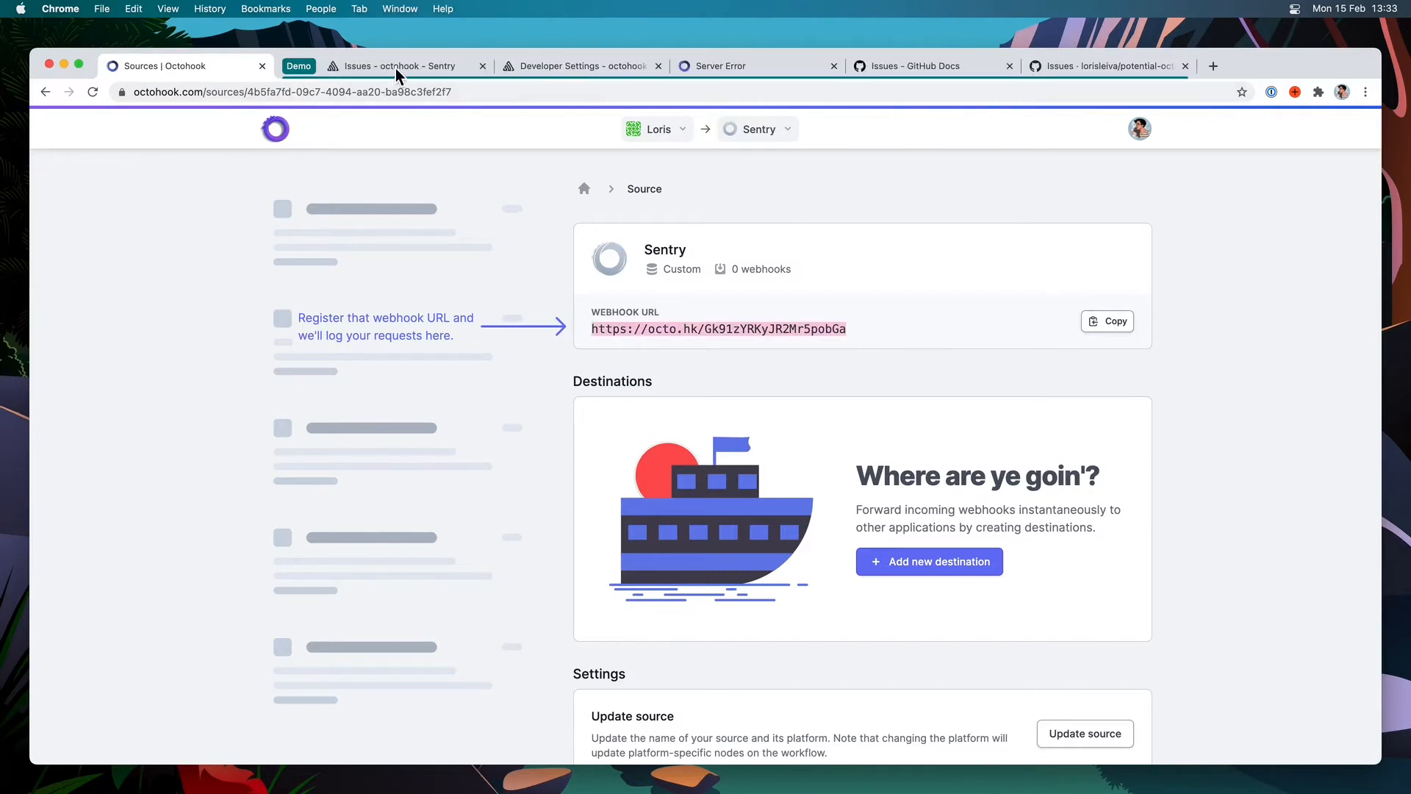
Step: In the Sentry tab, go to organization Settings, then Developer Settings
{"action": "left_click", "coordinate": [394, 65]}
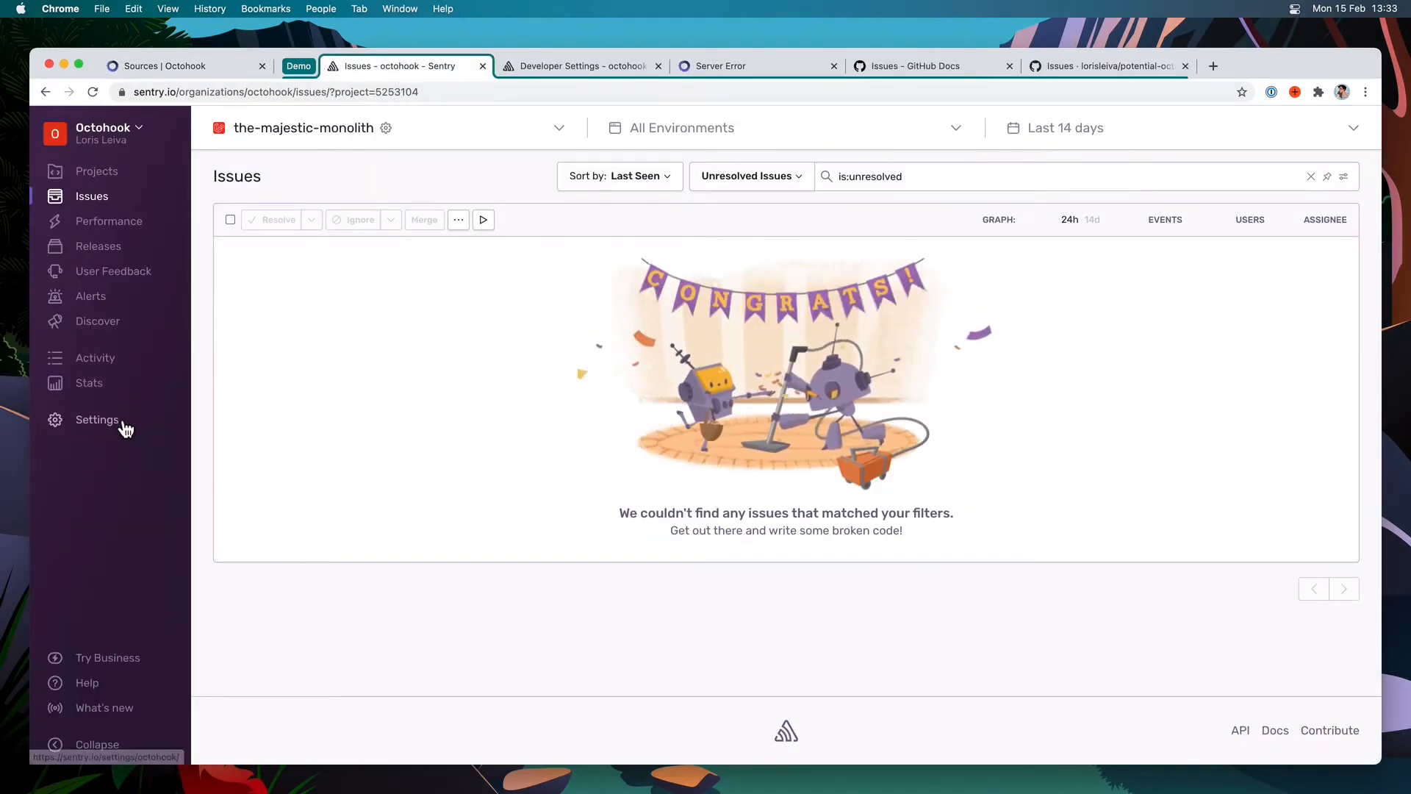
{"action": "left_click", "coordinate": [96, 420]}
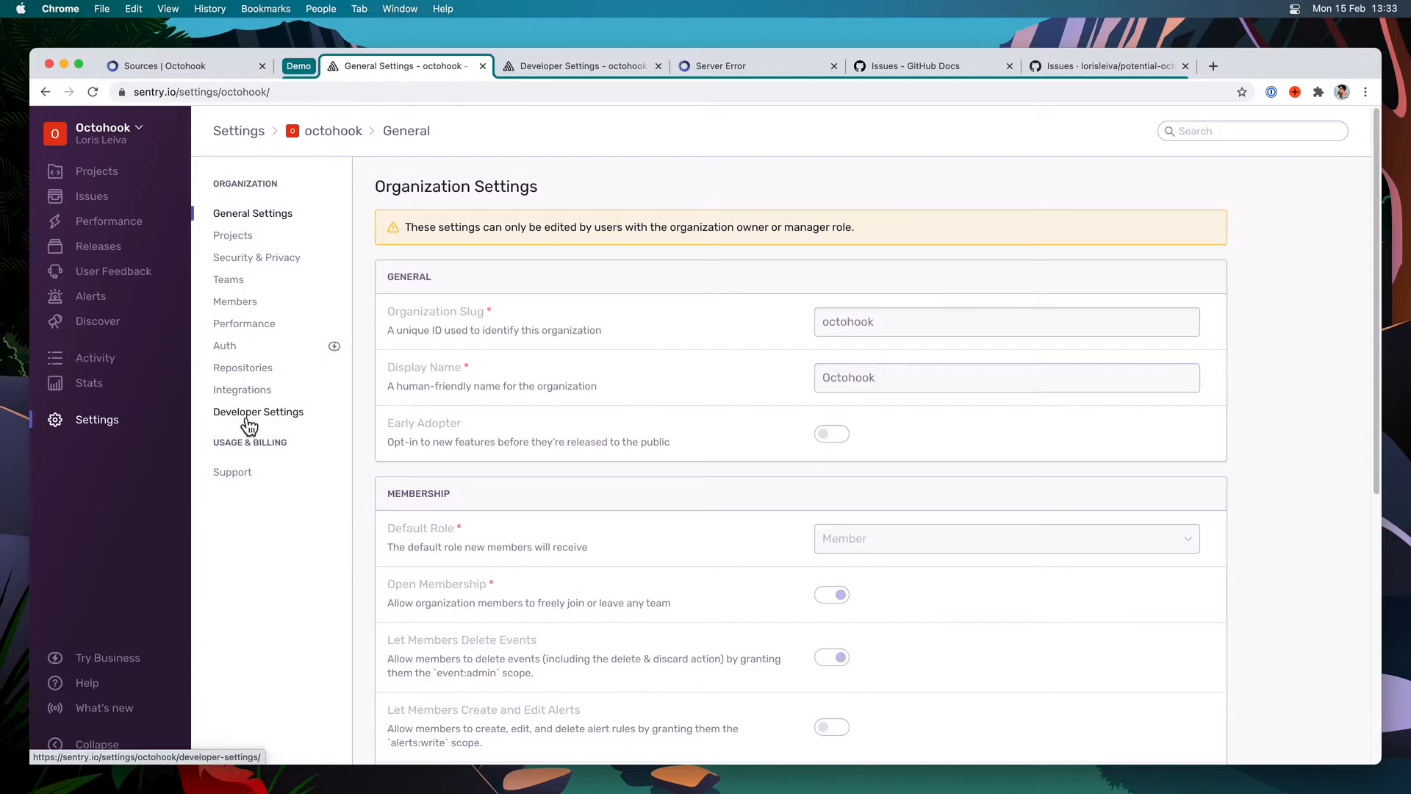
{"action": "left_click", "coordinate": [258, 412]}
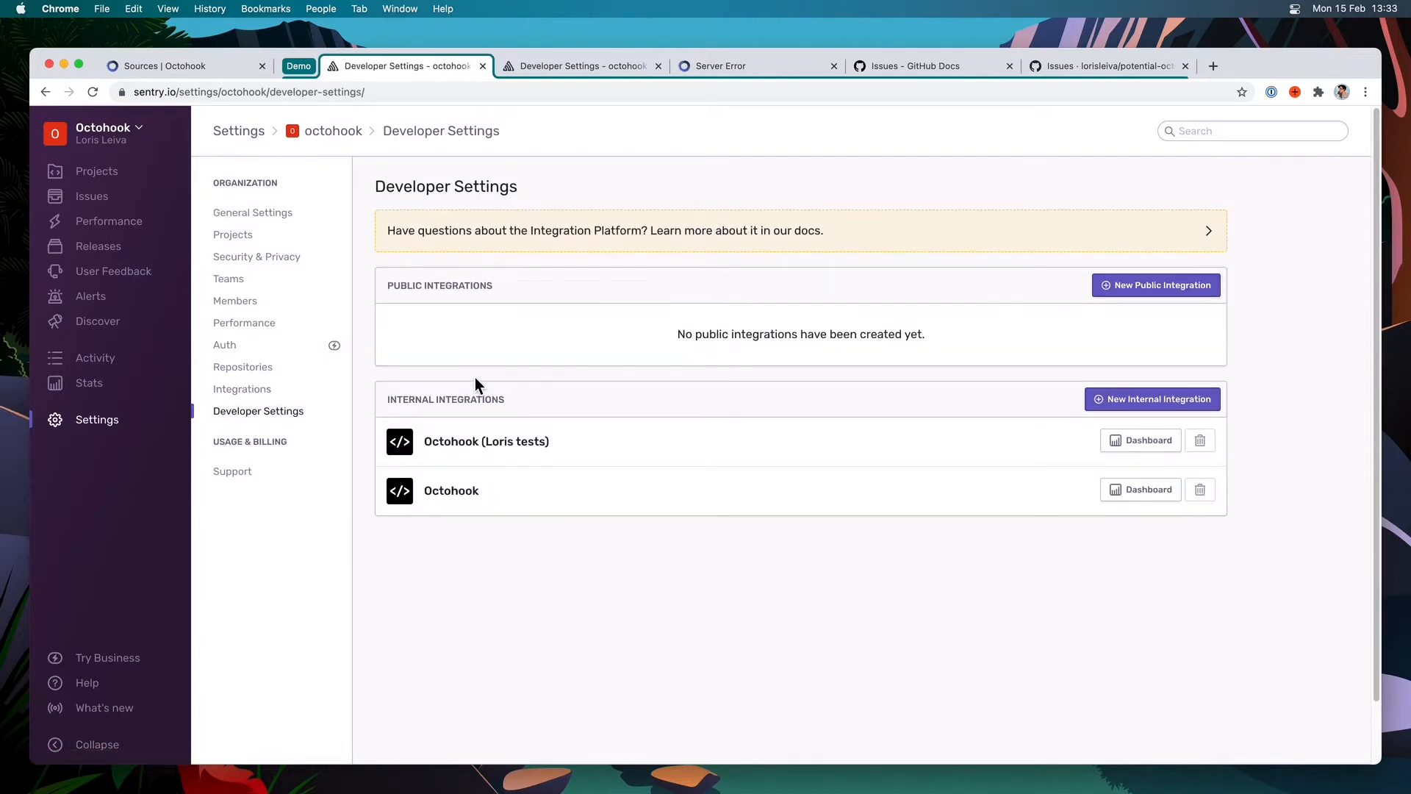
{"action": "mouse_move", "coordinate": [477, 509]}
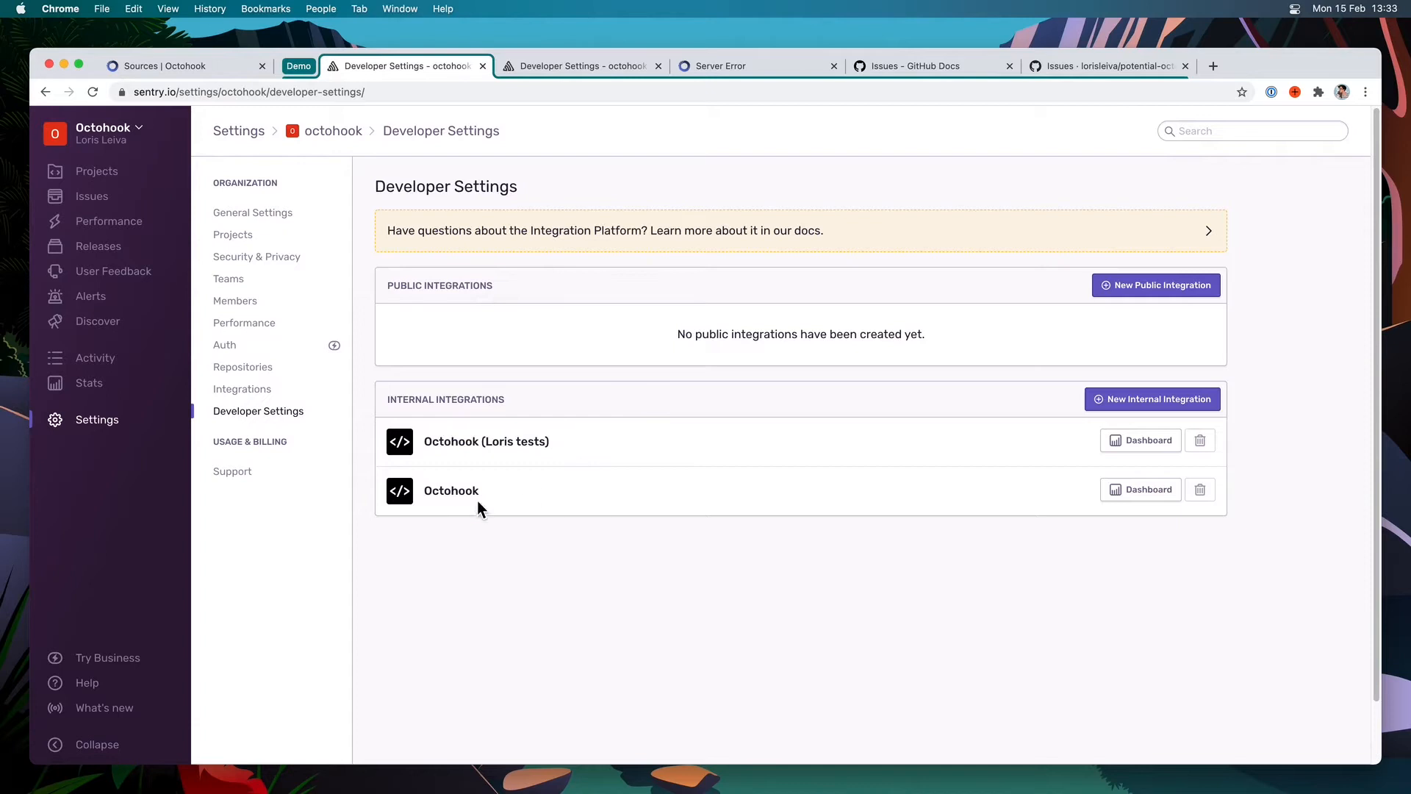
{"action": "mouse_move", "coordinate": [608, 306]}
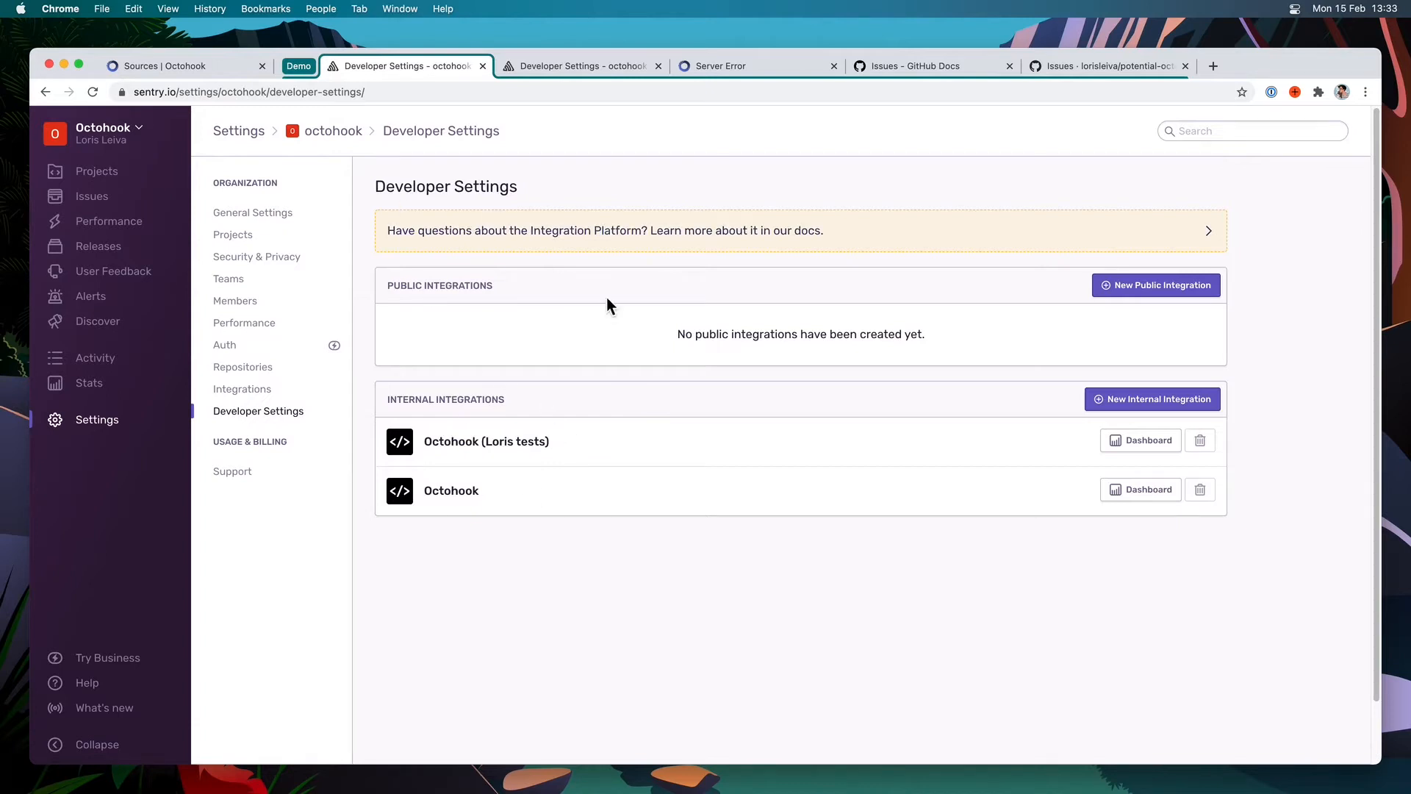
{"action": "mouse_move", "coordinate": [576, 299]}
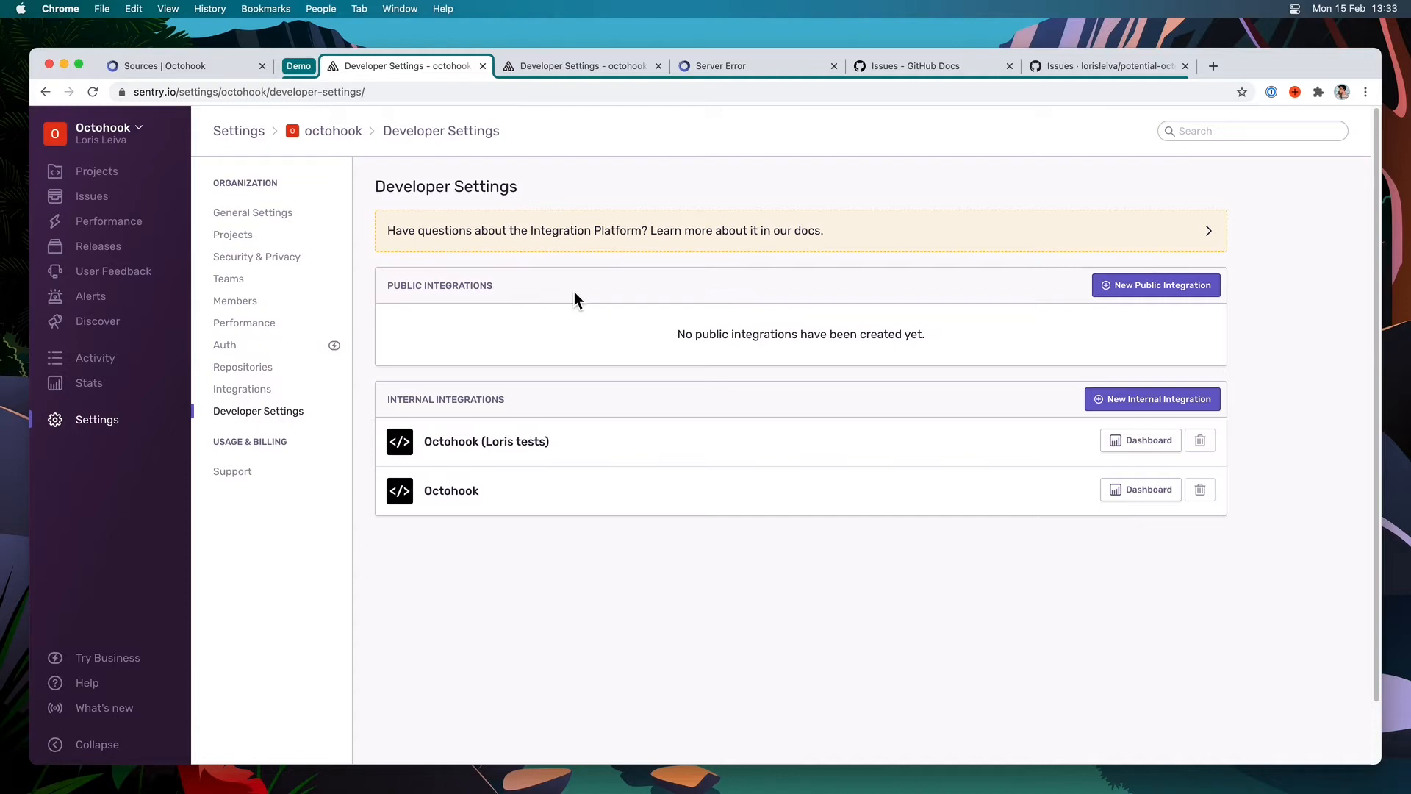
{"action": "mouse_move", "coordinate": [553, 288]}
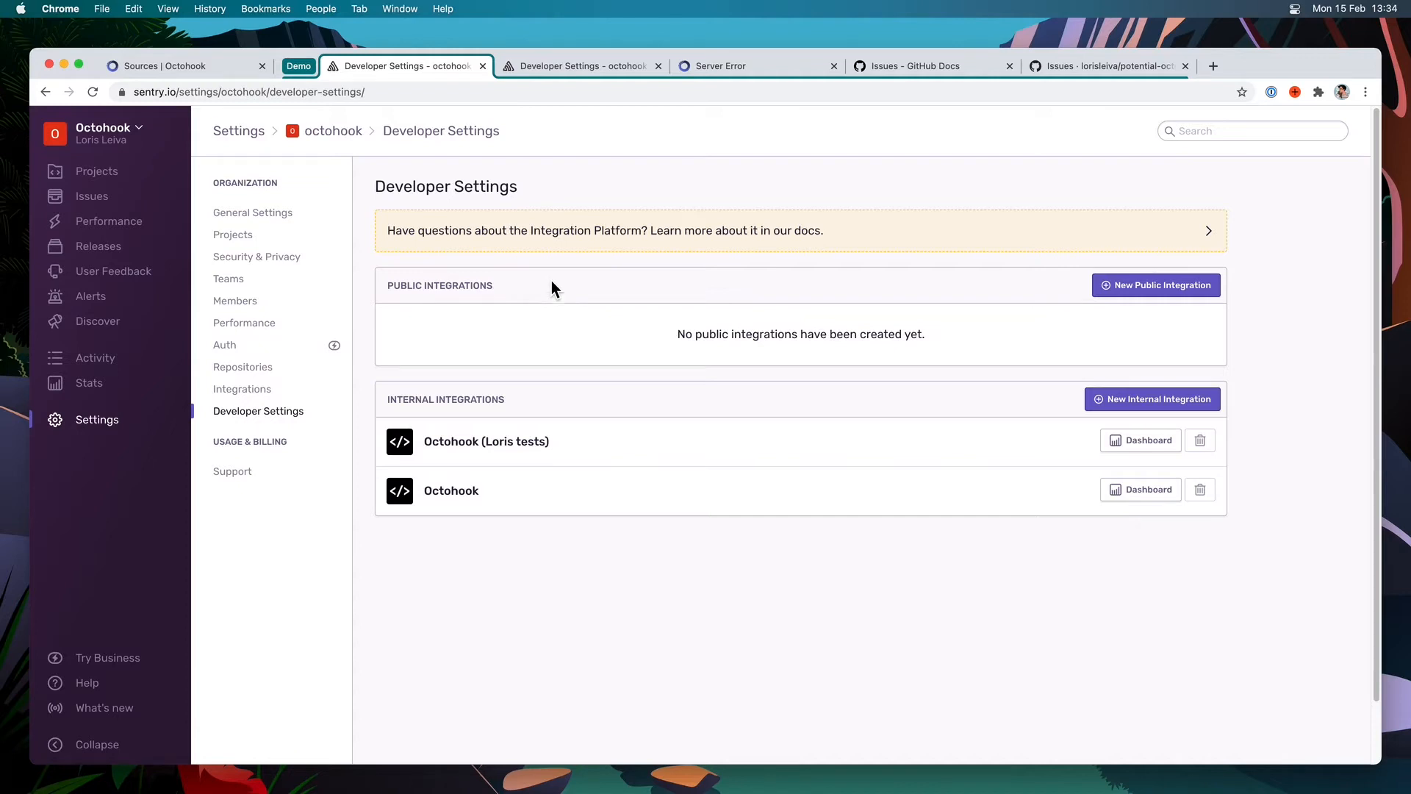
Step: Start a new internal integration named Octohook demo with the Octohook webhook URL
{"action": "left_click", "coordinate": [1151, 398]}
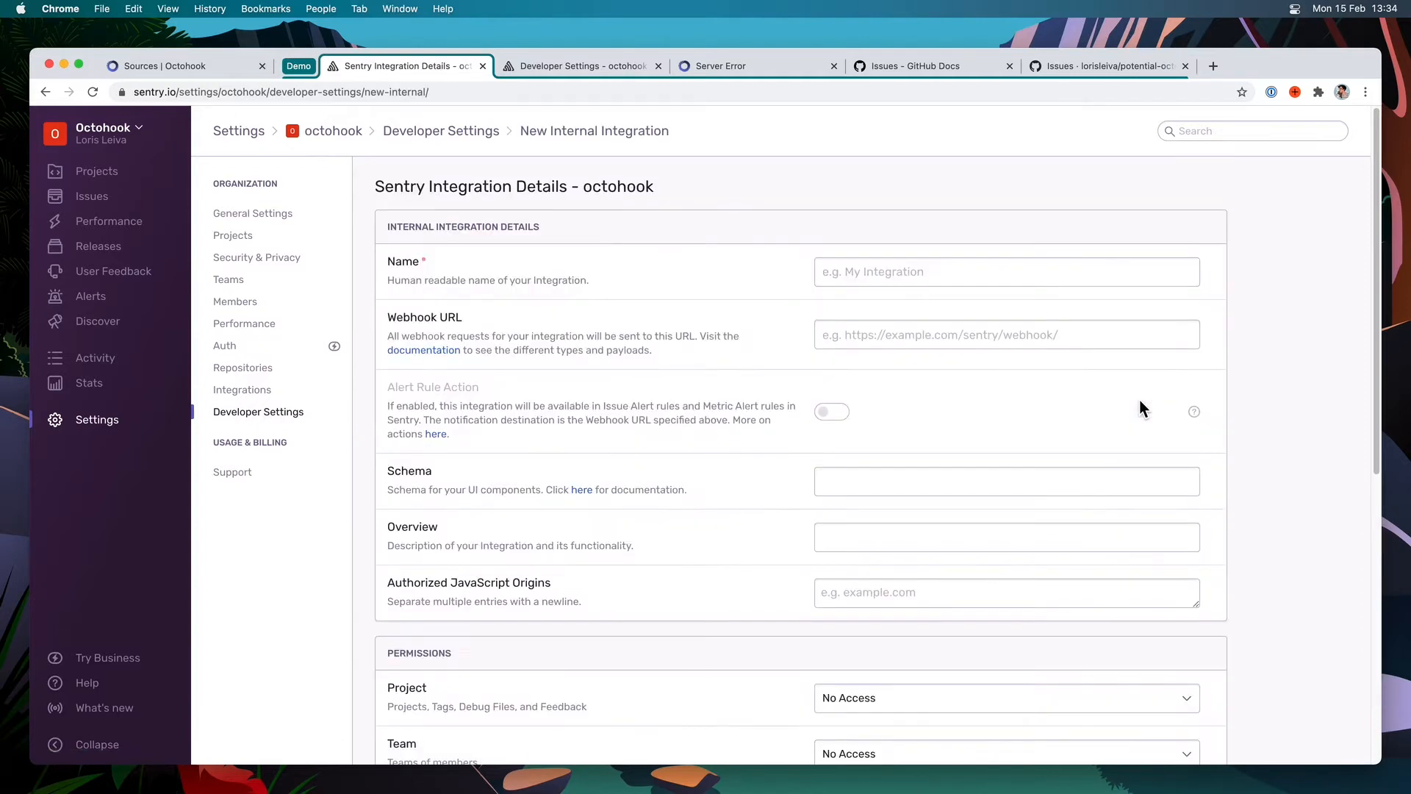
{"action": "type", "text": "Octohook demo"}
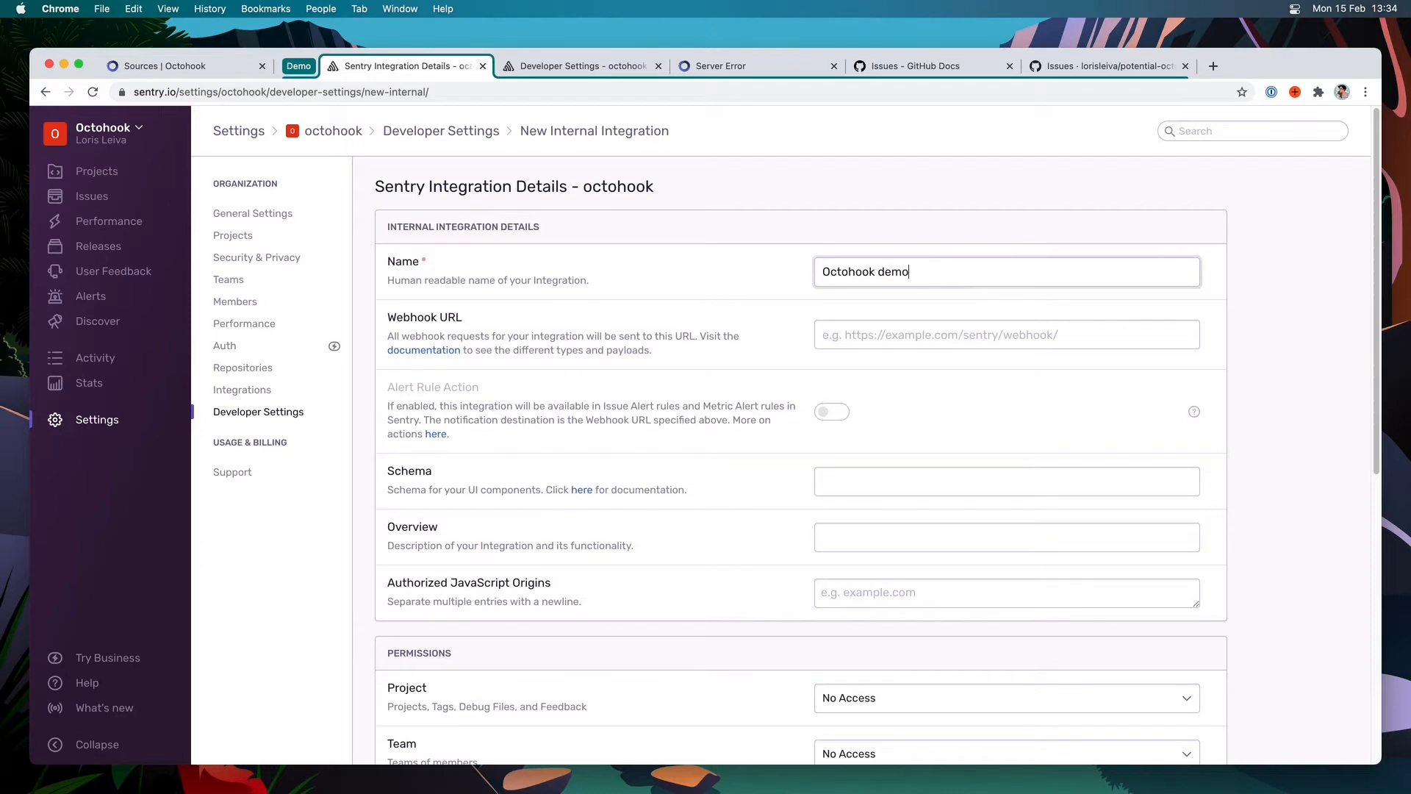
{"action": "left_click", "coordinate": [1005, 334]}
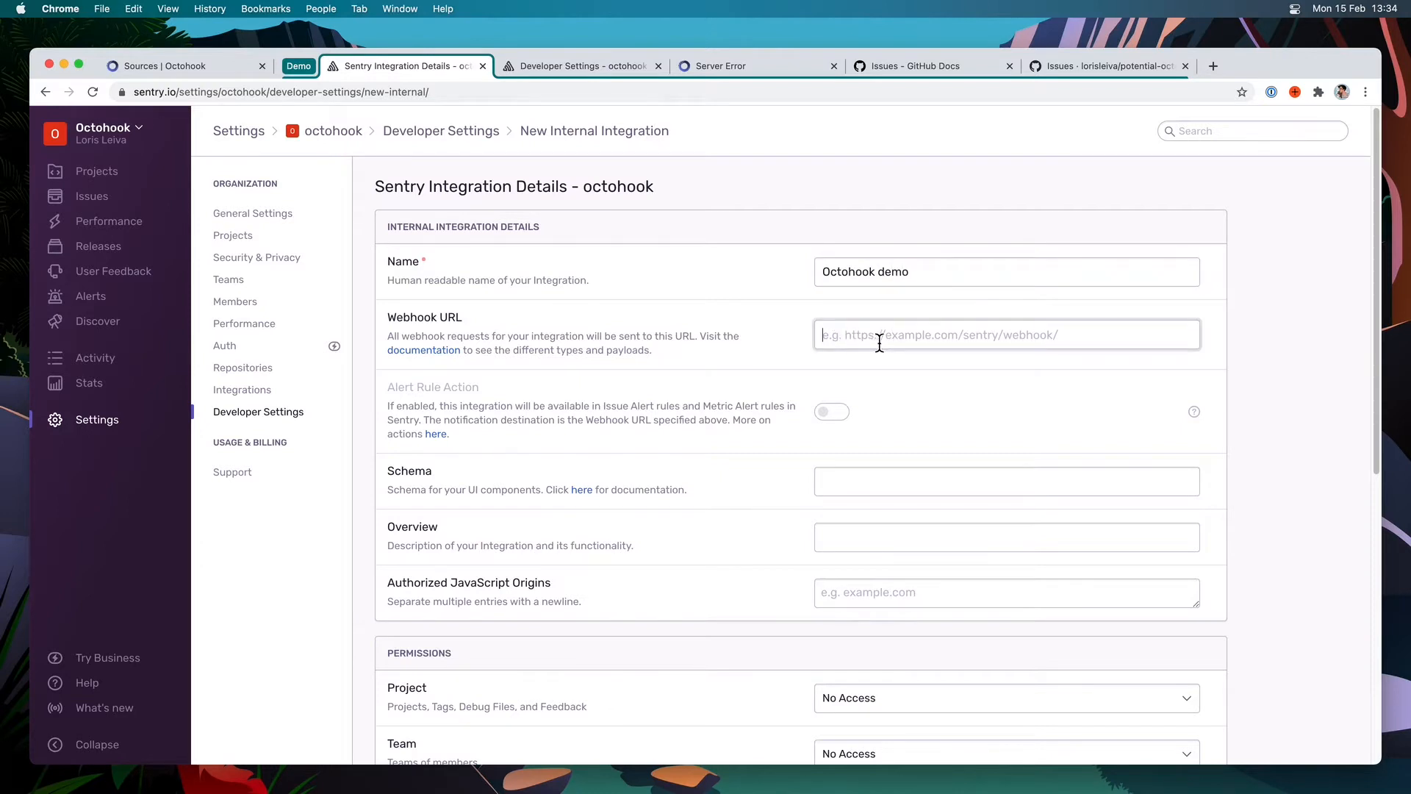
Step: Grant Issue & Event read access, subscribe to issue webhooks, save, and check the server-error page
{"action": "scroll", "scroll_direction": "down", "scroll_amount": 3}
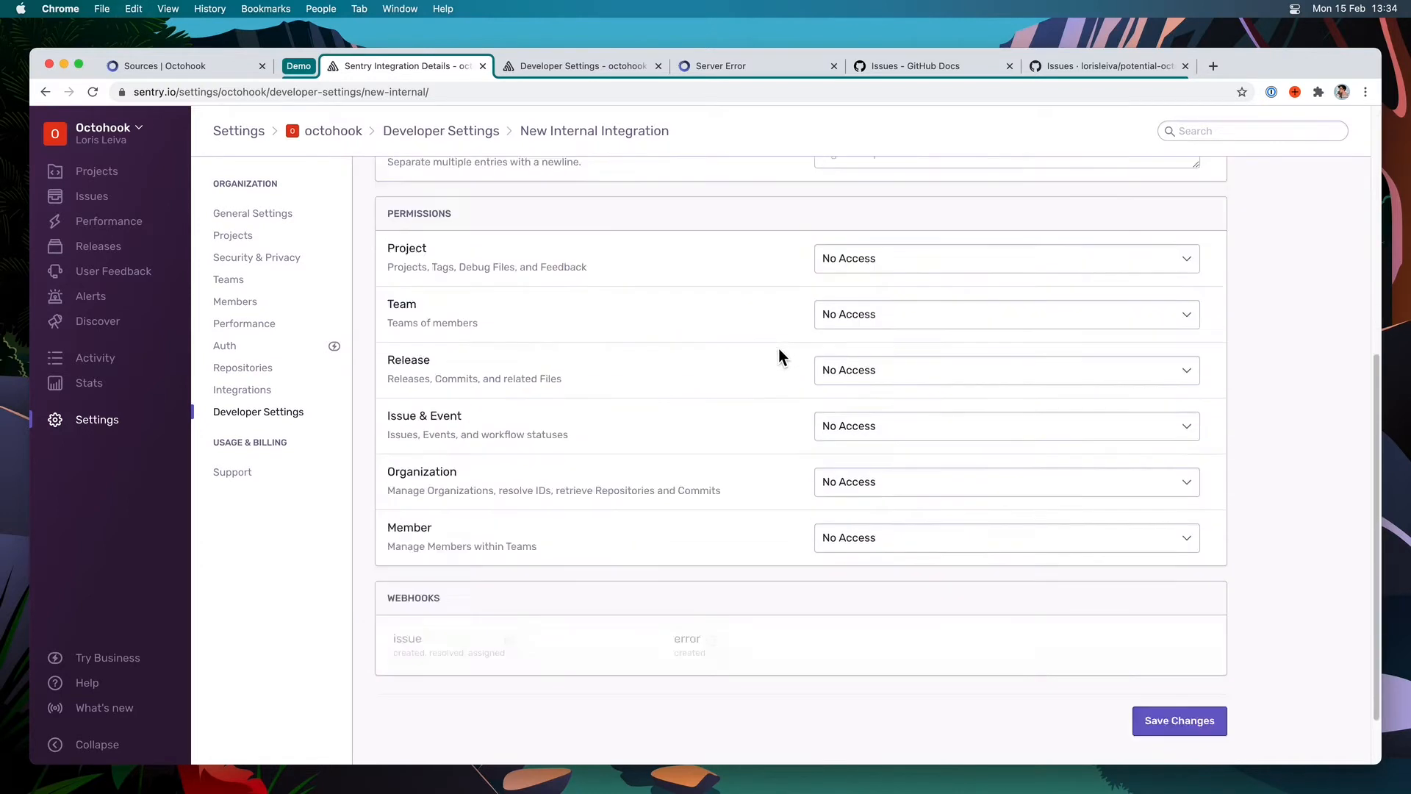
{"action": "scroll", "scroll_direction": "down", "scroll_amount": 3}
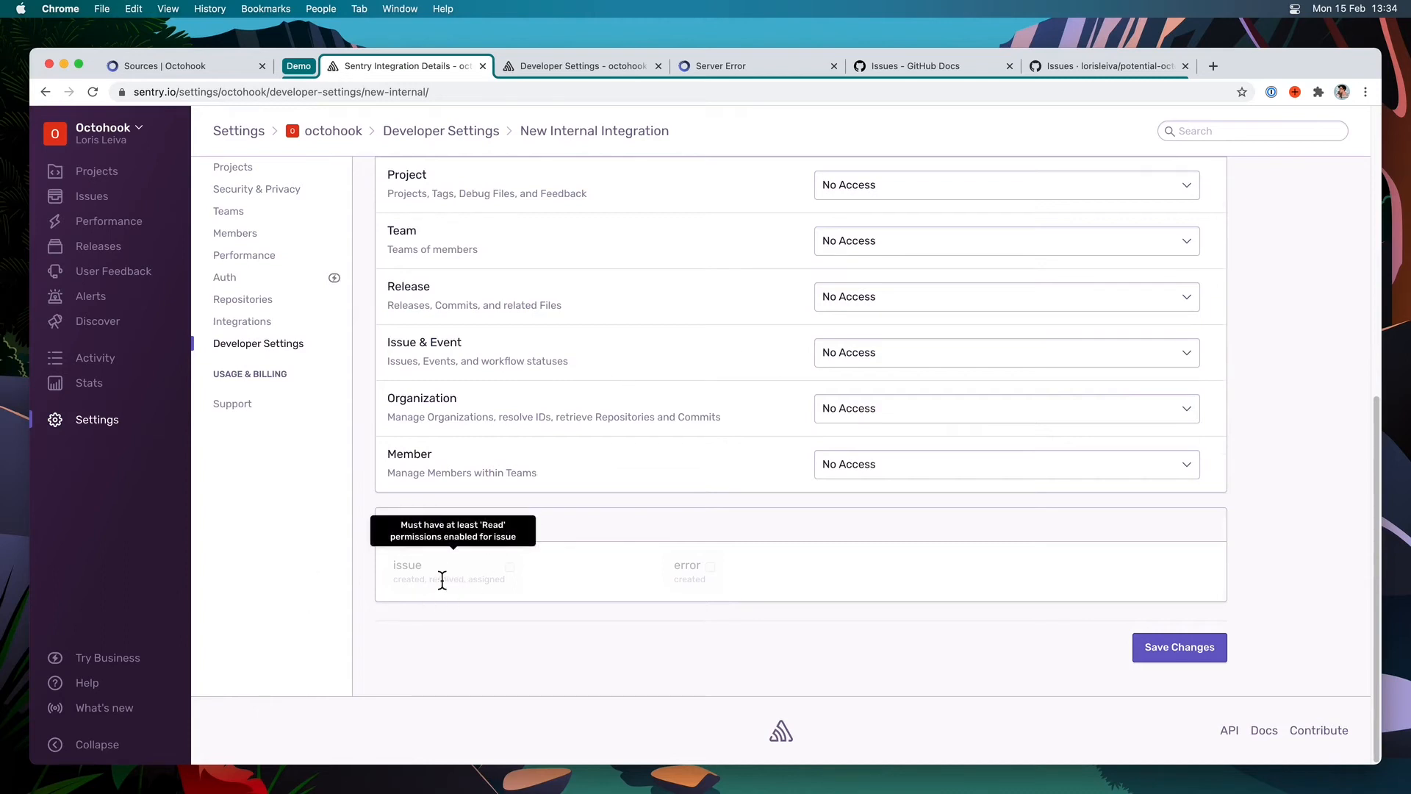
{"action": "mouse_move", "coordinate": [492, 361]}
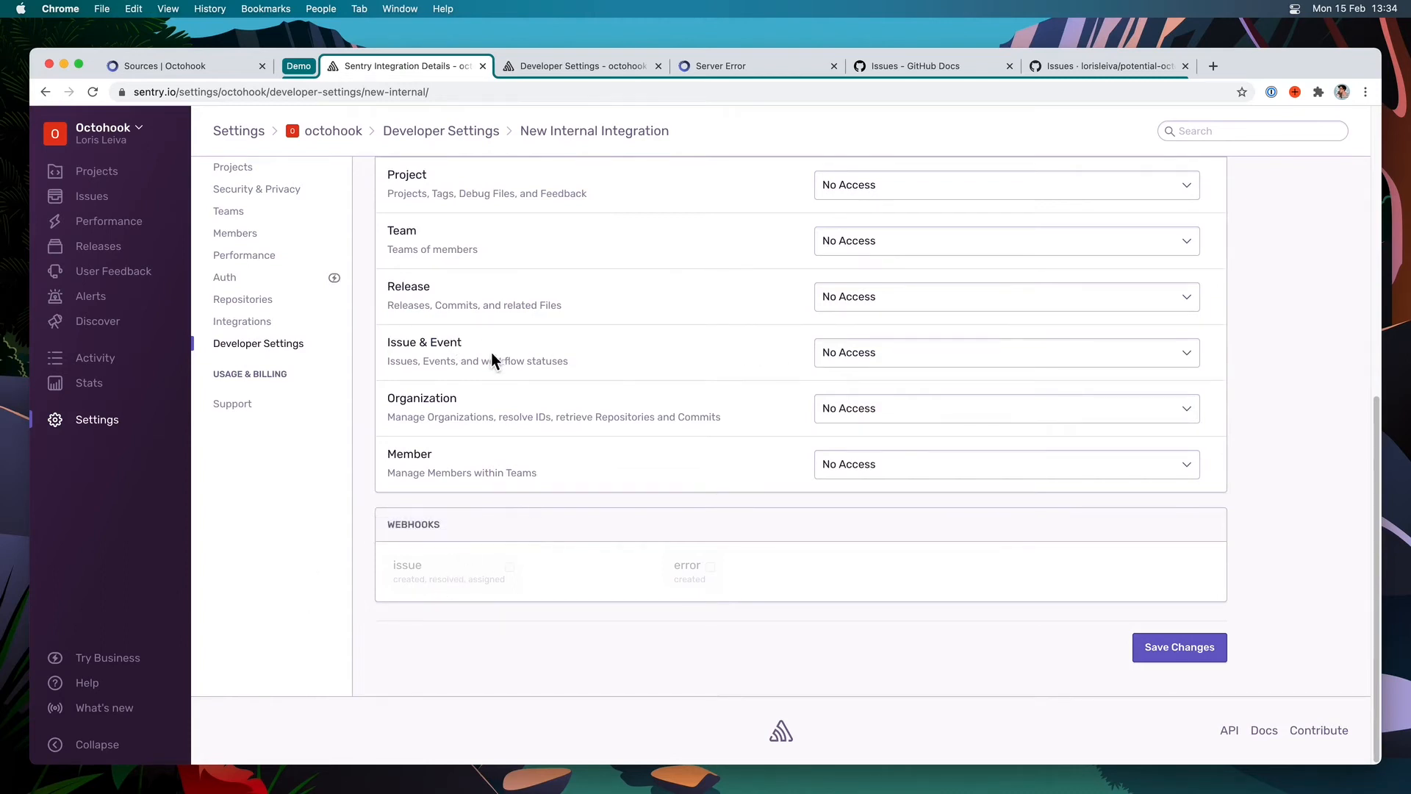
{"action": "left_click", "coordinate": [1006, 352]}
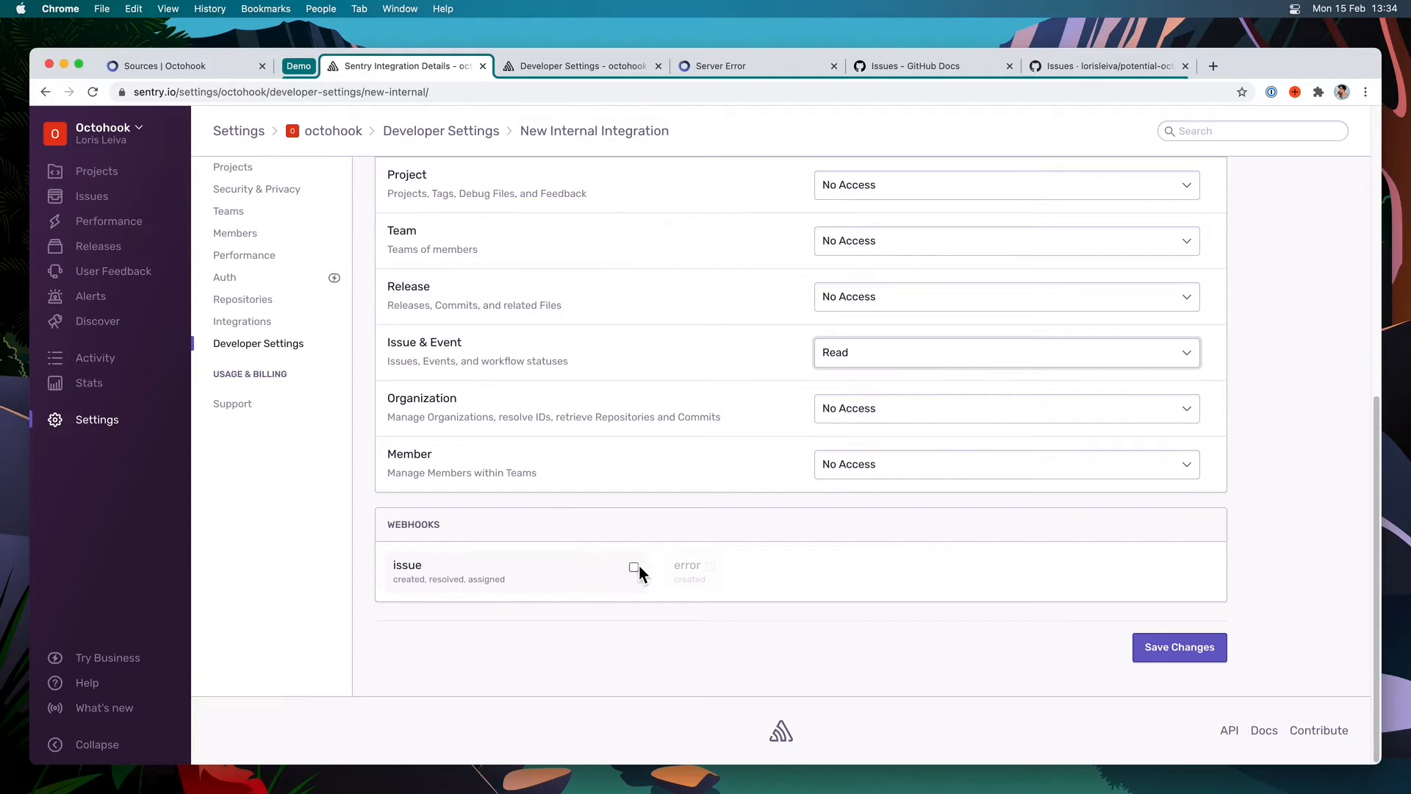
{"action": "left_click", "coordinate": [634, 568]}
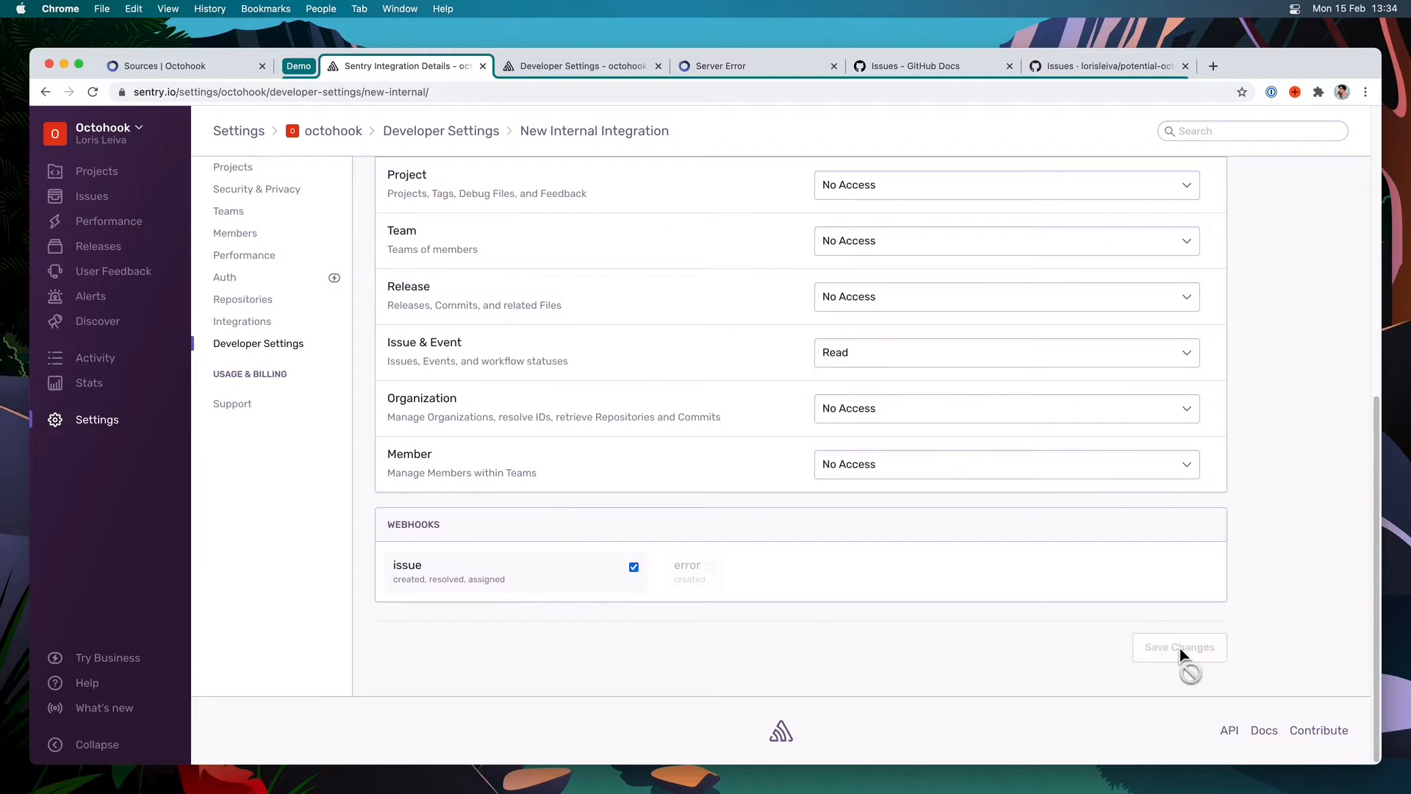
{"action": "left_click", "coordinate": [1179, 647]}
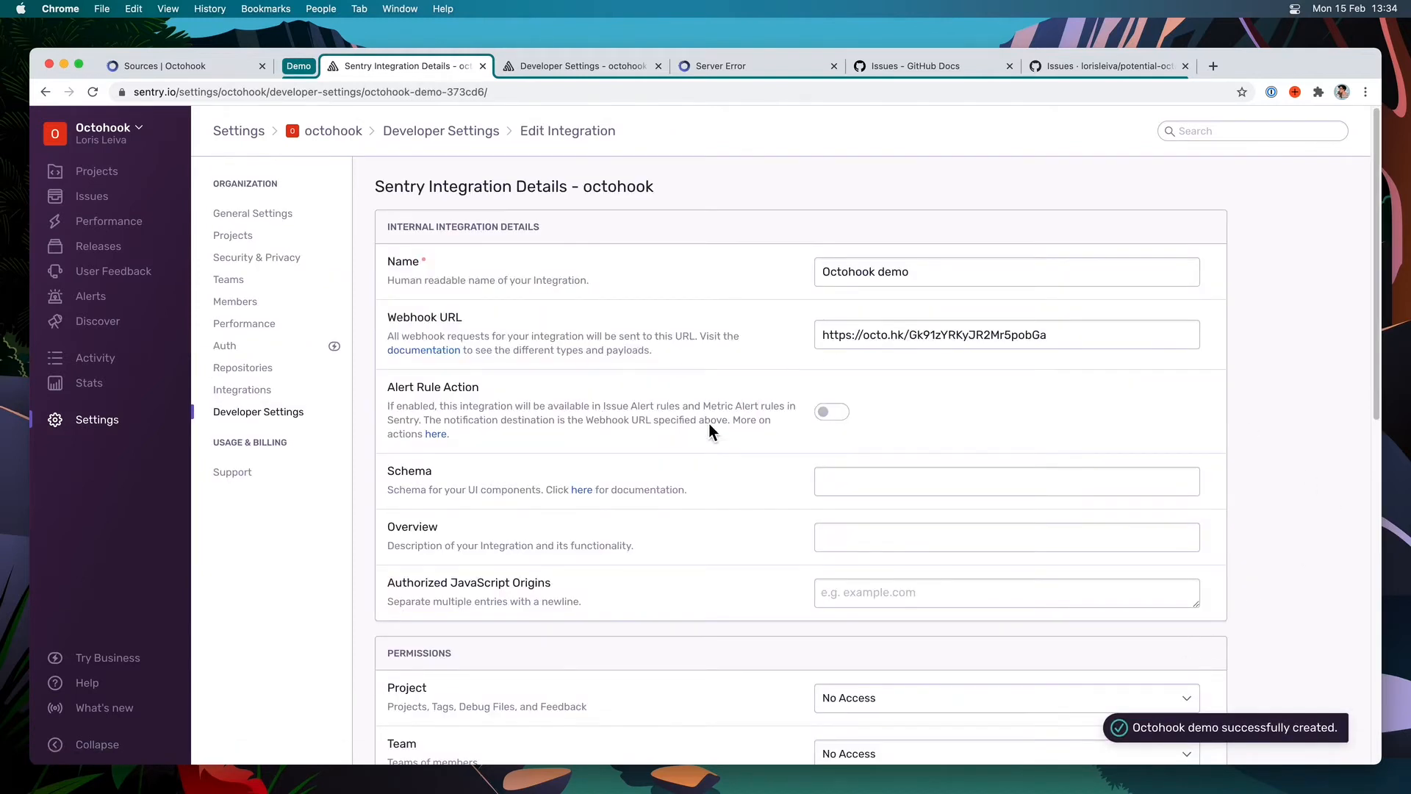
{"action": "scroll", "scroll_direction": "down", "scroll_amount": 3}
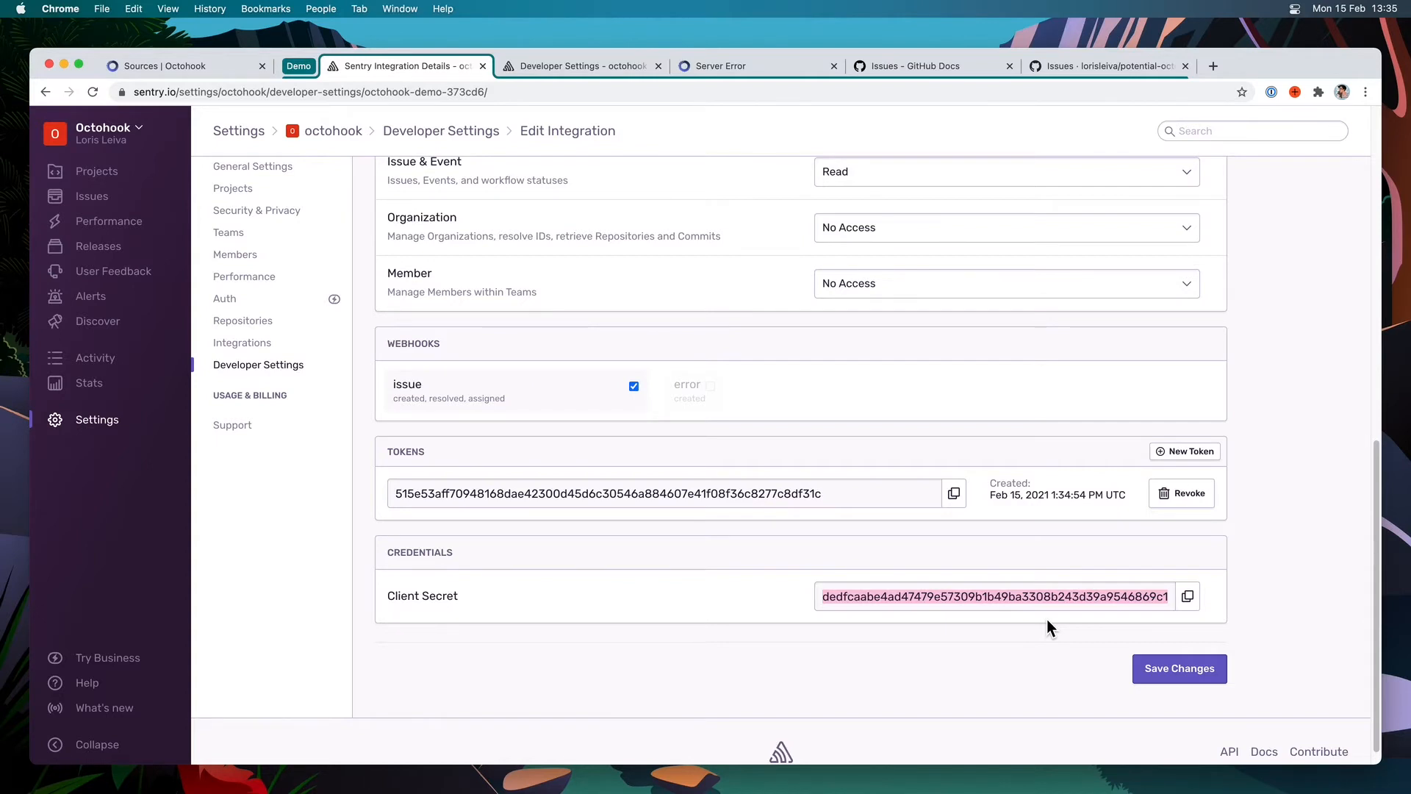
{"action": "left_click", "coordinate": [756, 65]}
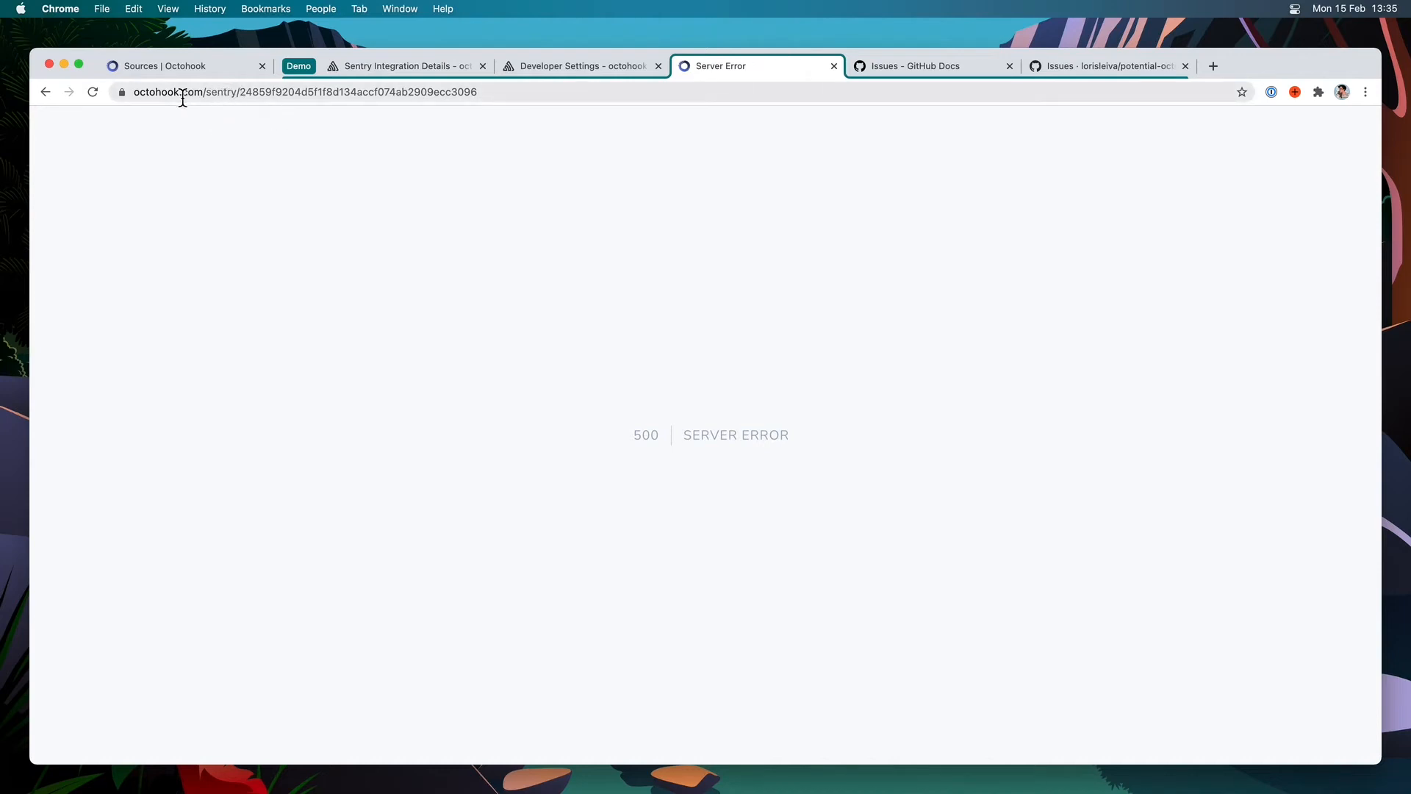
{"action": "mouse_move", "coordinate": [528, 585]}
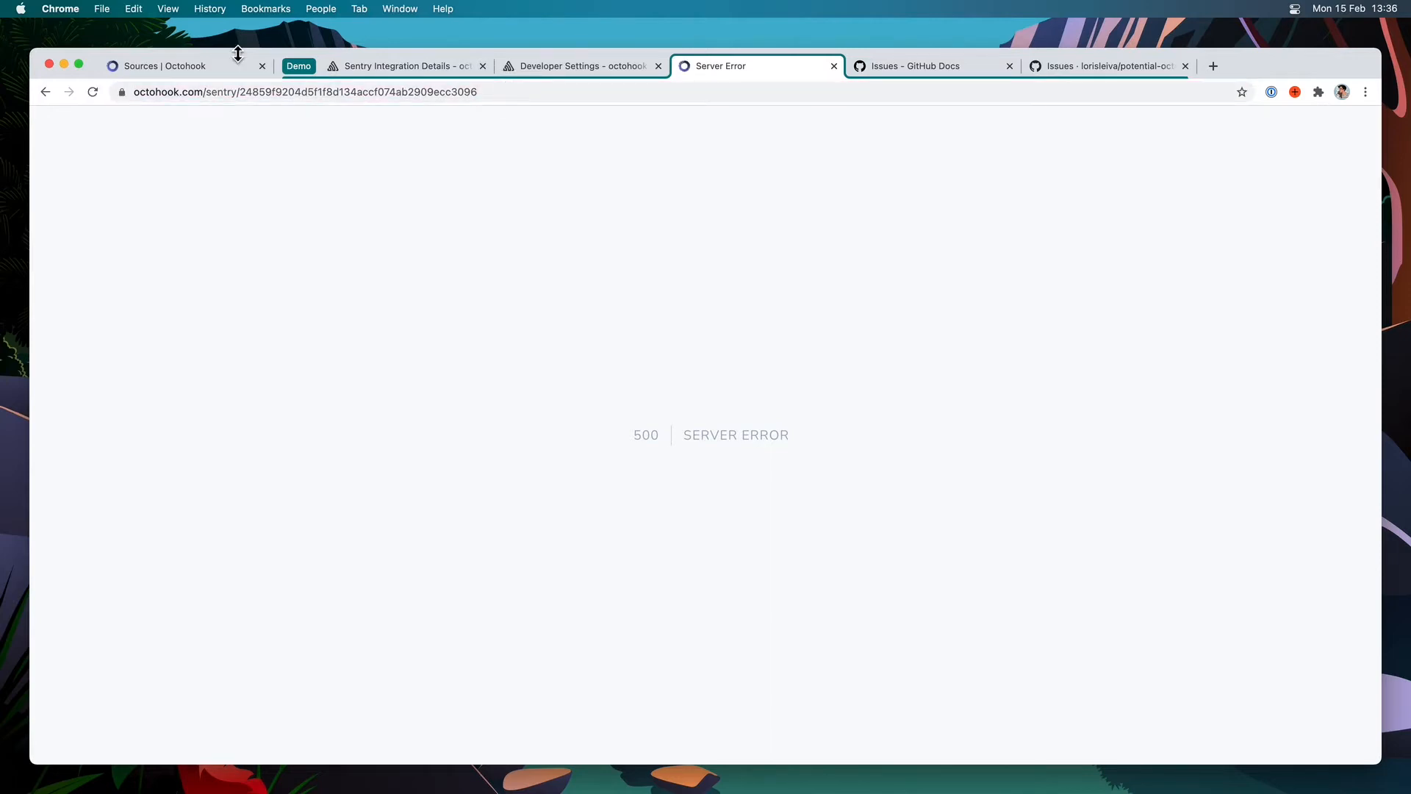
Step: Return to the Sources | Octohook tab showing the first received Sentry webhook
{"action": "left_click", "coordinate": [162, 66]}
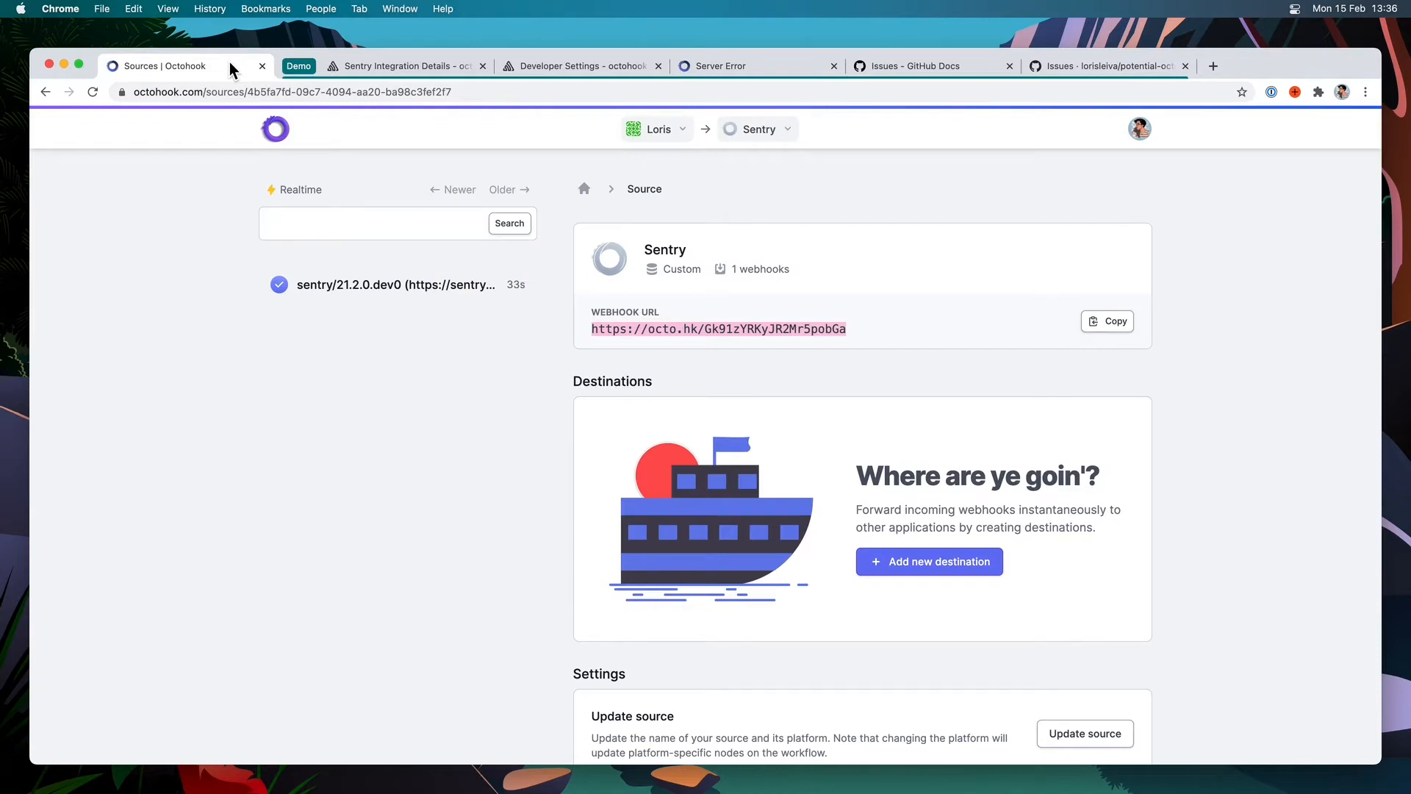
Step: Open the webhook's Body, expand data and issue, and highlight 'RuntimeException: Test exception triggered'
{"action": "left_click", "coordinate": [396, 285]}
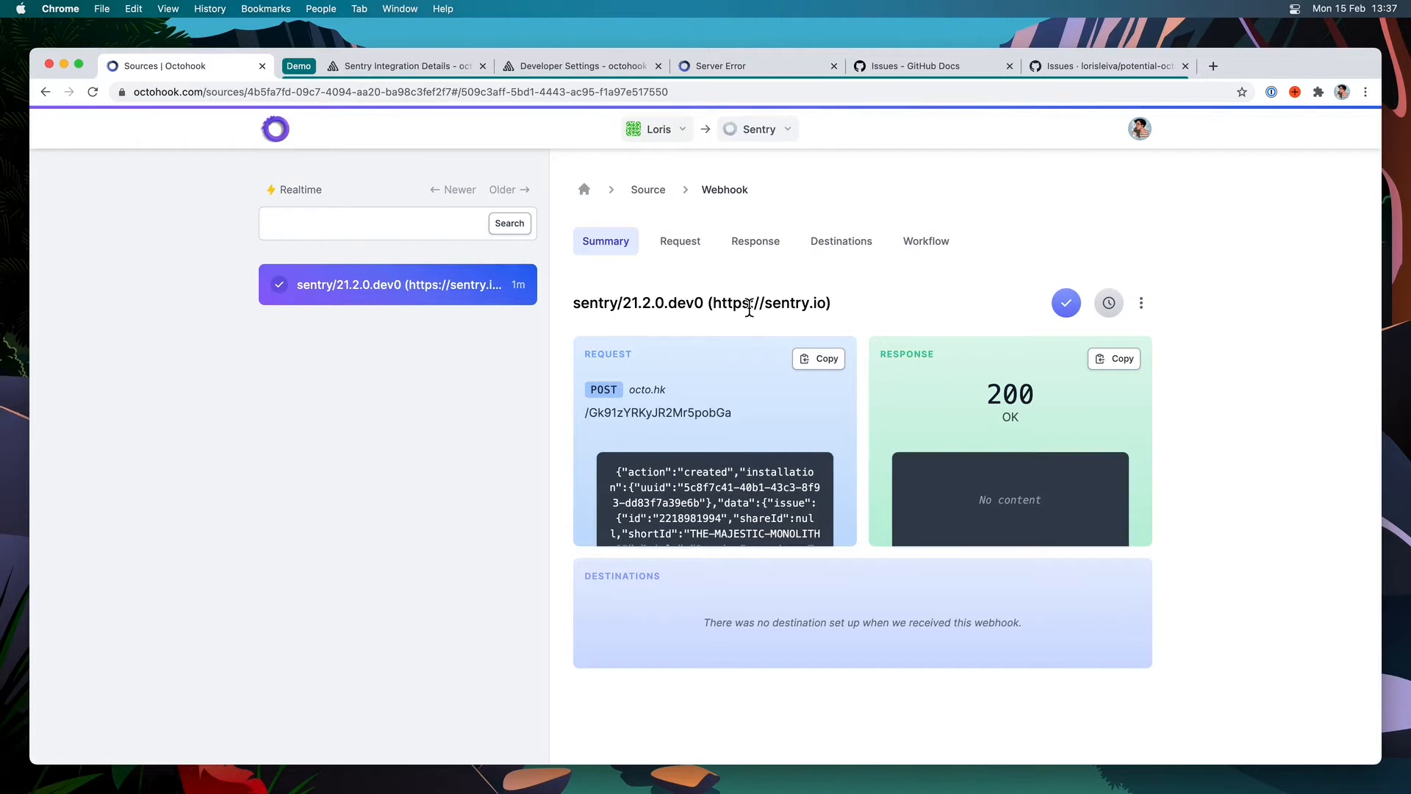
{"action": "mouse_move", "coordinate": [621, 361]}
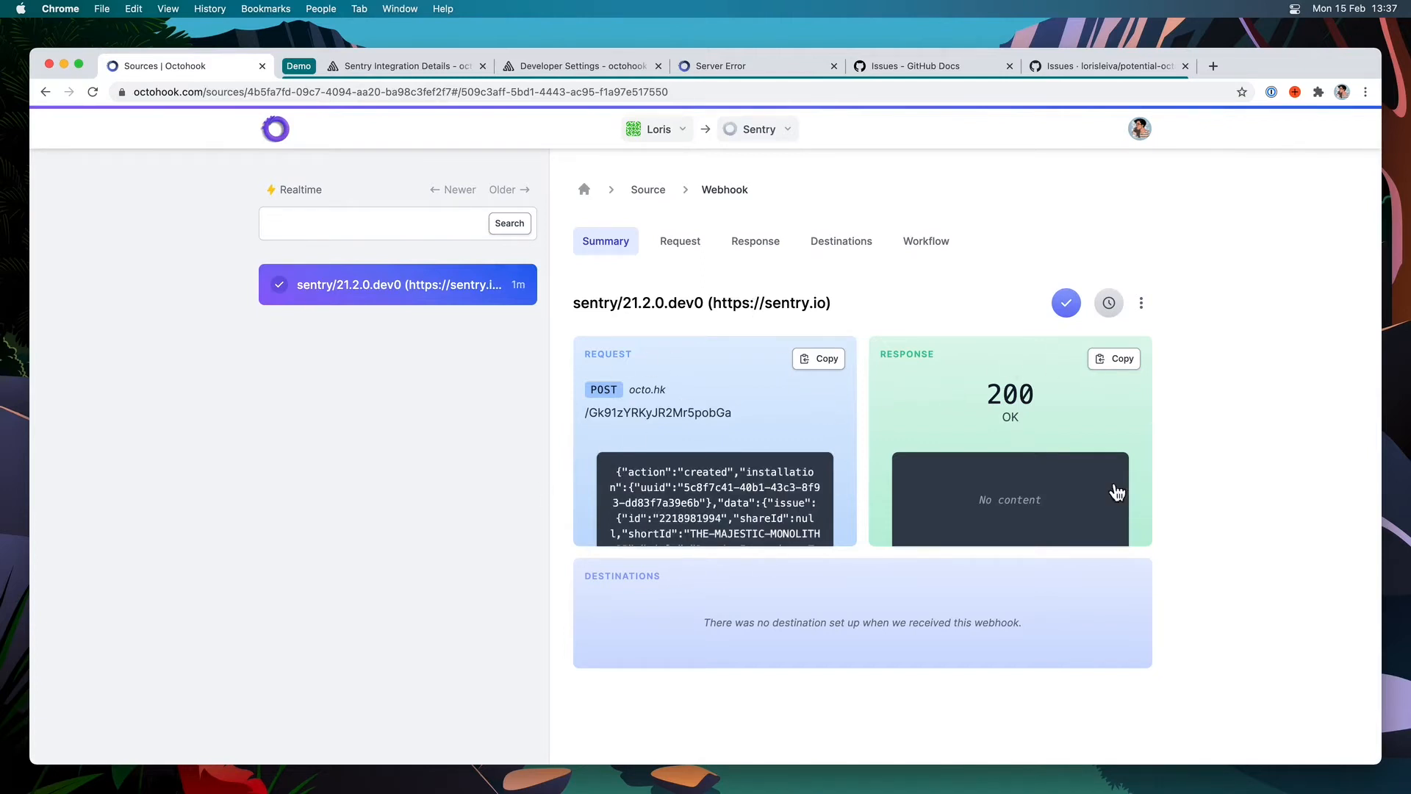
{"action": "mouse_move", "coordinate": [930, 471]}
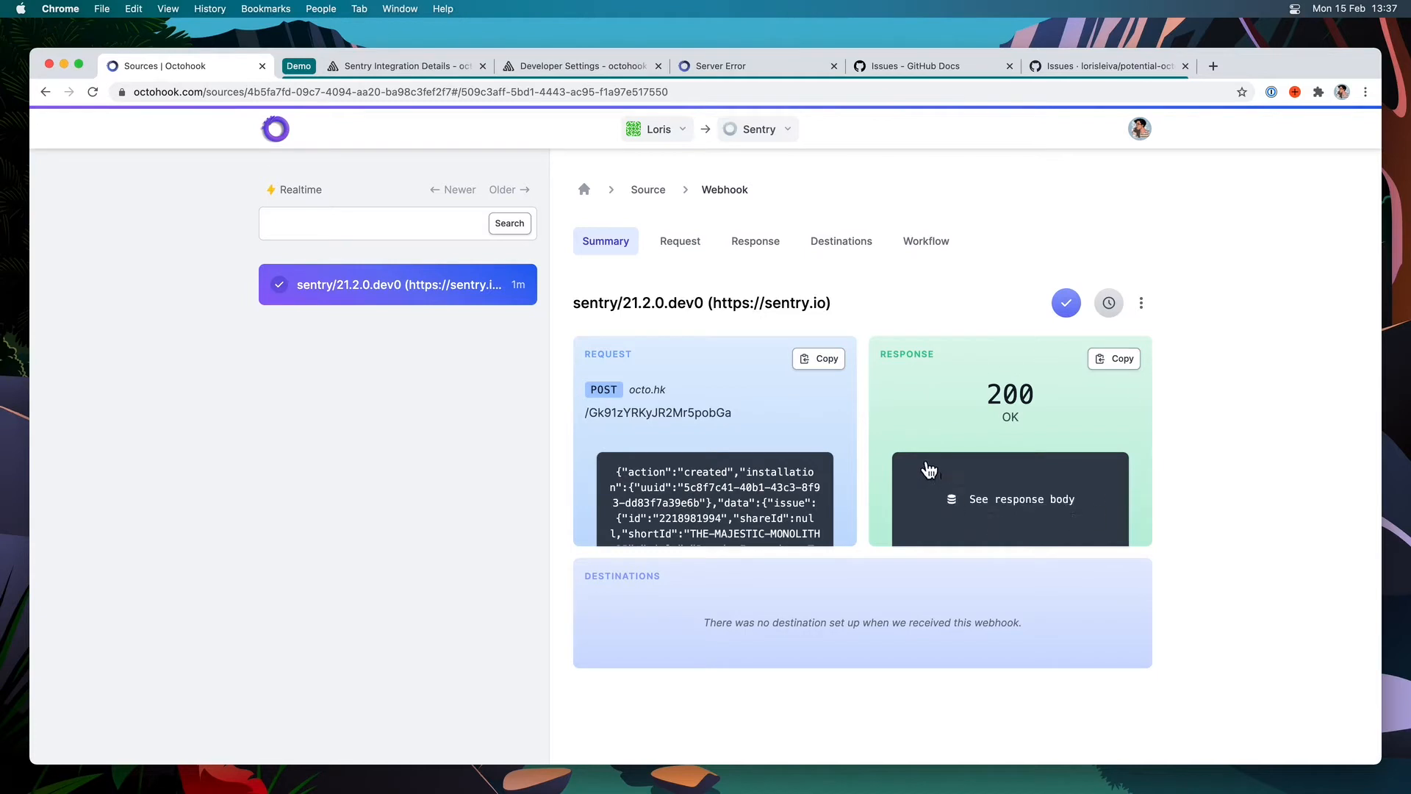
{"action": "left_click", "coordinate": [1021, 498]}
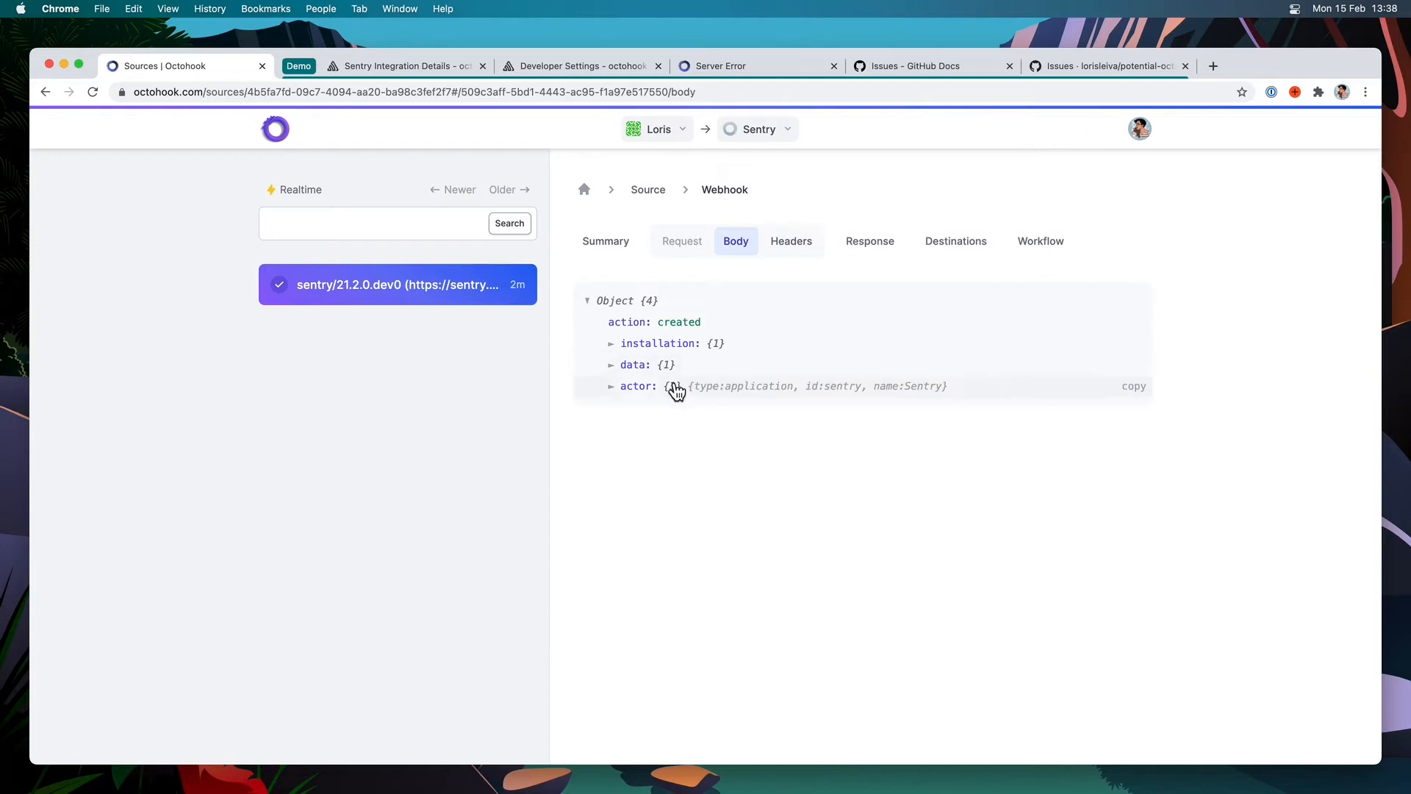
{"action": "left_click", "coordinate": [613, 364]}
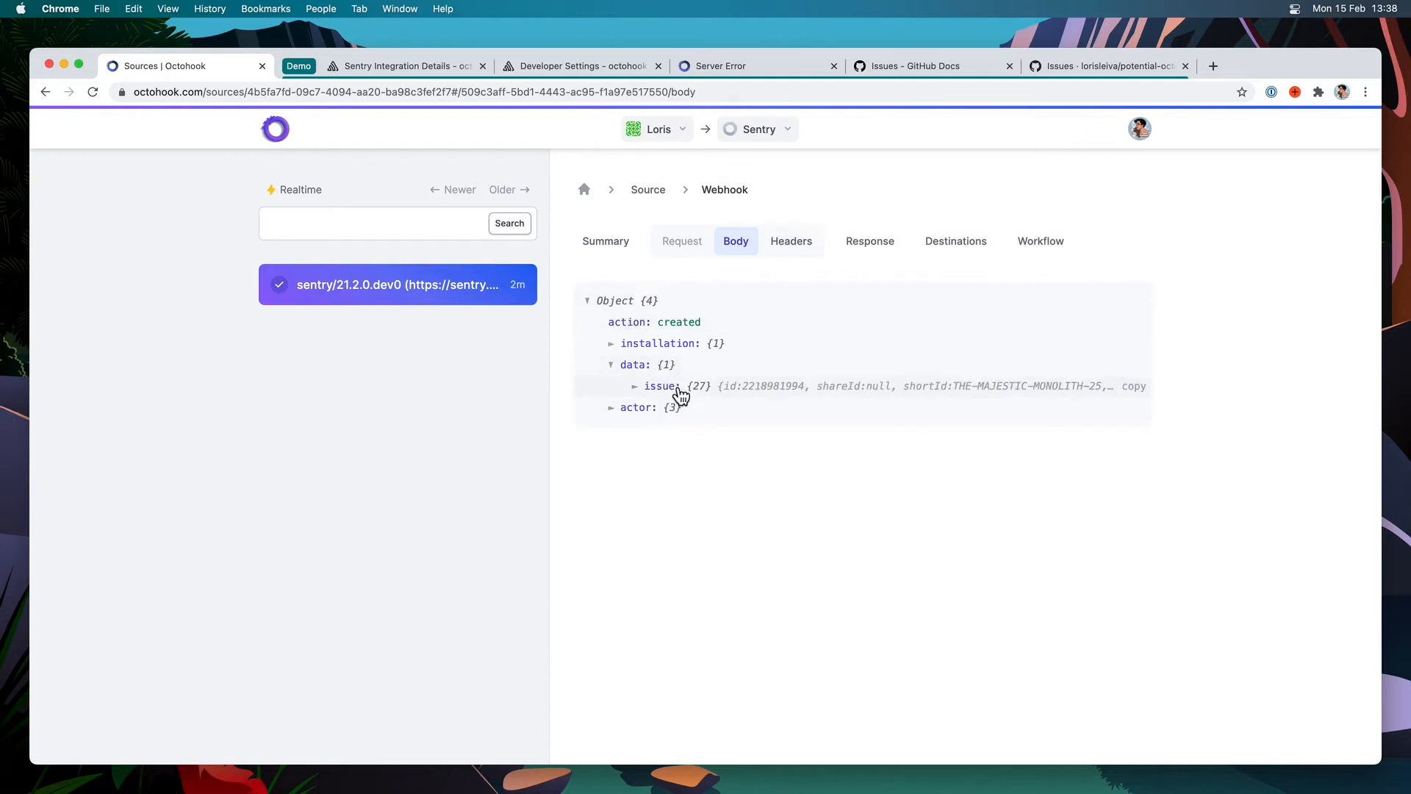
{"action": "left_click", "coordinate": [635, 386]}
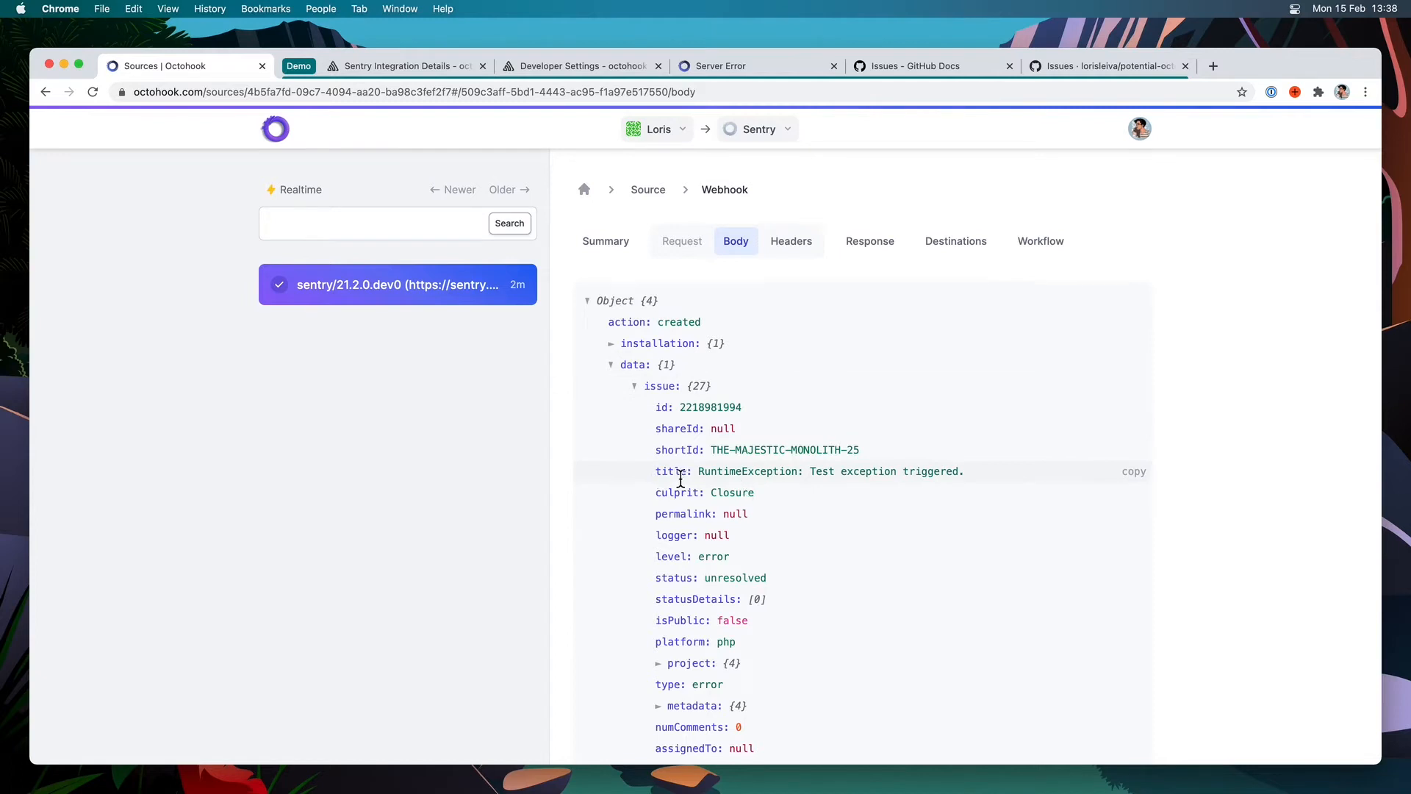
{"action": "left_click_drag", "start_coordinate": [701, 470], "coordinate": [882, 470]}
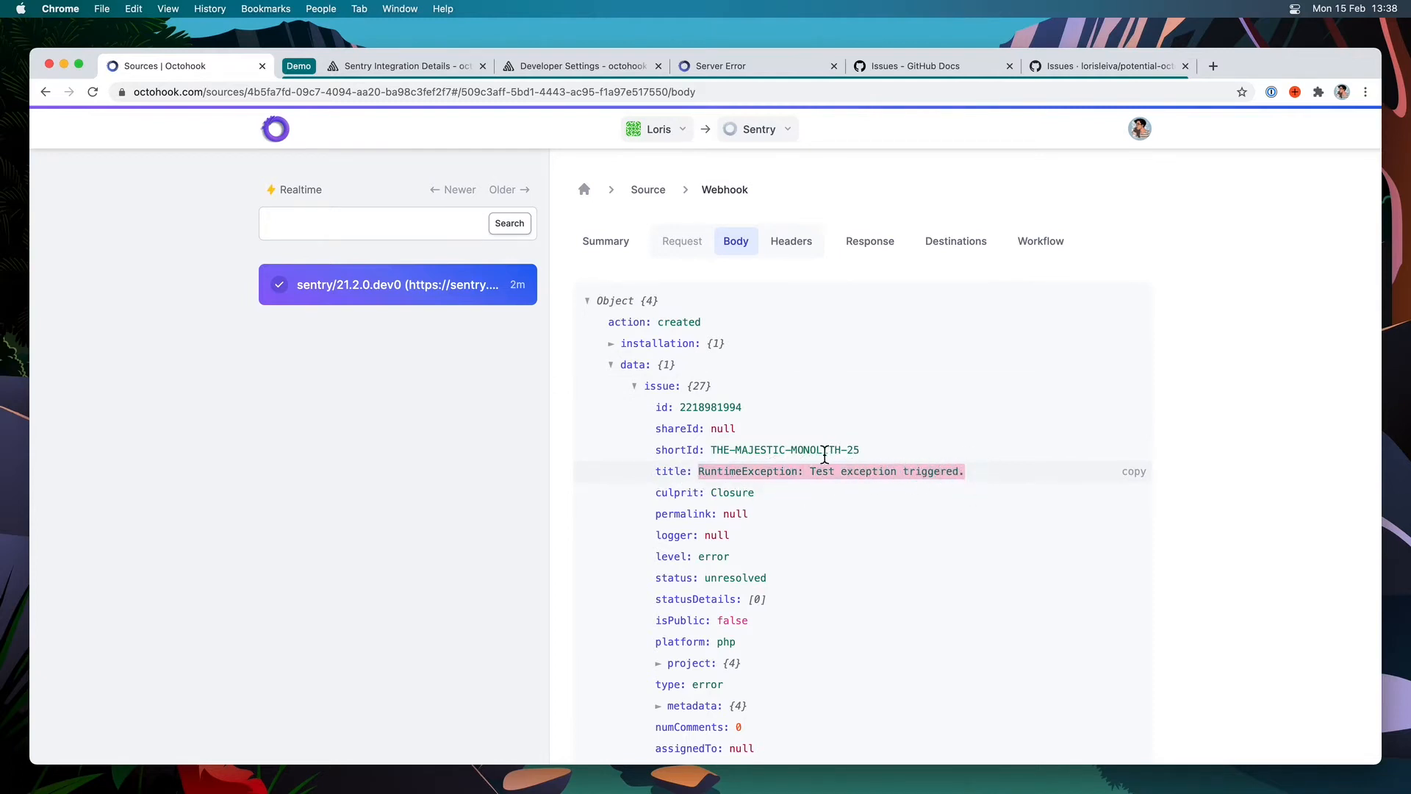
Step: Confirm the RuntimeException issue in Sentry's Issues list, then return to the Octohook source
{"action": "left_click", "coordinate": [401, 65]}
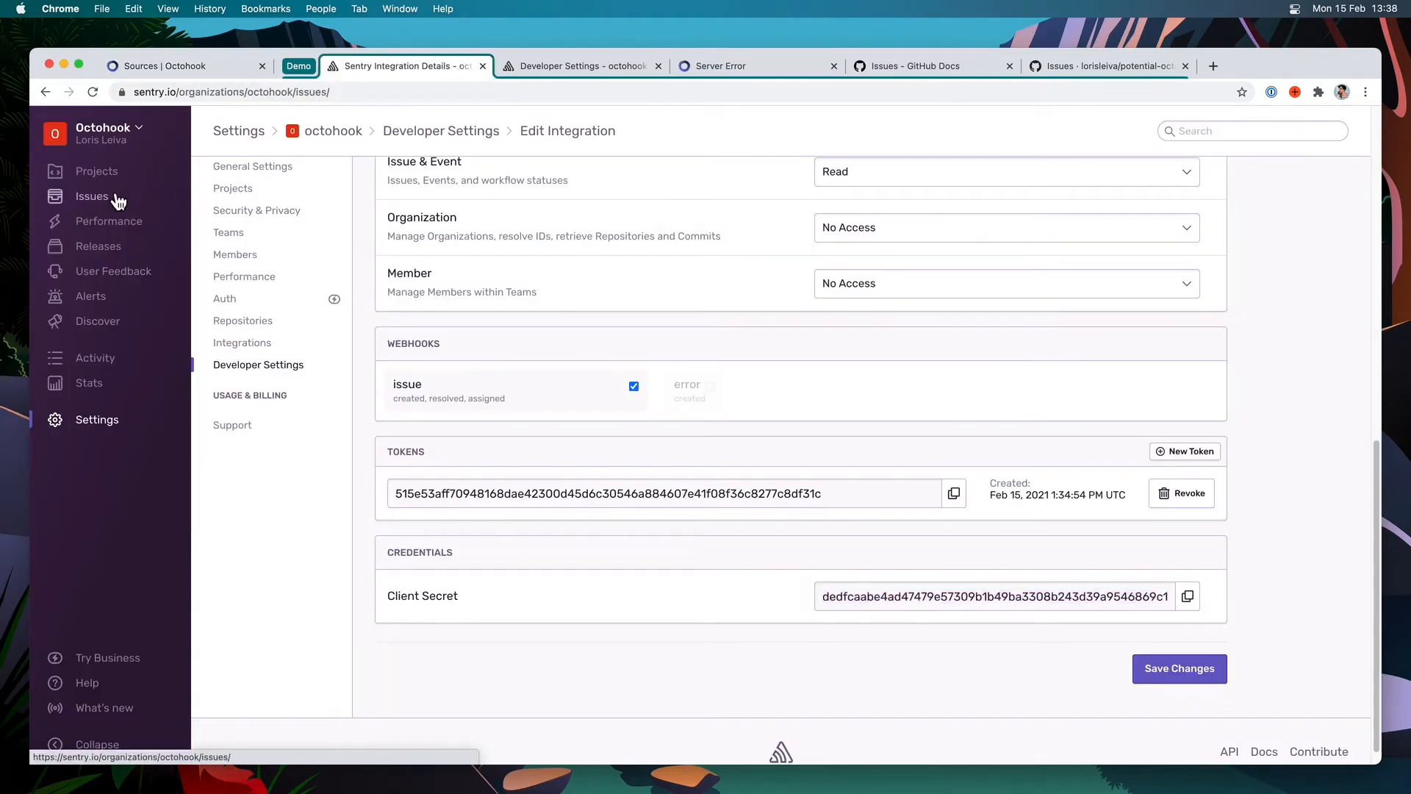
{"action": "left_click", "coordinate": [91, 196]}
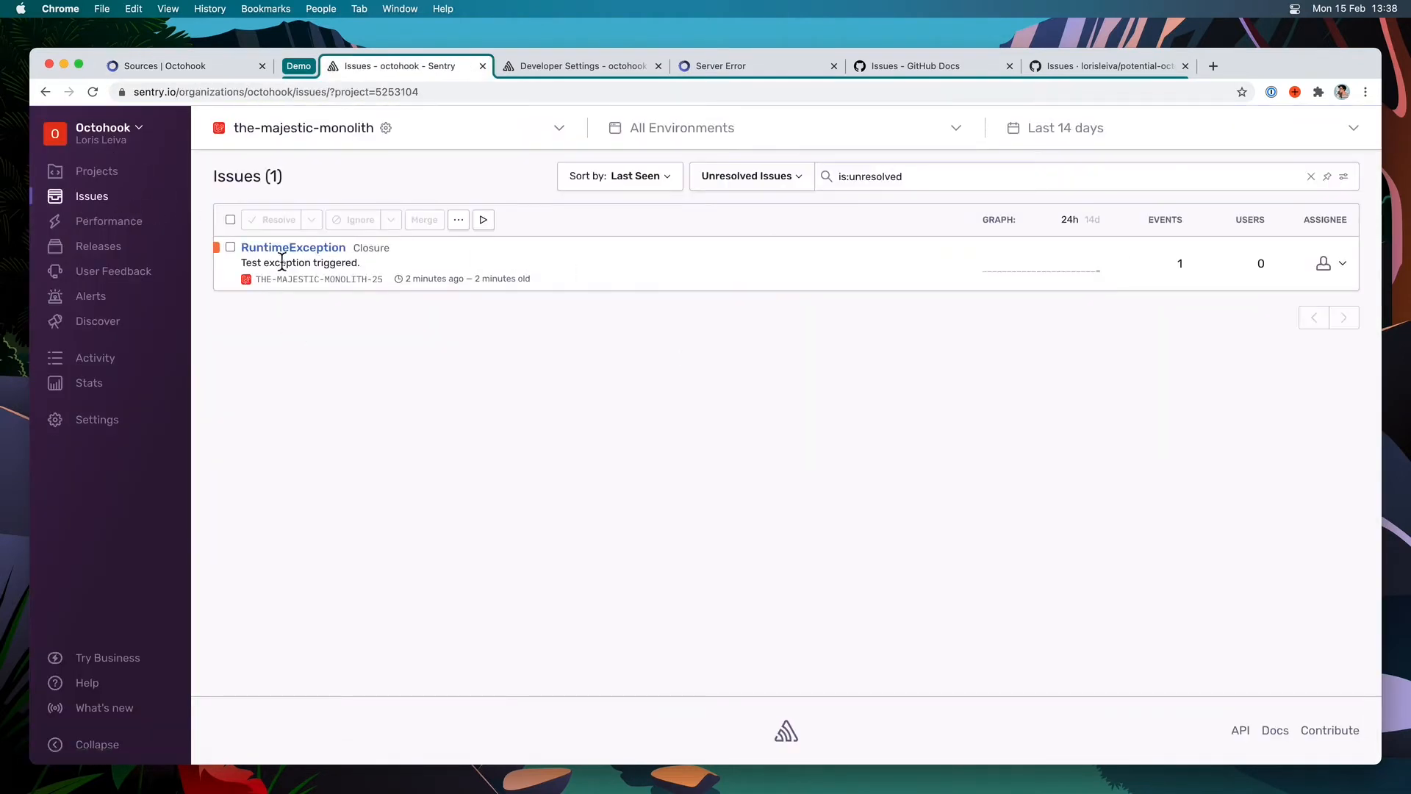
{"action": "left_click", "coordinate": [167, 65]}
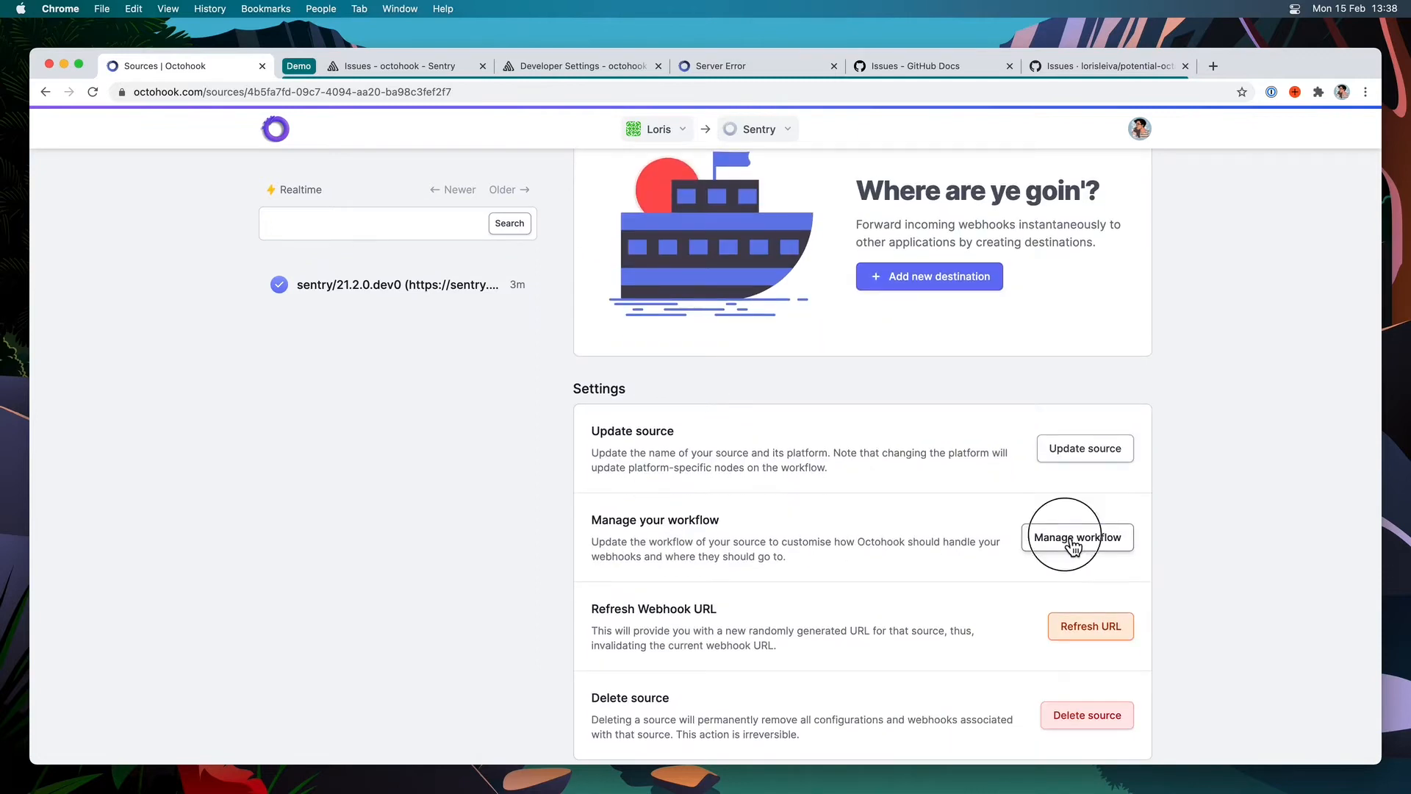
Step: Open Manage workflow and inspect the Webhook verifier, Webhook profile, Platform verifier and parser nodes
{"action": "left_click", "coordinate": [1076, 536]}
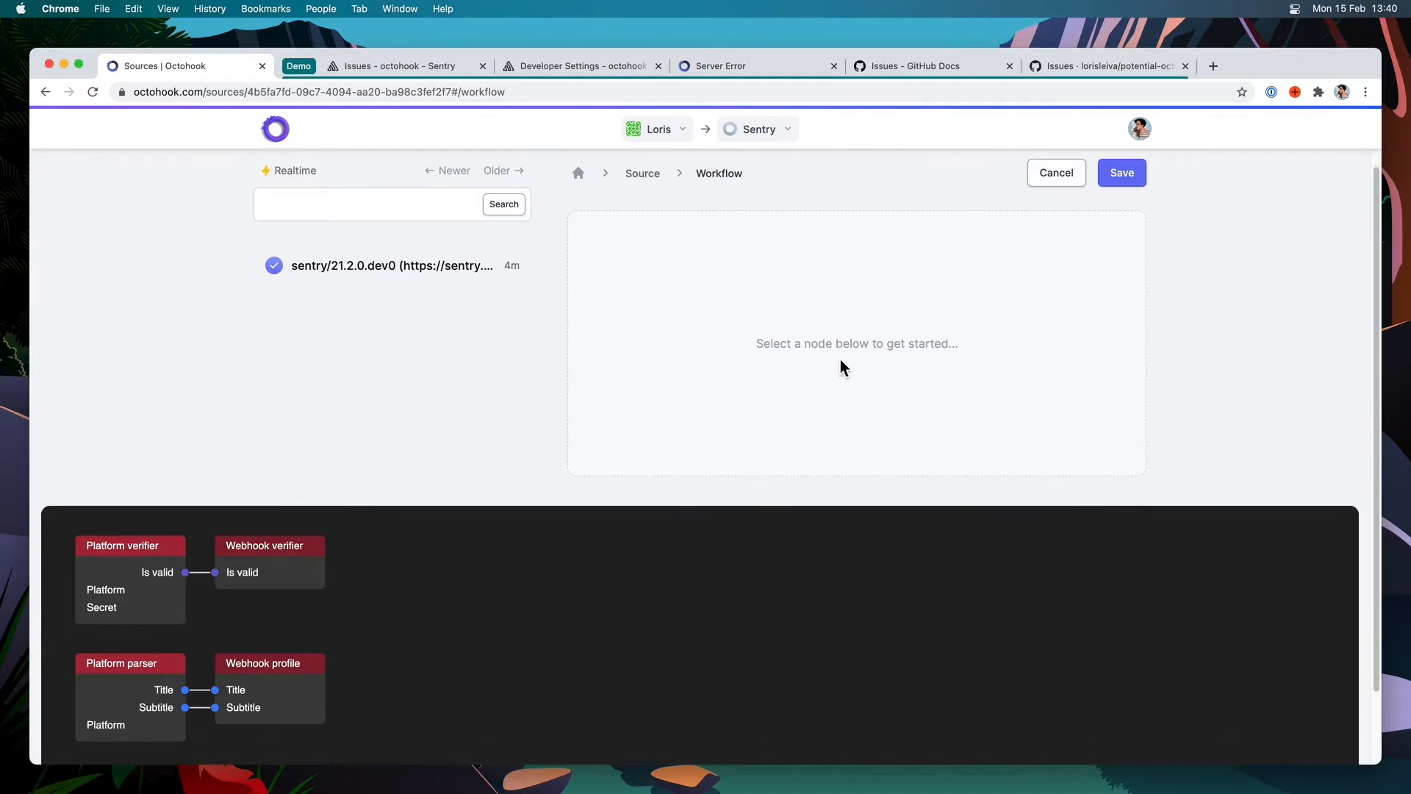
{"action": "scroll", "scroll_direction": "down", "scroll_amount": 3}
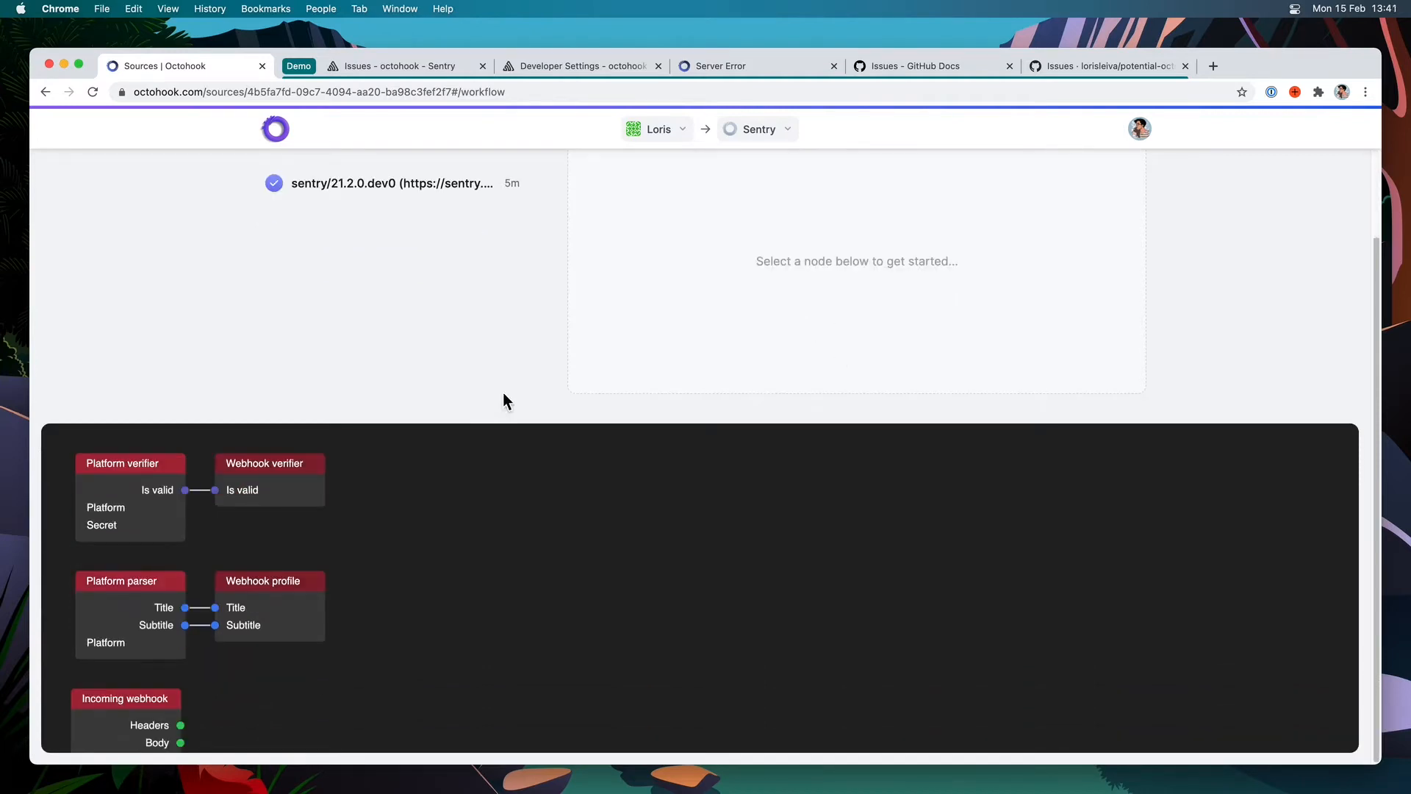
{"action": "mouse_move", "coordinate": [214, 500]}
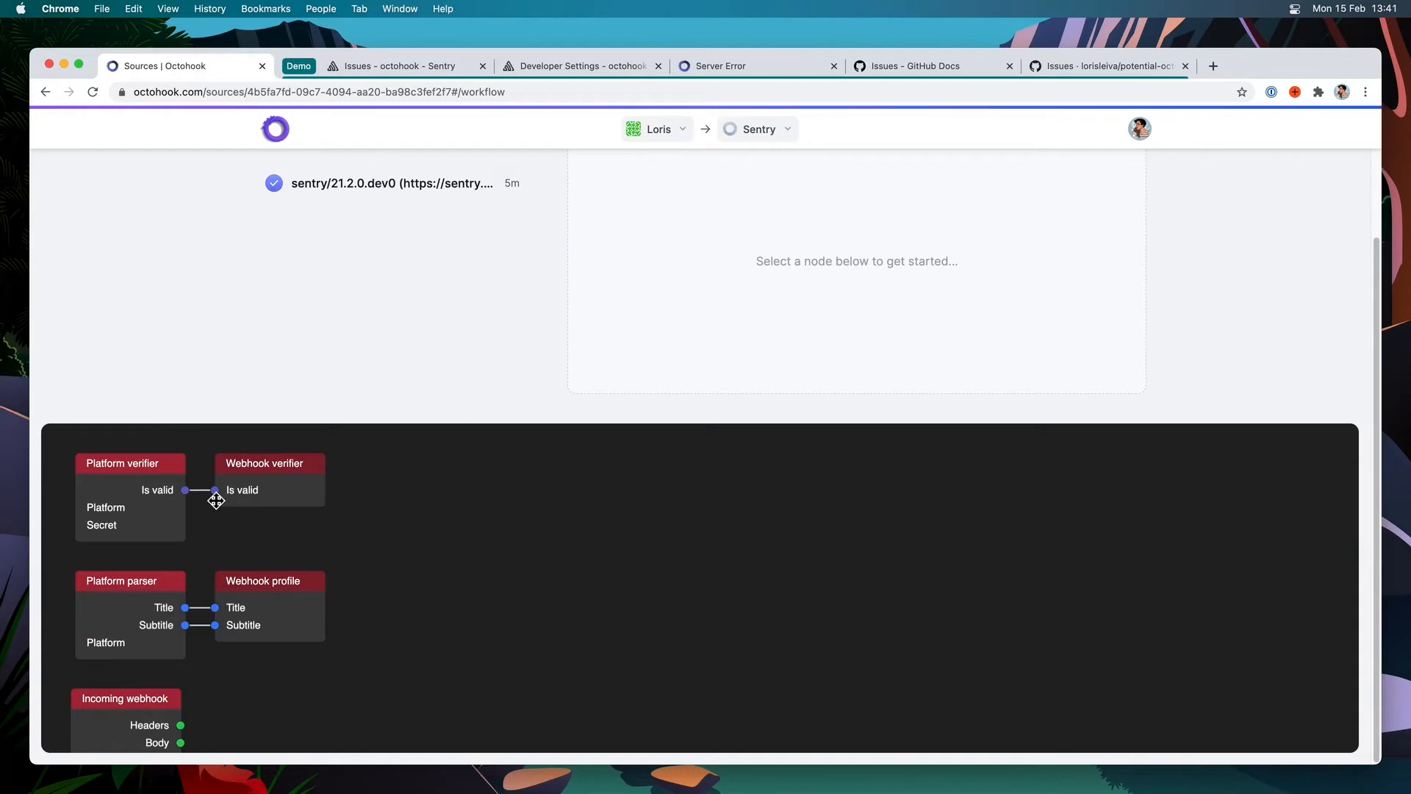
{"action": "mouse_move", "coordinate": [213, 506]}
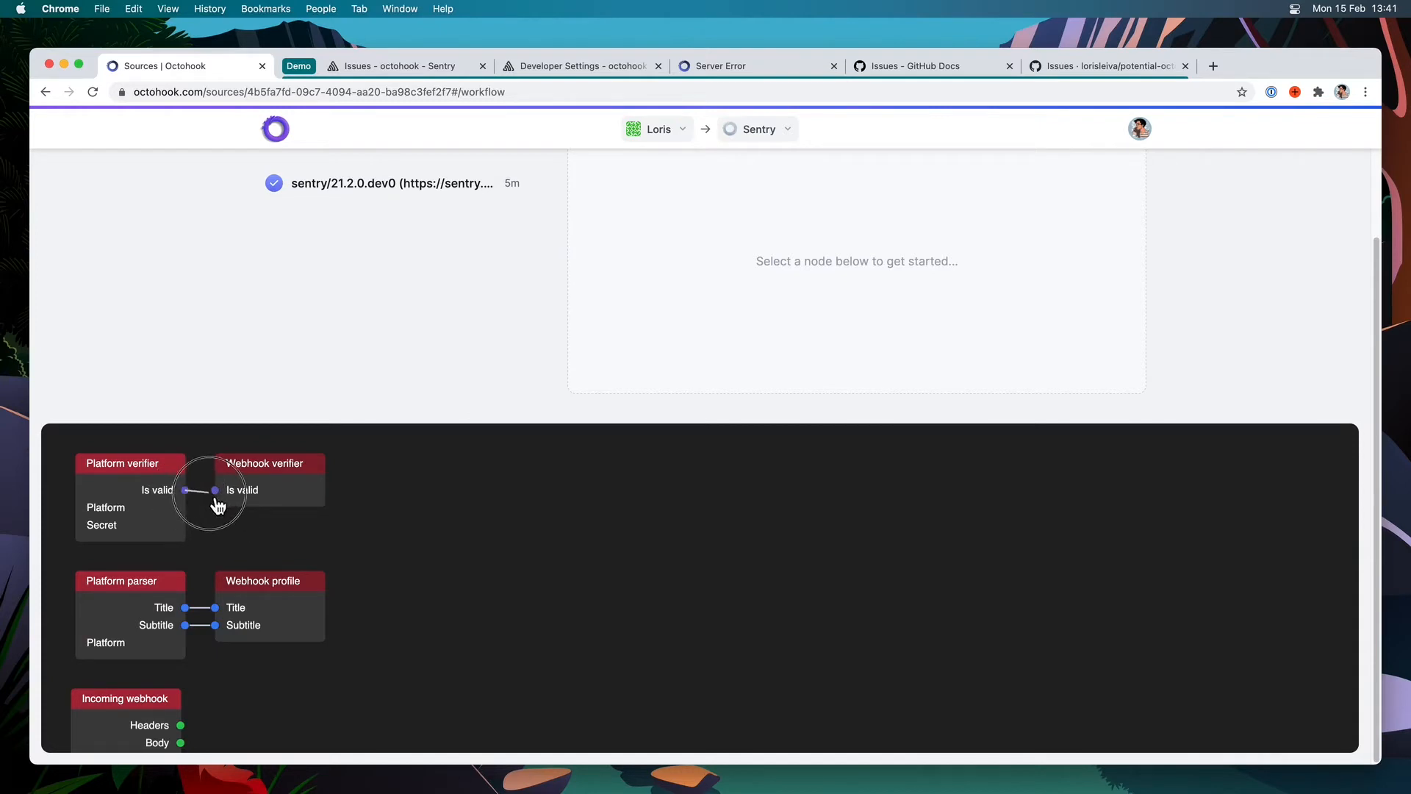
{"action": "mouse_move", "coordinate": [264, 518]}
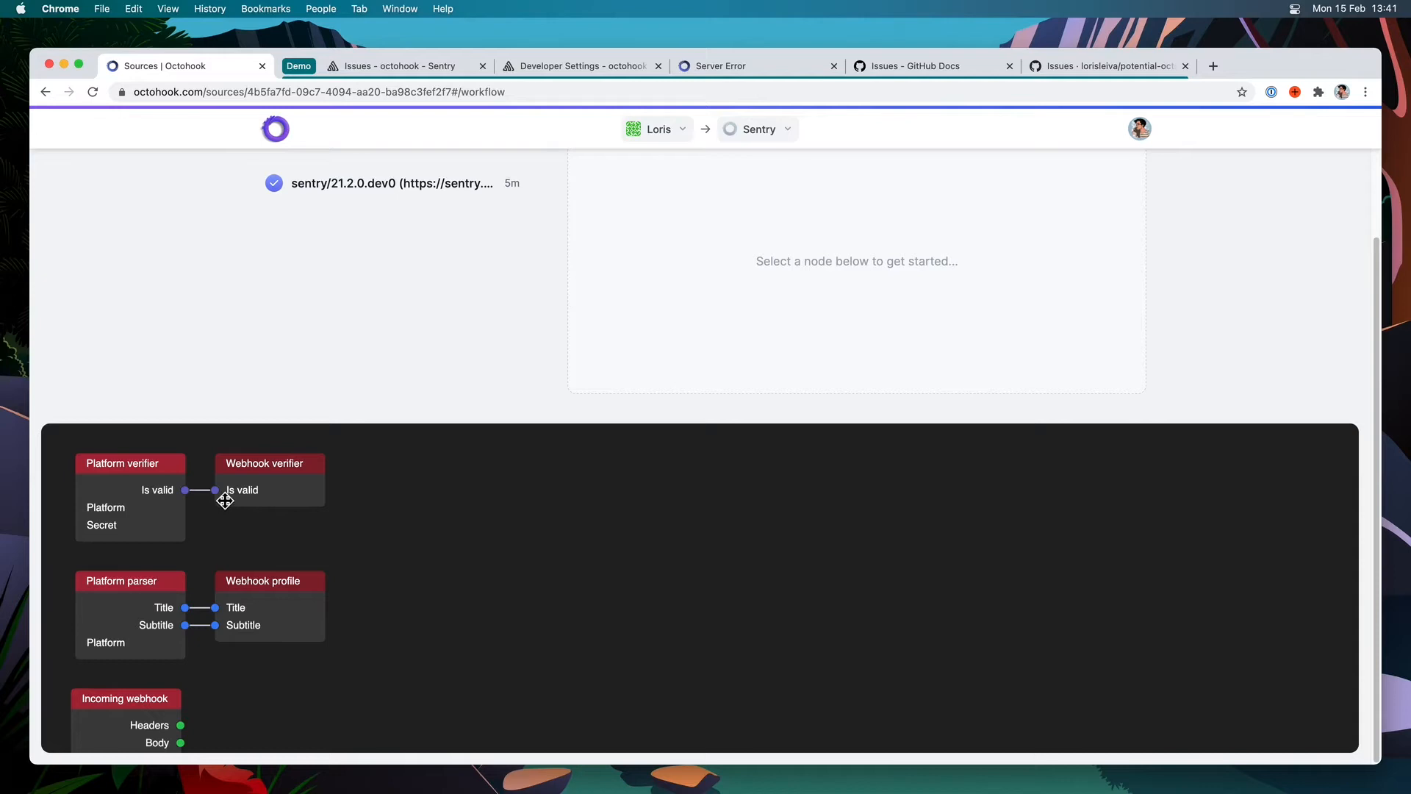
{"action": "mouse_move", "coordinate": [299, 701]}
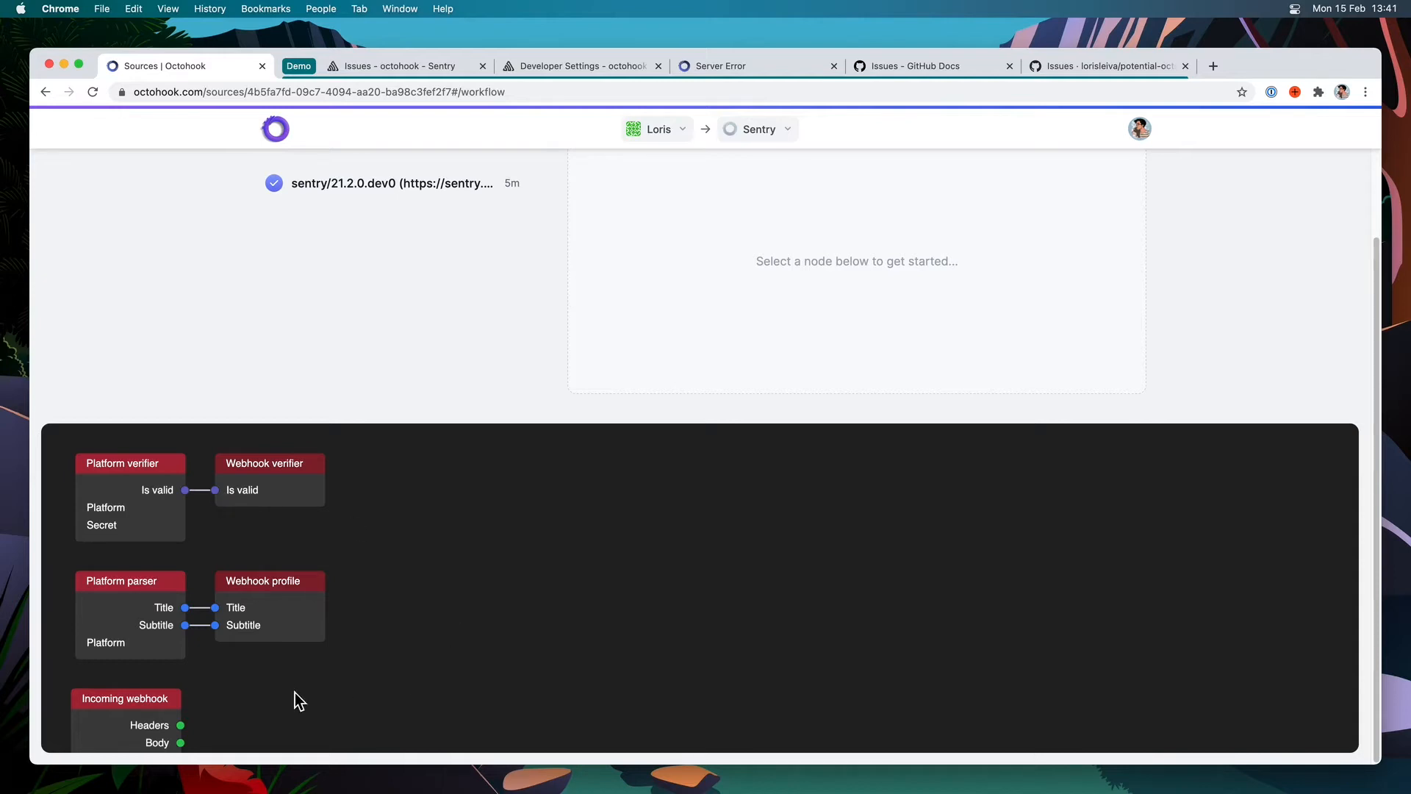
{"action": "mouse_move", "coordinate": [364, 717]}
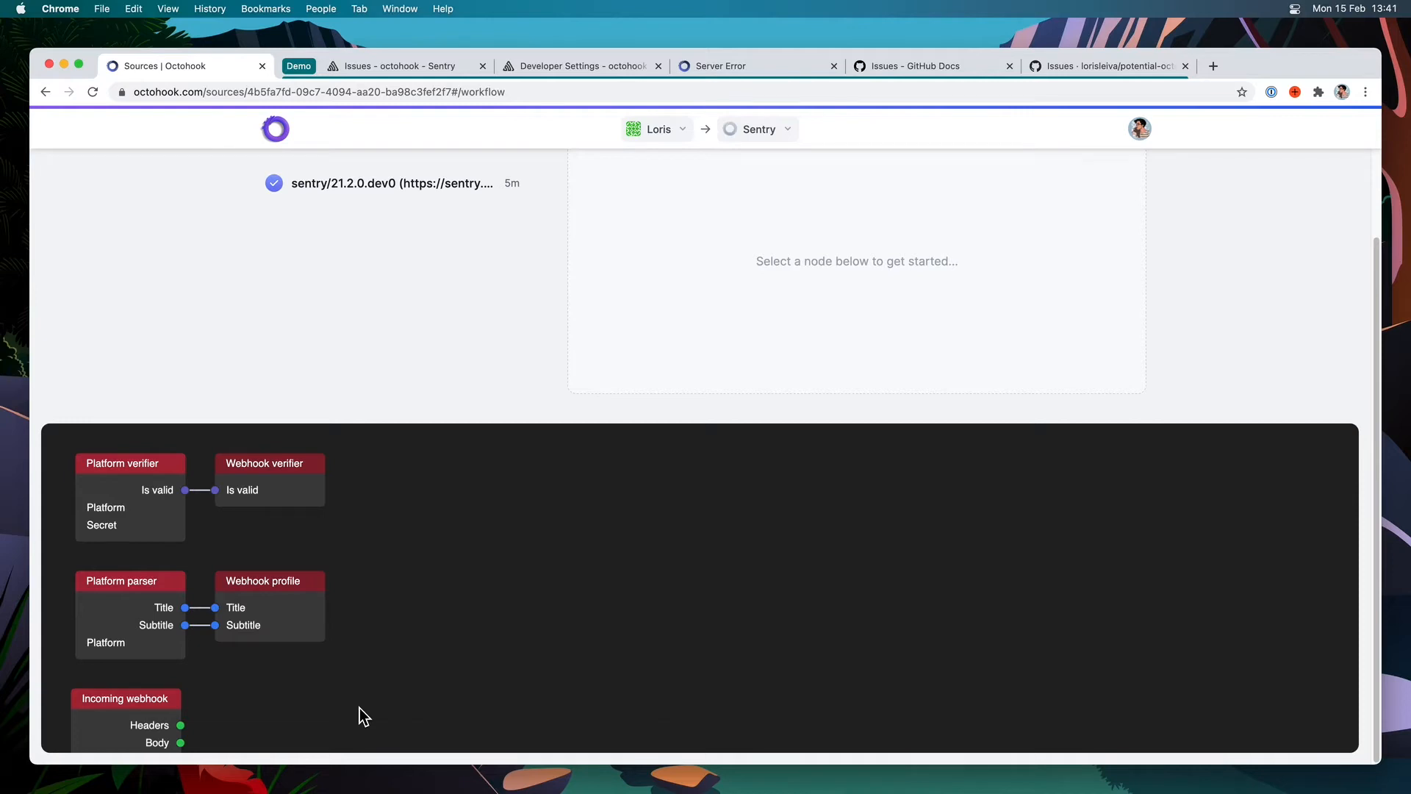
{"action": "mouse_move", "coordinate": [574, 552]}
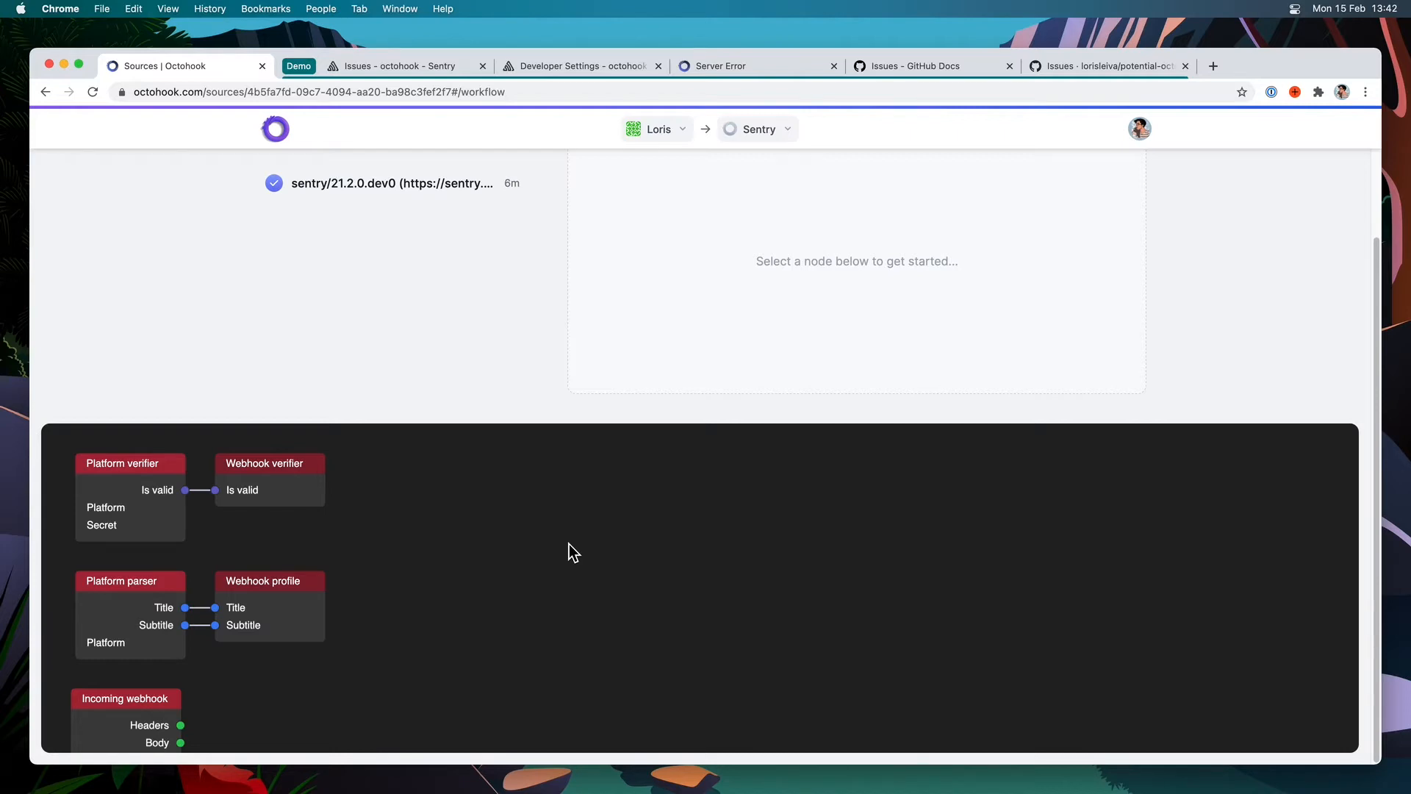
{"action": "mouse_move", "coordinate": [503, 327]}
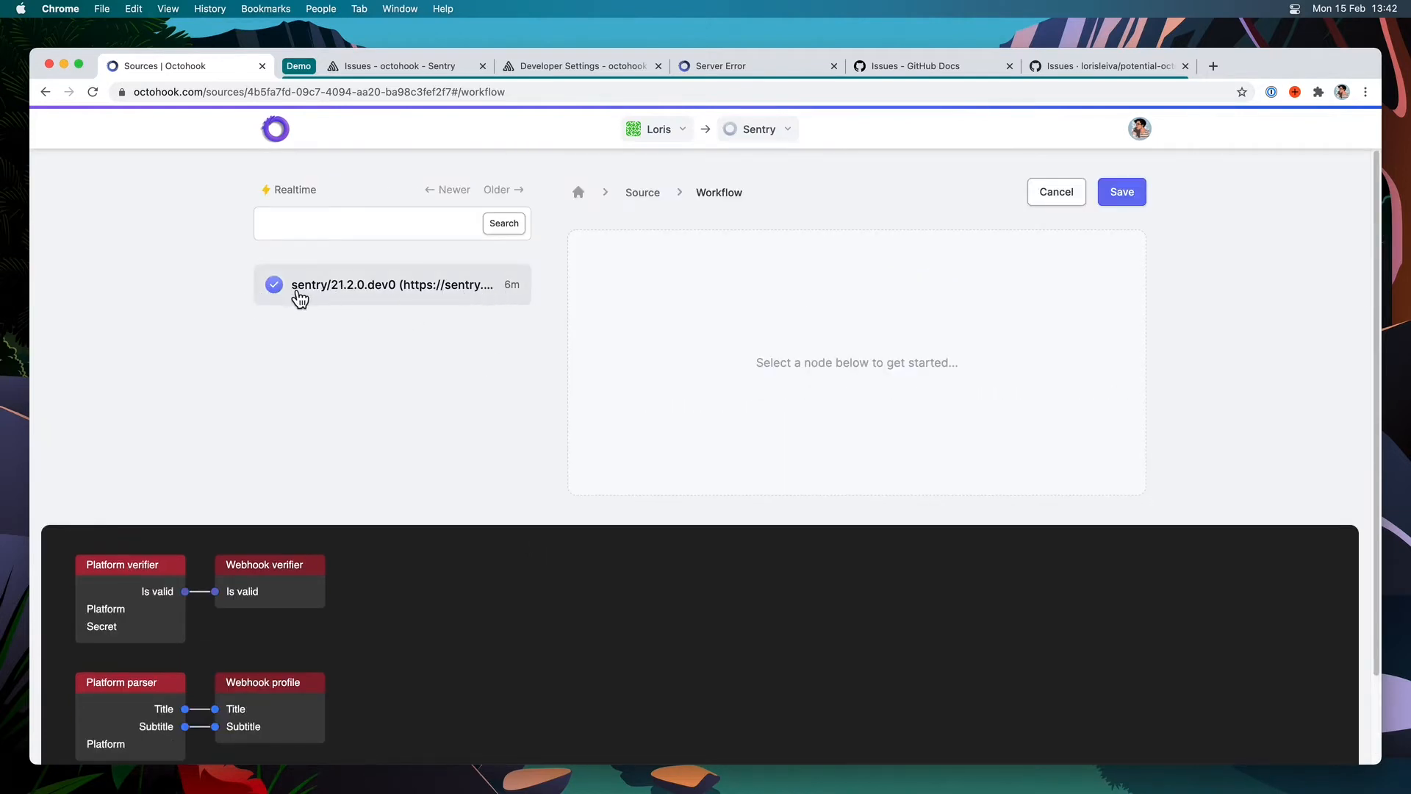
{"action": "mouse_move", "coordinate": [358, 306]}
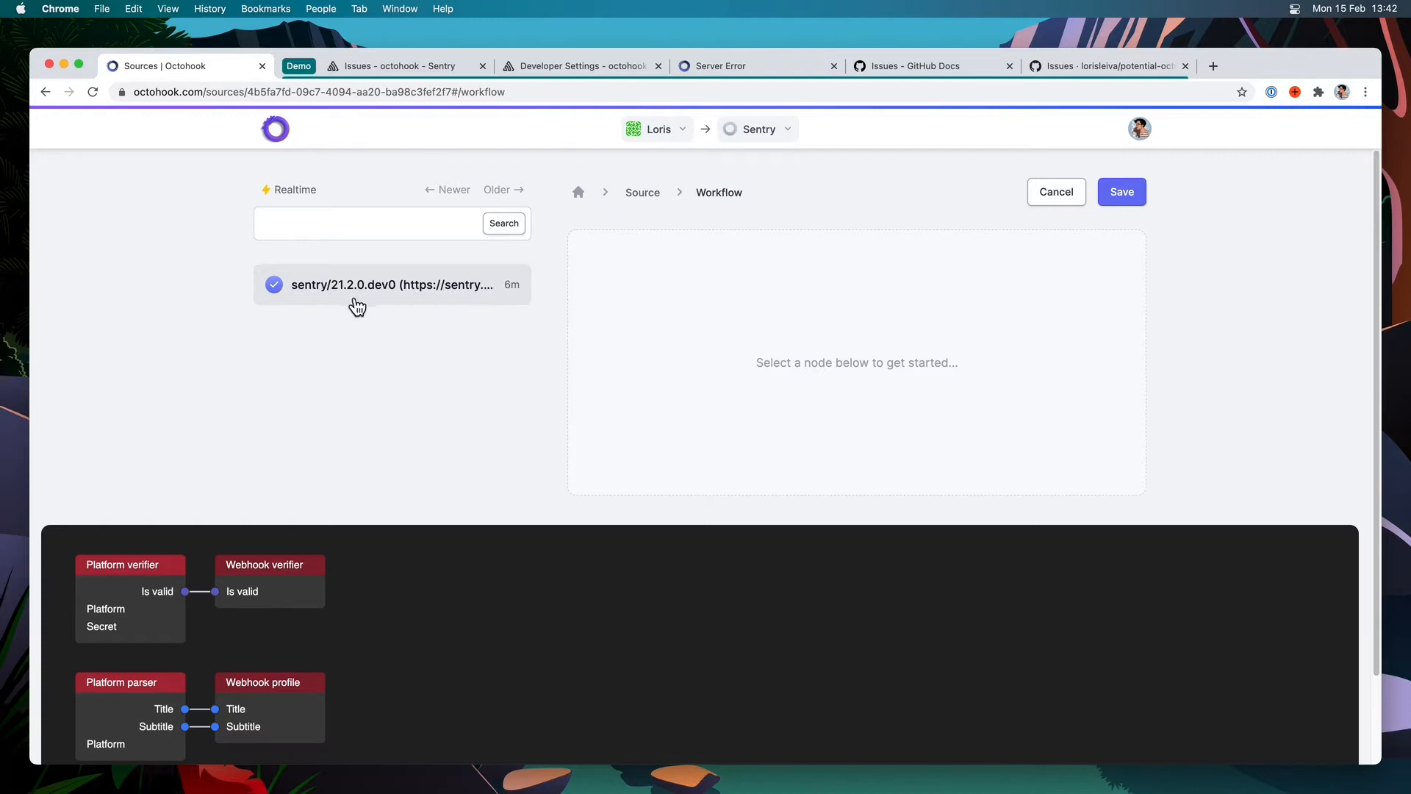
{"action": "mouse_move", "coordinate": [469, 317]}
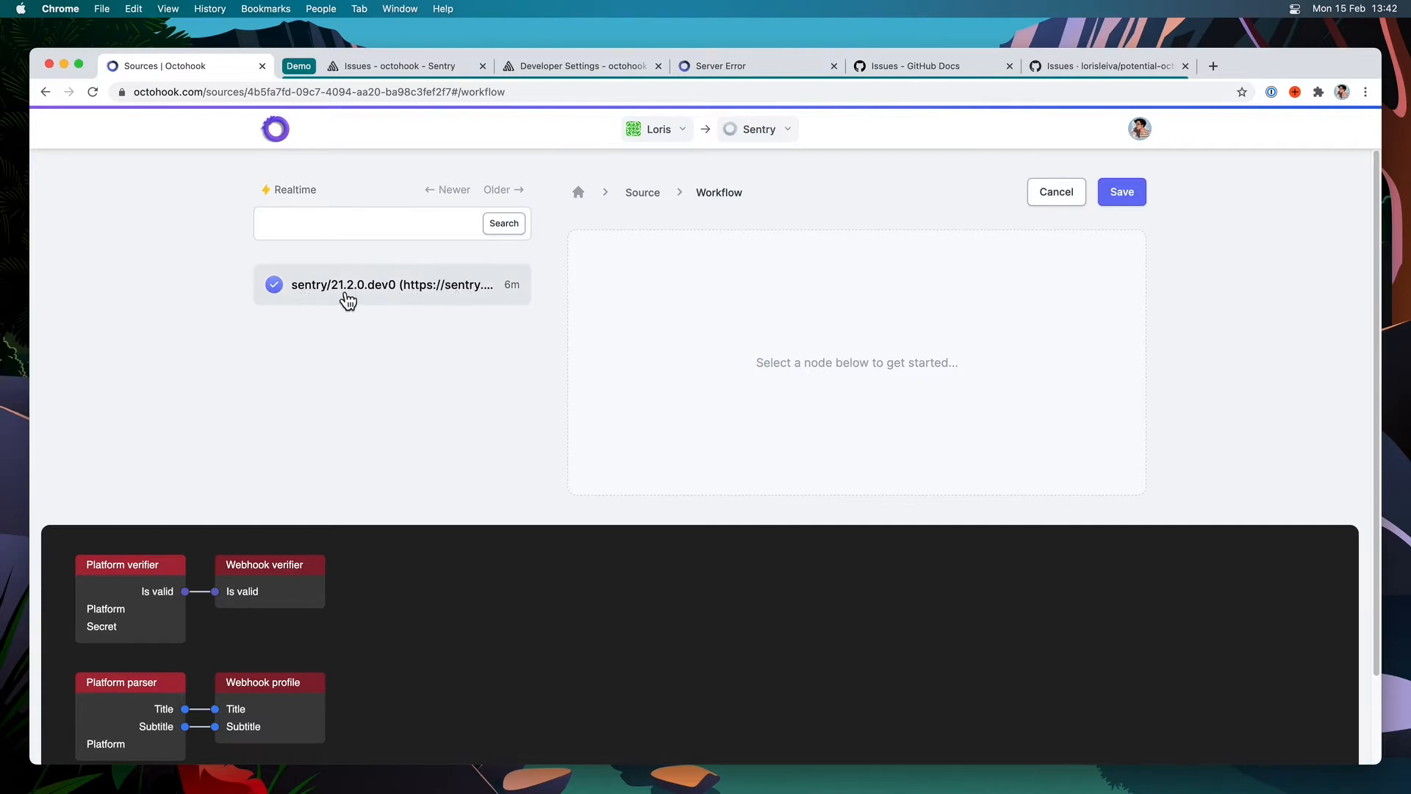
{"action": "mouse_move", "coordinate": [293, 313]}
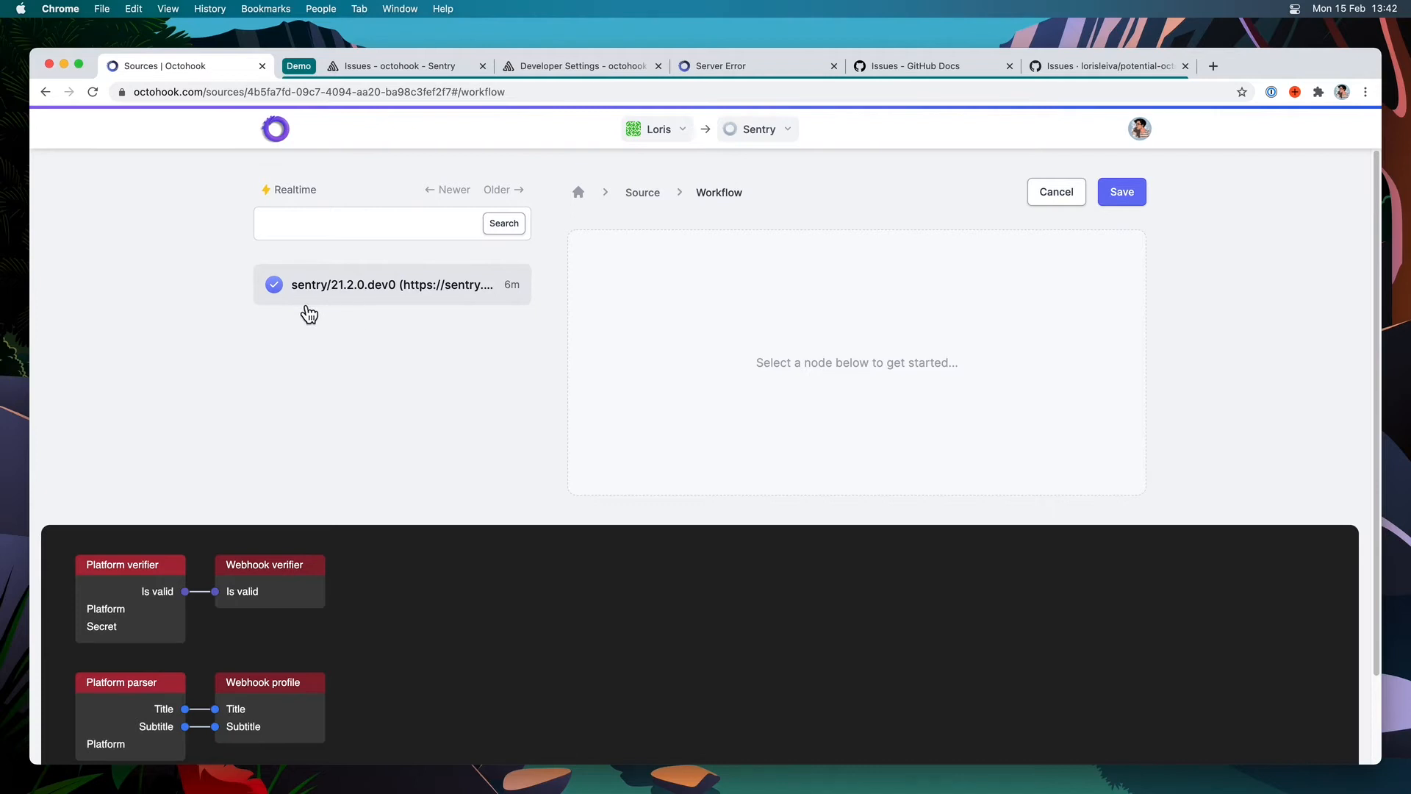
{"action": "mouse_move", "coordinate": [344, 307]}
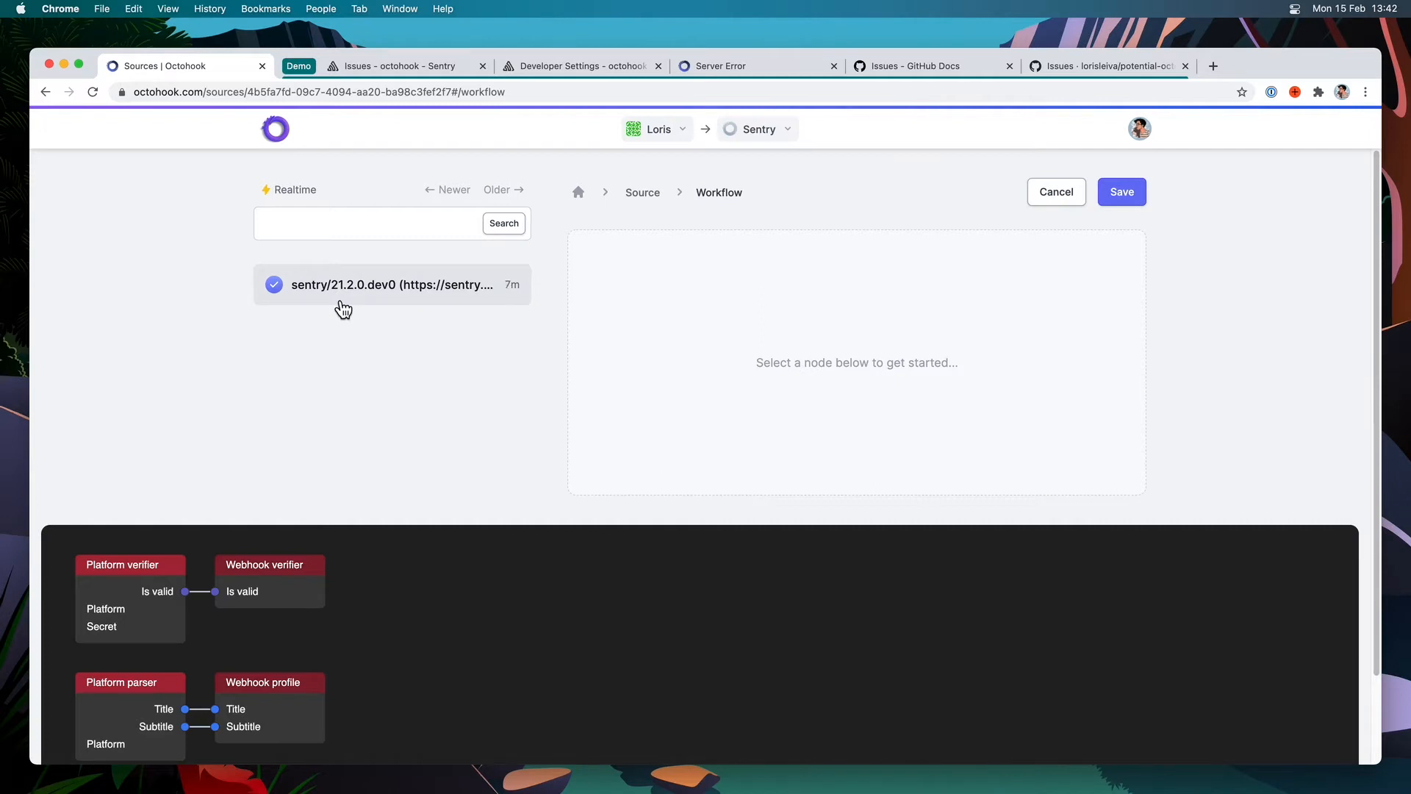
{"action": "scroll", "scroll_direction": "down", "scroll_amount": 3}
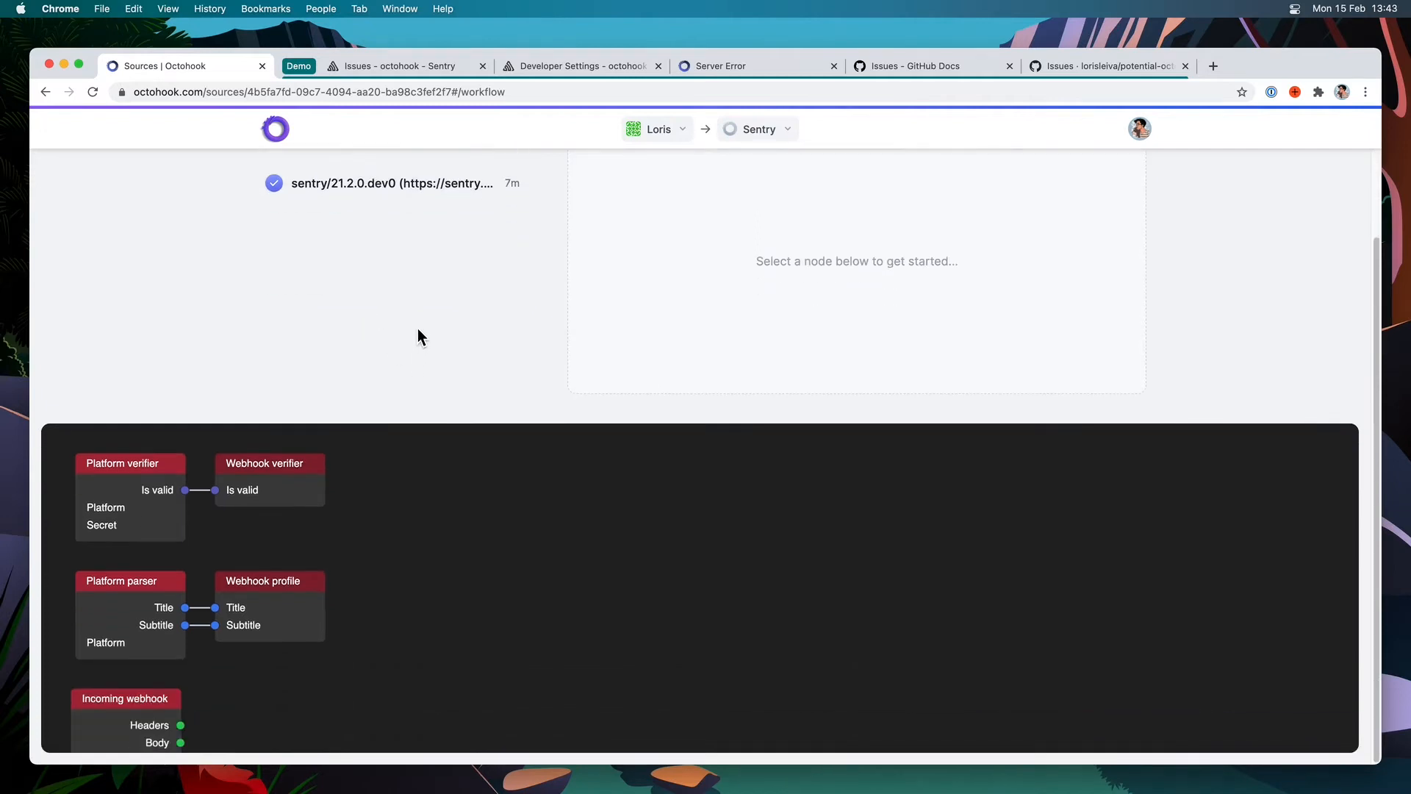
{"action": "left_click", "coordinate": [264, 462]}
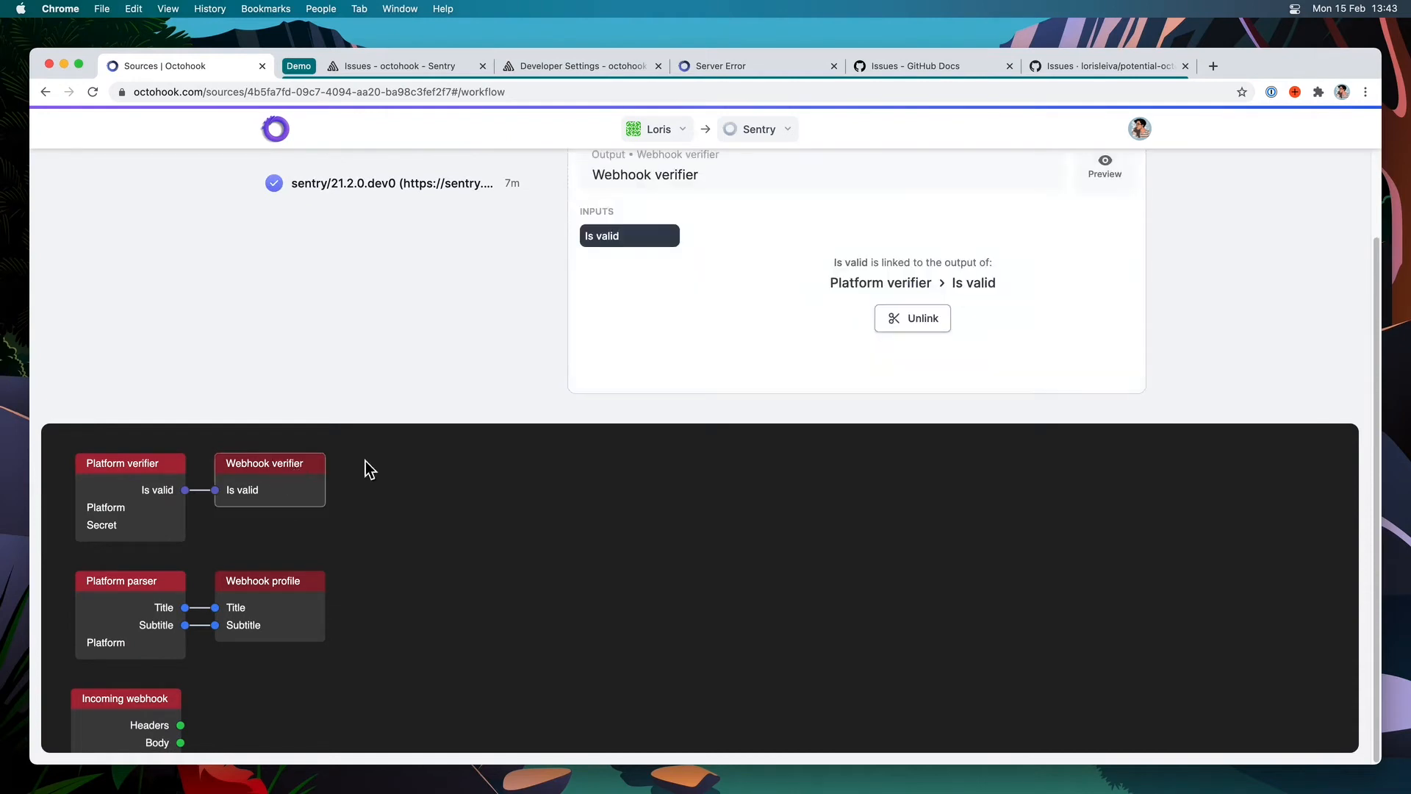
{"action": "left_click", "coordinate": [269, 581]}
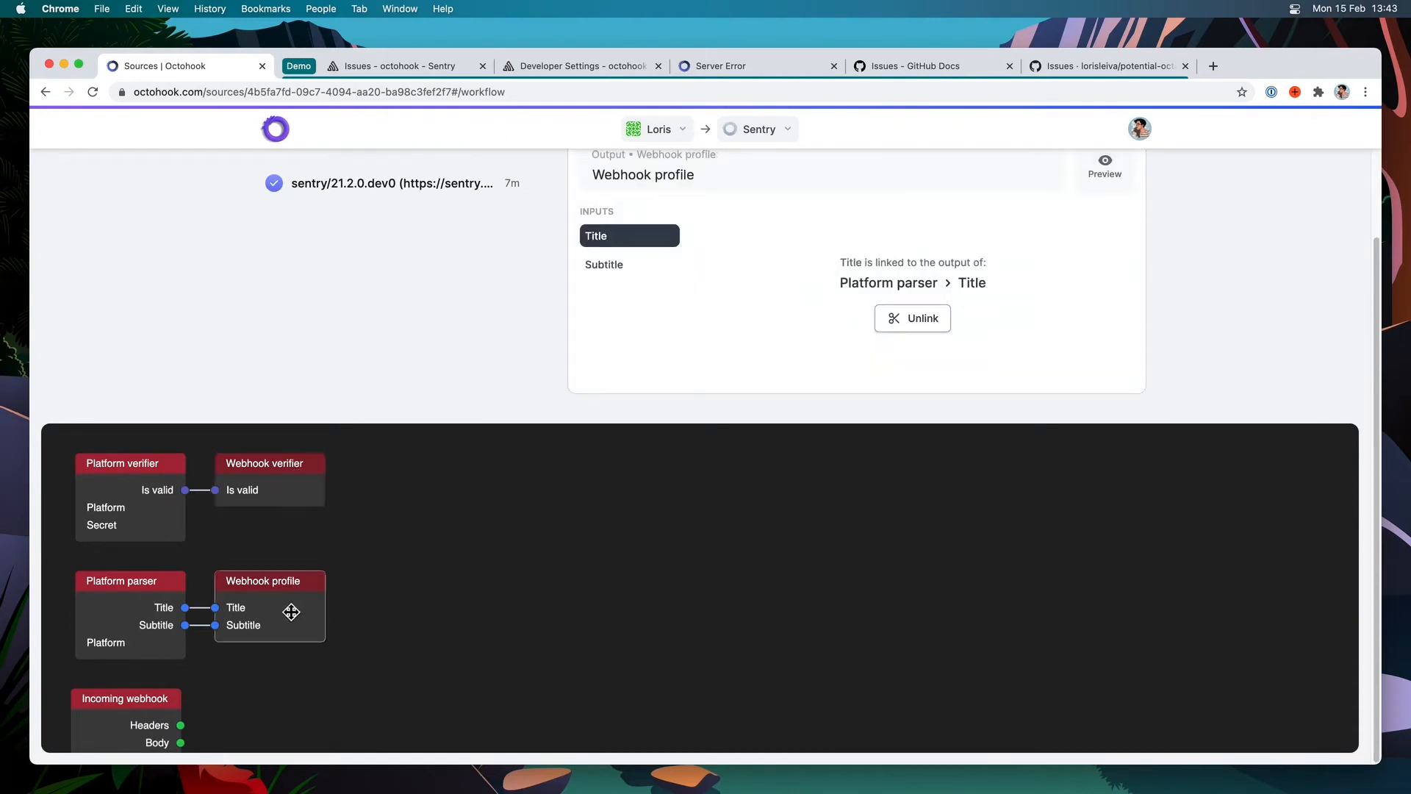
{"action": "mouse_move", "coordinate": [70, 462]}
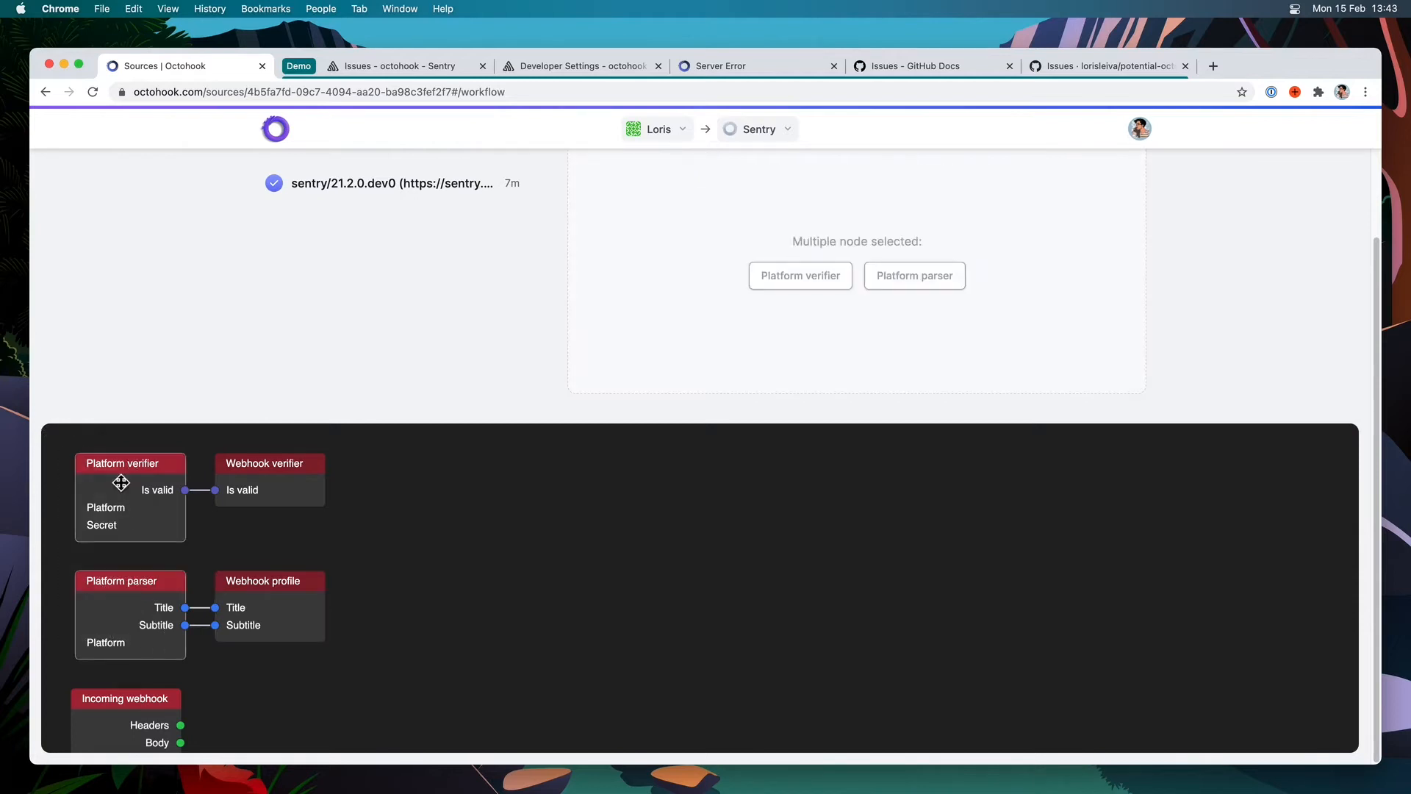
{"action": "left_click", "coordinate": [250, 524]}
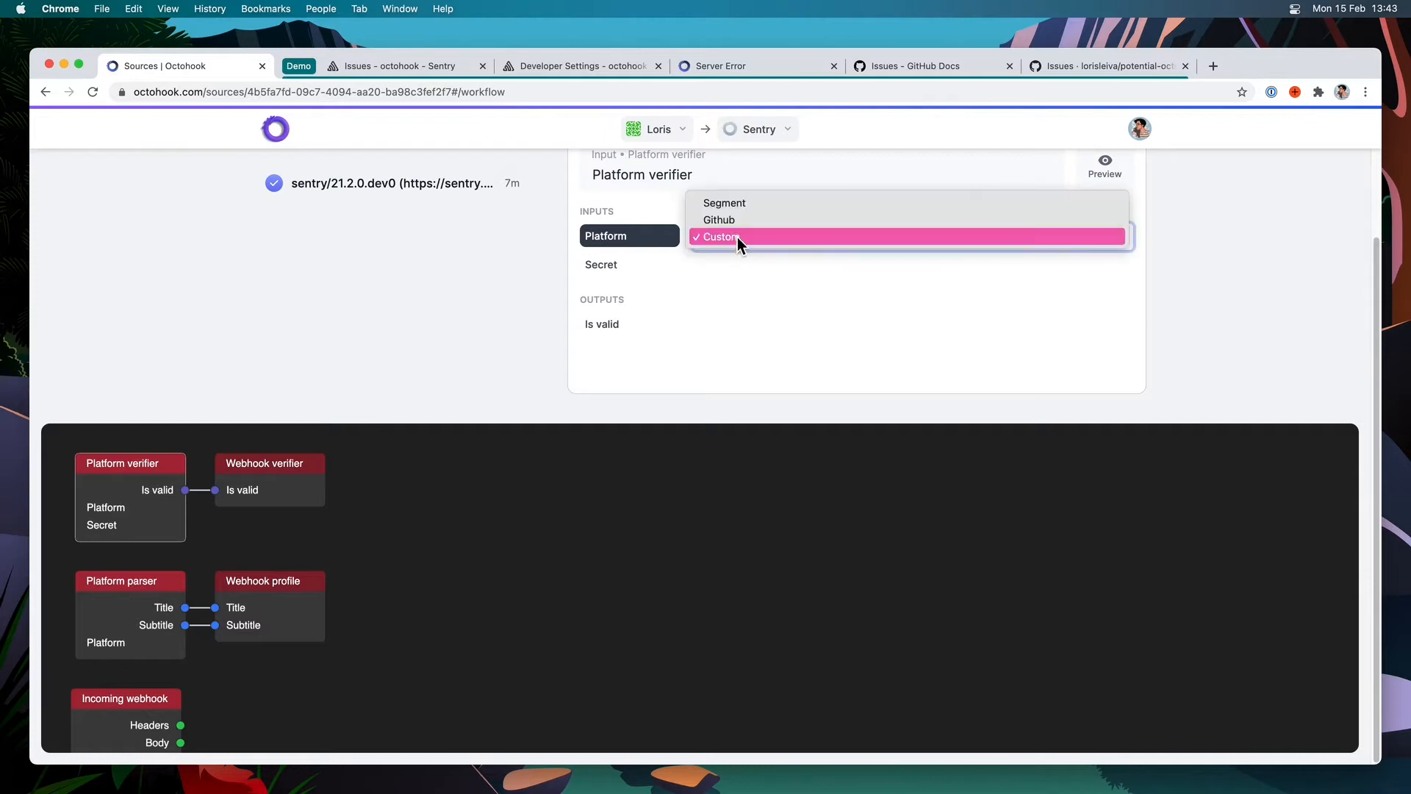
{"action": "mouse_move", "coordinate": [770, 243]}
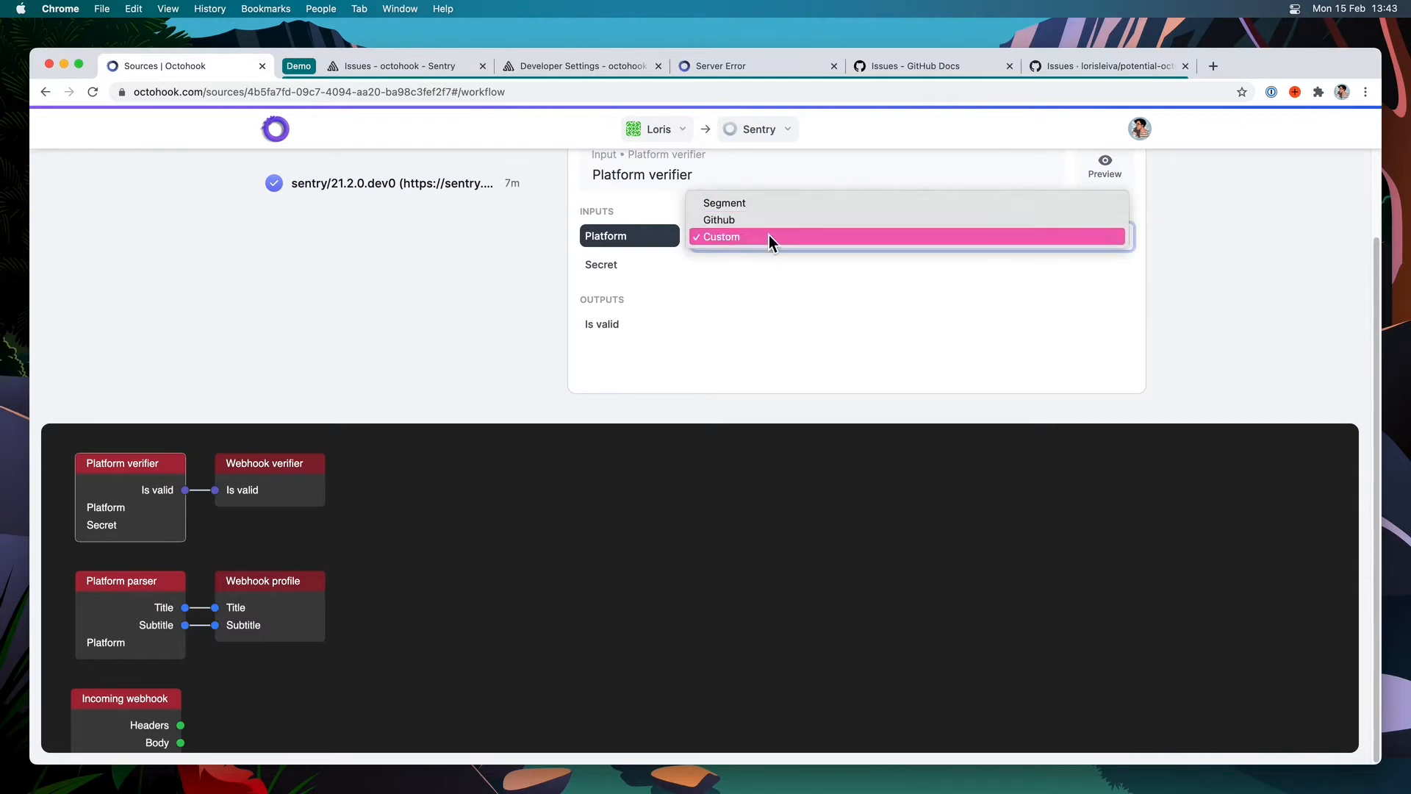
{"action": "mouse_move", "coordinate": [754, 253]}
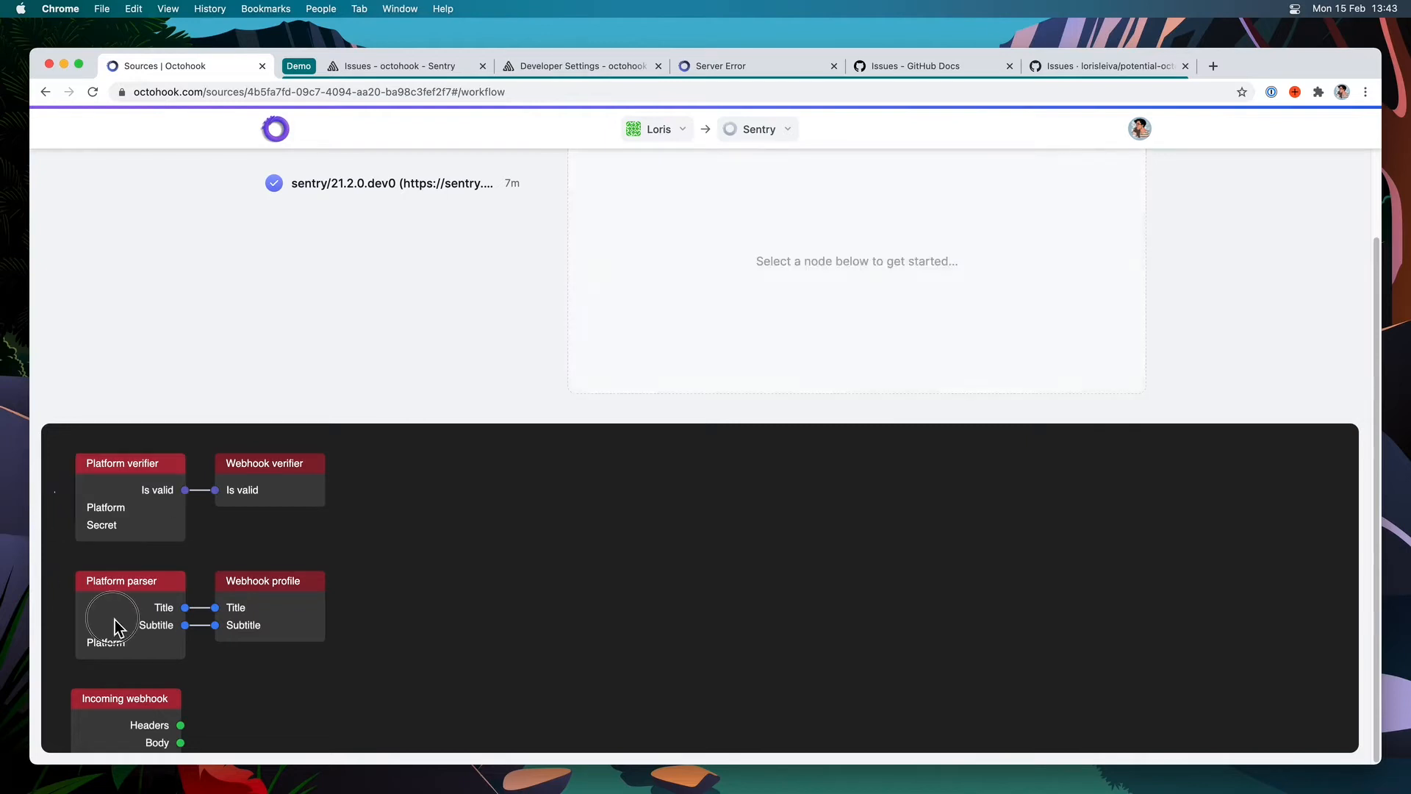
Step: Delete the selected Platform verifier and Platform parser nodes from the workflow
{"action": "right_click", "coordinate": [113, 621]}
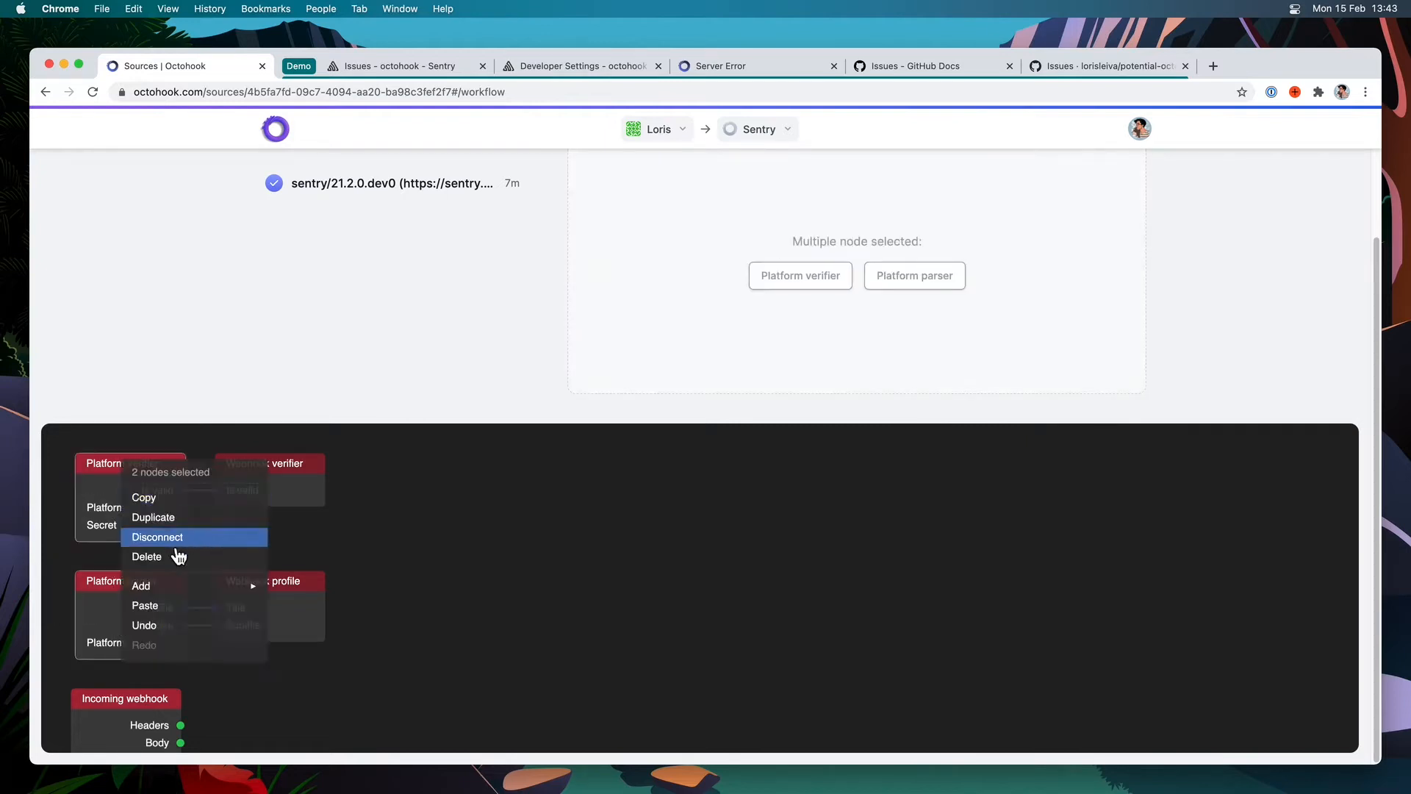
{"action": "left_click", "coordinate": [157, 537]}
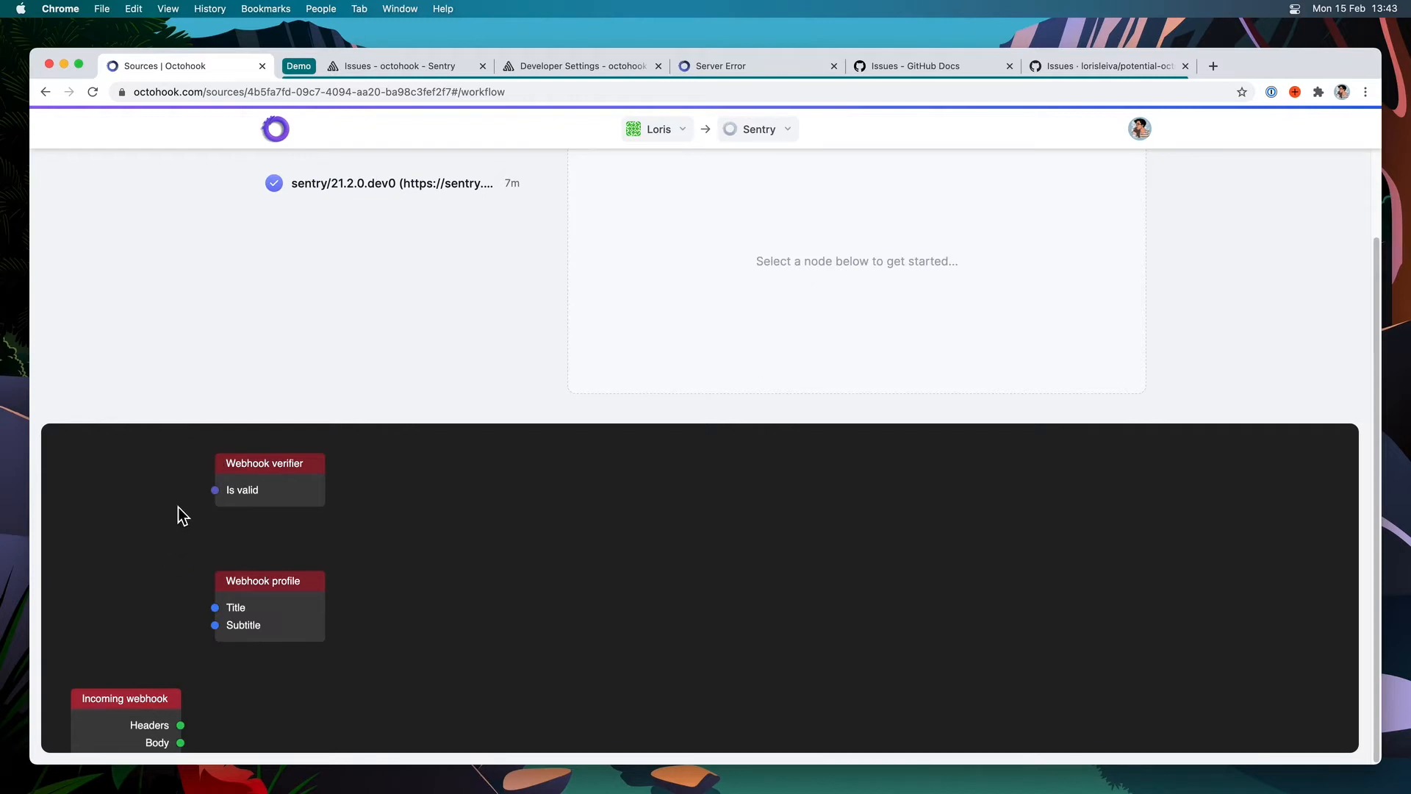
{"action": "mouse_move", "coordinate": [189, 503]}
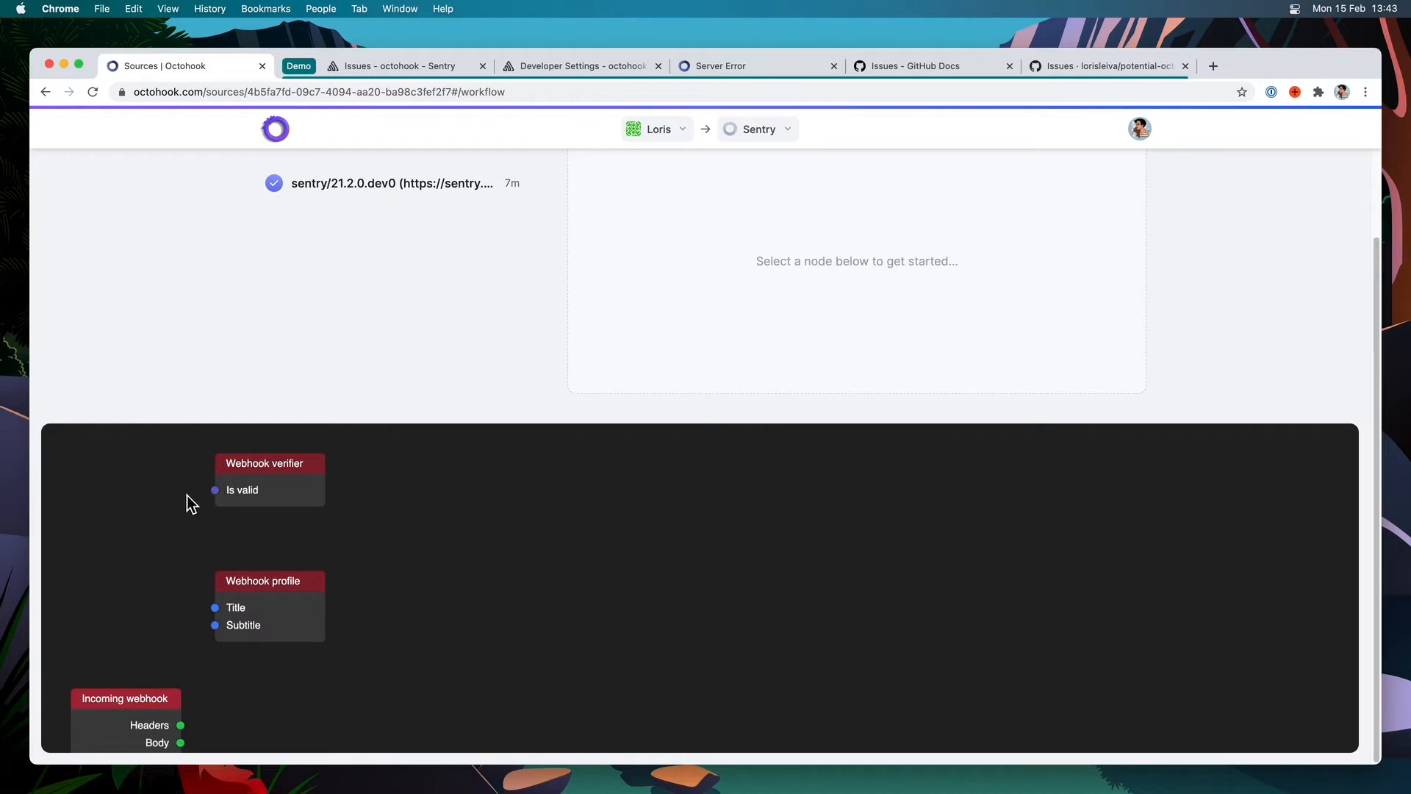
{"action": "mouse_move", "coordinate": [227, 498]}
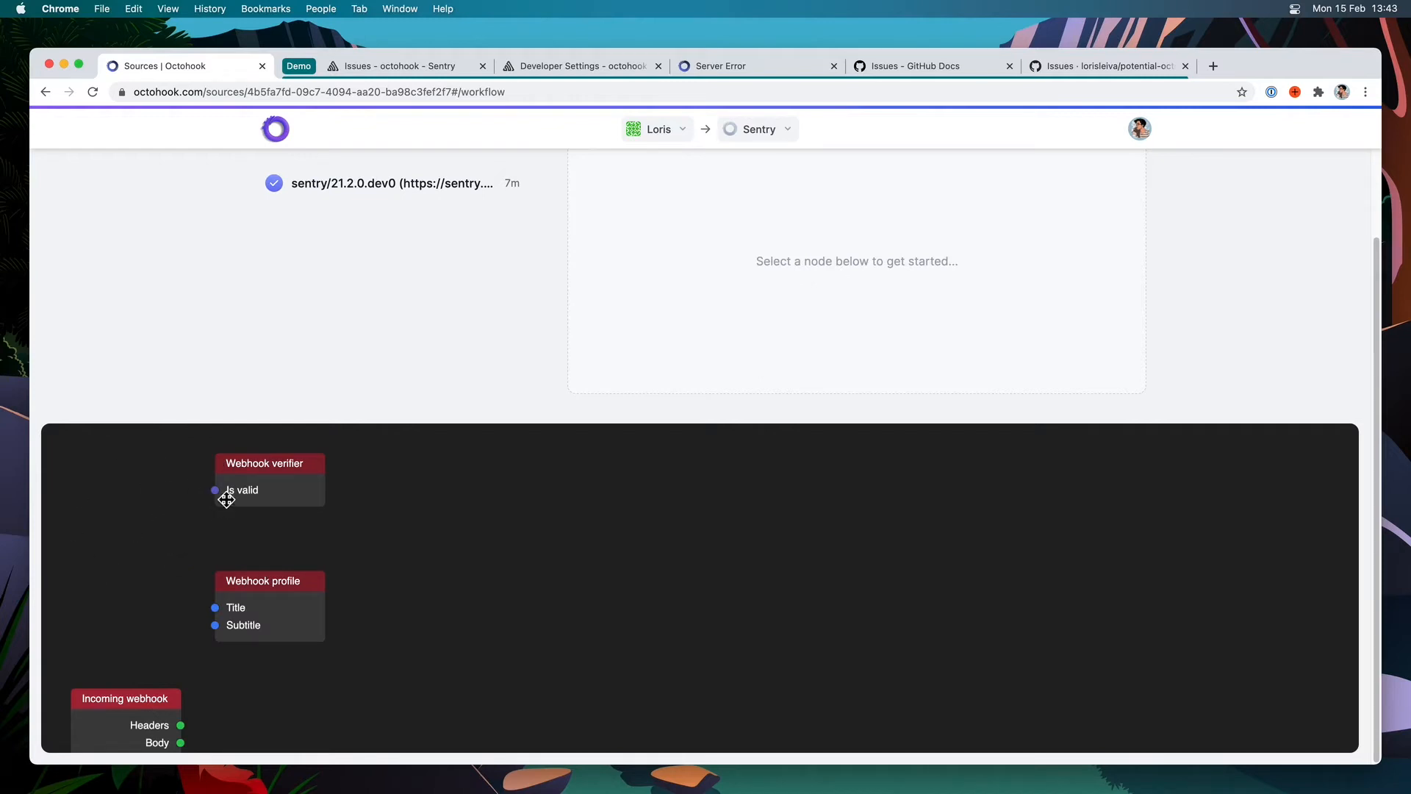
{"action": "mouse_move", "coordinate": [227, 502]}
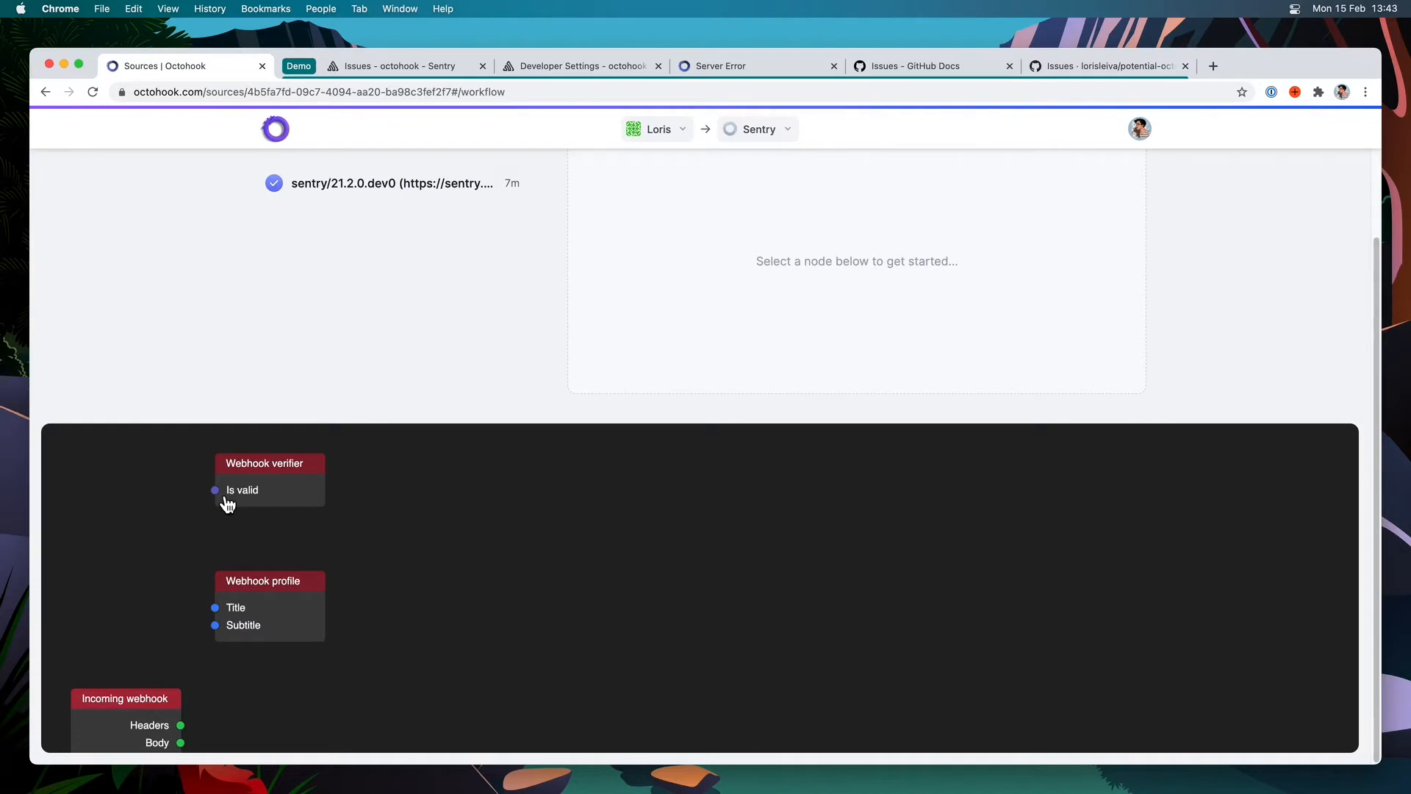
{"action": "mouse_move", "coordinate": [222, 626]}
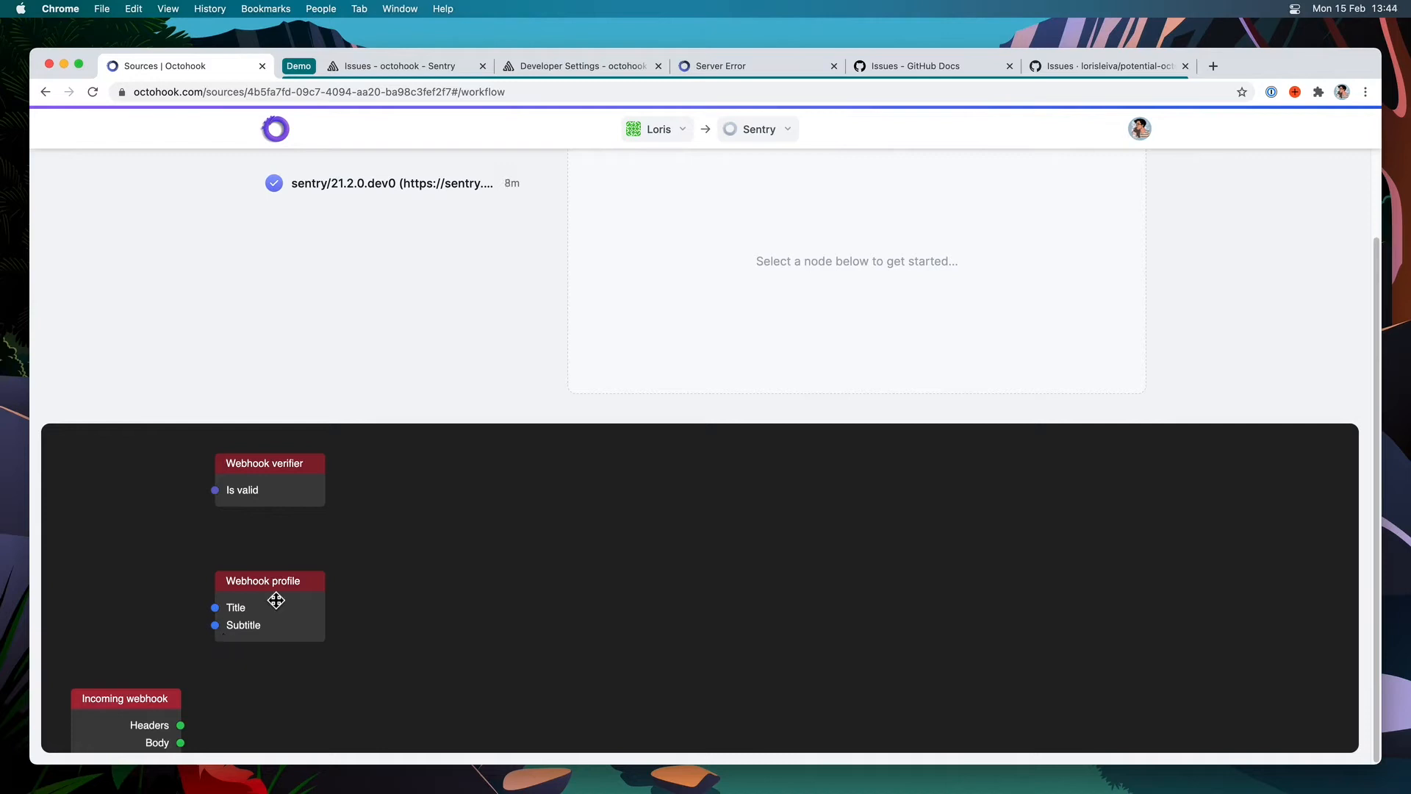
{"action": "mouse_move", "coordinate": [250, 633]}
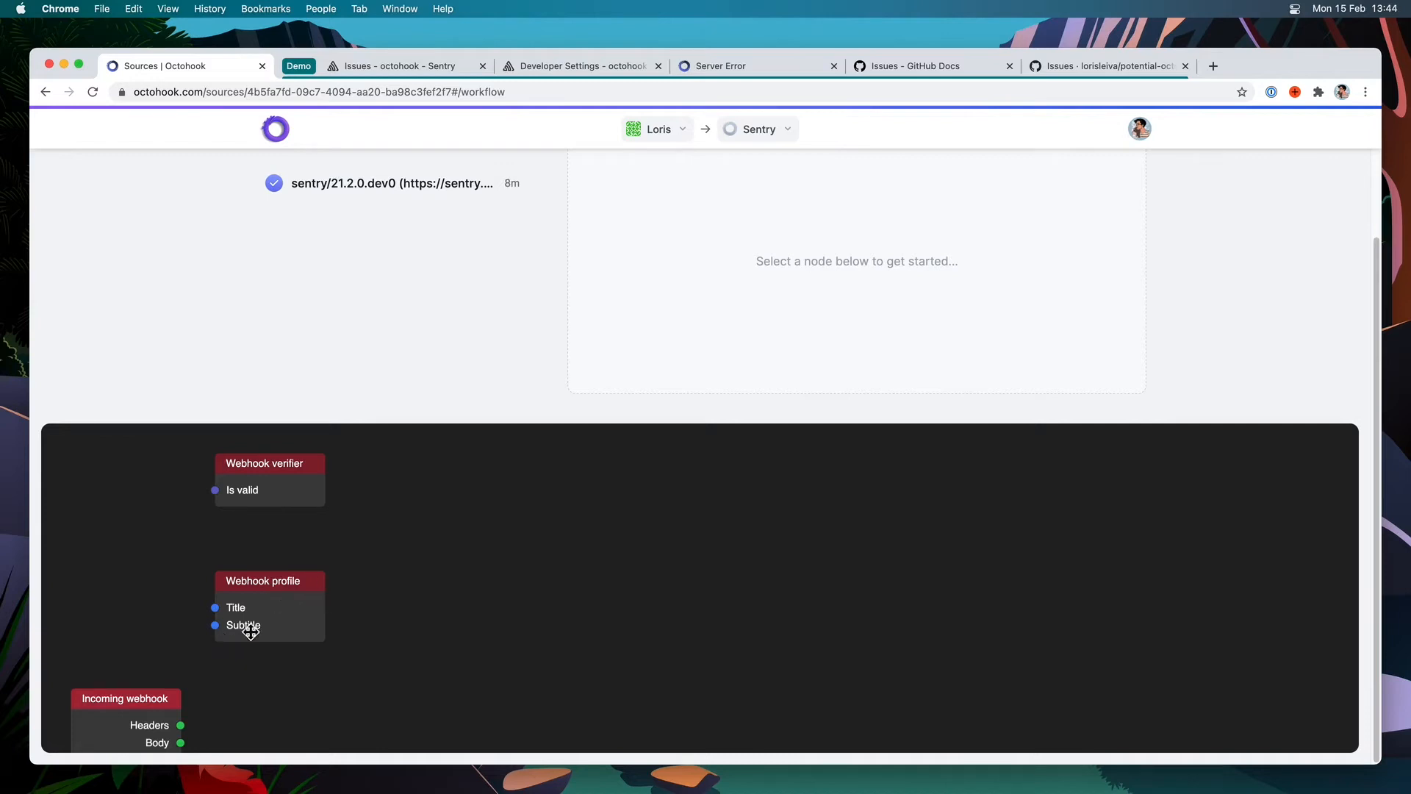
Step: Move Incoming webhook beside the verifier and preview the Sentry delivery's sentry-hook-signature header
{"action": "left_click", "coordinate": [125, 698]}
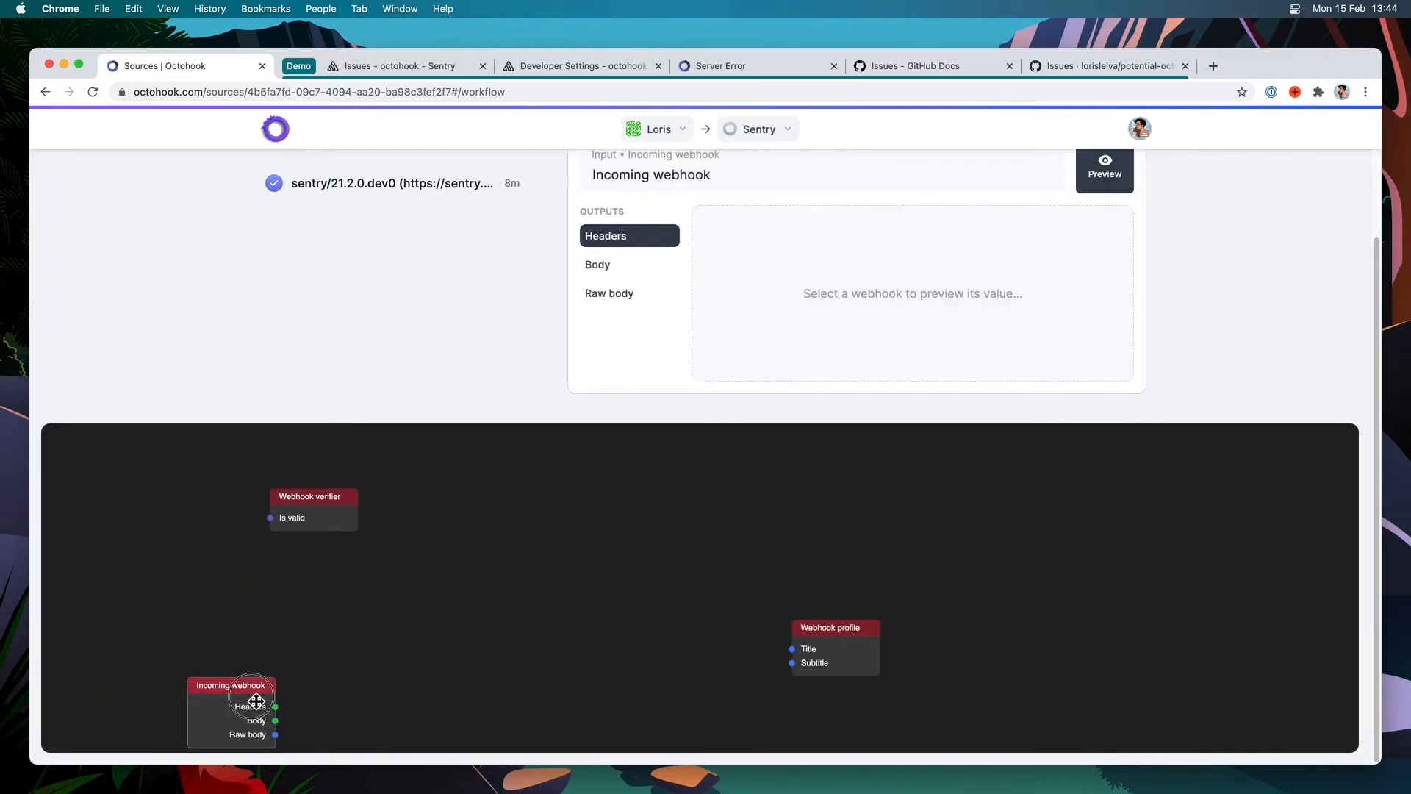
{"action": "left_click_drag", "start_coordinate": [255, 702], "coordinate": [156, 534]}
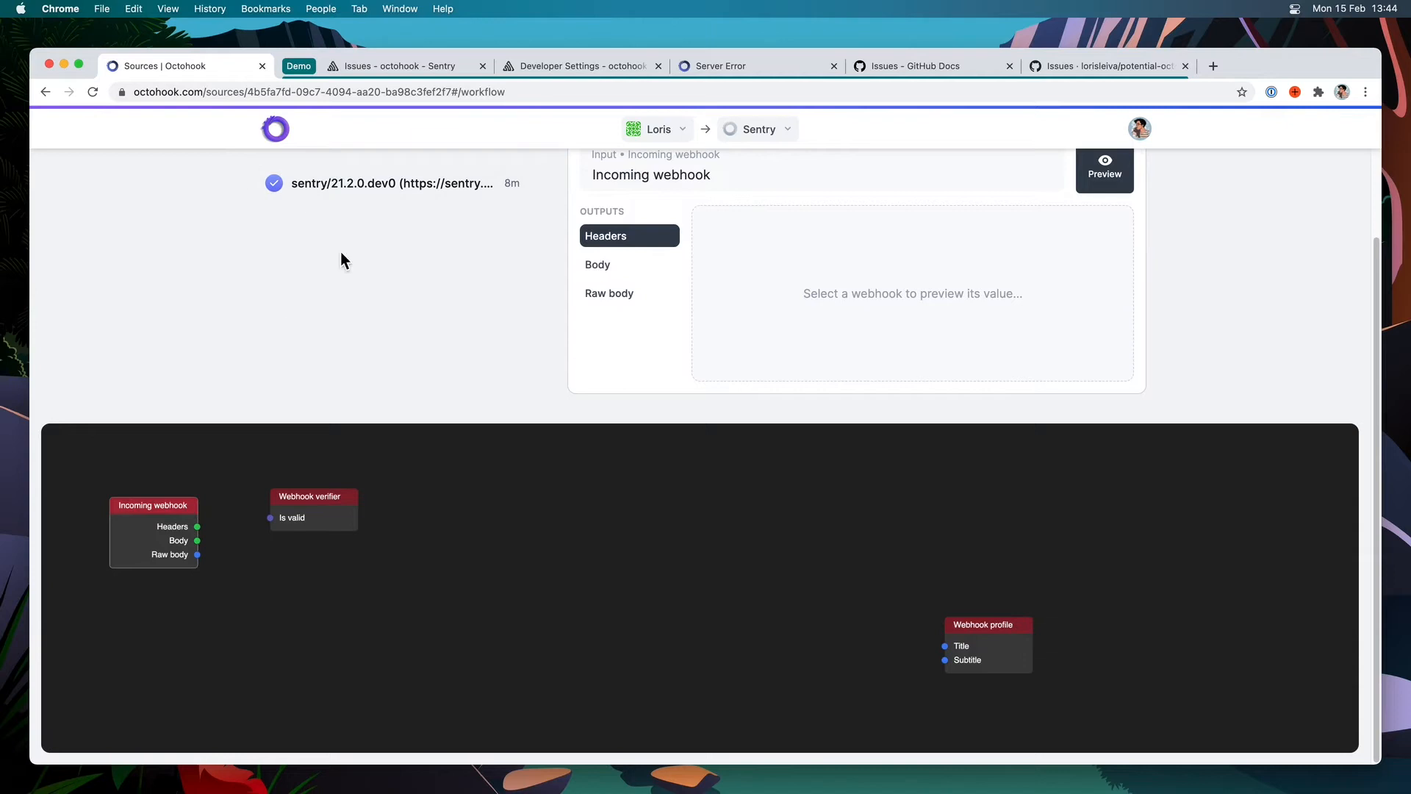
{"action": "mouse_move", "coordinate": [209, 540]}
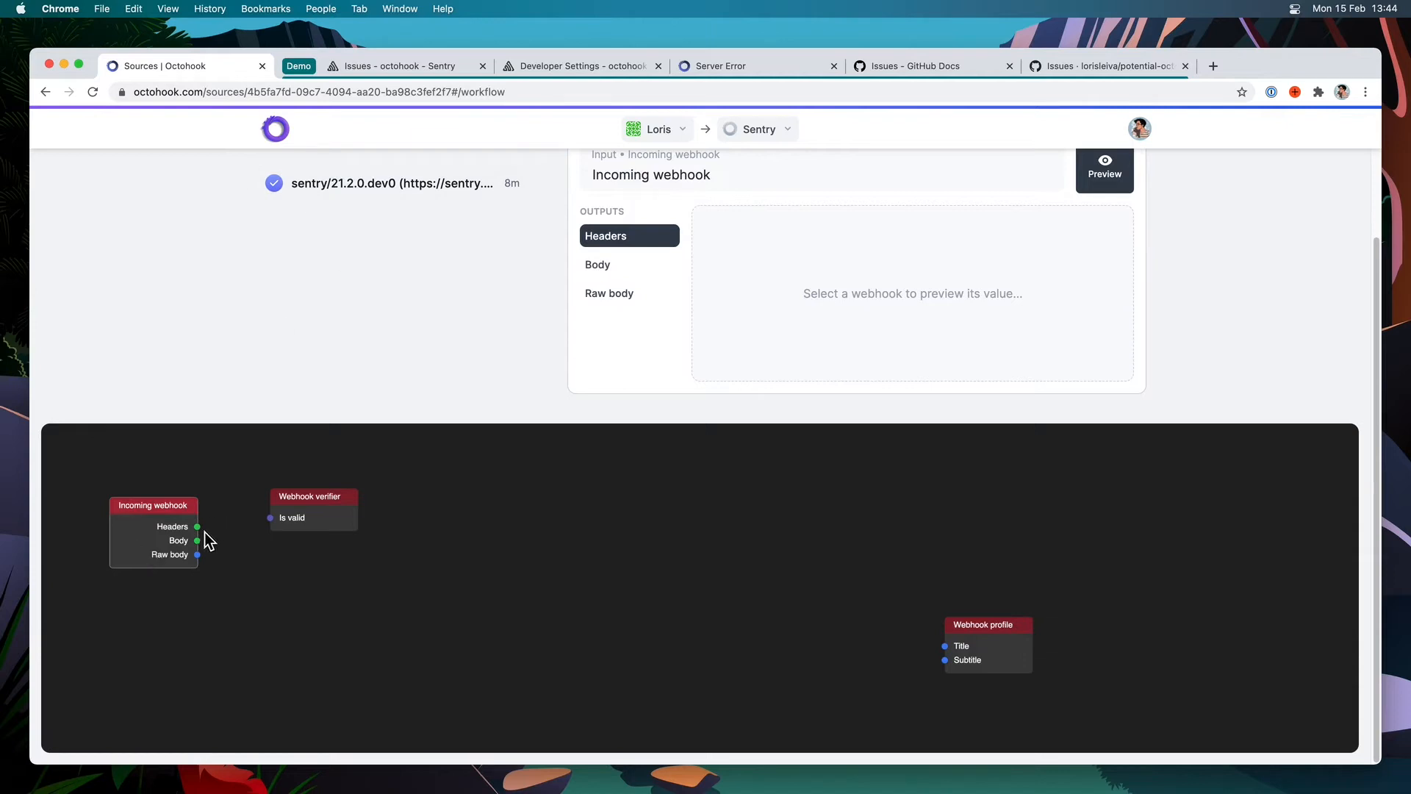
{"action": "mouse_move", "coordinate": [197, 526]}
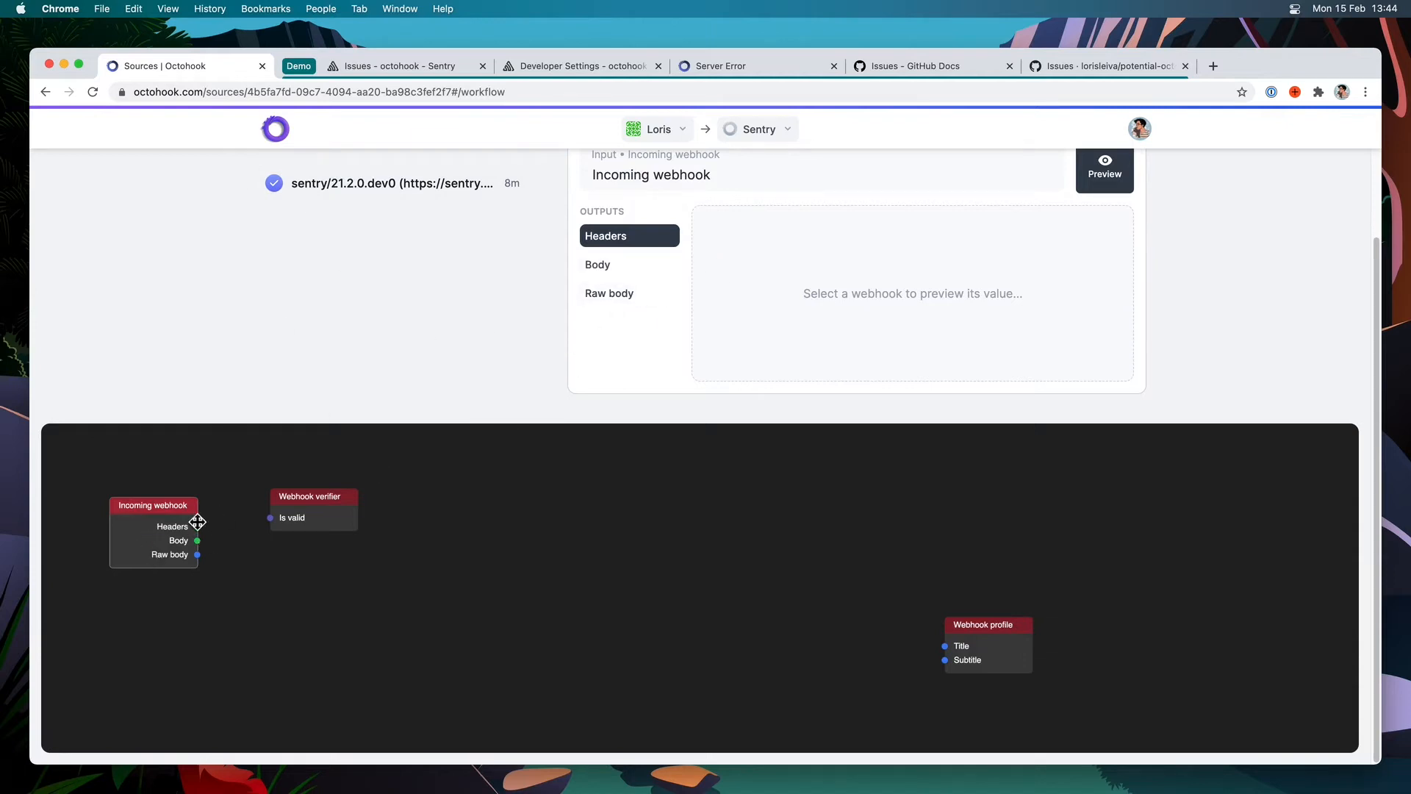
{"action": "left_click", "coordinate": [390, 183]}
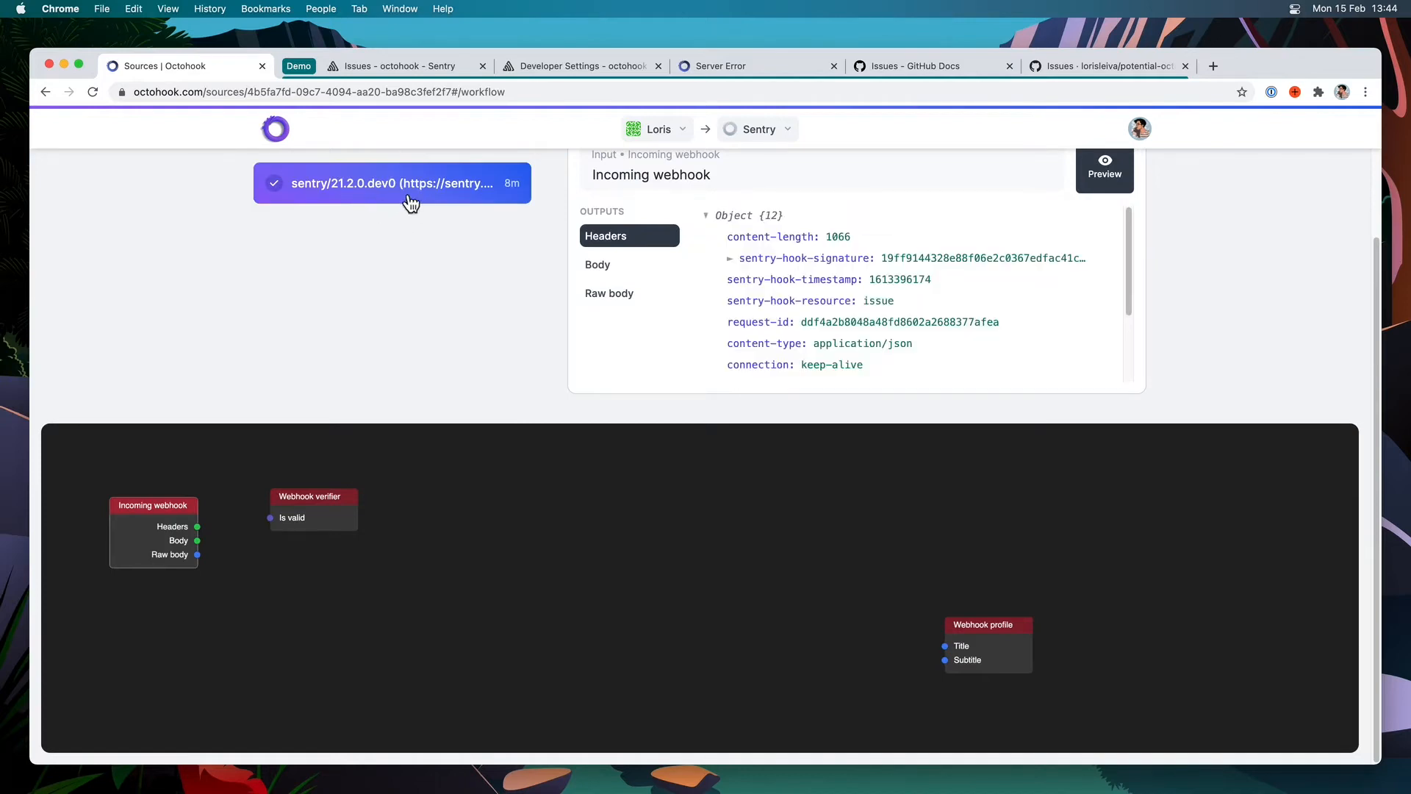
{"action": "mouse_move", "coordinate": [317, 541]}
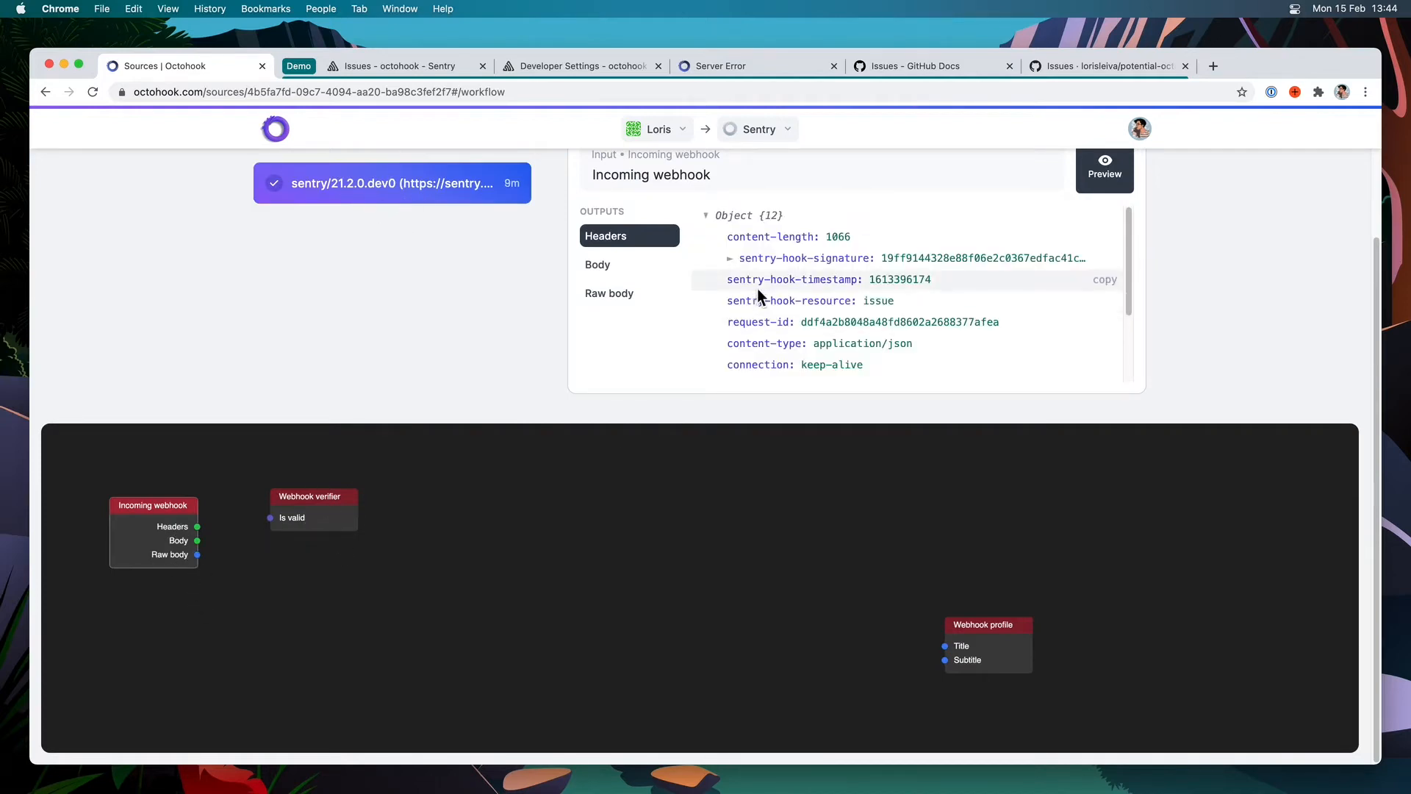
{"action": "left_click", "coordinate": [730, 258]}
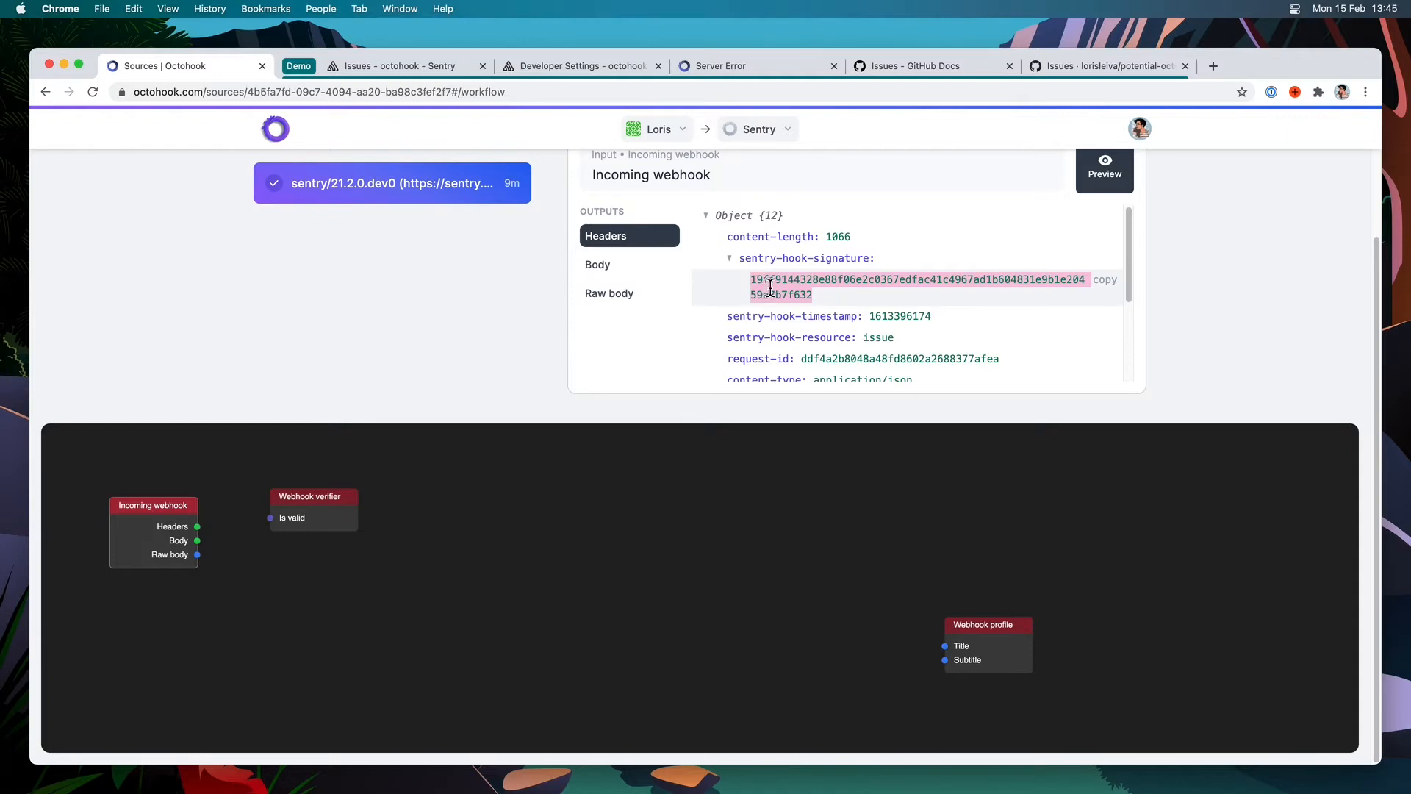
{"action": "mouse_move", "coordinate": [284, 486]}
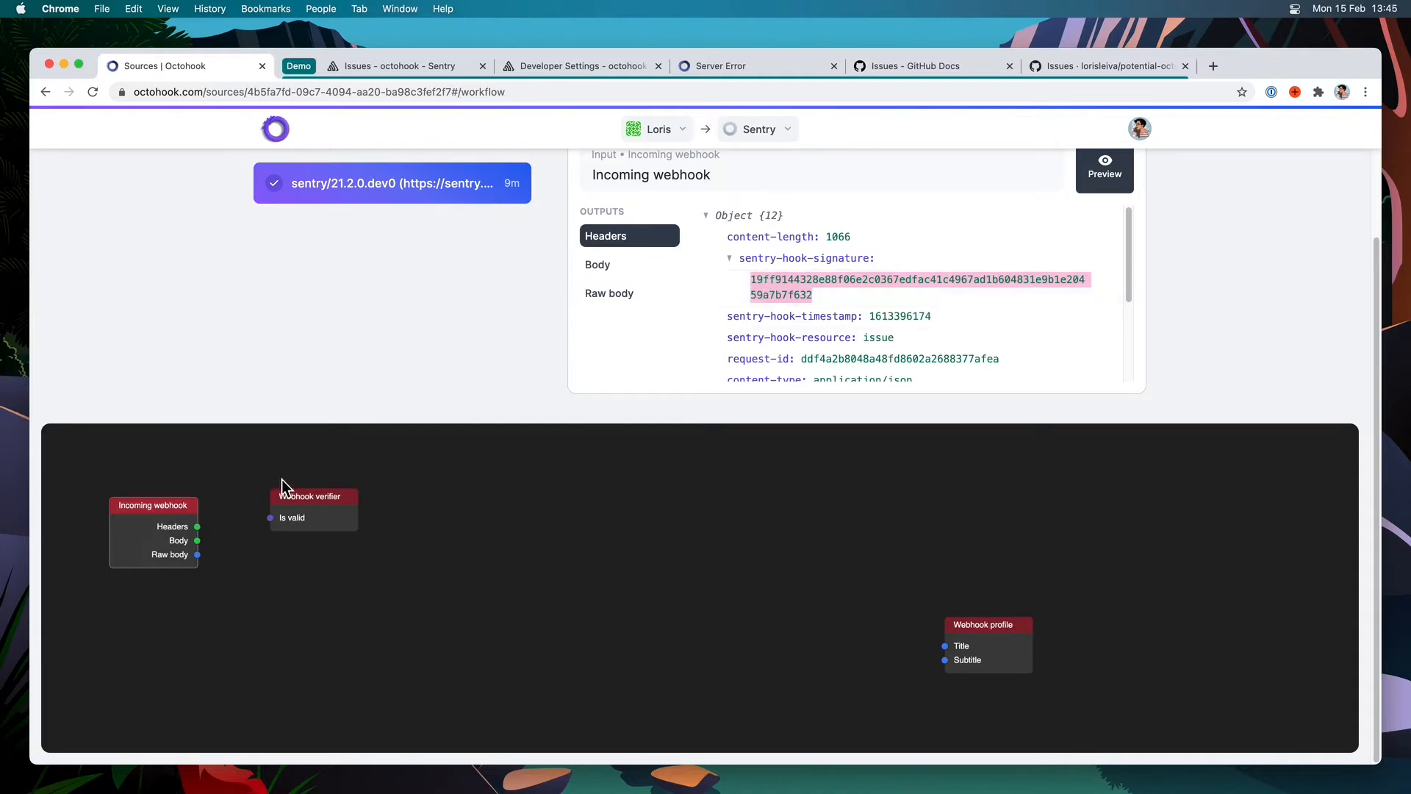
Step: Add a Get data node fed by the webhook Headers with Key sentry-hook-signature
{"action": "right_click", "coordinate": [313, 504]}
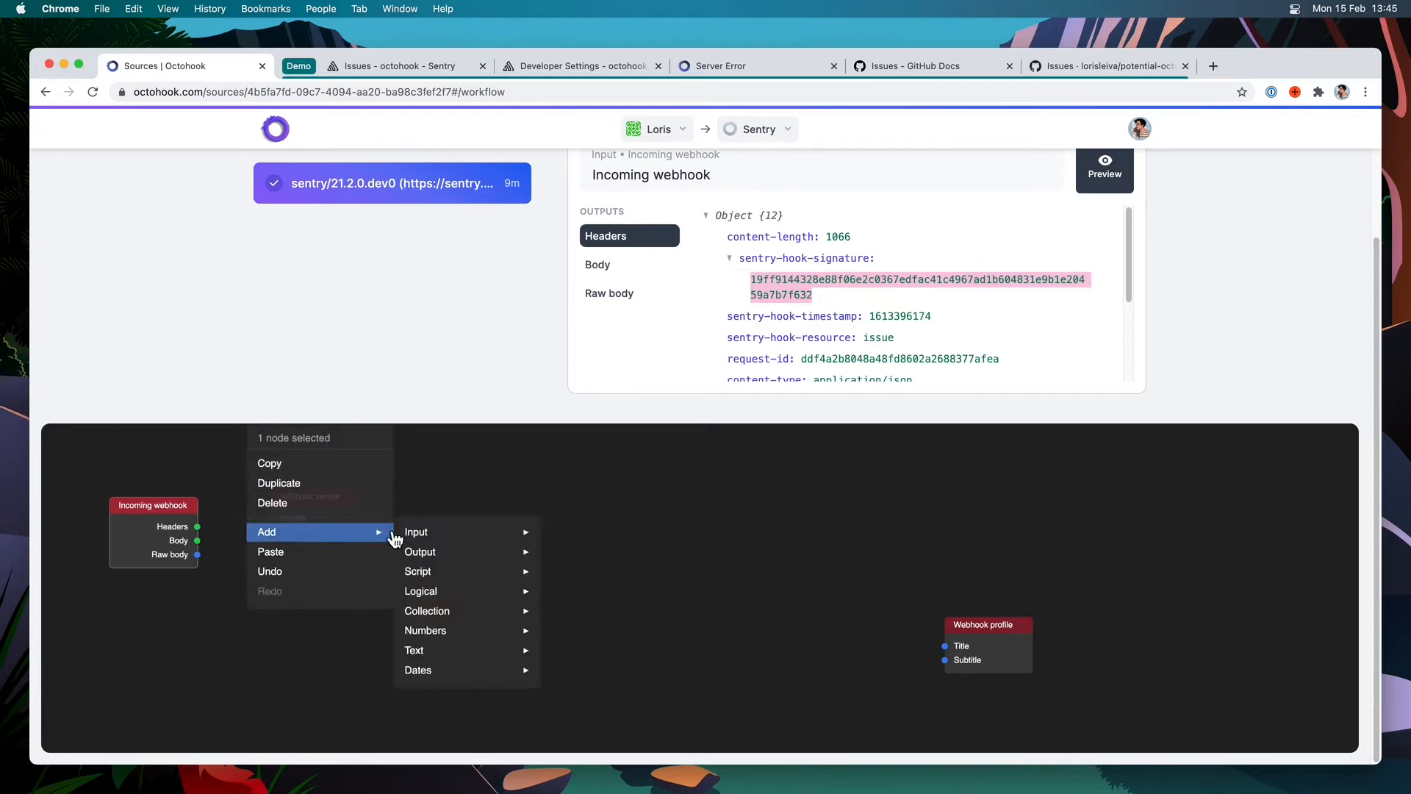
{"action": "mouse_move", "coordinate": [426, 611]}
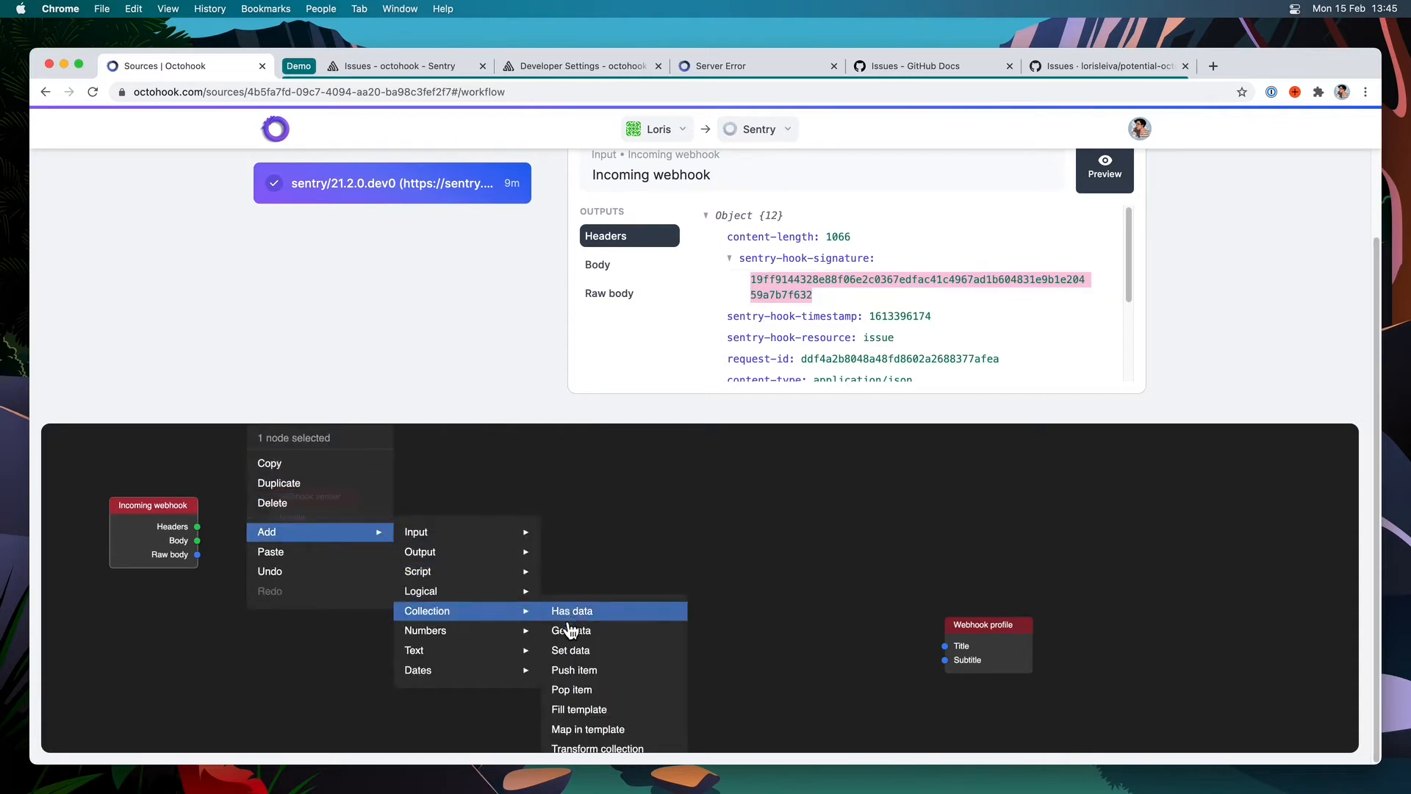
{"action": "left_click", "coordinate": [572, 630]}
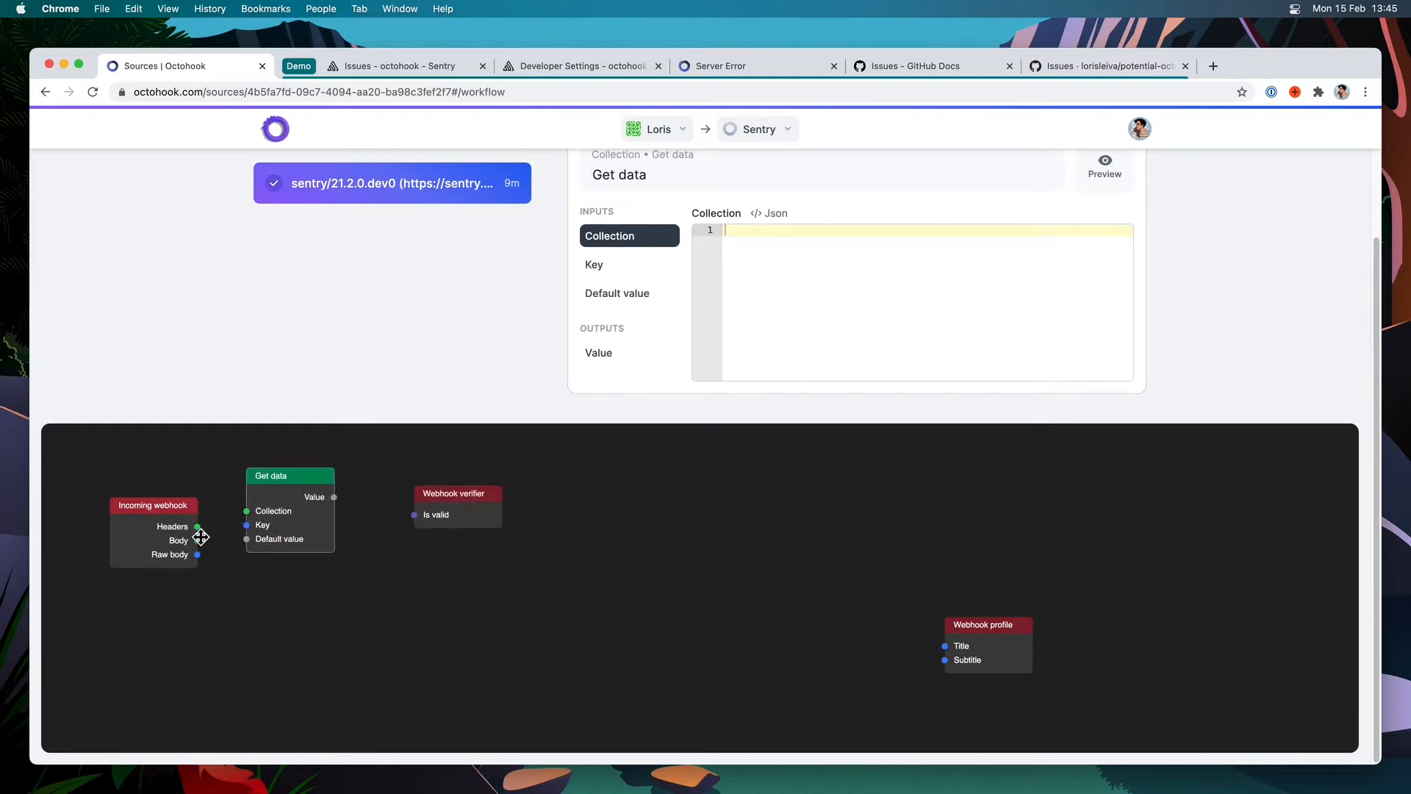
{"action": "left_click_drag", "start_coordinate": [197, 526], "coordinate": [245, 510]}
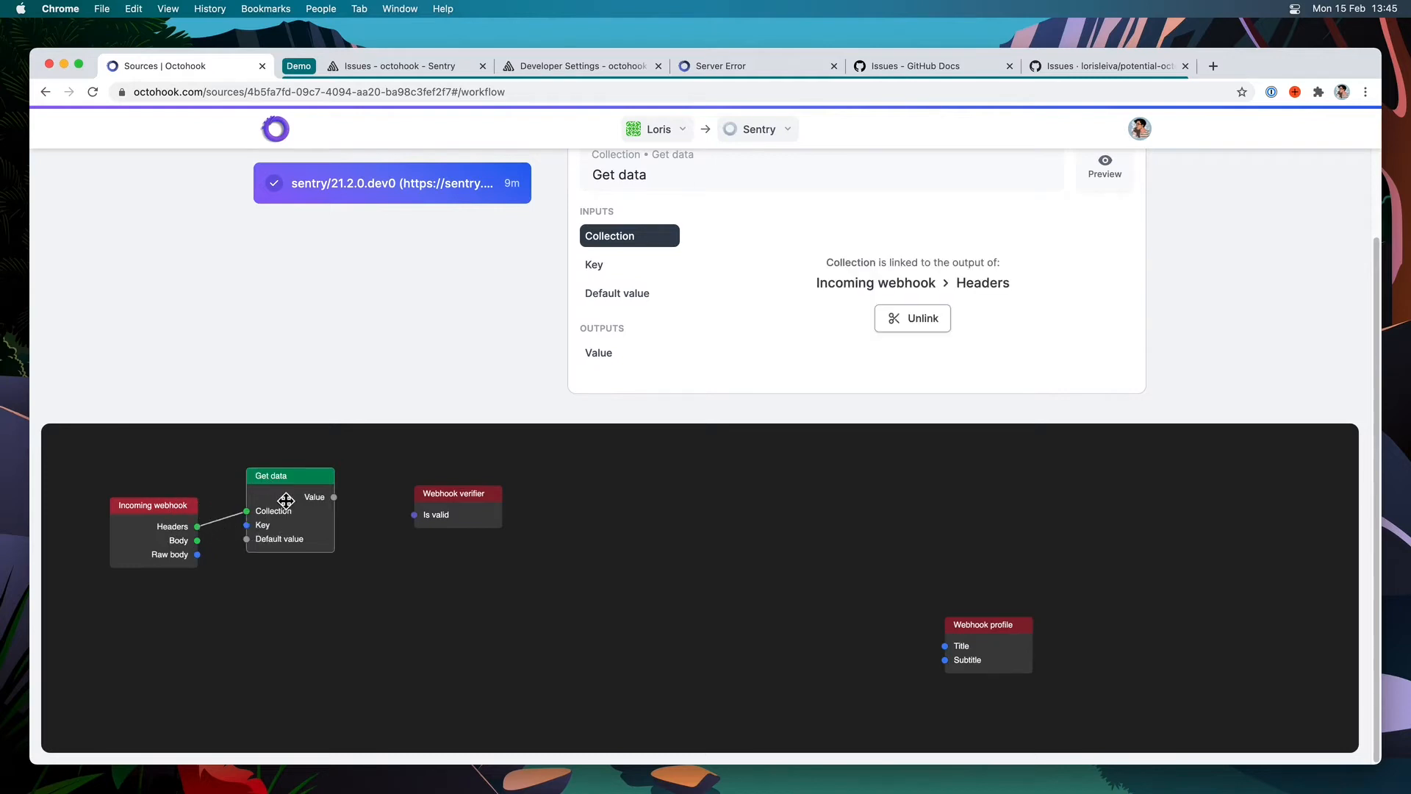
{"action": "left_click", "coordinate": [593, 264]}
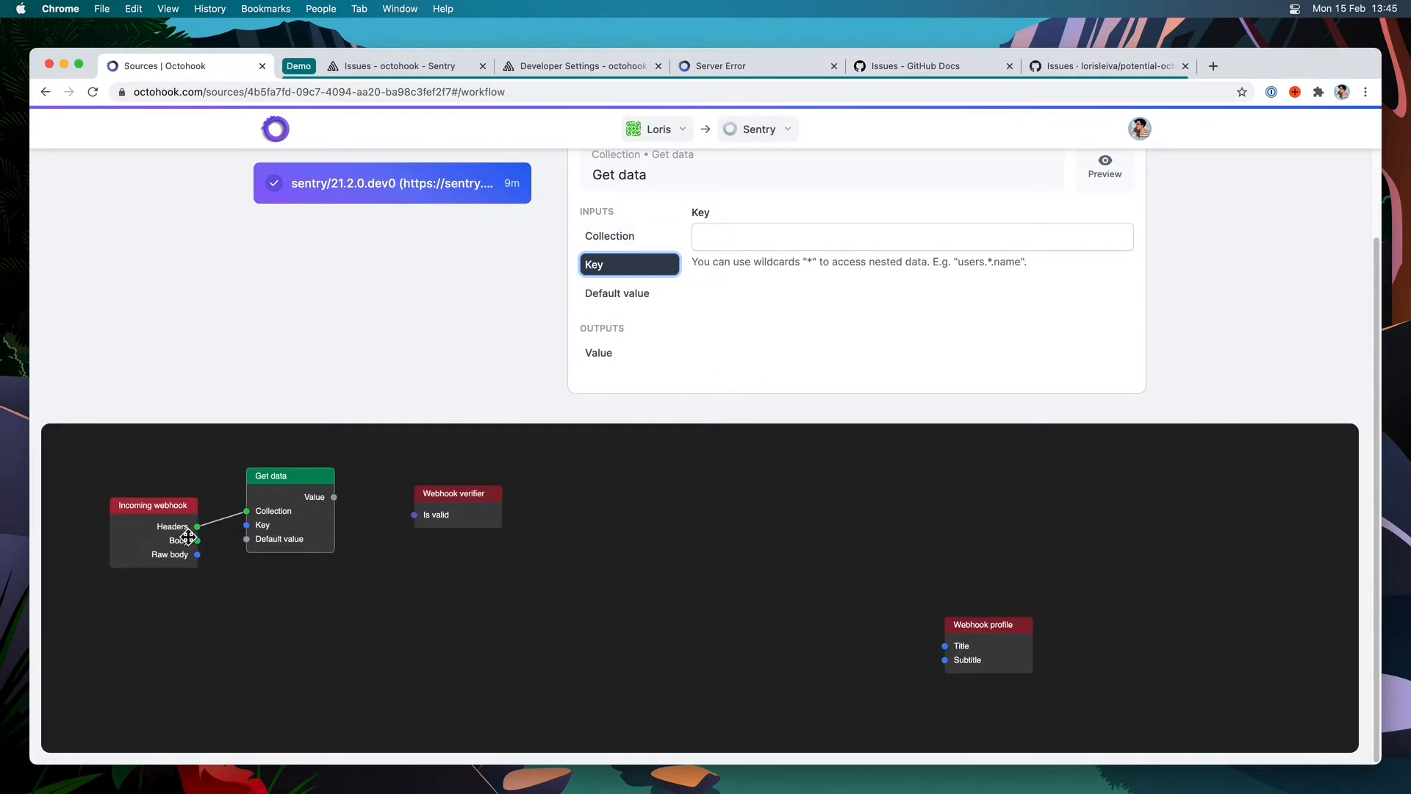
{"action": "left_click", "coordinate": [152, 505]}
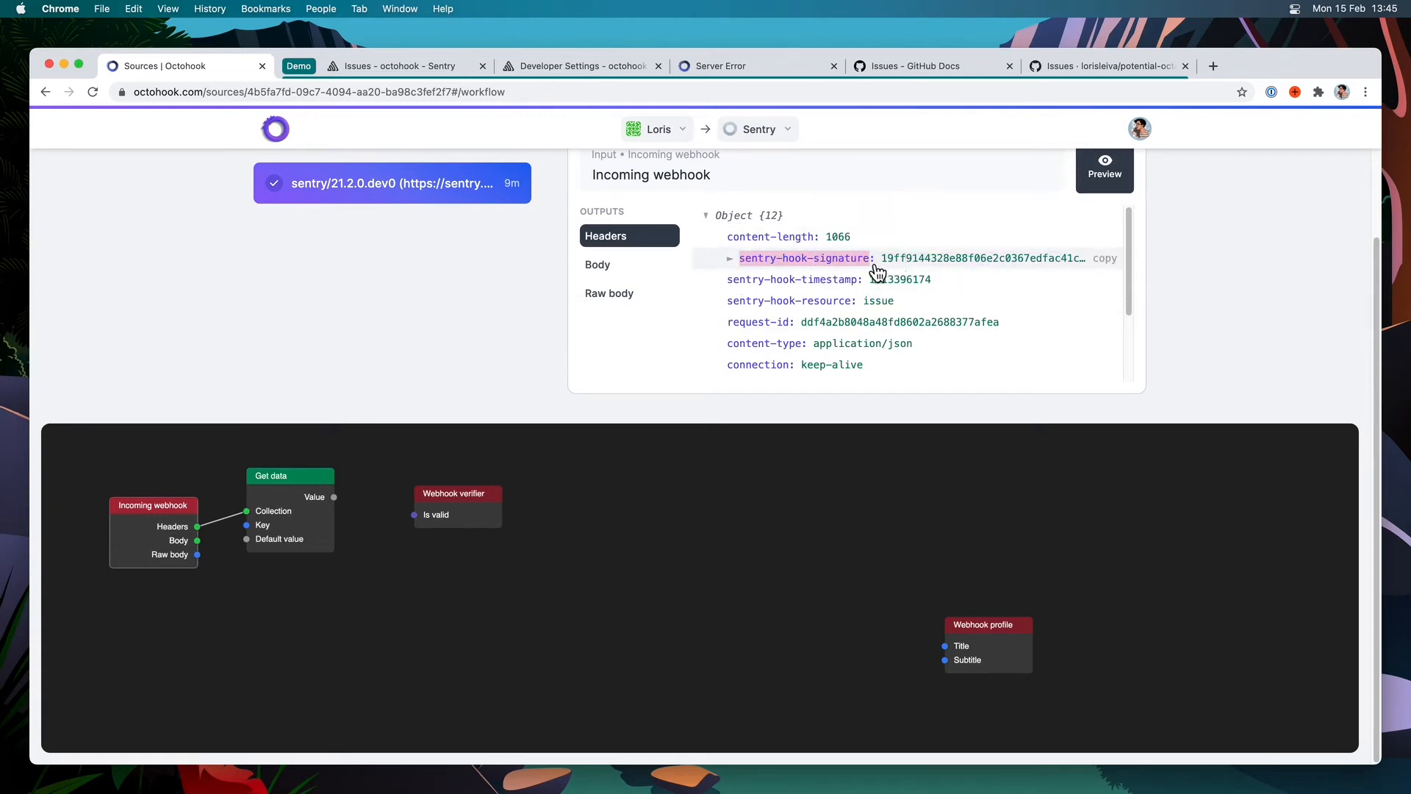
{"action": "left_click", "coordinate": [289, 475]}
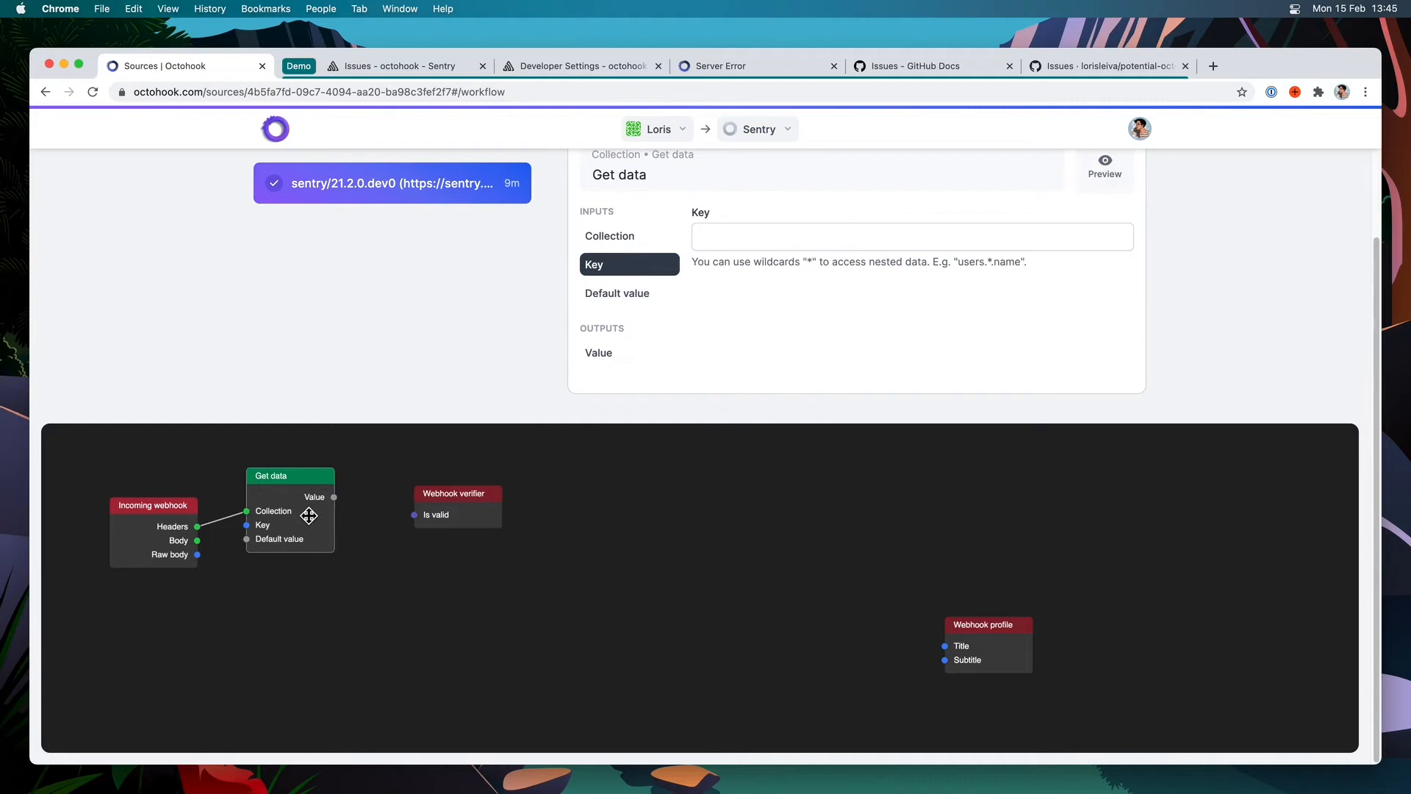
{"action": "type", "text": "sentry-hook-signature"}
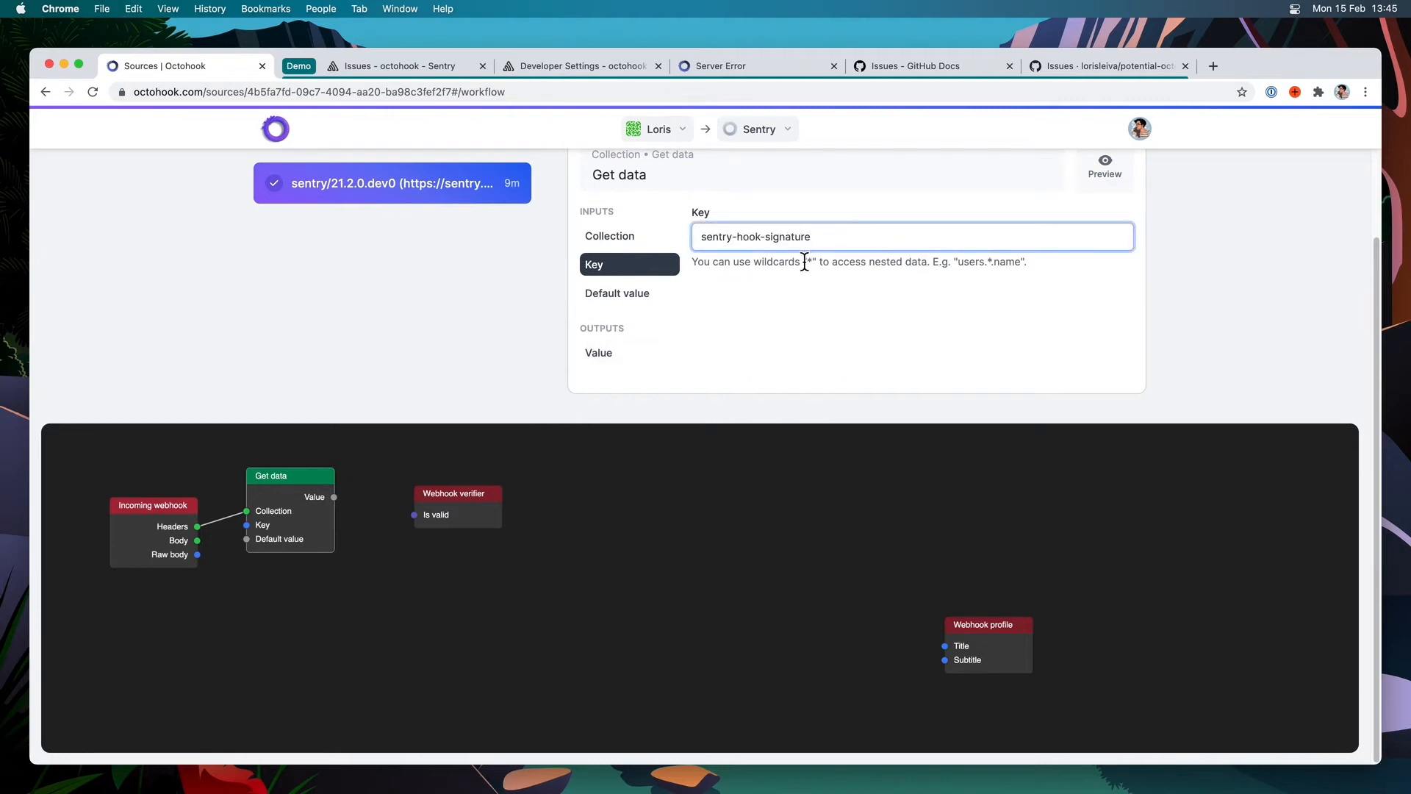
{"action": "mouse_move", "coordinate": [627, 357]}
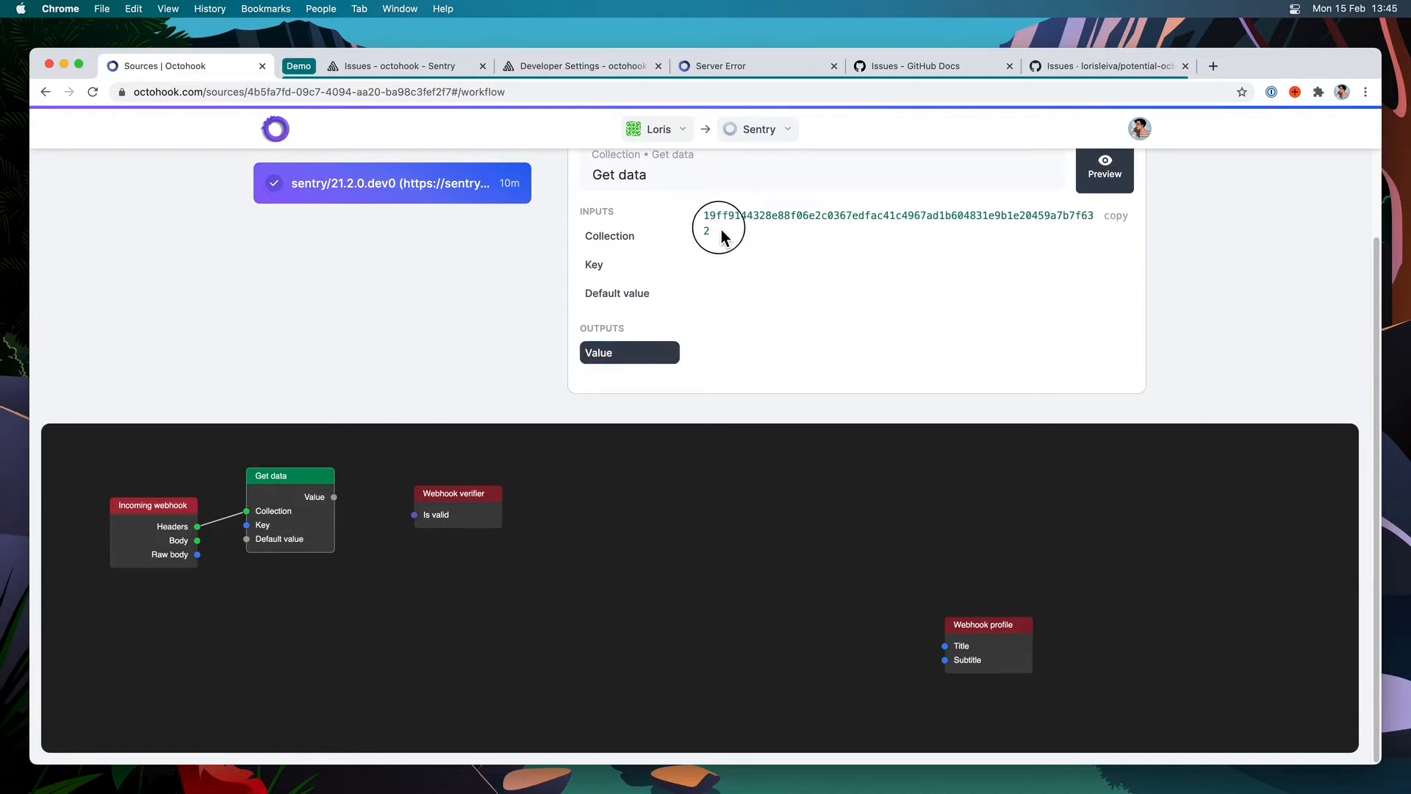
Step: Rename the Get data node to 'Get signature'
{"action": "triple_click", "coordinate": [891, 220]}
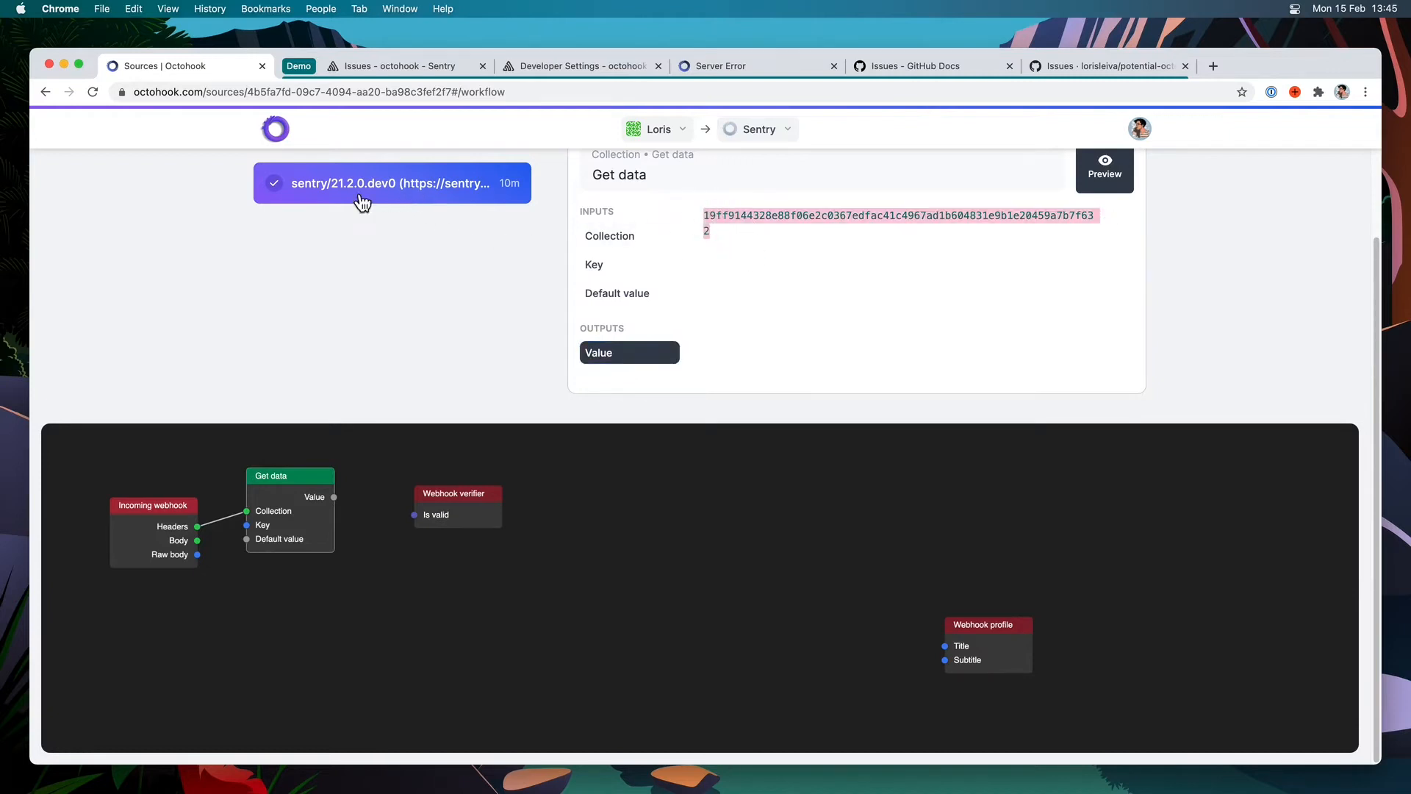
{"action": "mouse_move", "coordinate": [425, 200]}
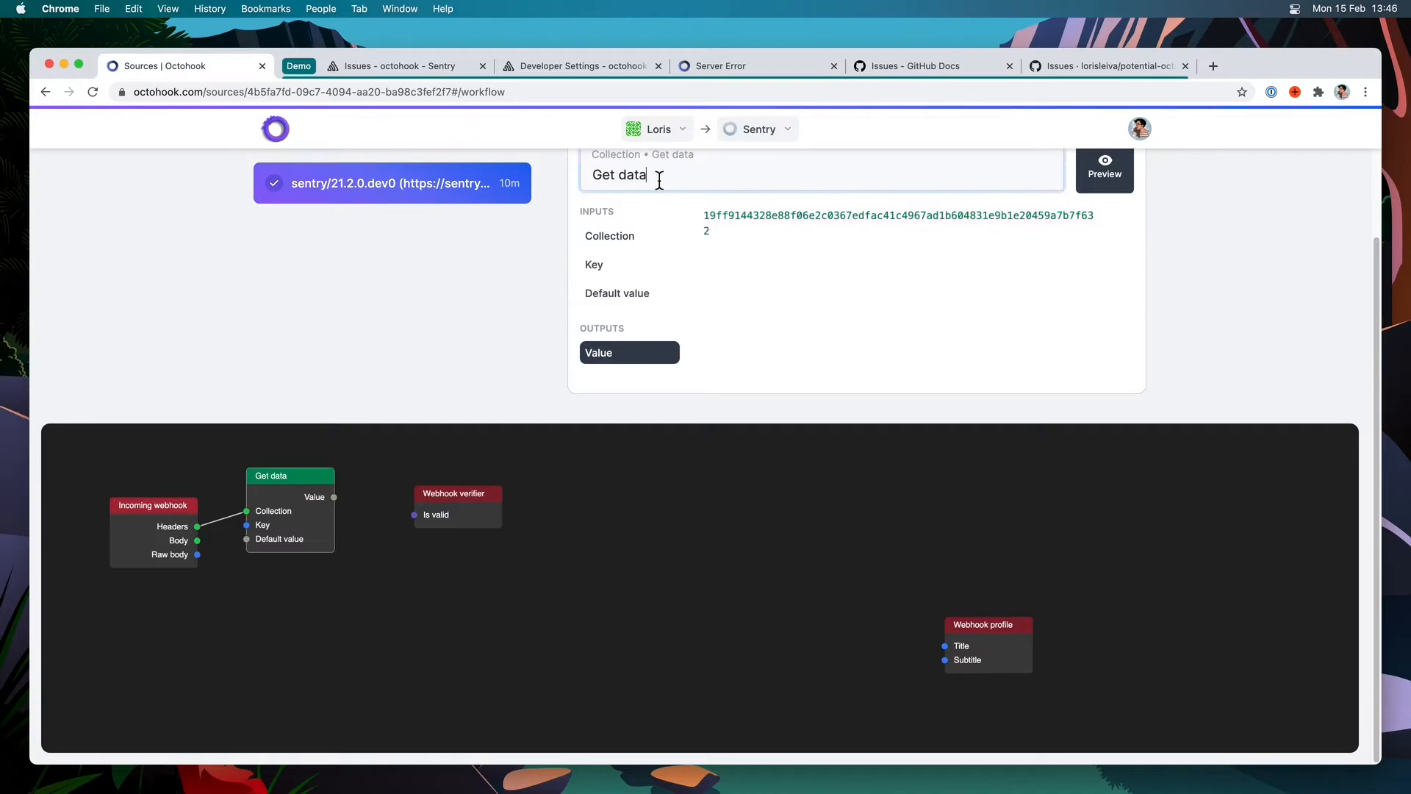
{"action": "type", "text": "Get s"}
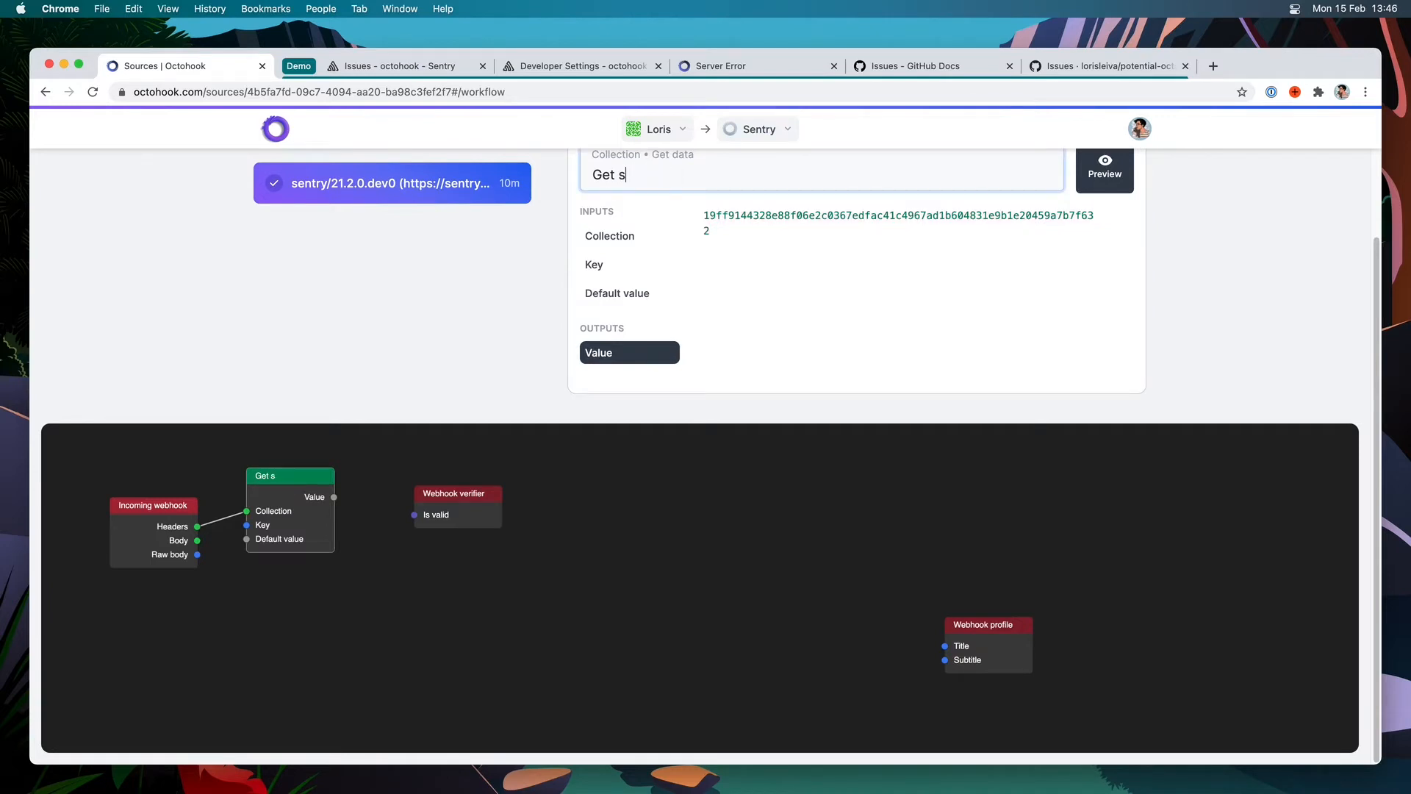
{"action": "type", "text": "ignature"}
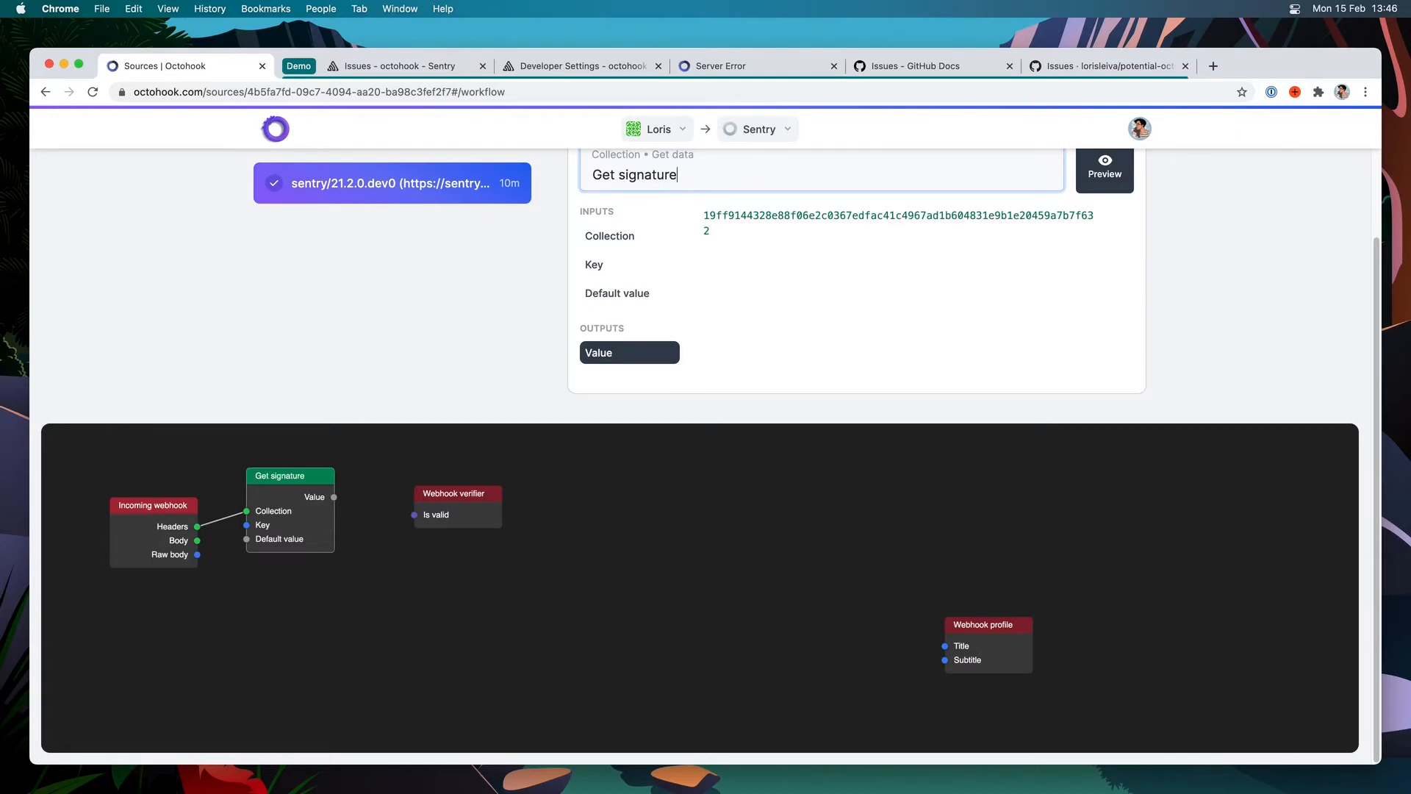
Step: Add a Compare texts node fed by the signature value, set to Equal hashes
{"action": "right_click", "coordinate": [290, 475]}
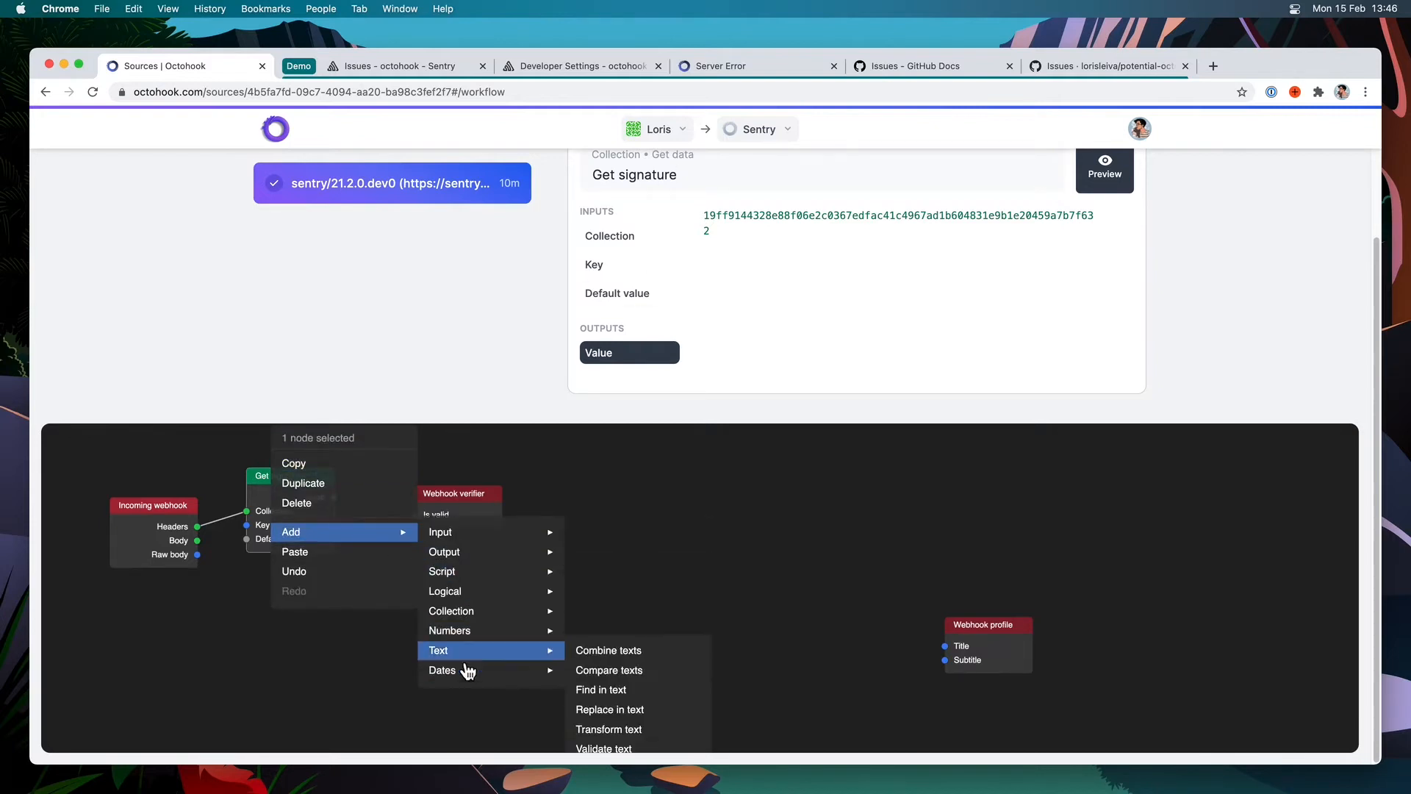
{"action": "left_click", "coordinate": [609, 670]}
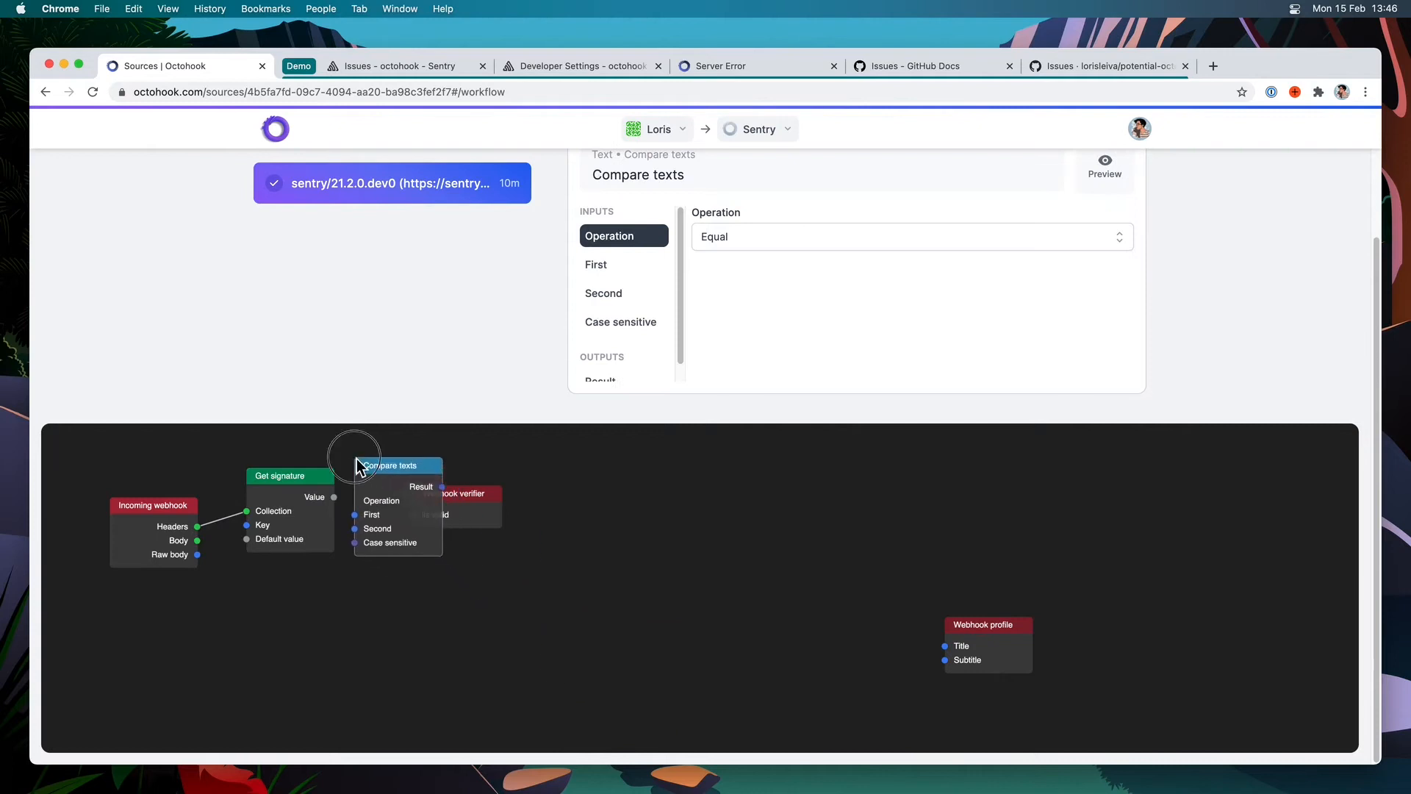
{"action": "left_click_drag", "start_coordinate": [397, 466], "coordinate": [418, 456]}
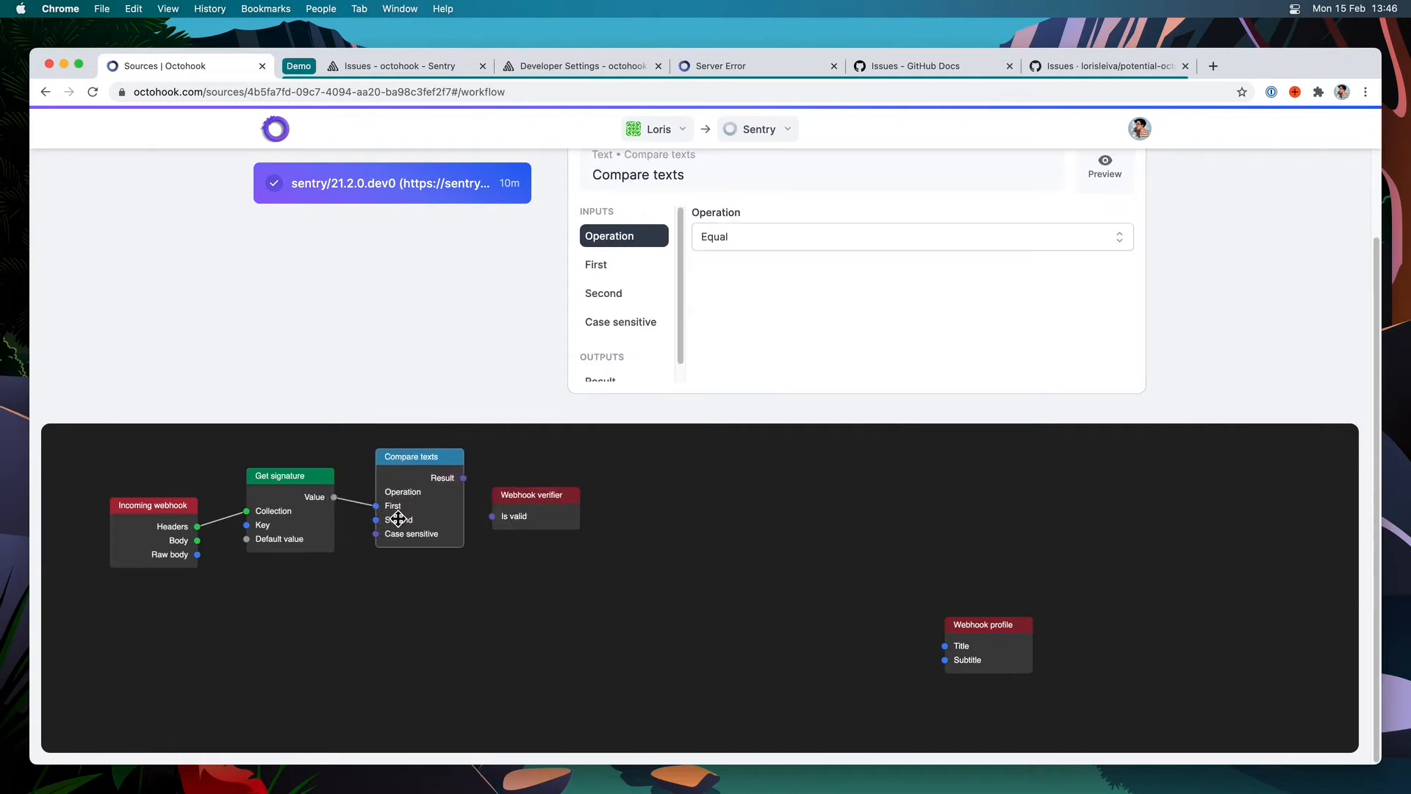
{"action": "mouse_move", "coordinate": [396, 516]}
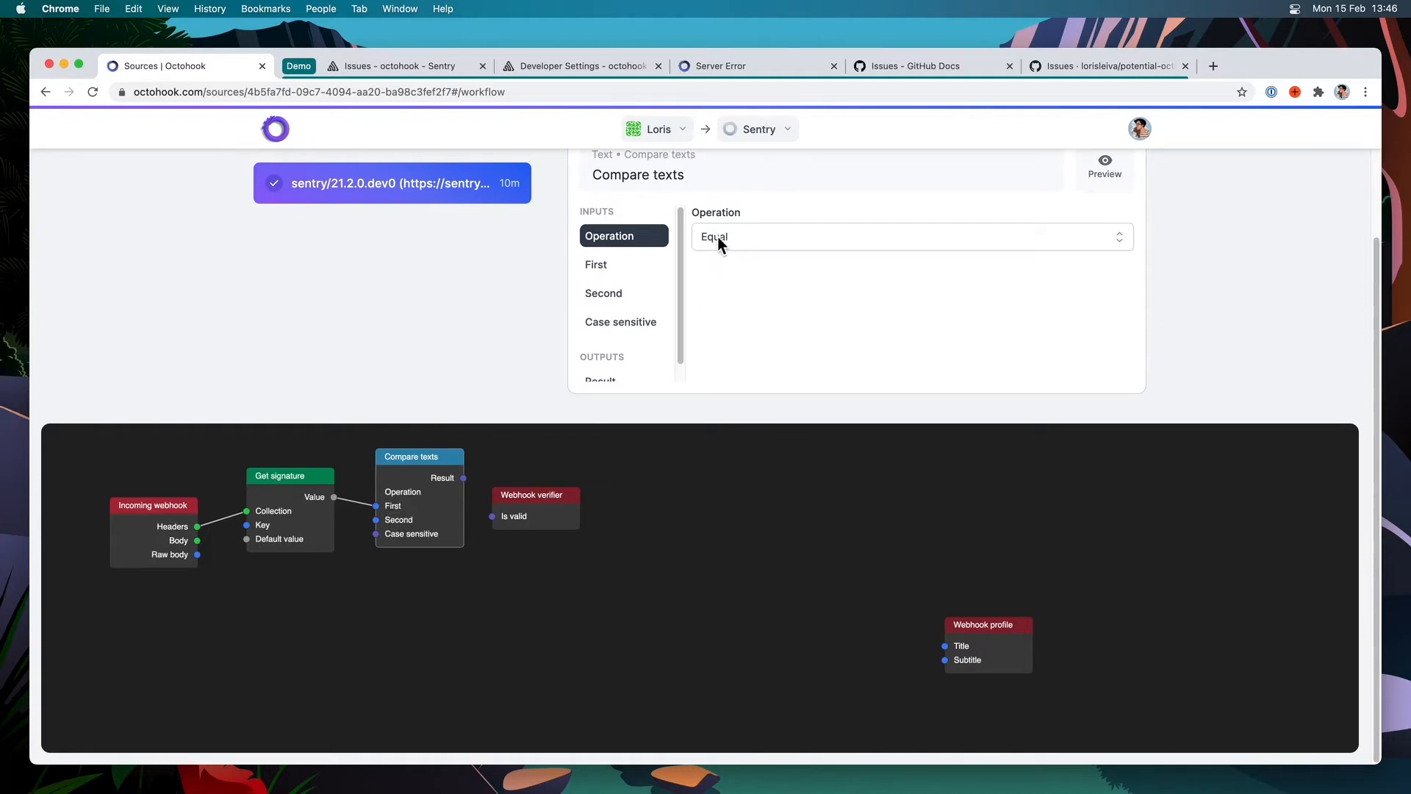
{"action": "left_click", "coordinate": [909, 237]}
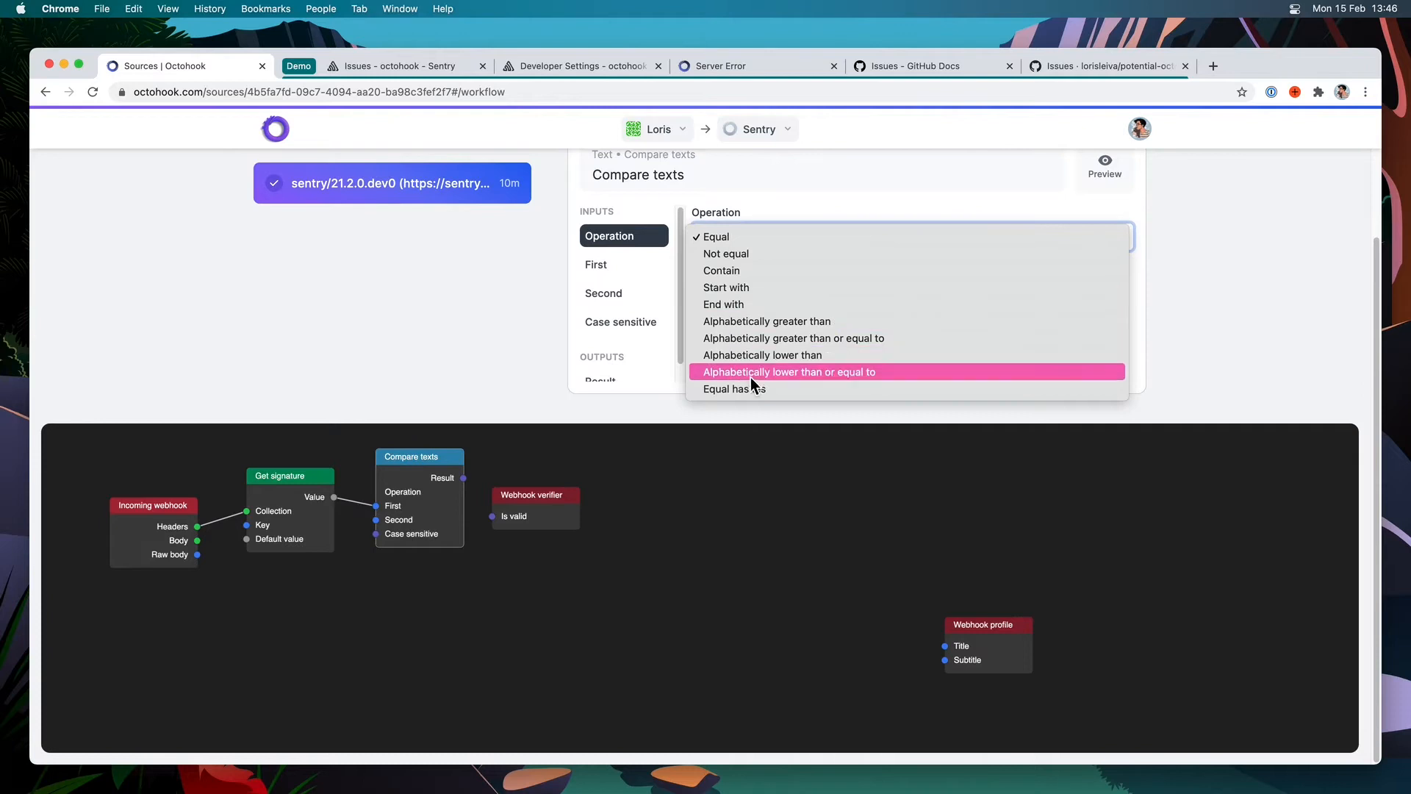
{"action": "left_click", "coordinate": [733, 388]}
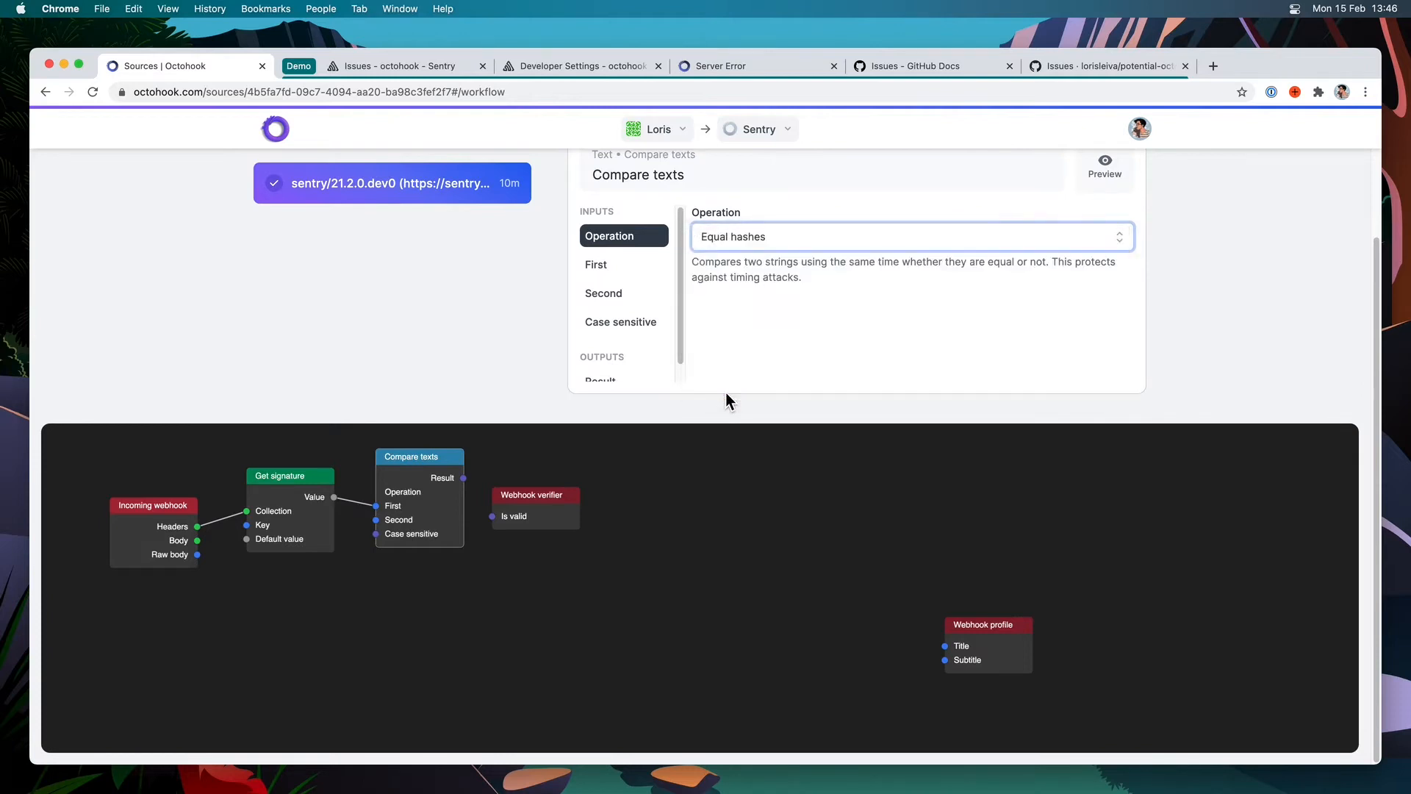
{"action": "mouse_move", "coordinate": [795, 297]}
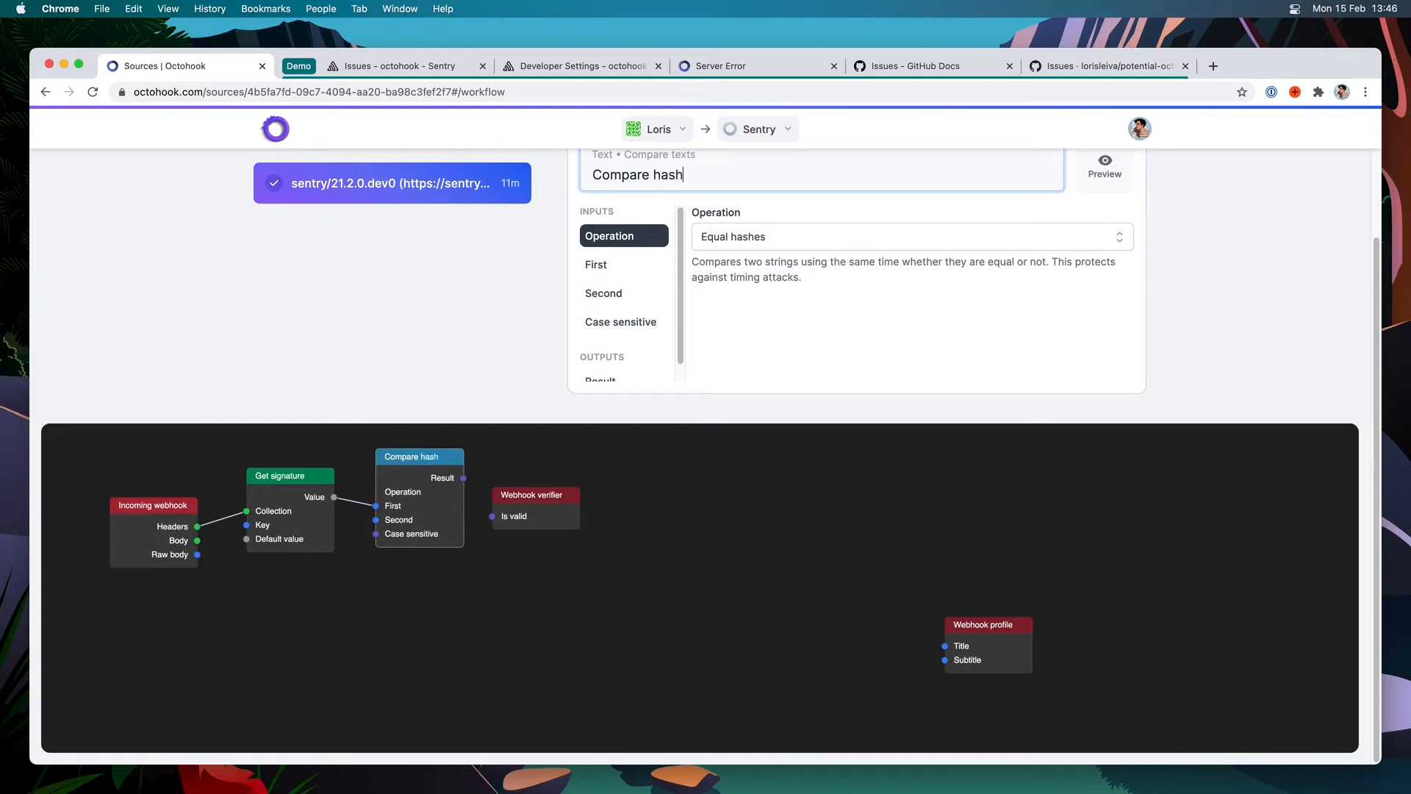
Step: Link the comparison Result to Is valid and move the Encrypted variable below Incoming webhook
{"action": "type", "text": "es"}
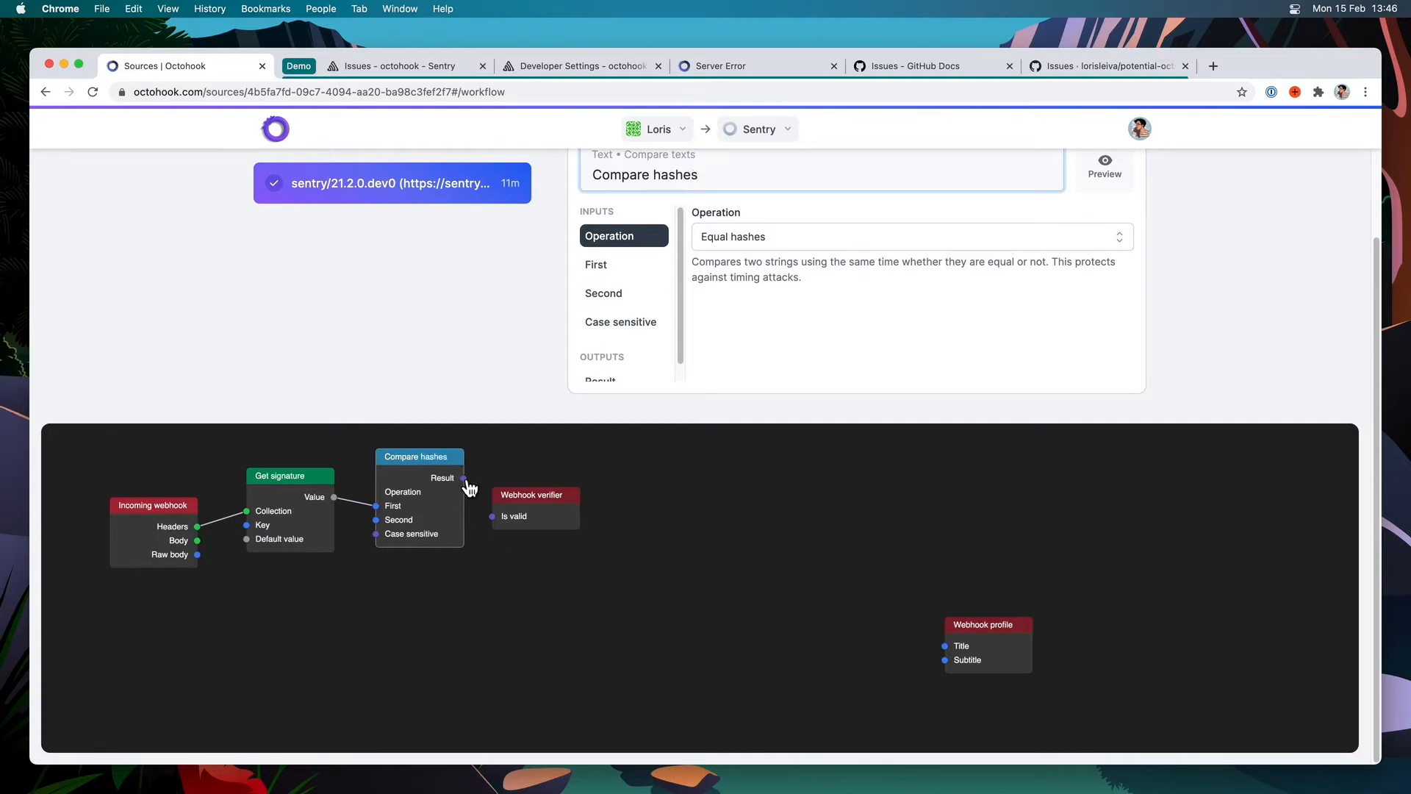
{"action": "left_click", "coordinate": [532, 494]}
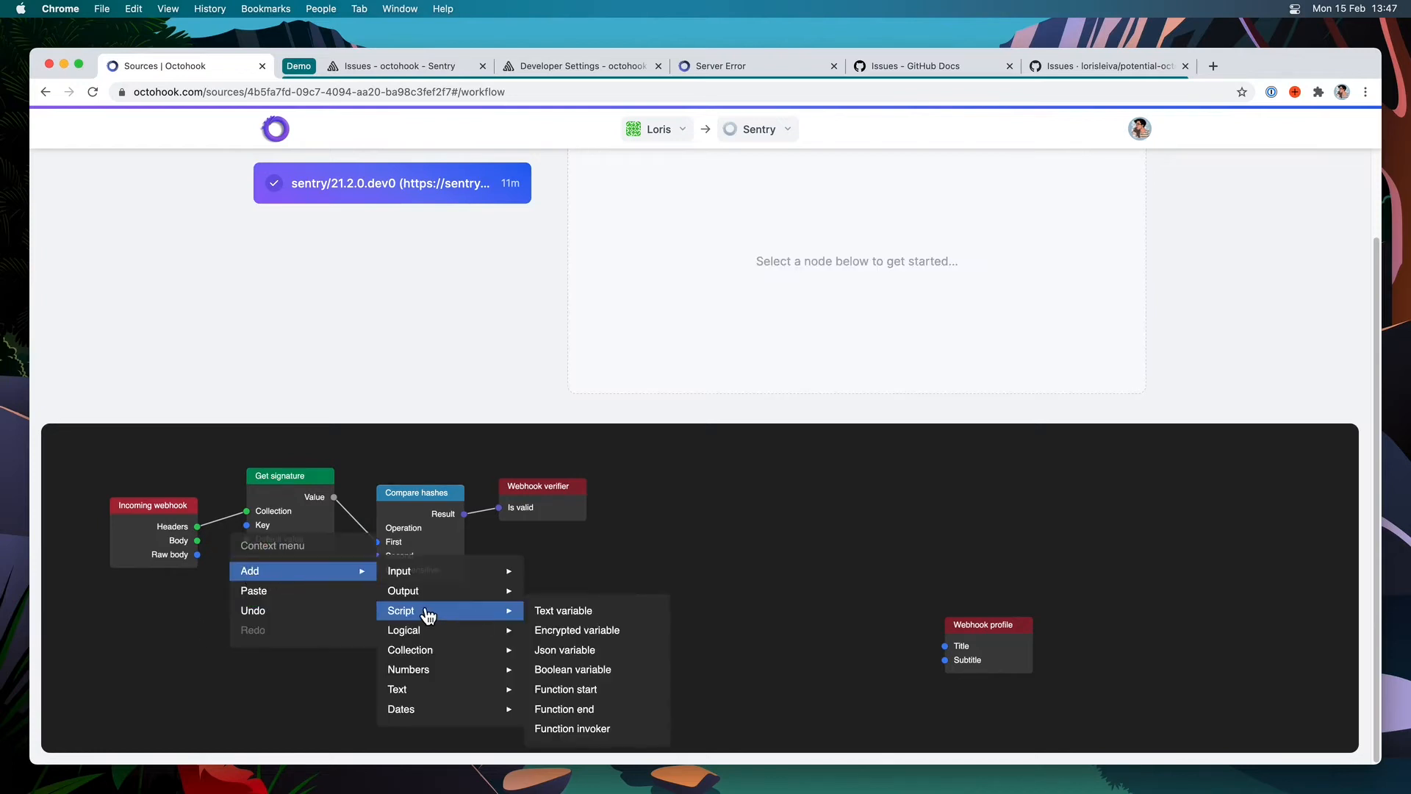
{"action": "left_click", "coordinate": [576, 630]}
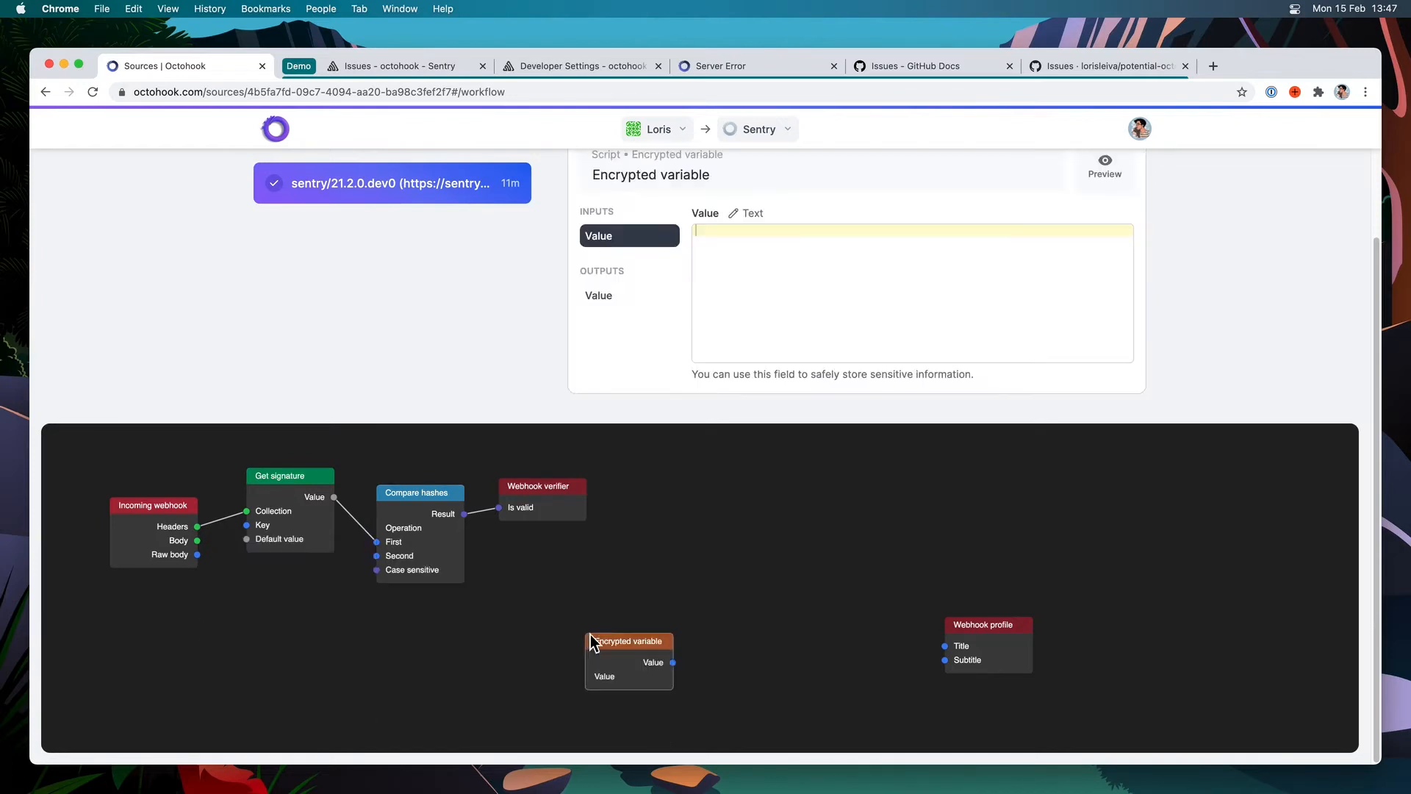
{"action": "left_click_drag", "start_coordinate": [630, 641], "coordinate": [160, 602]}
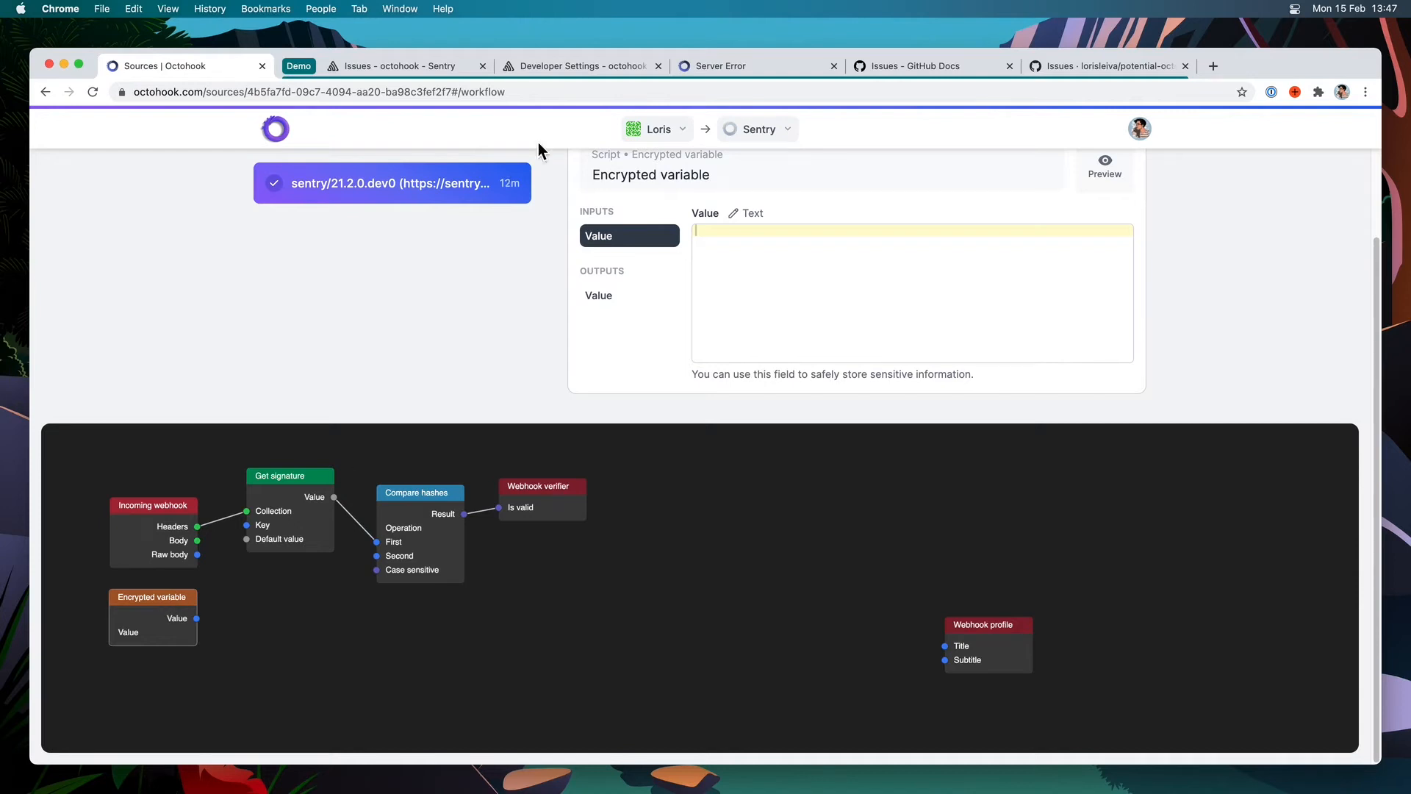
Step: Open the Octohook demo integration in Sentry Developer Settings and copy its client secret
{"action": "left_click", "coordinate": [582, 65]}
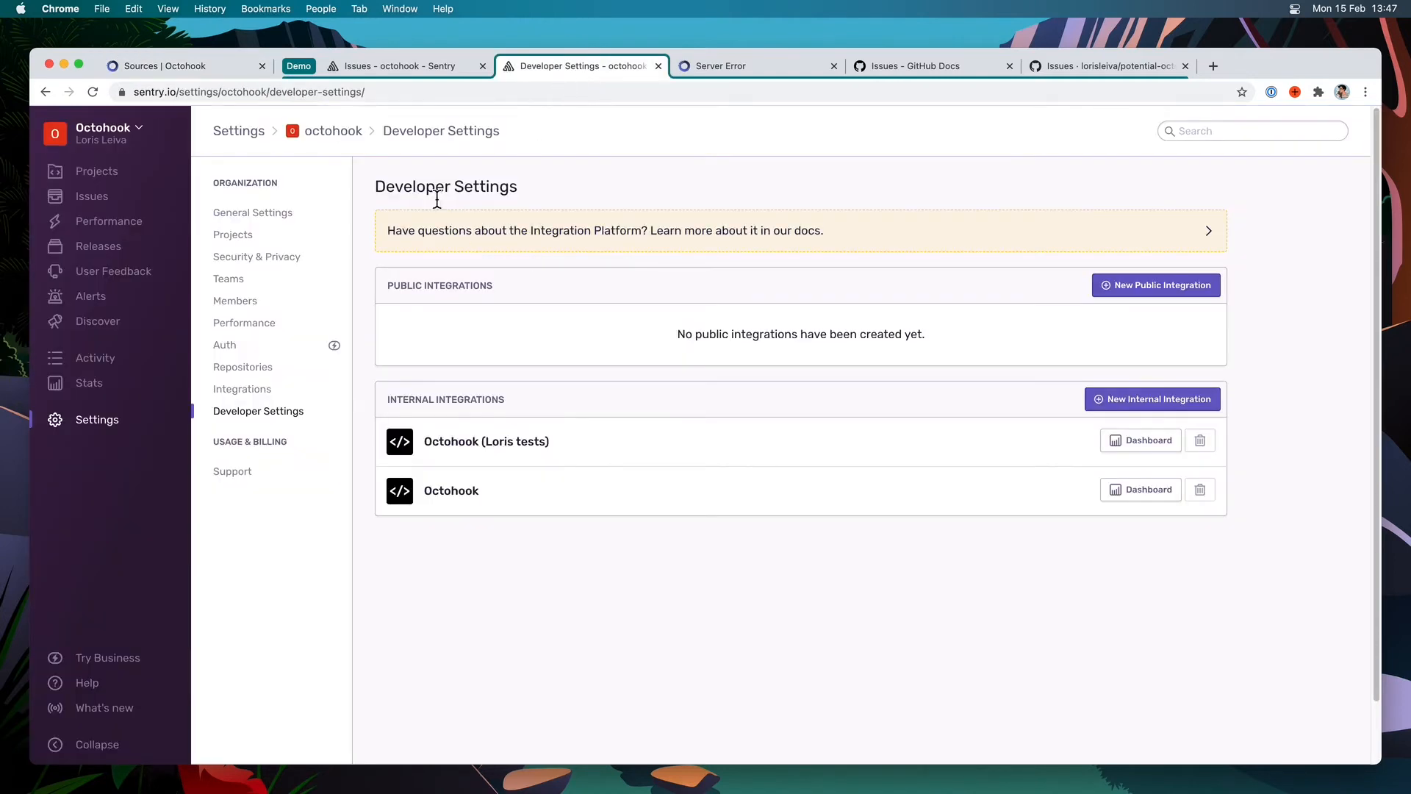
{"action": "left_click", "coordinate": [486, 441]}
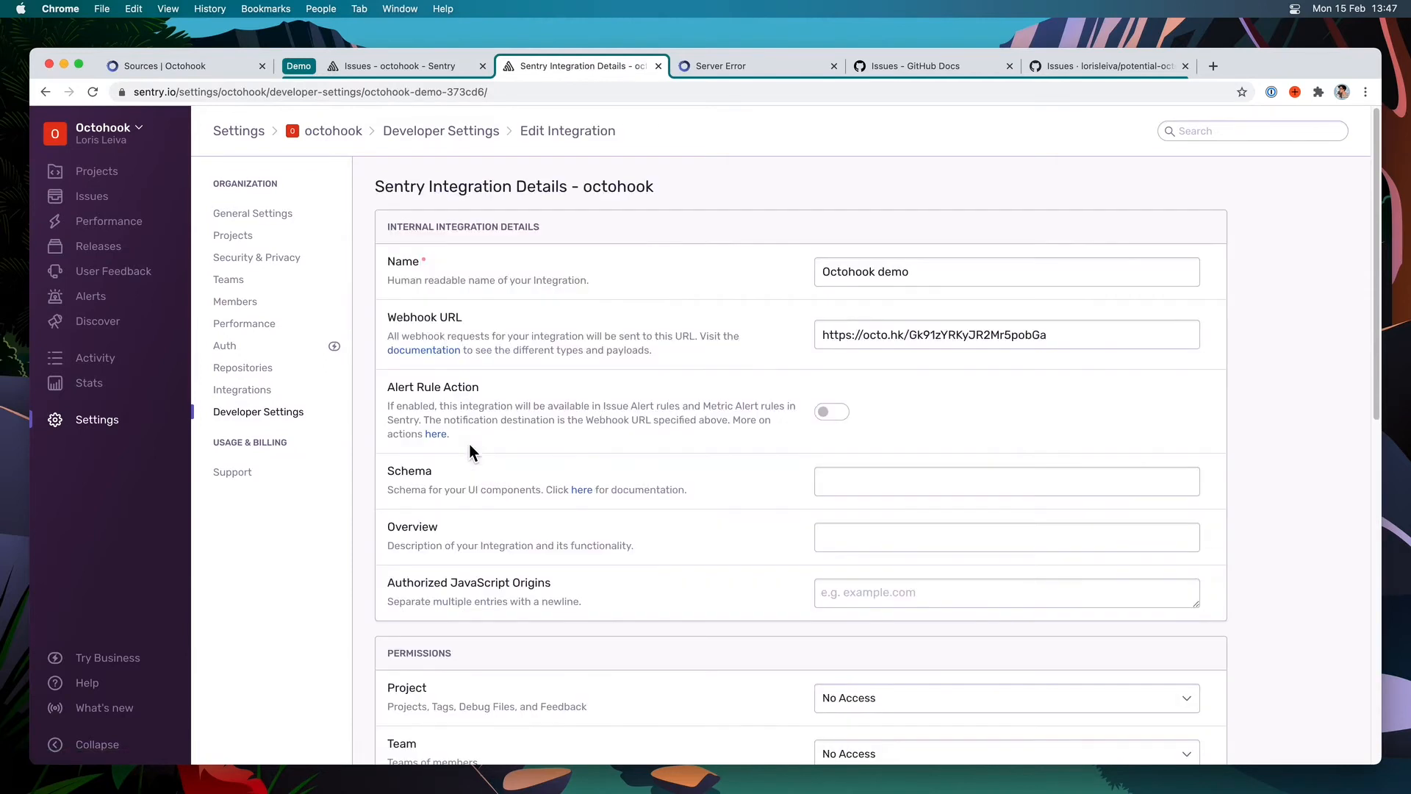
{"action": "scroll", "scroll_direction": "down", "scroll_amount": 3}
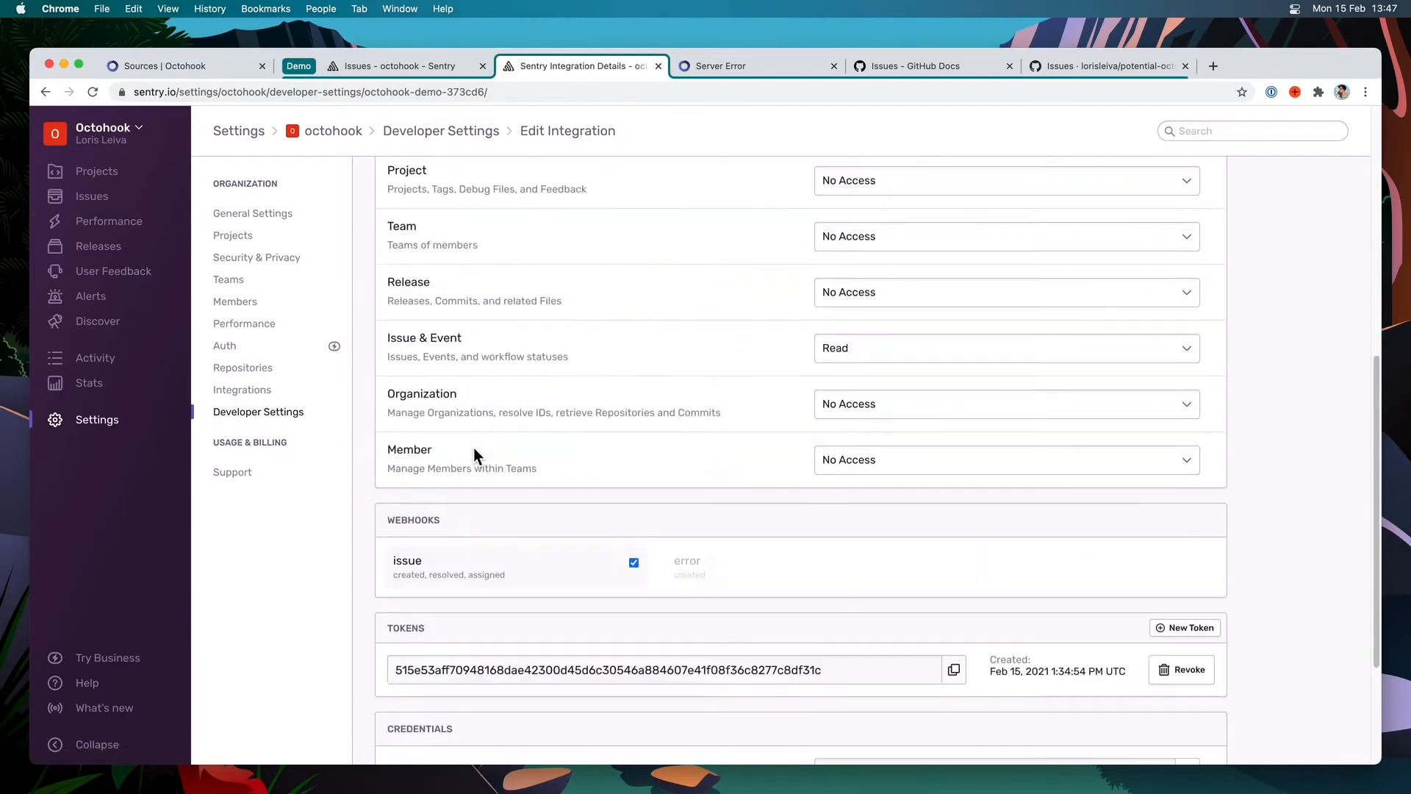
{"action": "scroll", "scroll_direction": "down", "scroll_amount": 3}
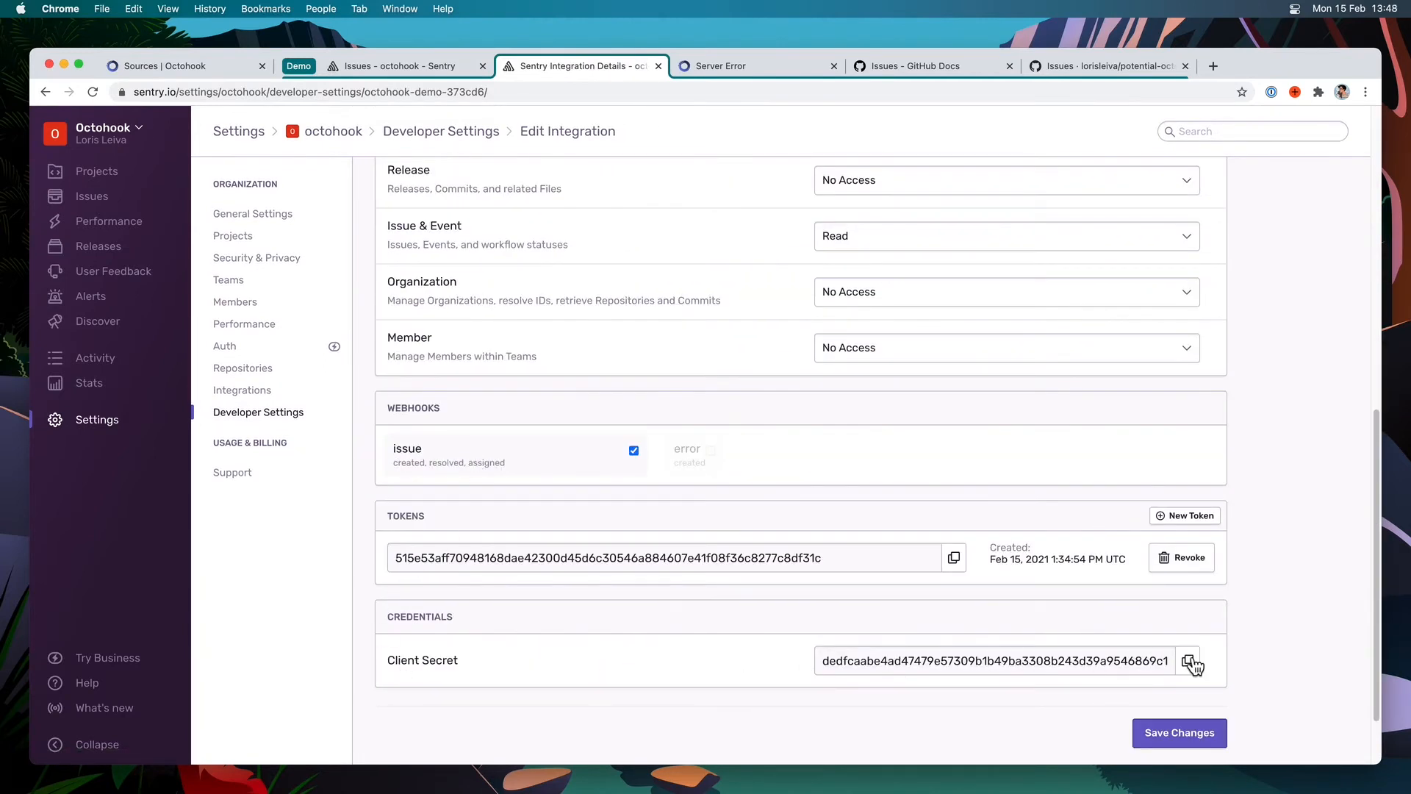
{"action": "left_click", "coordinate": [167, 65]}
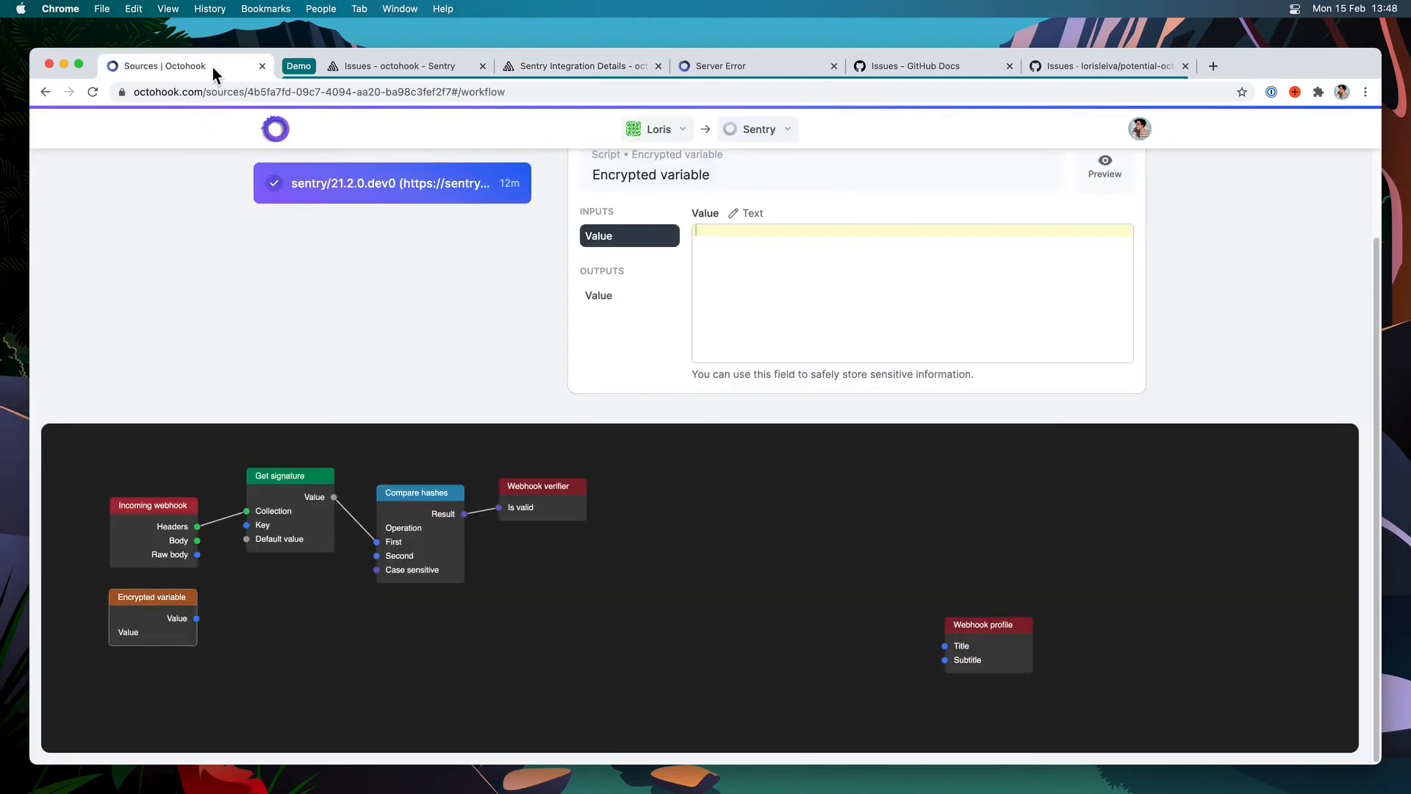
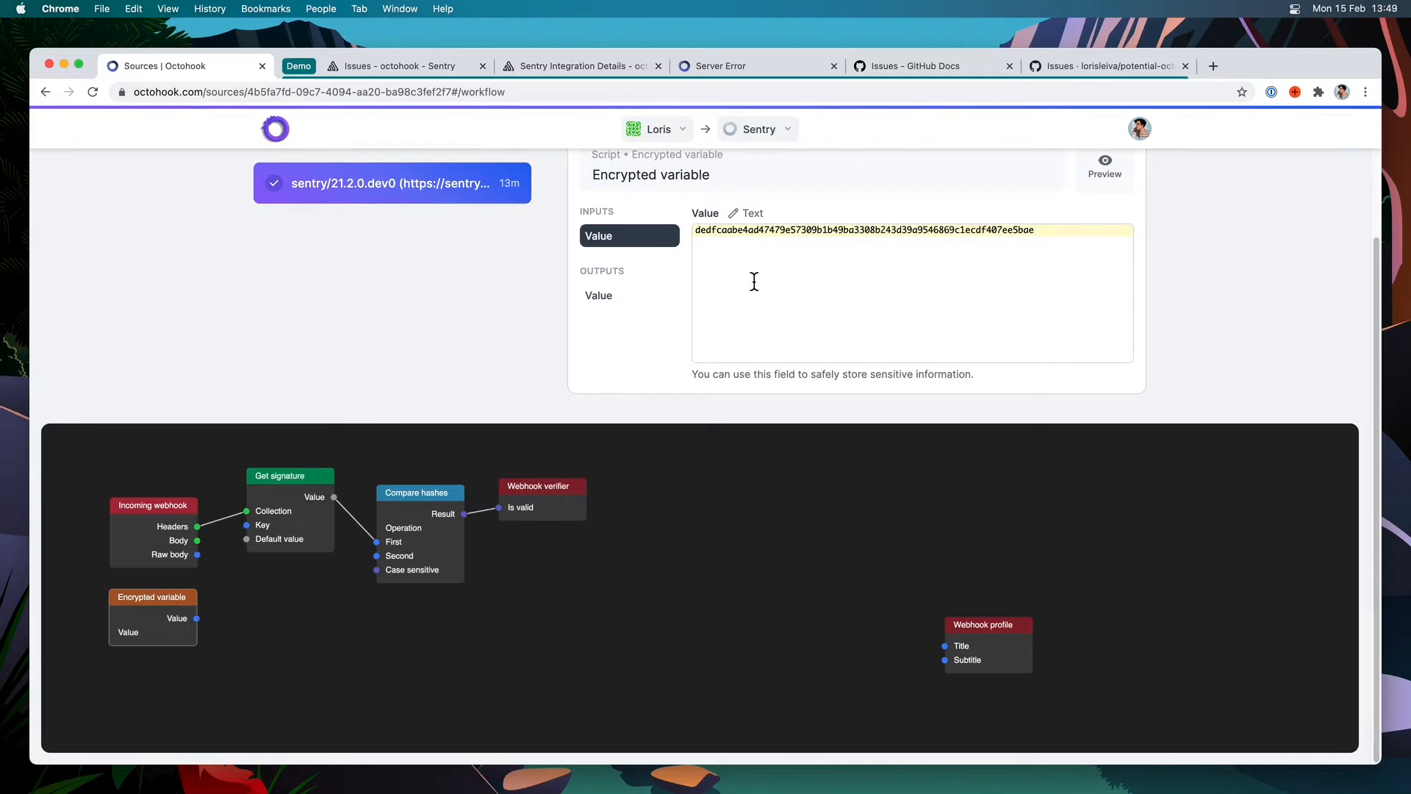
Step: Paste the copied secret into the encrypted variable and rename the node 'Sentry client secret'
{"action": "double_click", "coordinate": [650, 175]}
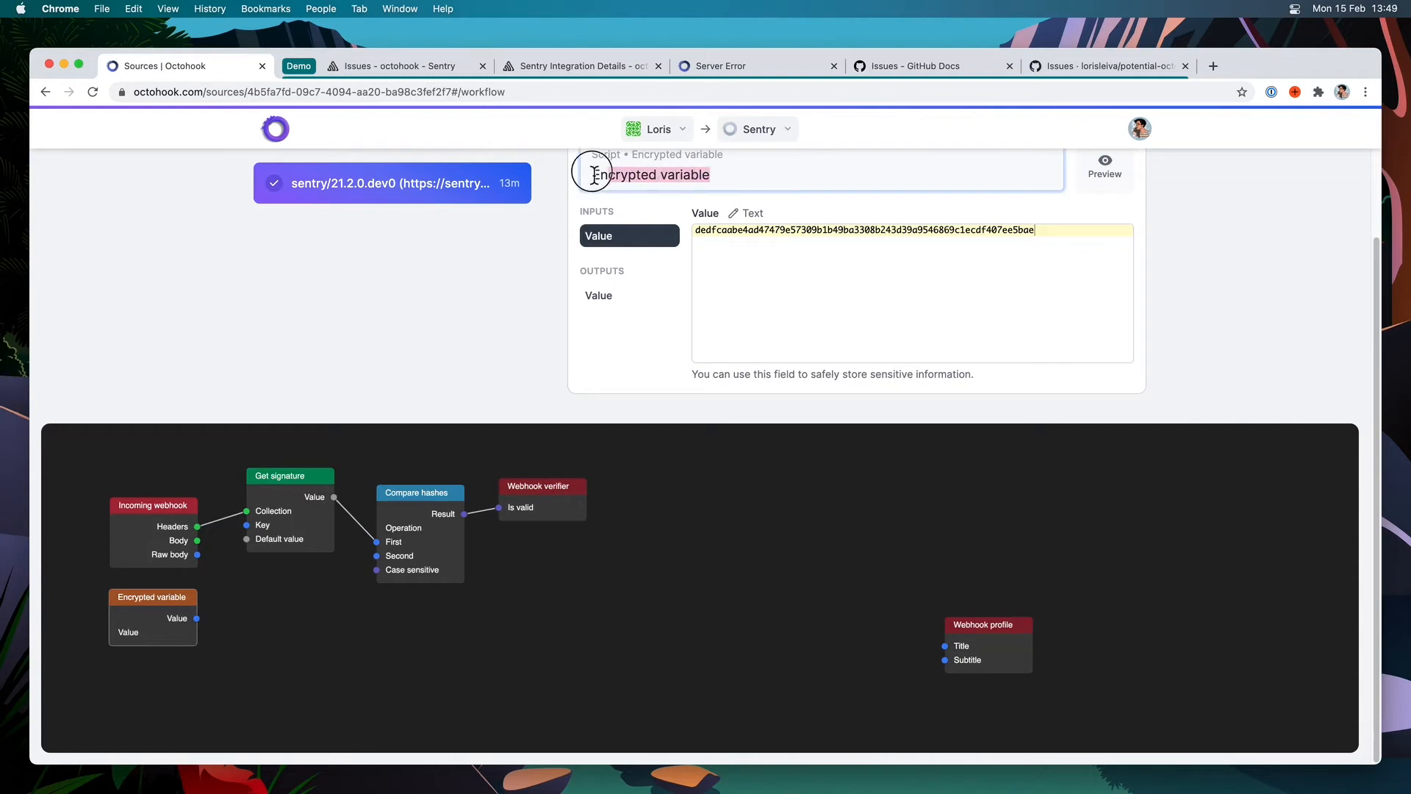
{"action": "type", "text": "Sentry c"}
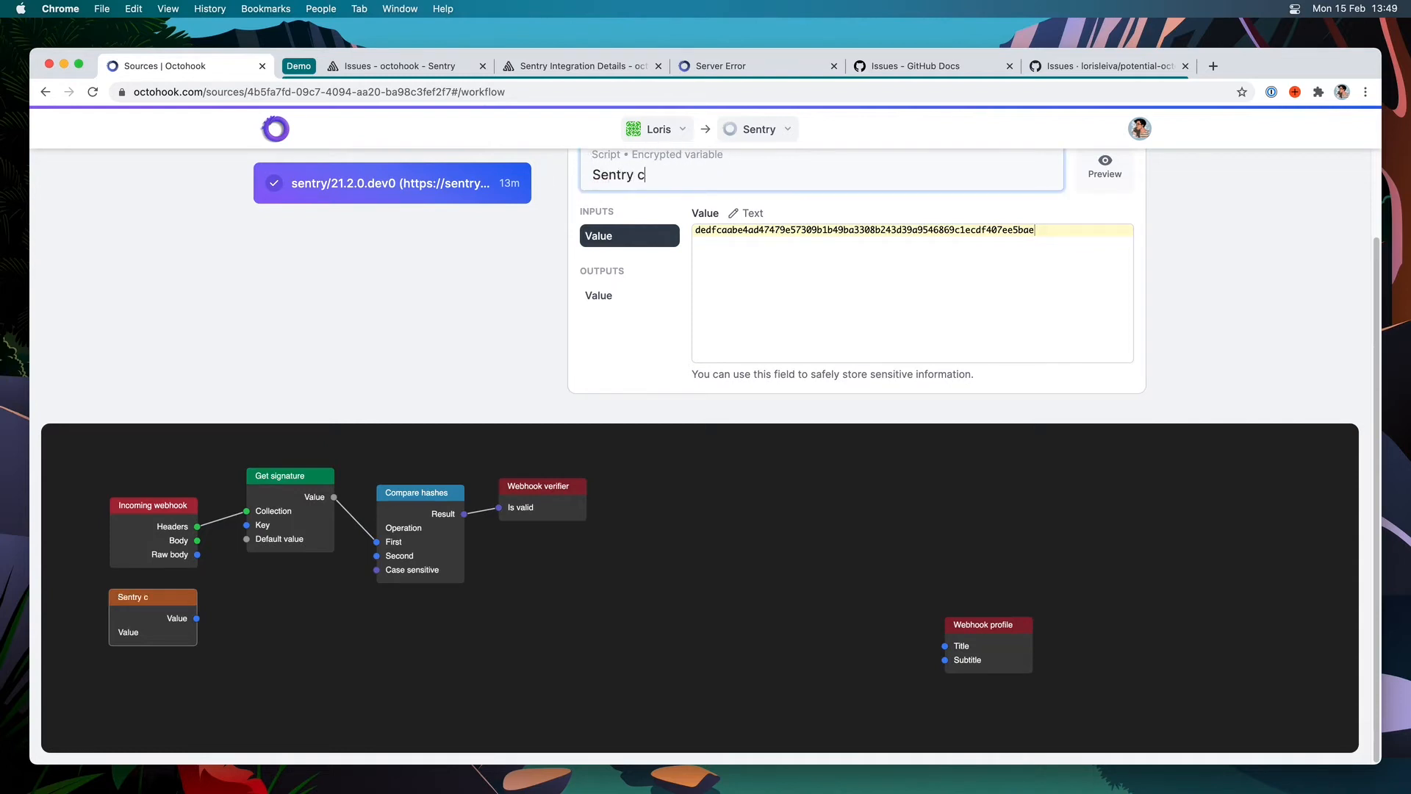
{"action": "type", "text": "lient s"}
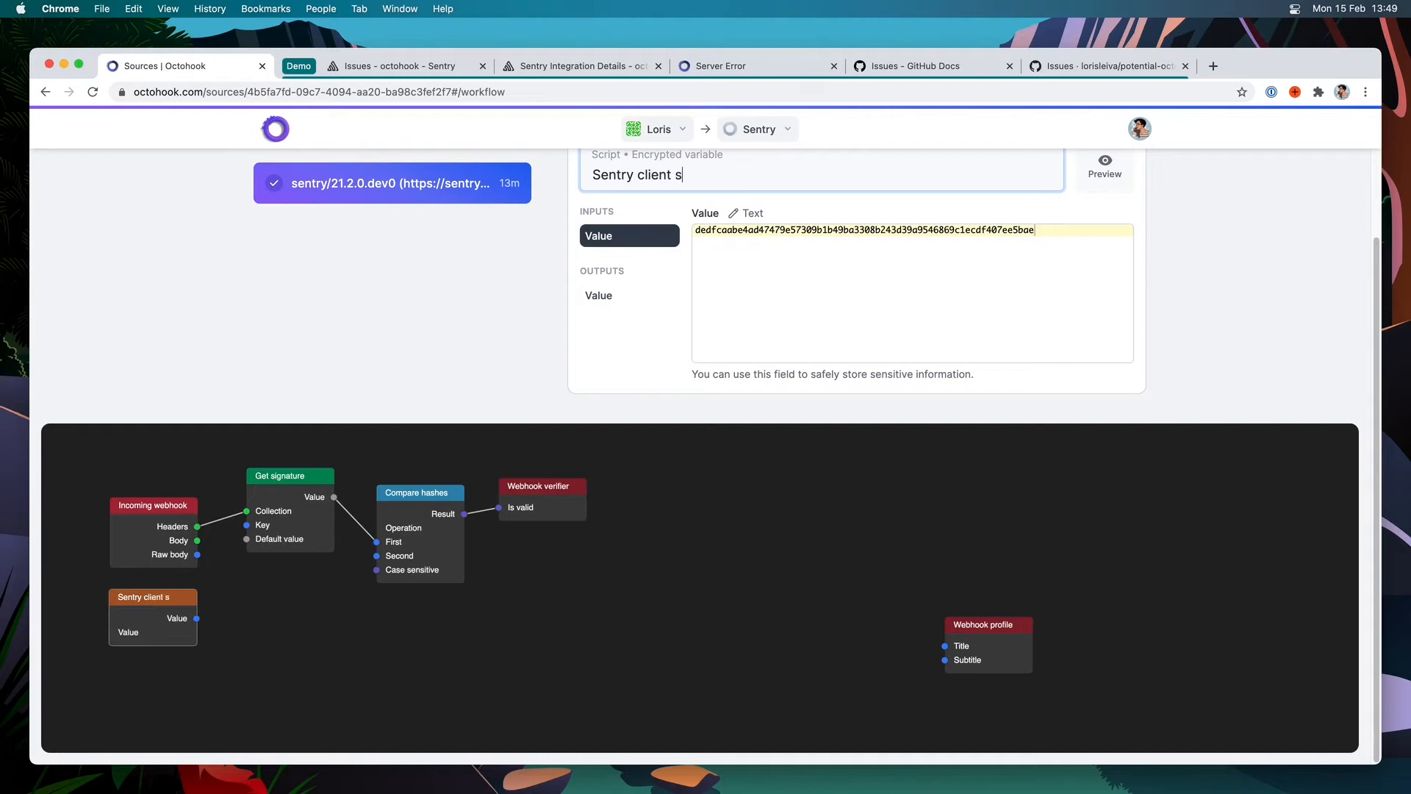
{"action": "type", "text": "ecret"}
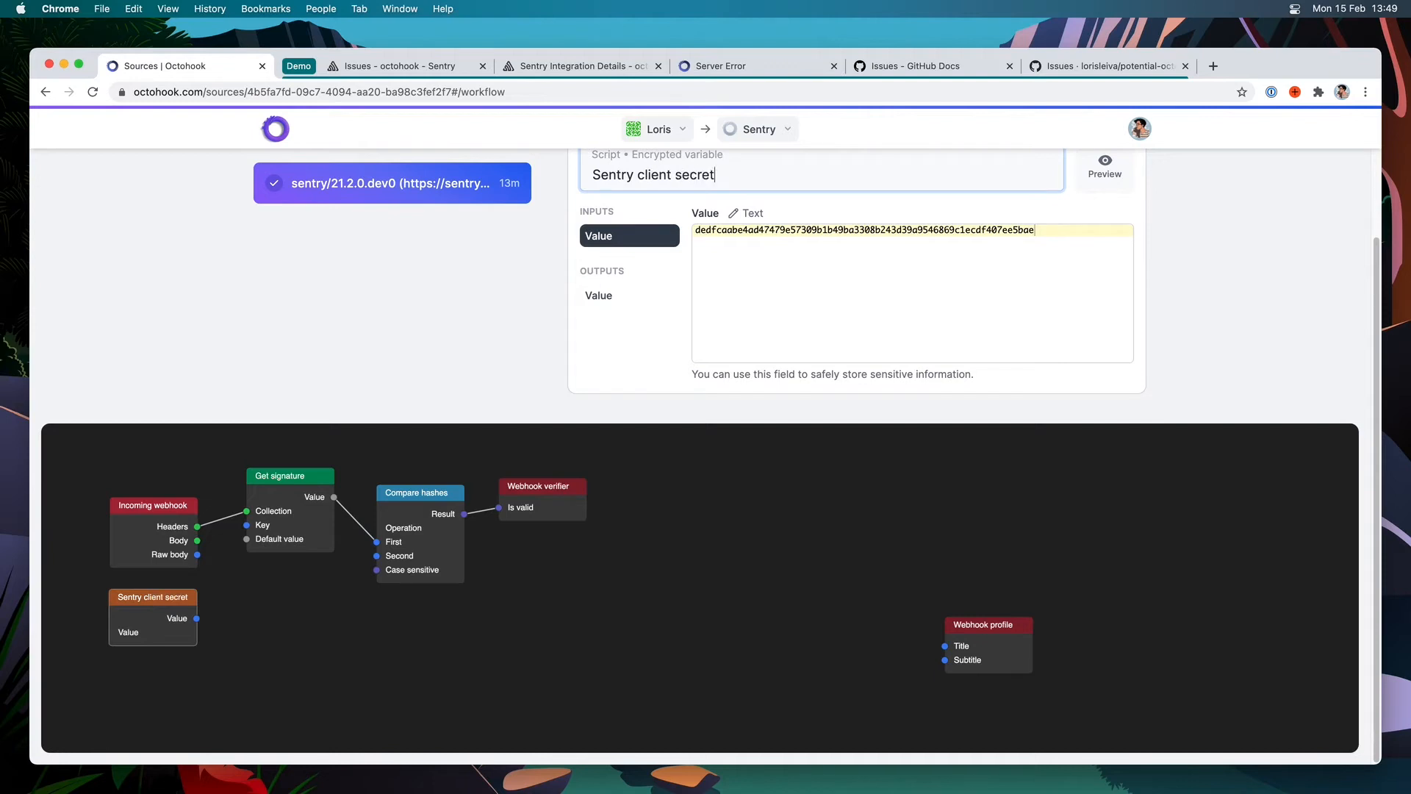
Step: Add a SHA-256 Hash text node below Get signature, hashing the raw body with the client secret
{"action": "right_click", "coordinate": [152, 616]}
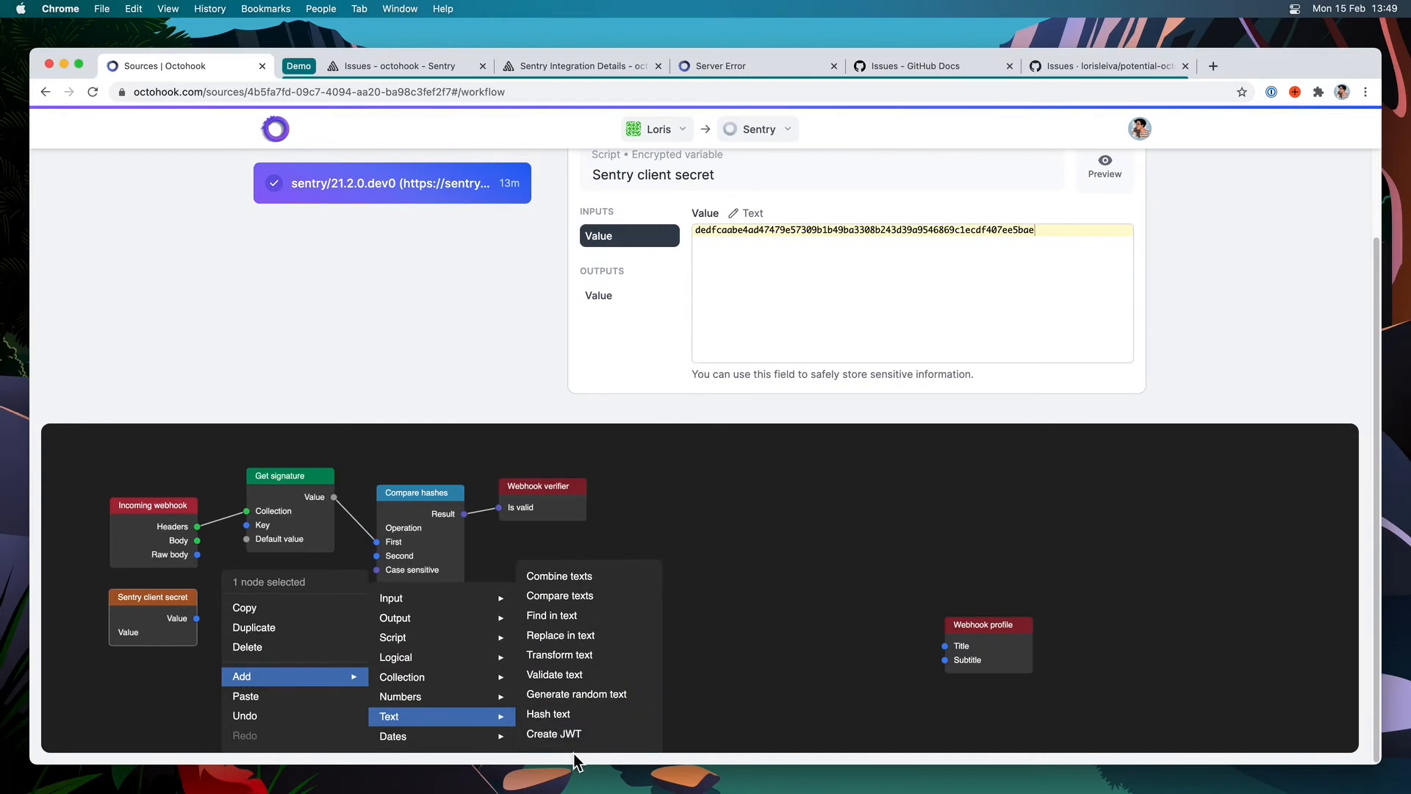
{"action": "left_click", "coordinate": [547, 714]}
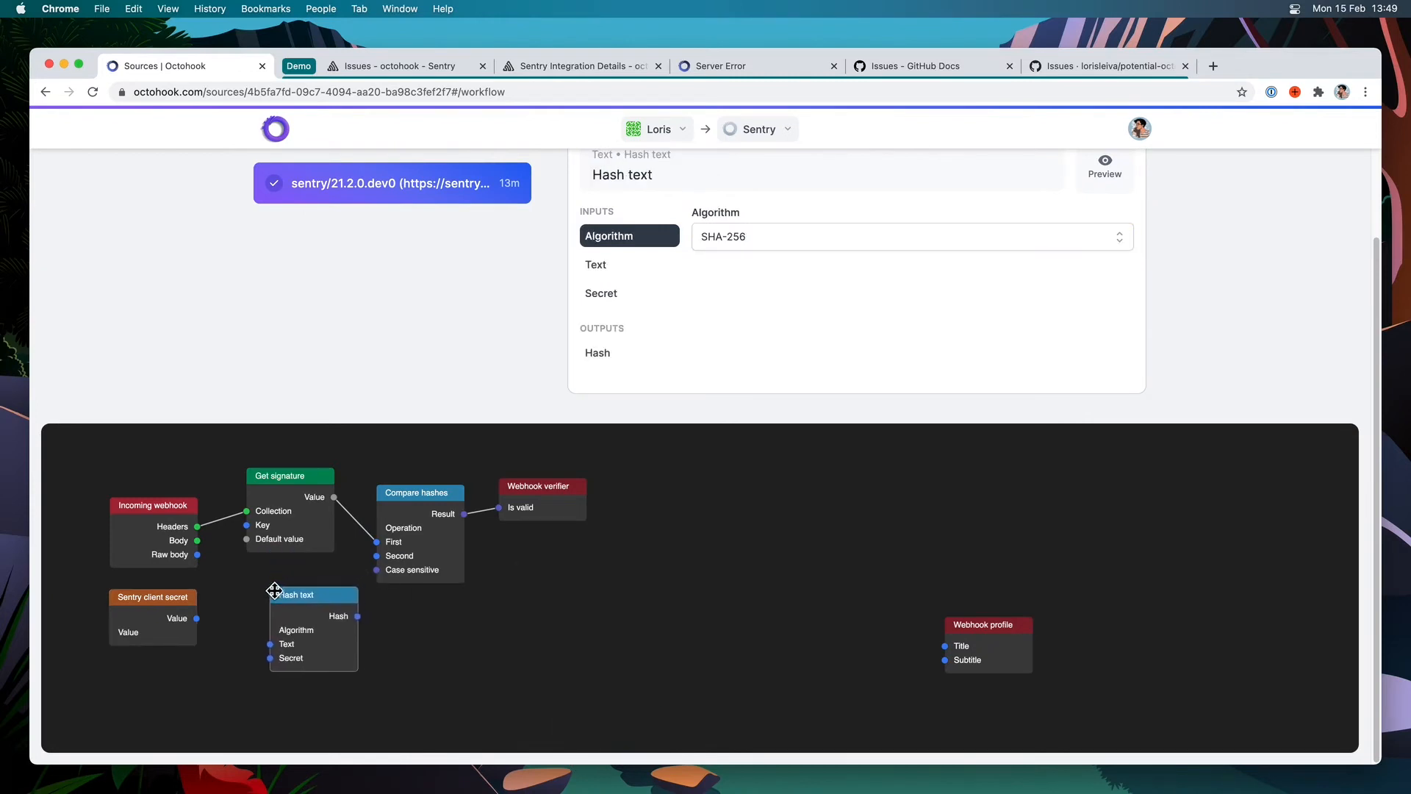
{"action": "left_click_drag", "start_coordinate": [296, 594], "coordinate": [270, 585]}
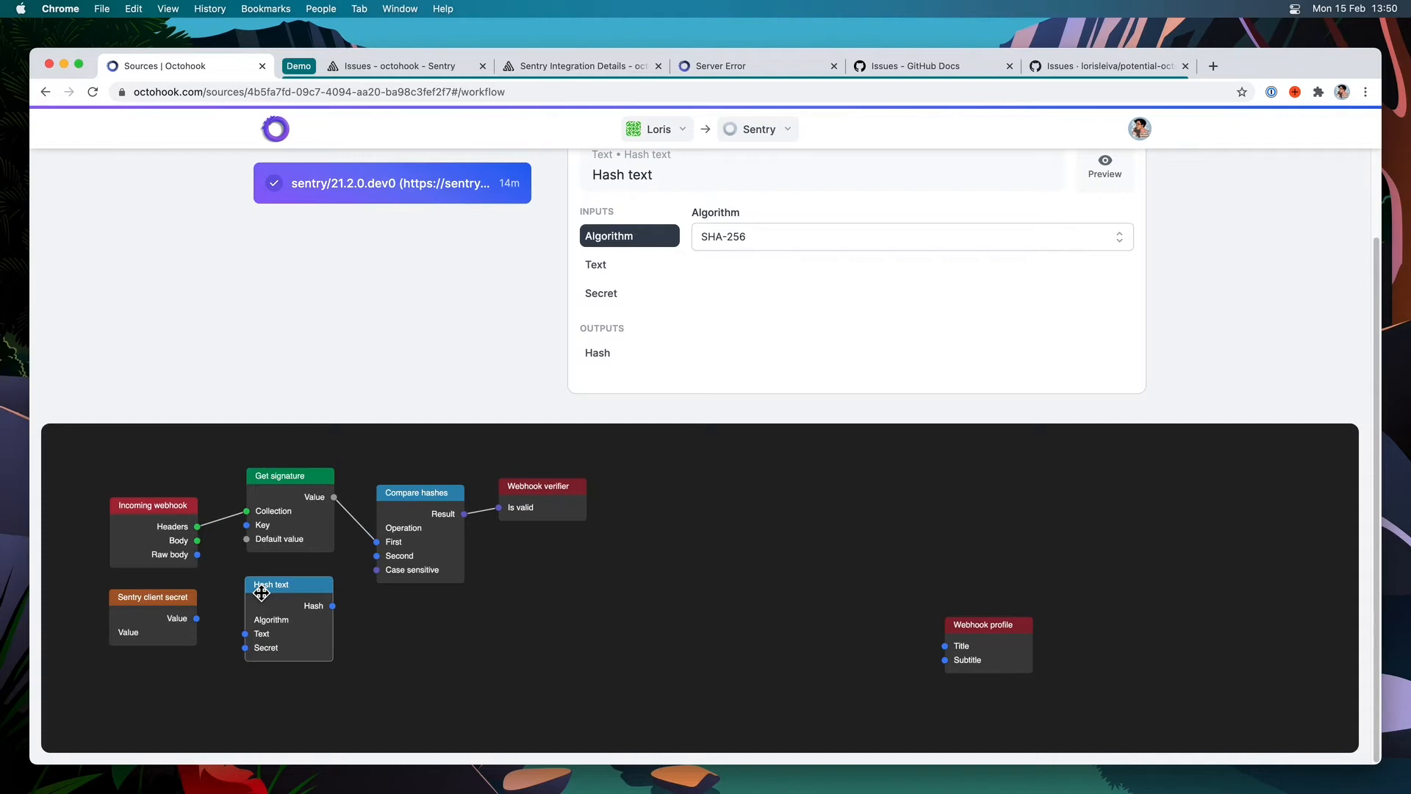
{"action": "mouse_move", "coordinate": [223, 574]}
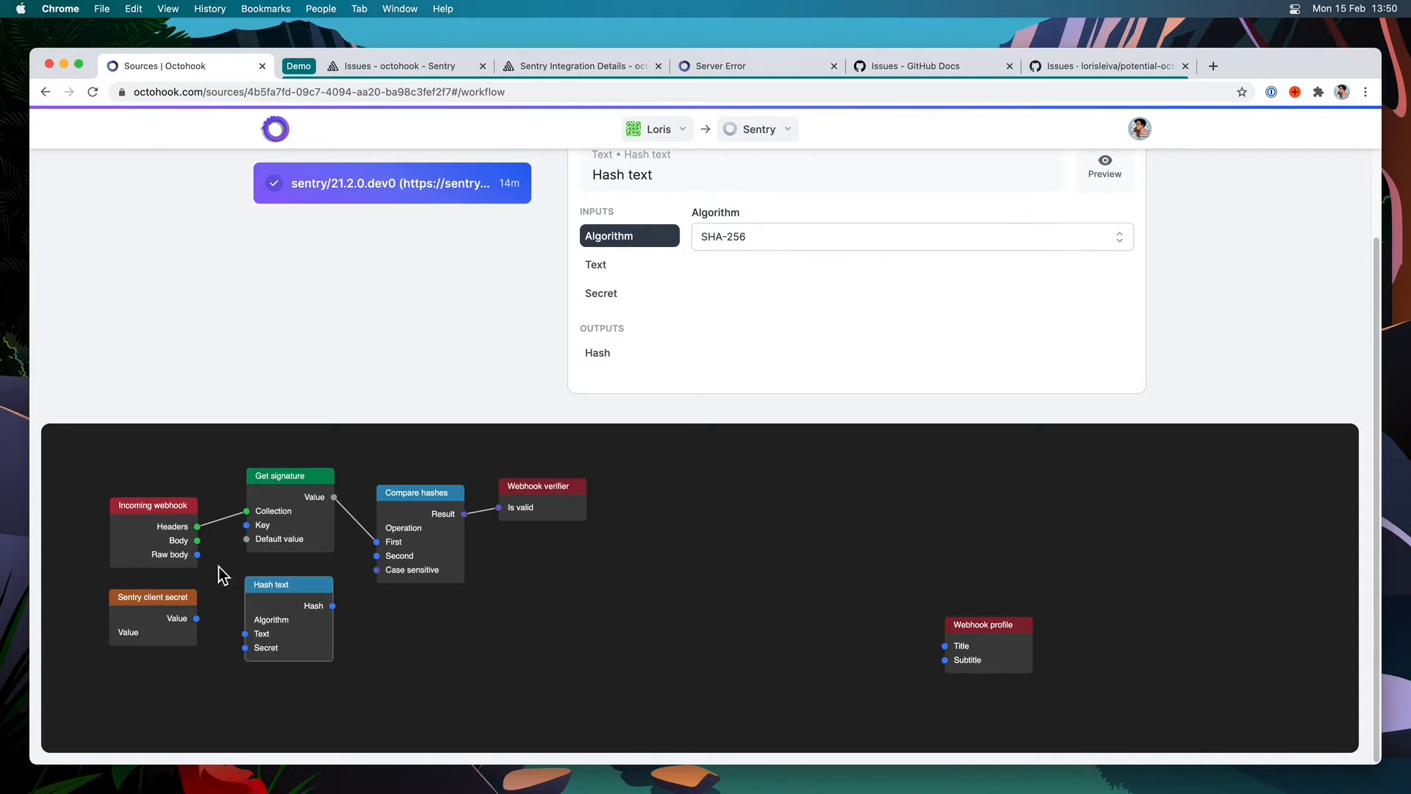
{"action": "left_click_drag", "start_coordinate": [197, 554], "coordinate": [245, 634]}
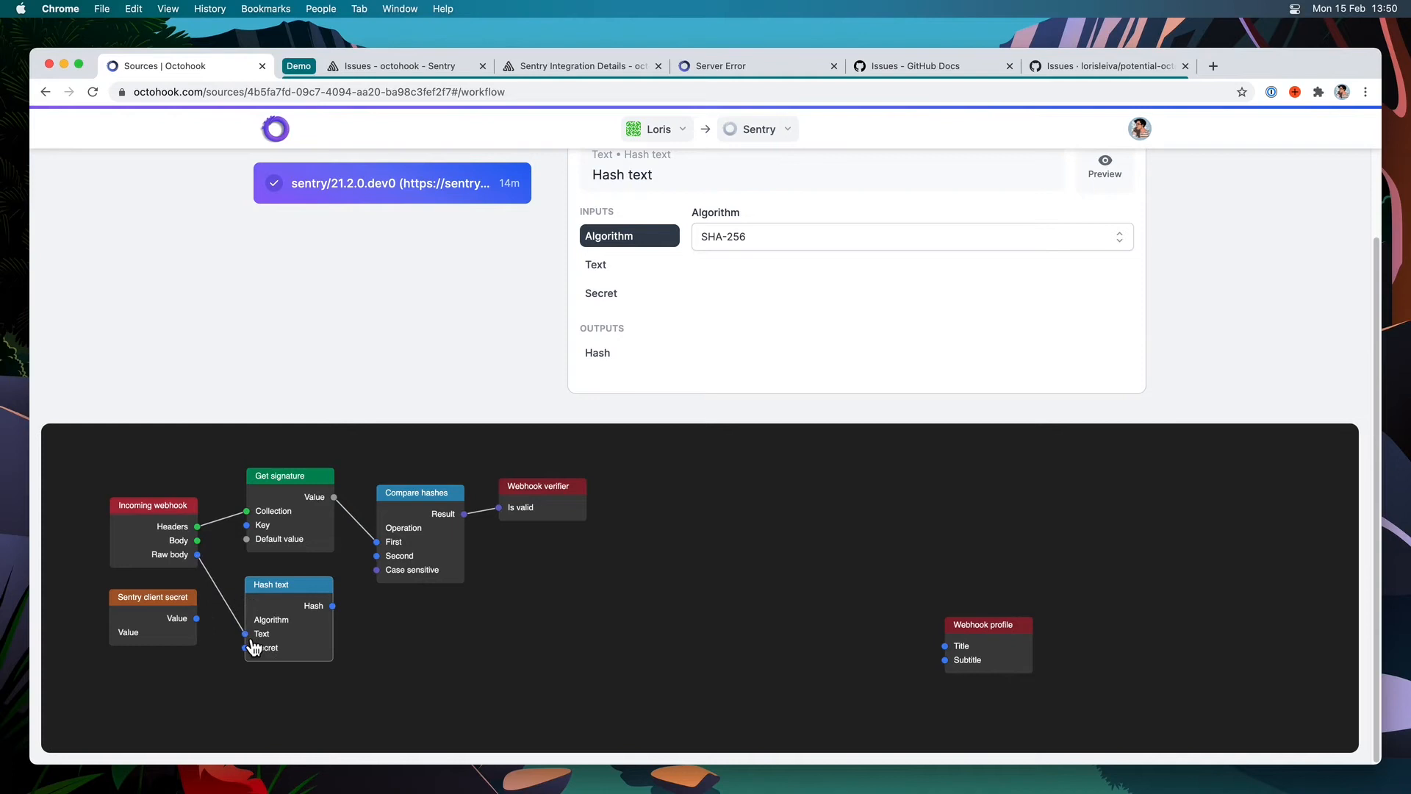
{"action": "left_click", "coordinate": [225, 666]}
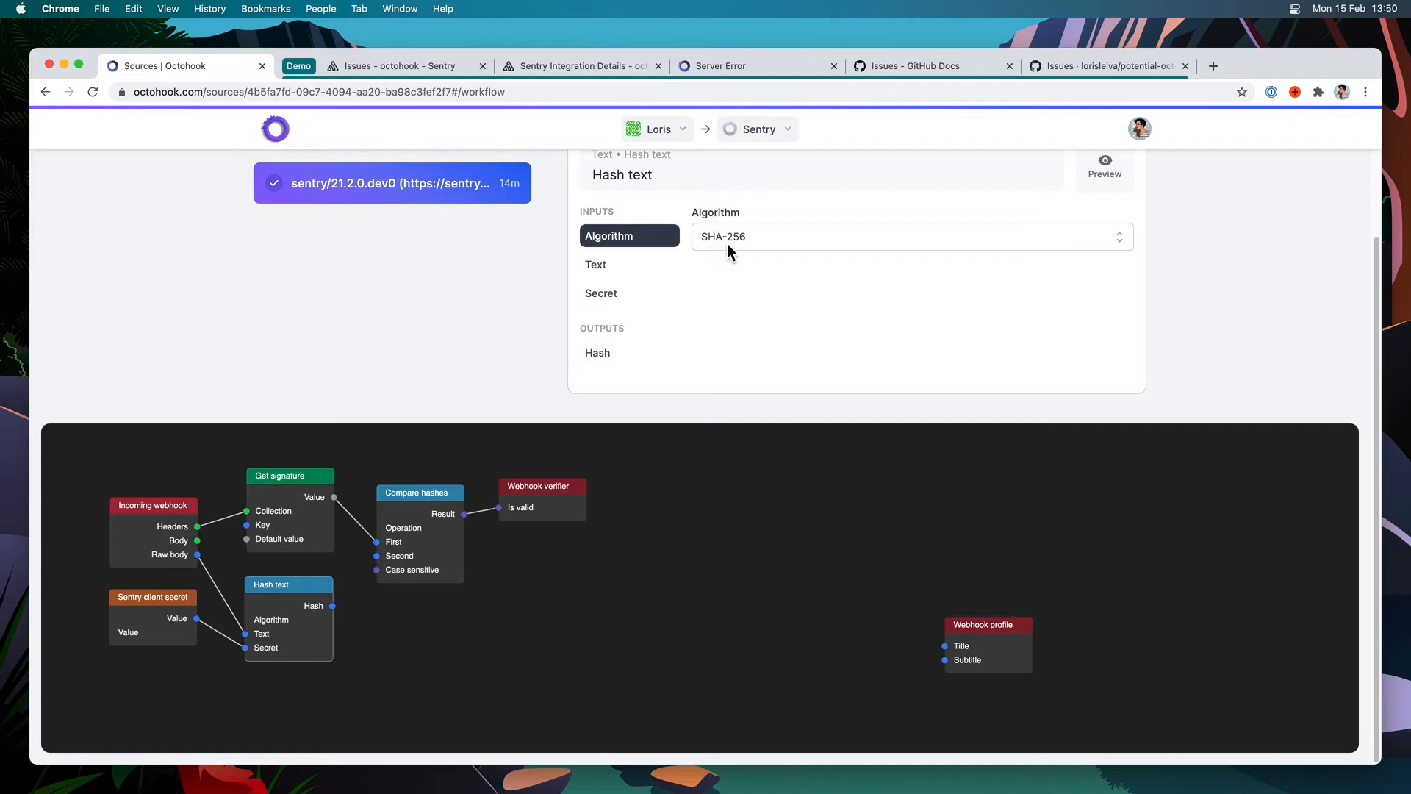
{"action": "mouse_move", "coordinate": [751, 241]}
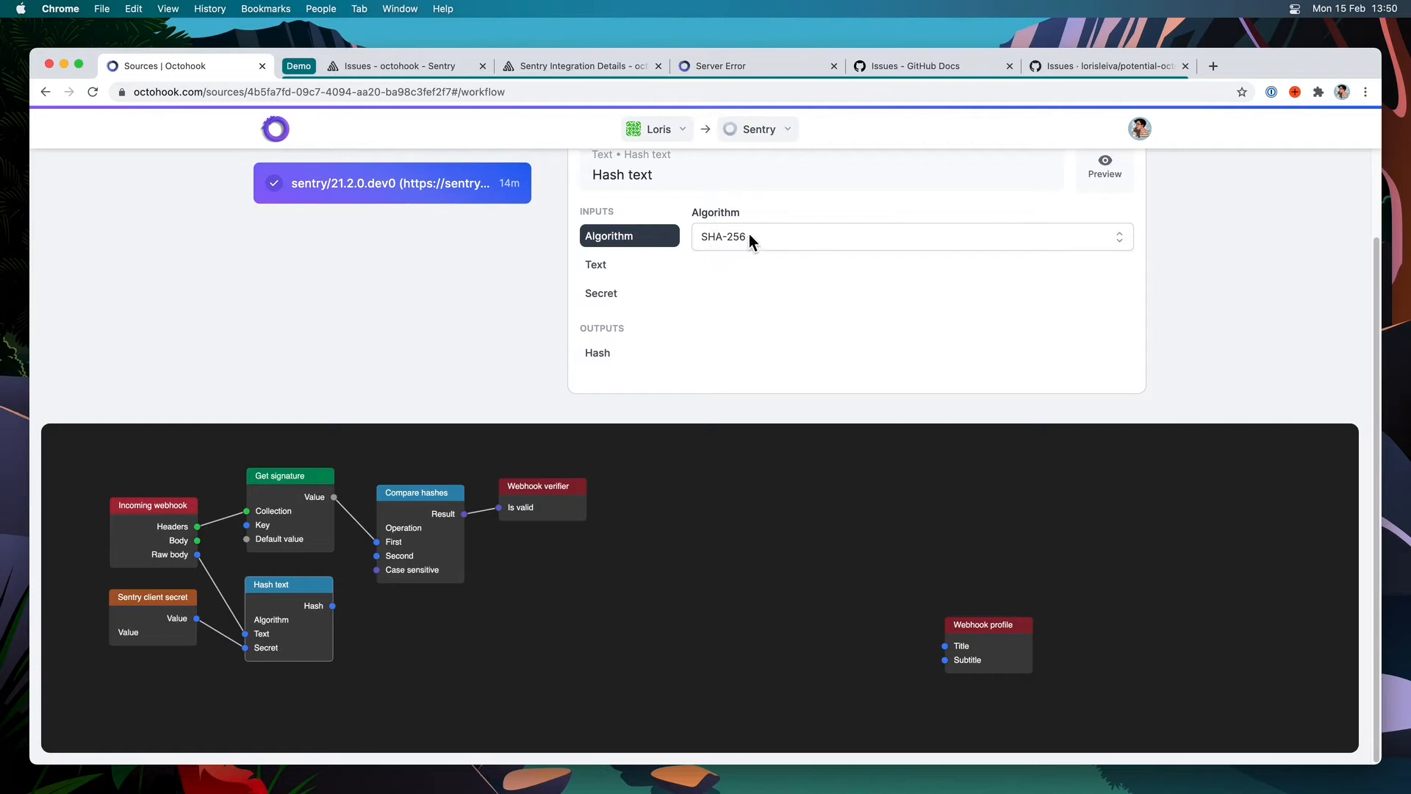
{"action": "mouse_move", "coordinate": [742, 255]}
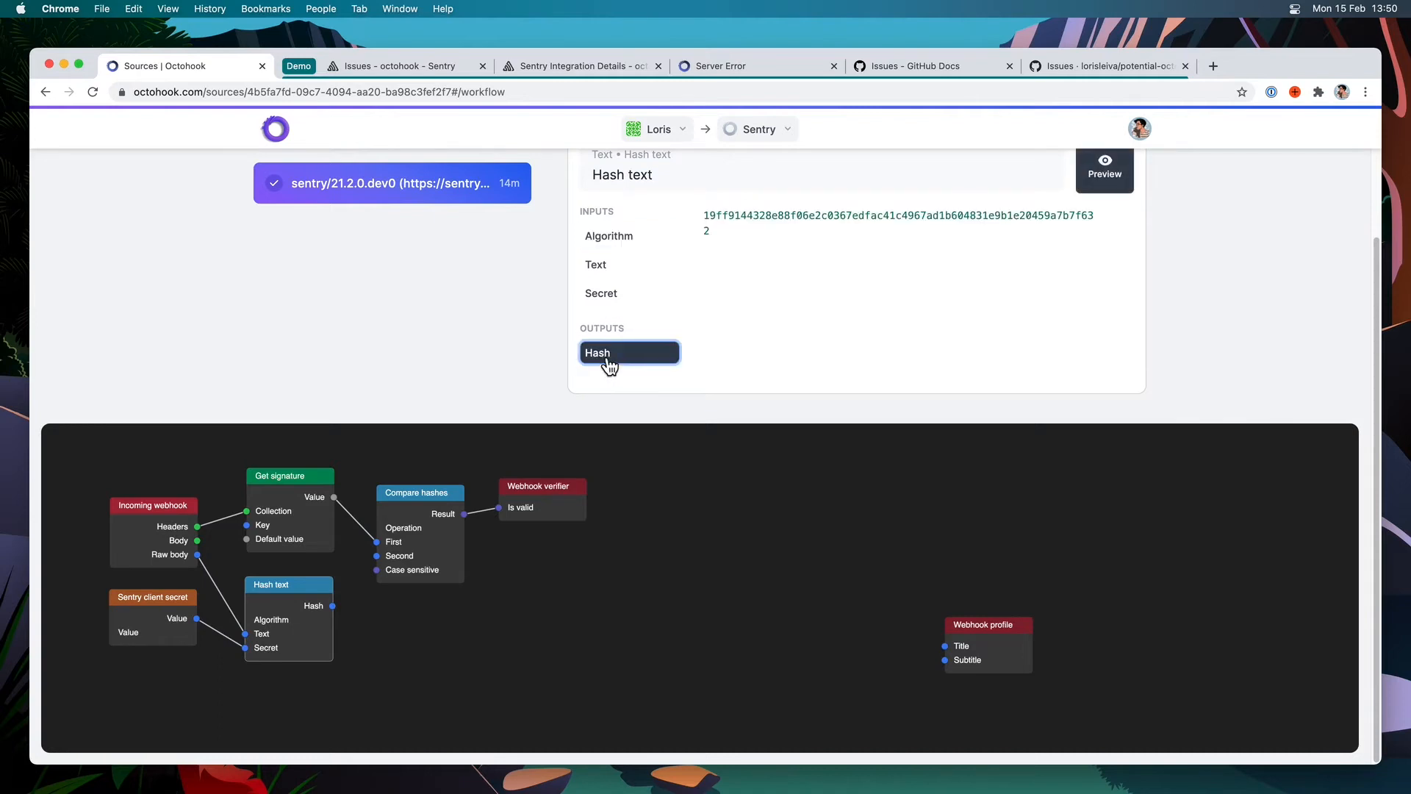
{"action": "mouse_move", "coordinate": [711, 217]}
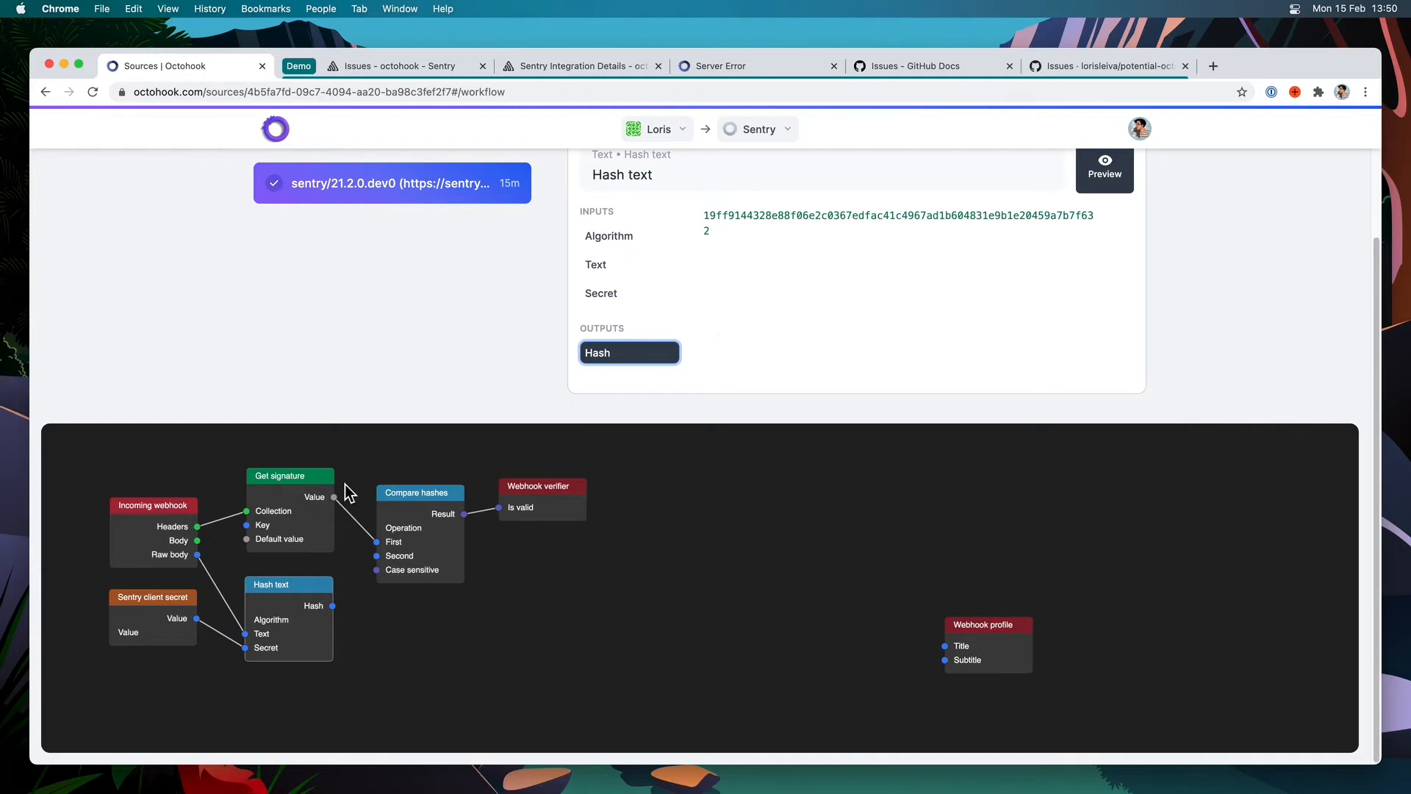
Step: Feed the hash into Compare hashes, remove extra secret characters, and confirm the result is true
{"action": "left_click", "coordinate": [288, 475]}
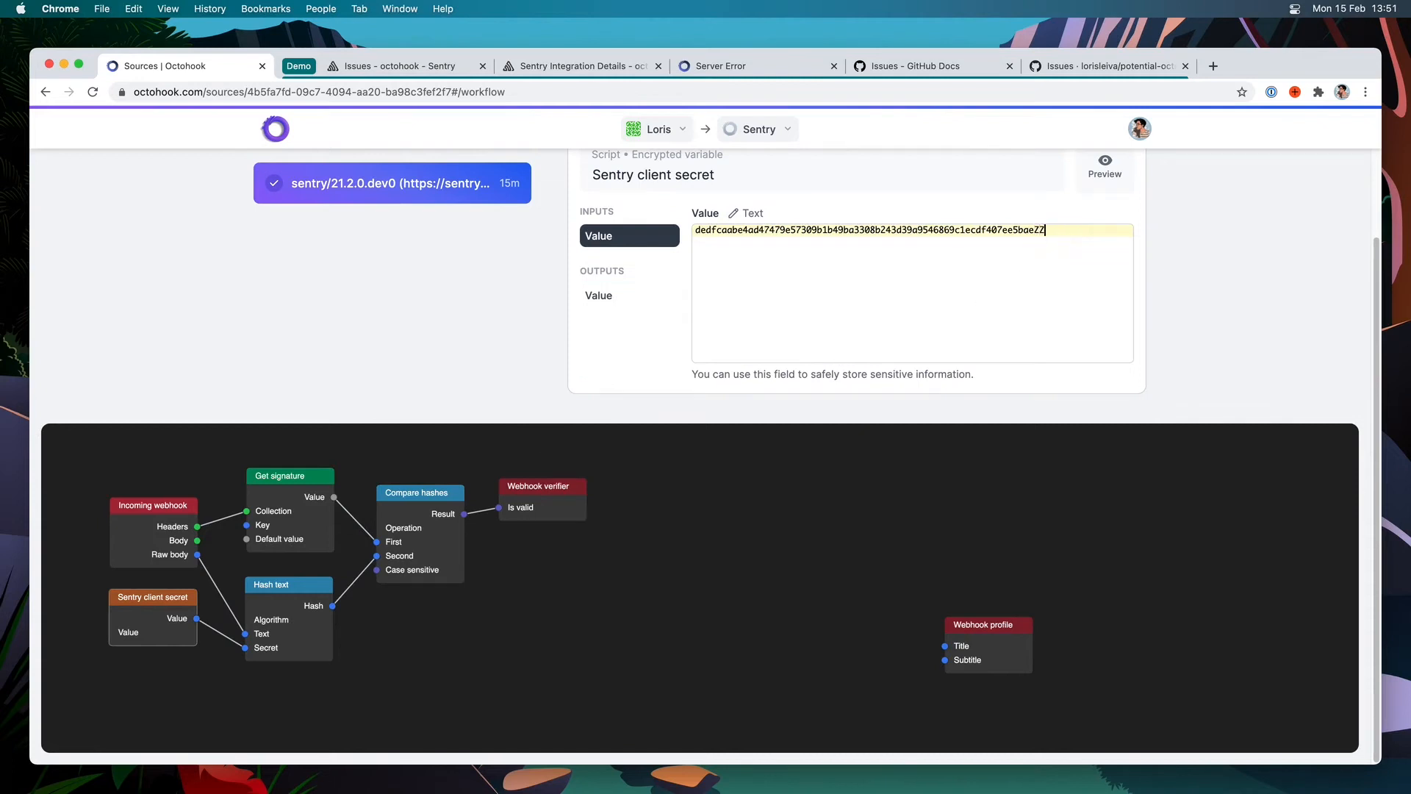
{"action": "left_click", "coordinate": [418, 493]}
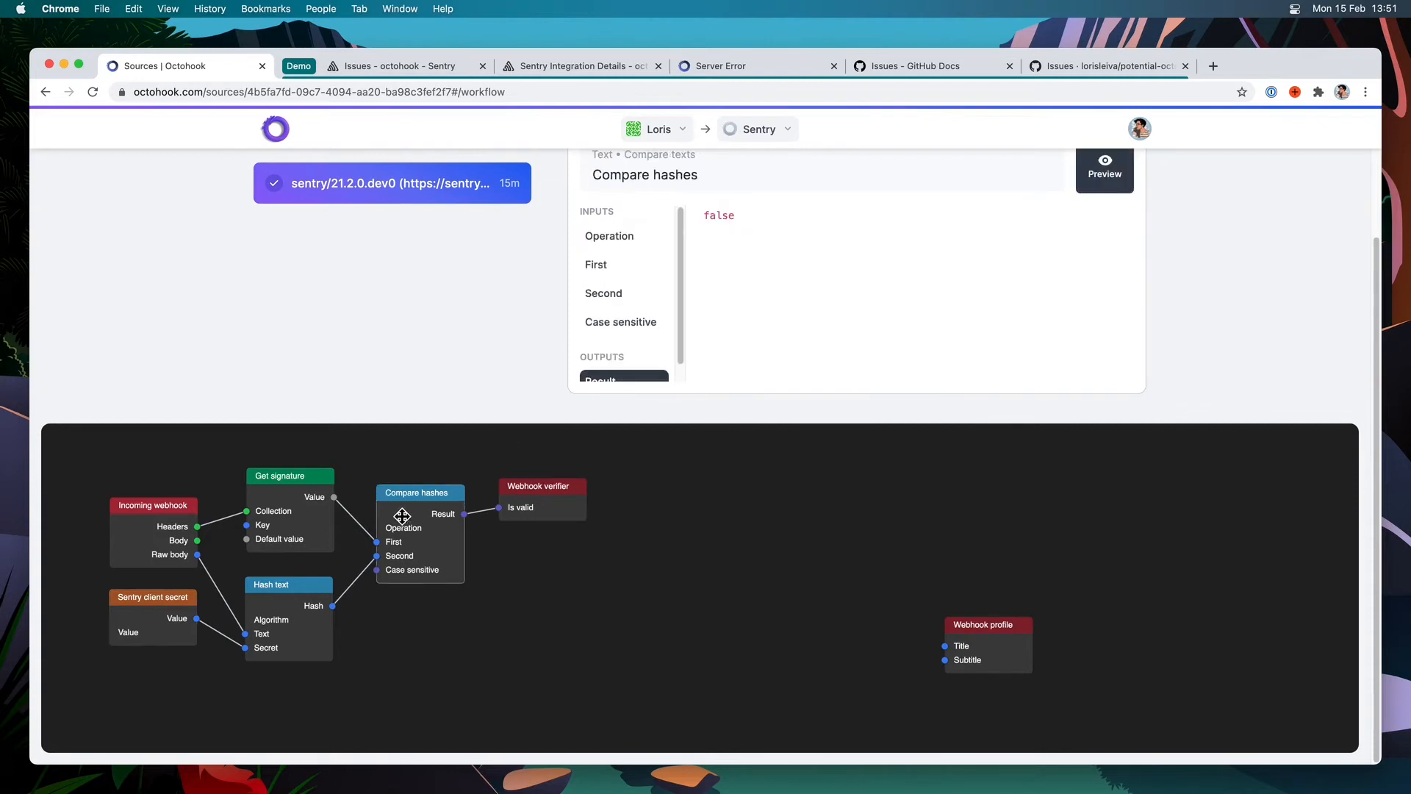
{"action": "left_click", "coordinate": [272, 585]}
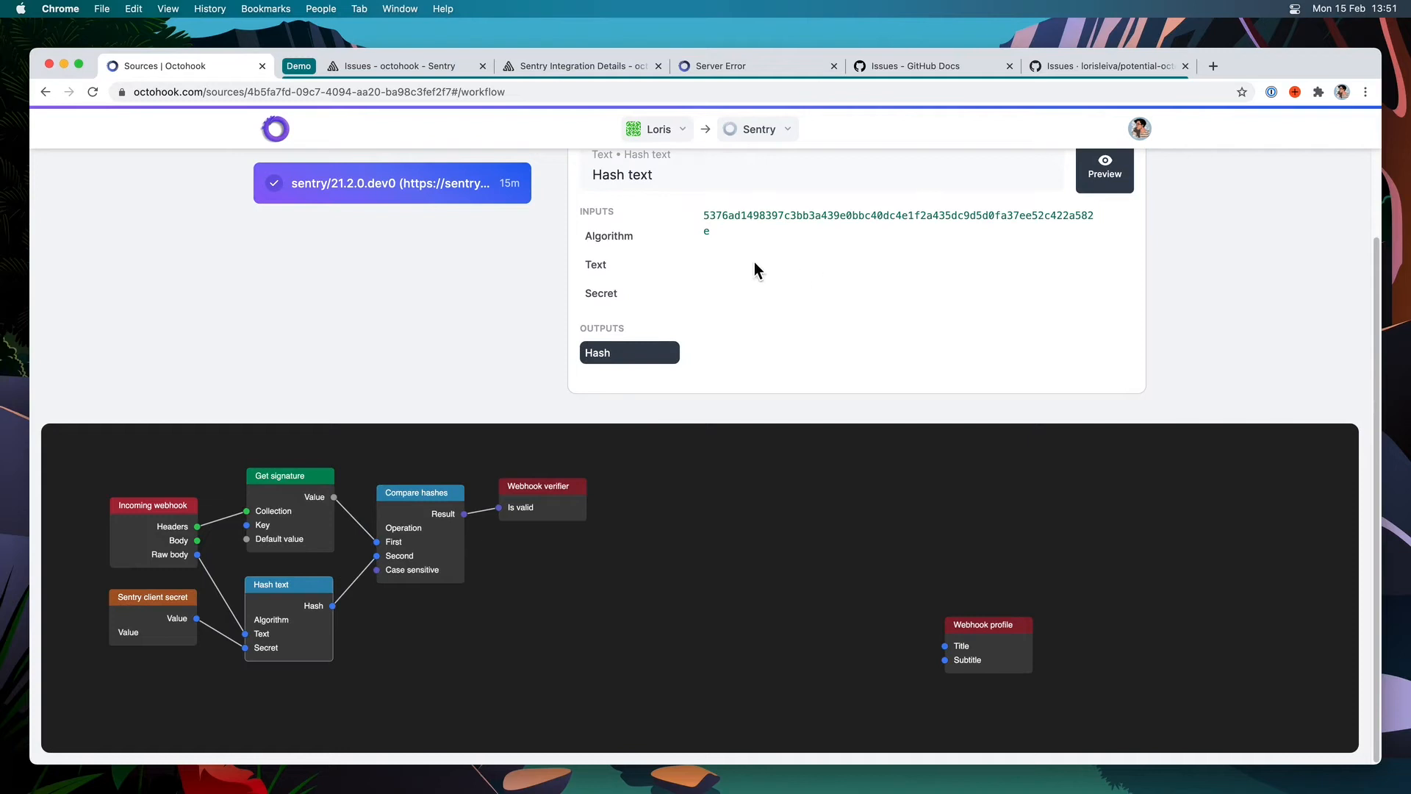
{"action": "left_click", "coordinate": [152, 597]}
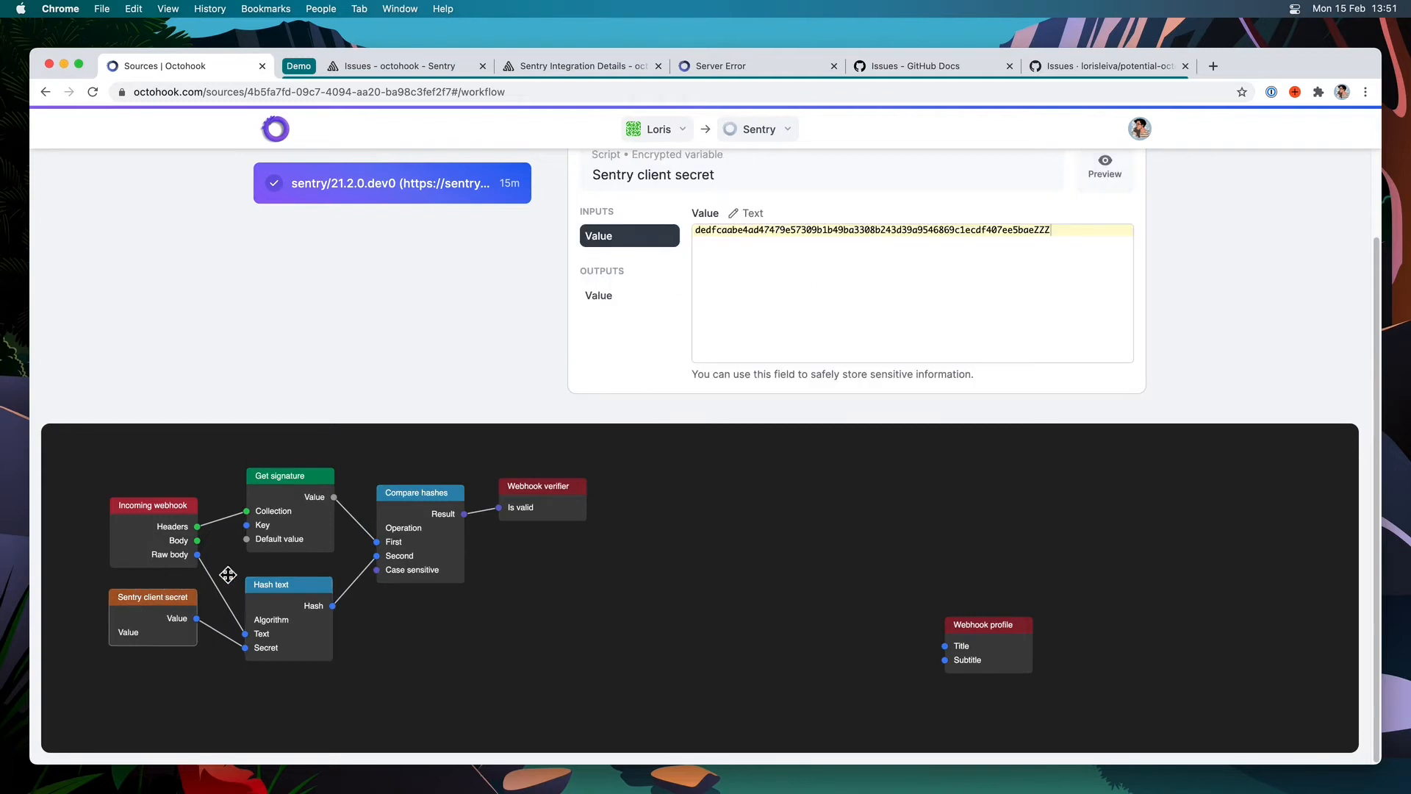
{"action": "key", "text": "Backspace"}
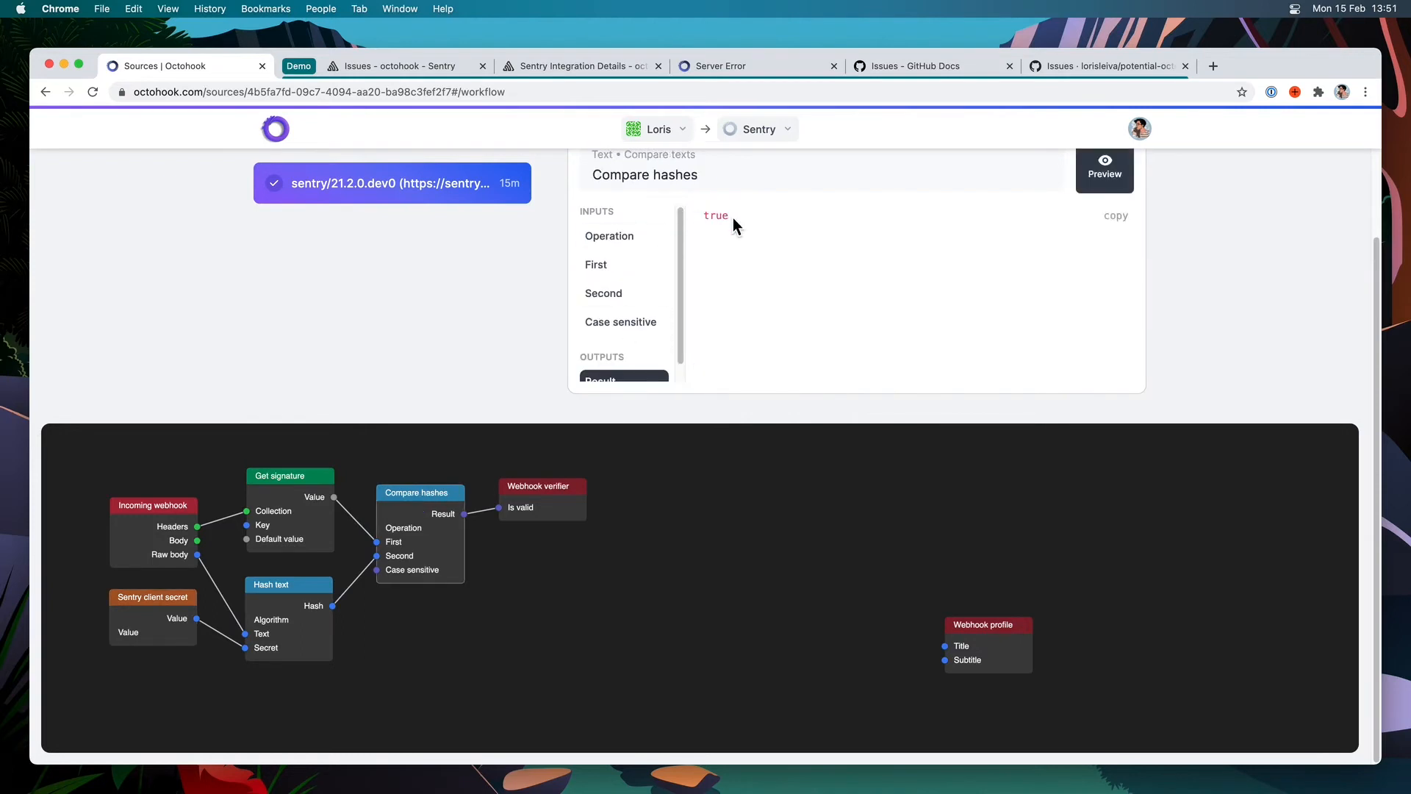
{"action": "left_click", "coordinate": [144, 506]}
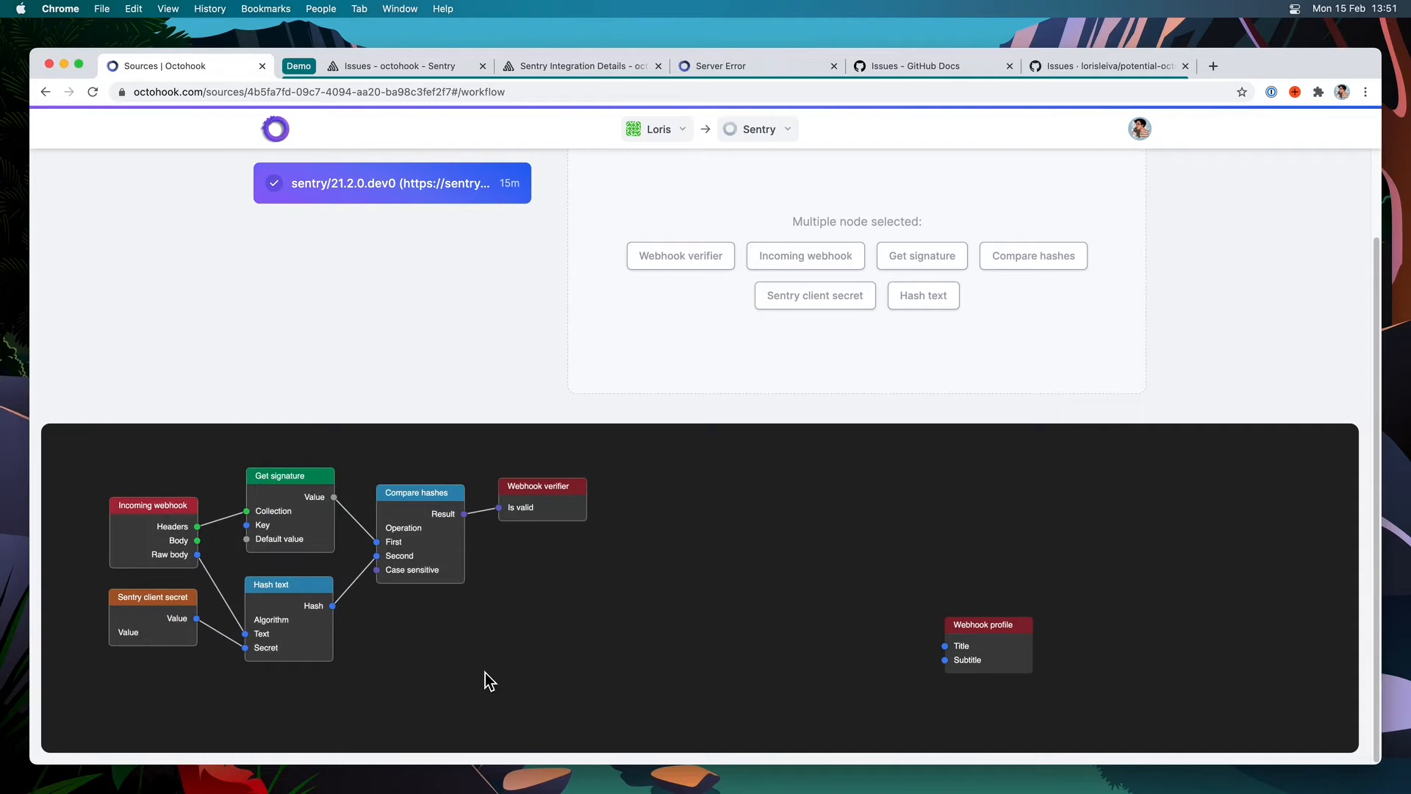
Step: Select the original Incoming webhook node to duplicate it beside the Webhook profile
{"action": "left_click", "coordinate": [472, 658]}
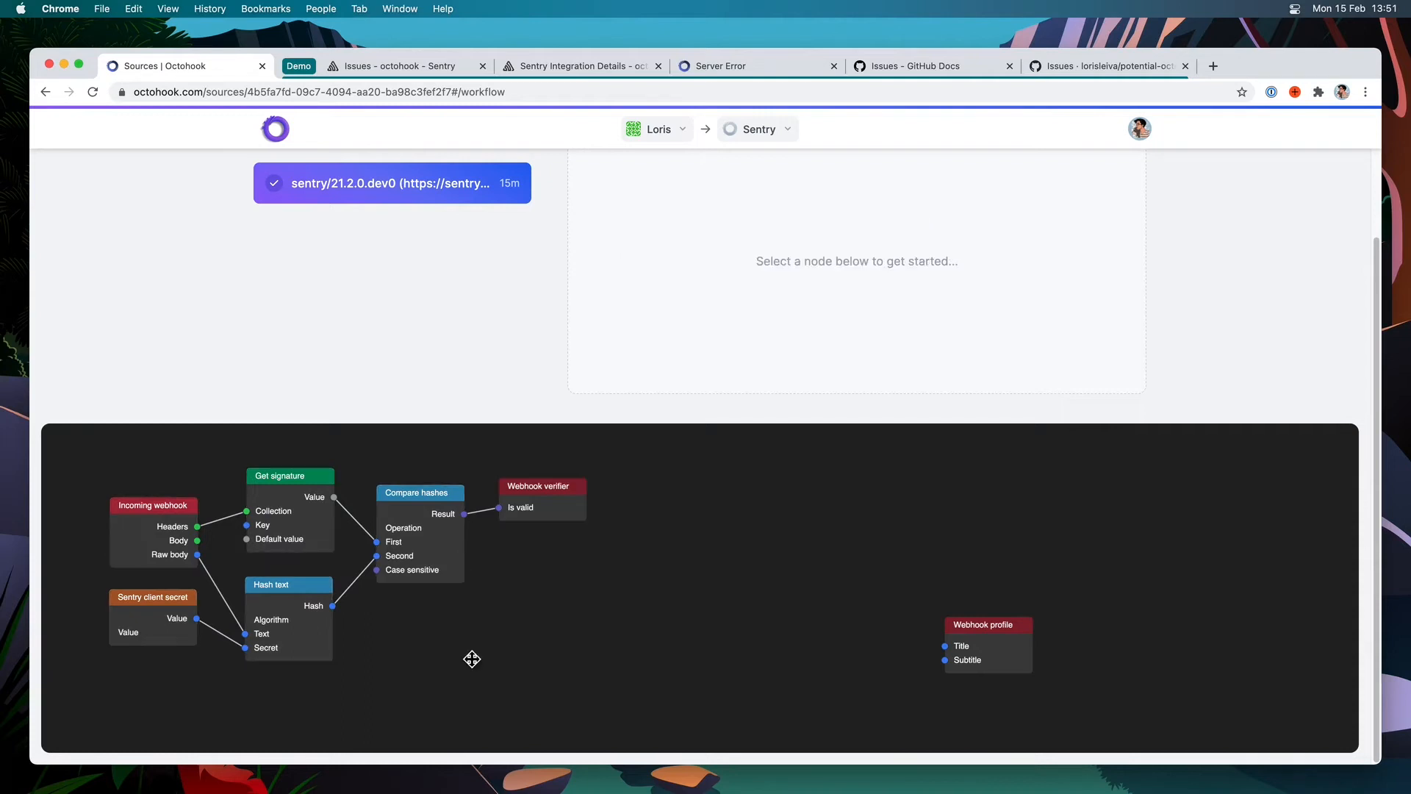
{"action": "mouse_move", "coordinate": [714, 576]}
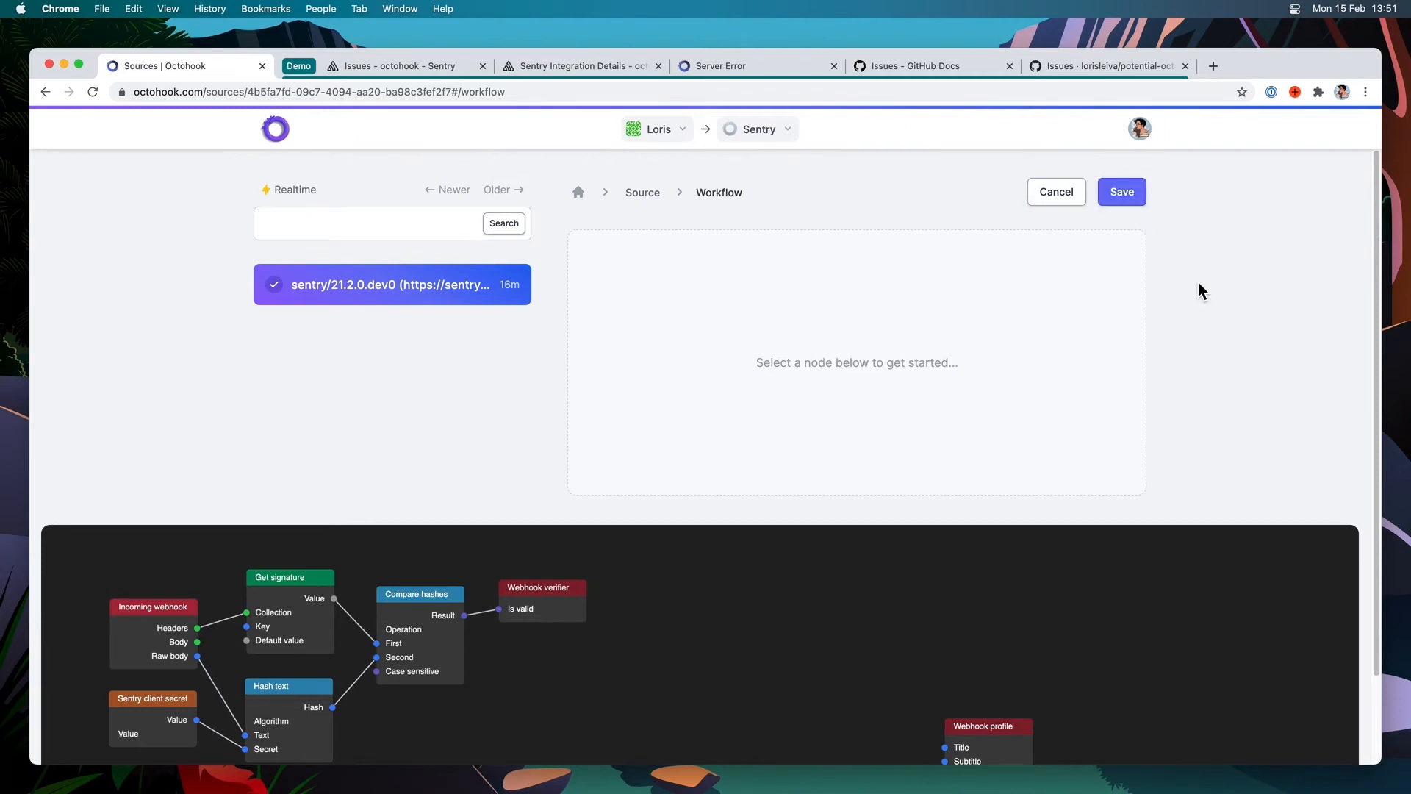
{"action": "mouse_move", "coordinate": [1184, 290]}
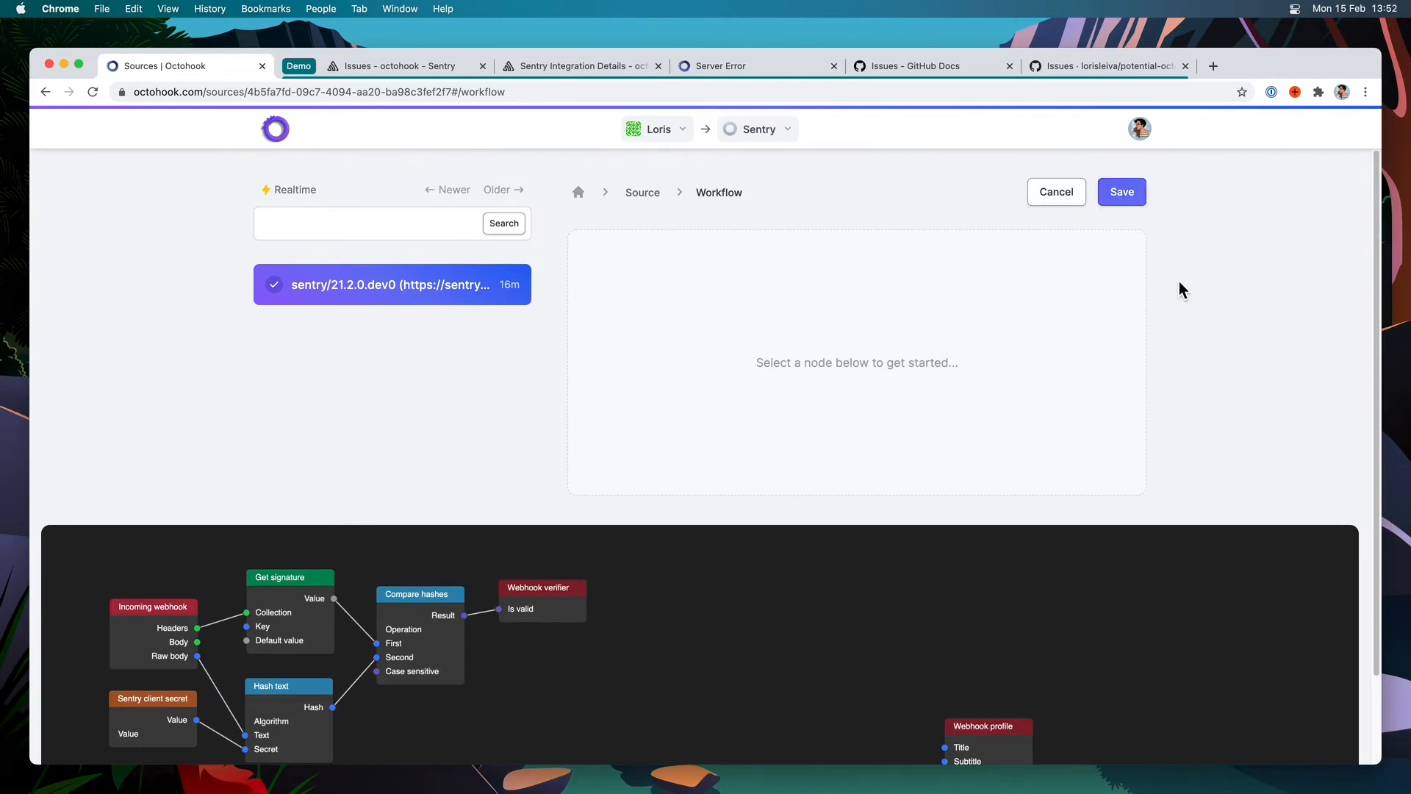
{"action": "left_click", "coordinate": [988, 726]}
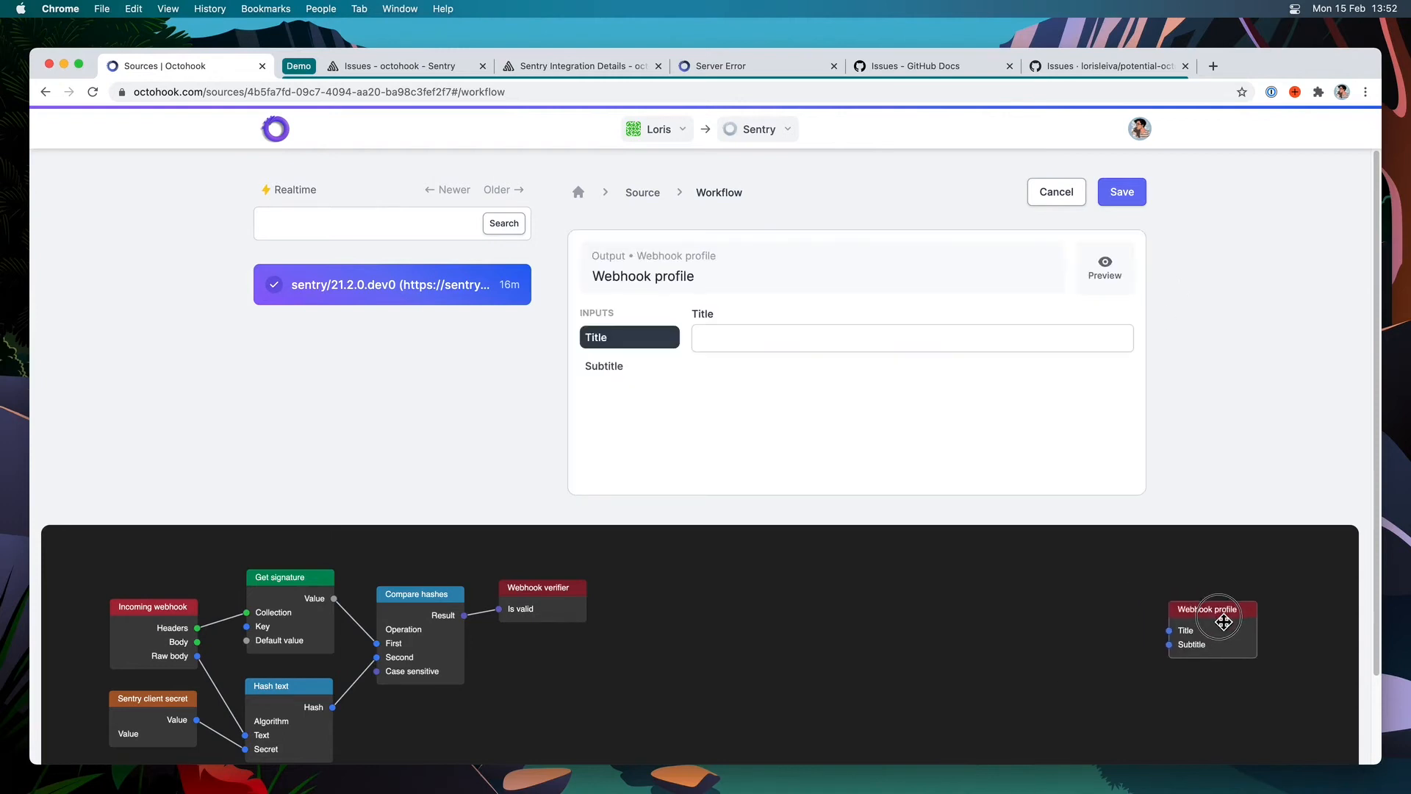
{"action": "mouse_move", "coordinate": [1114, 625]}
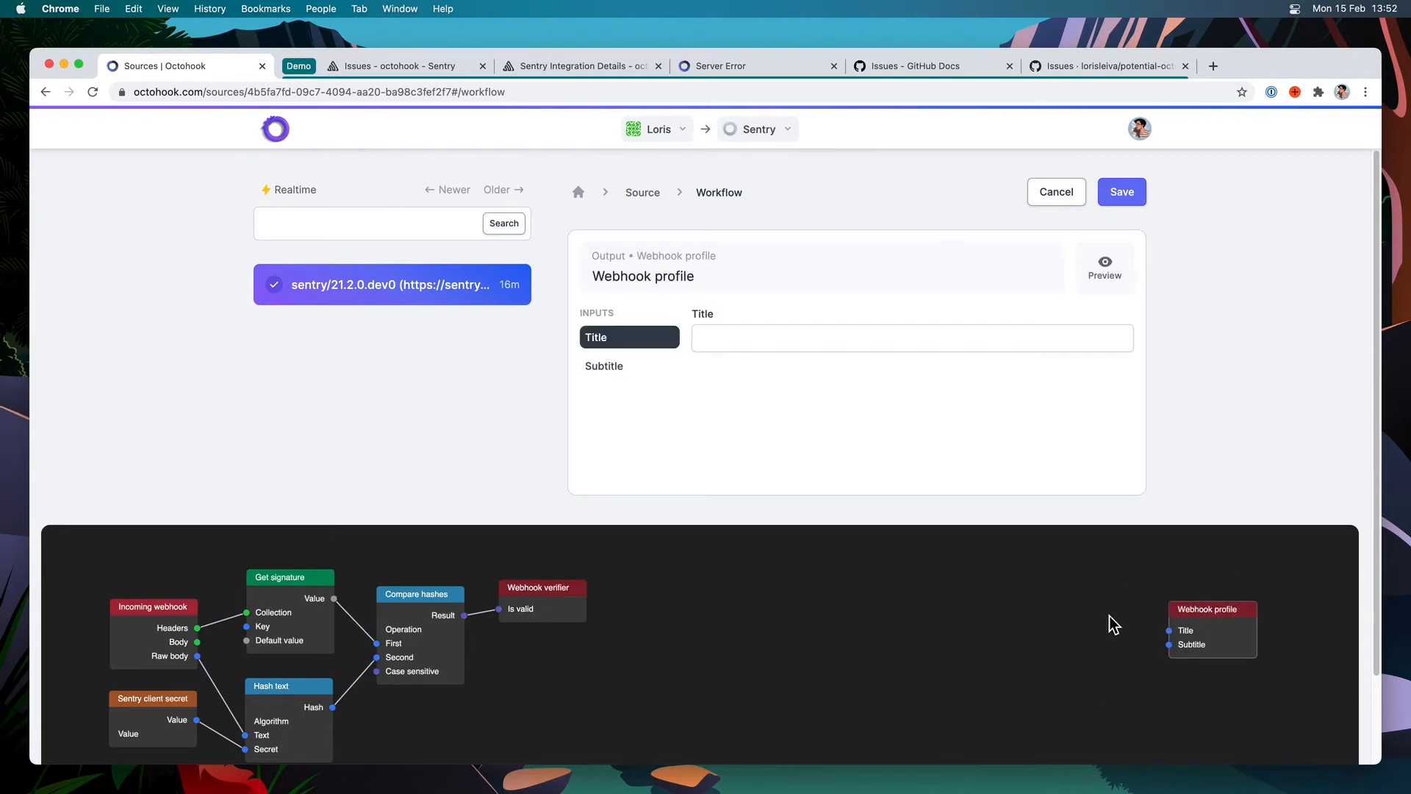
{"action": "mouse_move", "coordinate": [151, 631]}
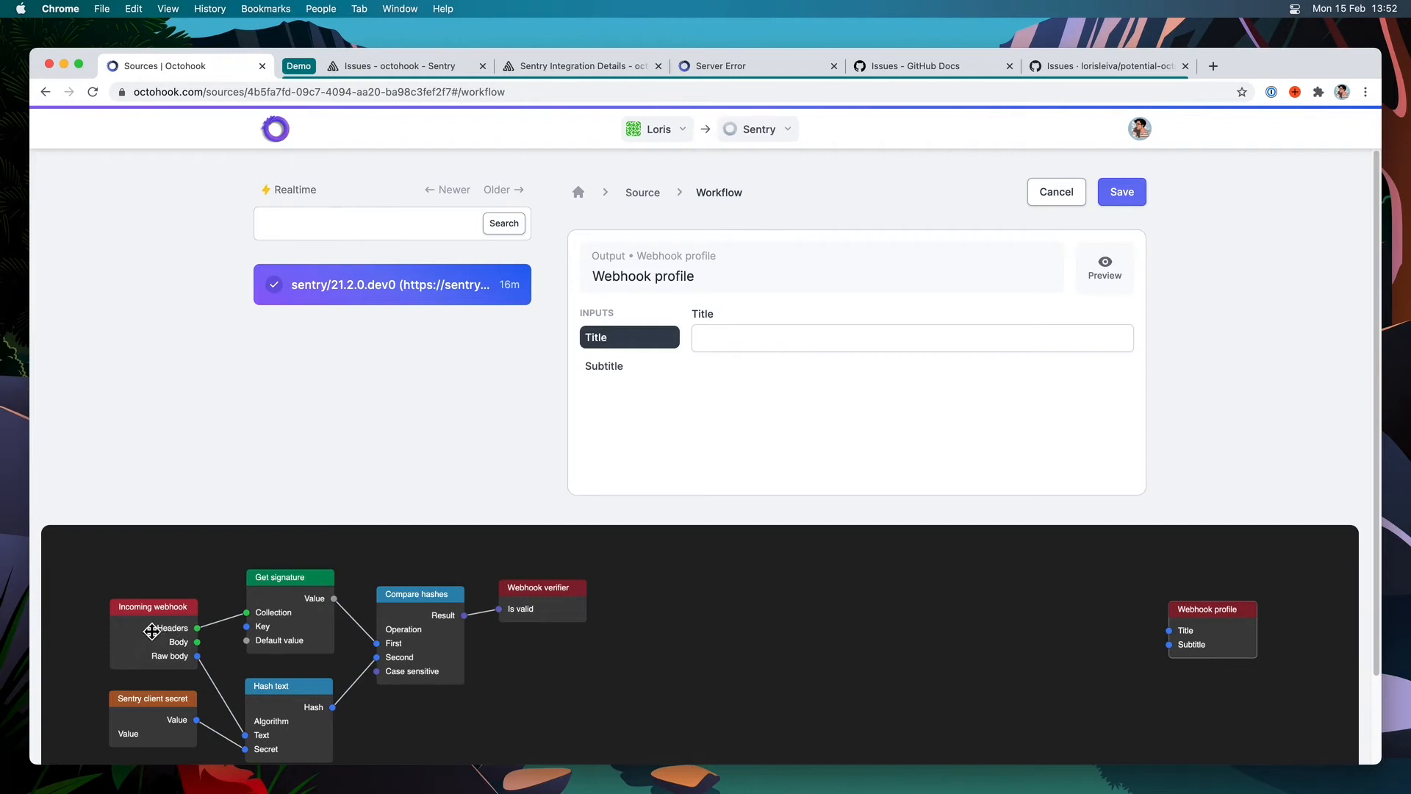
{"action": "mouse_move", "coordinate": [203, 641]}
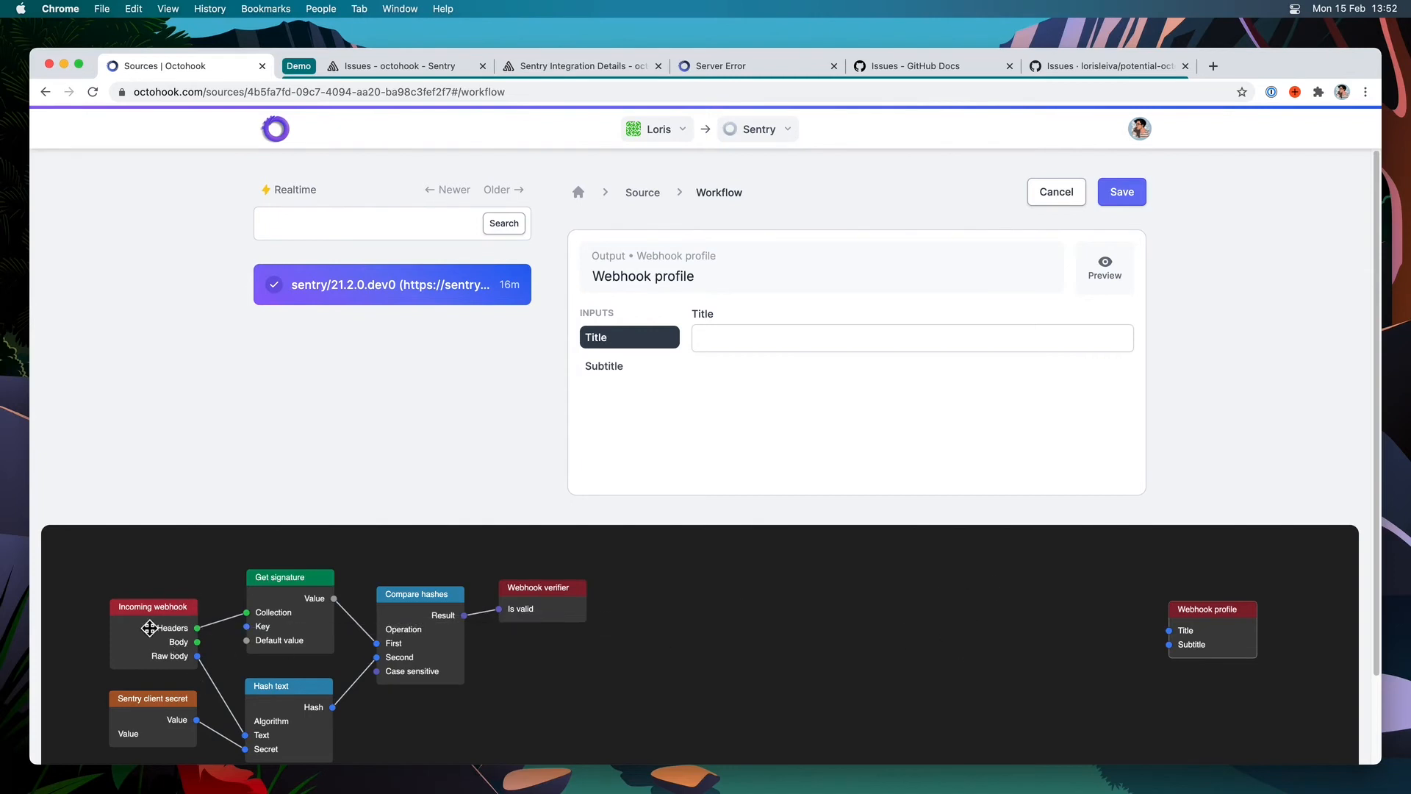
{"action": "left_click", "coordinate": [152, 606]}
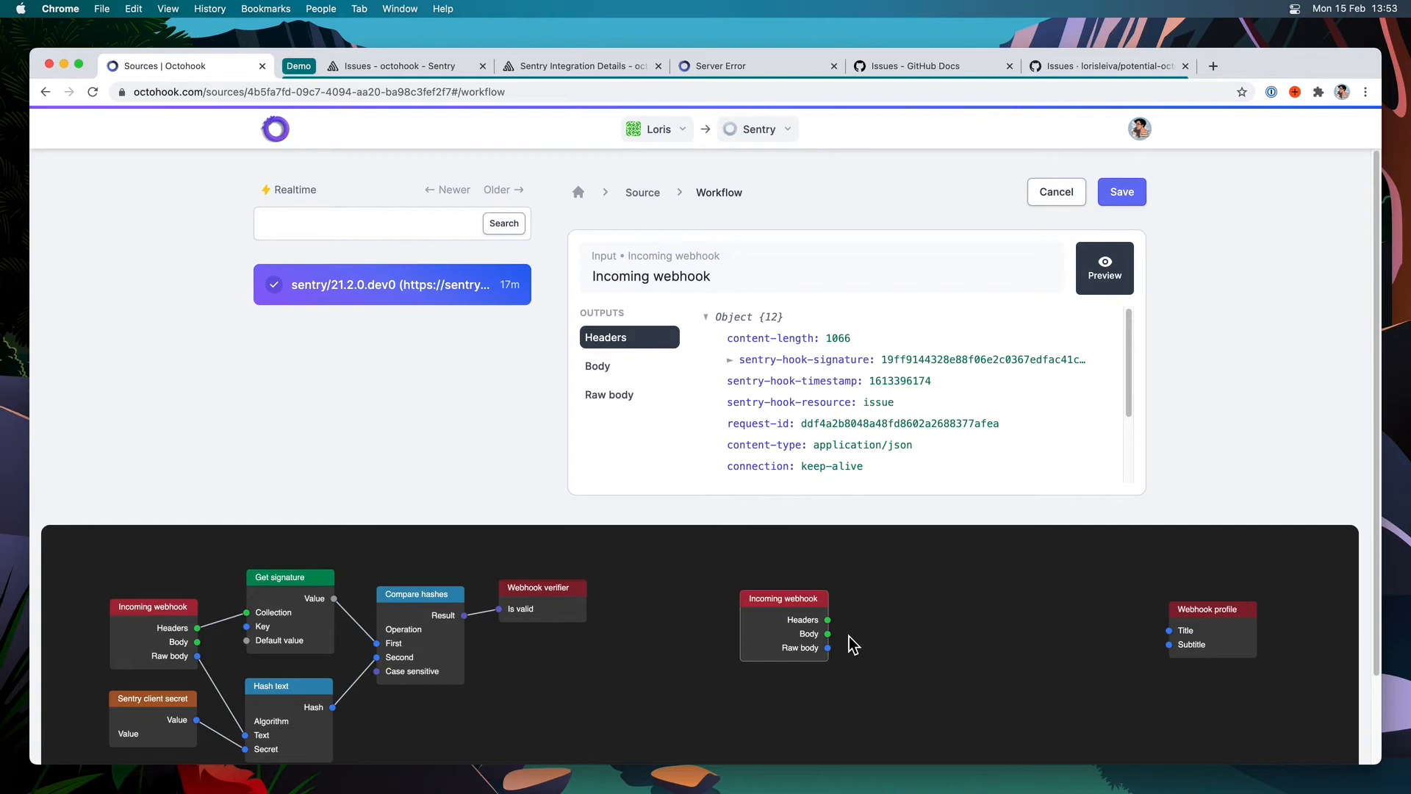
Step: Set up Get data nodes keyed data.issue.title and data.issue.status, named Get title and Get status
{"action": "left_click", "coordinate": [597, 366]}
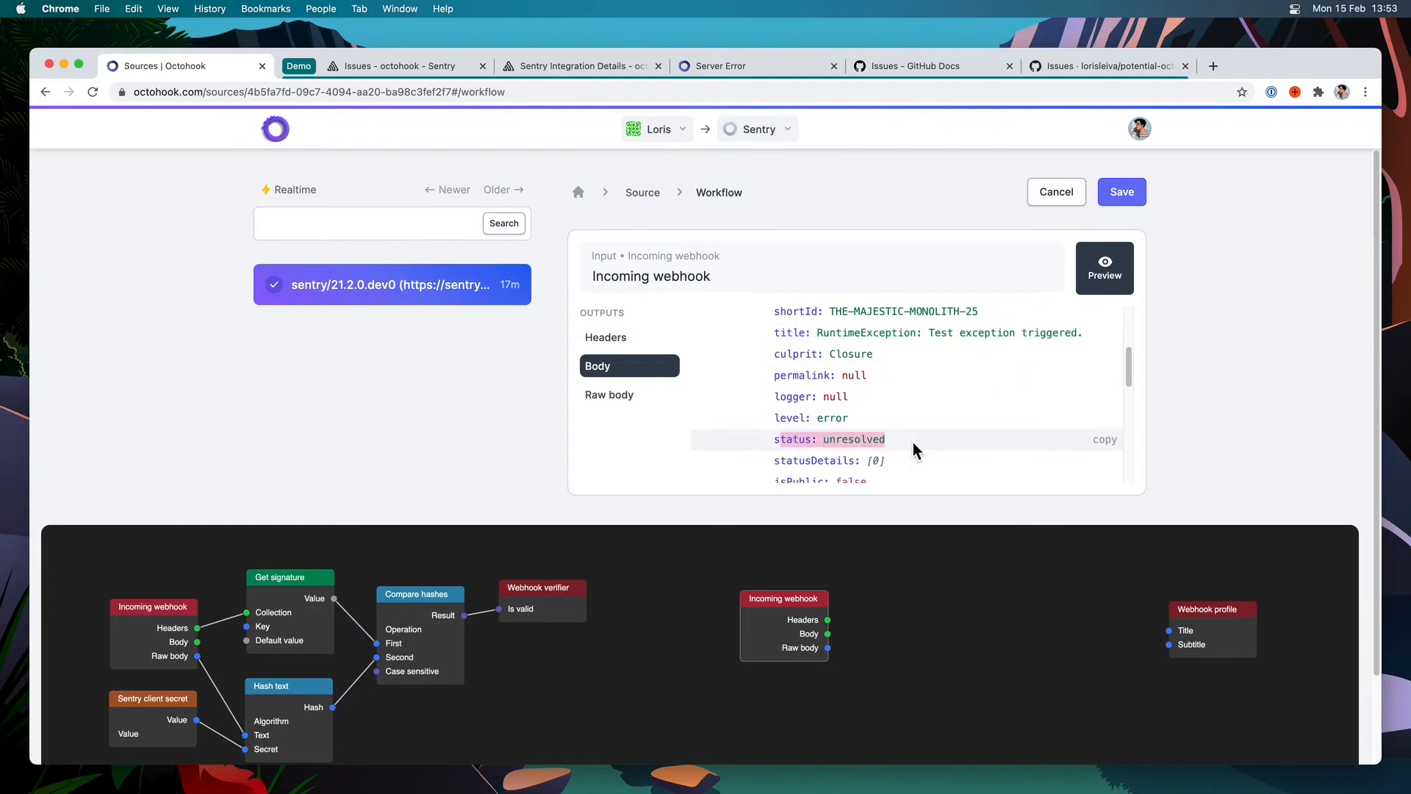
{"action": "mouse_move", "coordinate": [855, 428]}
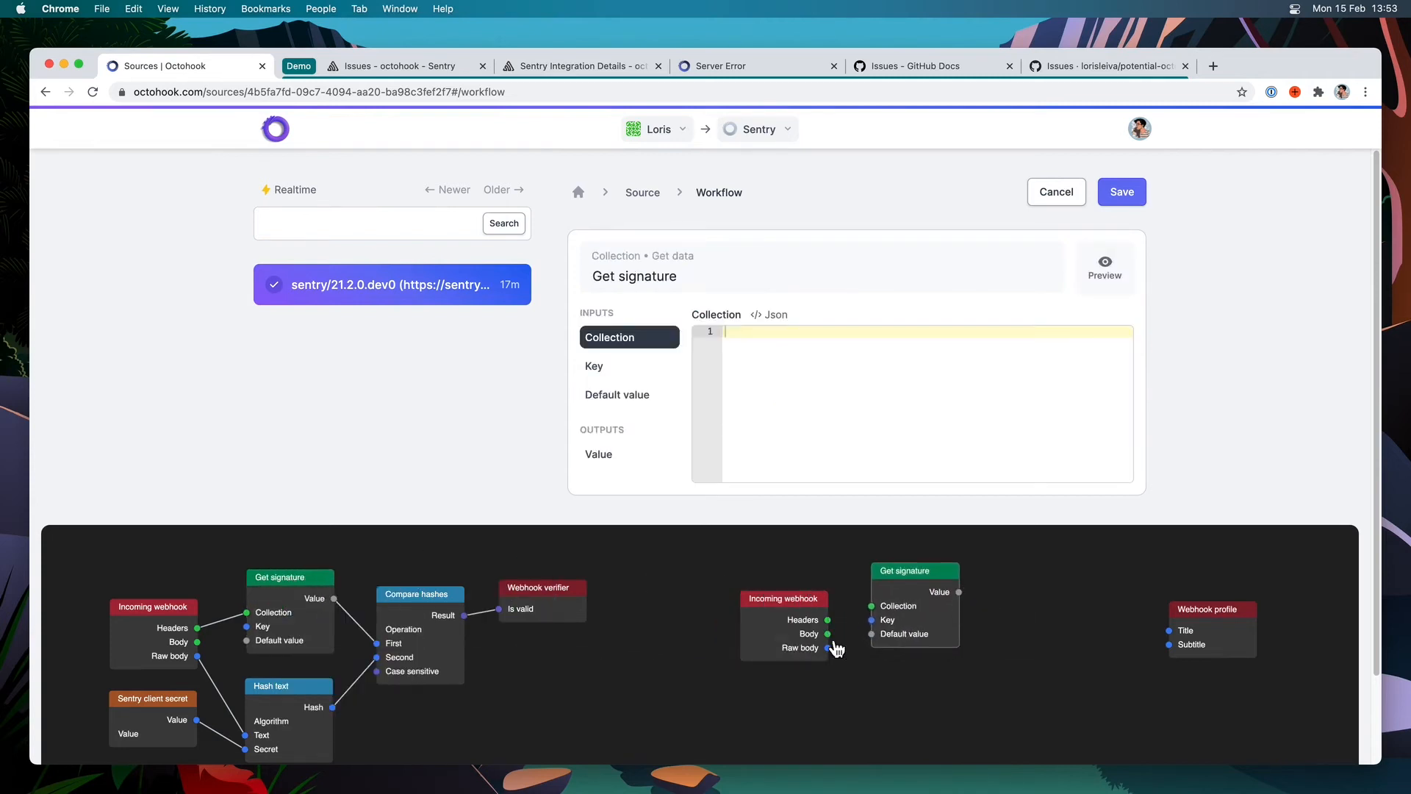
{"action": "left_click", "coordinate": [617, 365]}
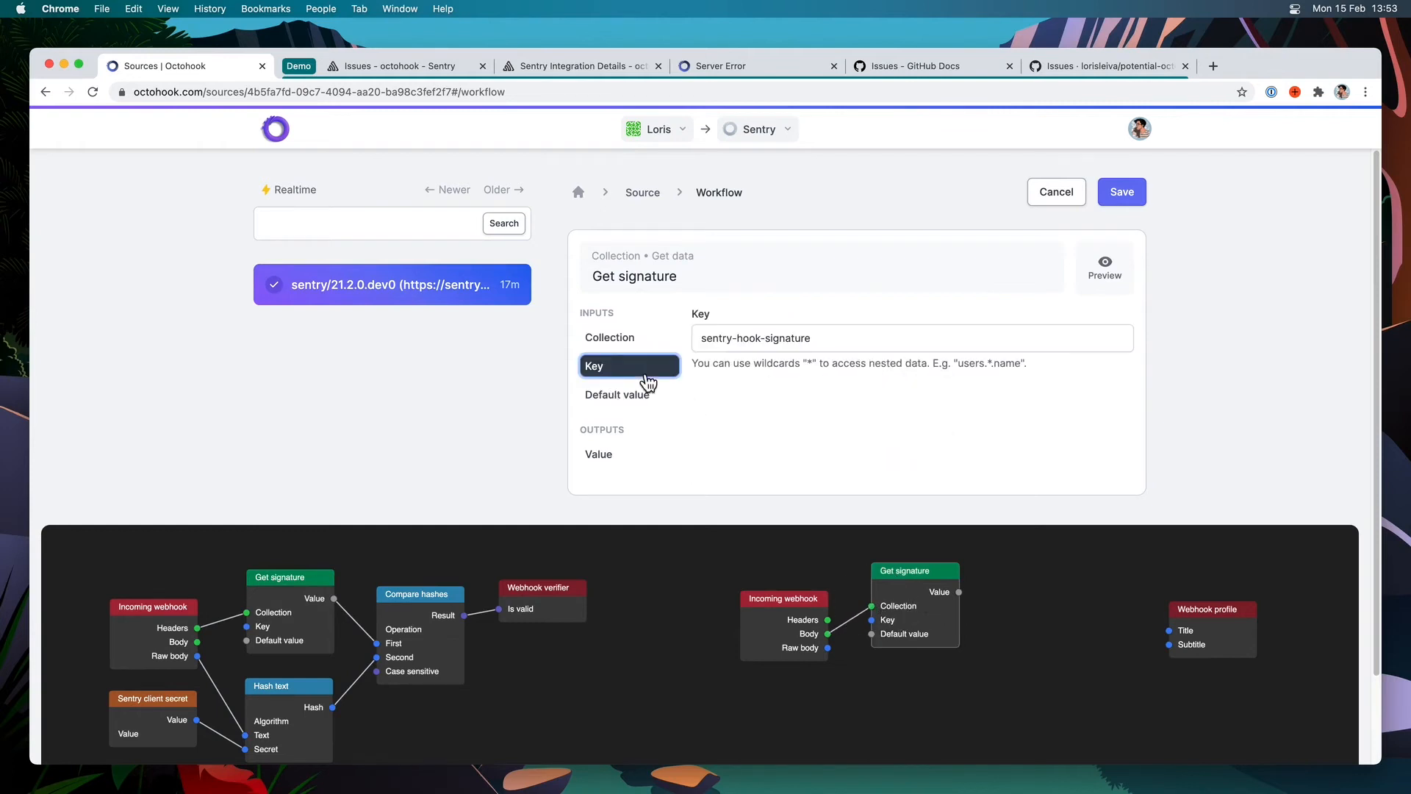
{"action": "double_click", "coordinate": [754, 337]}
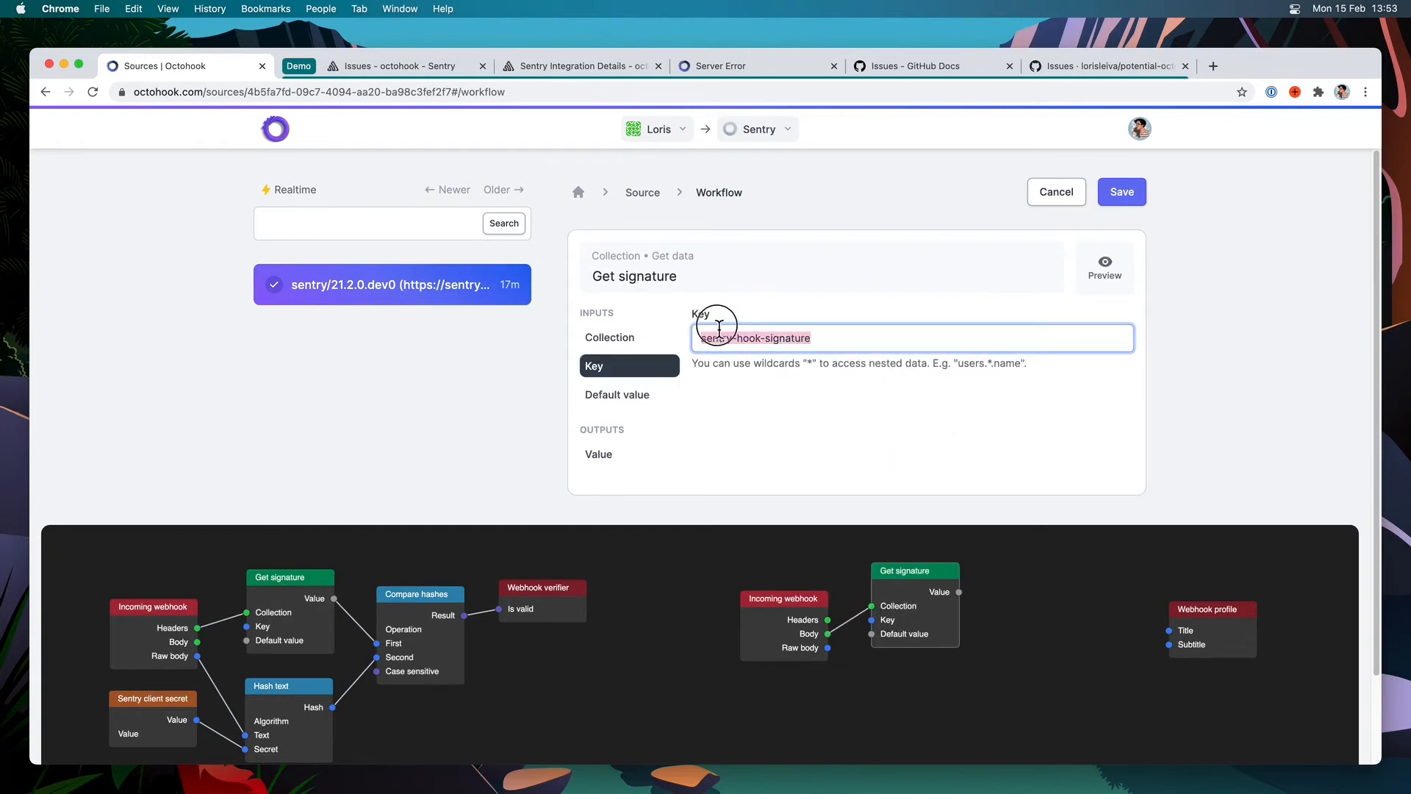
{"action": "type", "text": "data.issue"}
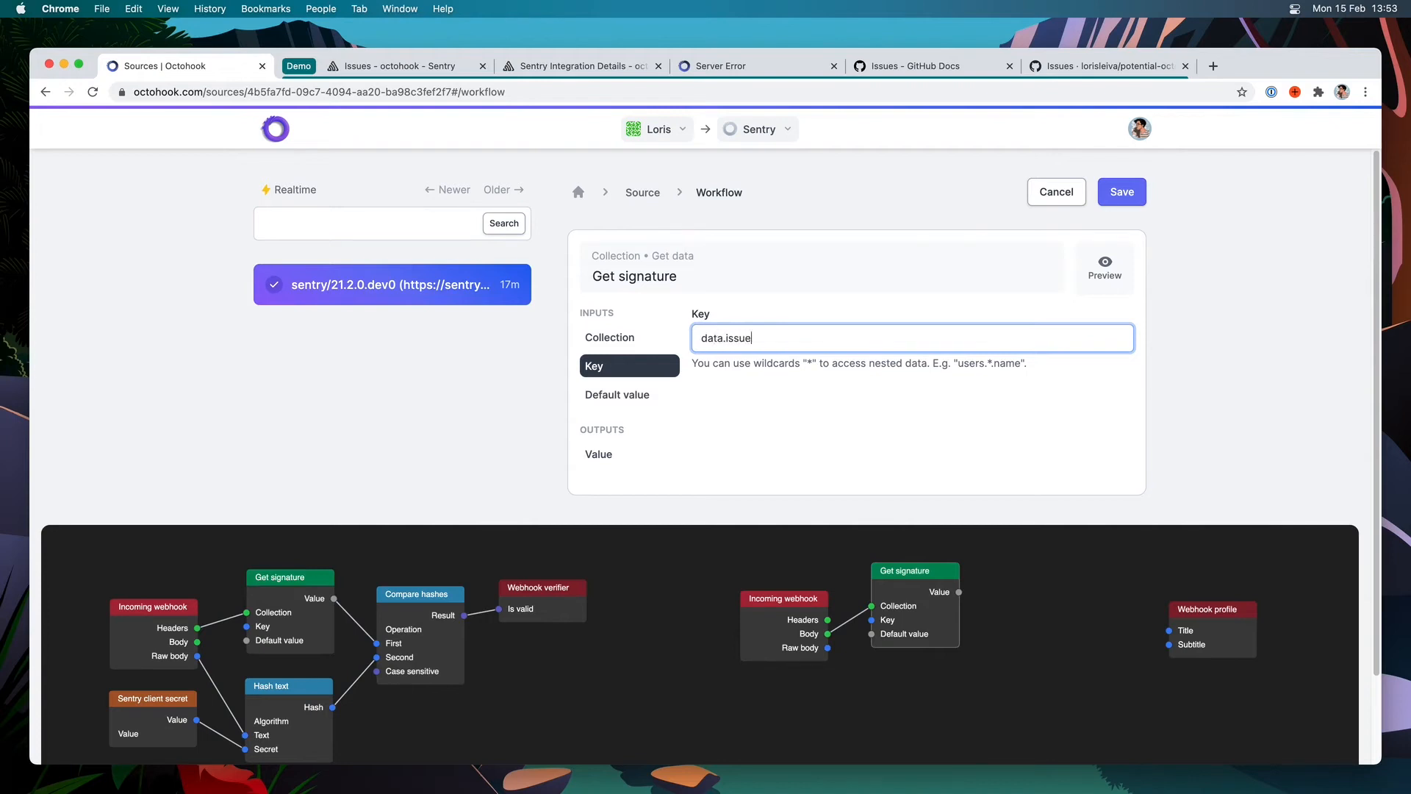
{"action": "type", "text": ".title"}
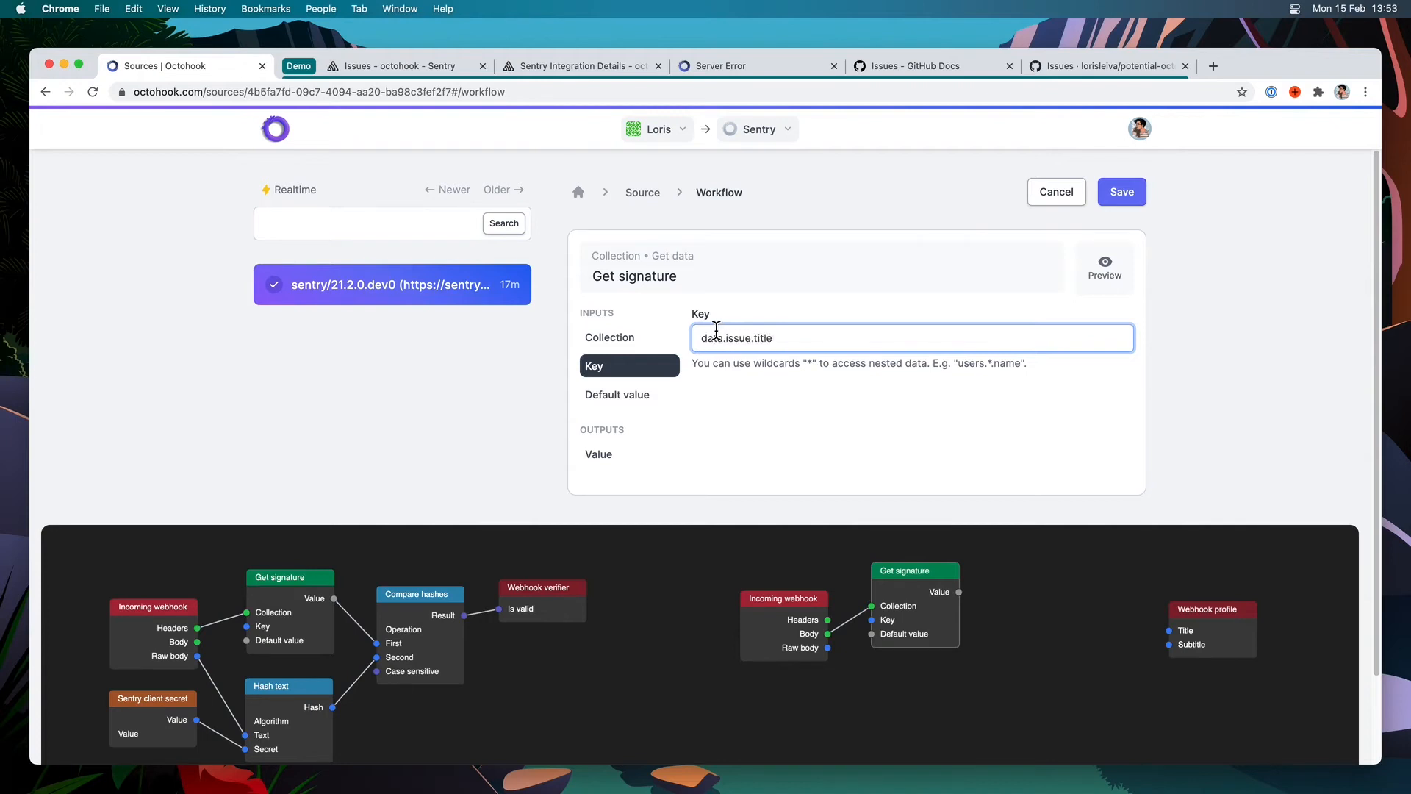
{"action": "left_click", "coordinate": [599, 453]}
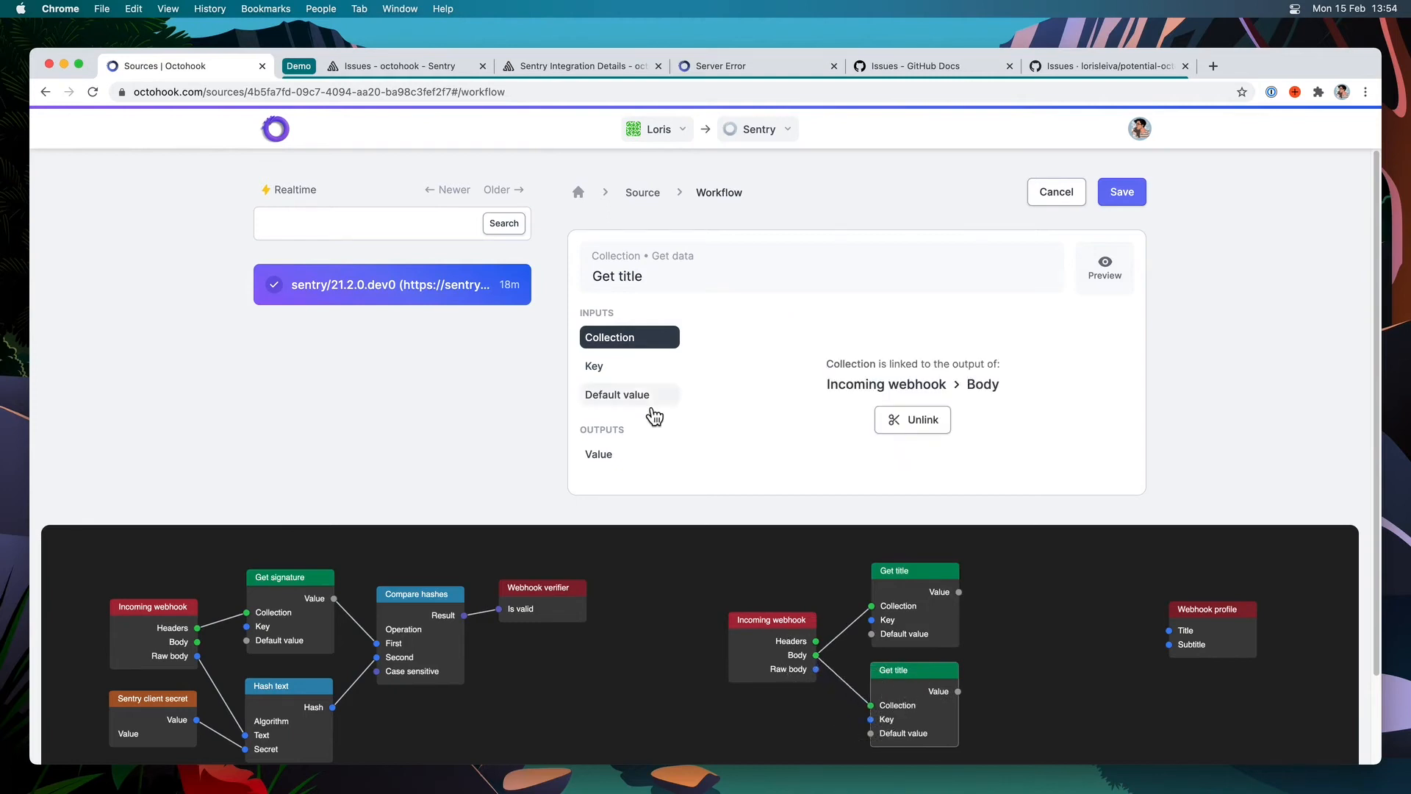
{"action": "type", "text": "data.issue.s"}
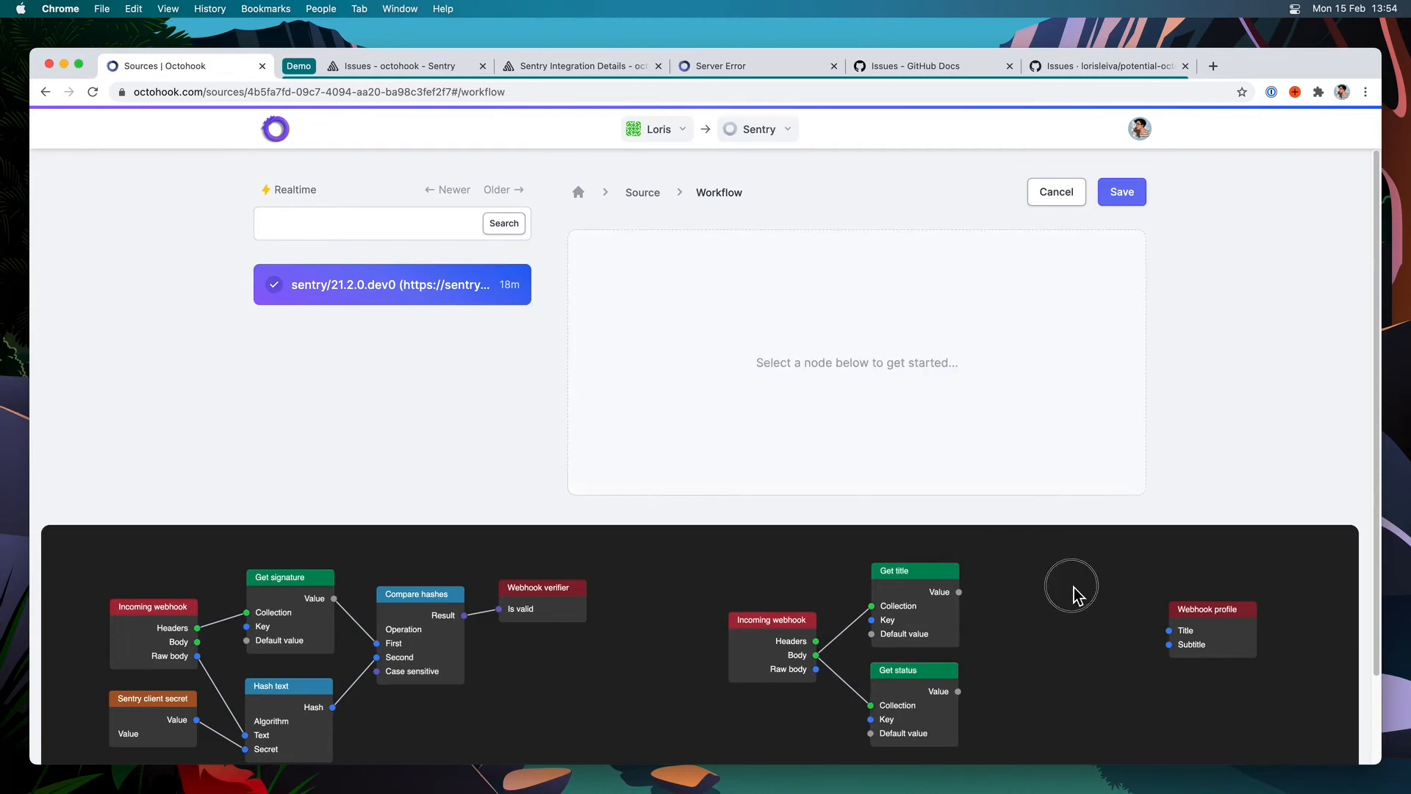
Step: Link Get title and Get status to profile Title and Subtitle, previewing the exception title and 'unresolved'
{"action": "left_click", "coordinate": [1211, 608]}
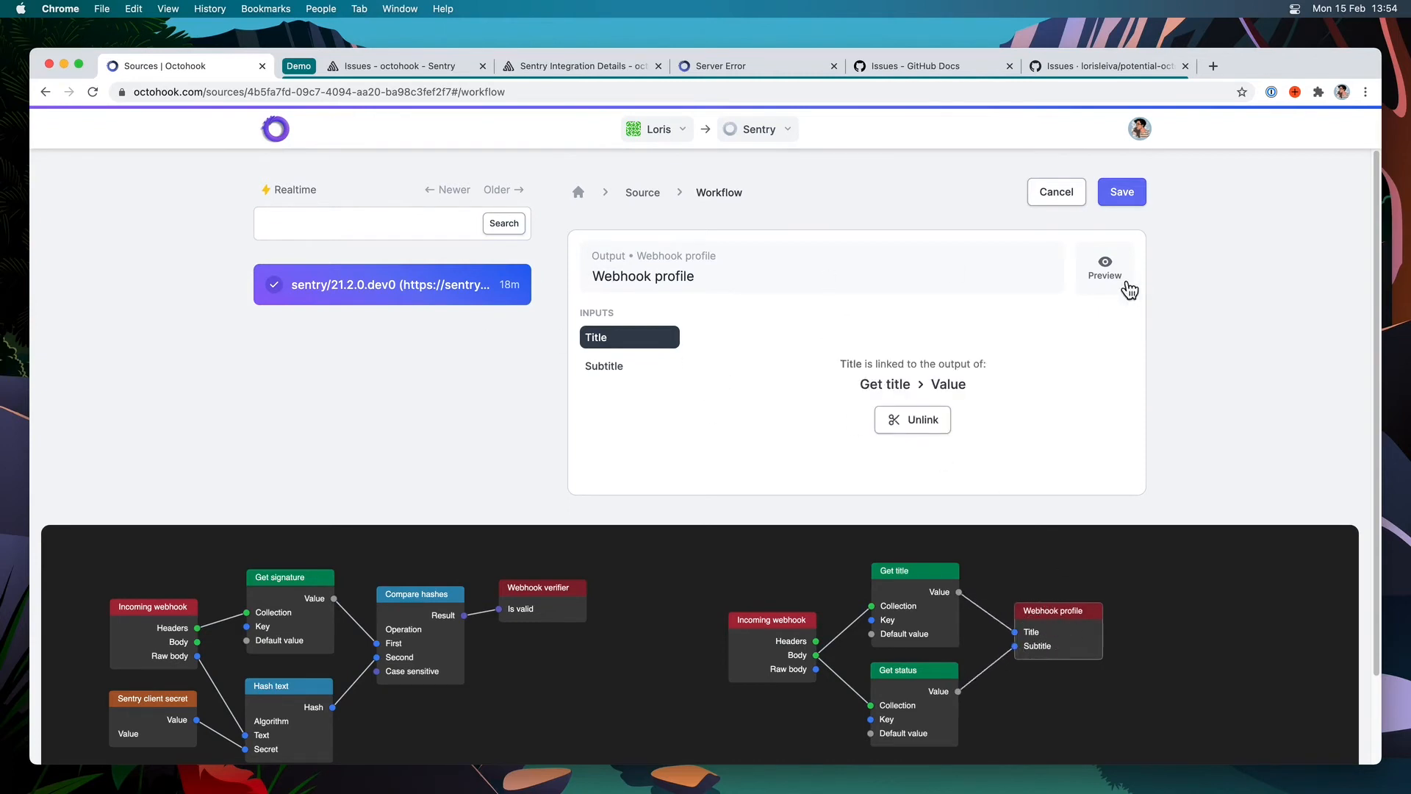
{"action": "left_click", "coordinate": [1104, 267]}
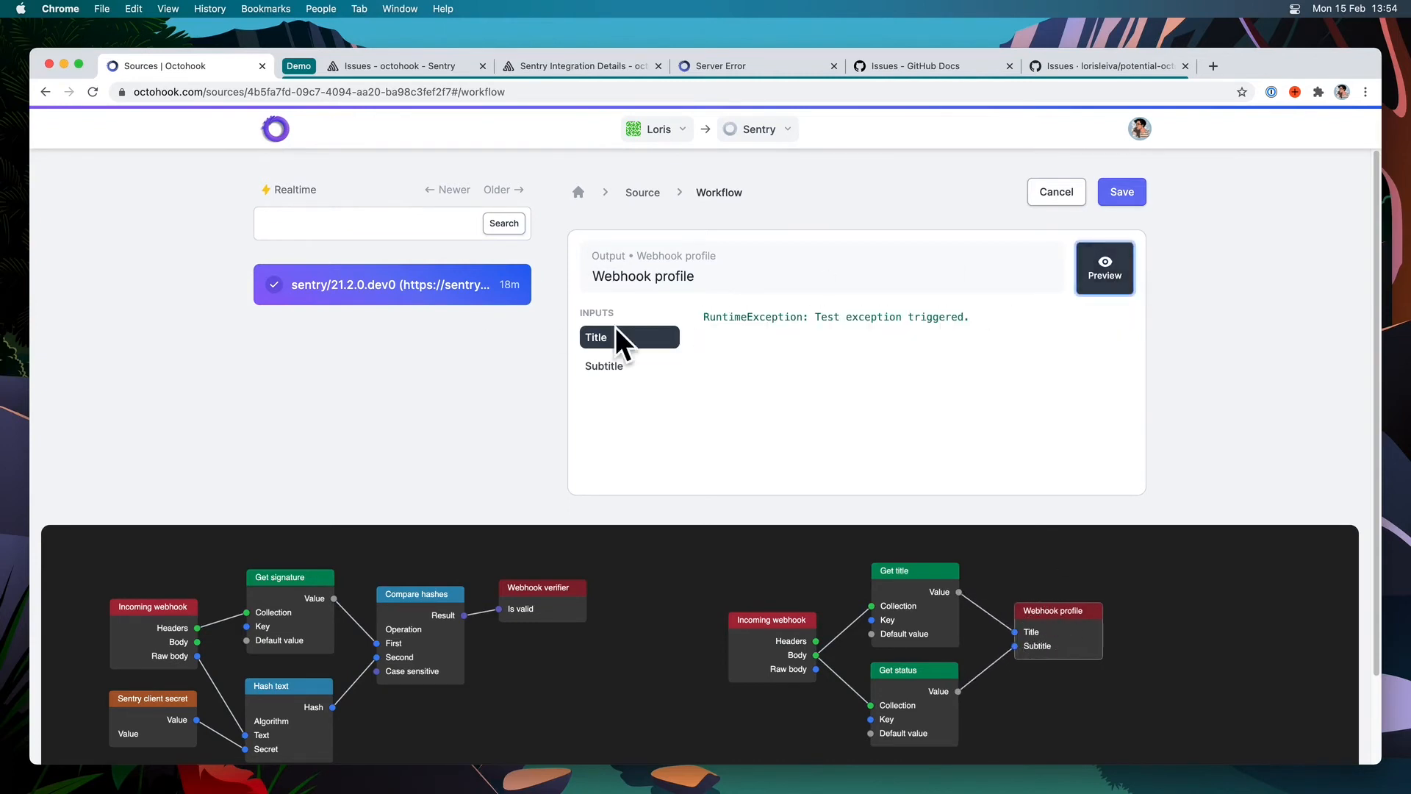
{"action": "left_click", "coordinate": [602, 365]}
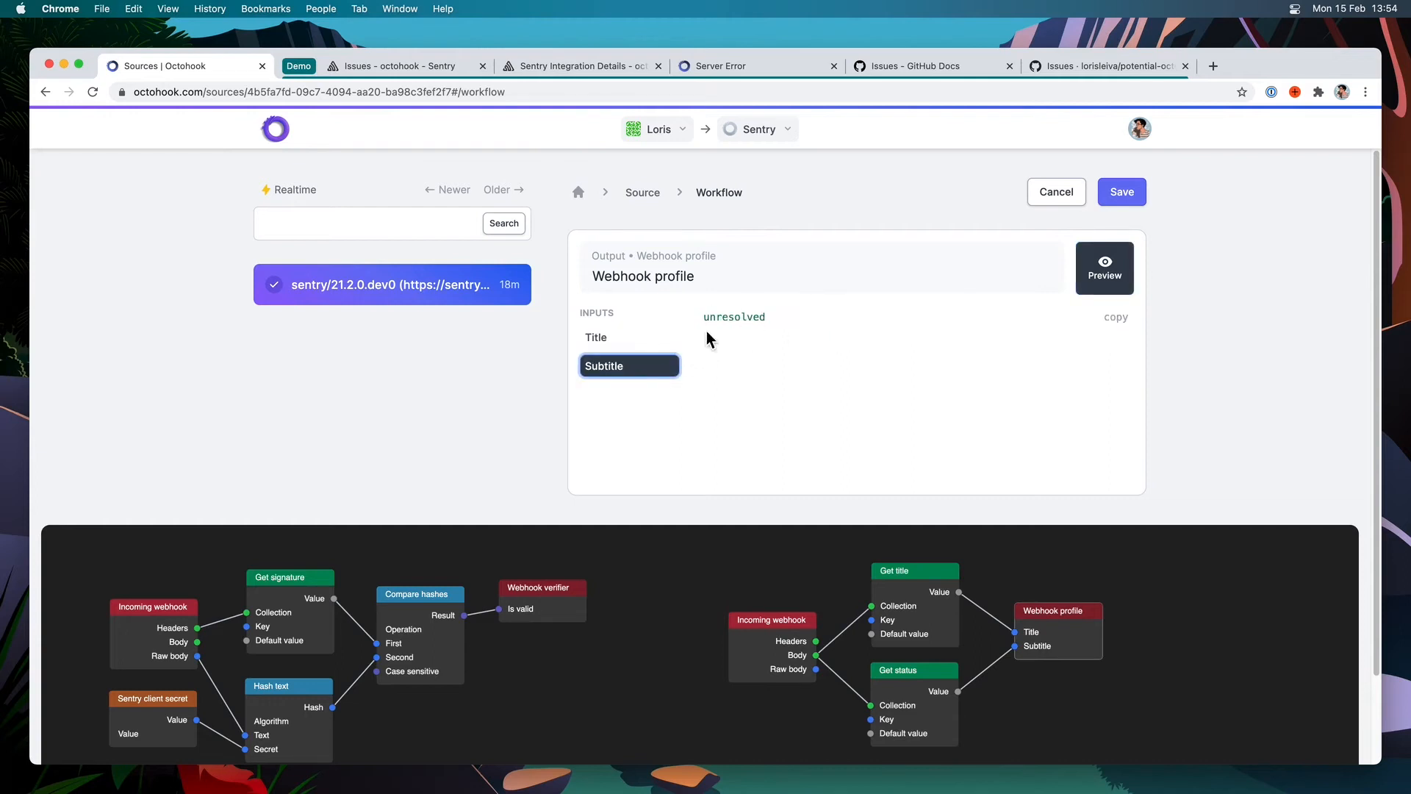
{"action": "left_click", "coordinate": [630, 336]}
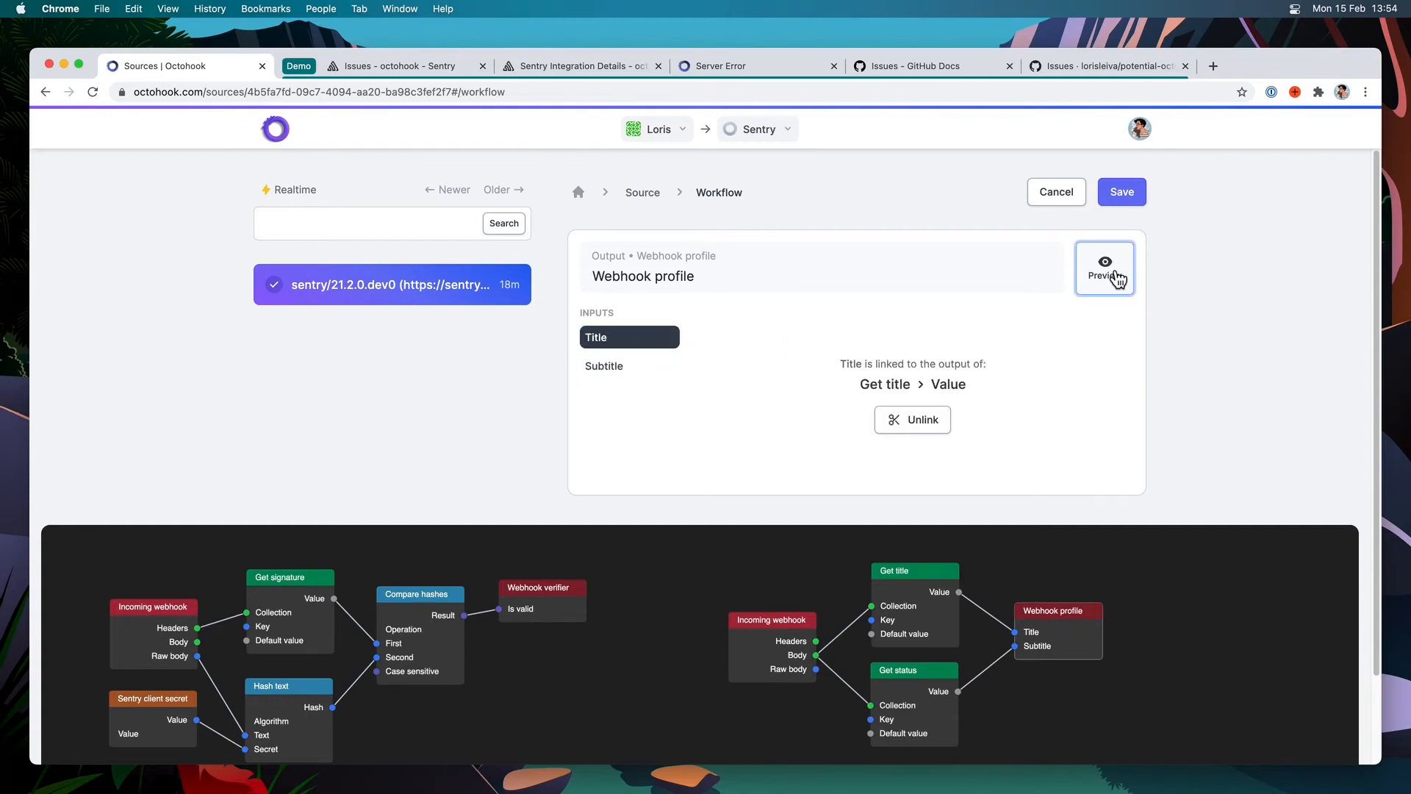
{"action": "left_click", "coordinate": [1121, 192]}
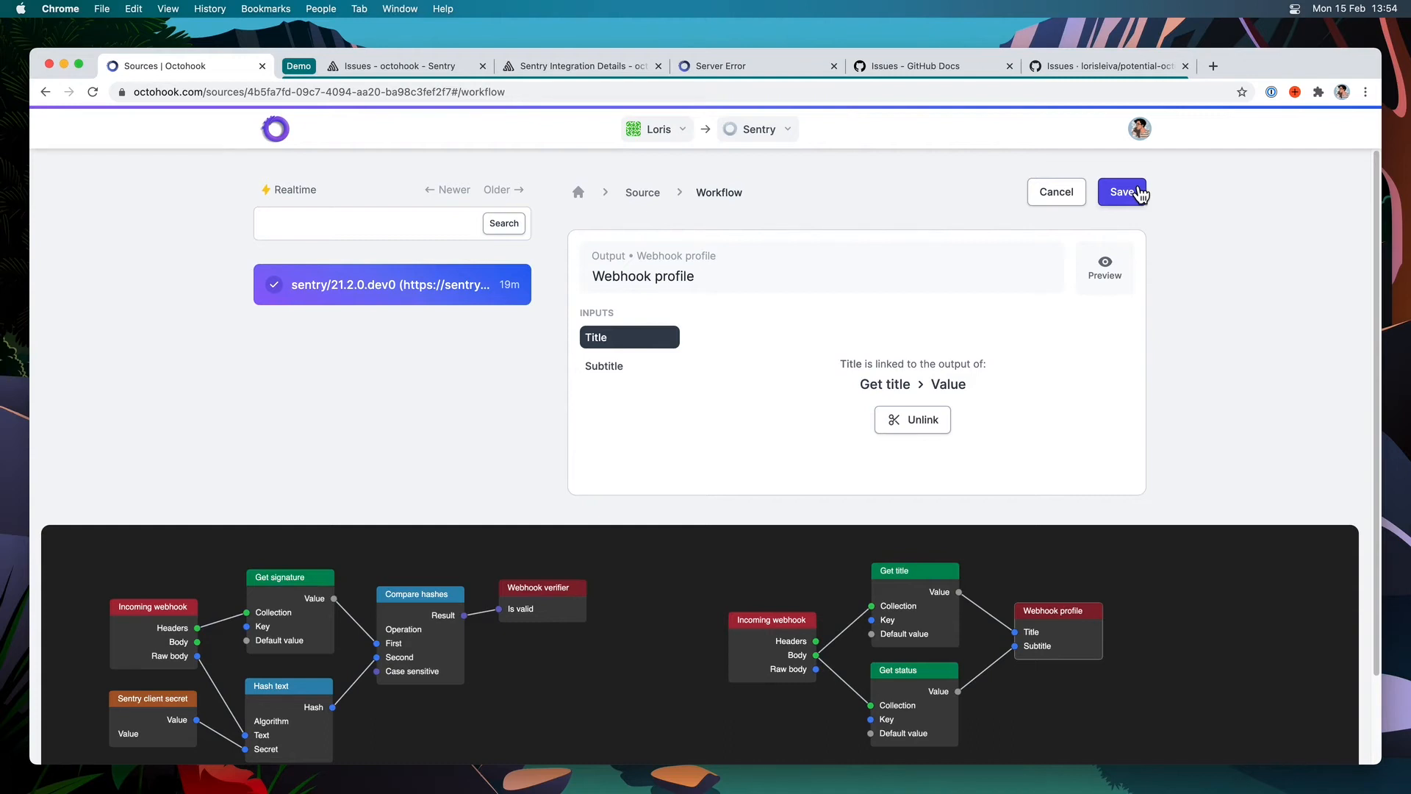
{"action": "scroll", "scroll_direction": "down", "scroll_amount": 3}
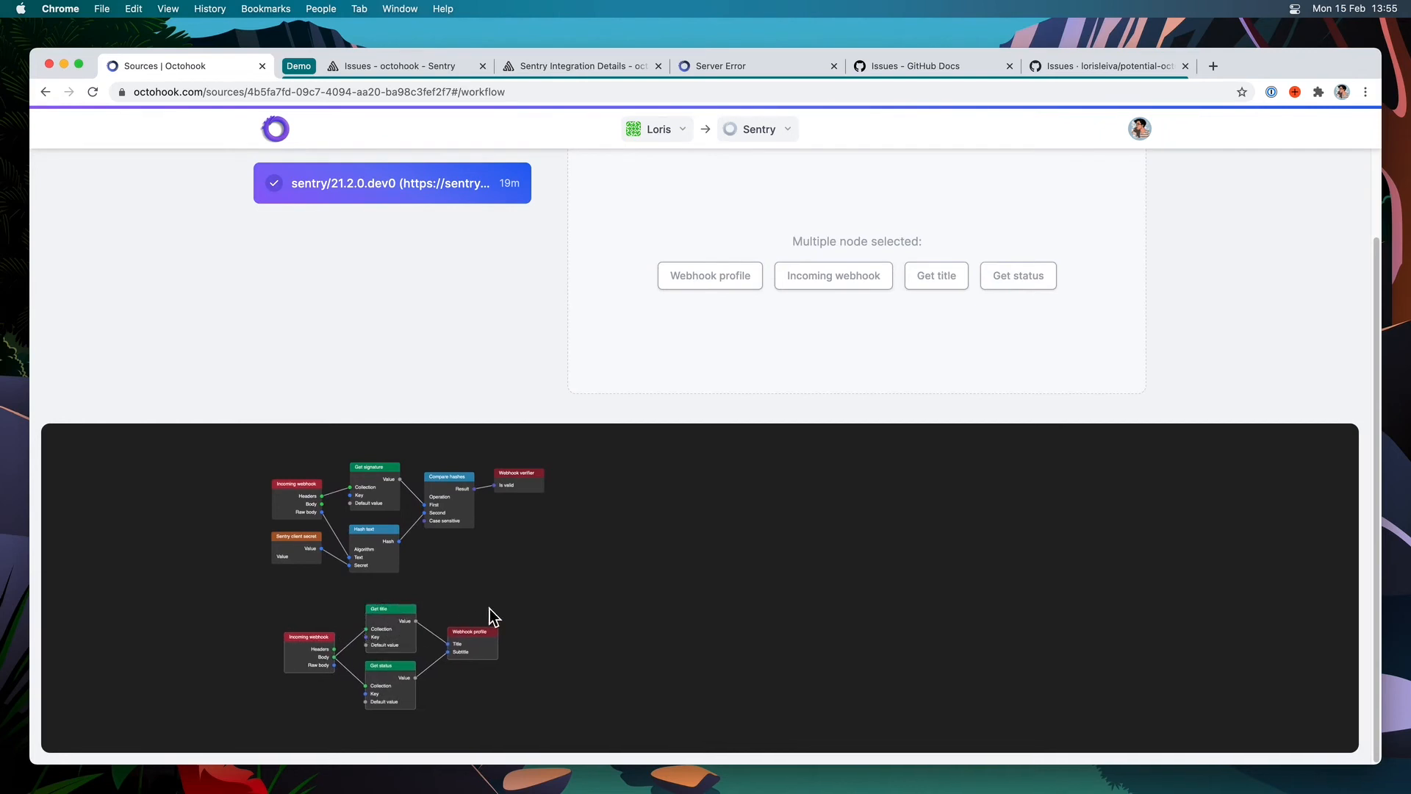
Step: Pan the canvas to recentre the workflow with both chains in view
{"action": "left_click_drag", "start_coordinate": [492, 616], "coordinate": [624, 581]}
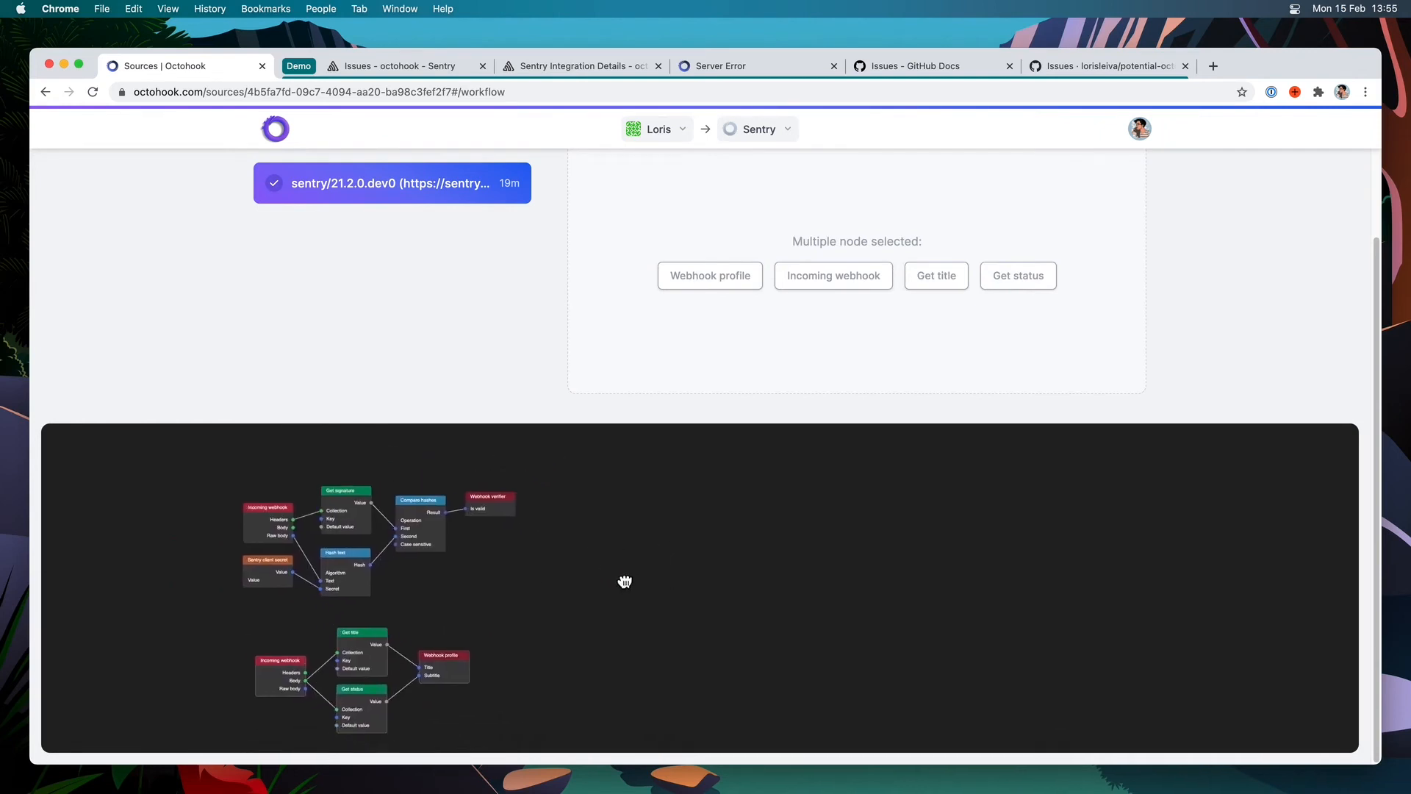
{"action": "left_click_drag", "start_coordinate": [625, 581], "coordinate": [819, 513]}
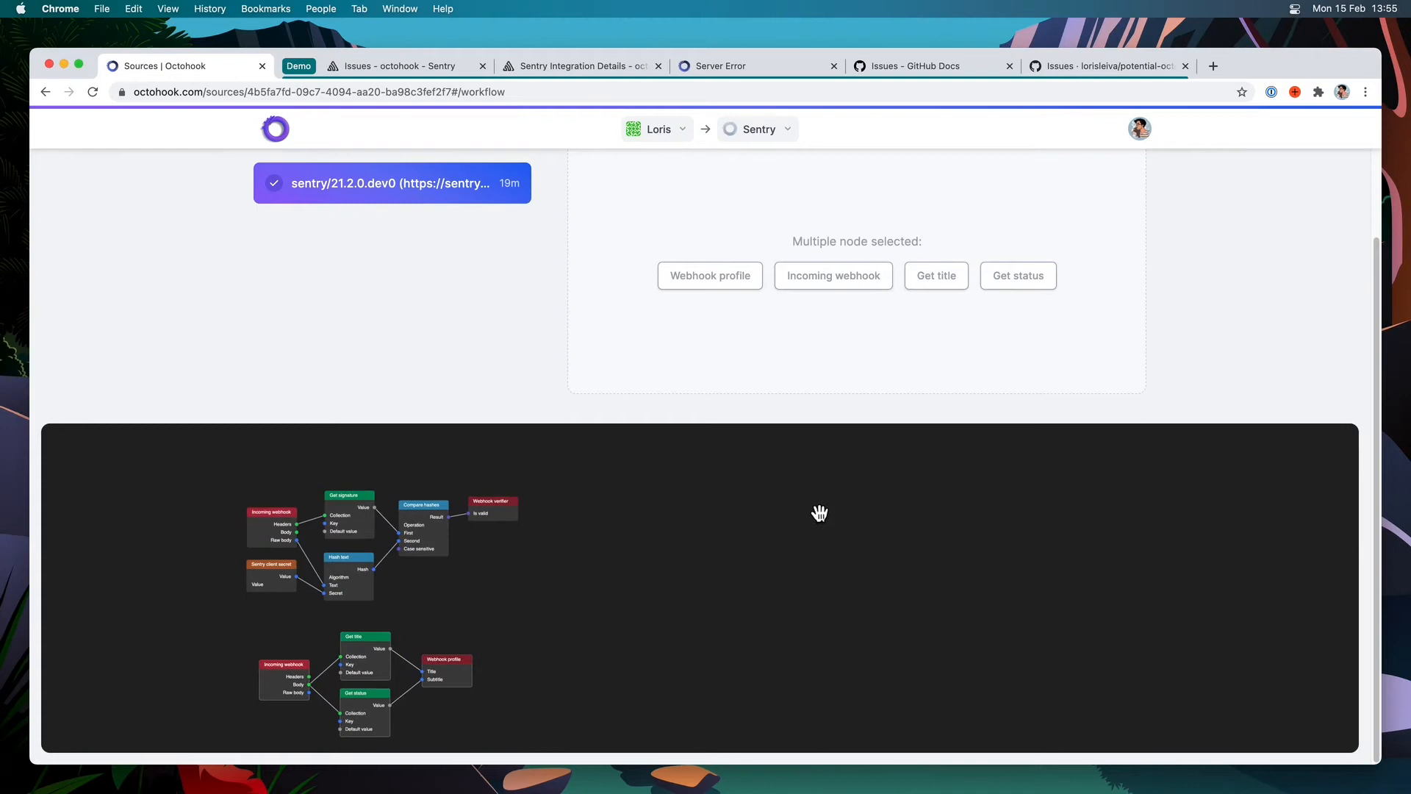
{"action": "left_click_drag", "start_coordinate": [821, 513], "coordinate": [738, 582]}
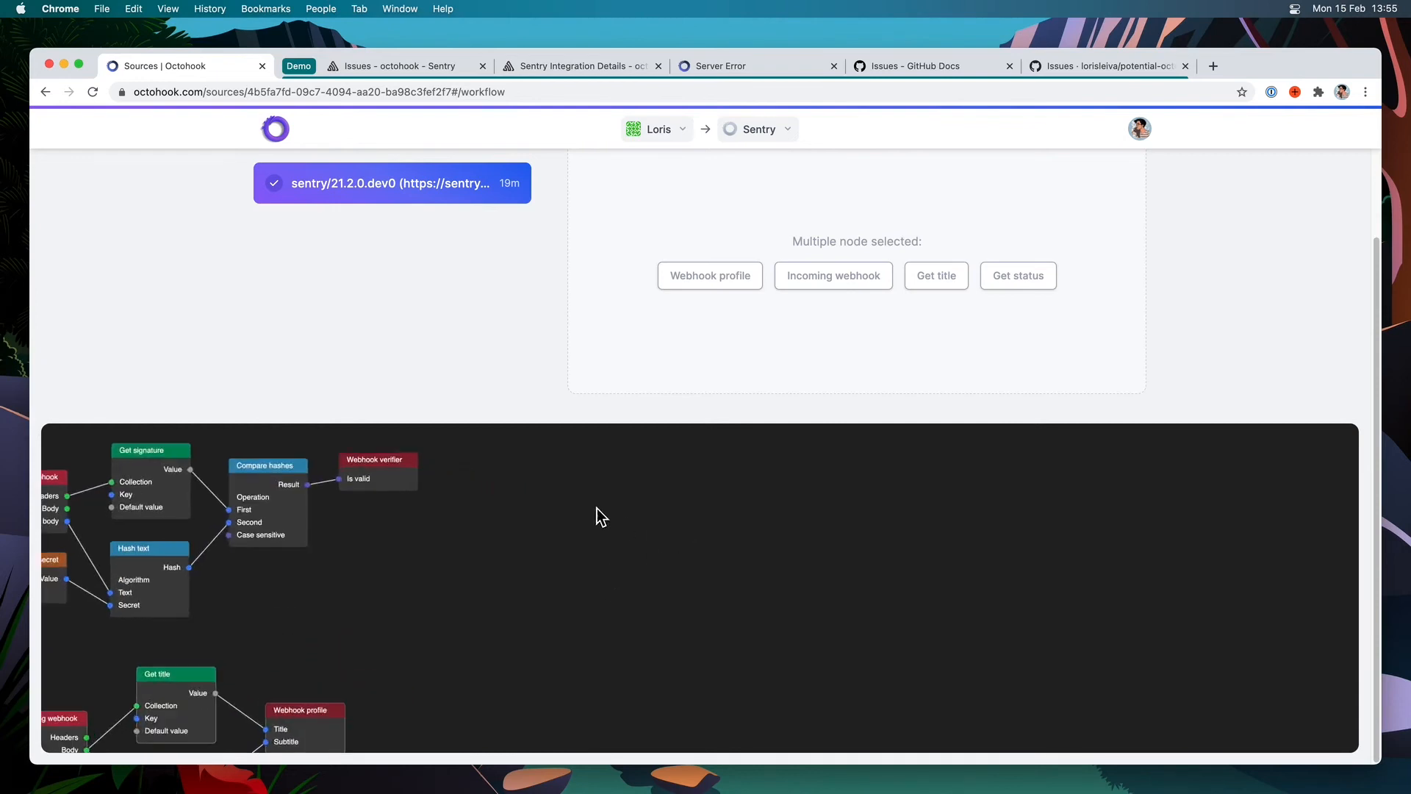
{"action": "right_click", "coordinate": [601, 516]}
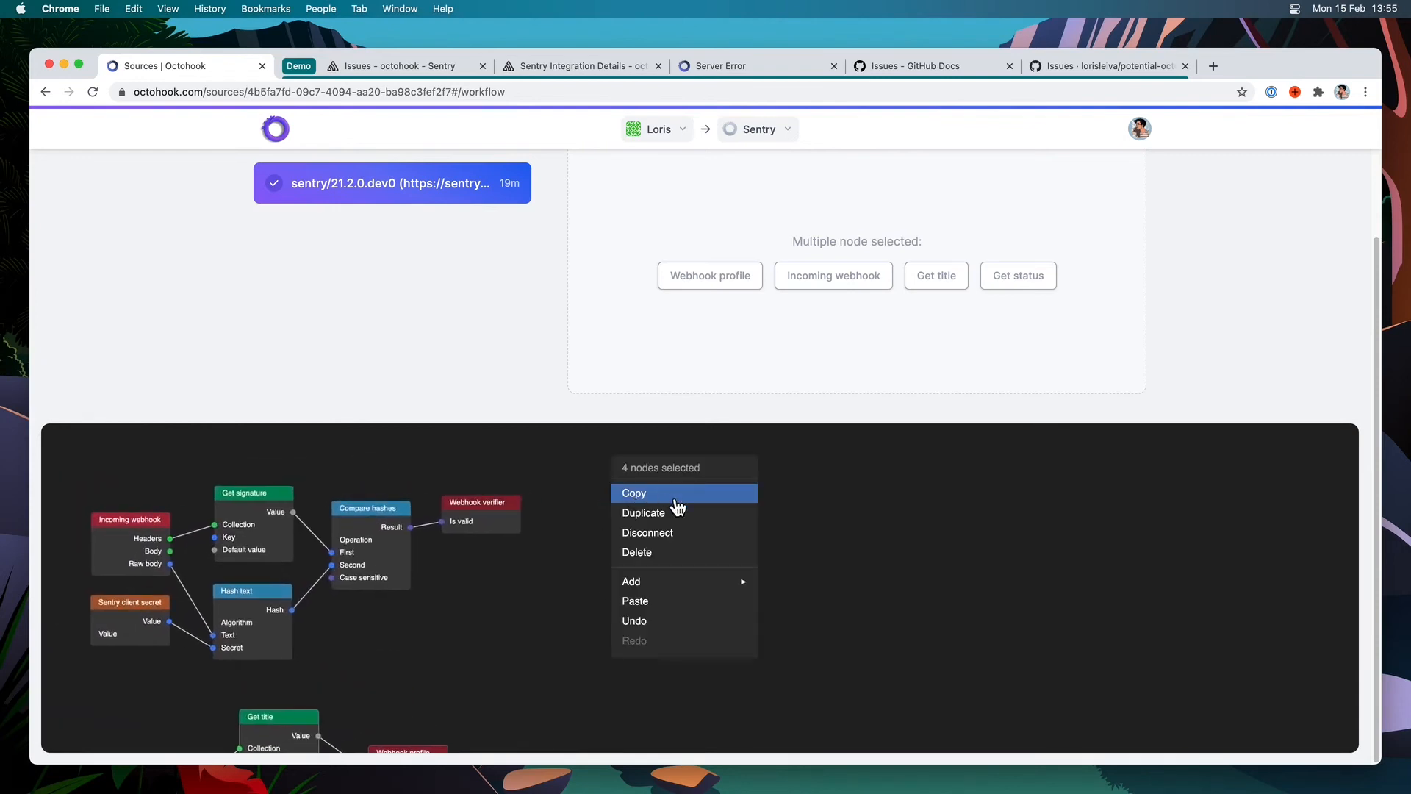
{"action": "mouse_move", "coordinate": [784, 600]}
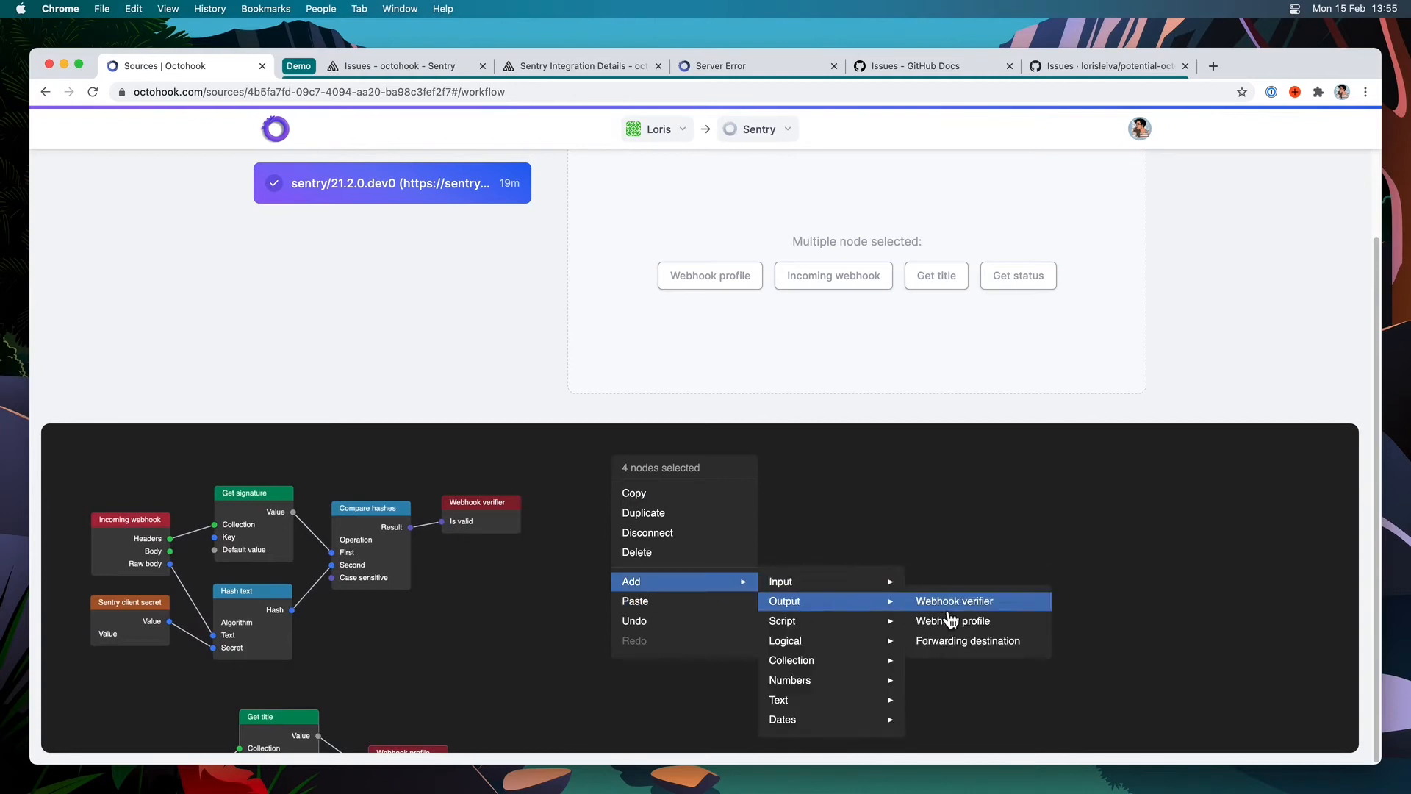
{"action": "left_click", "coordinate": [967, 641]}
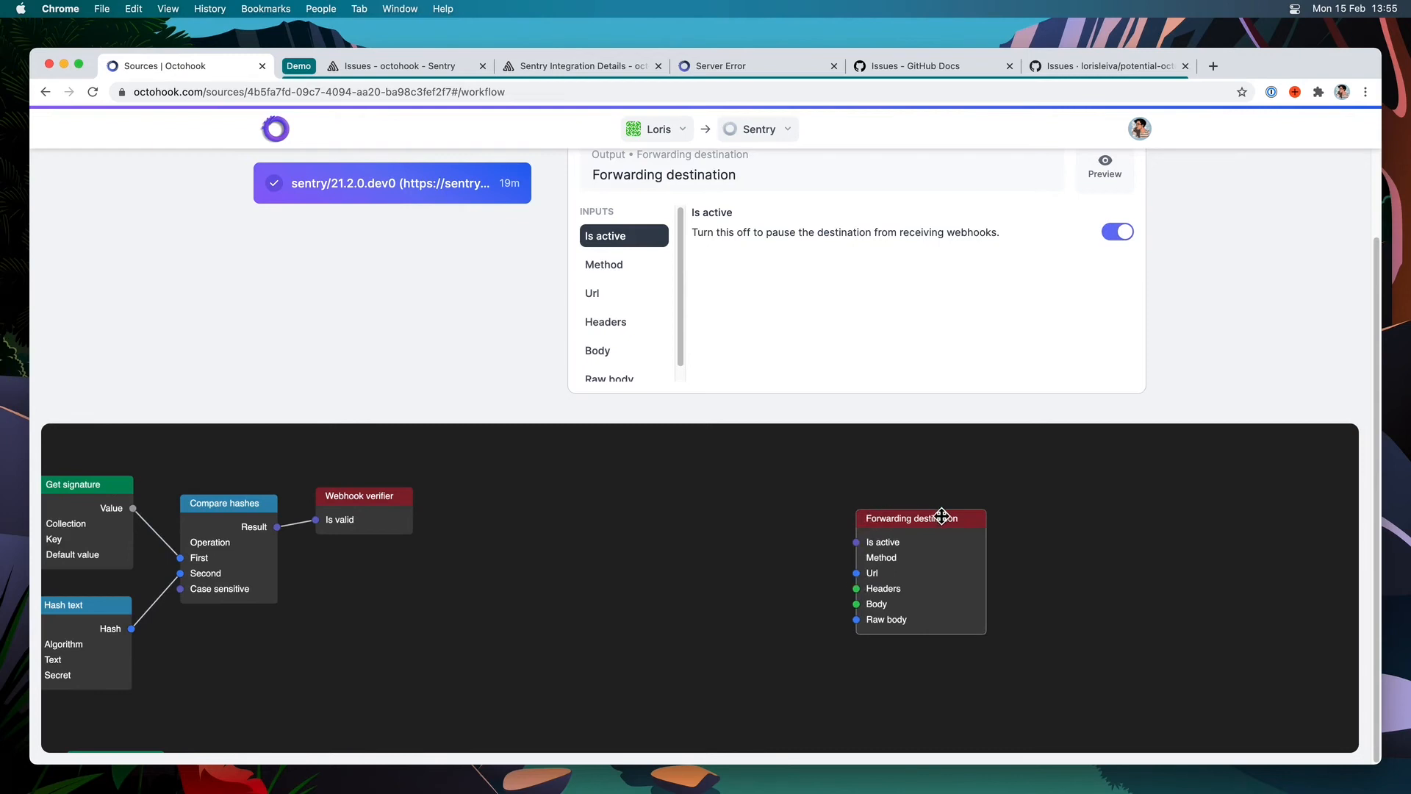
{"action": "mouse_move", "coordinate": [924, 638]}
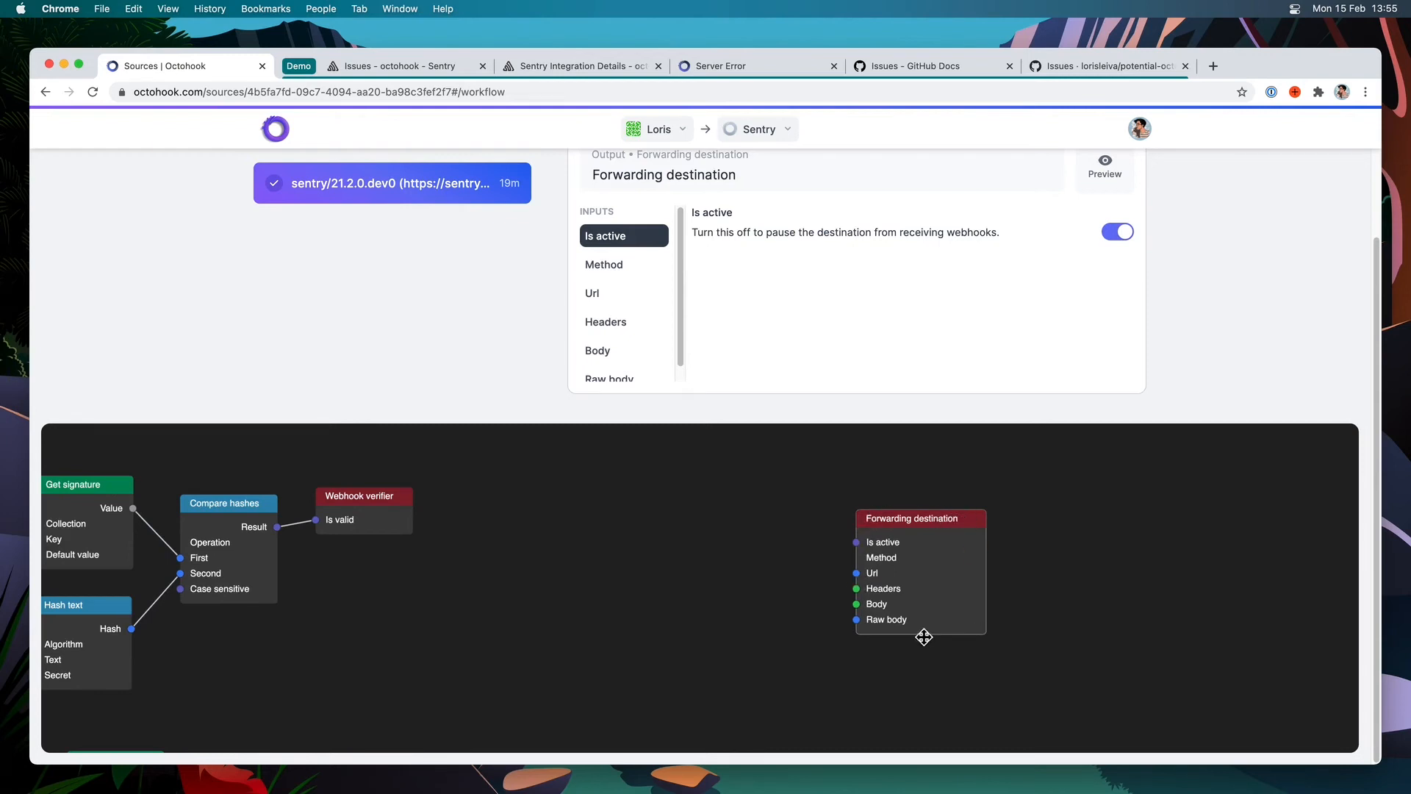
{"action": "mouse_move", "coordinate": [884, 526]}
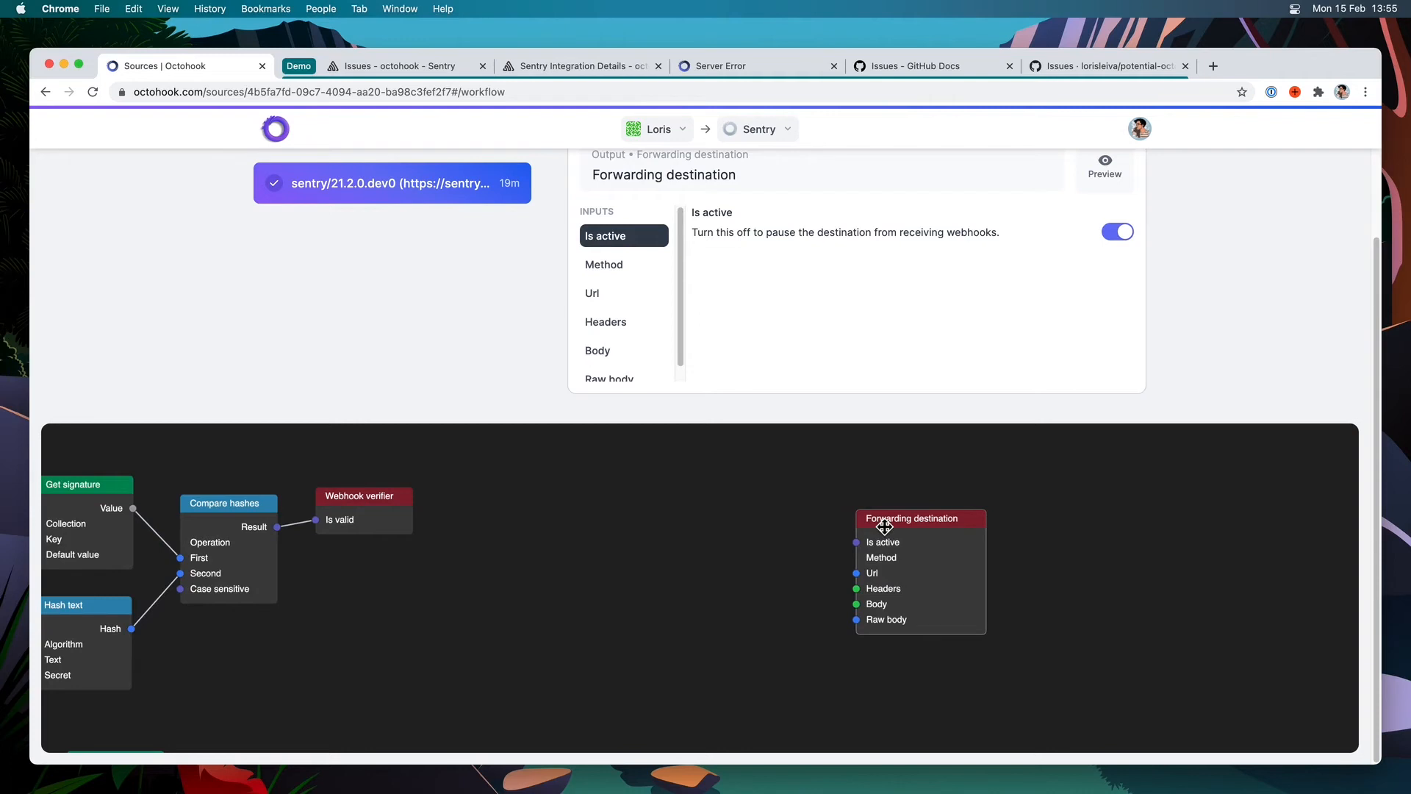
{"action": "mouse_move", "coordinate": [866, 553]}
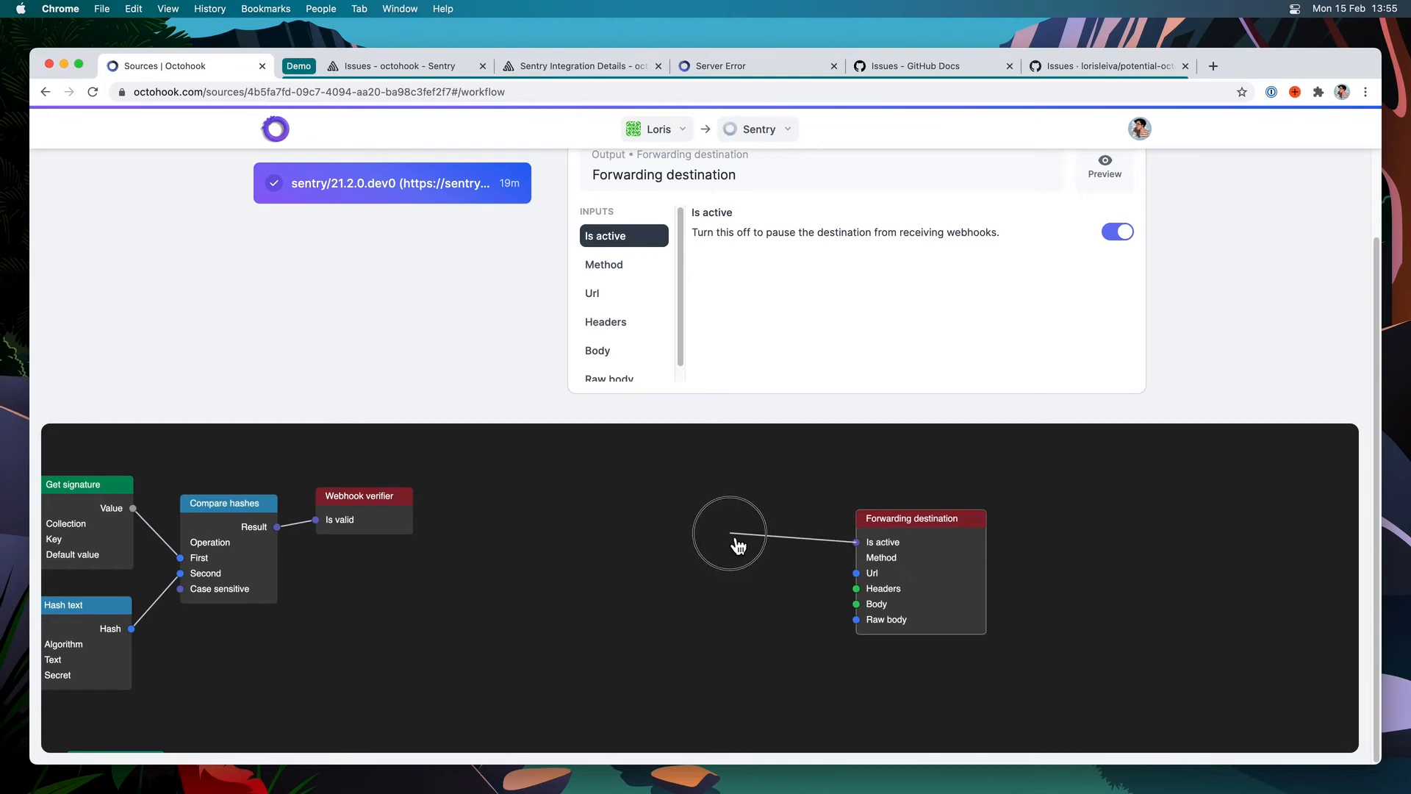
{"action": "mouse_move", "coordinate": [793, 550]}
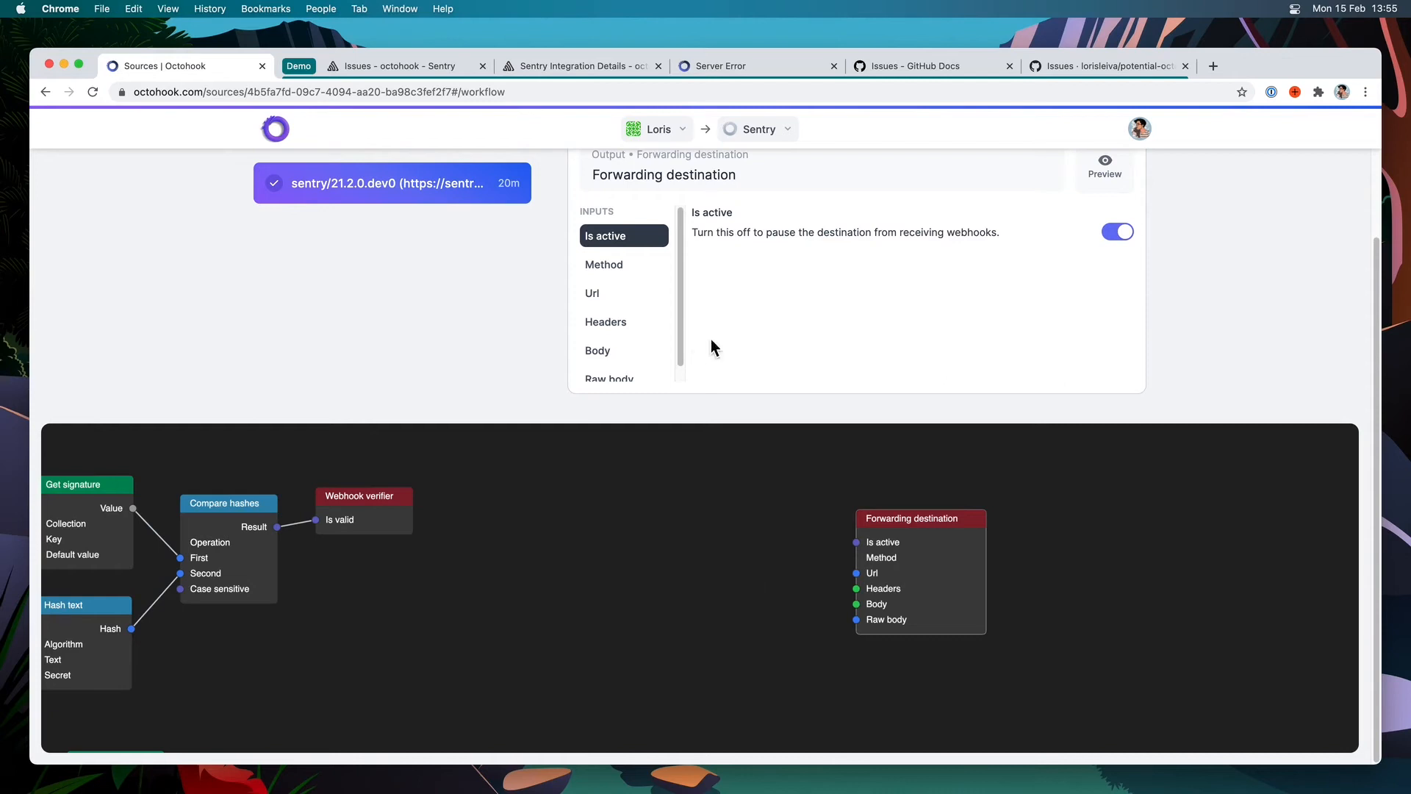
{"action": "left_click", "coordinate": [1117, 232]}
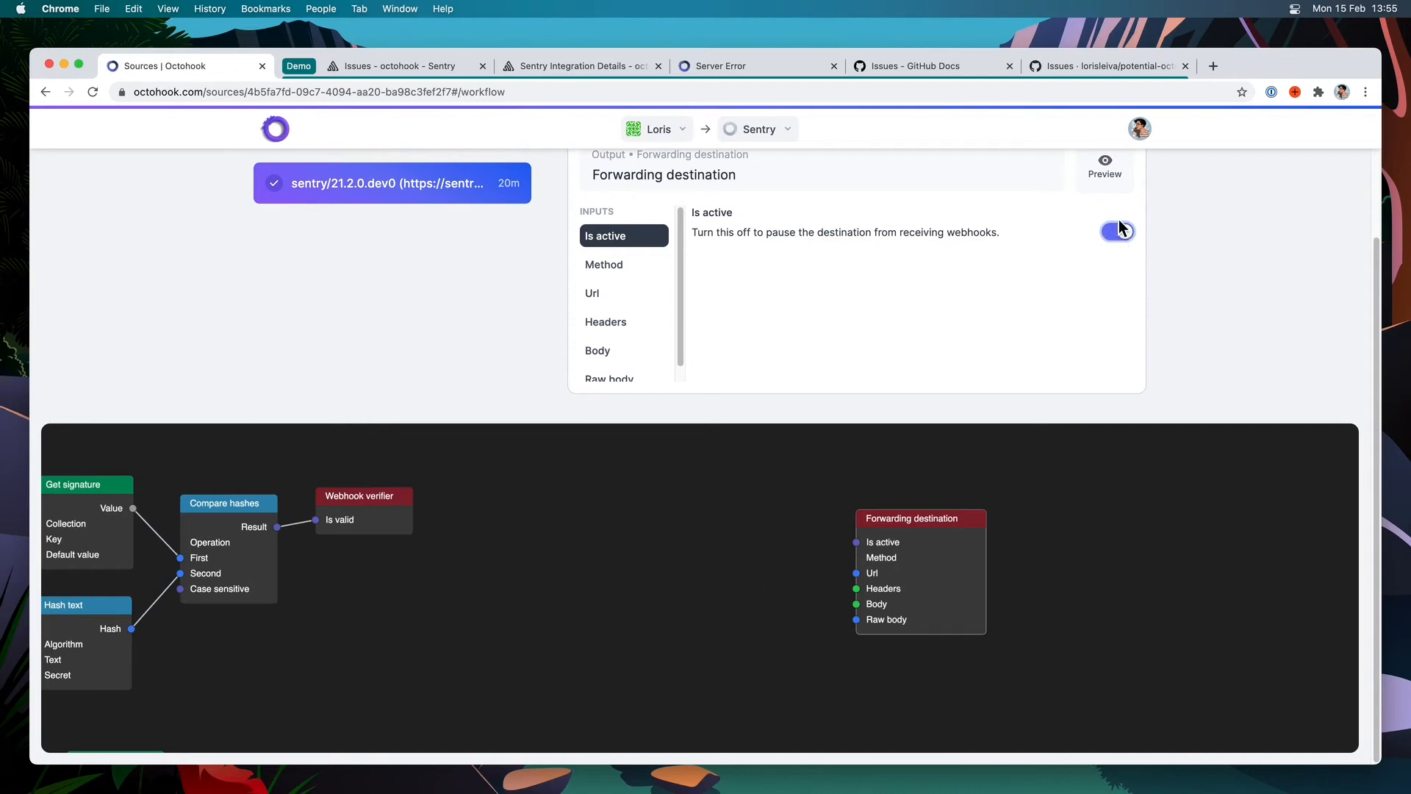
{"action": "left_click", "coordinate": [1117, 230]}
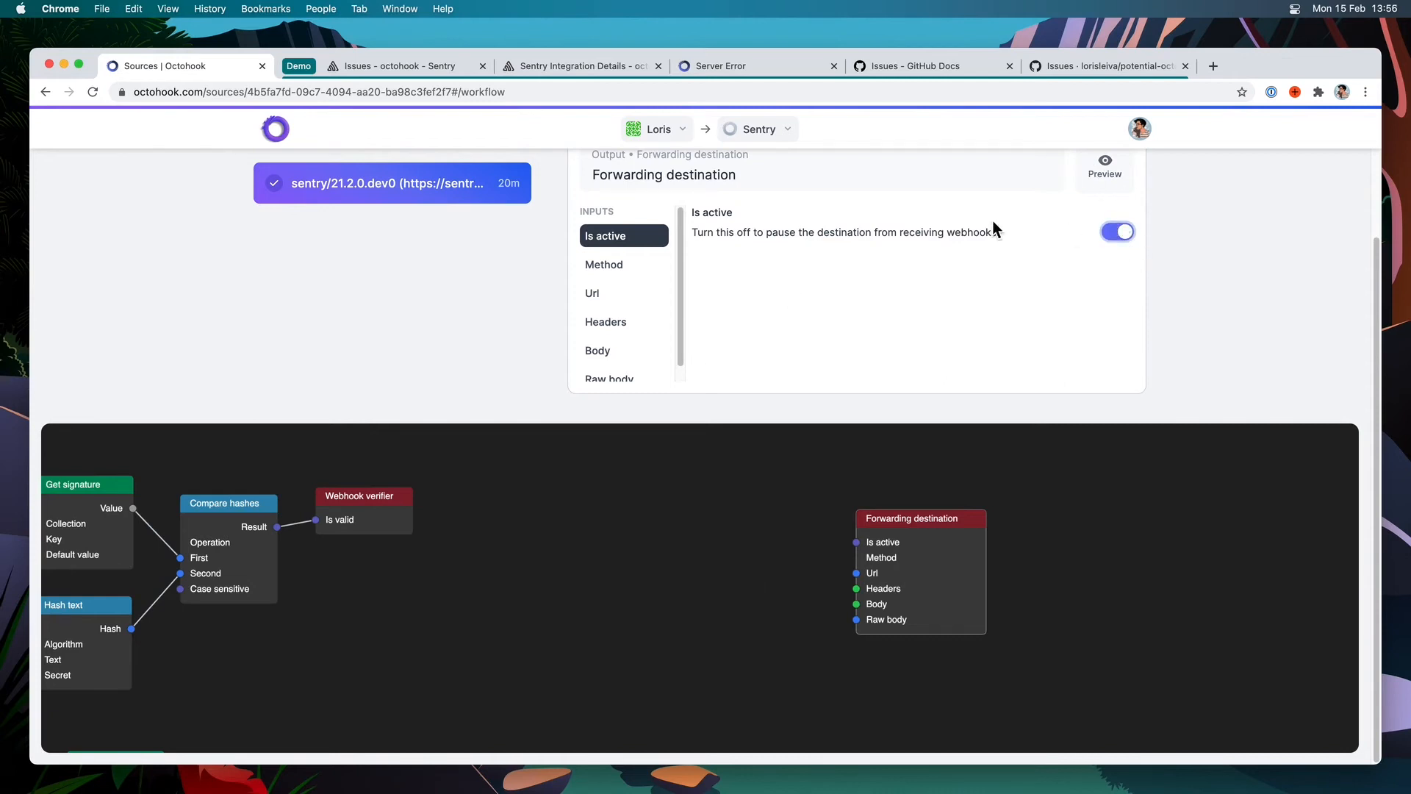
{"action": "left_click", "coordinate": [605, 264]}
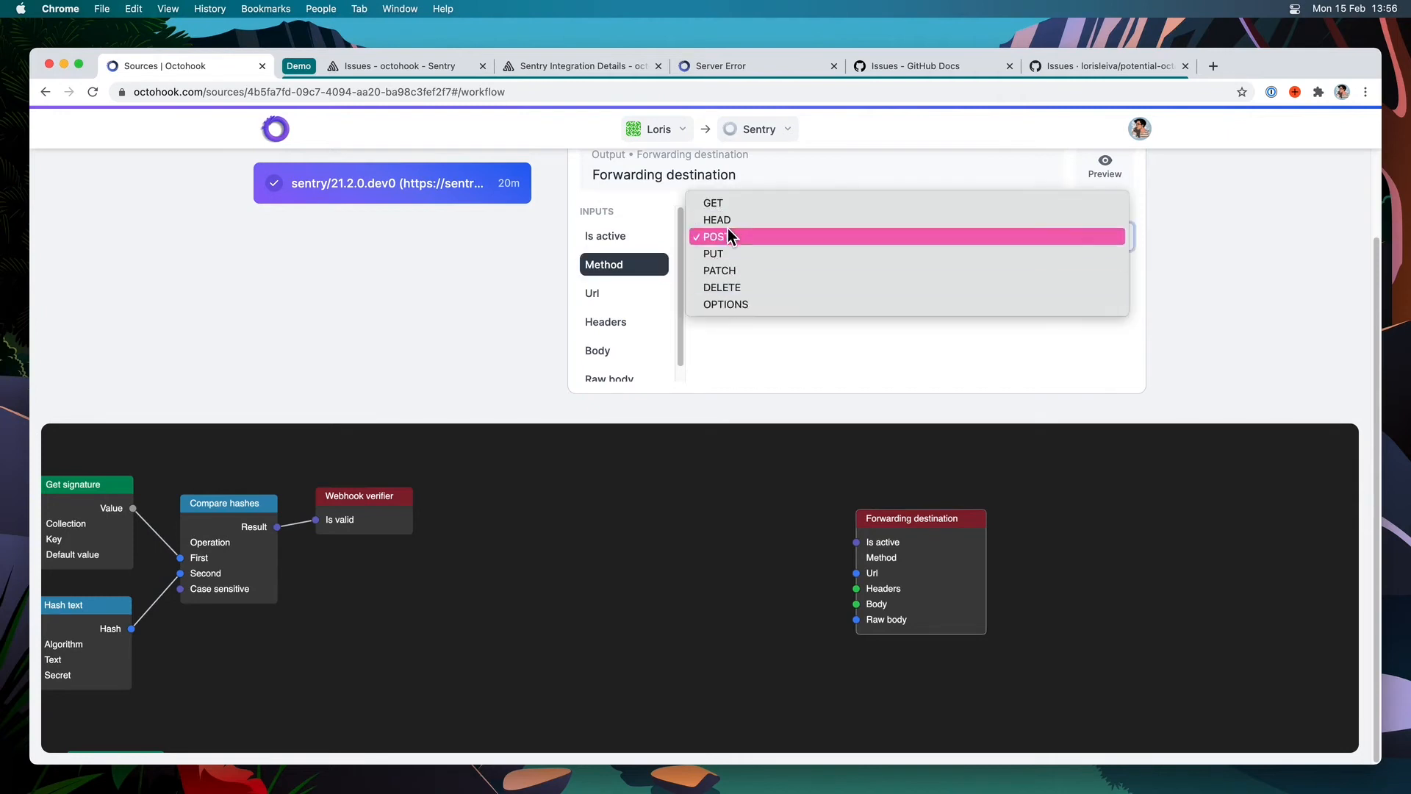
{"action": "left_click", "coordinate": [593, 292]}
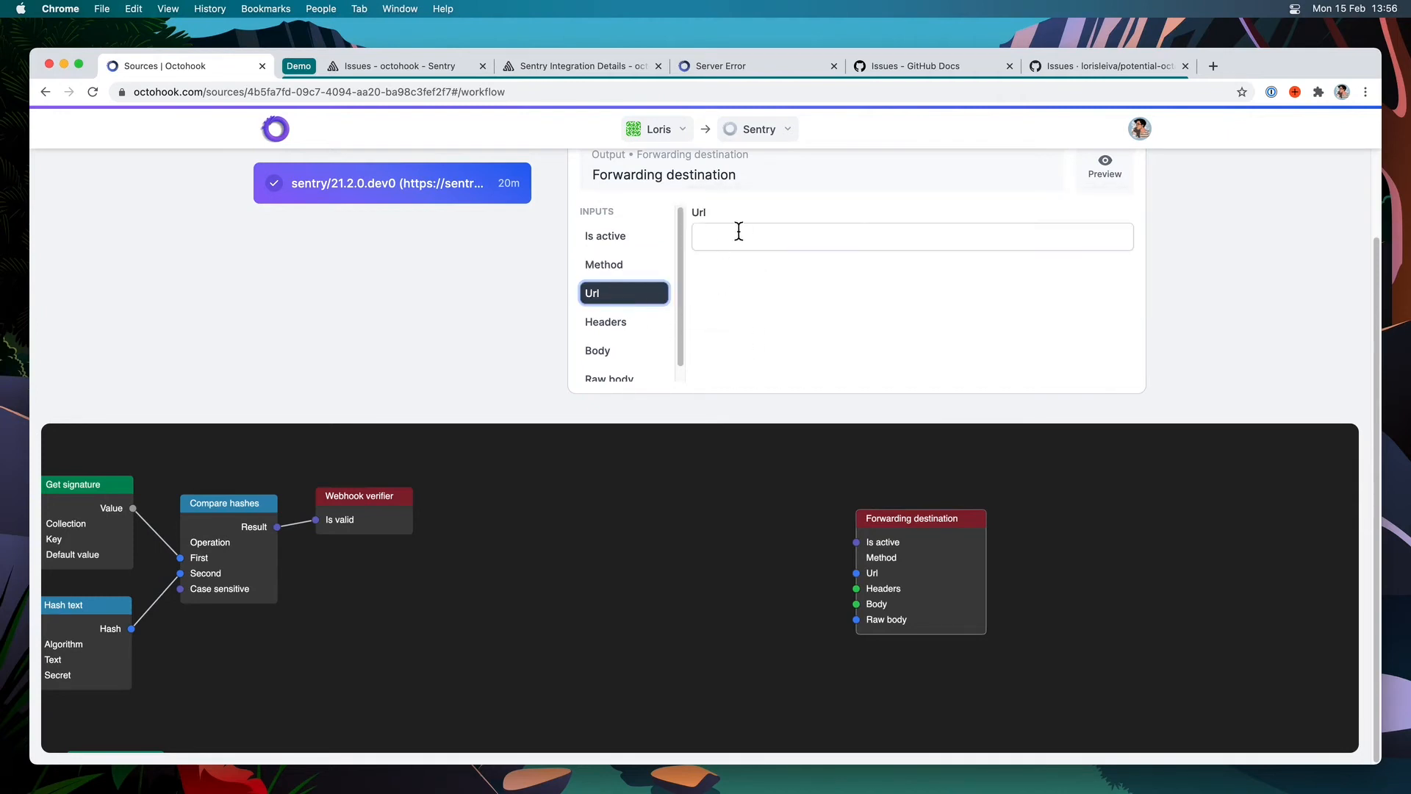
{"action": "mouse_move", "coordinate": [777, 305]}
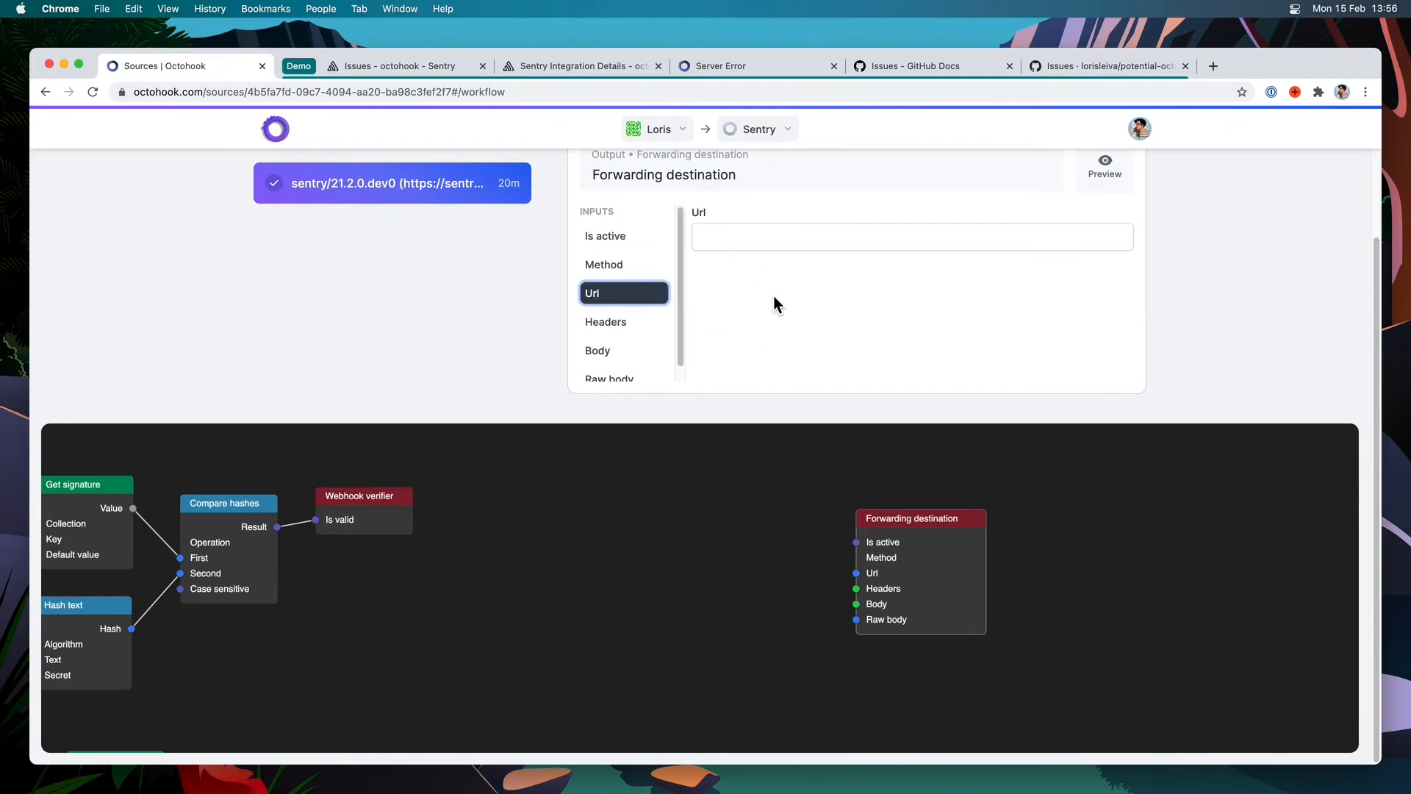
{"action": "left_click", "coordinate": [606, 307]}
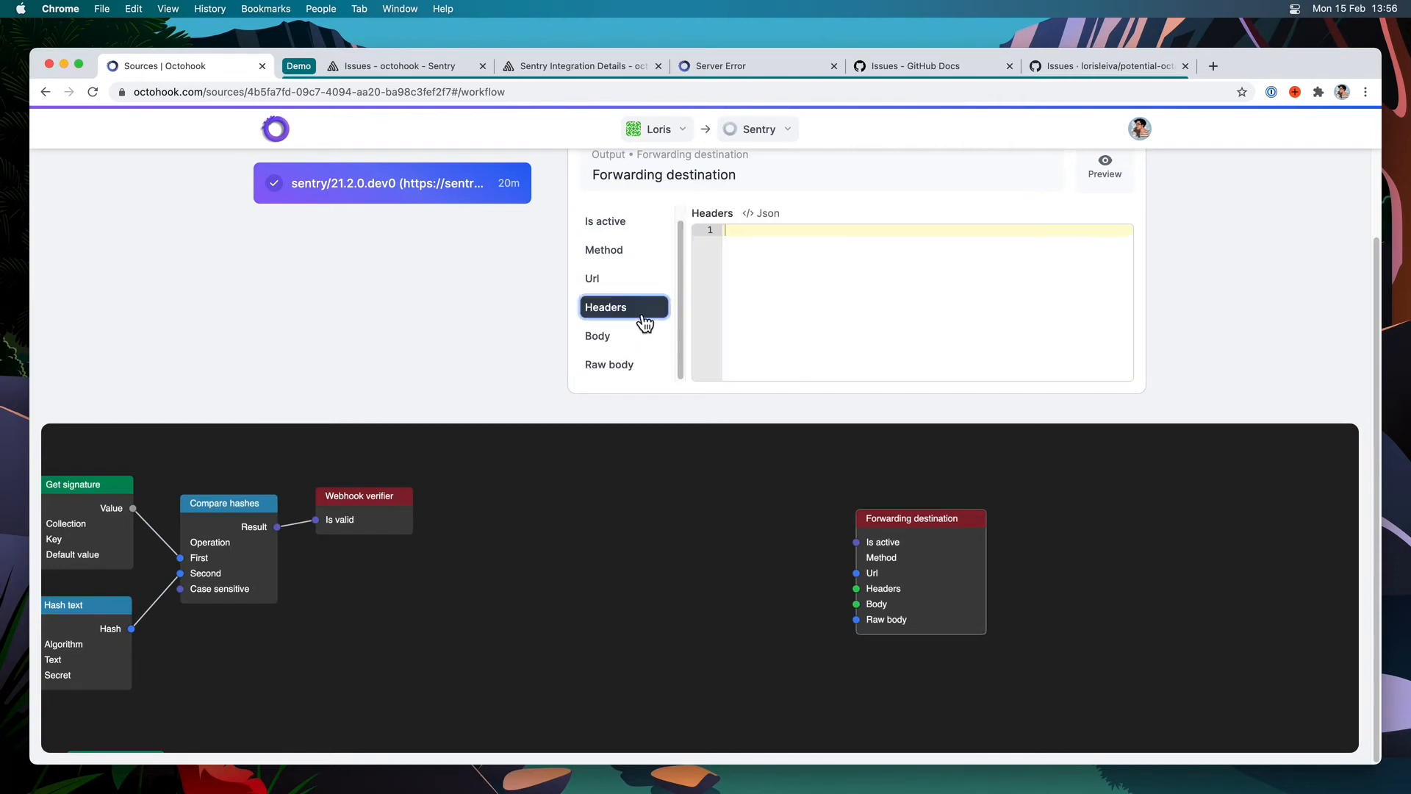
{"action": "left_click", "coordinate": [598, 336]}
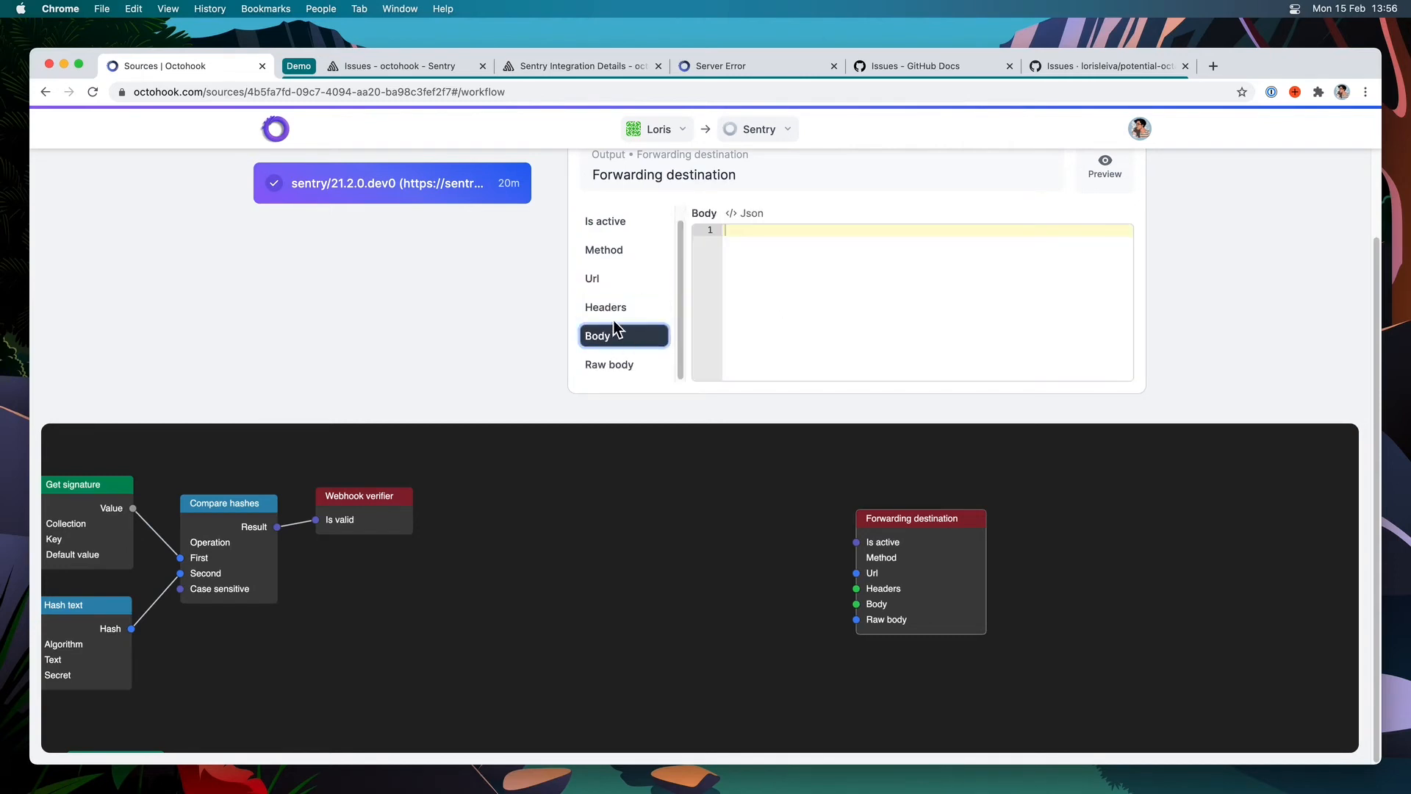
{"action": "left_click", "coordinate": [608, 365]}
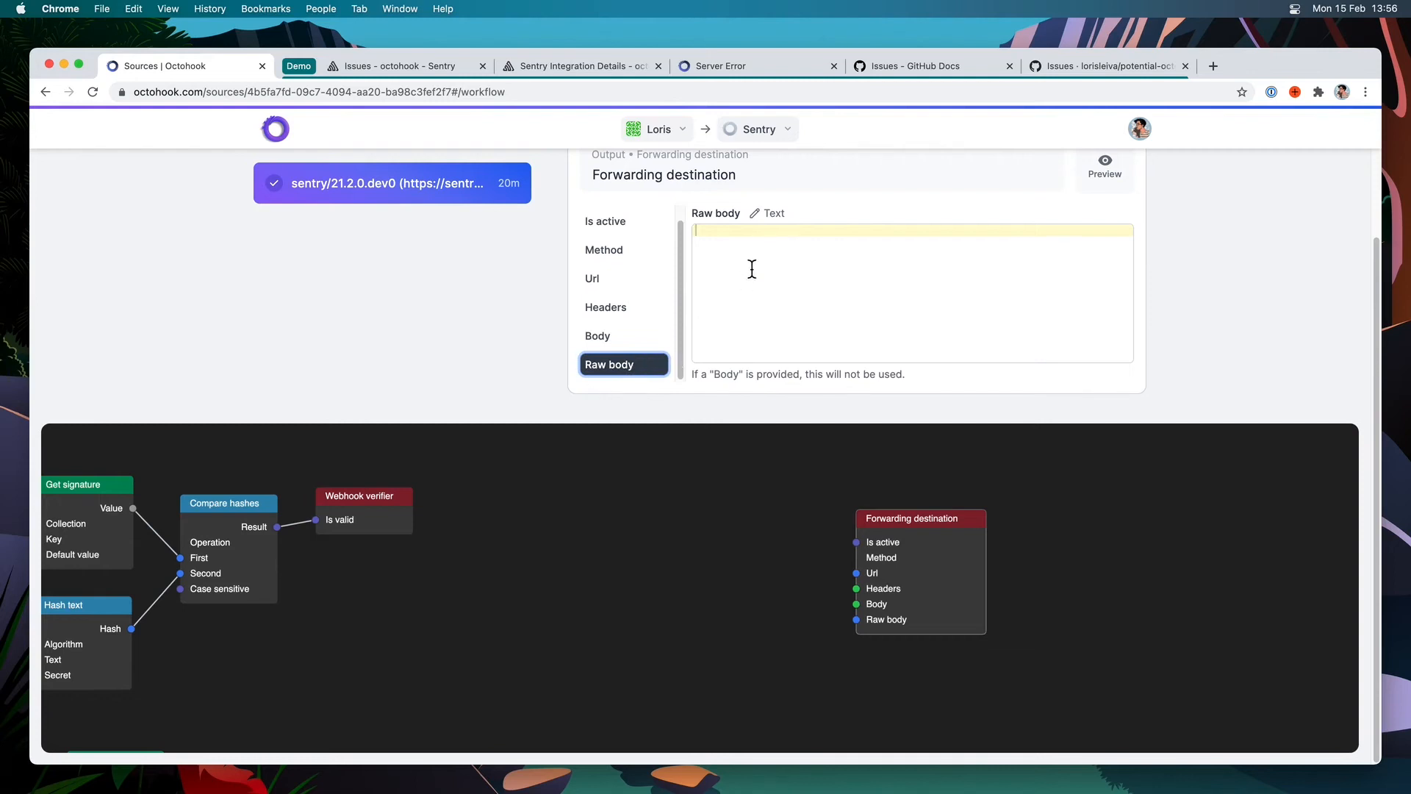
{"action": "mouse_move", "coordinate": [633, 356]}
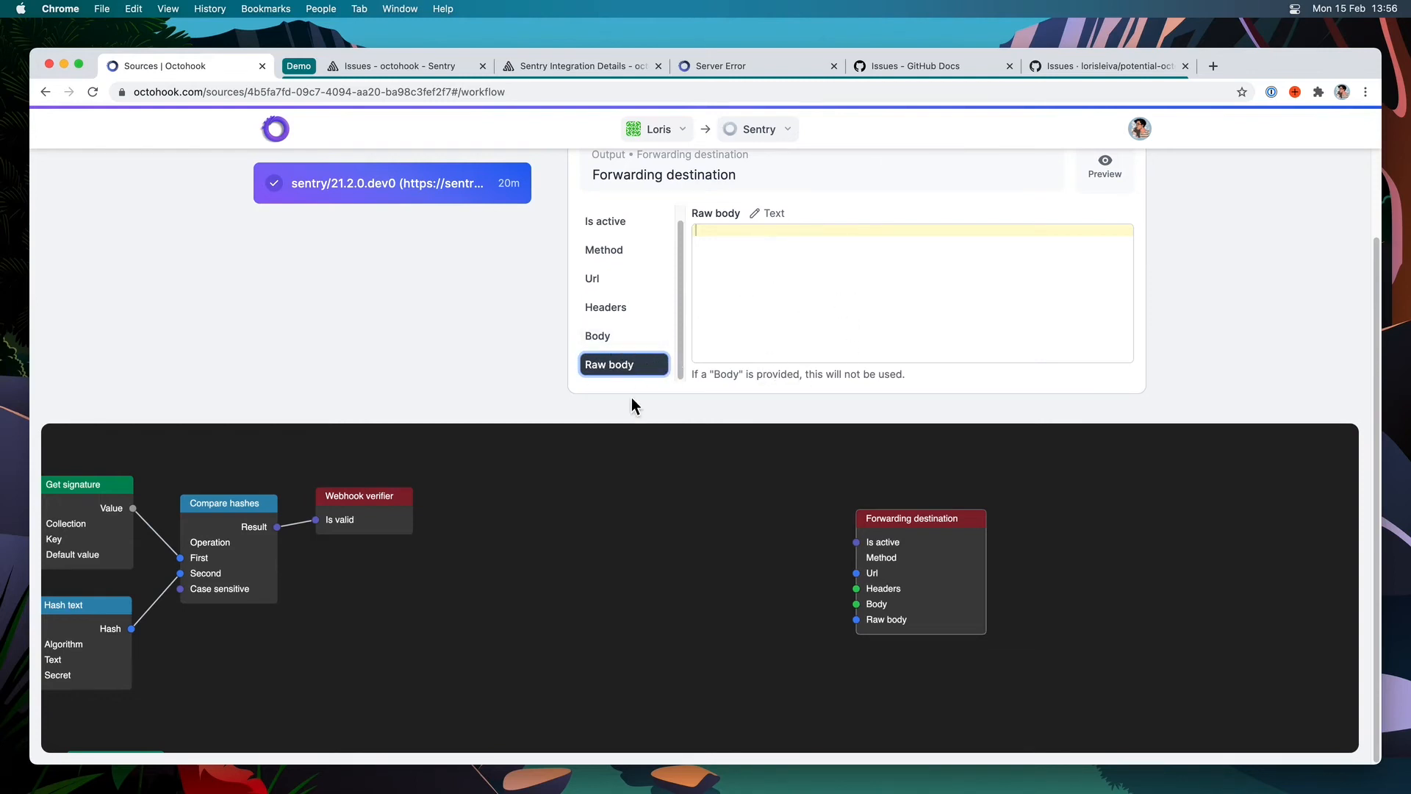
{"action": "mouse_move", "coordinate": [676, 452]}
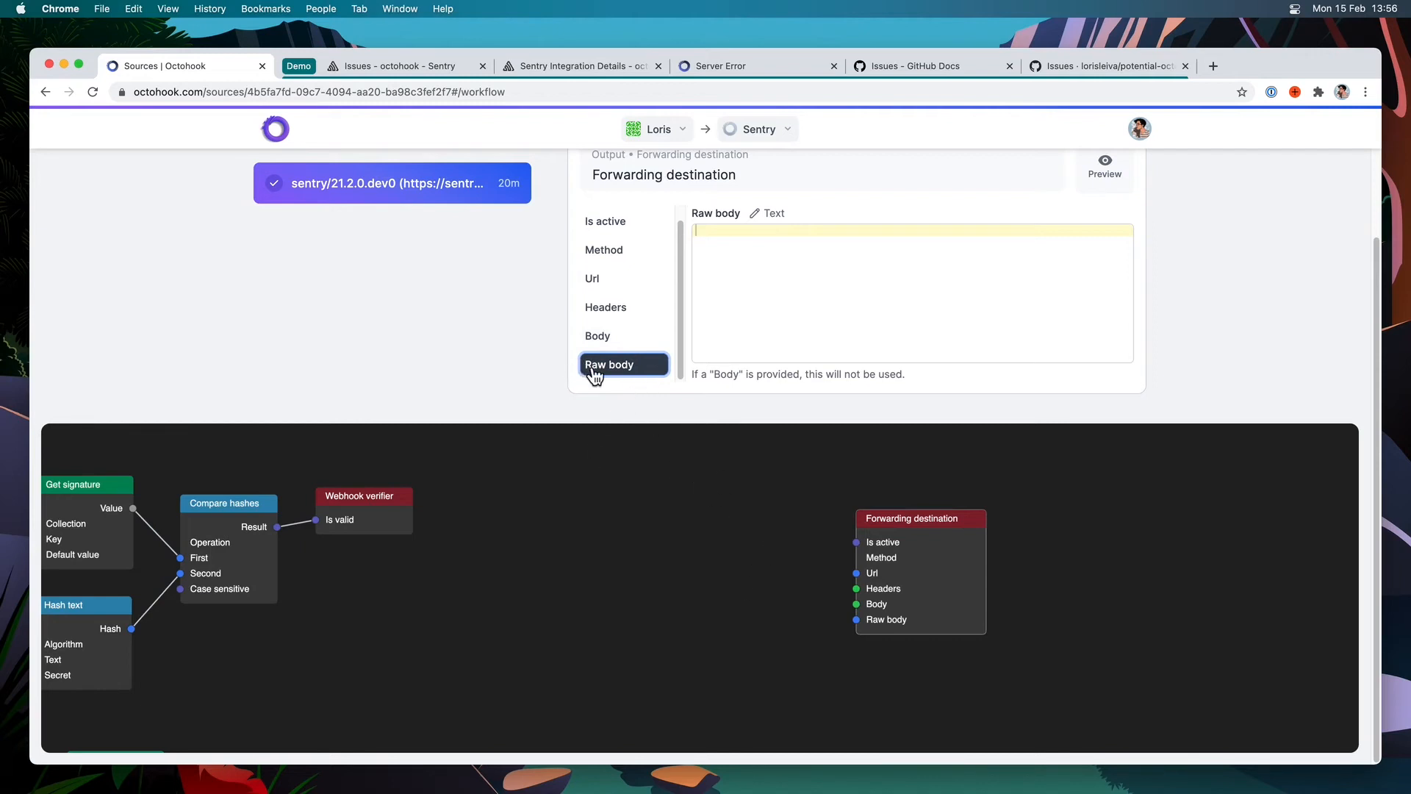
{"action": "mouse_move", "coordinate": [941, 546]}
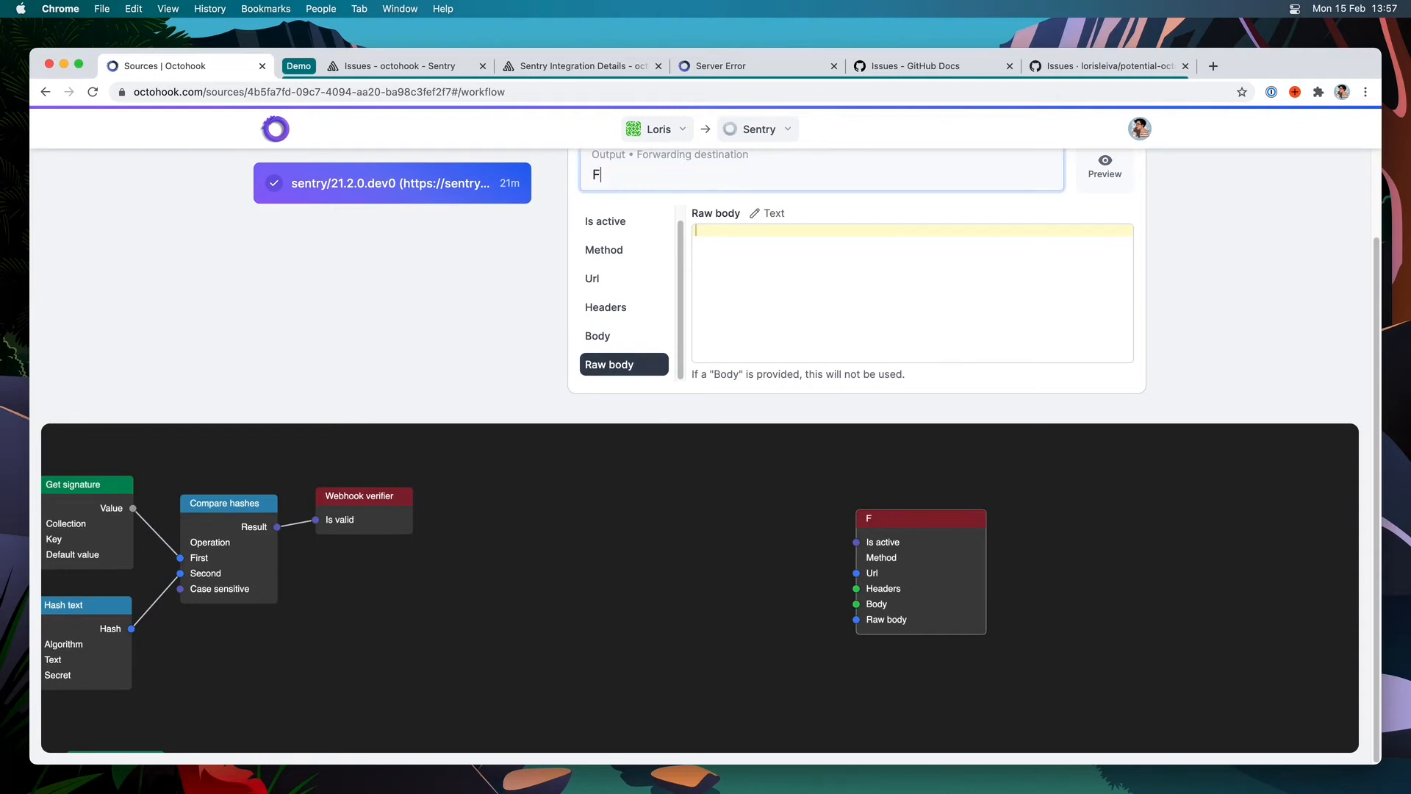
Step: Rename the destination 'Create GitHub Issue' and confirm it is active with the POST method
{"action": "type", "text": "Create GitHub Issue"}
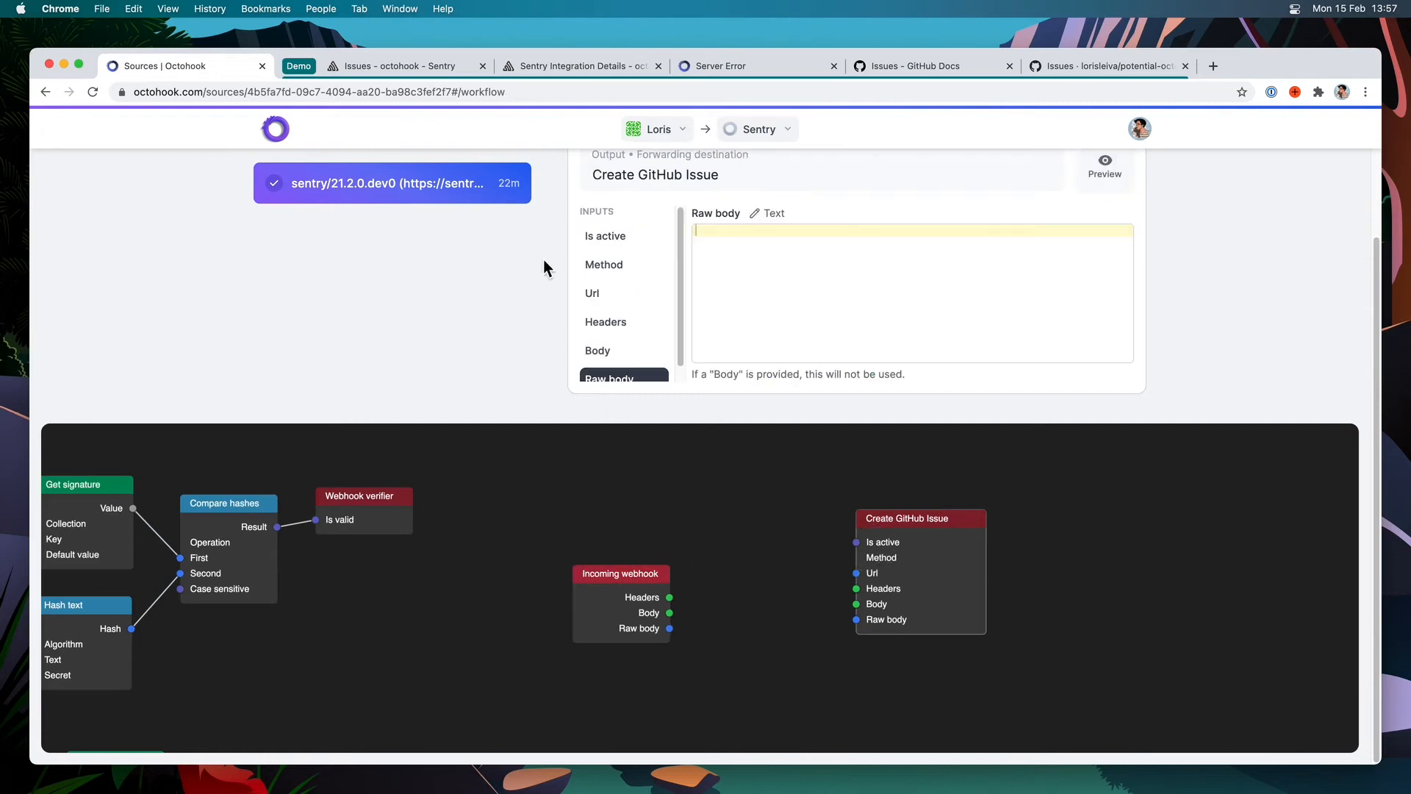
{"action": "left_click", "coordinate": [605, 236]}
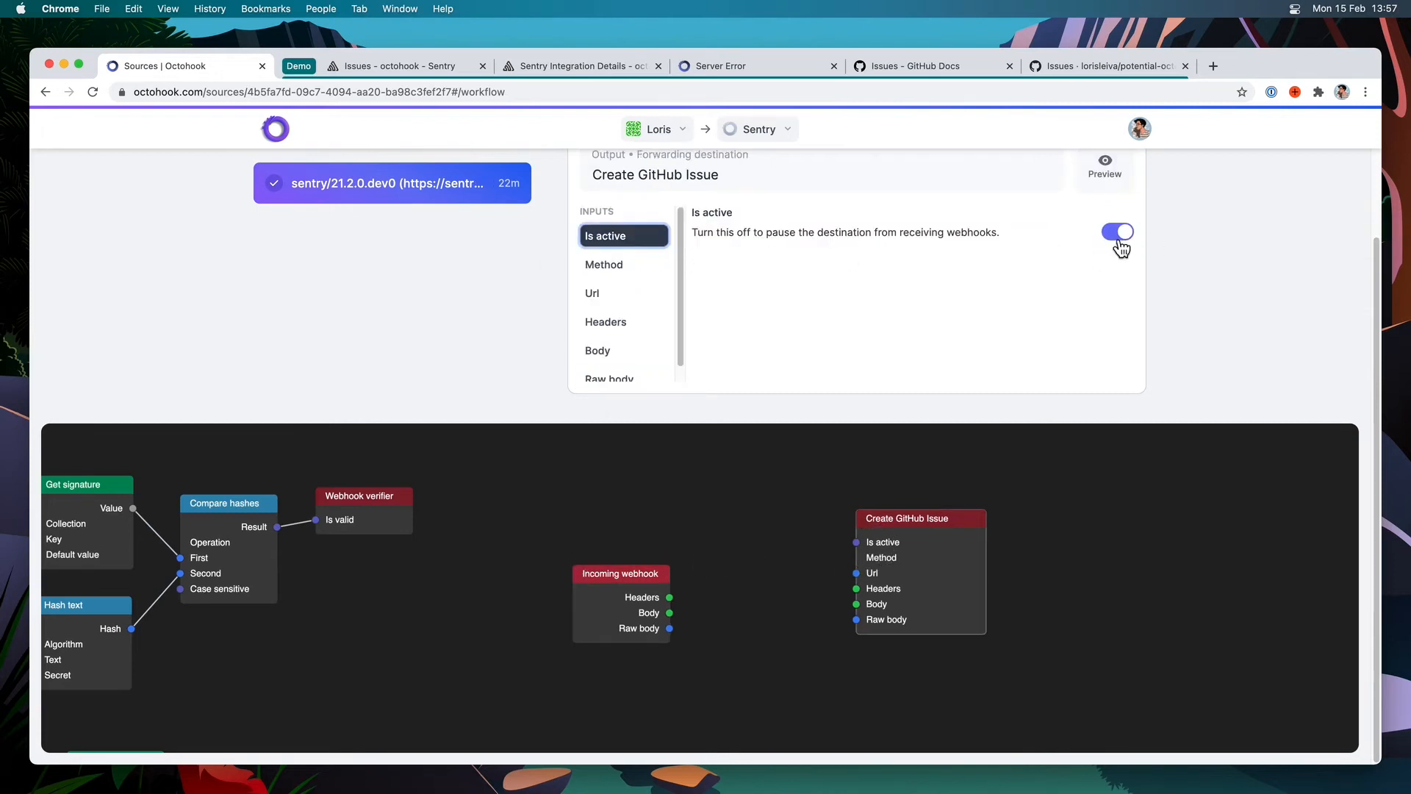
{"action": "mouse_move", "coordinate": [638, 286]}
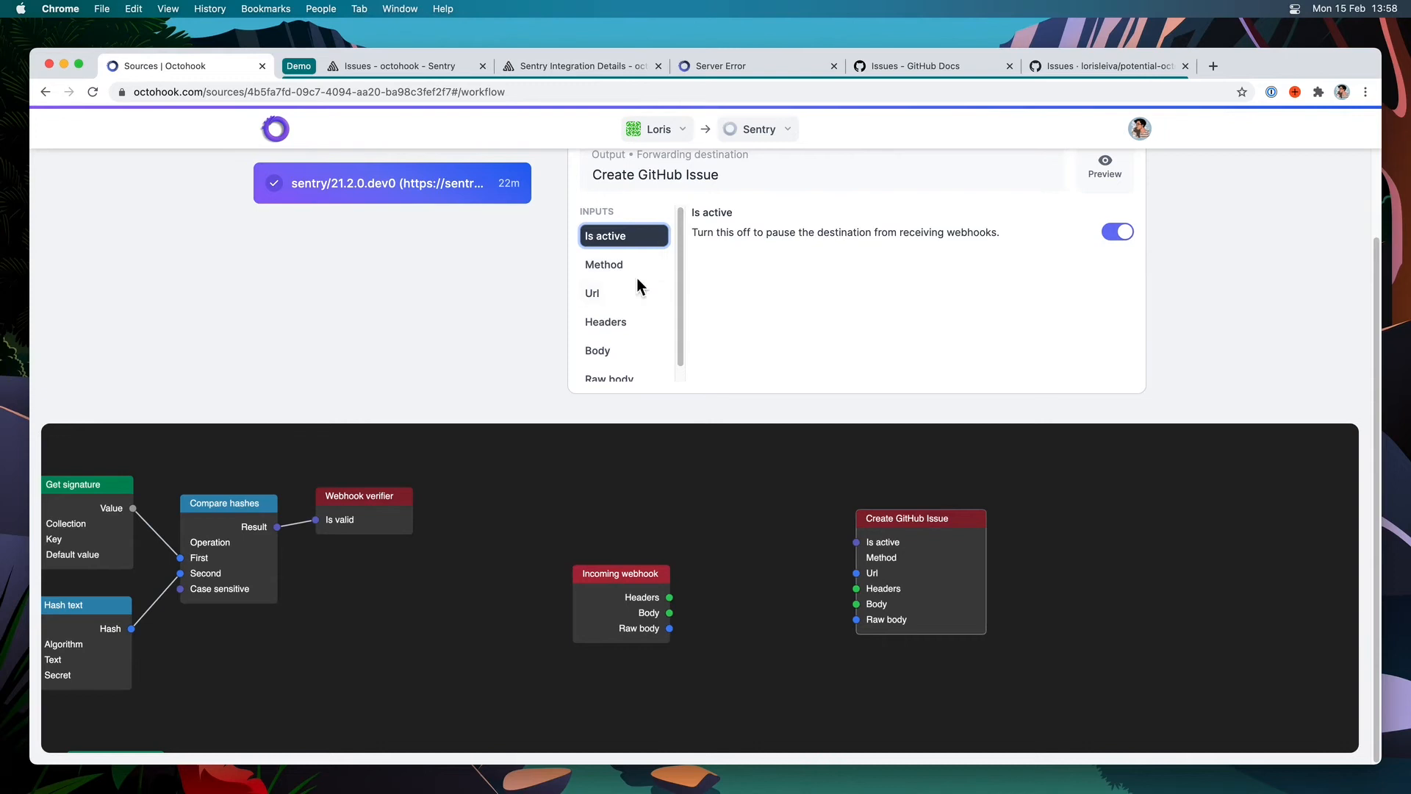
{"action": "left_click", "coordinate": [605, 264]}
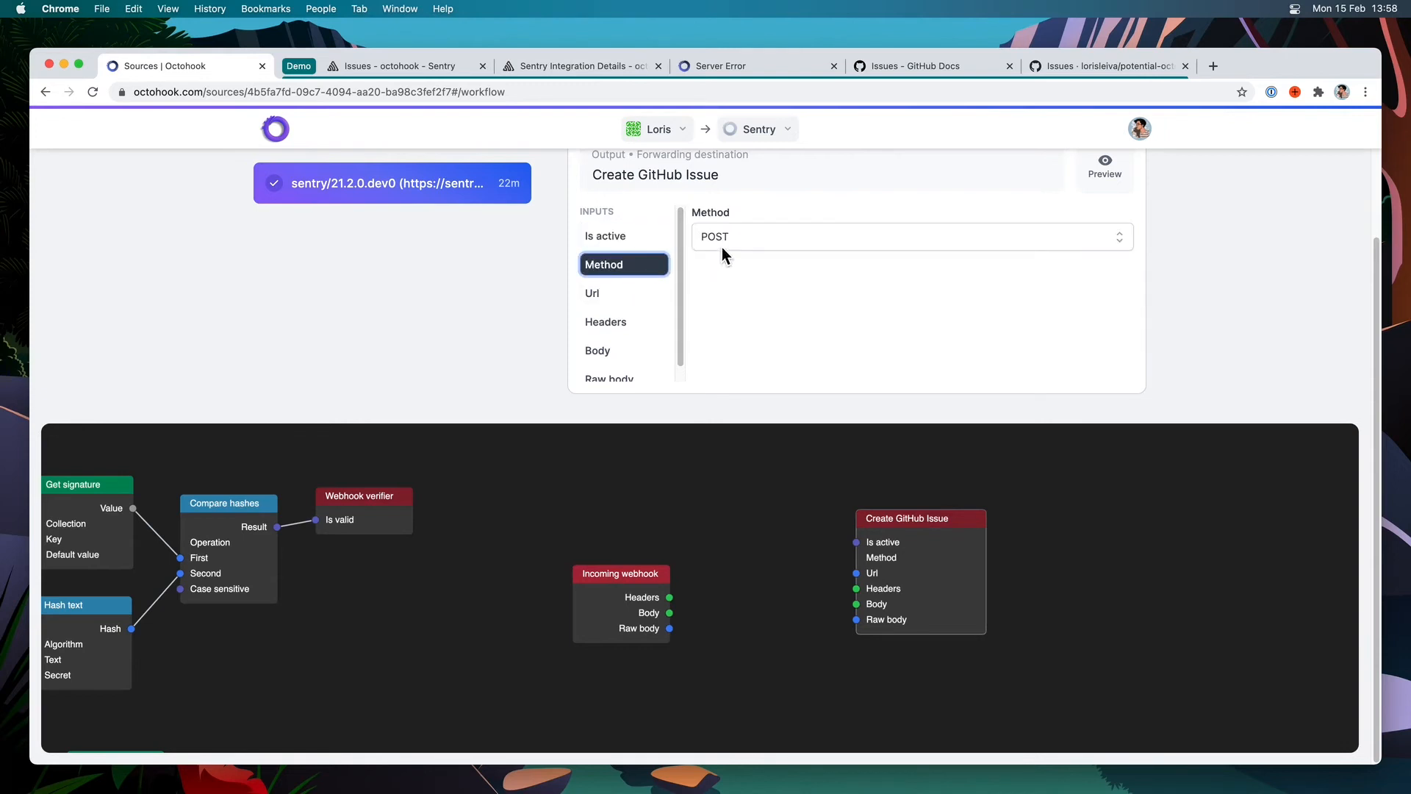
{"action": "left_click", "coordinate": [605, 293]}
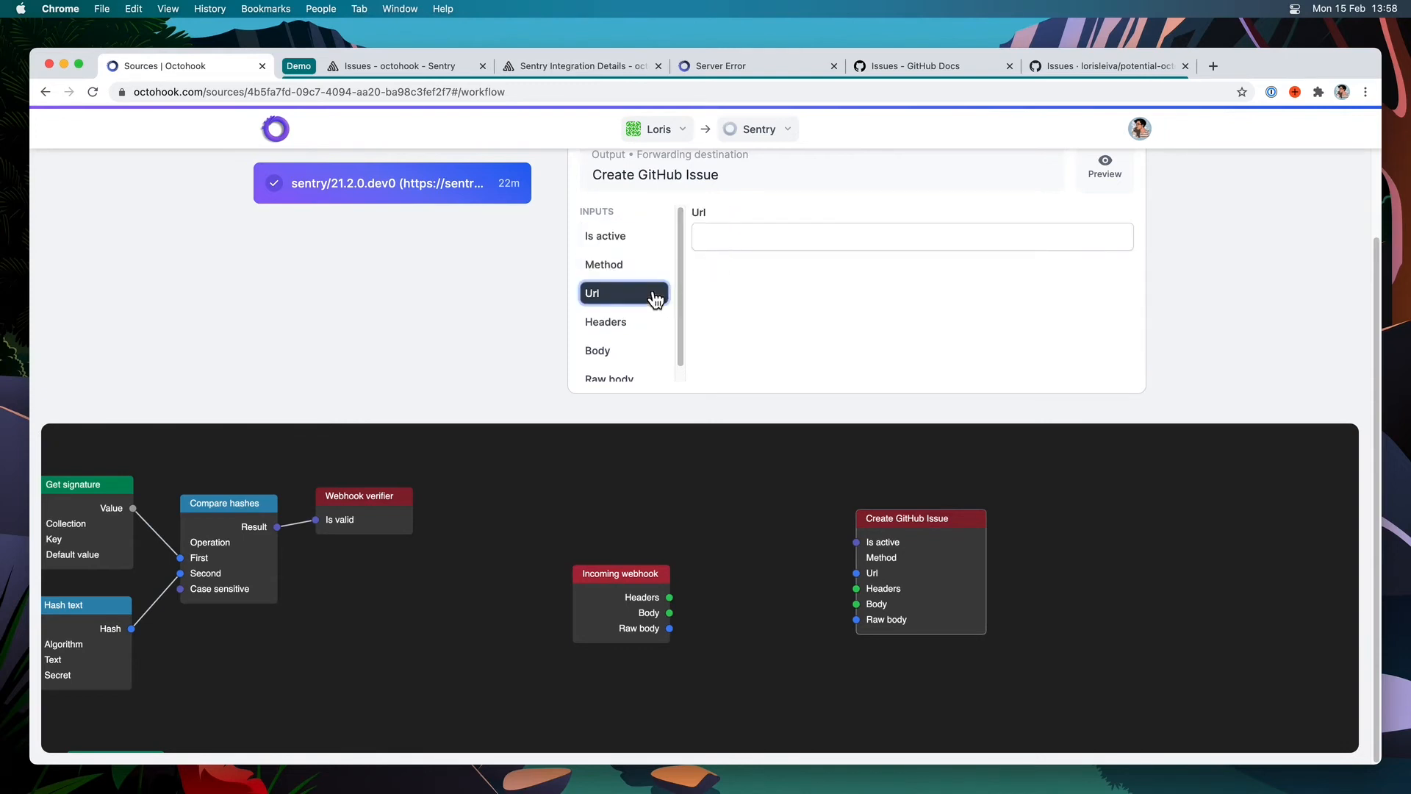
{"action": "mouse_move", "coordinate": [826, 132]}
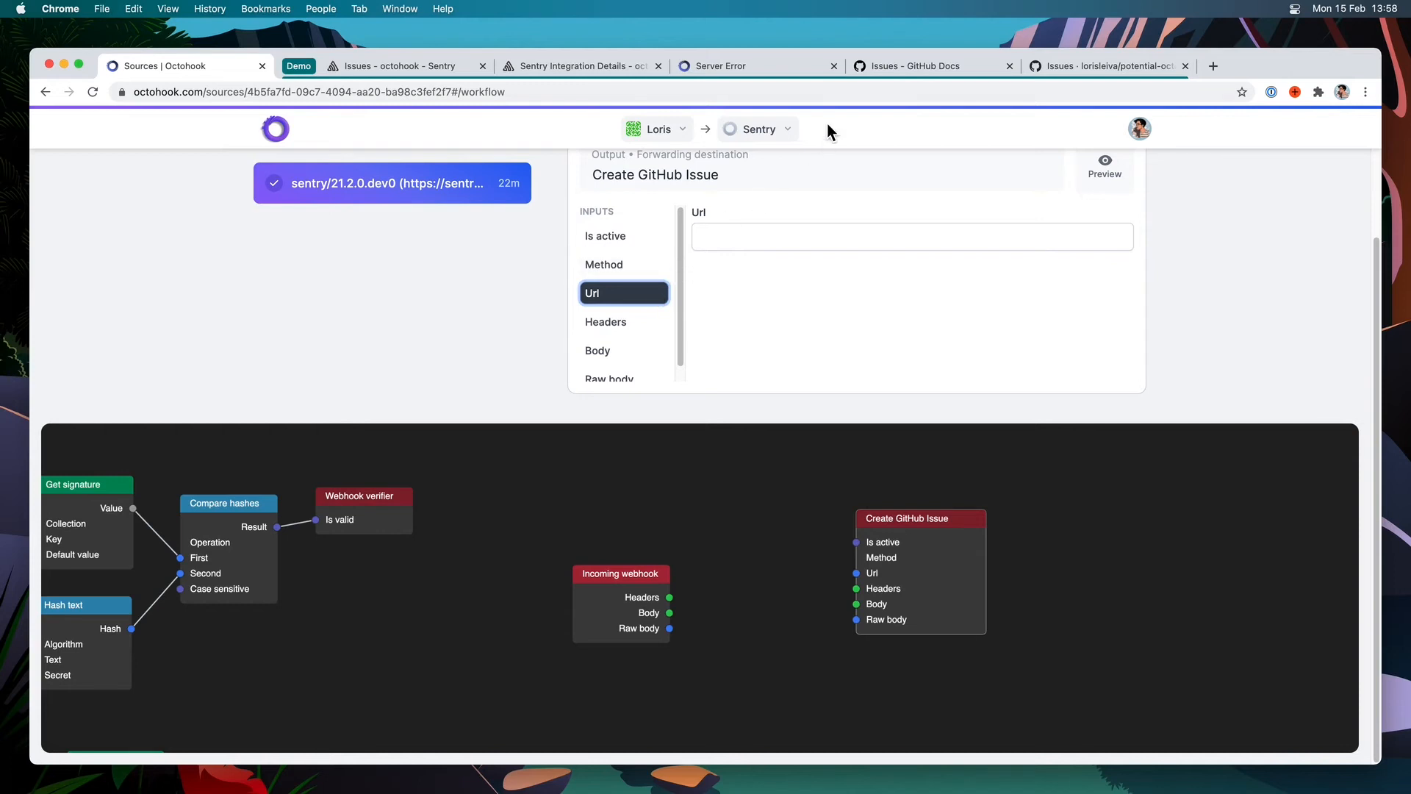
Step: Copy the /repos/{owner}/{repo}/issues endpoint path from GitHub's Create an issue docs
{"action": "left_click", "coordinate": [918, 65]}
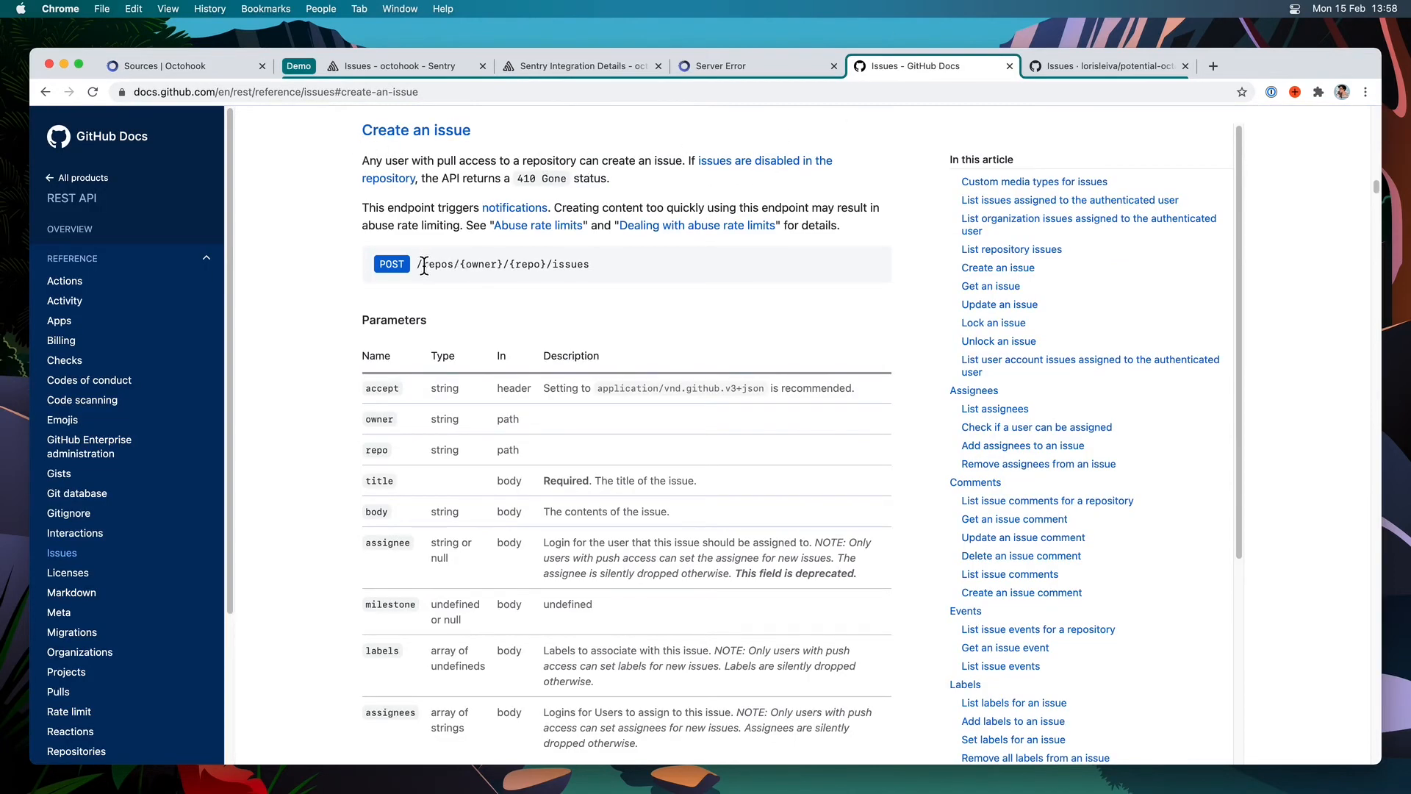
{"action": "double_click", "coordinate": [504, 264]}
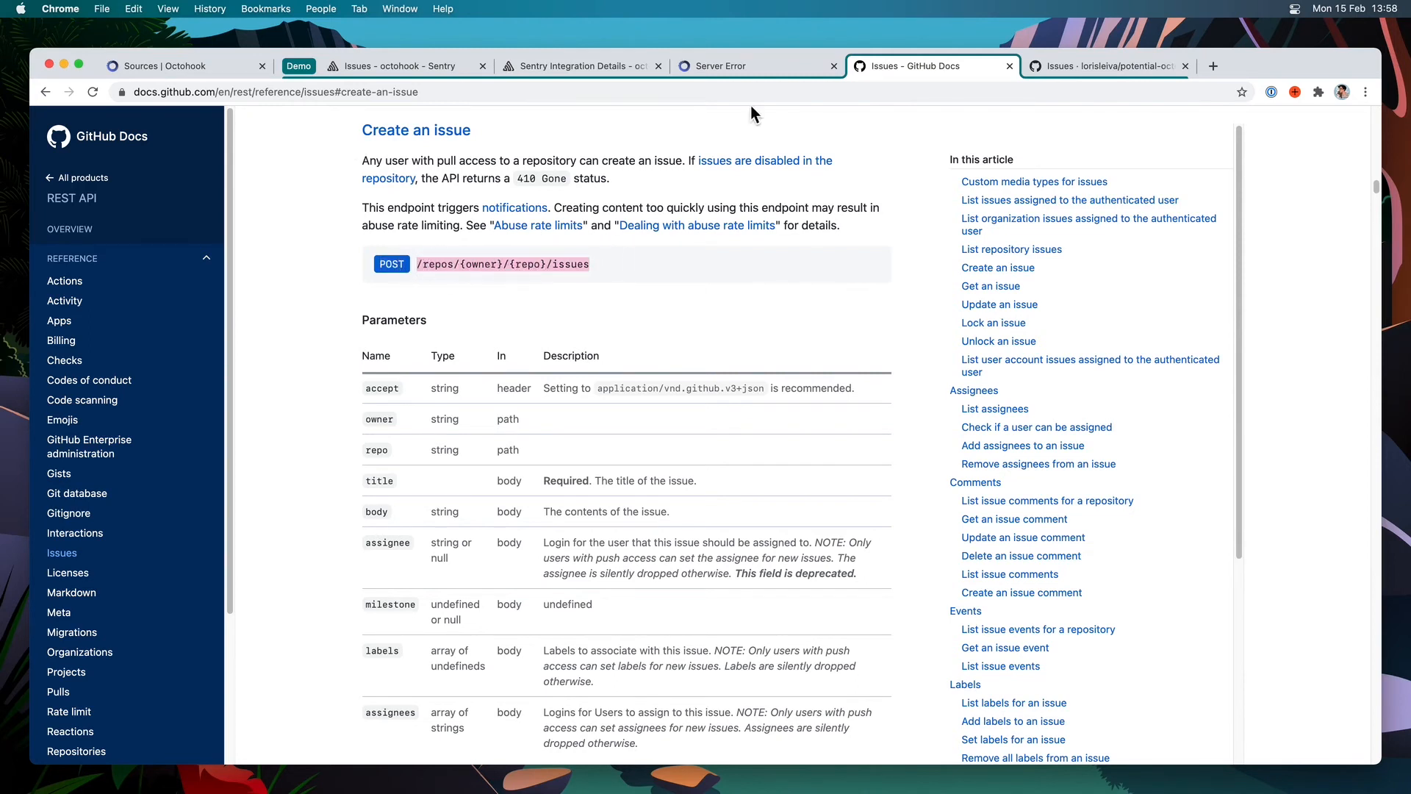
{"action": "left_click", "coordinate": [162, 65]}
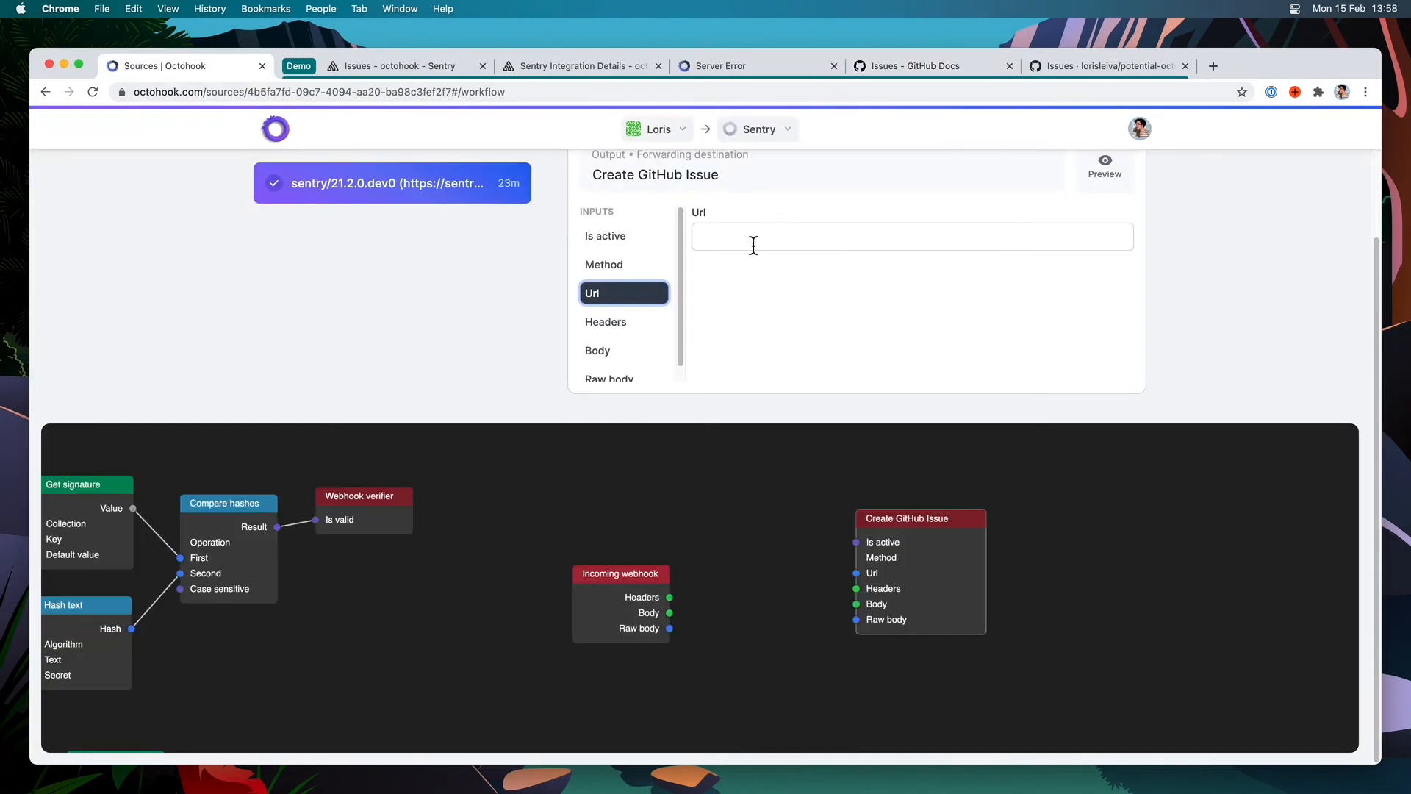
{"action": "type", "text": "https://"}
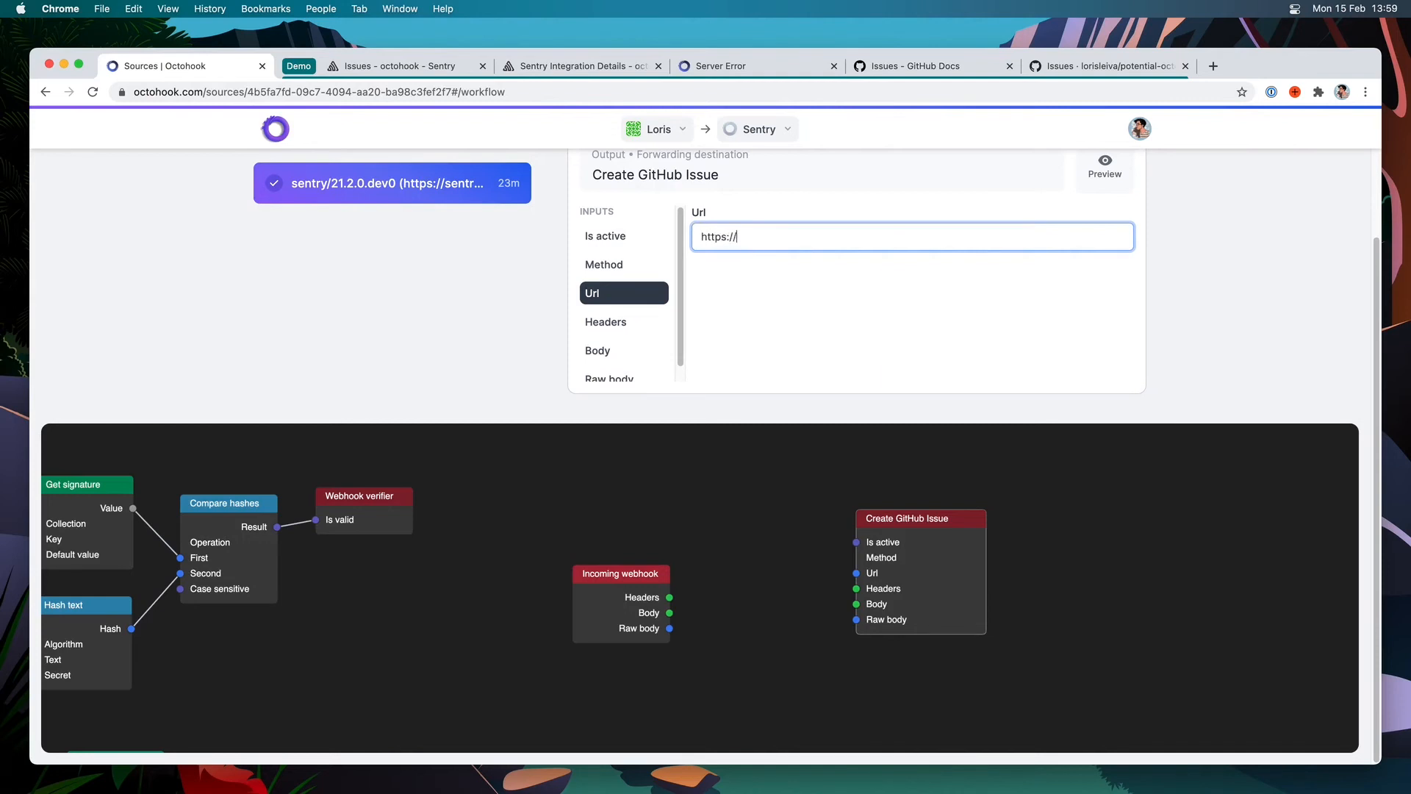
{"action": "type", "text": "api.github.com/repos/{owner}/{repo}/issues"}
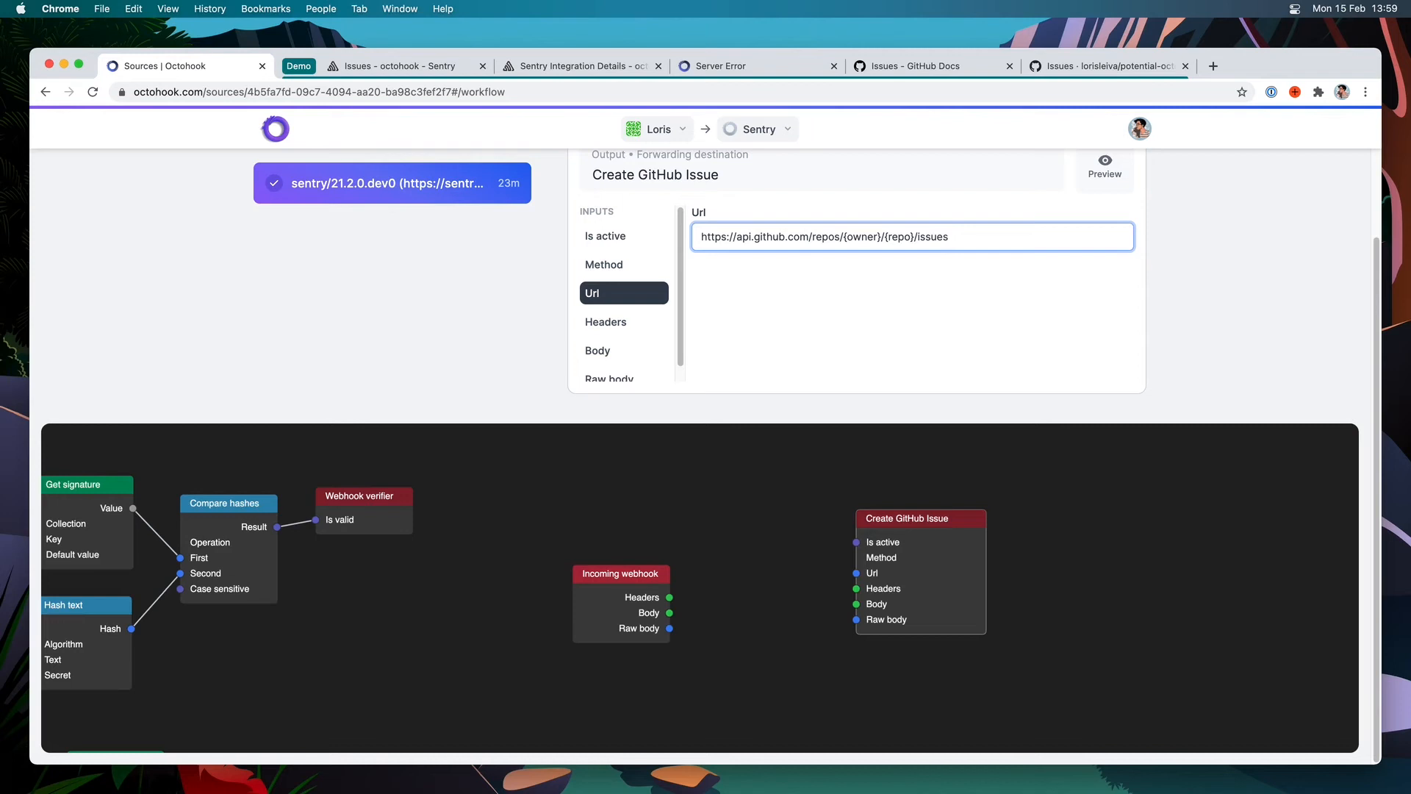
{"action": "mouse_move", "coordinate": [1088, 70]}
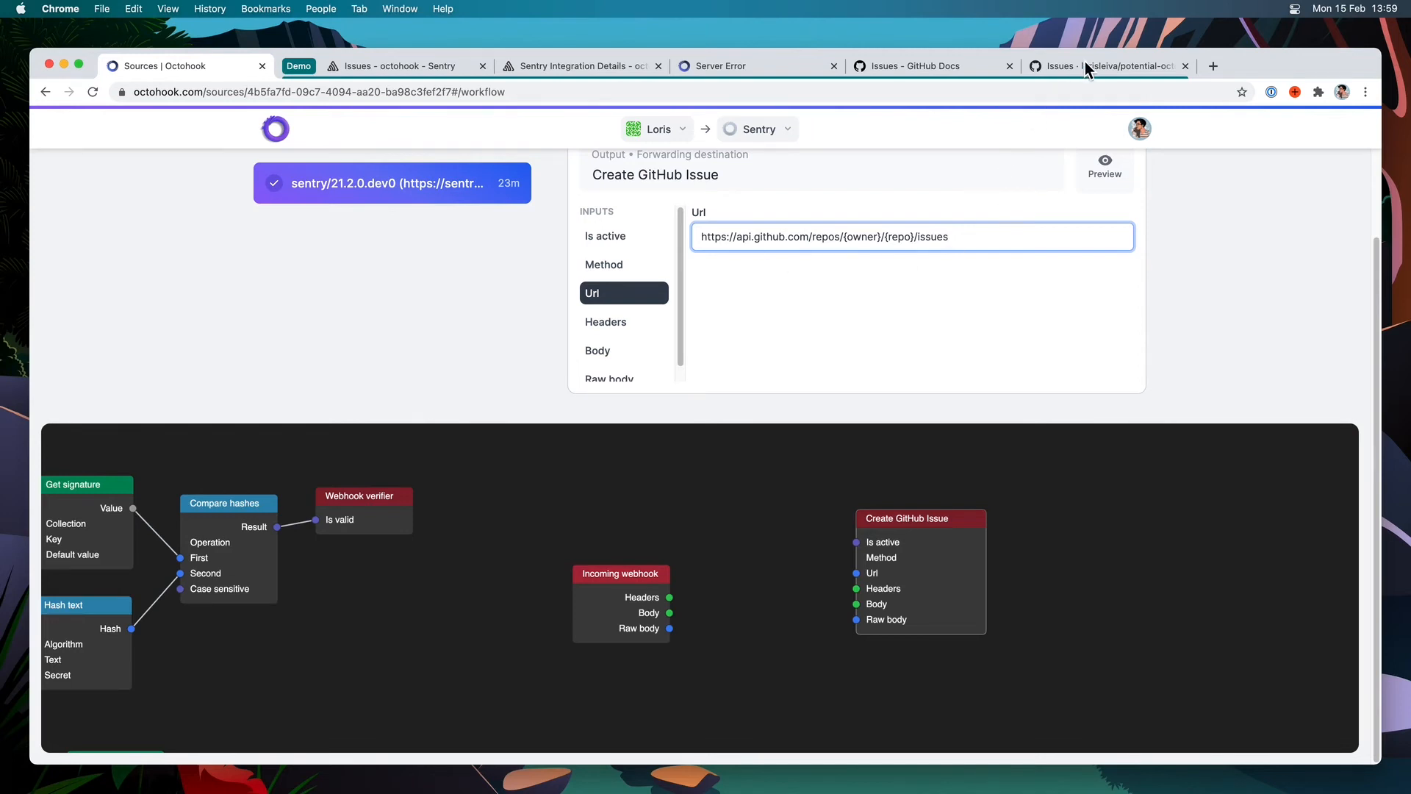
Step: Replace {owner}/{repo} in the Url with lorisleiva/potential-octo-tribble from the issues page address
{"action": "left_click", "coordinate": [1102, 65]}
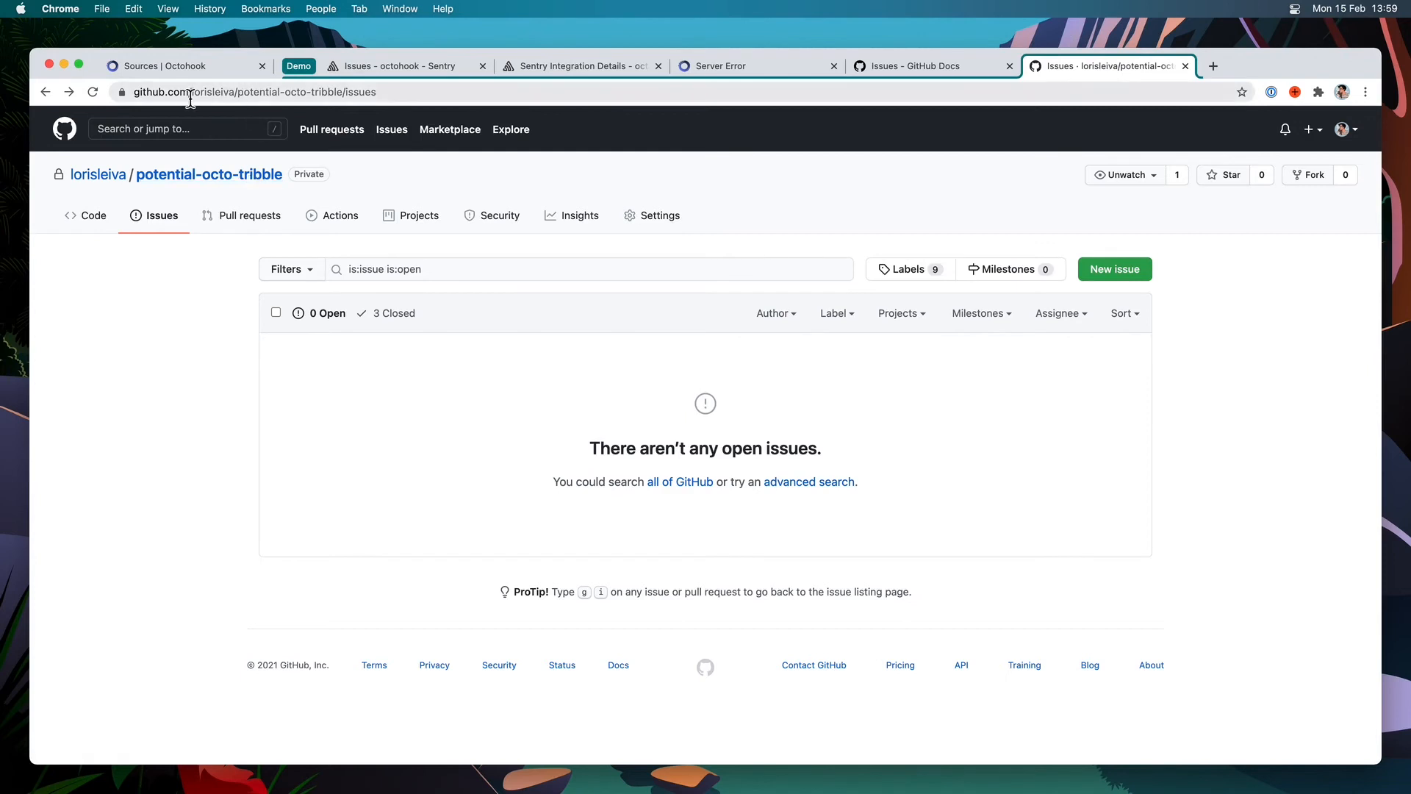
{"action": "left_click", "coordinate": [324, 92]}
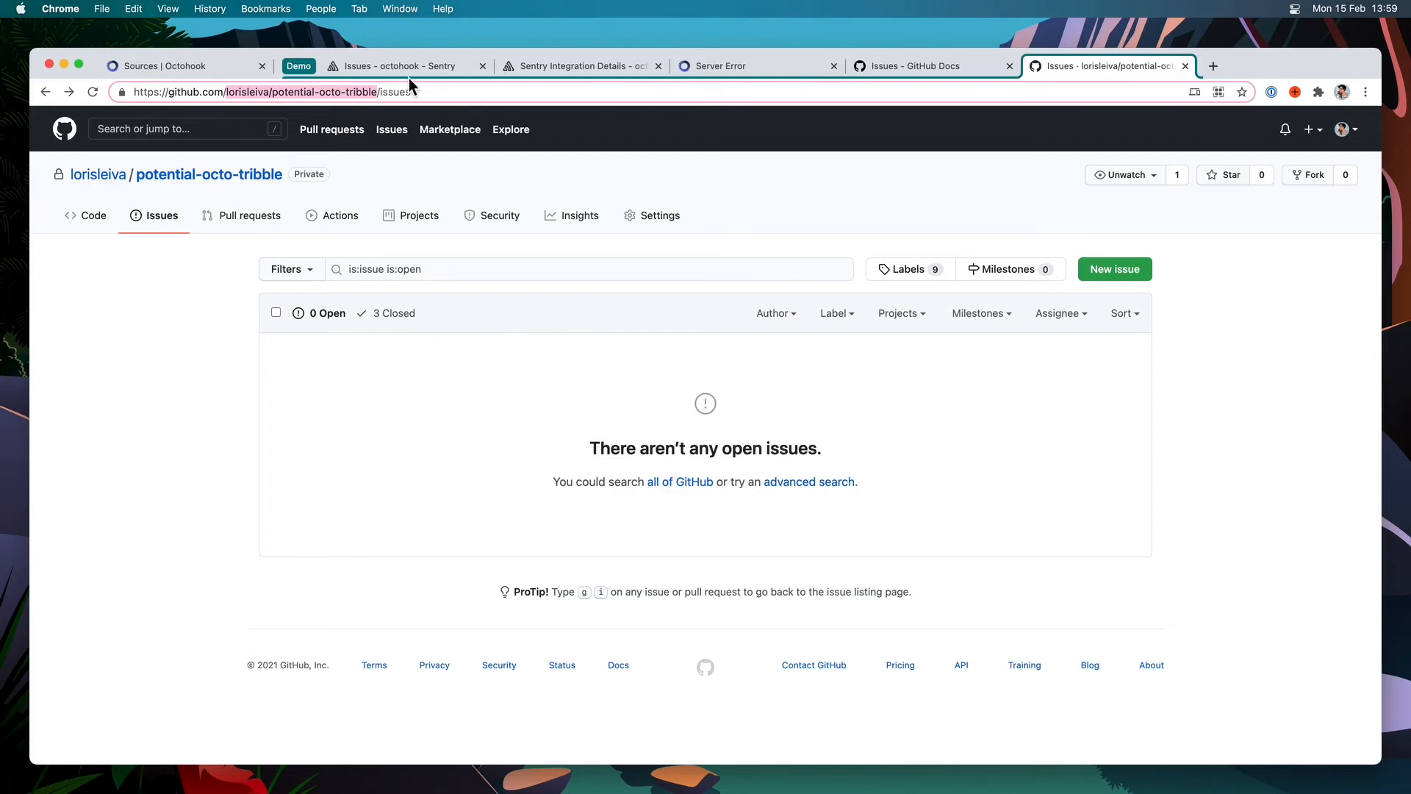
{"action": "left_click", "coordinate": [162, 66]}
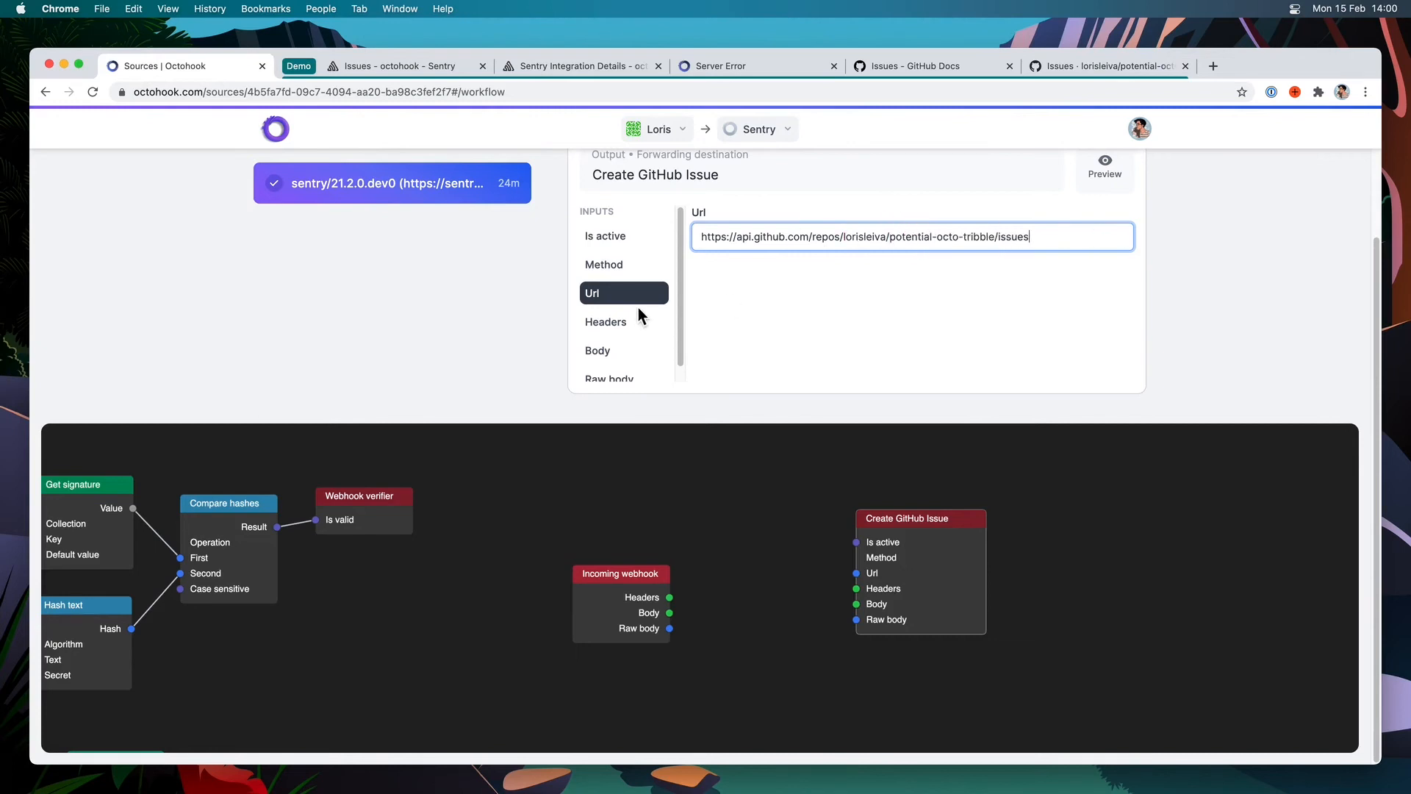
Step: Go to GitHub Settings > Developer settings
{"action": "left_click", "coordinate": [606, 321]}
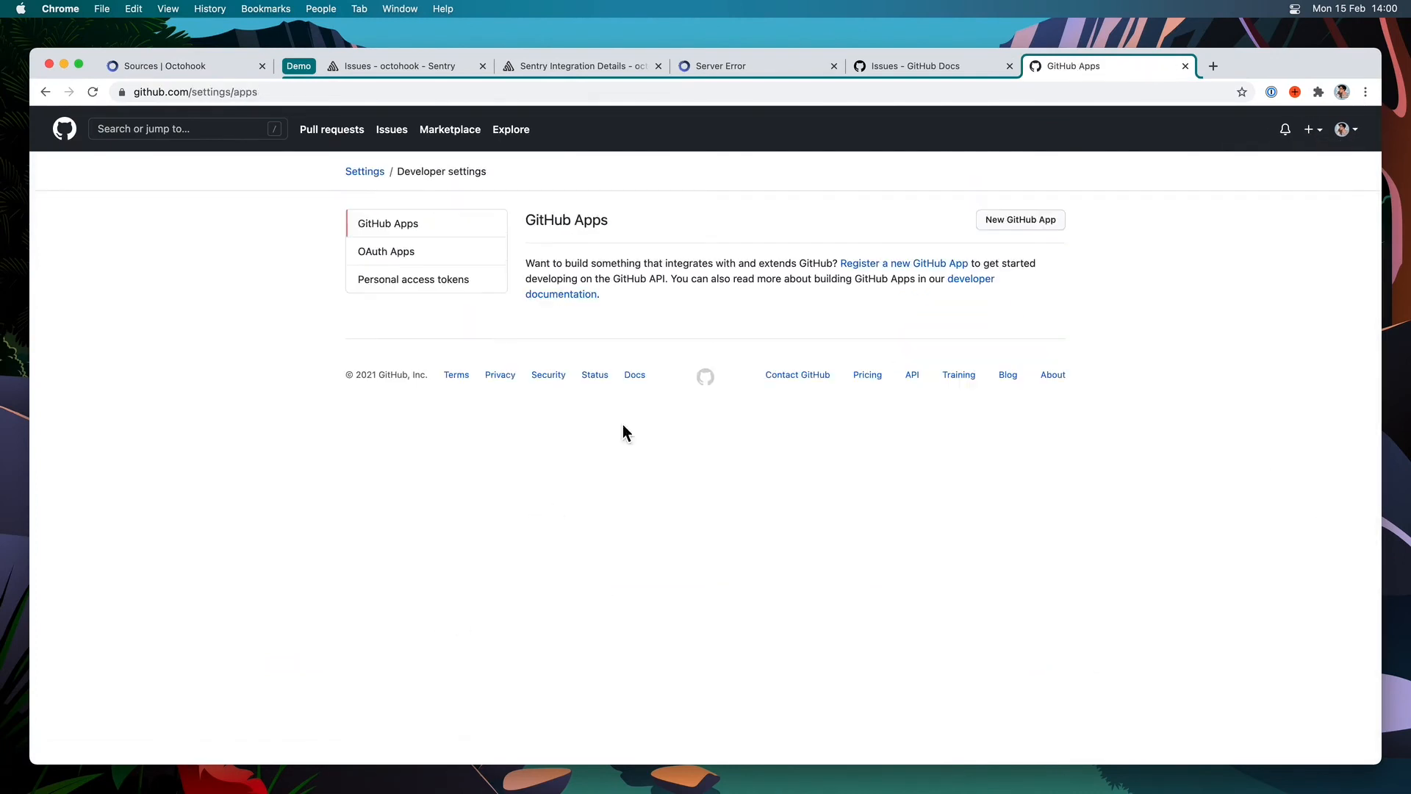
Step: View the personal access tokens list in GitHub's Developer settings, then return to Octohook
{"action": "left_click", "coordinate": [413, 279]}
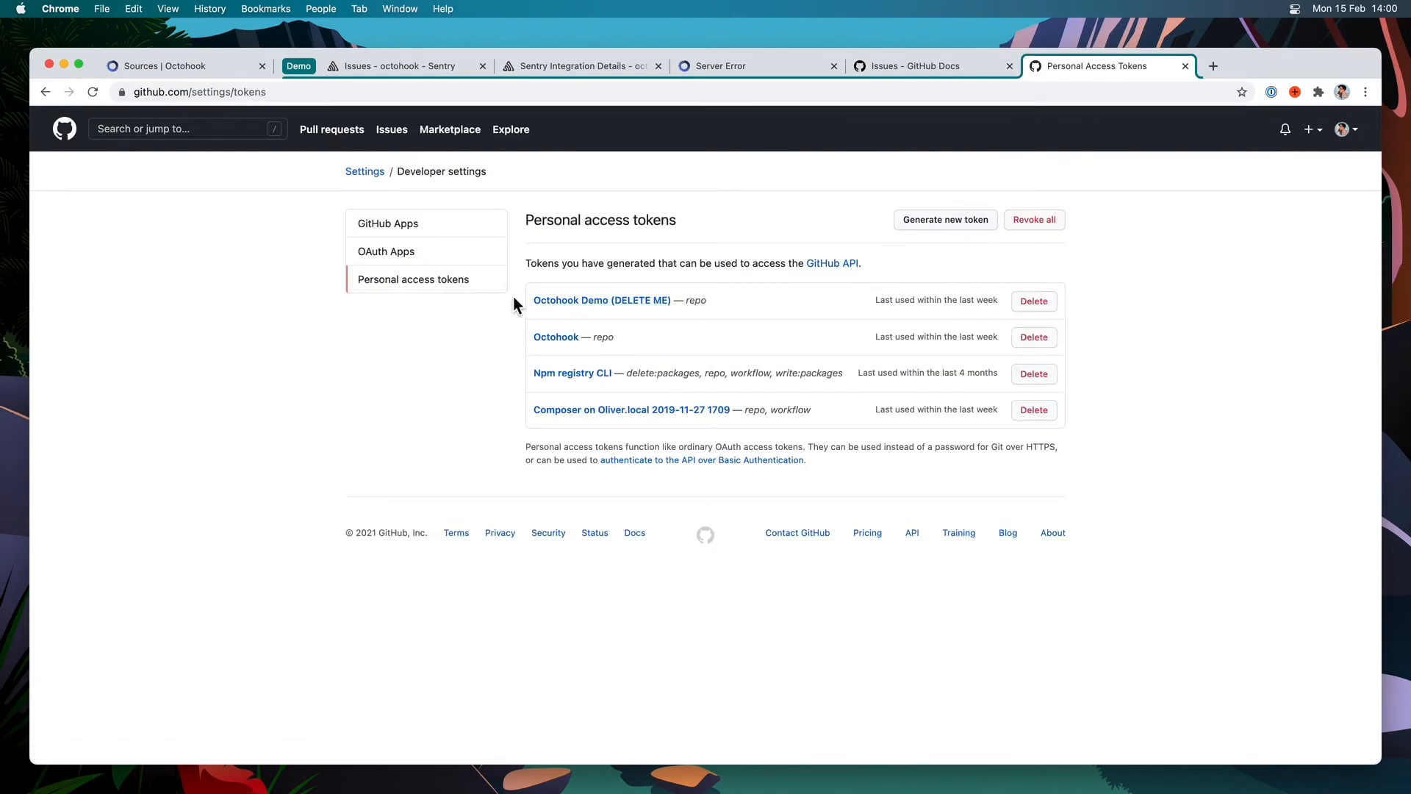
{"action": "mouse_move", "coordinate": [734, 313]}
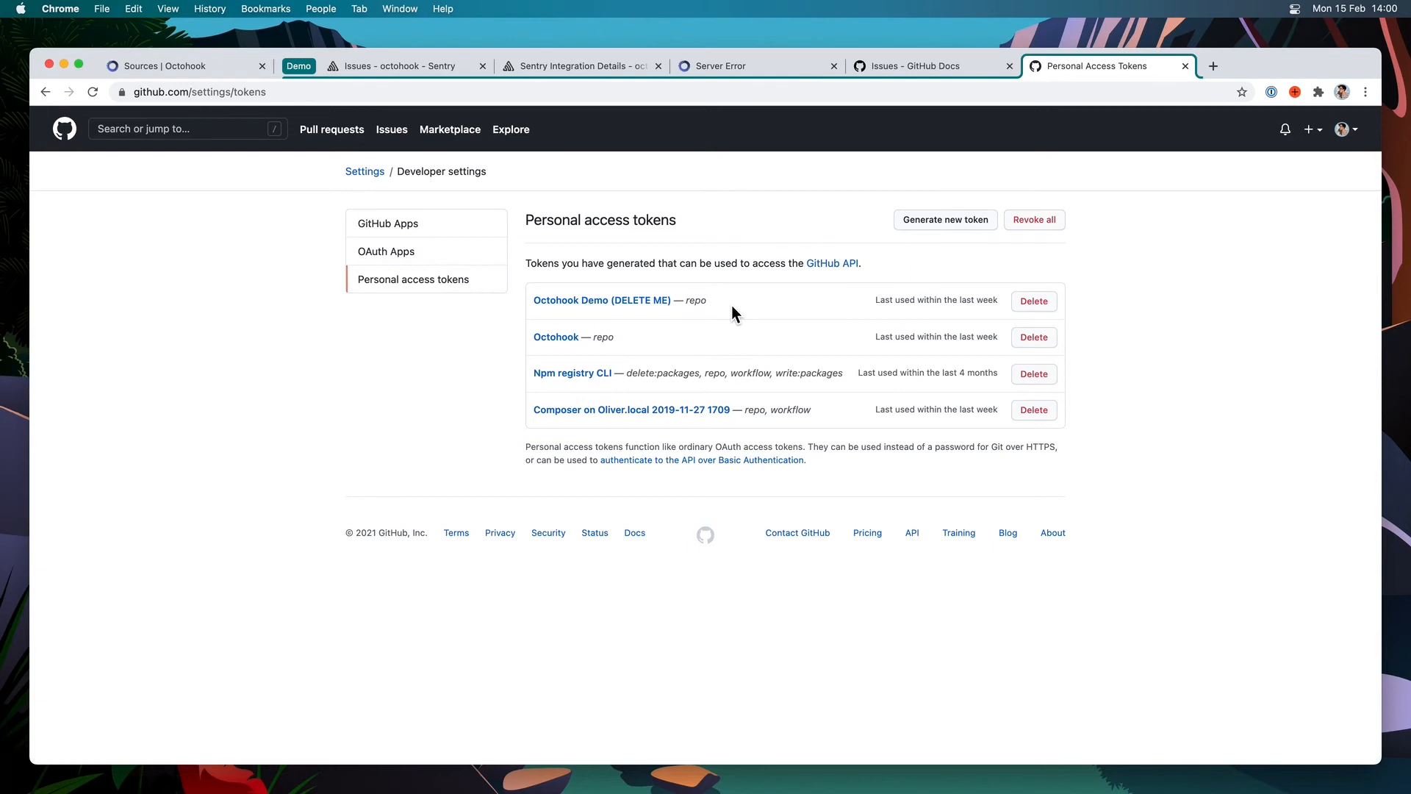
{"action": "mouse_move", "coordinate": [701, 300]}
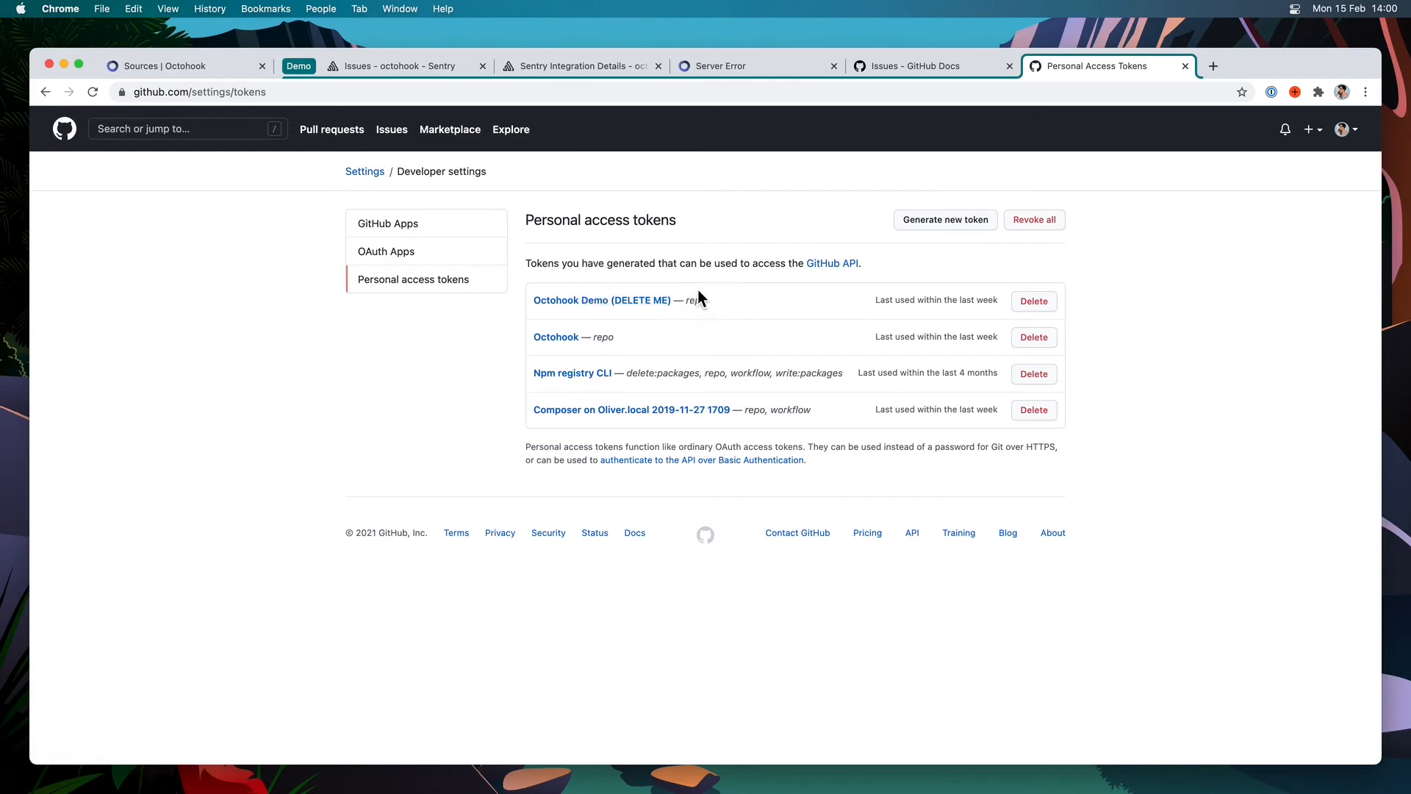
{"action": "left_click", "coordinate": [172, 65]}
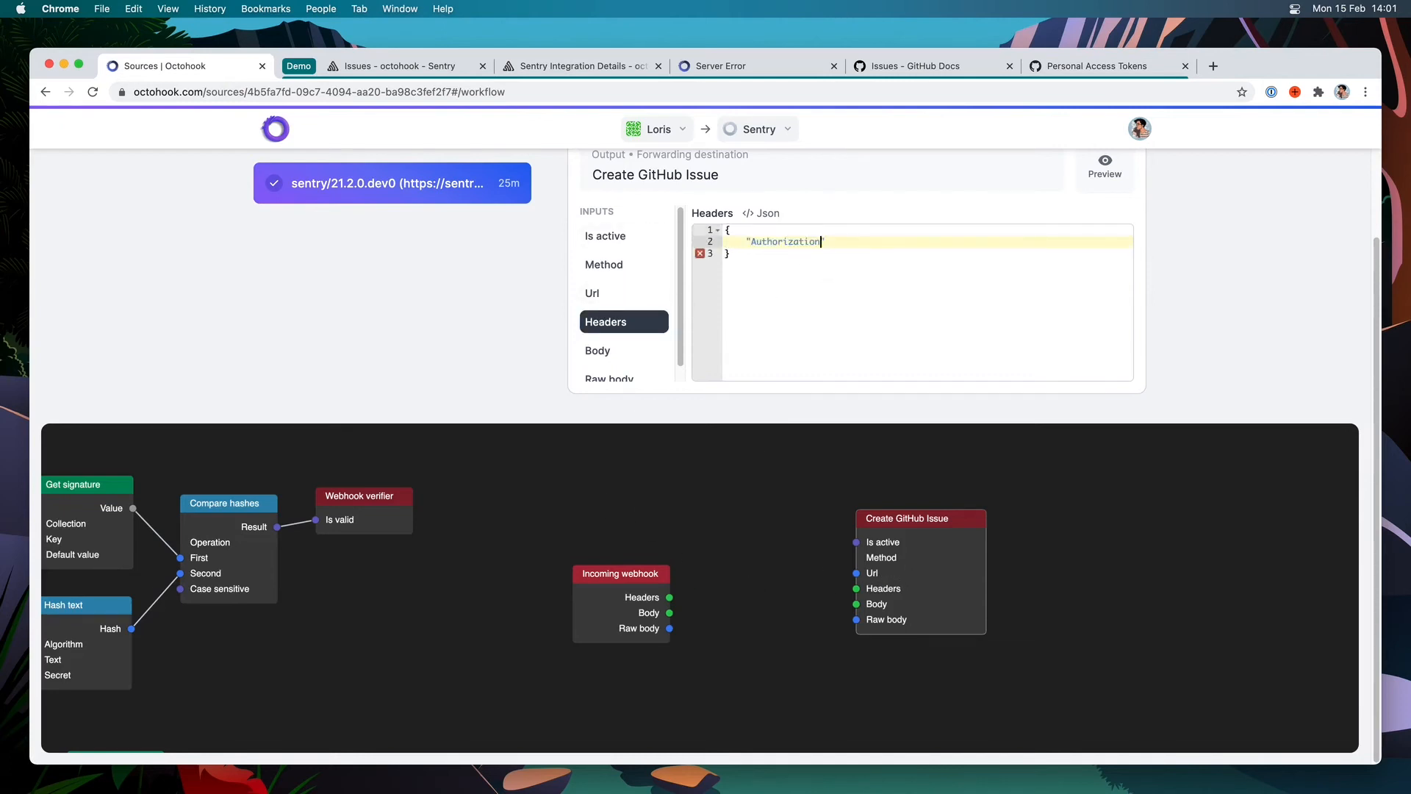
Step: Add the header "Authorization": "token OUR_TOKEN_HERE" to the Create GitHub Issue node
{"action": "type", "text": ": \""}
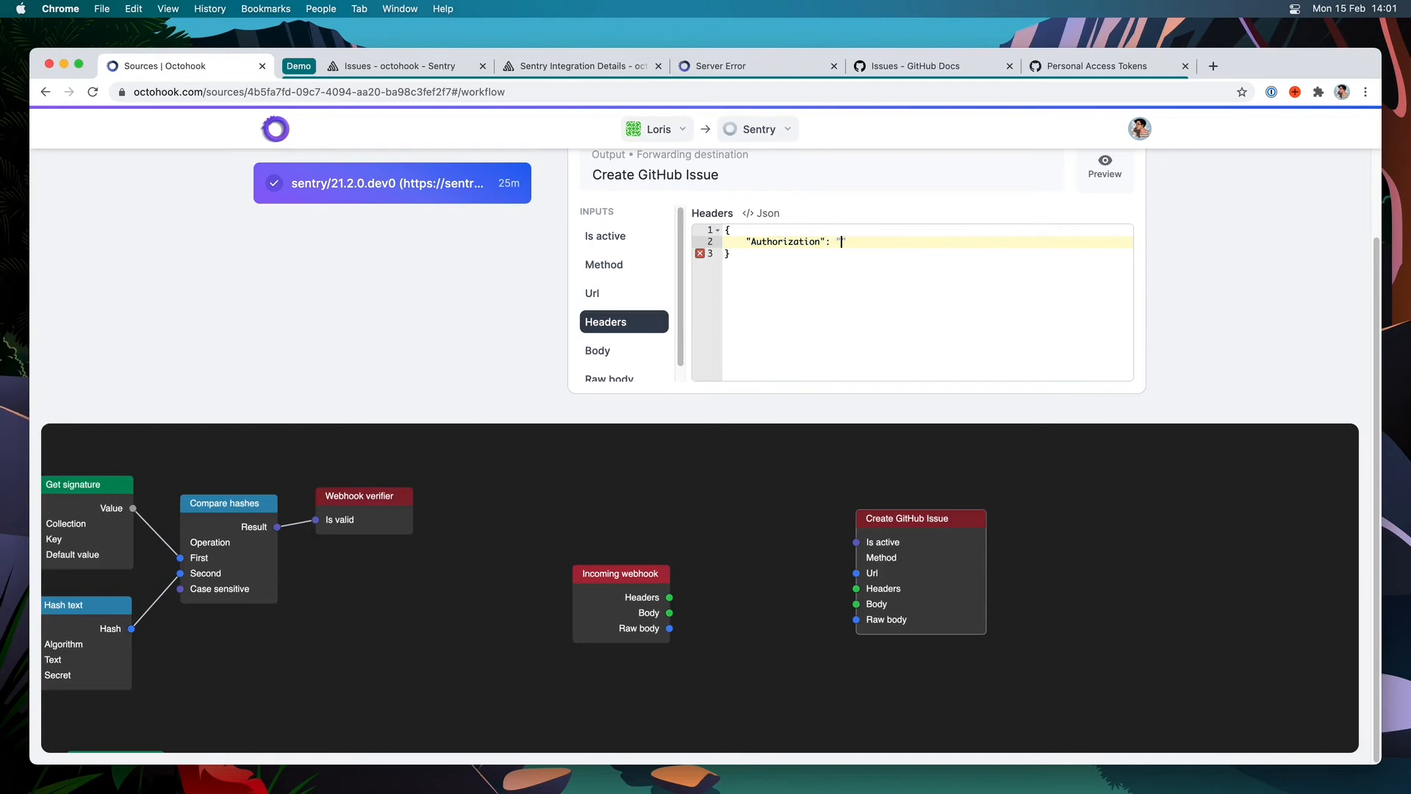
{"action": "type", "text": "token ("}
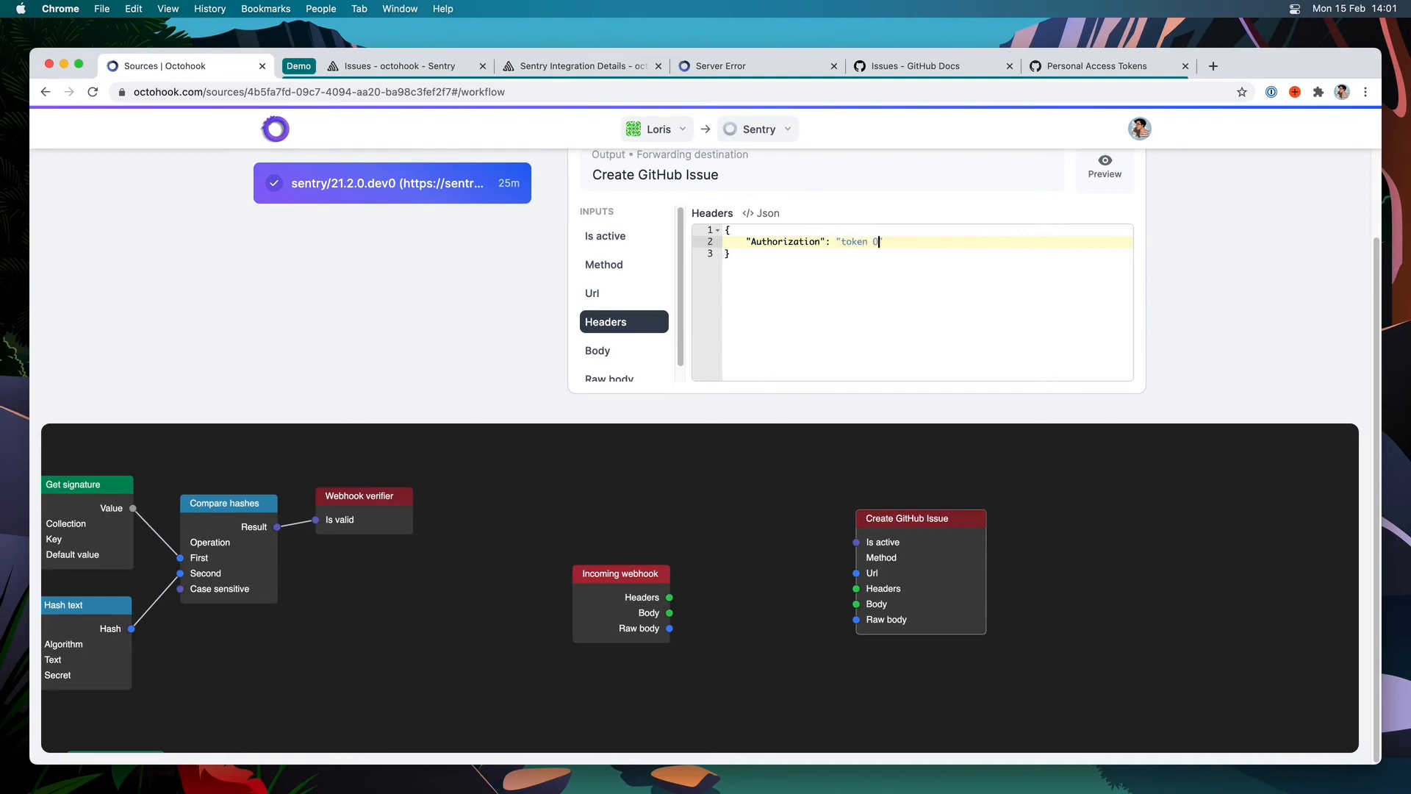
{"action": "type", "text": "OUR_TOKEN_HERE"}
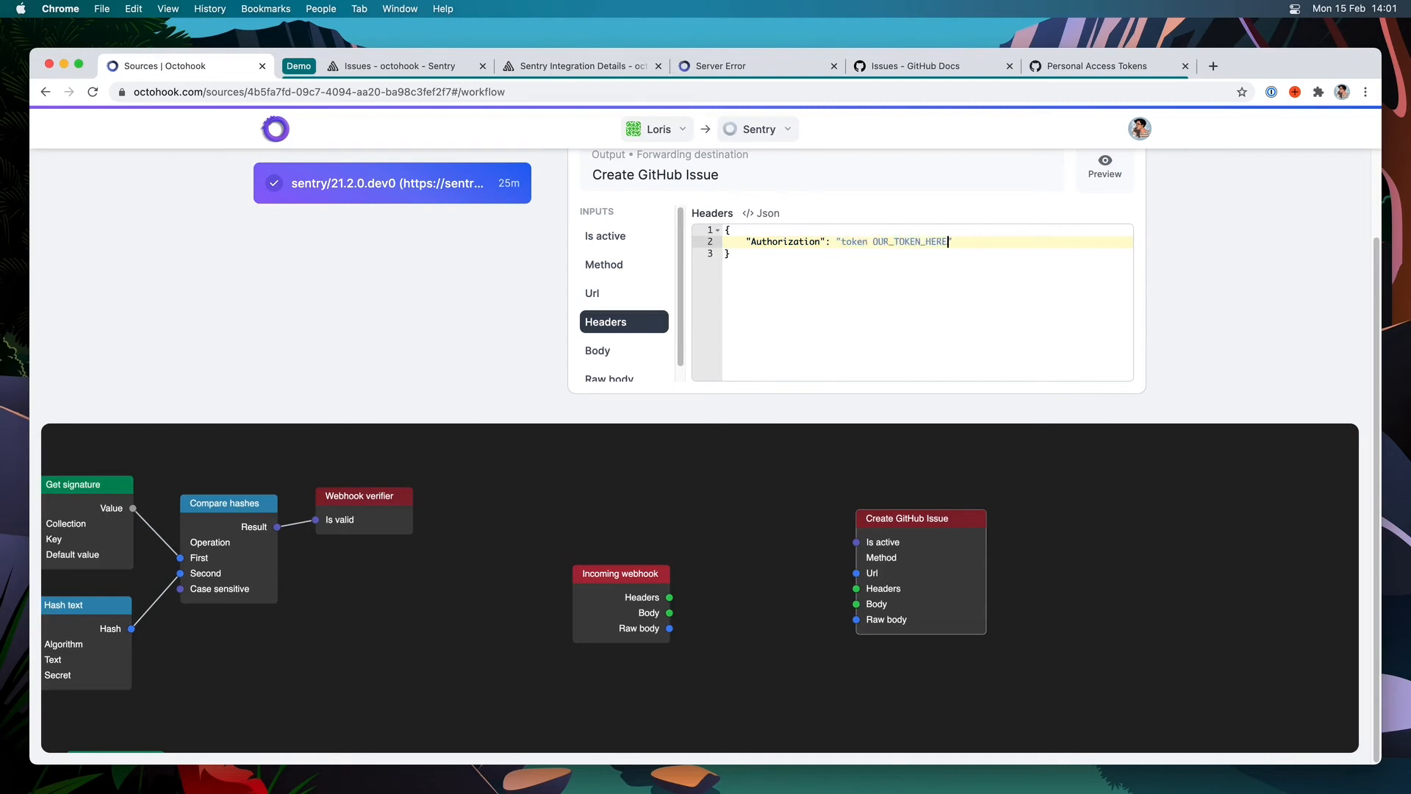
{"action": "mouse_move", "coordinate": [827, 225]}
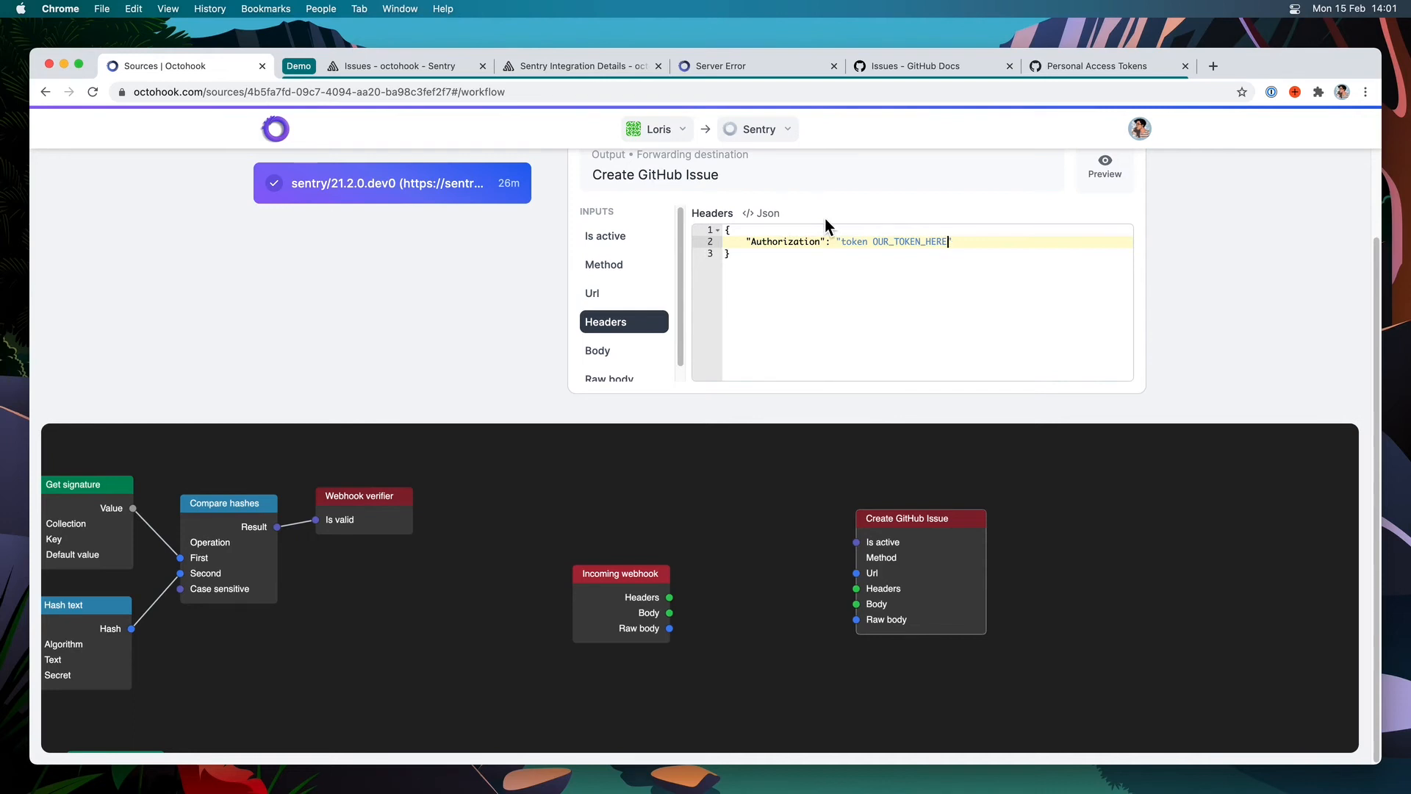
{"action": "mouse_move", "coordinate": [846, 250]}
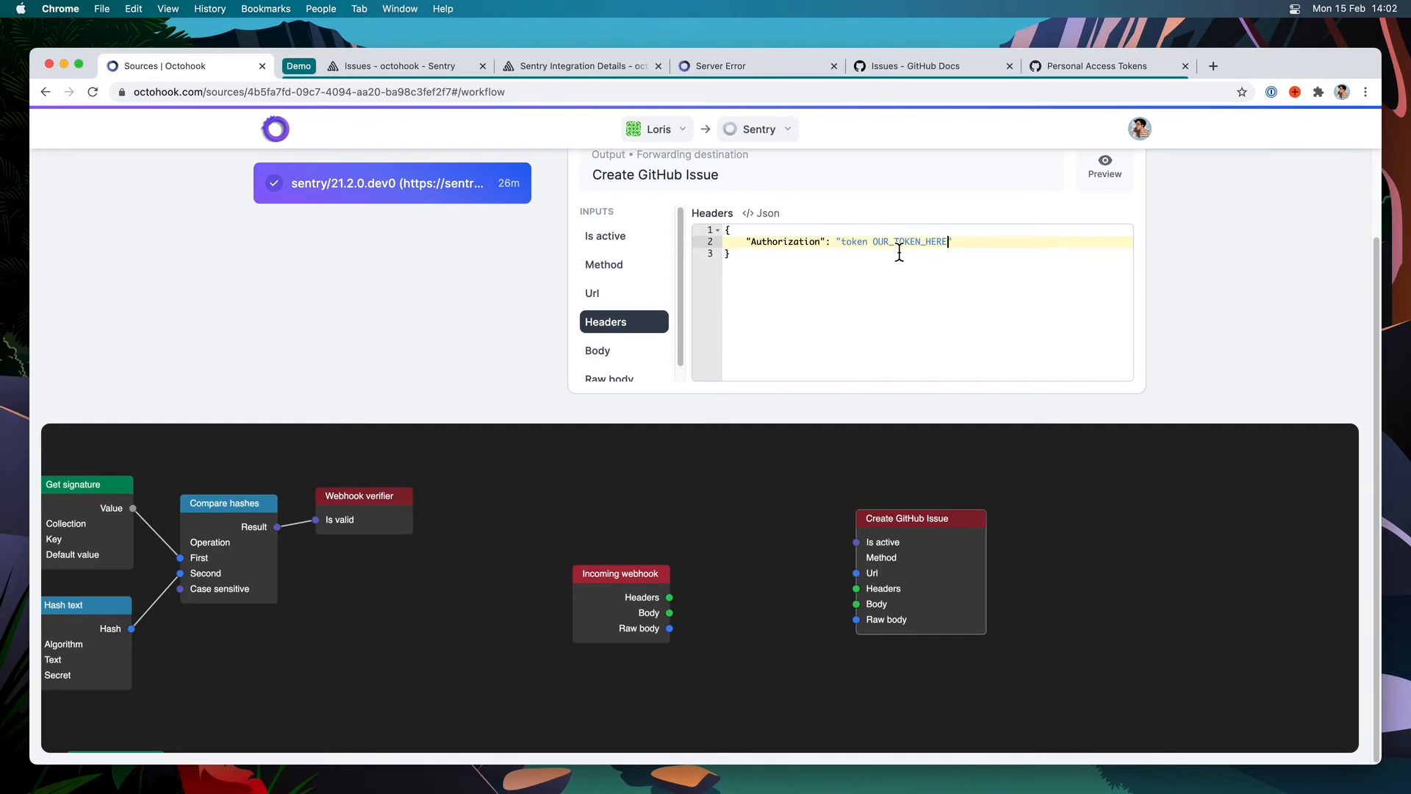
{"action": "right_click", "coordinate": [535, 469]}
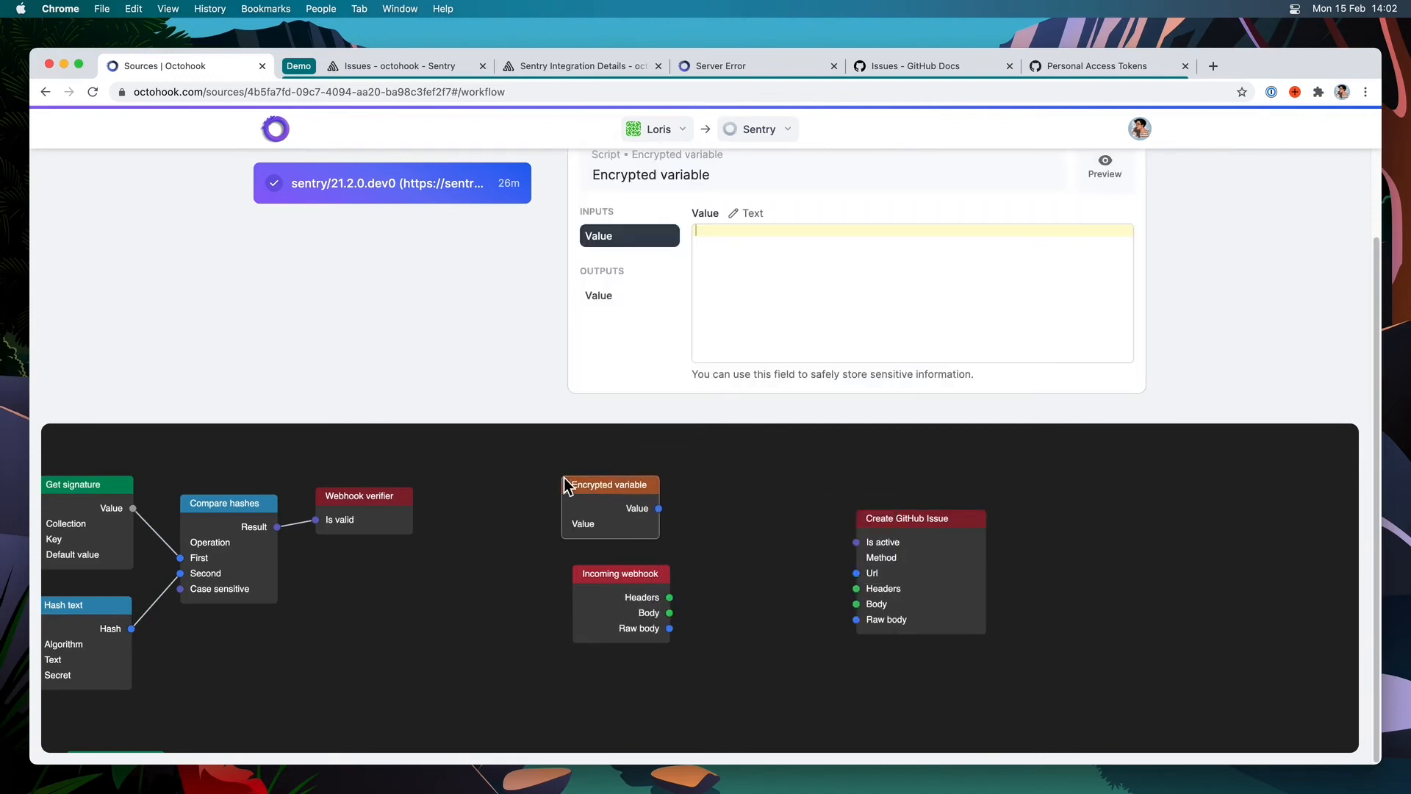
Step: Name the encrypted variable 'GitHub Token' and insert the saved token as its value
{"action": "double_click", "coordinate": [650, 175]}
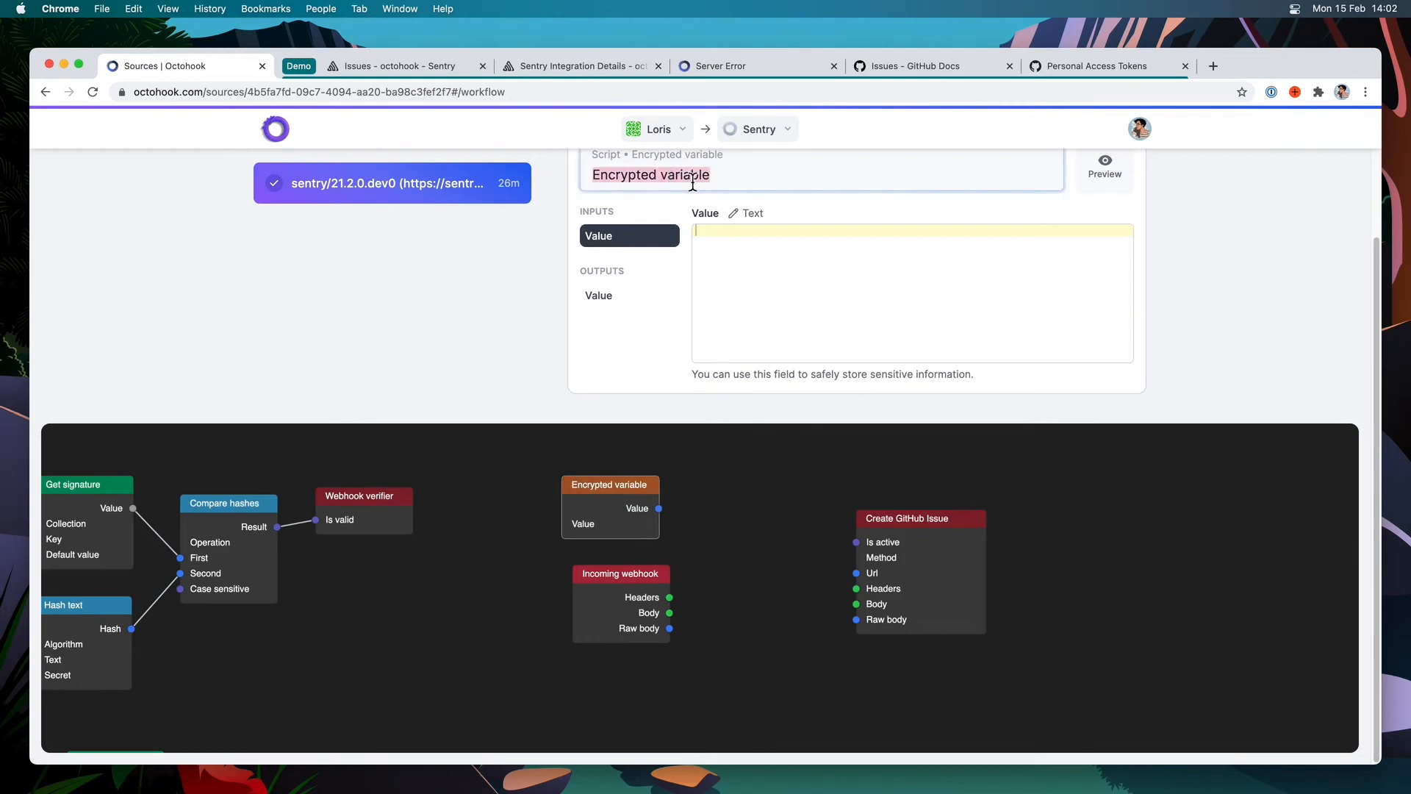
{"action": "type", "text": "GitHub"}
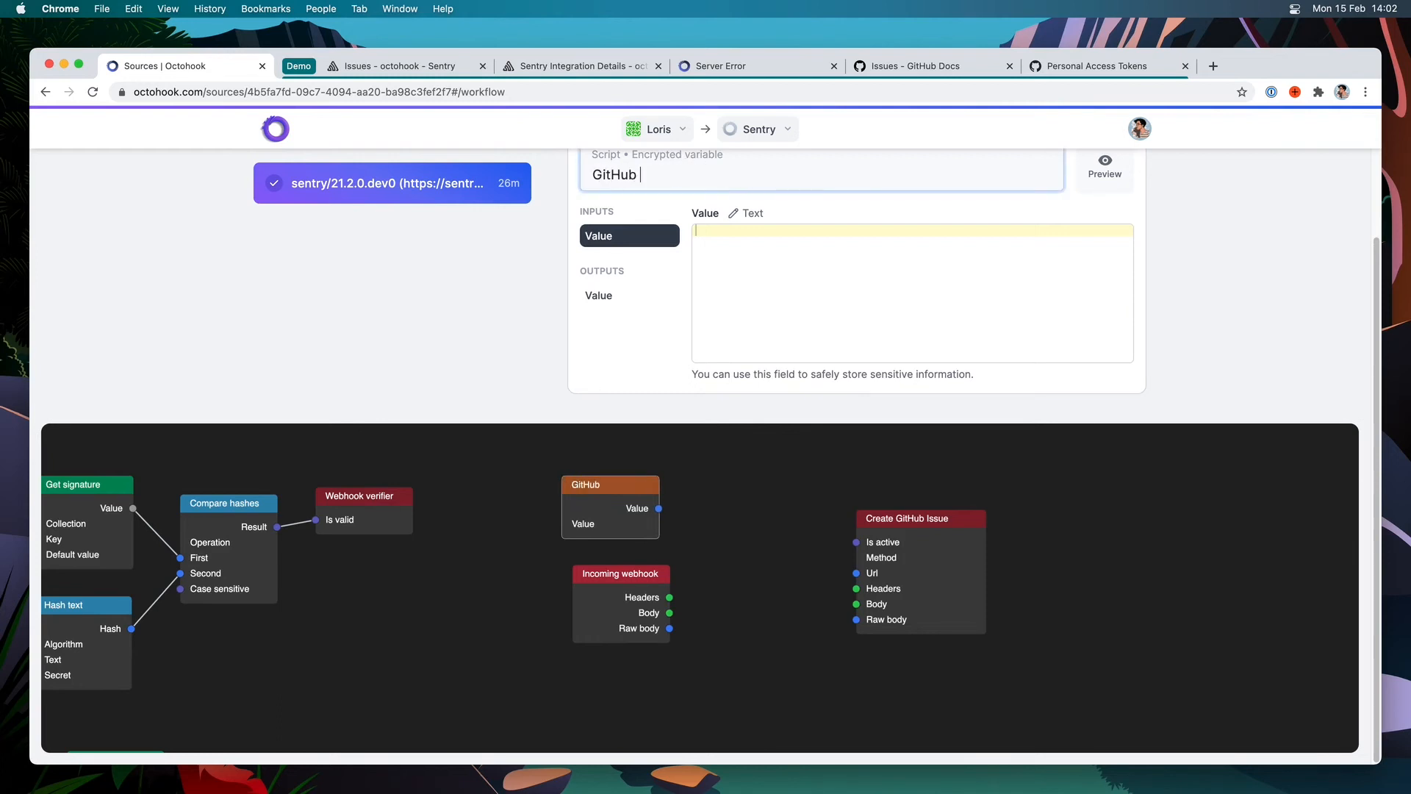
{"action": "type", "text": "Token"}
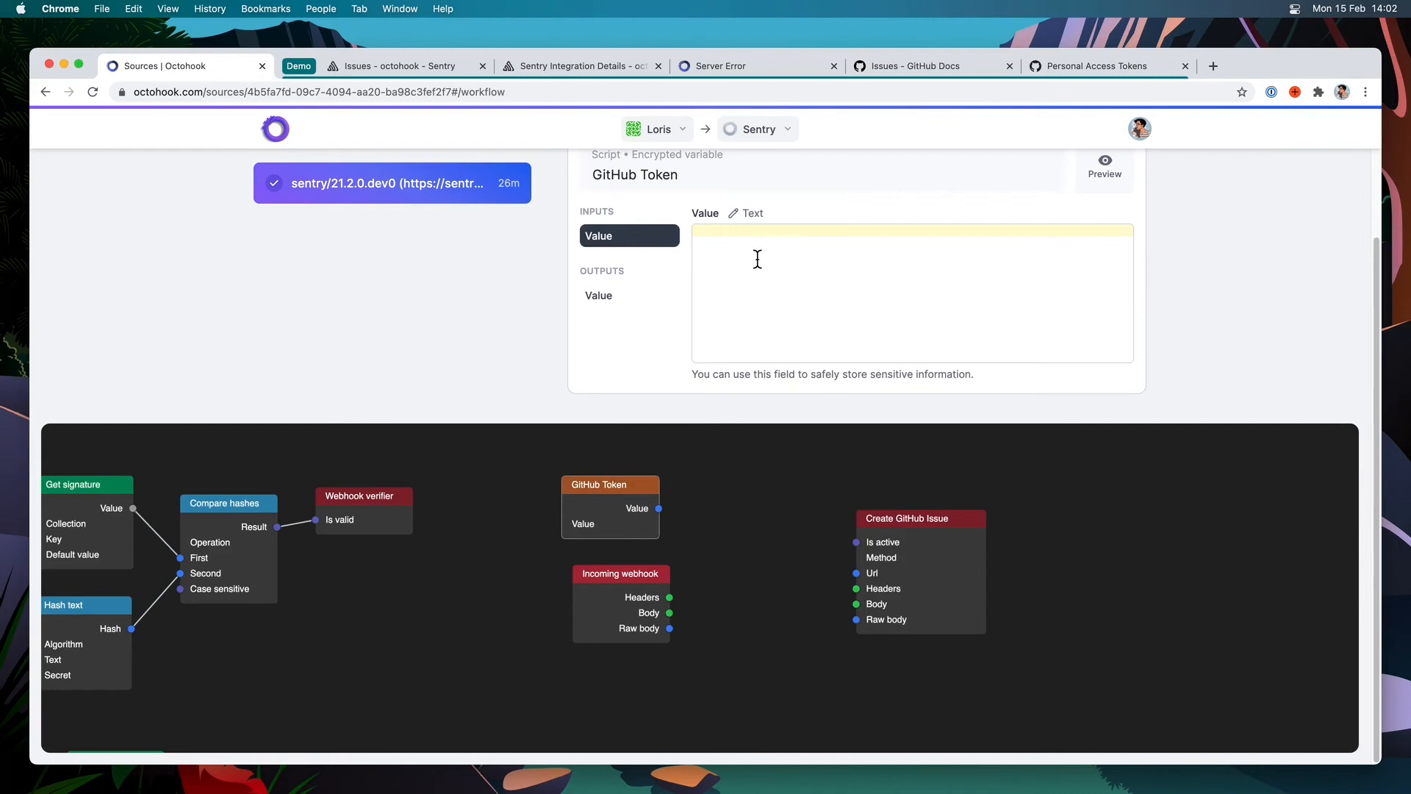
{"action": "type", "text": "snip token"}
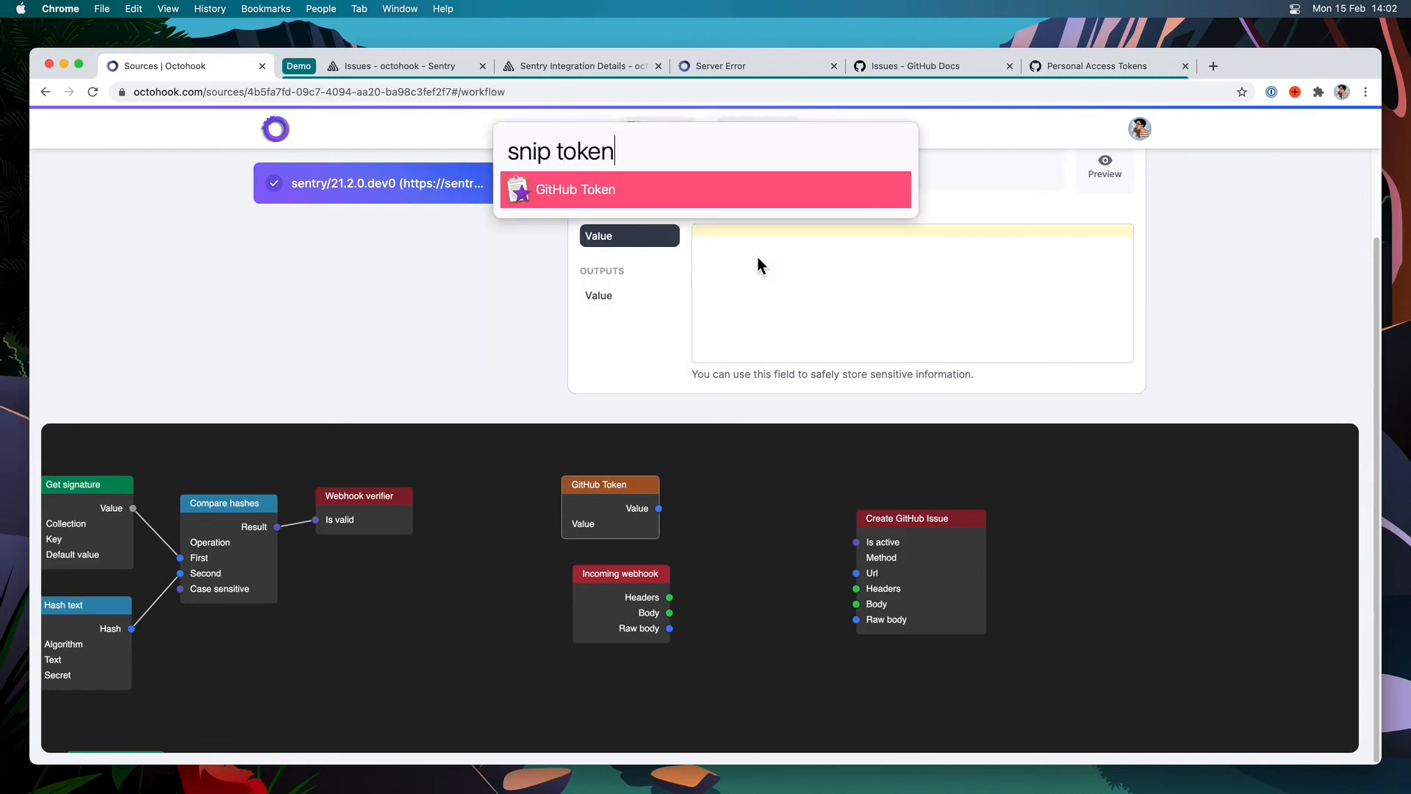
{"action": "left_click", "coordinate": [705, 189]}
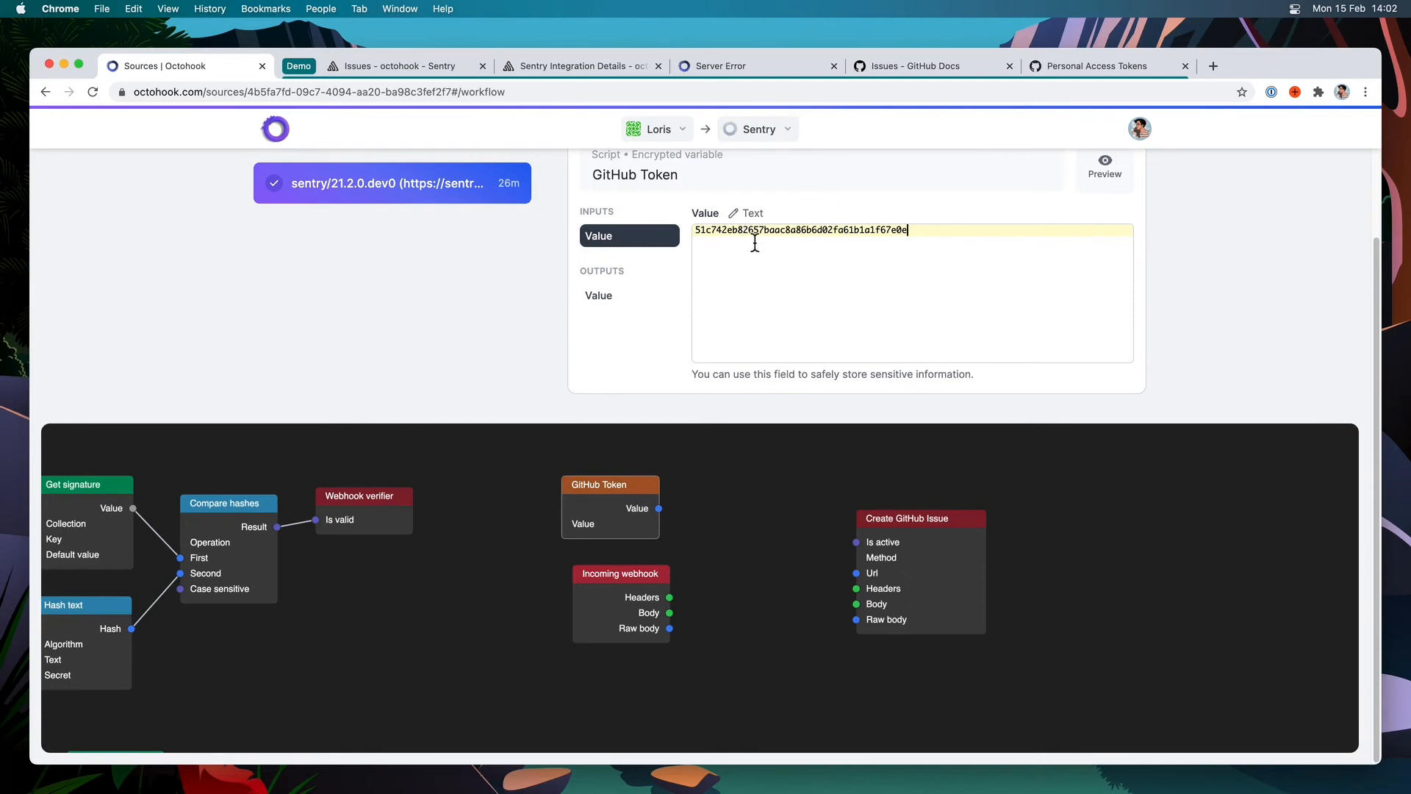
{"action": "left_click", "coordinate": [907, 518]}
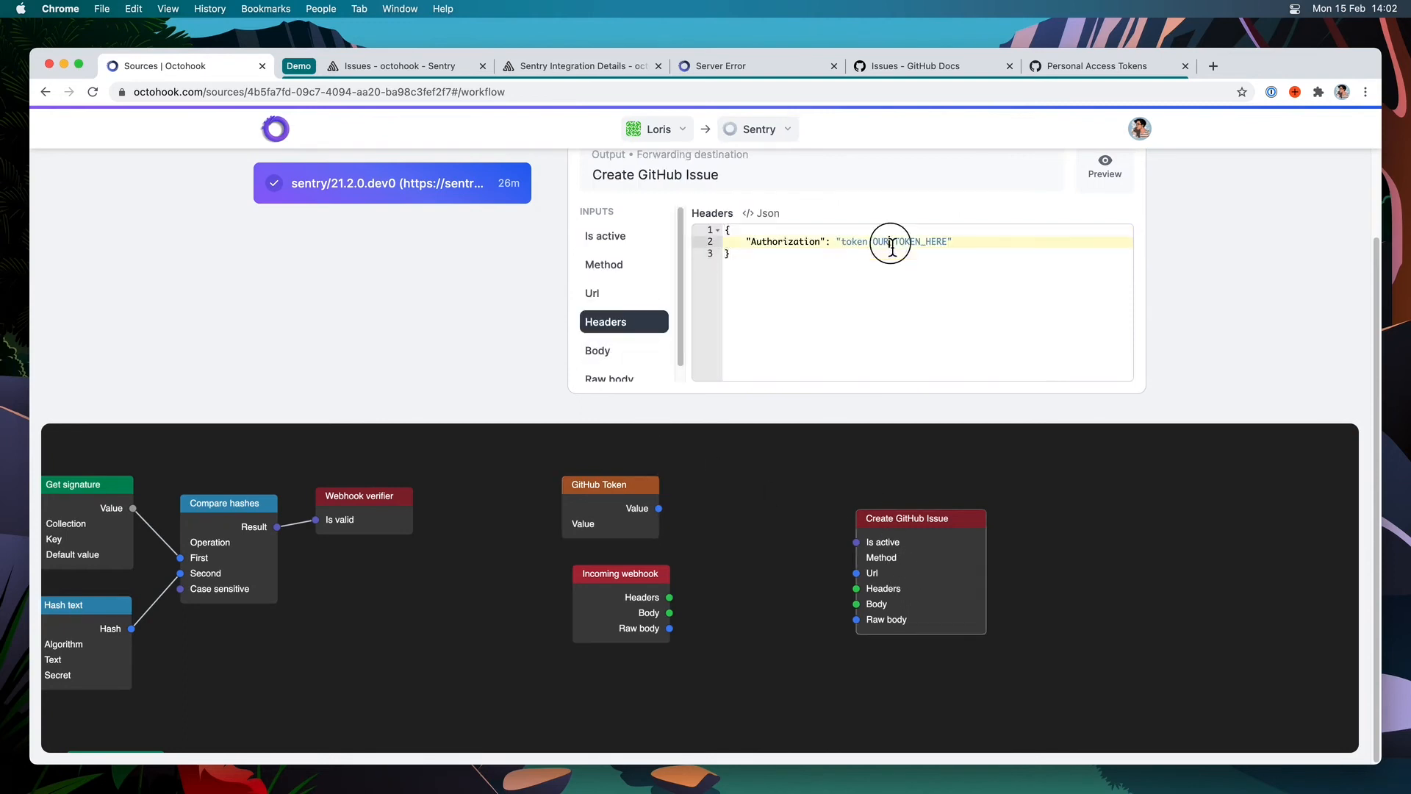
Step: Add a Fill template node holding the Authorization headers JSON
{"action": "double_click", "coordinate": [911, 241]}
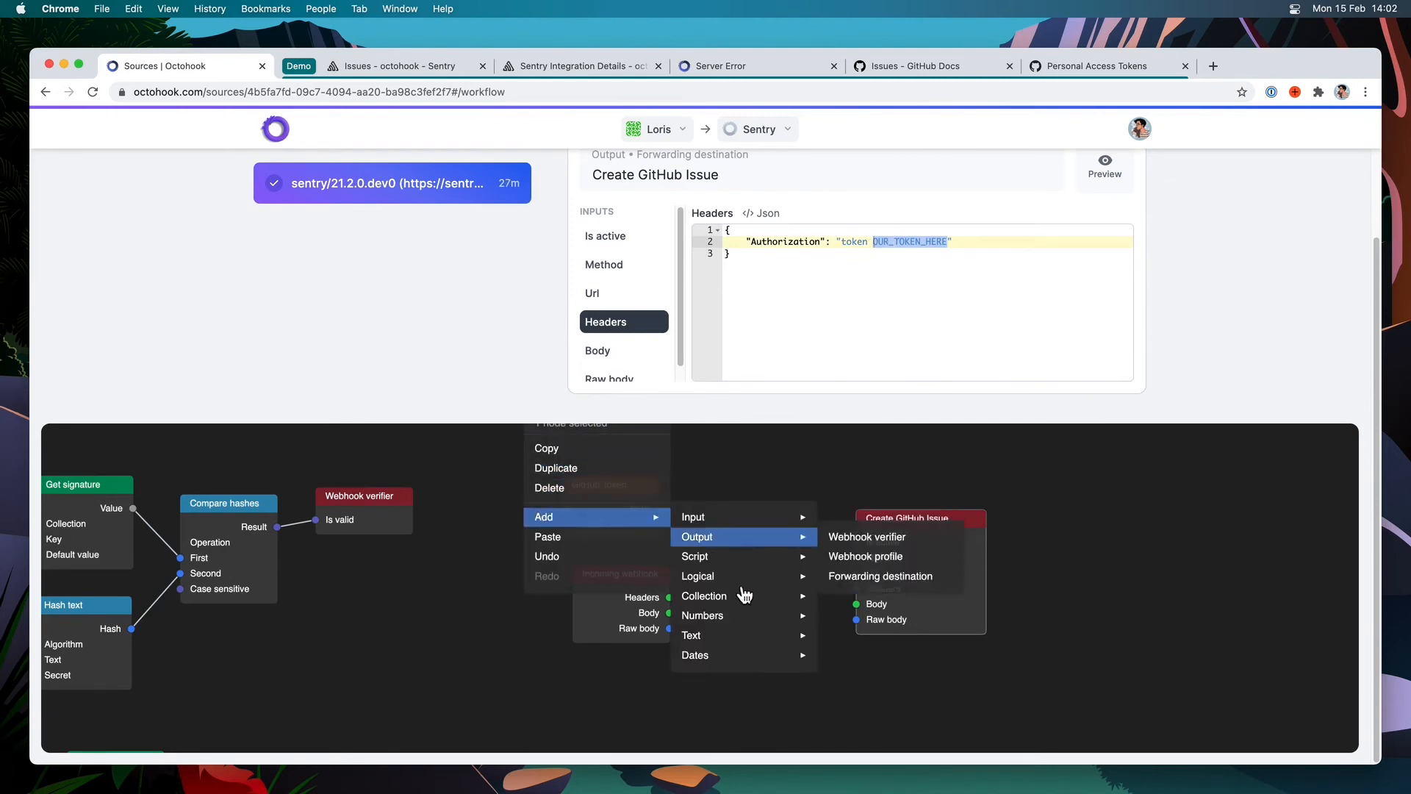
{"action": "mouse_move", "coordinate": [704, 596]}
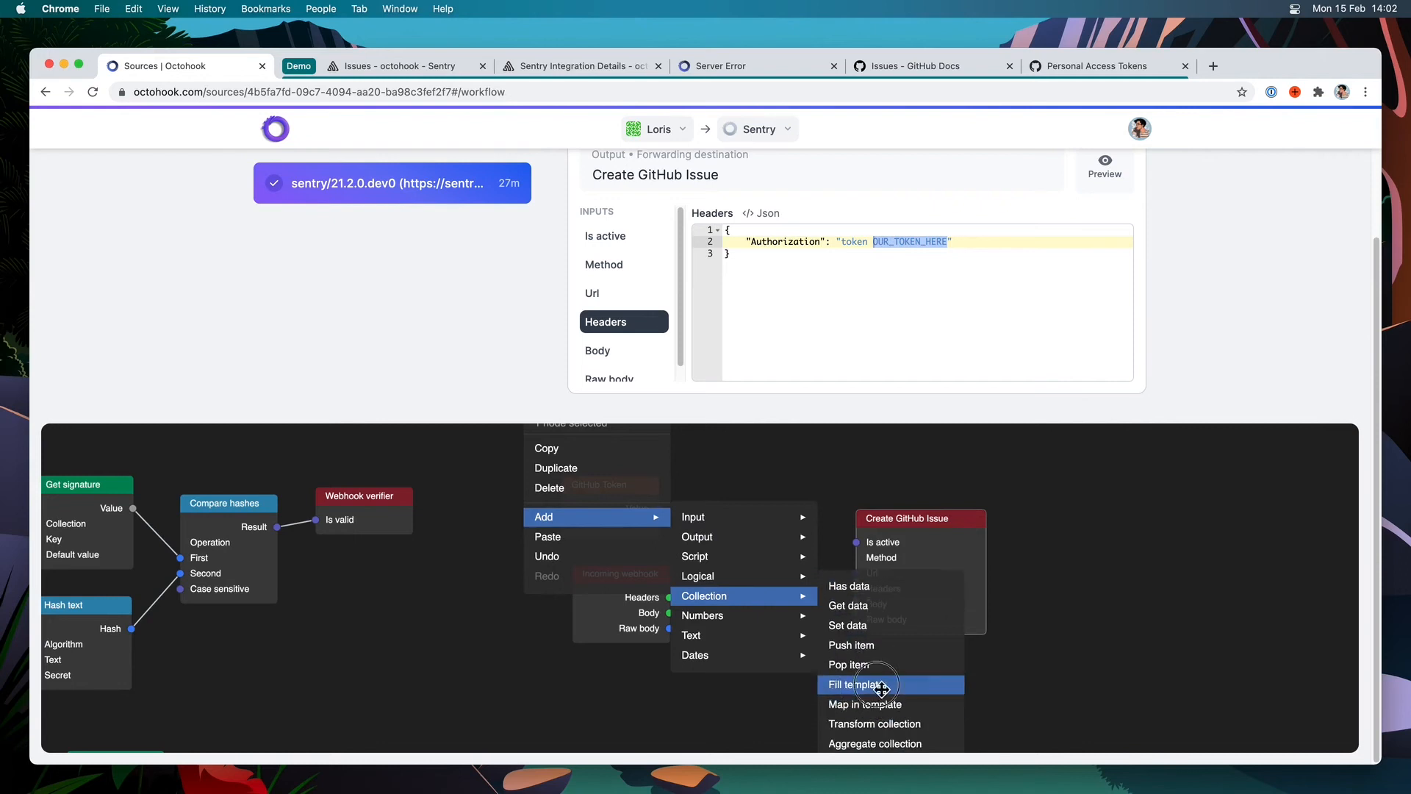
{"action": "left_click", "coordinate": [853, 684]}
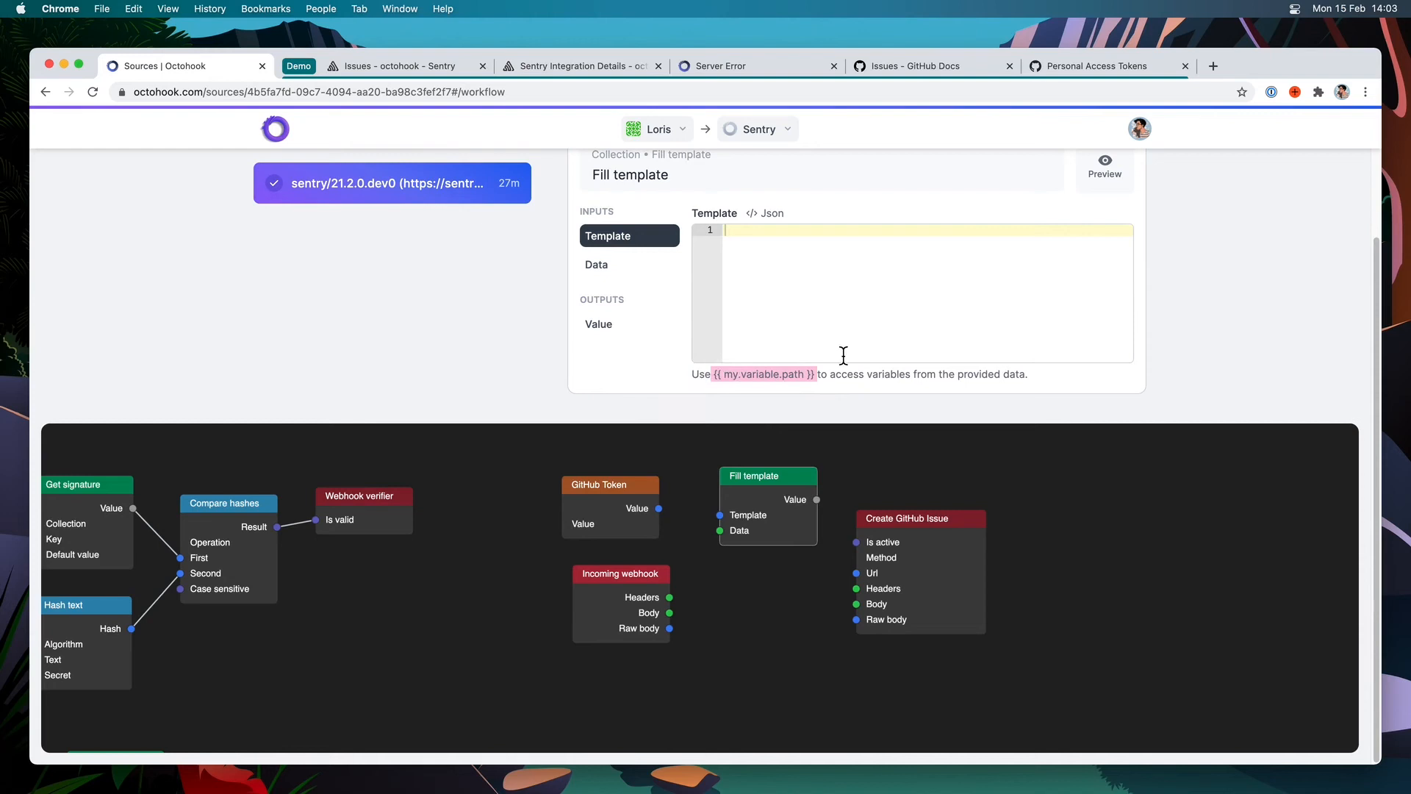
{"action": "mouse_move", "coordinate": [874, 537]}
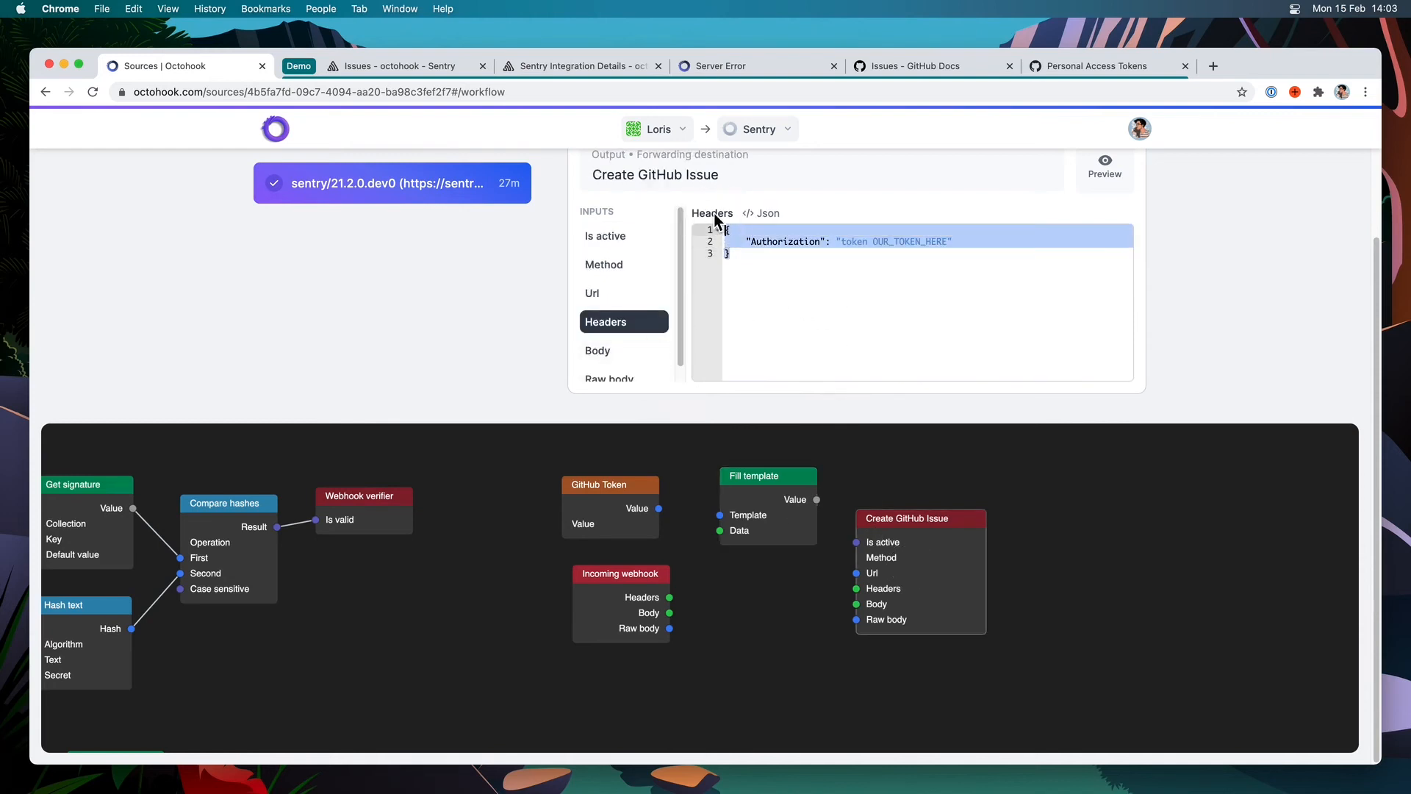
{"action": "left_click", "coordinate": [767, 476]}
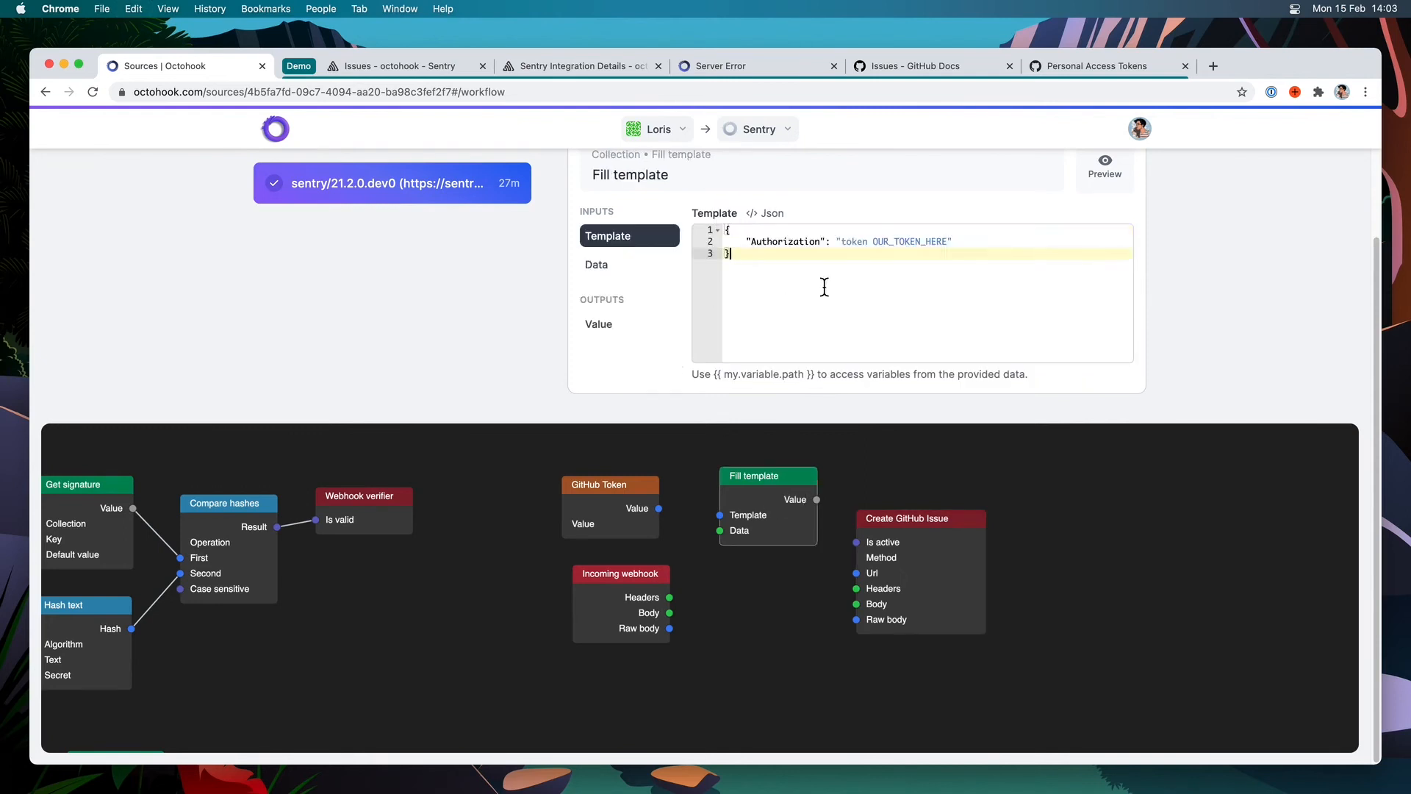
Step: Replace OUR_TOKEN_HERE with {{ value }} and feed GitHub Token's Value into the template Data
{"action": "double_click", "coordinate": [896, 241]}
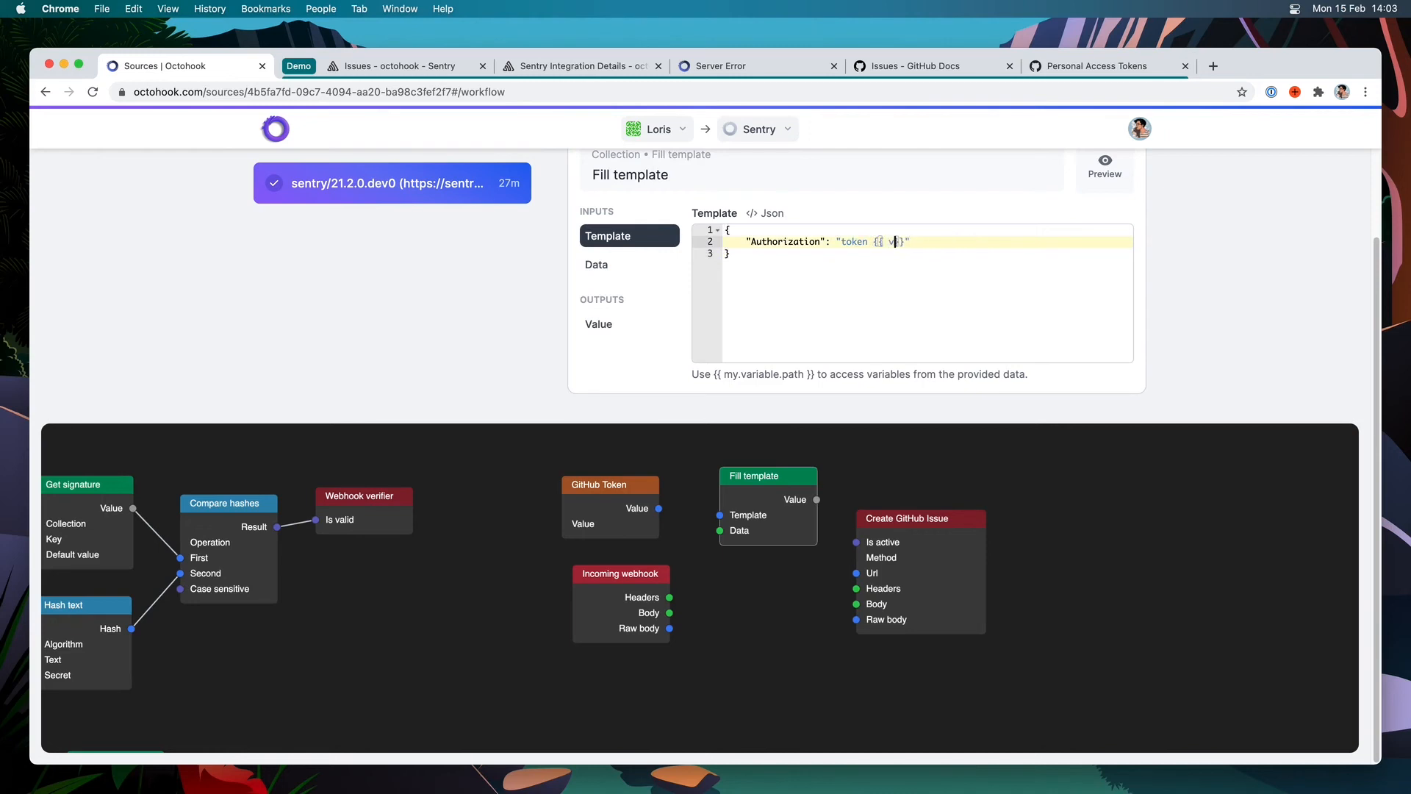
{"action": "type", "text": "alue"}
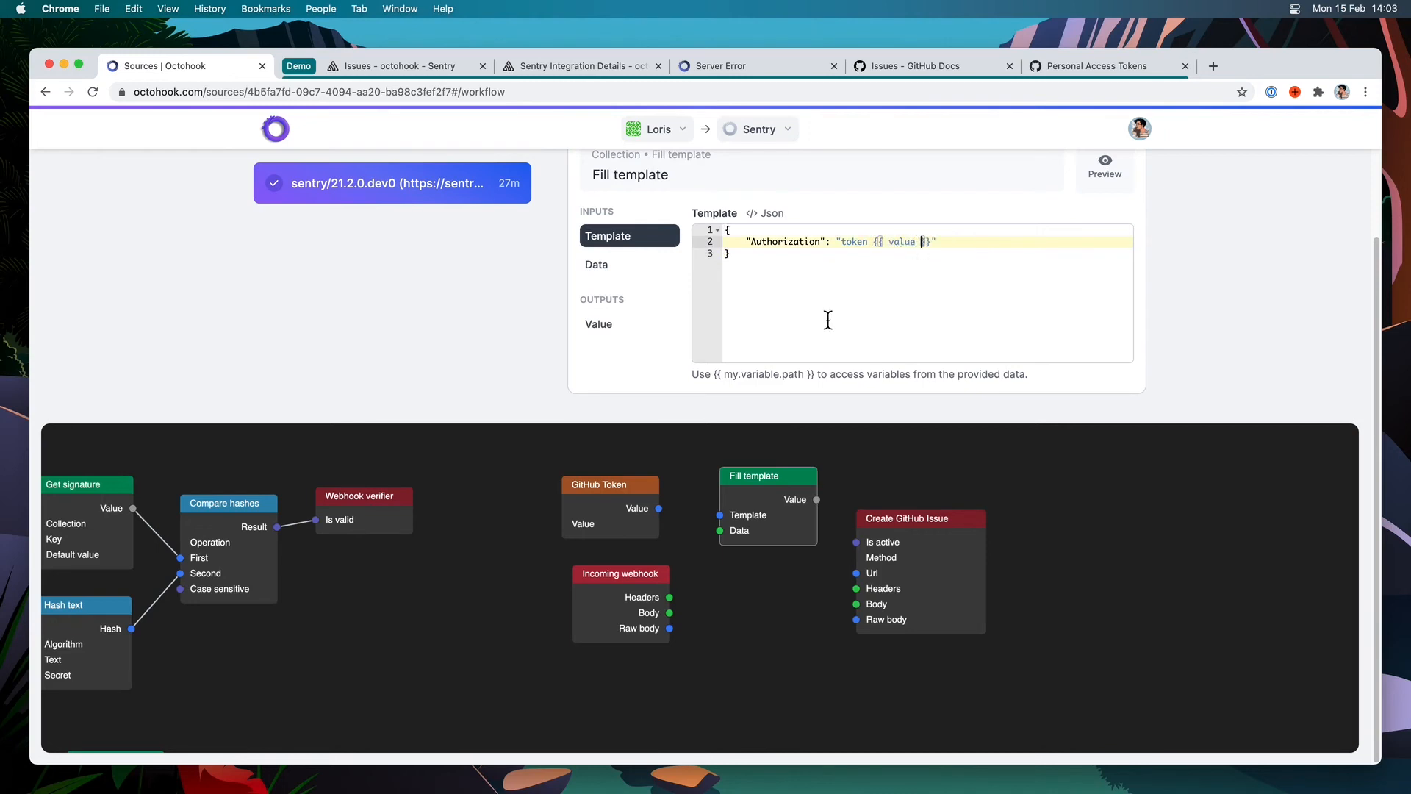
{"action": "left_click_drag", "start_coordinate": [660, 509], "coordinate": [721, 530]}
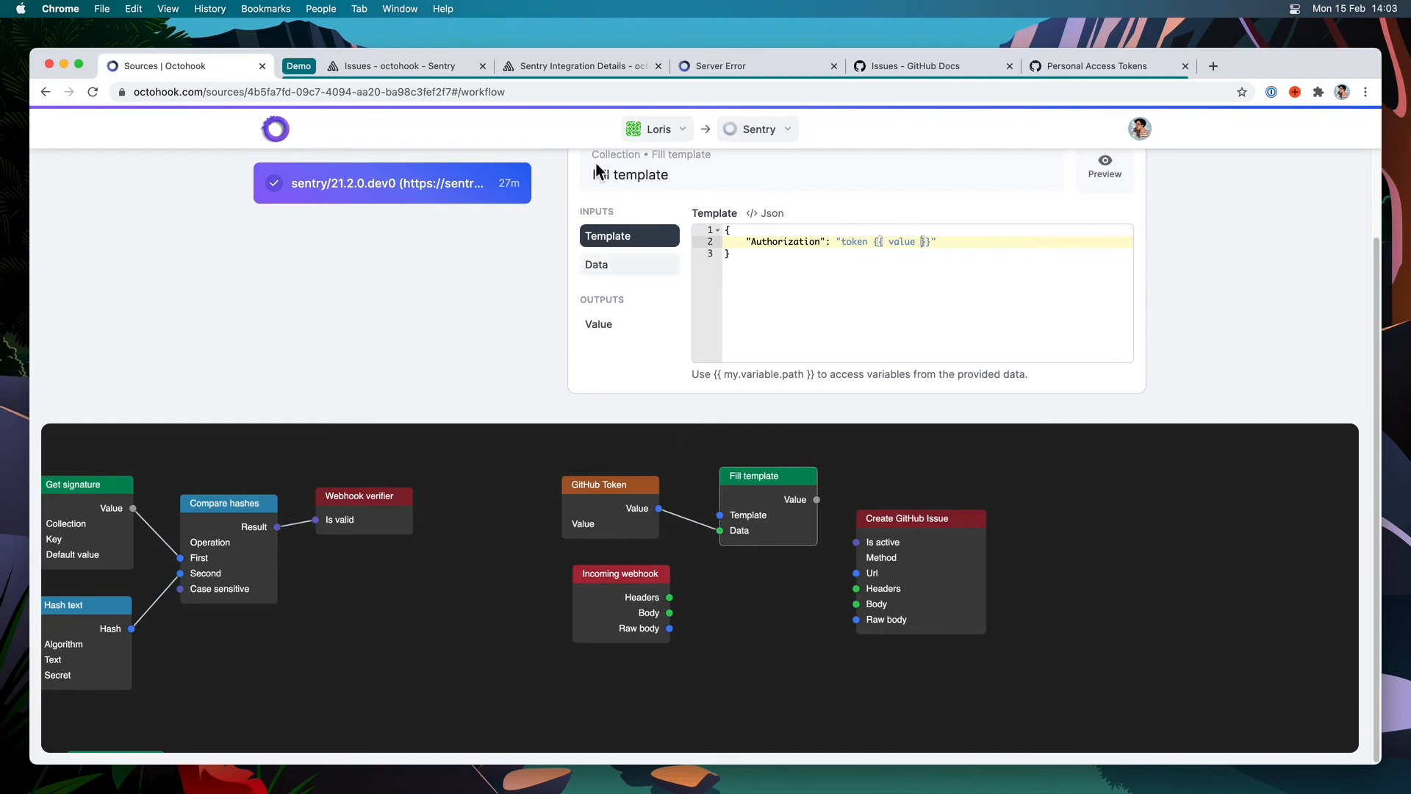
Step: Preview the Fill template output showing the Authorization header filled with the token
{"action": "left_click", "coordinate": [1104, 171]}
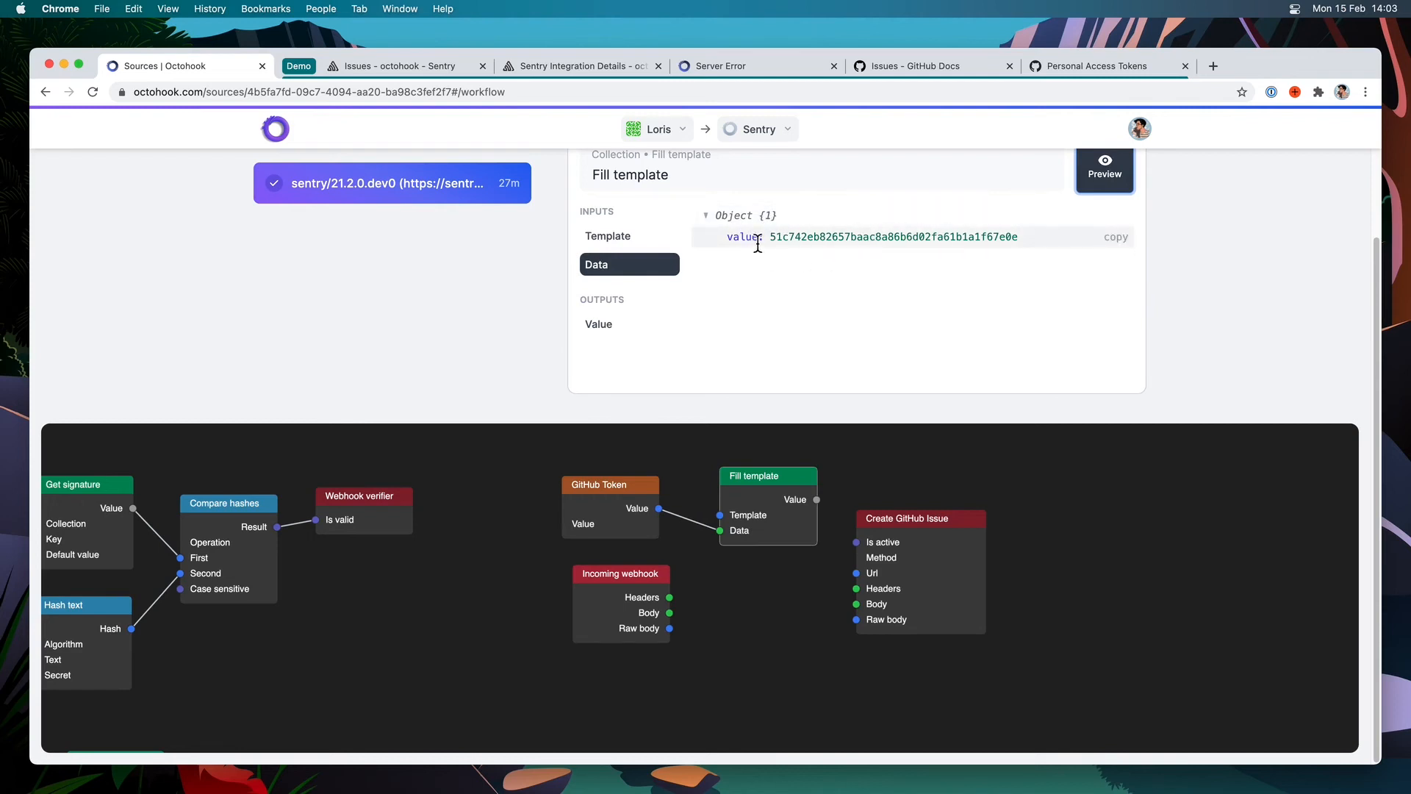
{"action": "mouse_move", "coordinate": [758, 262]}
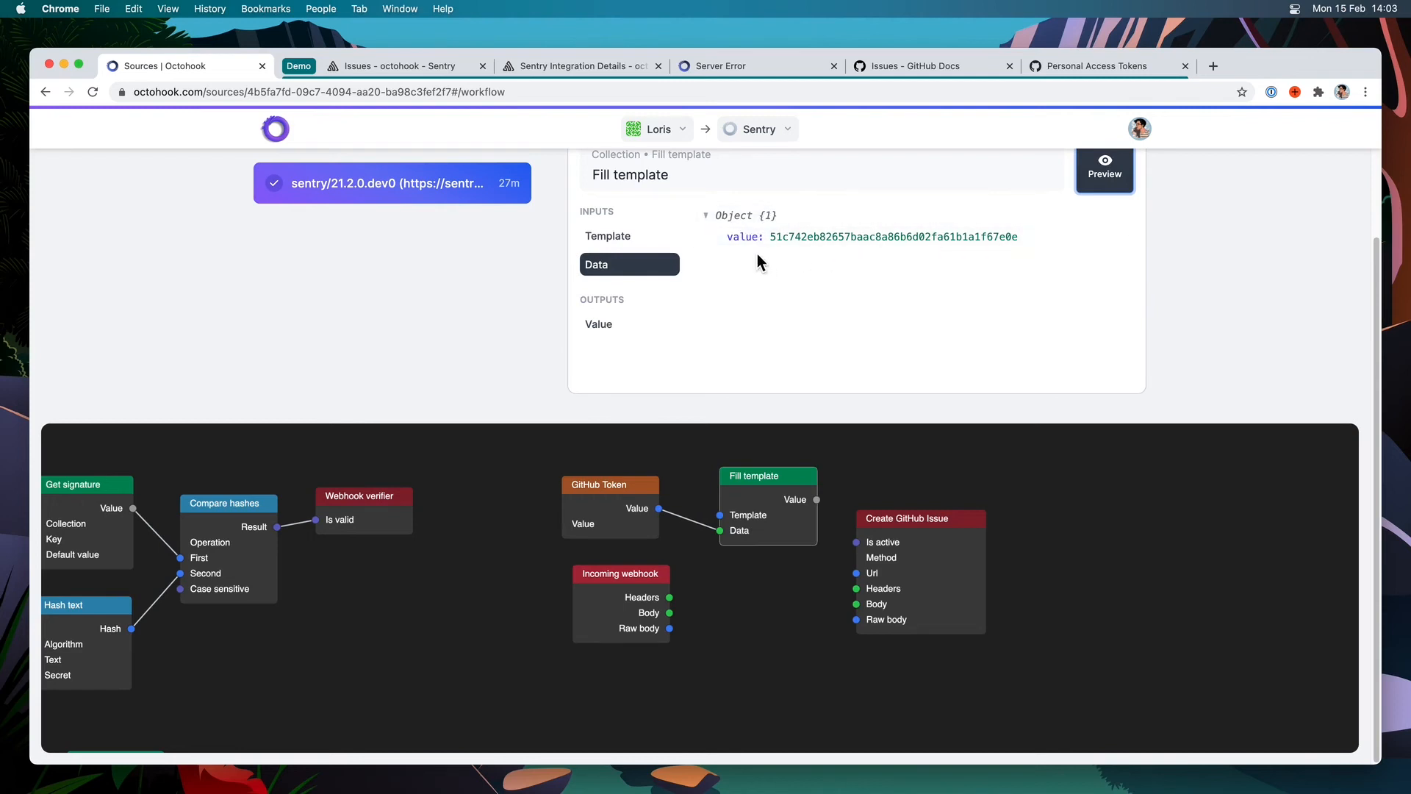
{"action": "mouse_move", "coordinate": [918, 341]}
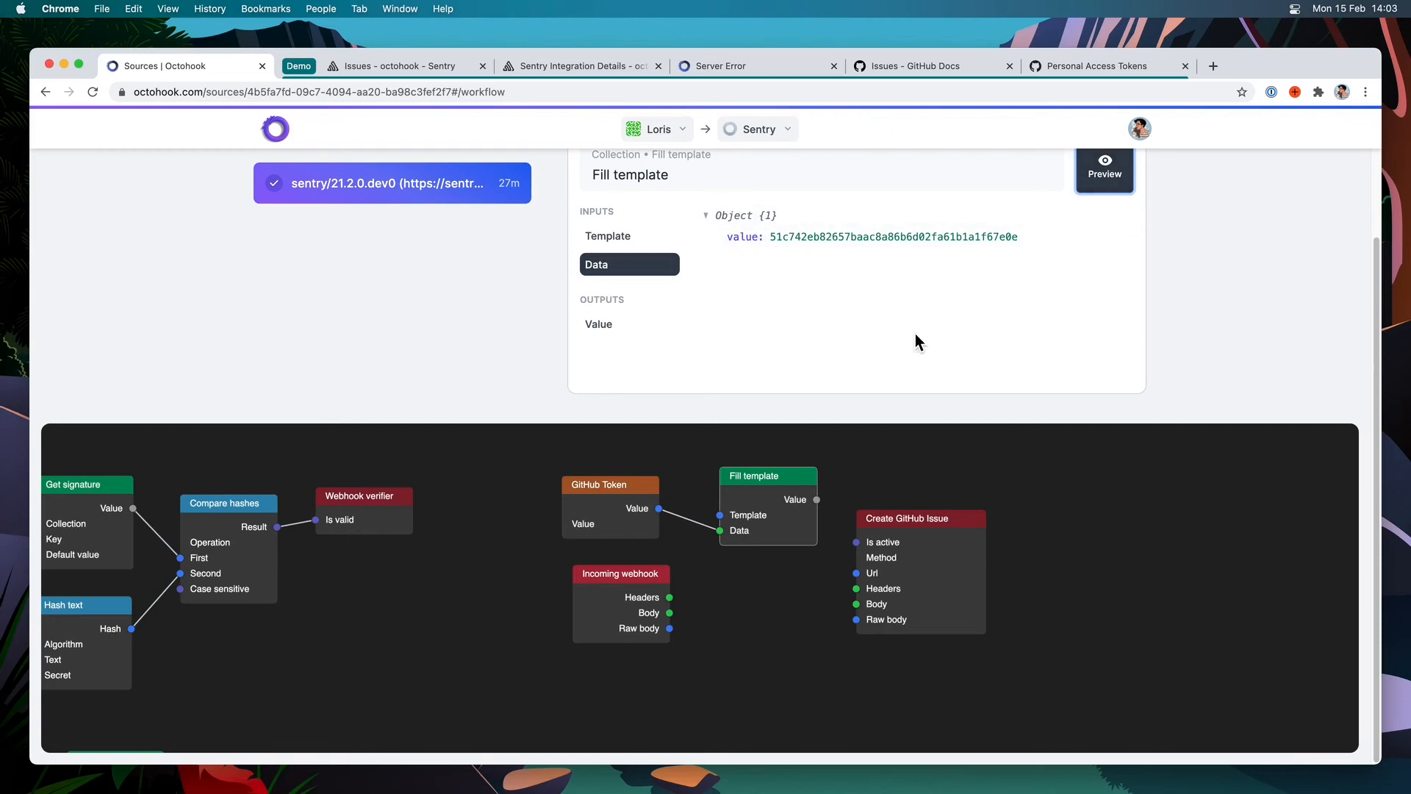
{"action": "mouse_move", "coordinate": [1199, 180]}
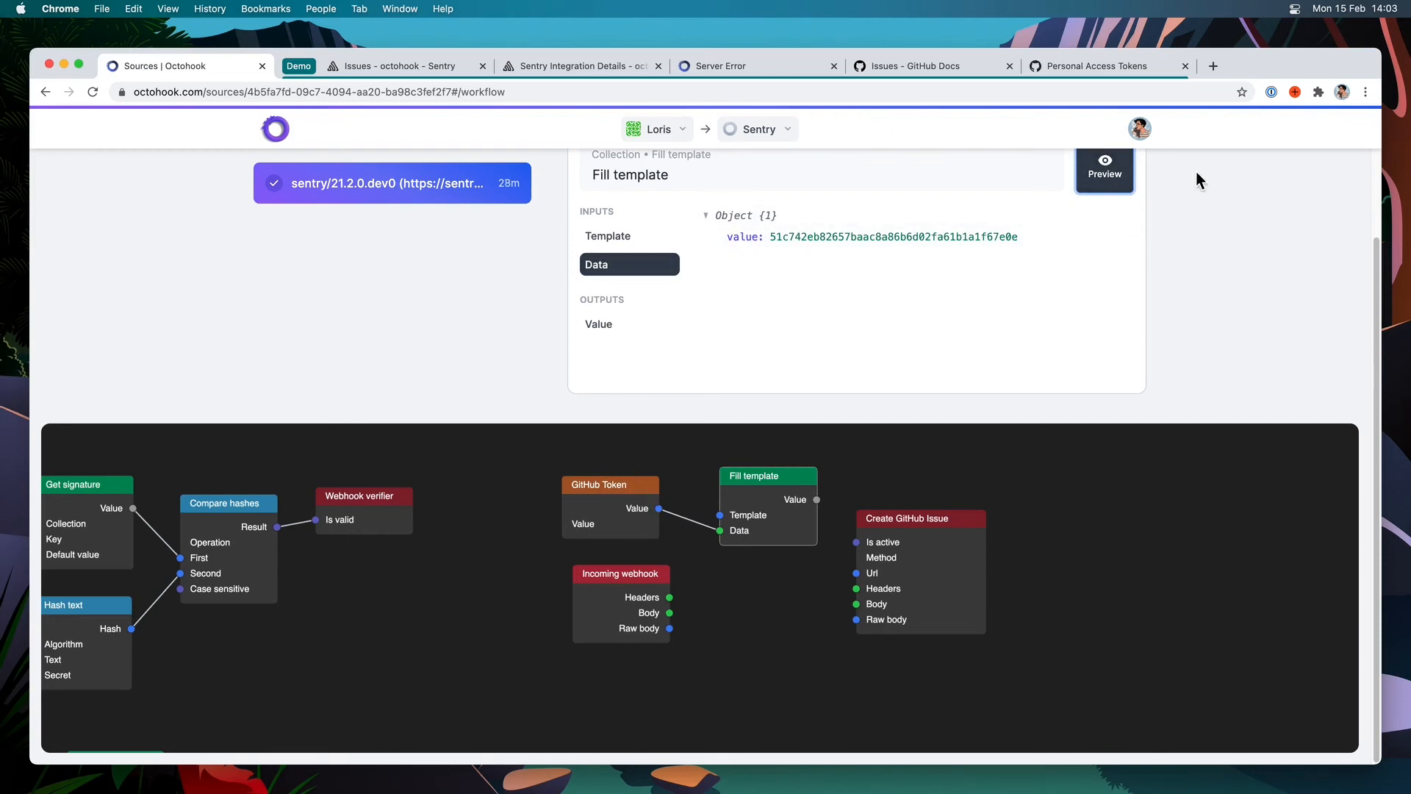
{"action": "left_click", "coordinate": [598, 325]}
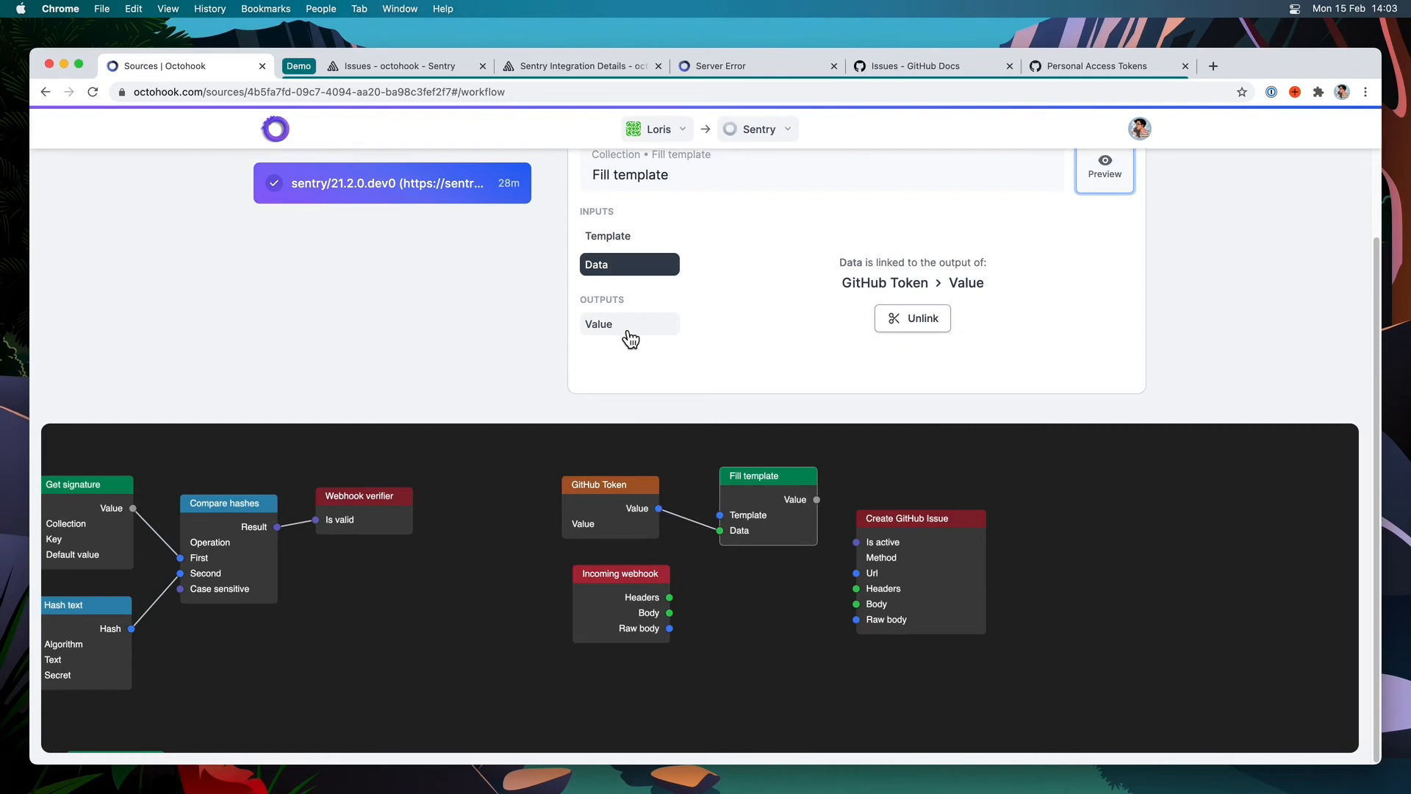
{"action": "left_click", "coordinate": [630, 324]}
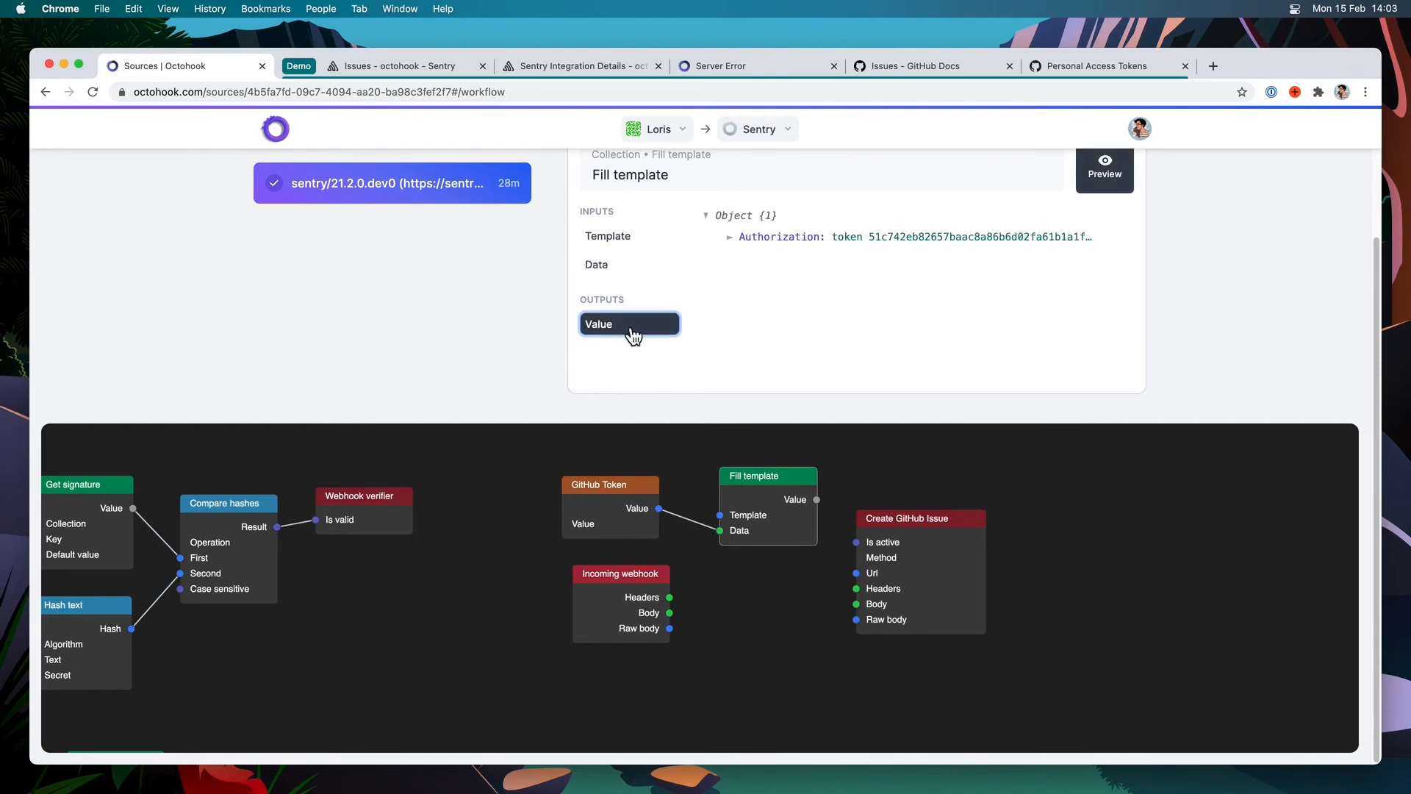
{"action": "mouse_move", "coordinate": [891, 248]}
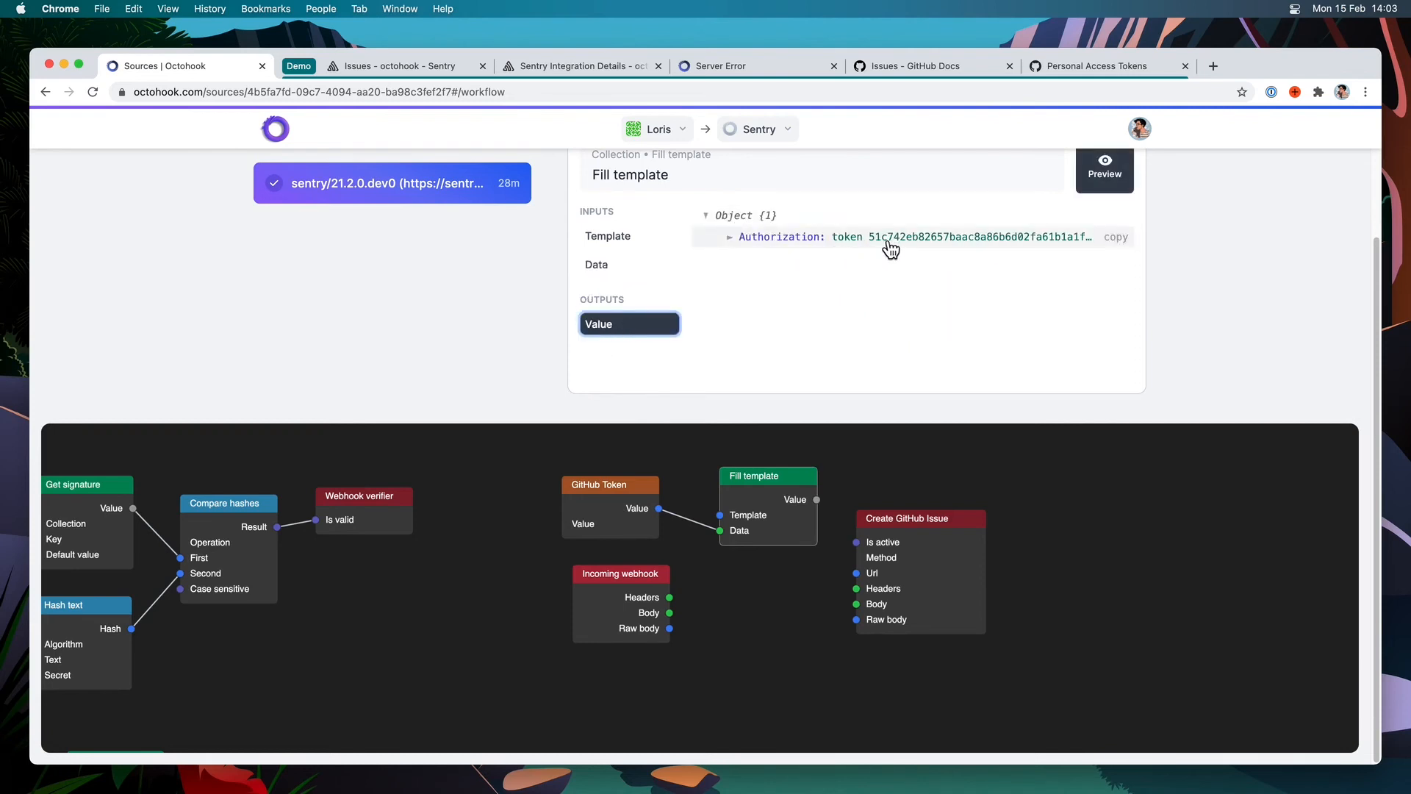
{"action": "mouse_move", "coordinate": [1052, 252]}
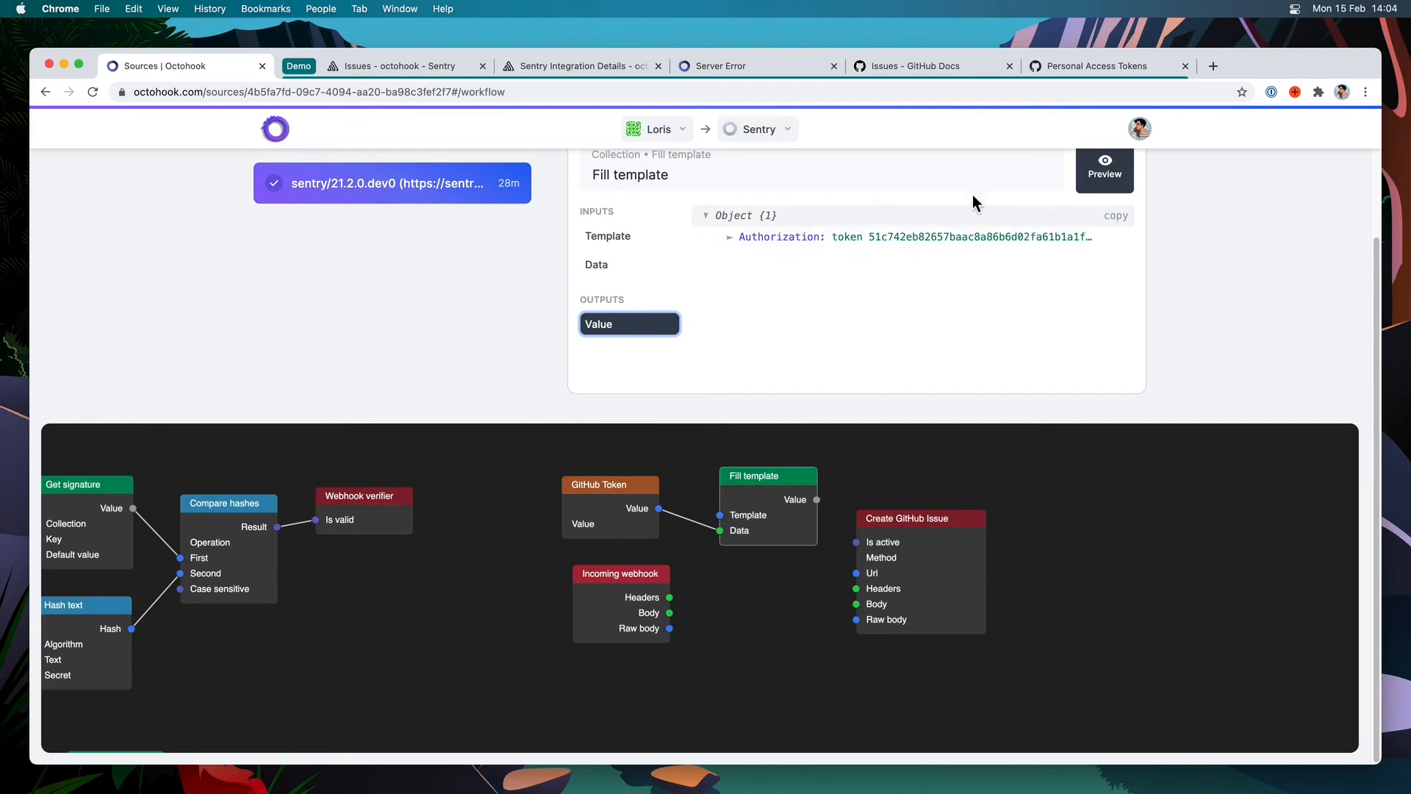
{"action": "left_click", "coordinate": [932, 65]}
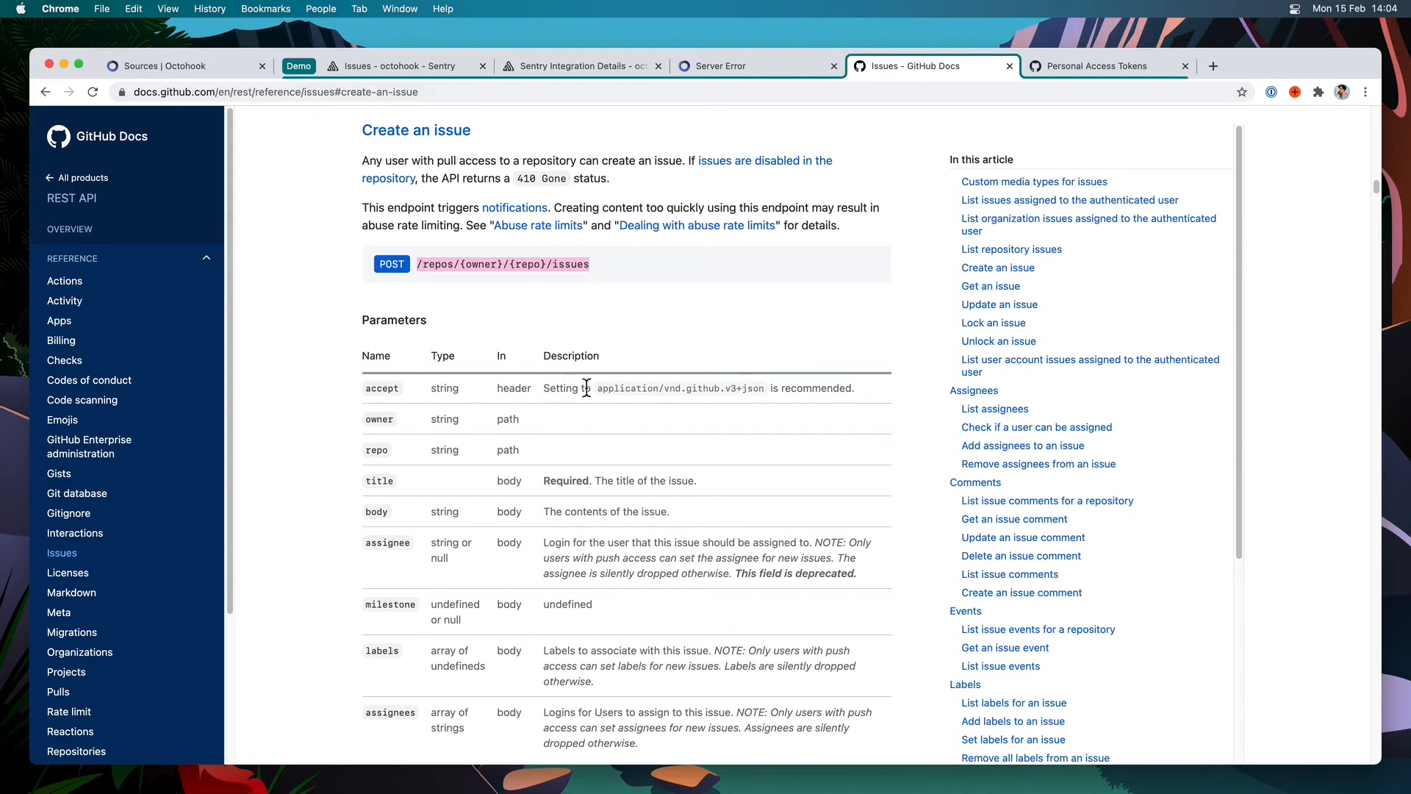
Step: Select the recommended accept value application/vnd.github.v3+json, then return to Octohook
{"action": "double_click", "coordinate": [671, 388]}
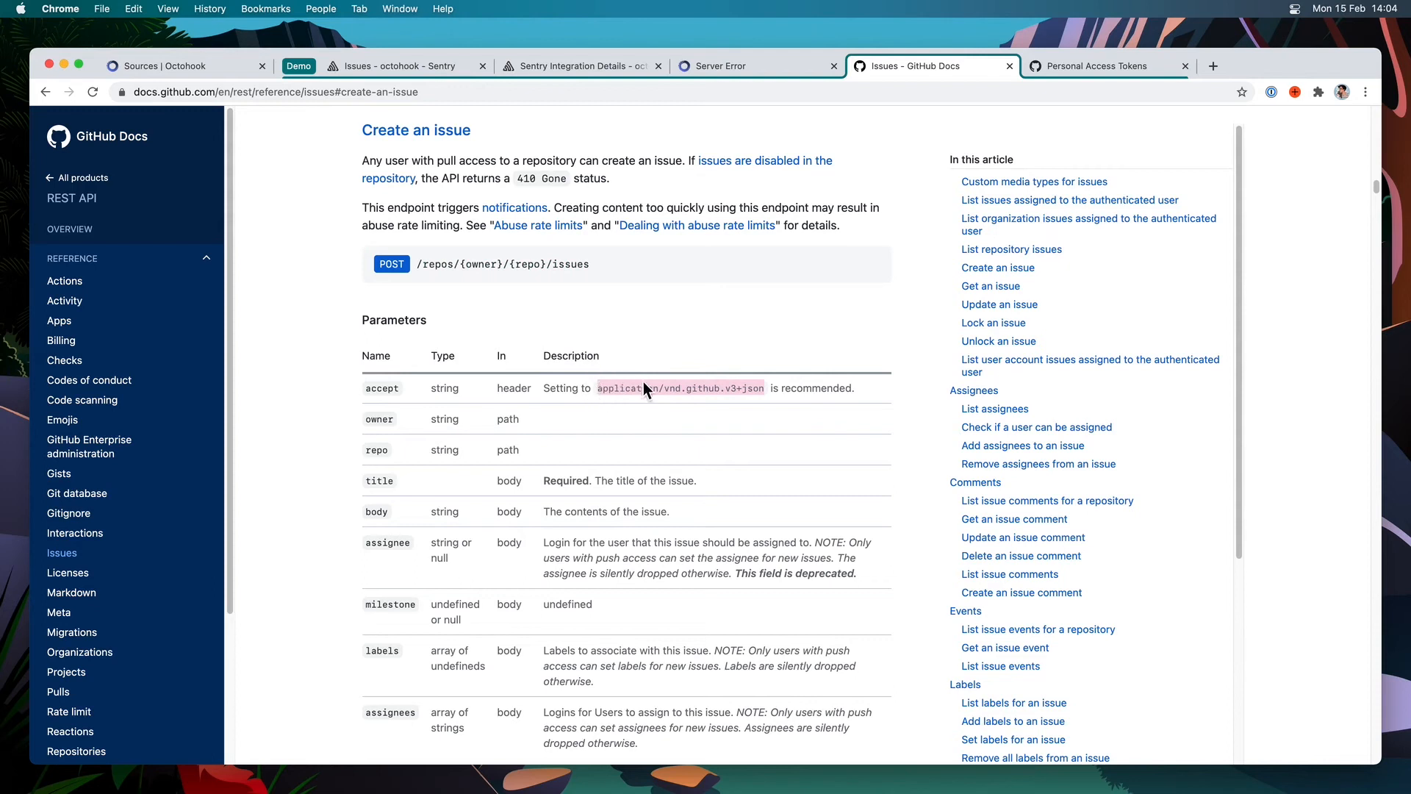
{"action": "left_click", "coordinate": [171, 65]}
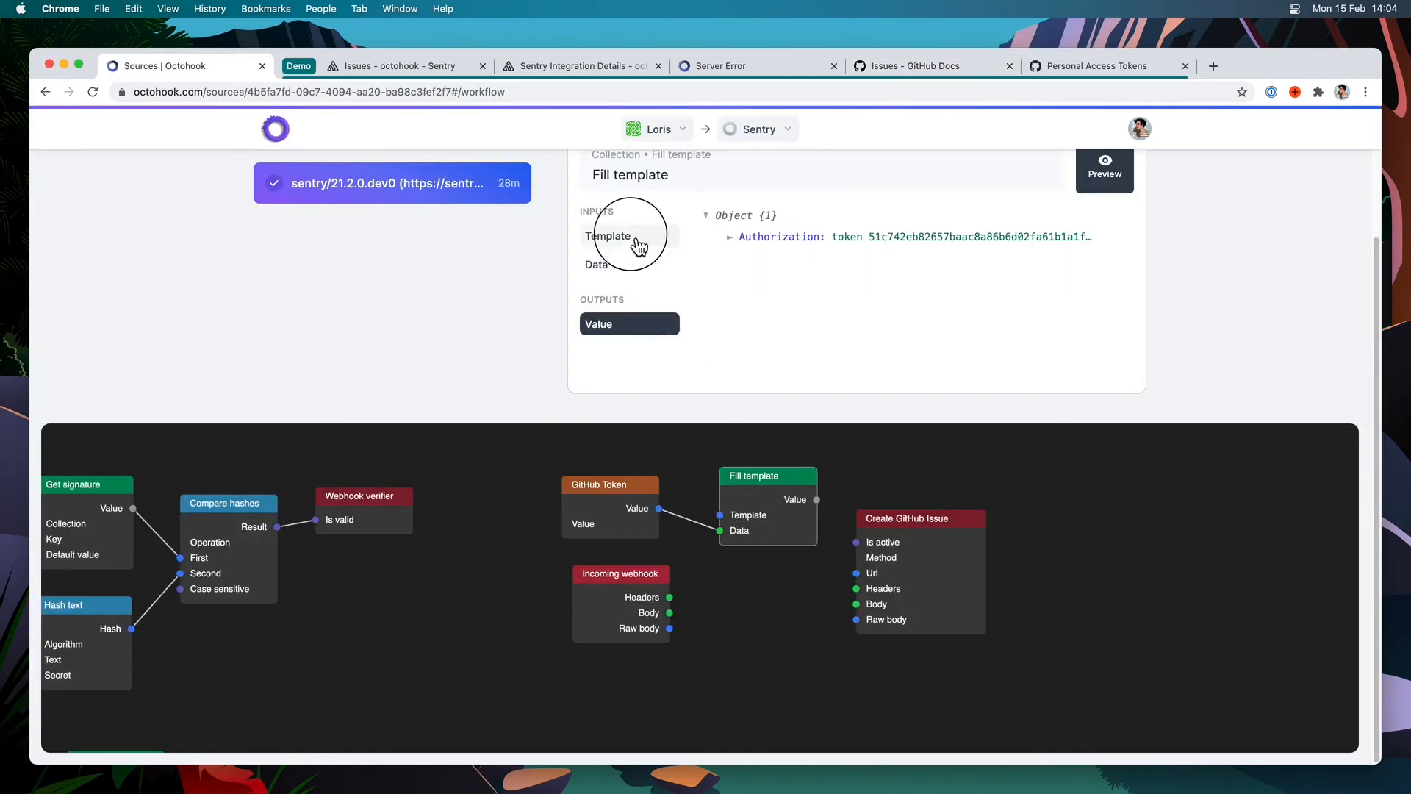
Step: Add "Accept": "application/vnd.github.v3+json" to the headers template
{"action": "left_click", "coordinate": [607, 236]}
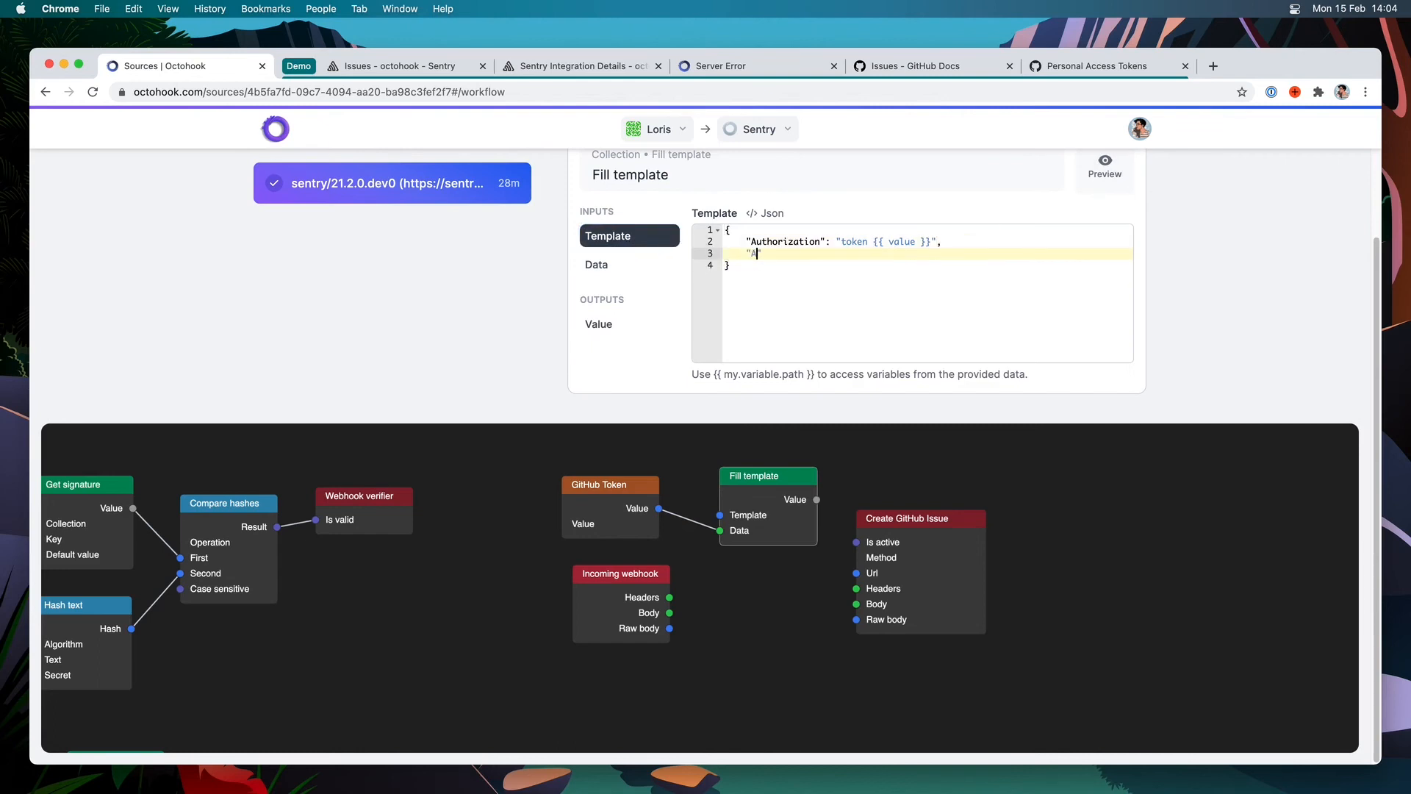
{"action": "type", "text": "ccept\":"}
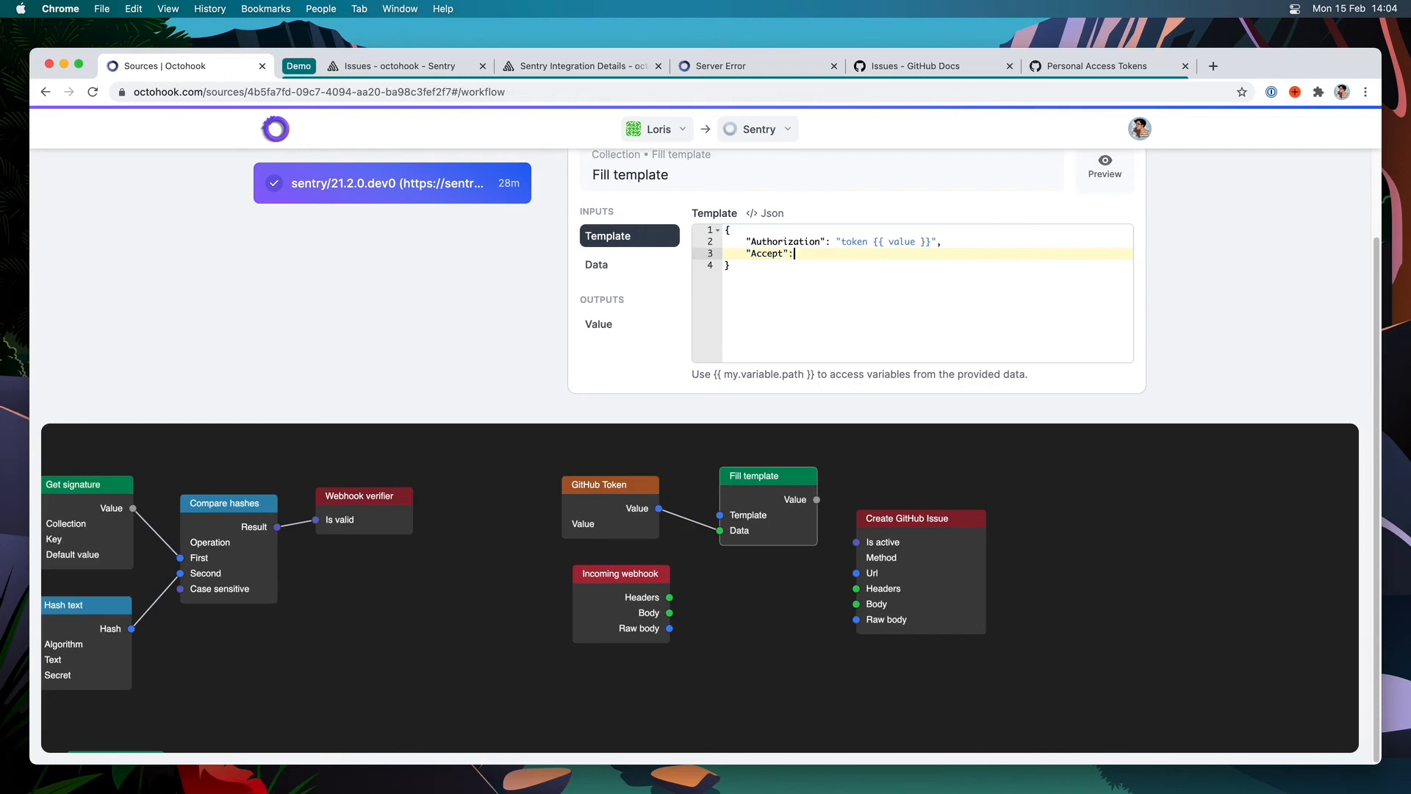
{"action": "type", "text": "\"application/vnd.github.v3+json\""}
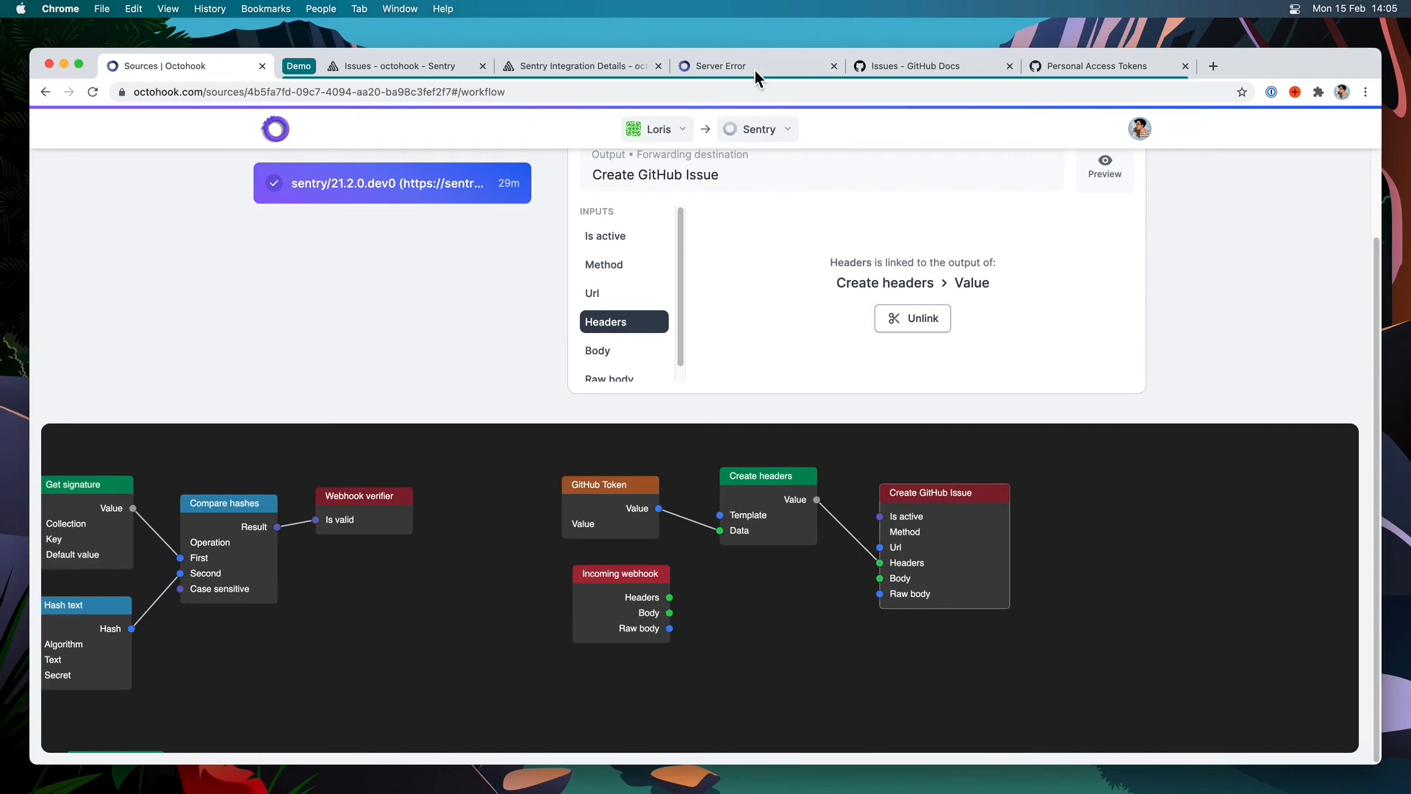
Step: Review GitHub's create-issue title, body and labels parameters, then return to the Octohook workflow
{"action": "left_click", "coordinate": [918, 66]}
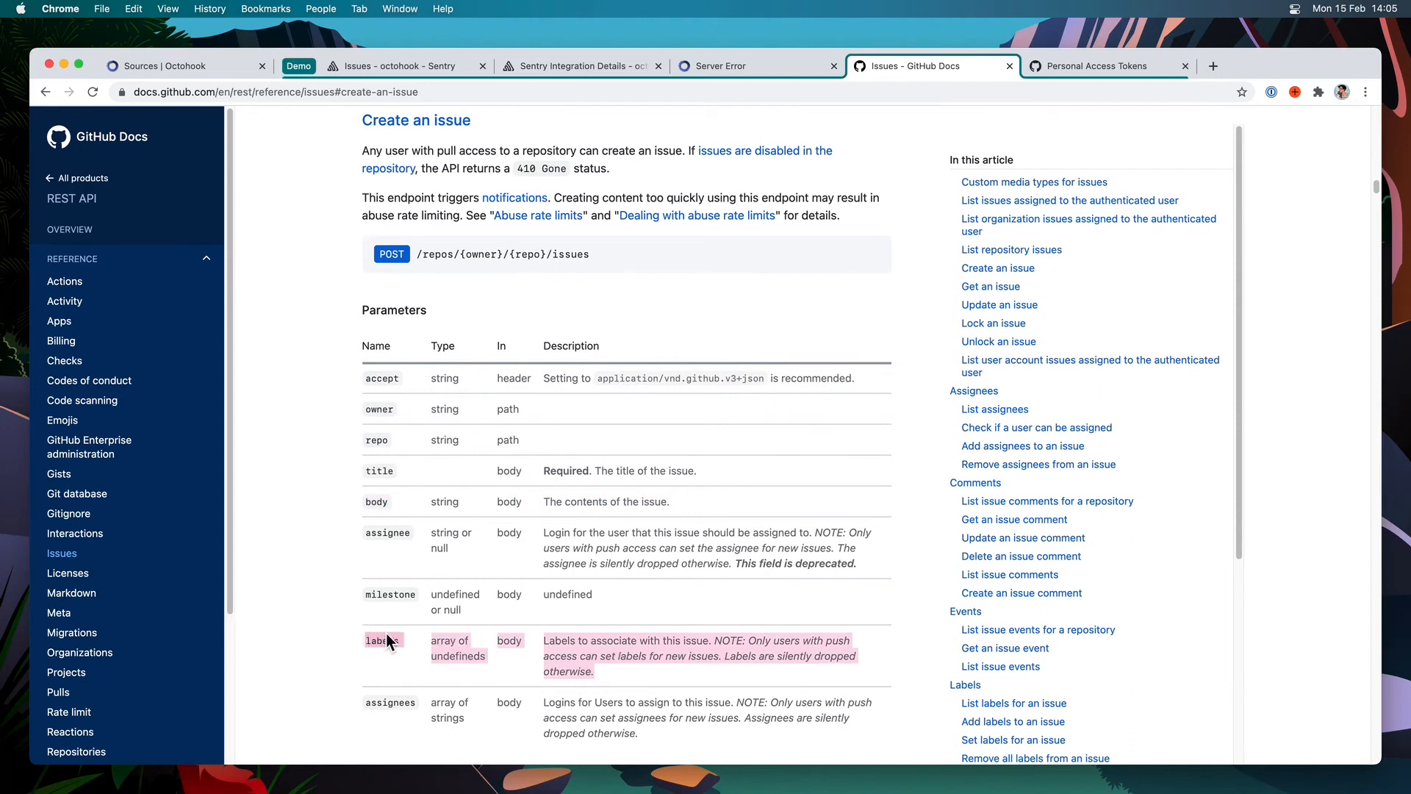
{"action": "mouse_move", "coordinate": [413, 682]}
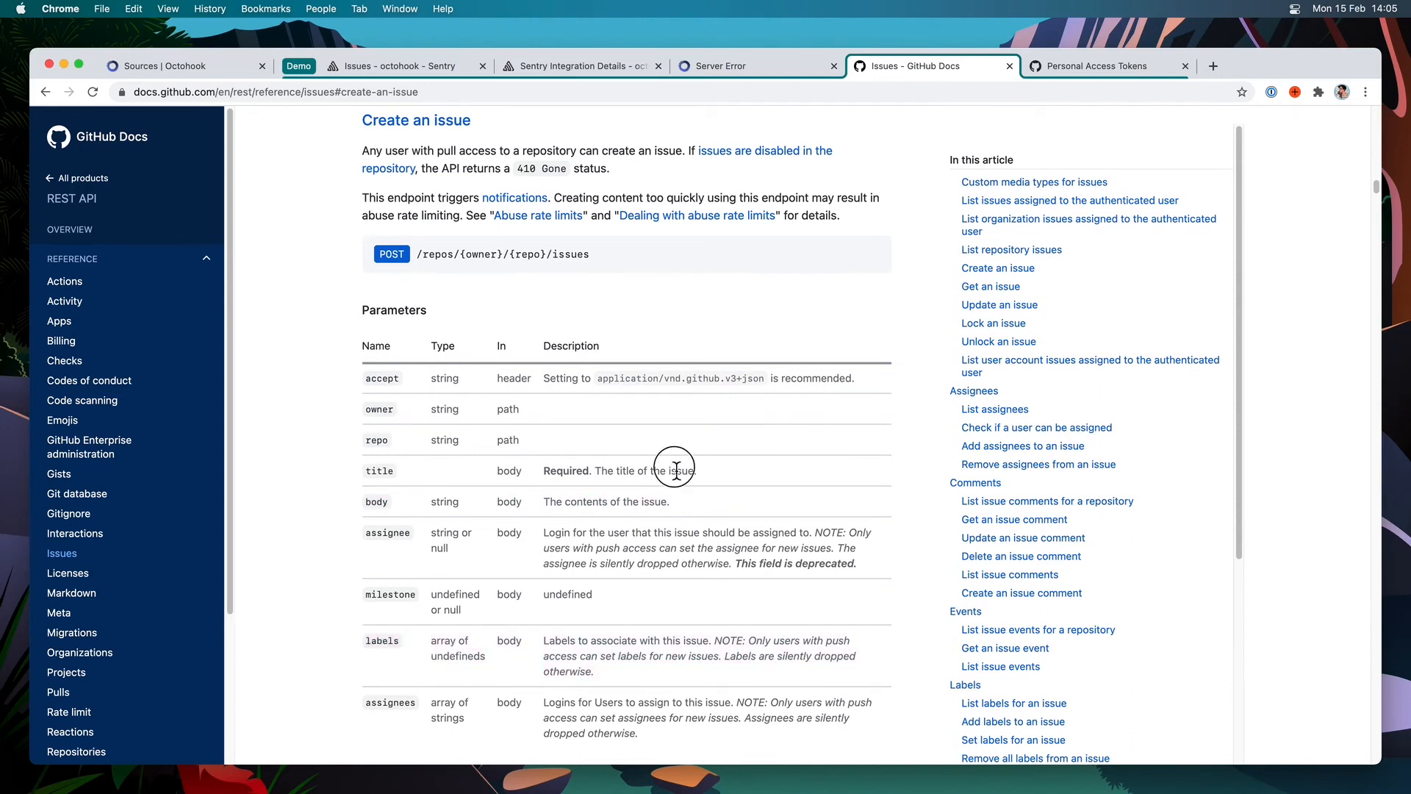
{"action": "double_click", "coordinate": [379, 470]}
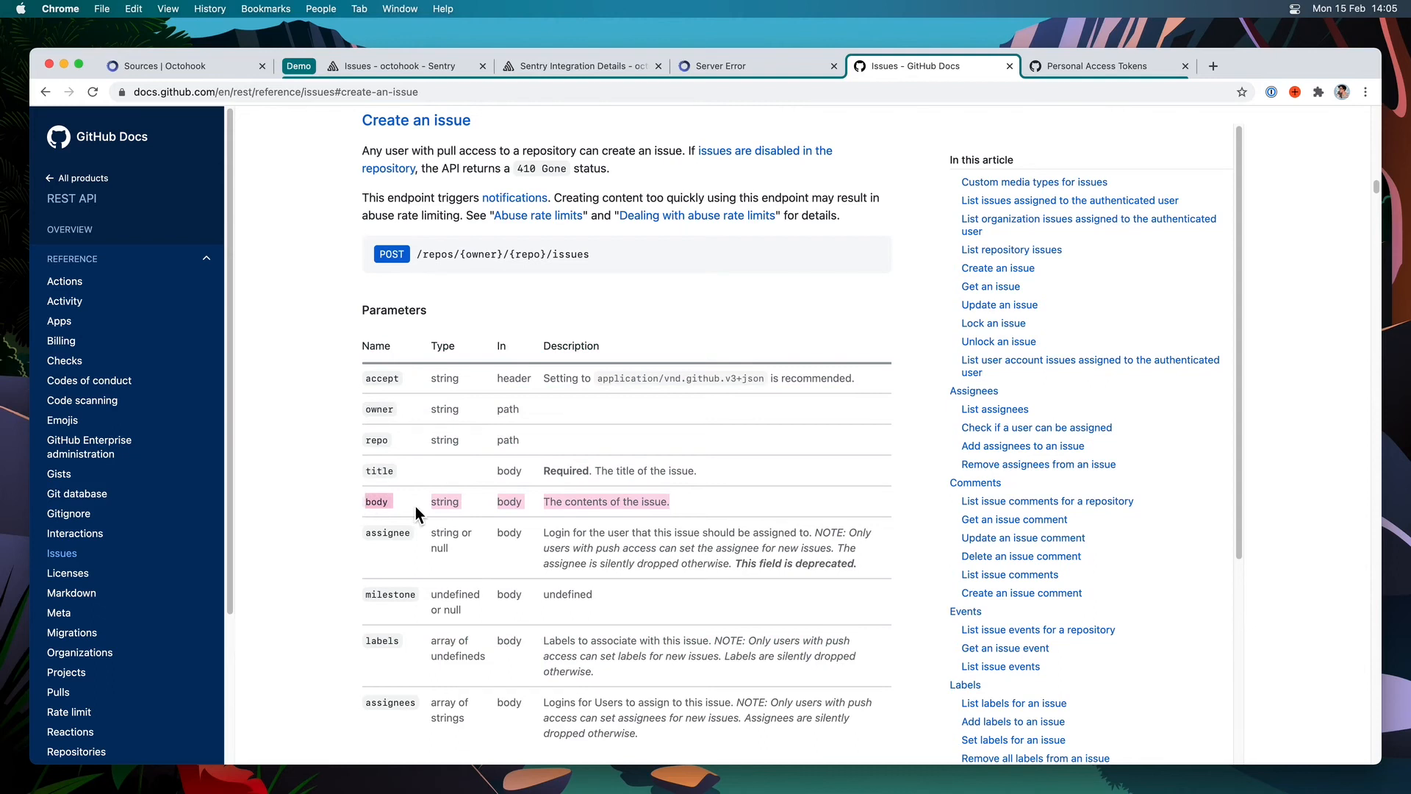
{"action": "mouse_move", "coordinate": [601, 689]}
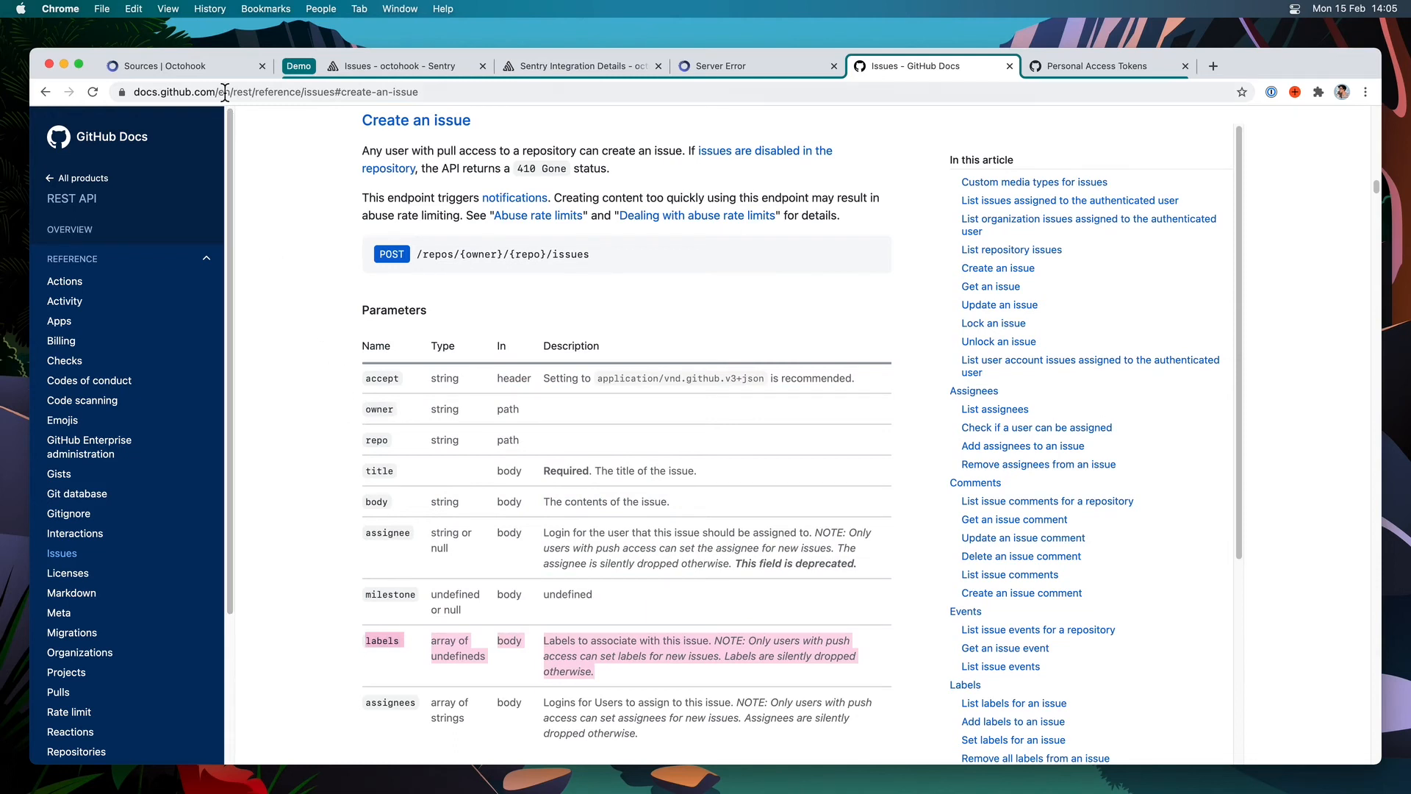
{"action": "left_click", "coordinate": [161, 65]}
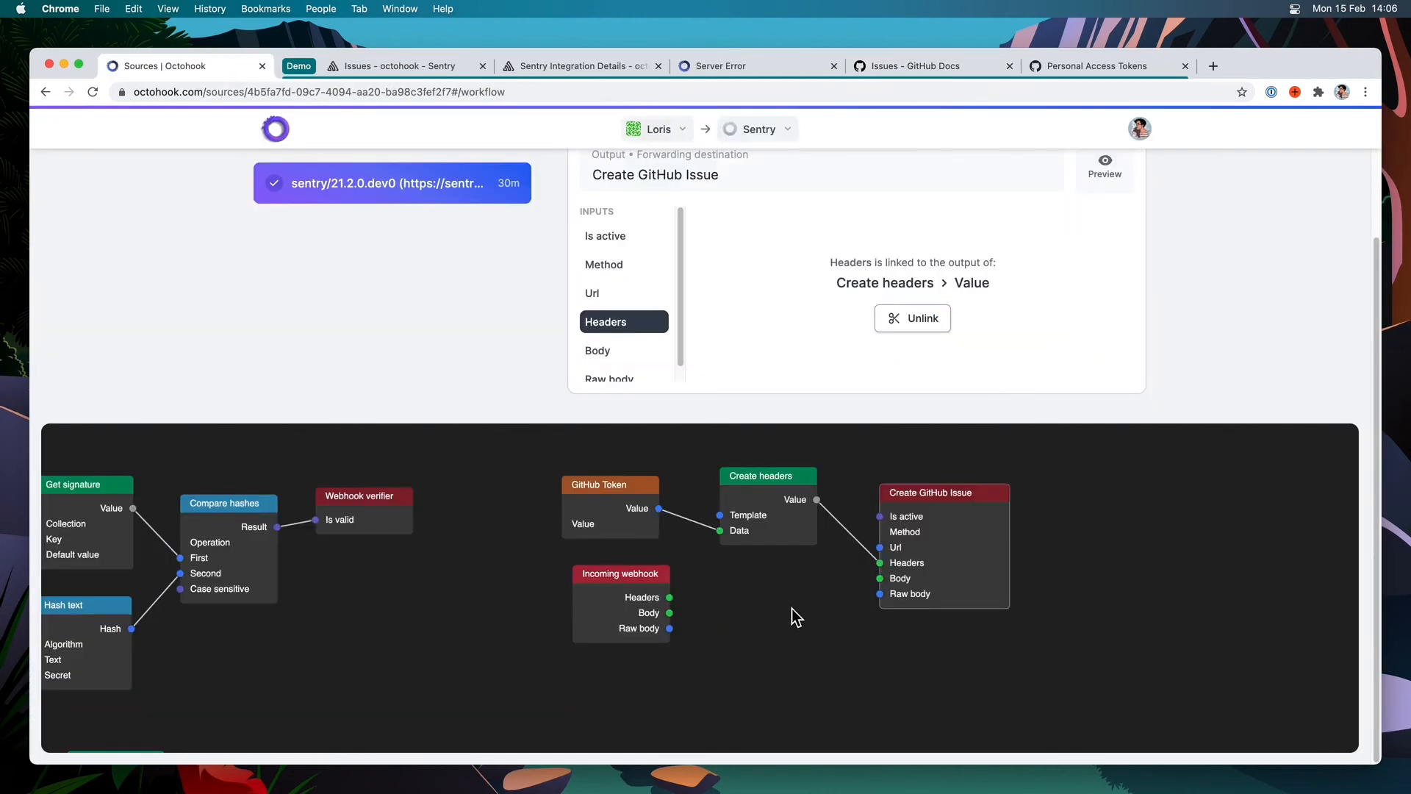
Step: Add a Fill template node named Create body, taking the incoming webhook body as data
{"action": "right_click", "coordinate": [796, 616]}
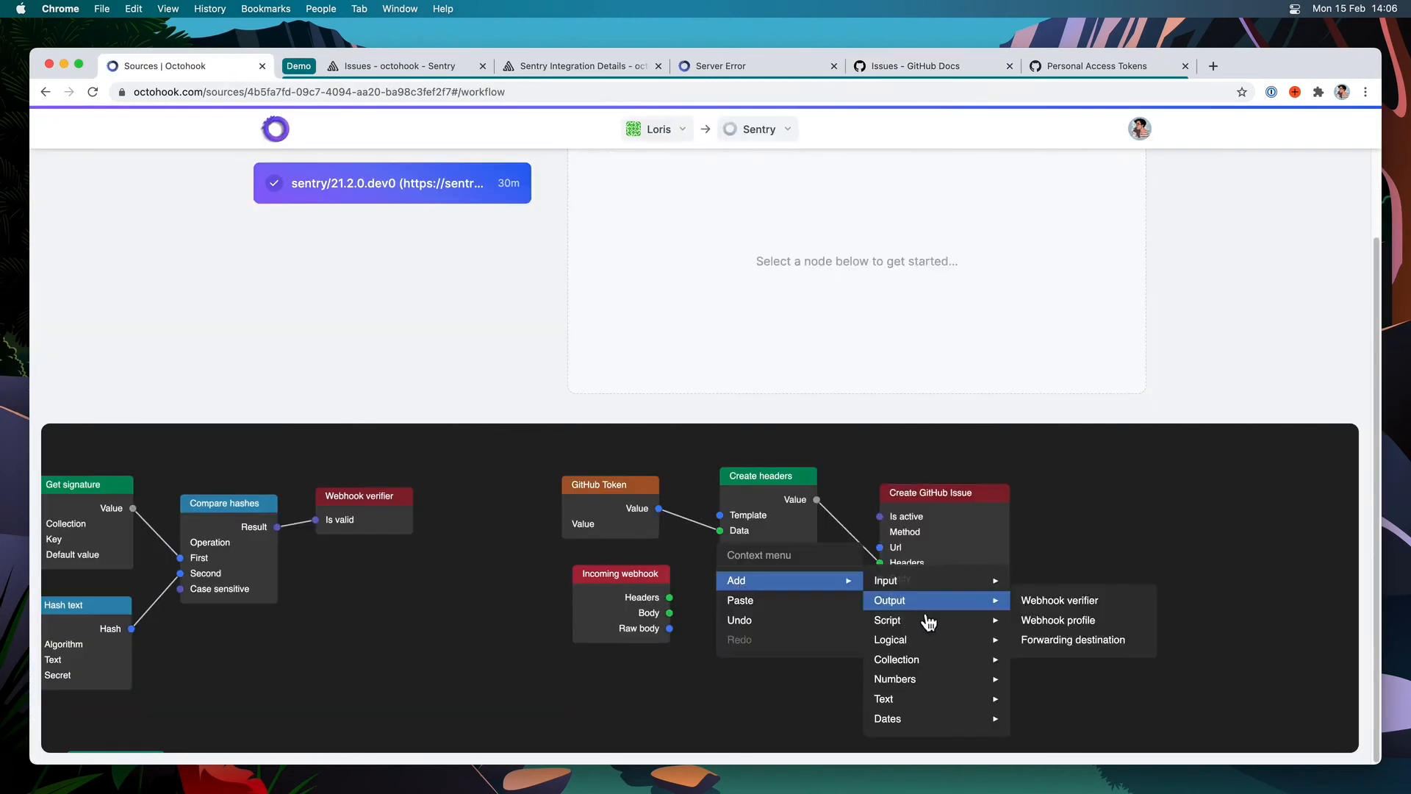
{"action": "mouse_move", "coordinate": [897, 659]}
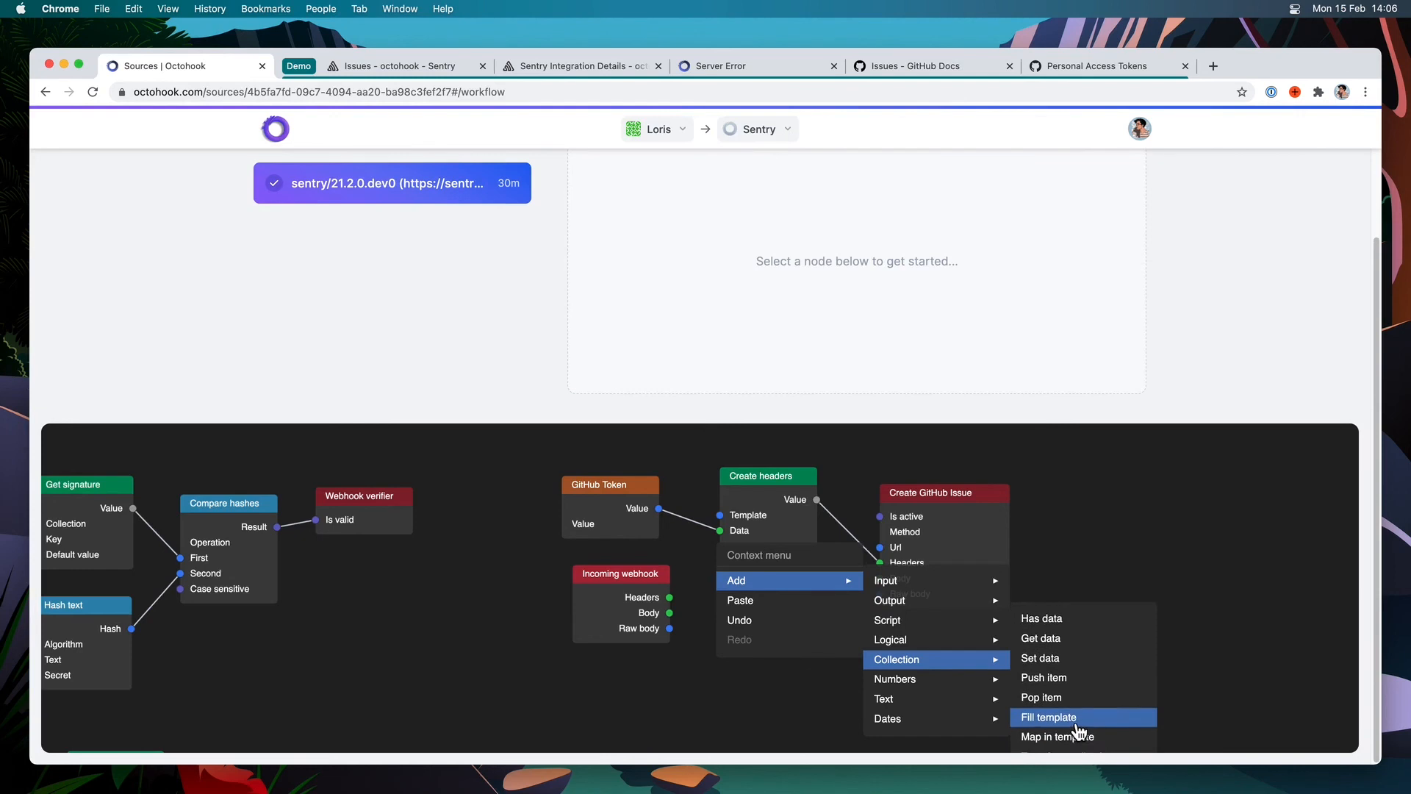
{"action": "left_click", "coordinate": [1048, 717]}
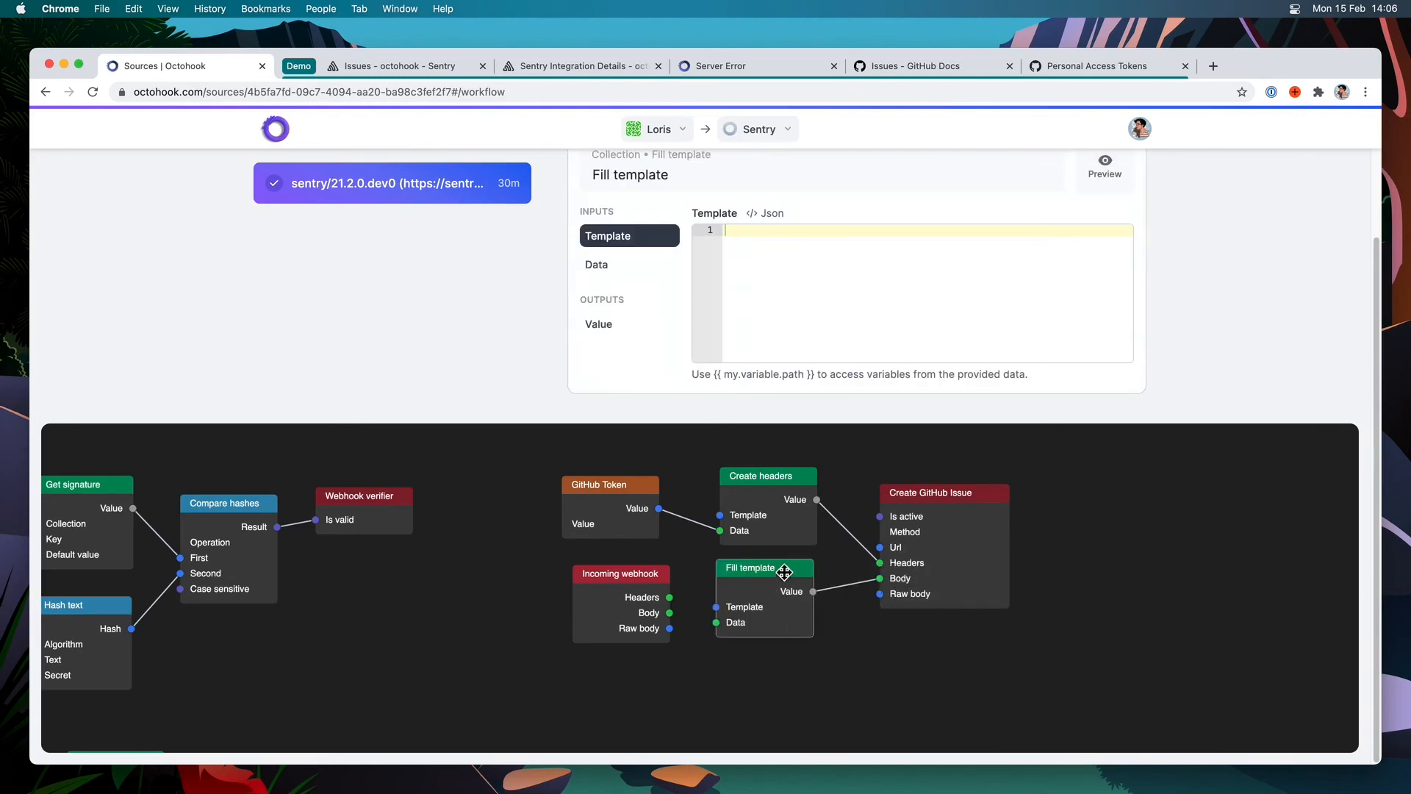
{"action": "type", "text": "Create body"}
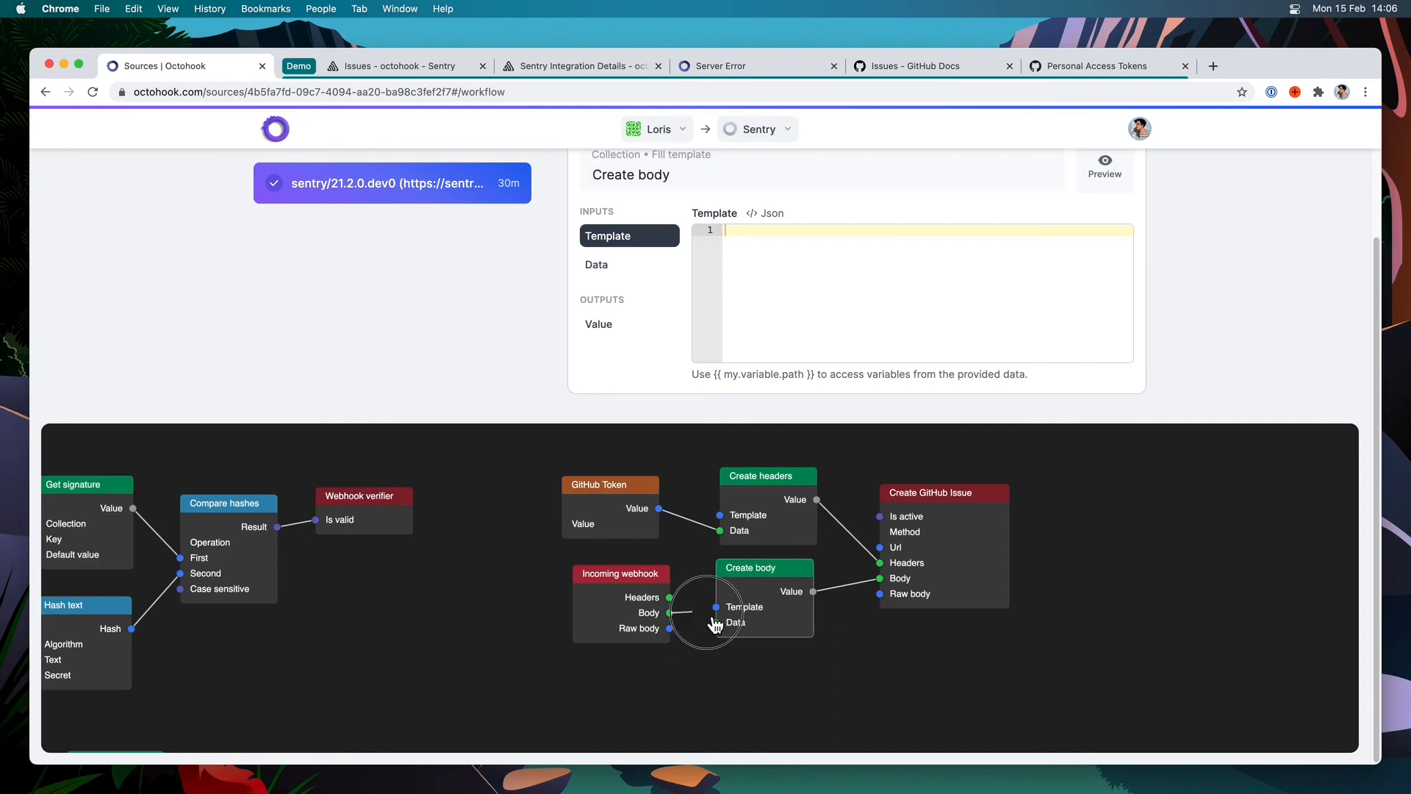
{"action": "left_click", "coordinate": [621, 575]}
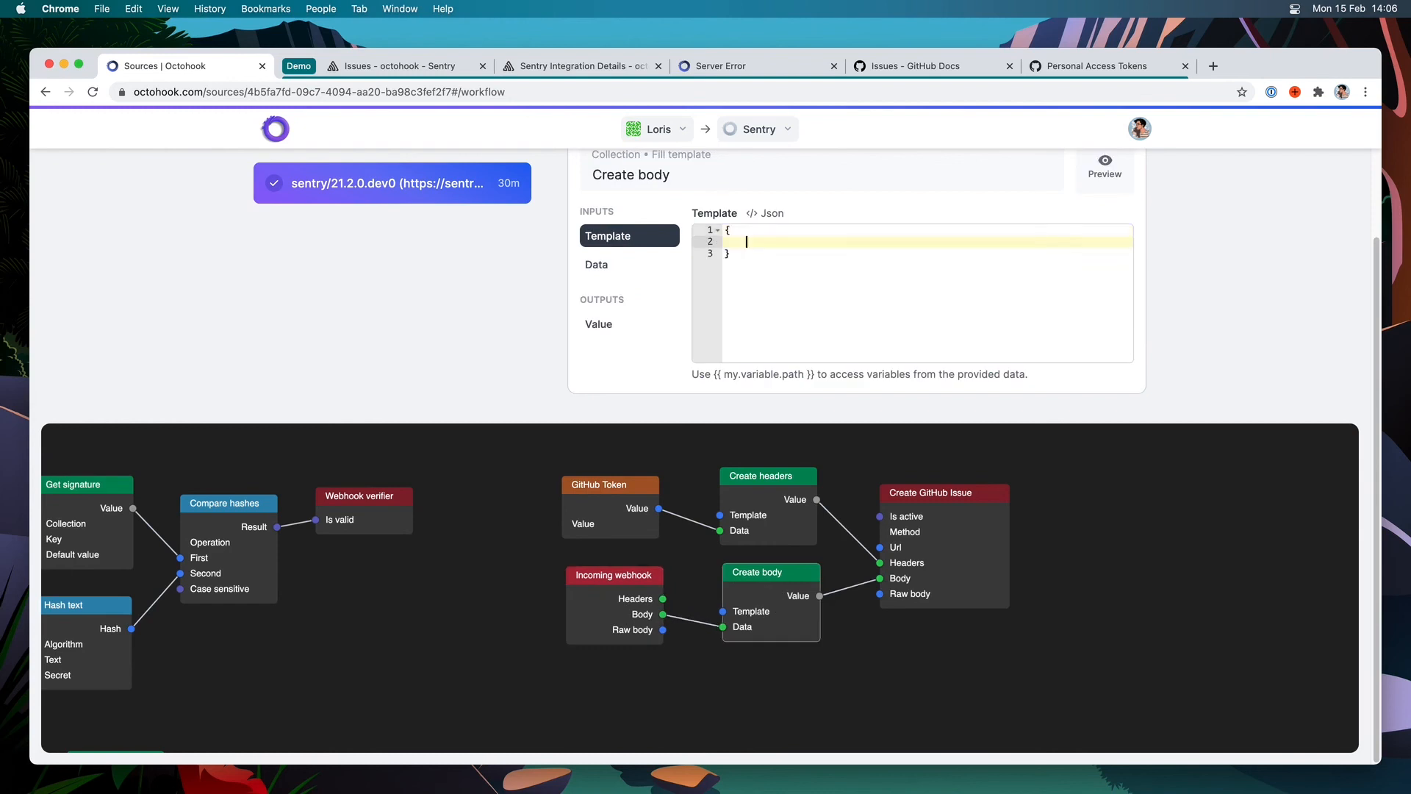
Step: Write the template's title "[Sentry] {{ data.issue.title }}" and begin the Sentry-link body
{"action": "type", "text": "\"title\""}
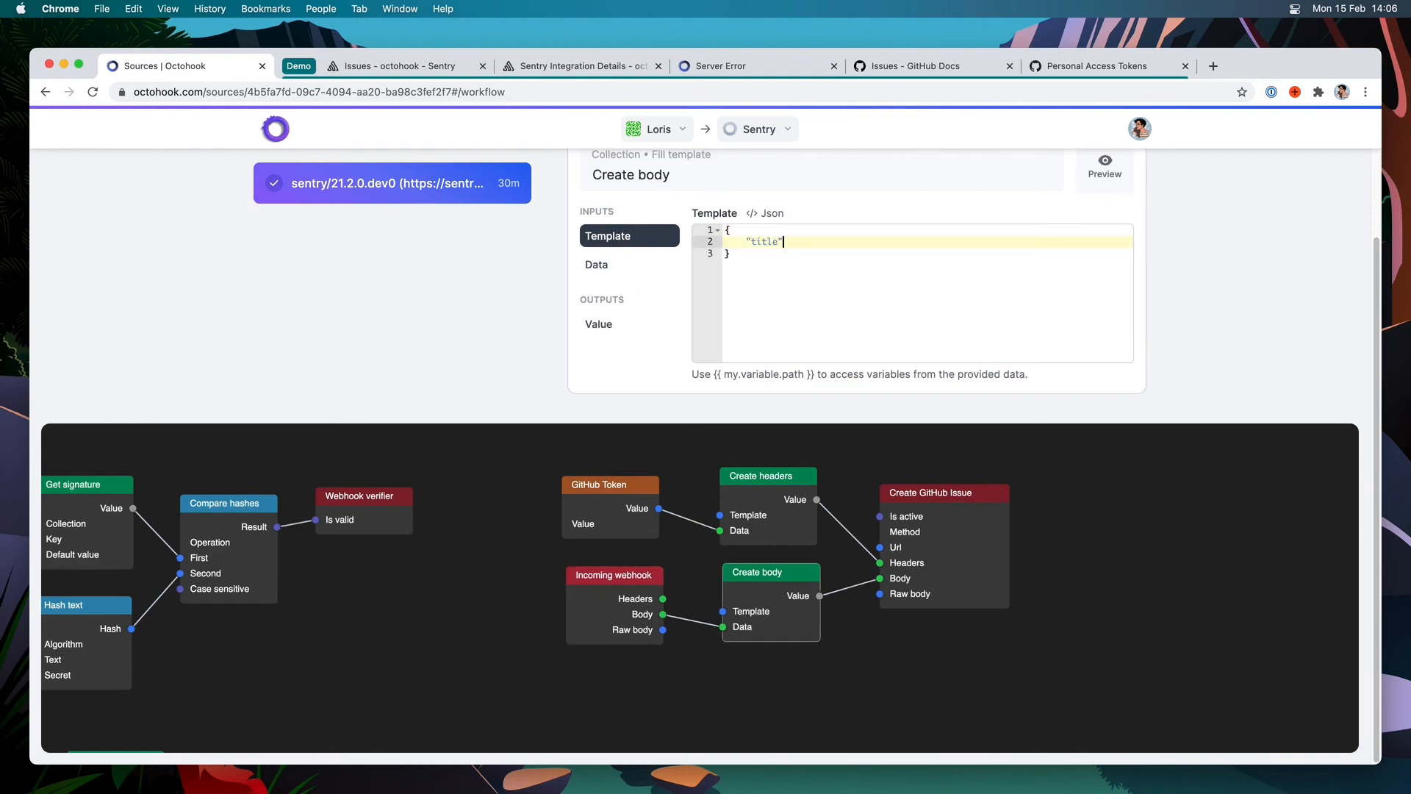
{"action": "type", "text": ": \"\""}
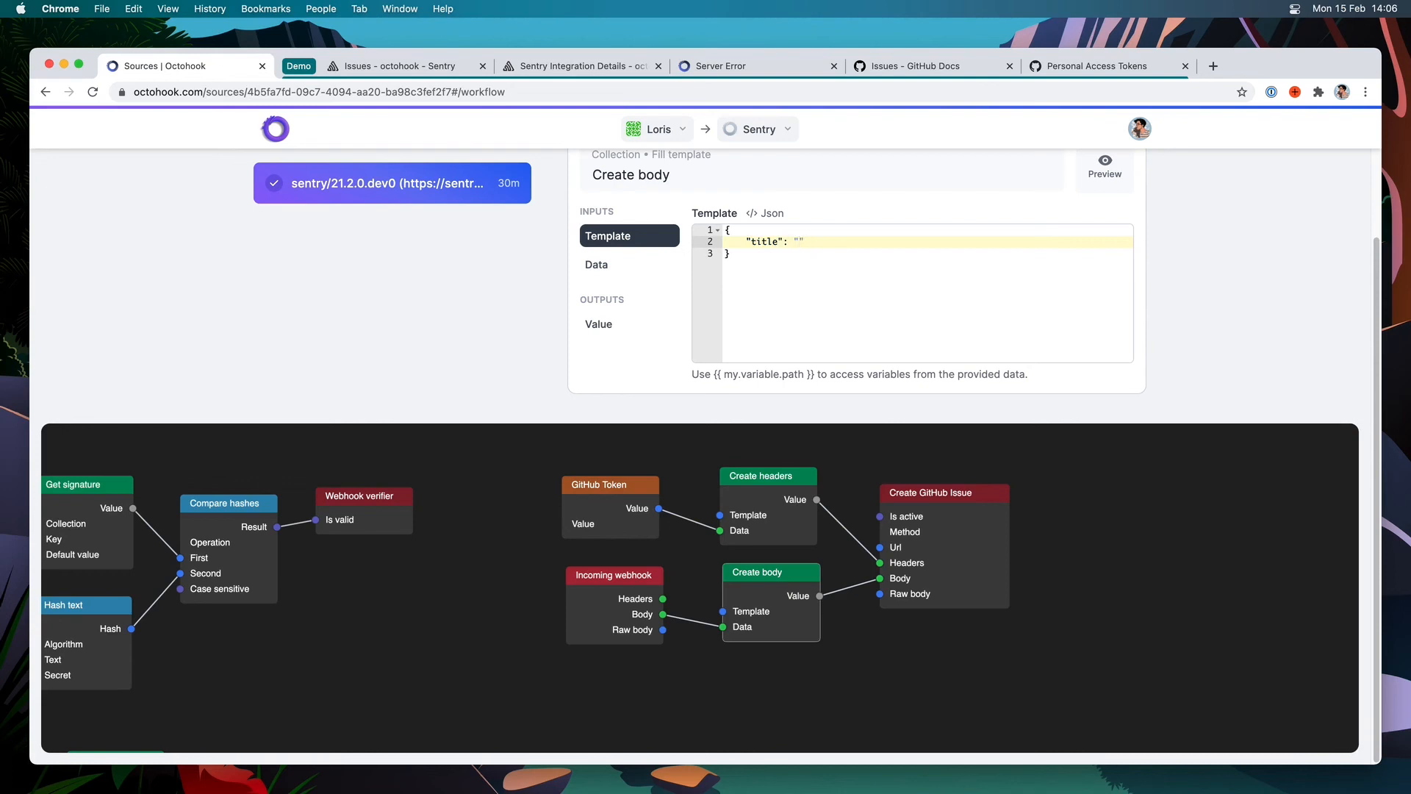
{"action": "type", "text": "[Sentry] {{ d"}
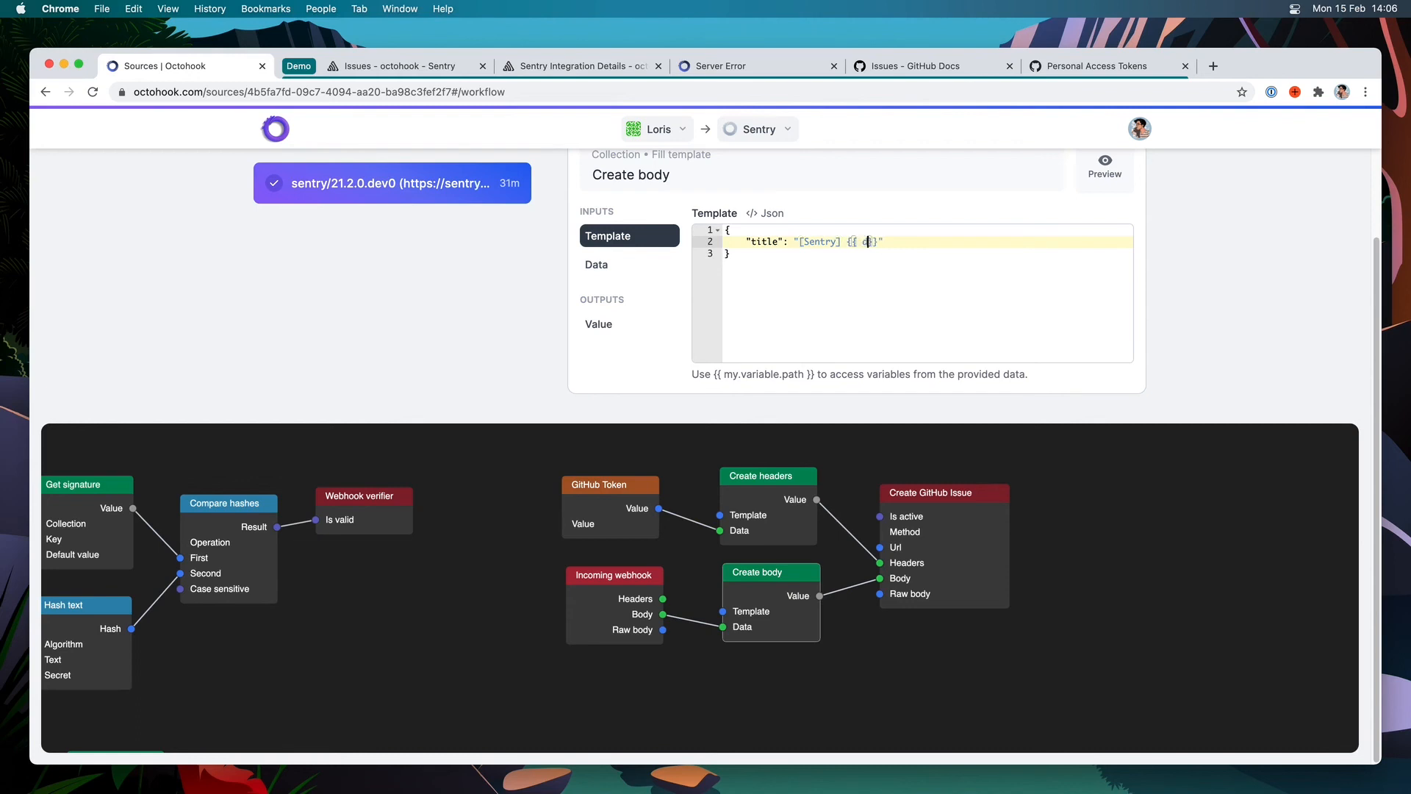
{"action": "type", "text": "ata.issue.title"}
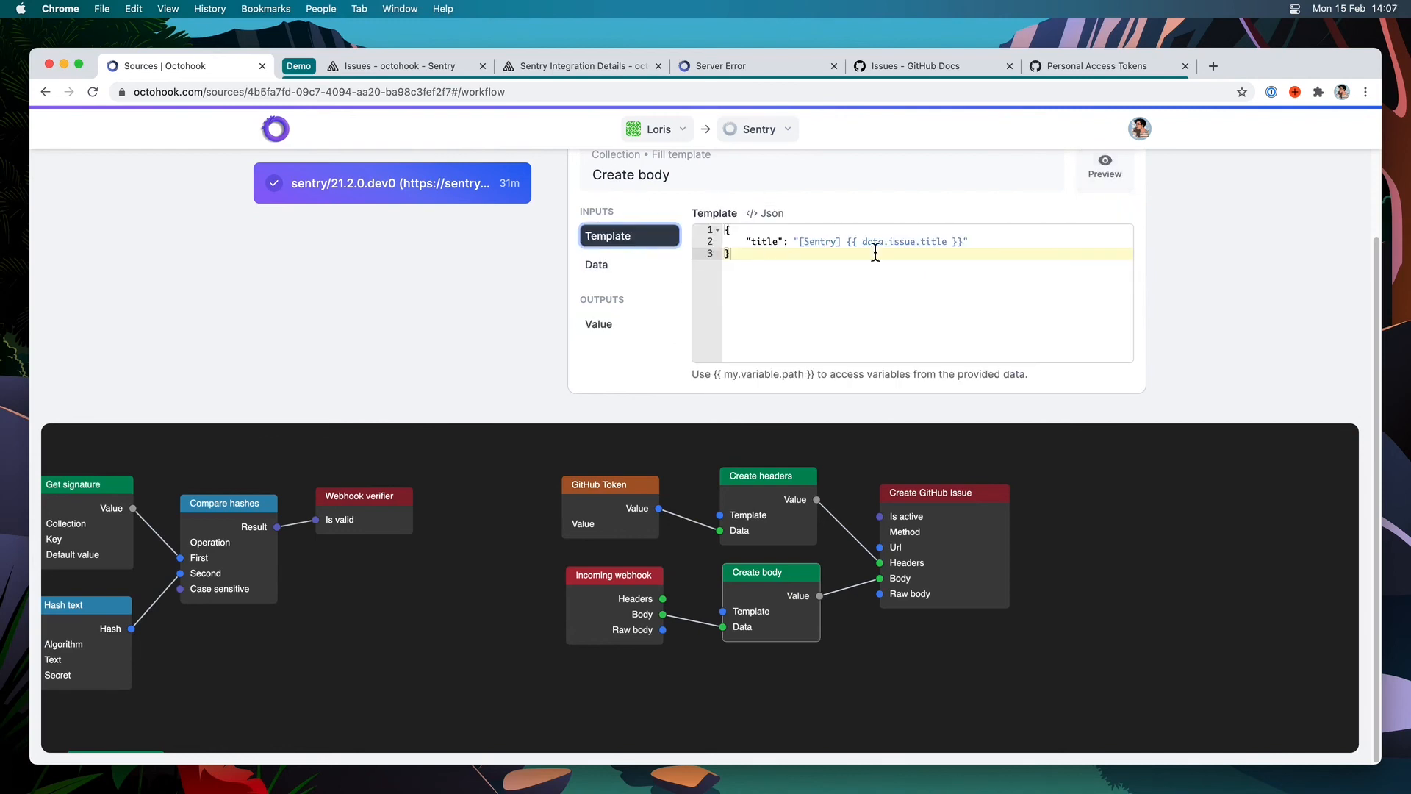
{"action": "type", "text": ","}
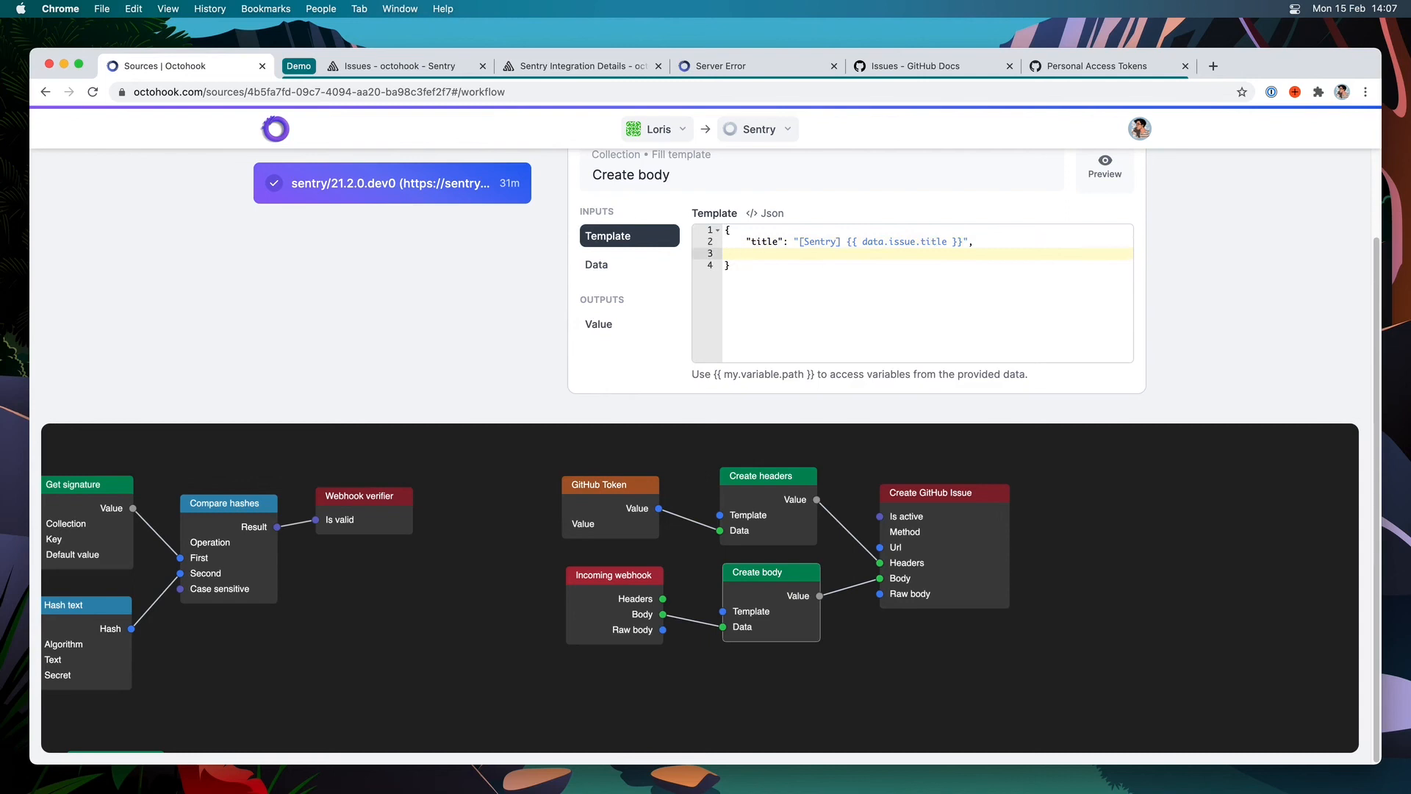
{"action": "type", "text": "\"body\""}
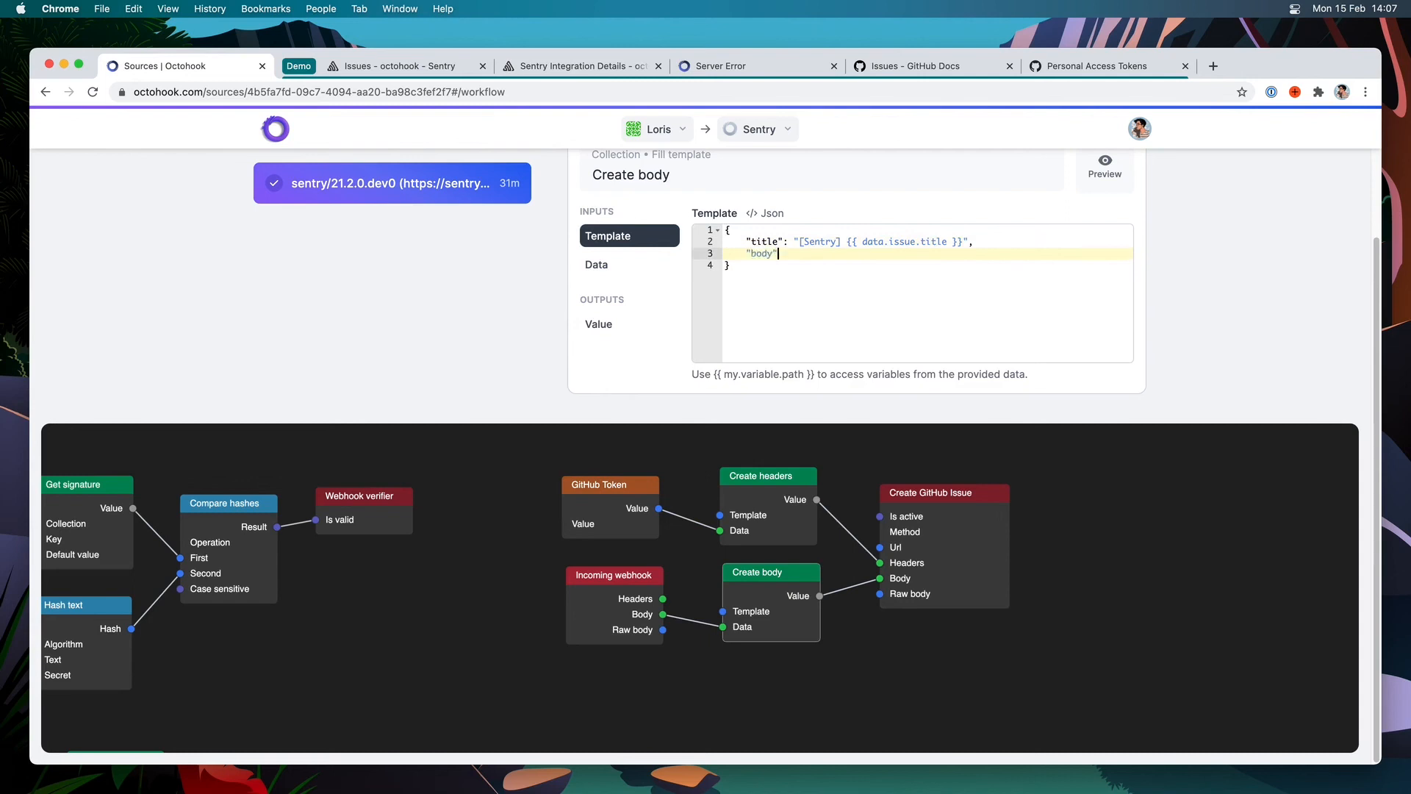
{"action": "type", "text": ": \"[See in]("}
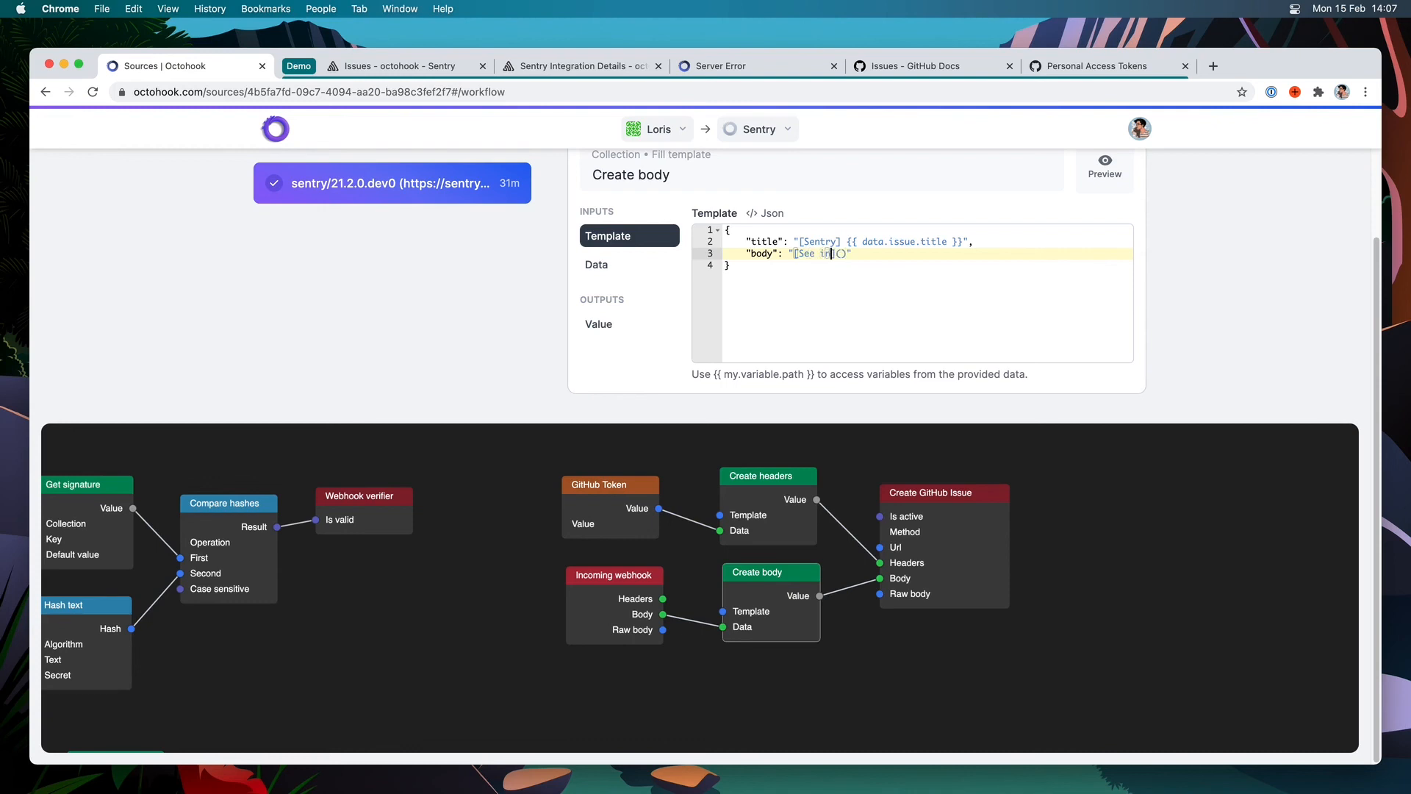
{"action": "type", "text": "Sentry"}
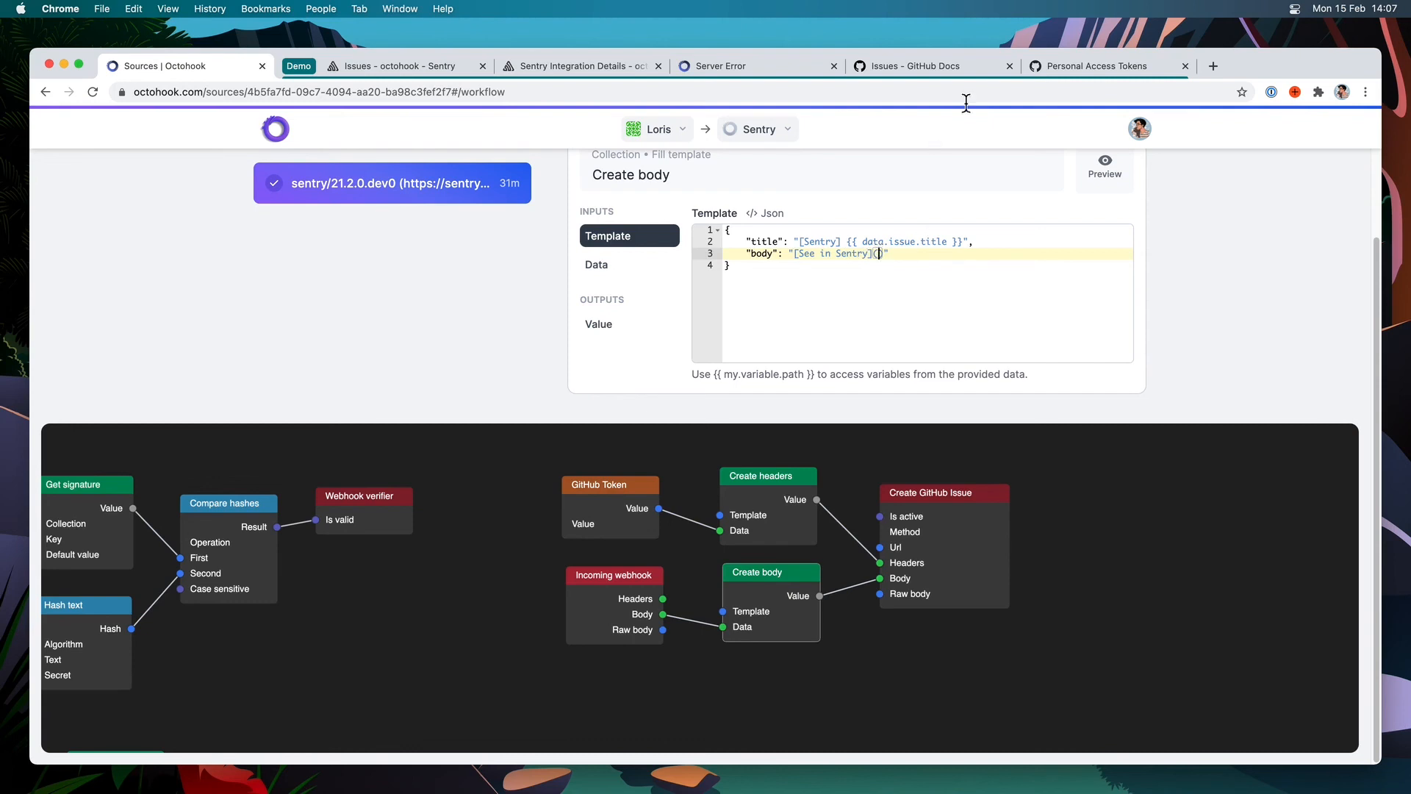
Step: Copy the Sentry issue address, preview the generated link's issue id, and add labels
{"action": "left_click", "coordinate": [401, 66]}
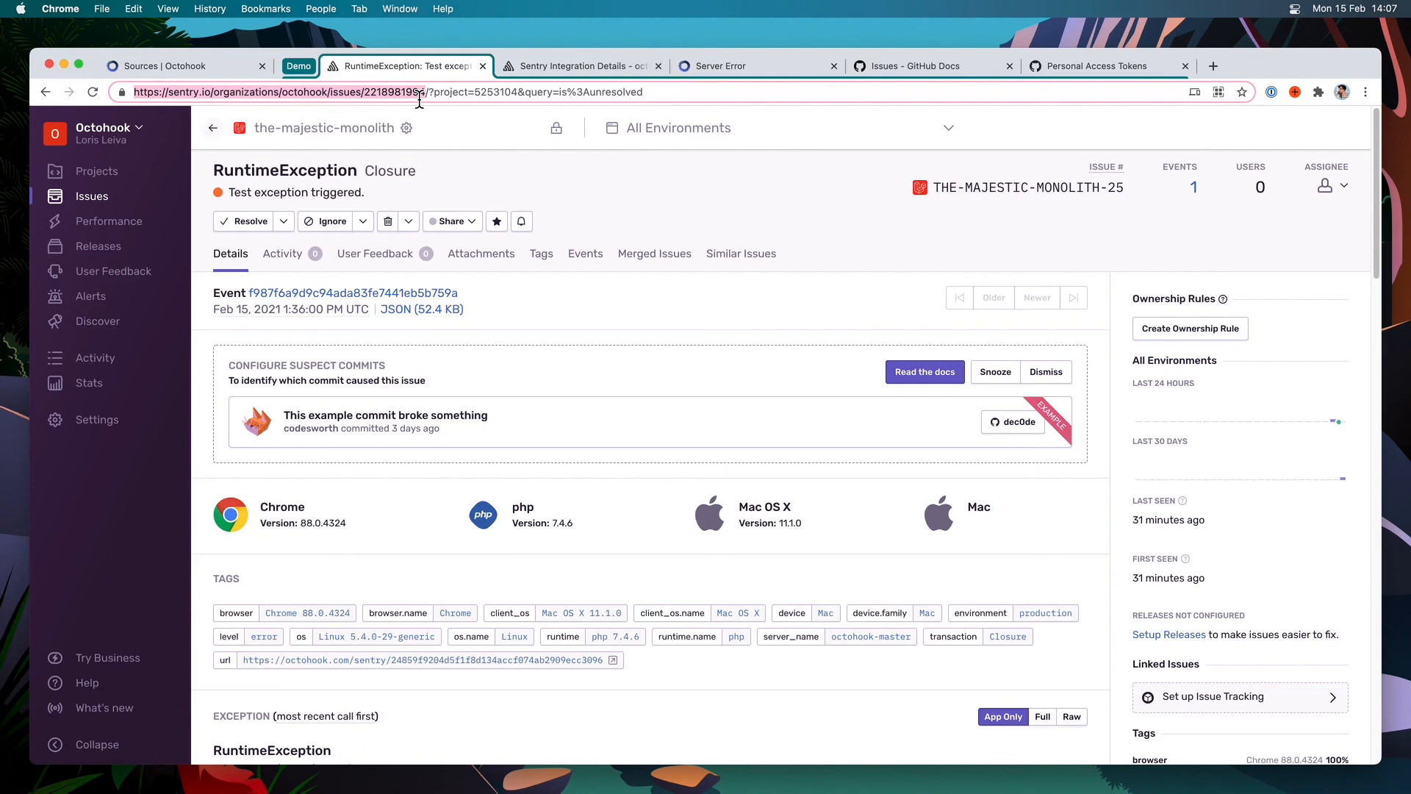
{"action": "left_click", "coordinate": [171, 65]}
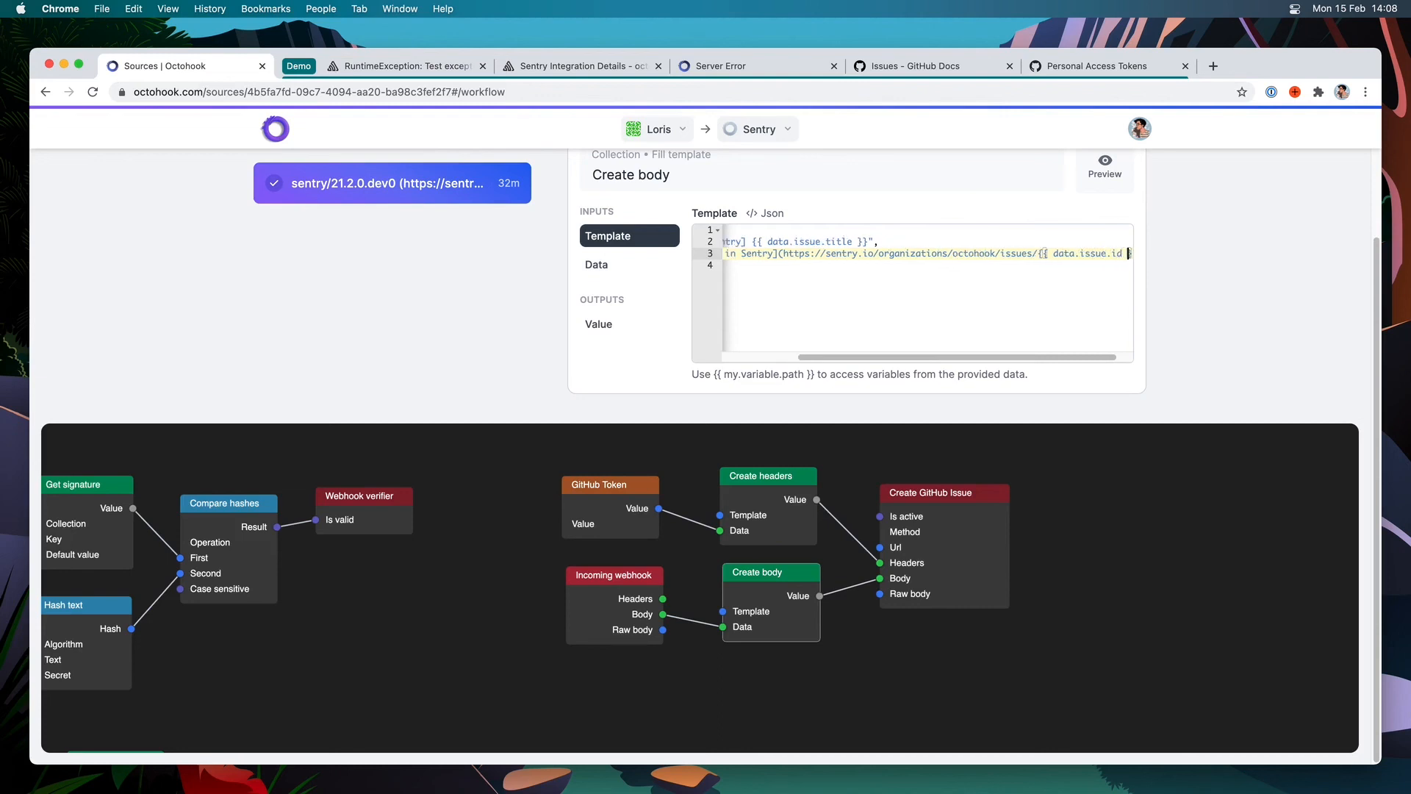
{"action": "left_click", "coordinate": [630, 324]}
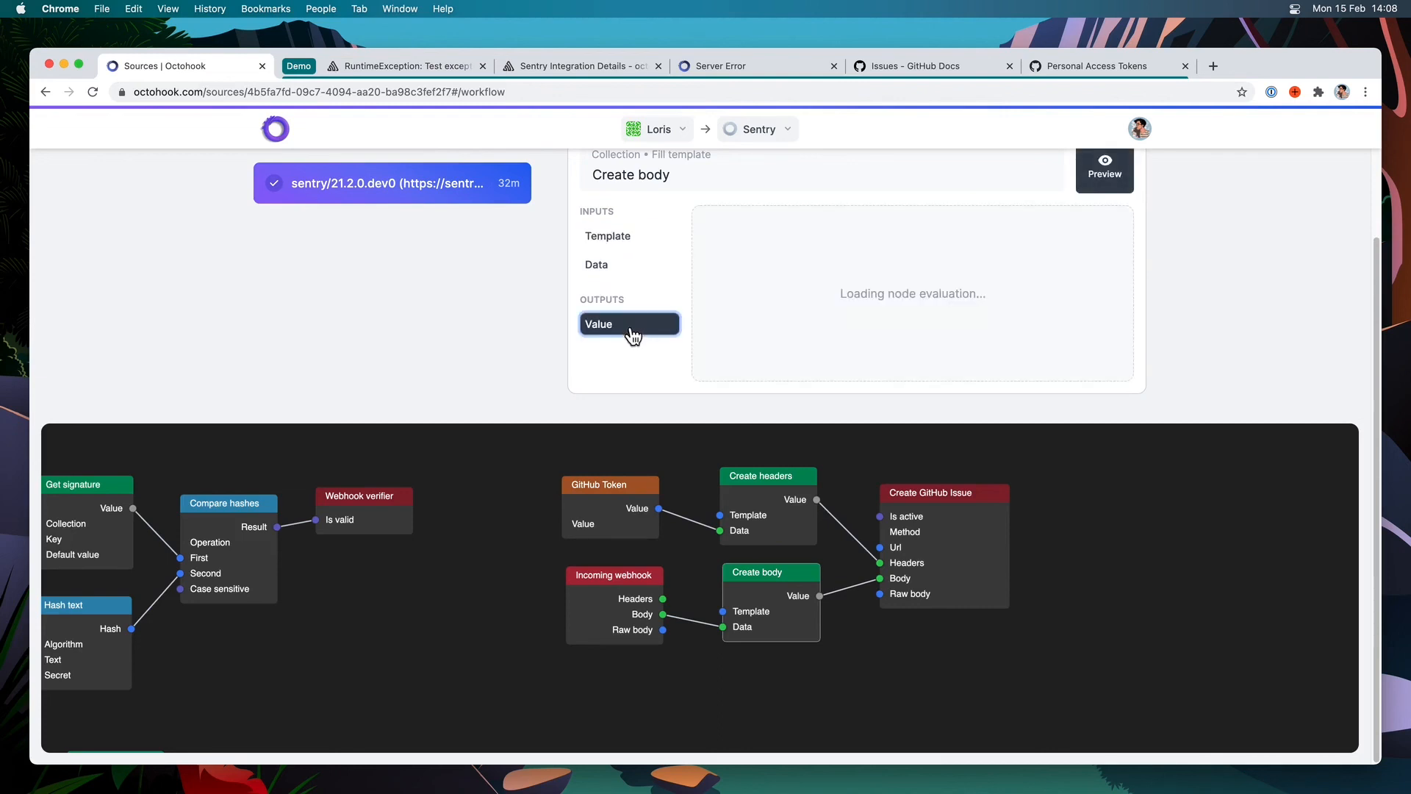
{"action": "left_click", "coordinate": [629, 324]}
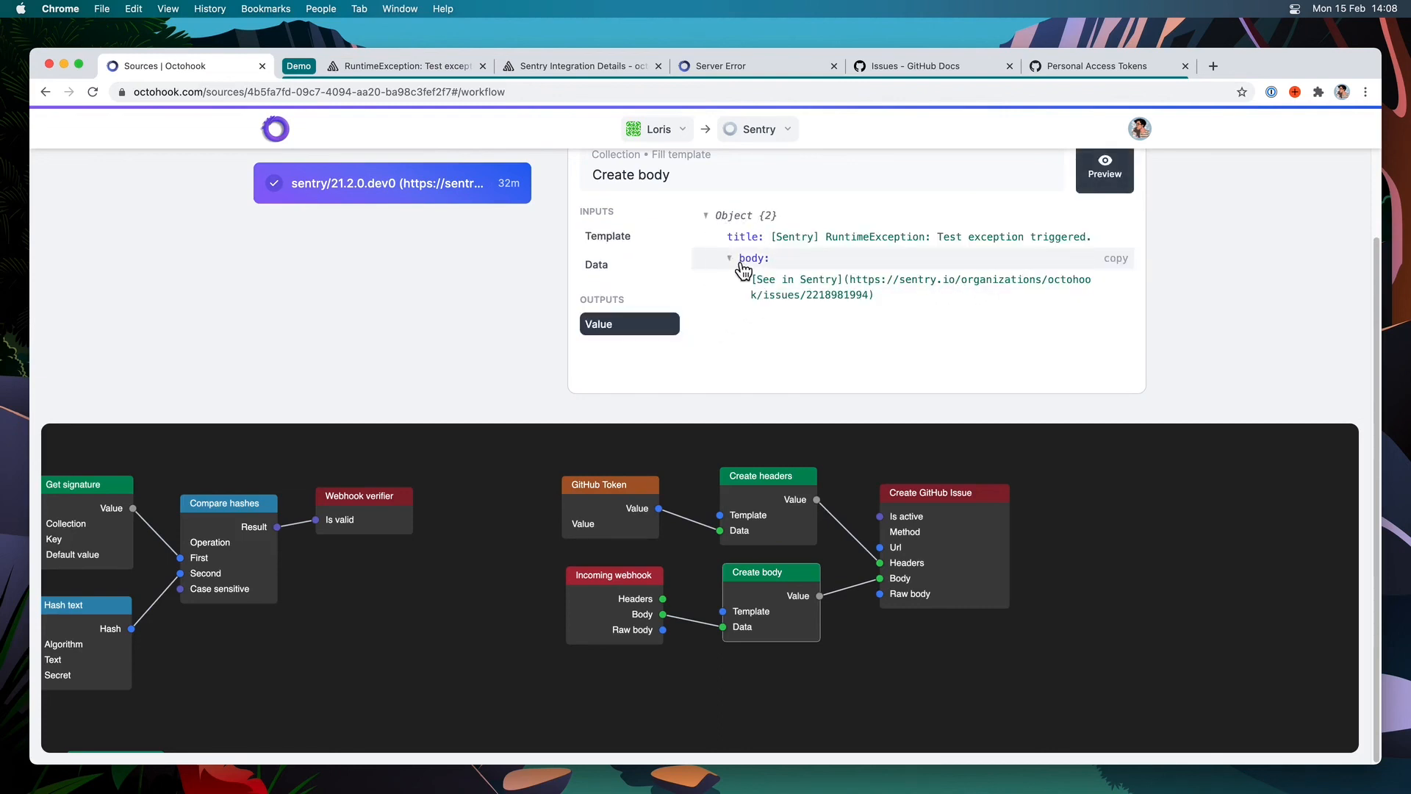
{"action": "double_click", "coordinate": [833, 294]}
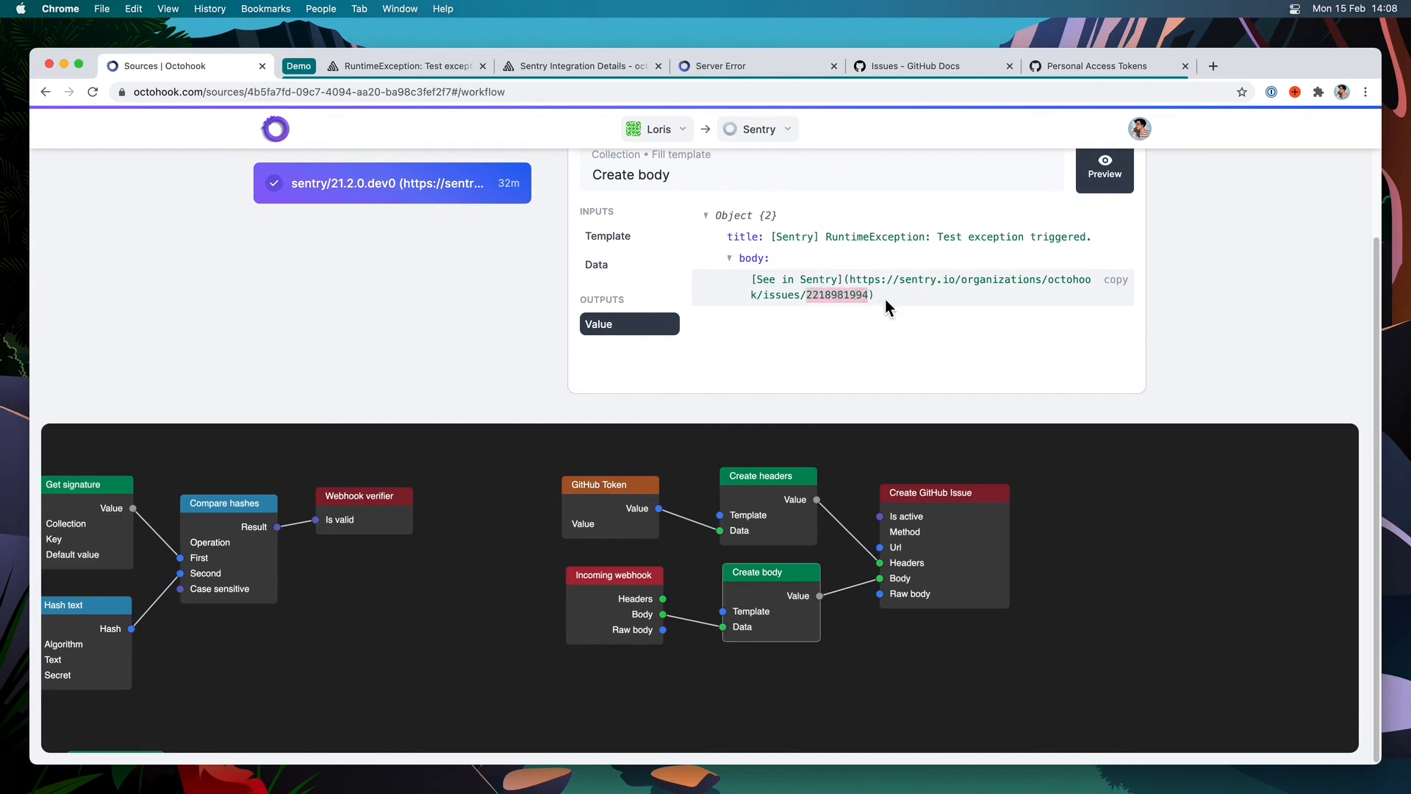
{"action": "left_click", "coordinate": [609, 236]}
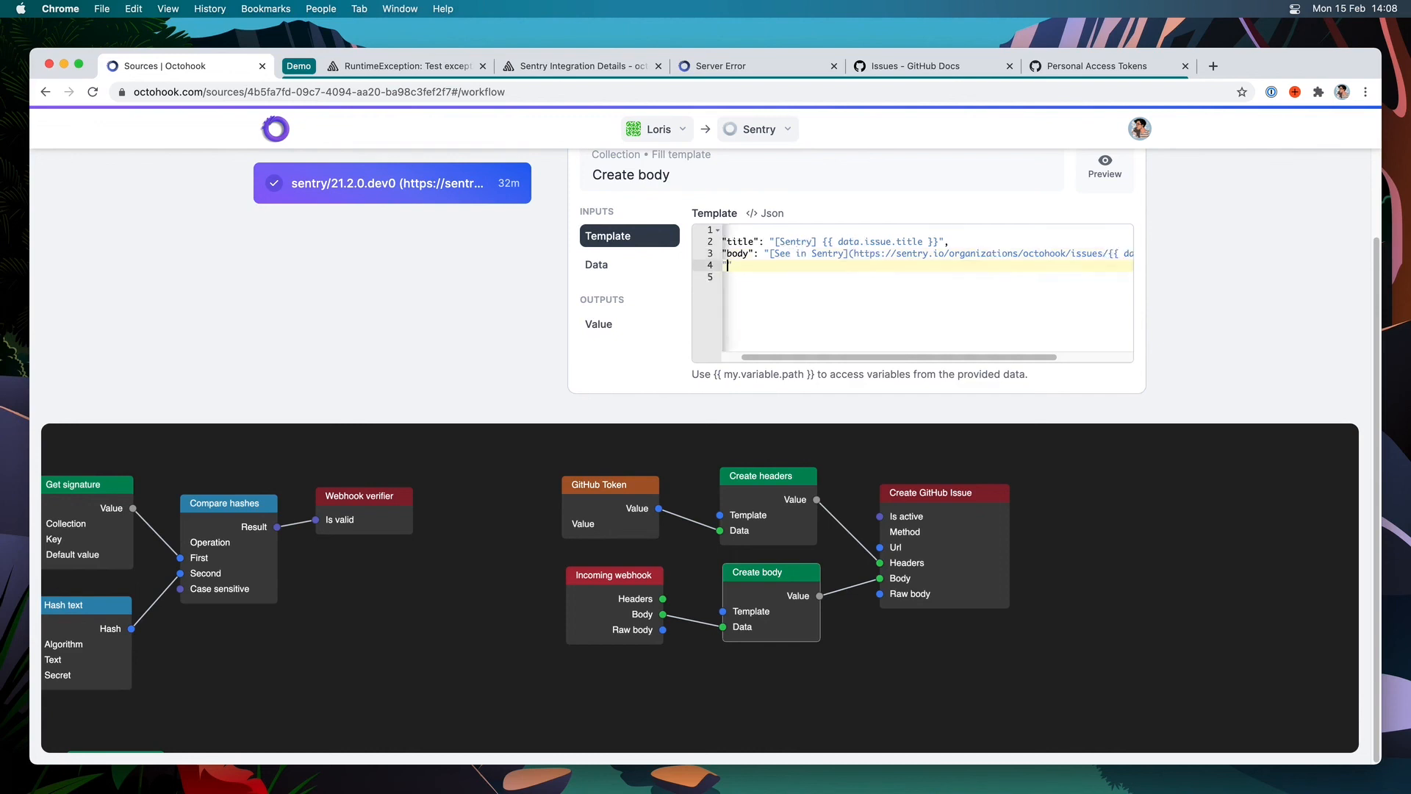
{"action": "type", "text": "labels"}
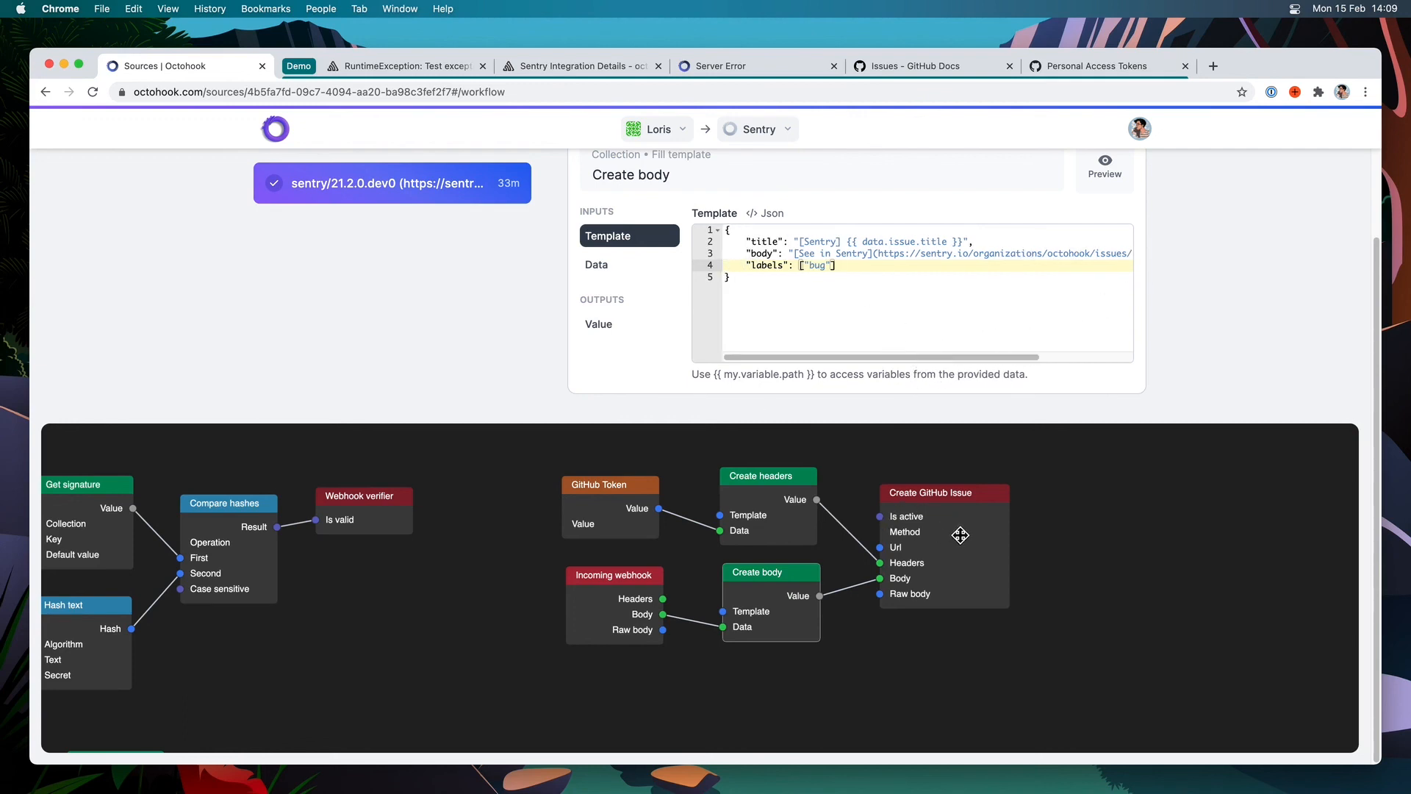
Step: Preview Create GitHub Issue inputs: active, POST, issues URL, headers, body and null raw body
{"action": "left_click", "coordinate": [943, 492]}
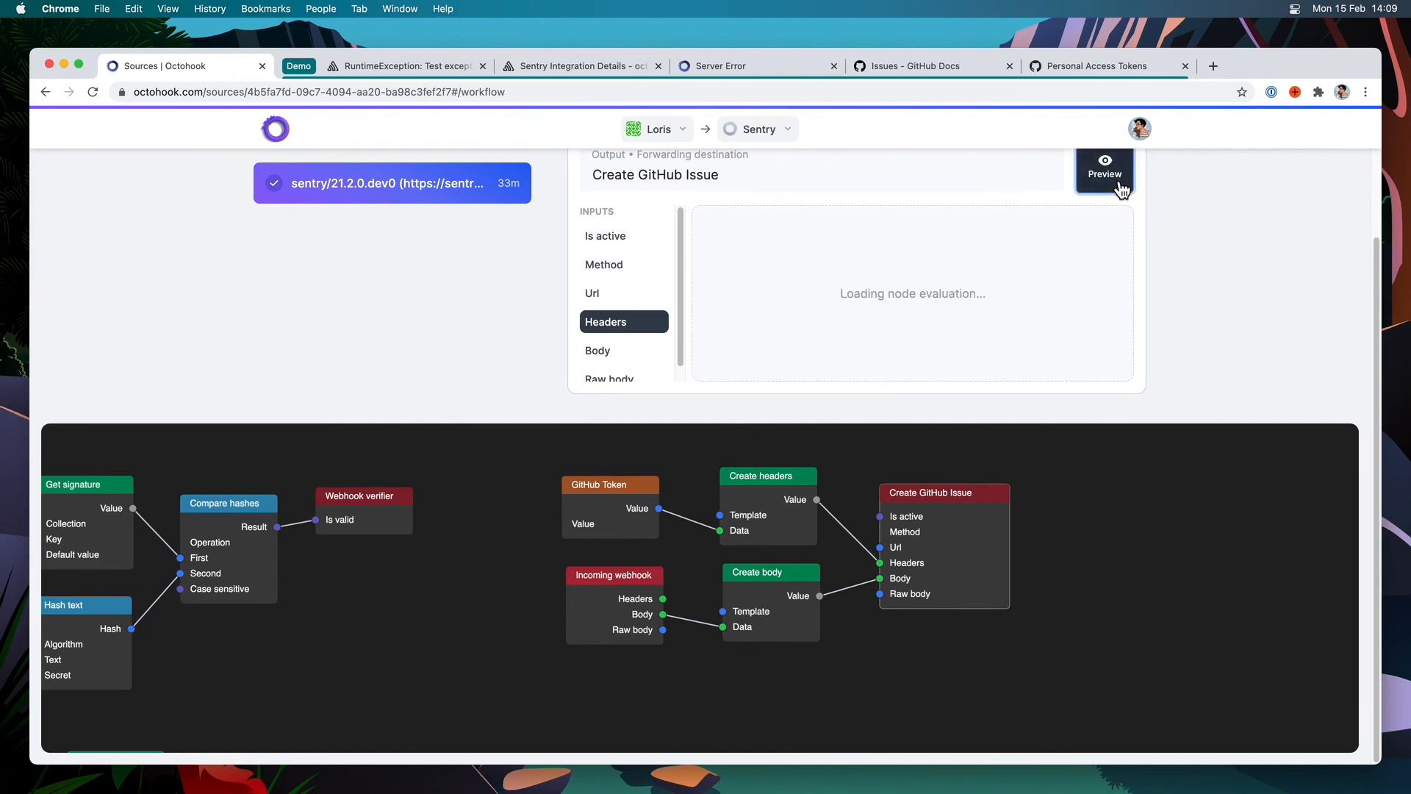
{"action": "left_click", "coordinate": [605, 236]}
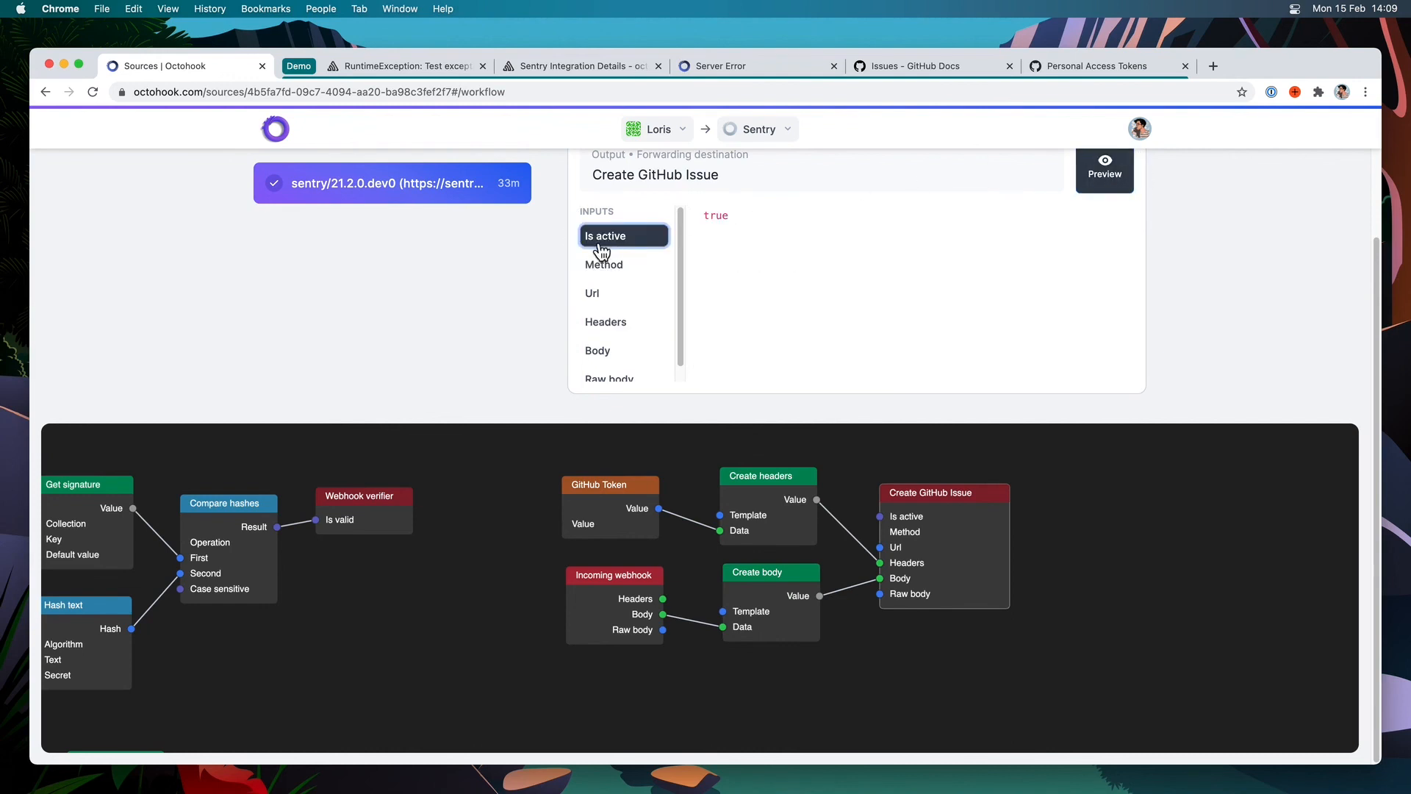
{"action": "left_click", "coordinate": [605, 264]}
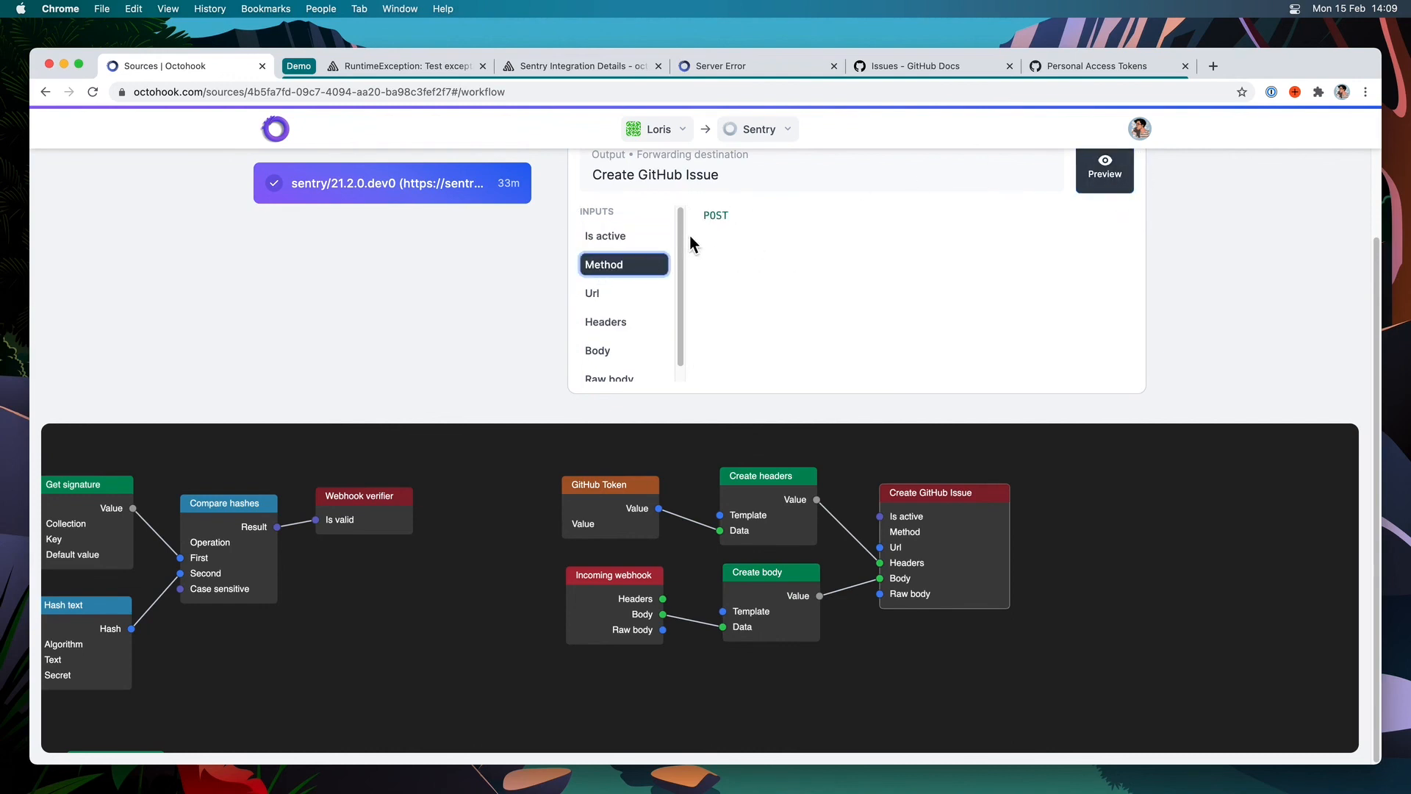
{"action": "left_click", "coordinate": [593, 292]}
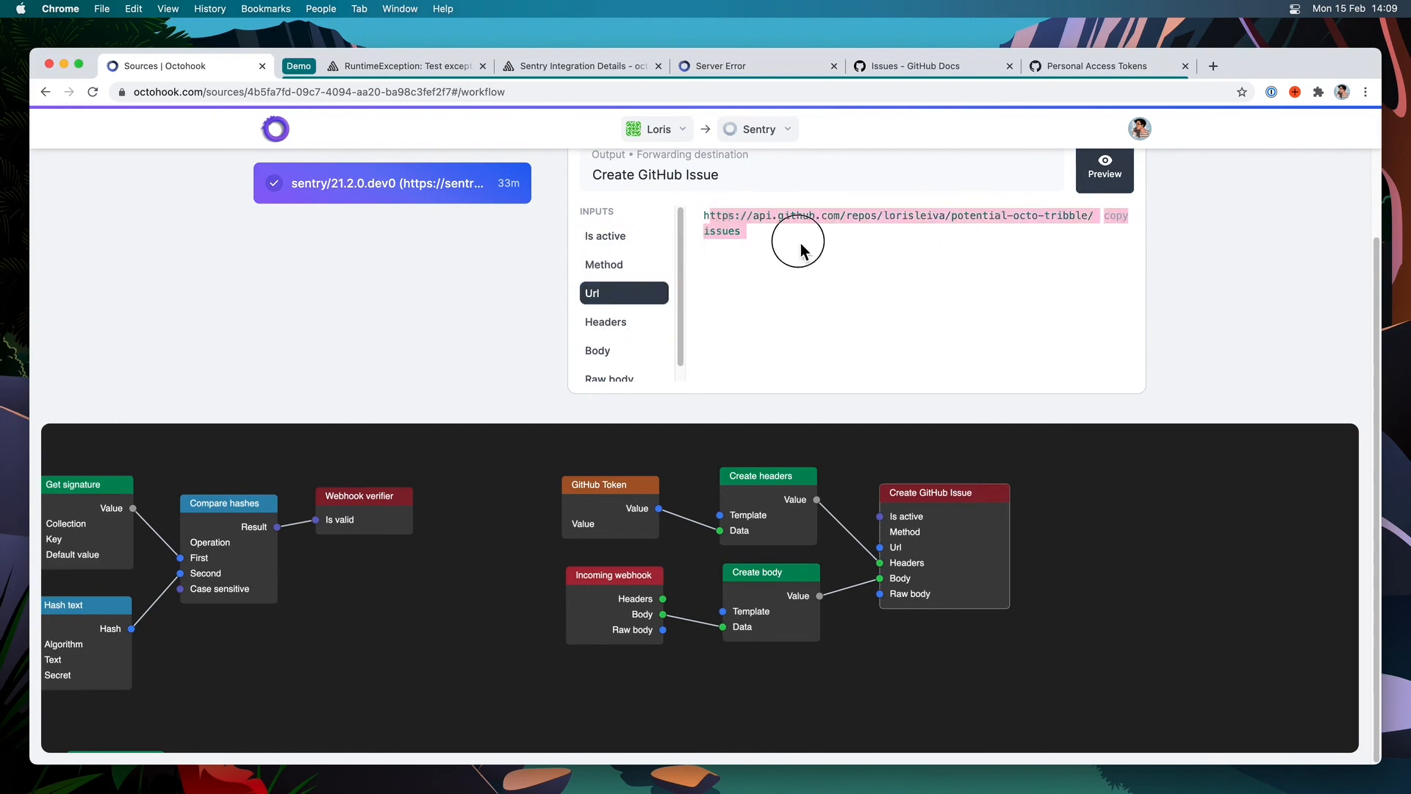
{"action": "left_click", "coordinate": [605, 321]}
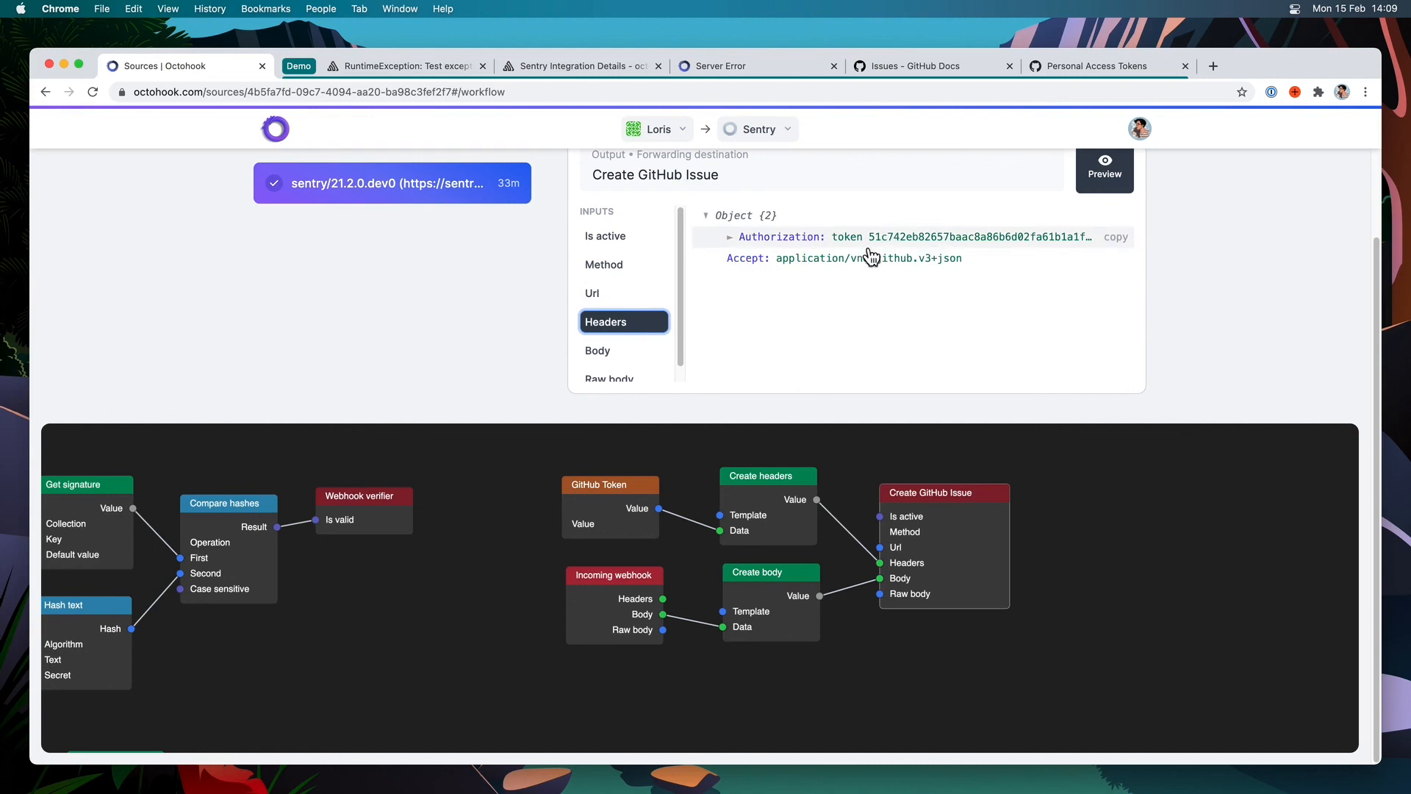
{"action": "mouse_move", "coordinate": [619, 345]}
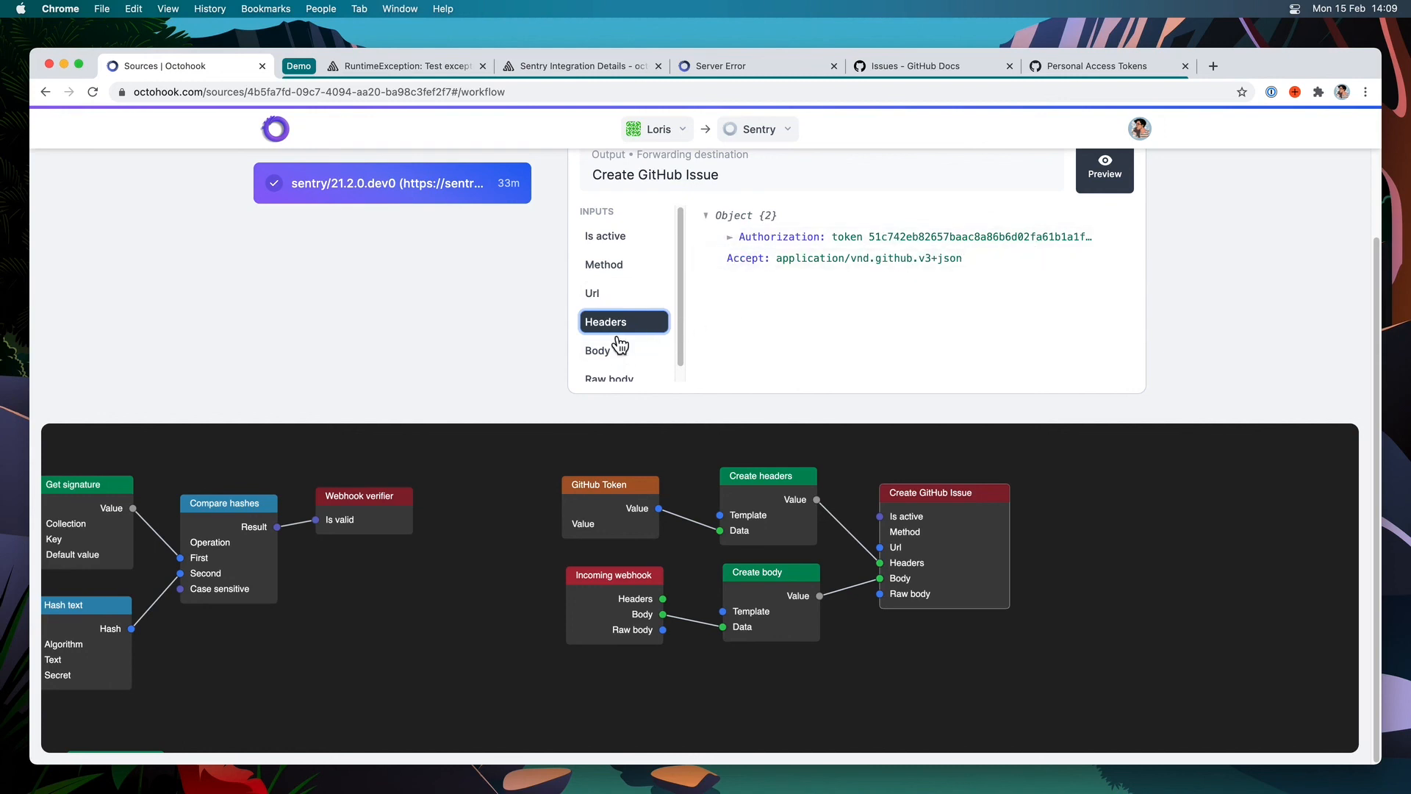
{"action": "left_click", "coordinate": [597, 350]}
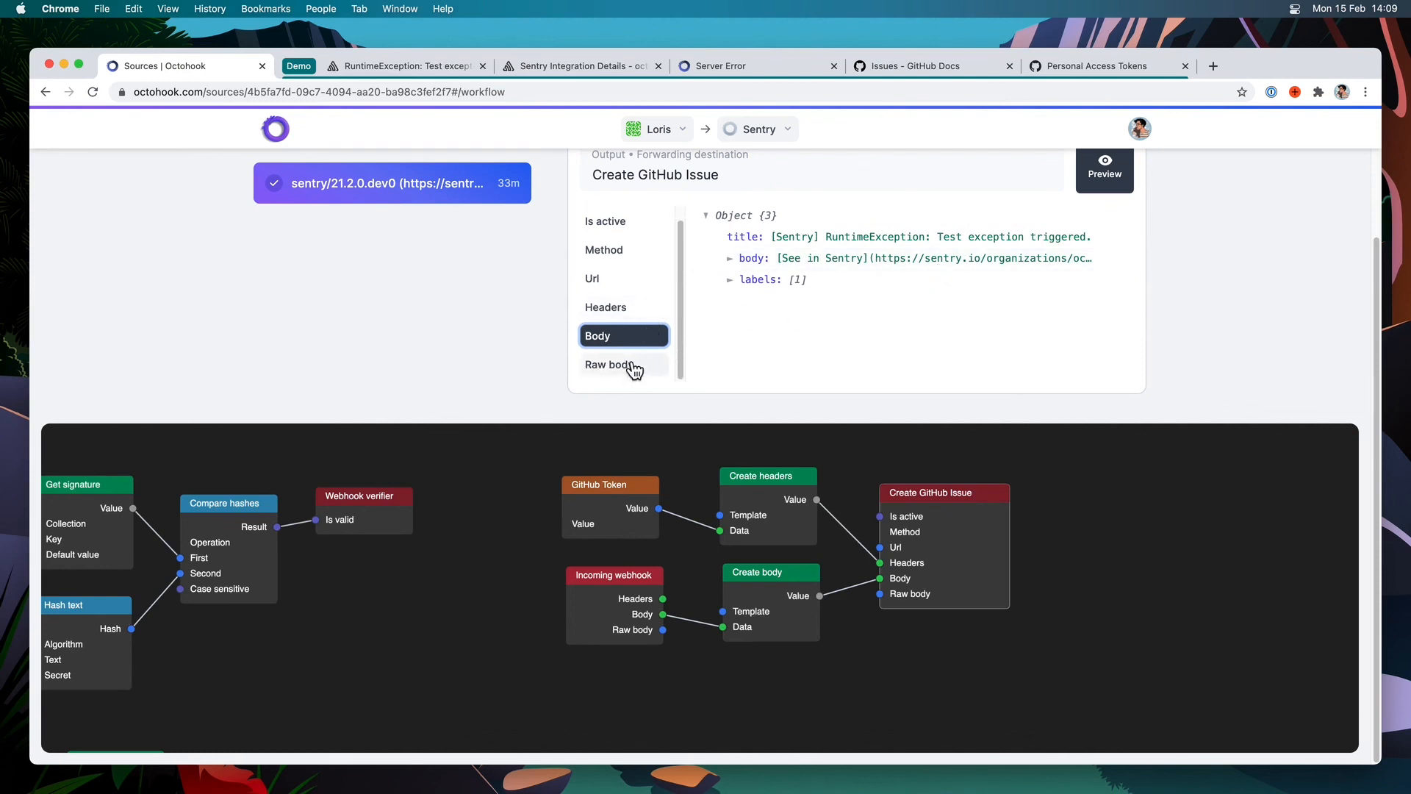
{"action": "left_click", "coordinate": [611, 364]}
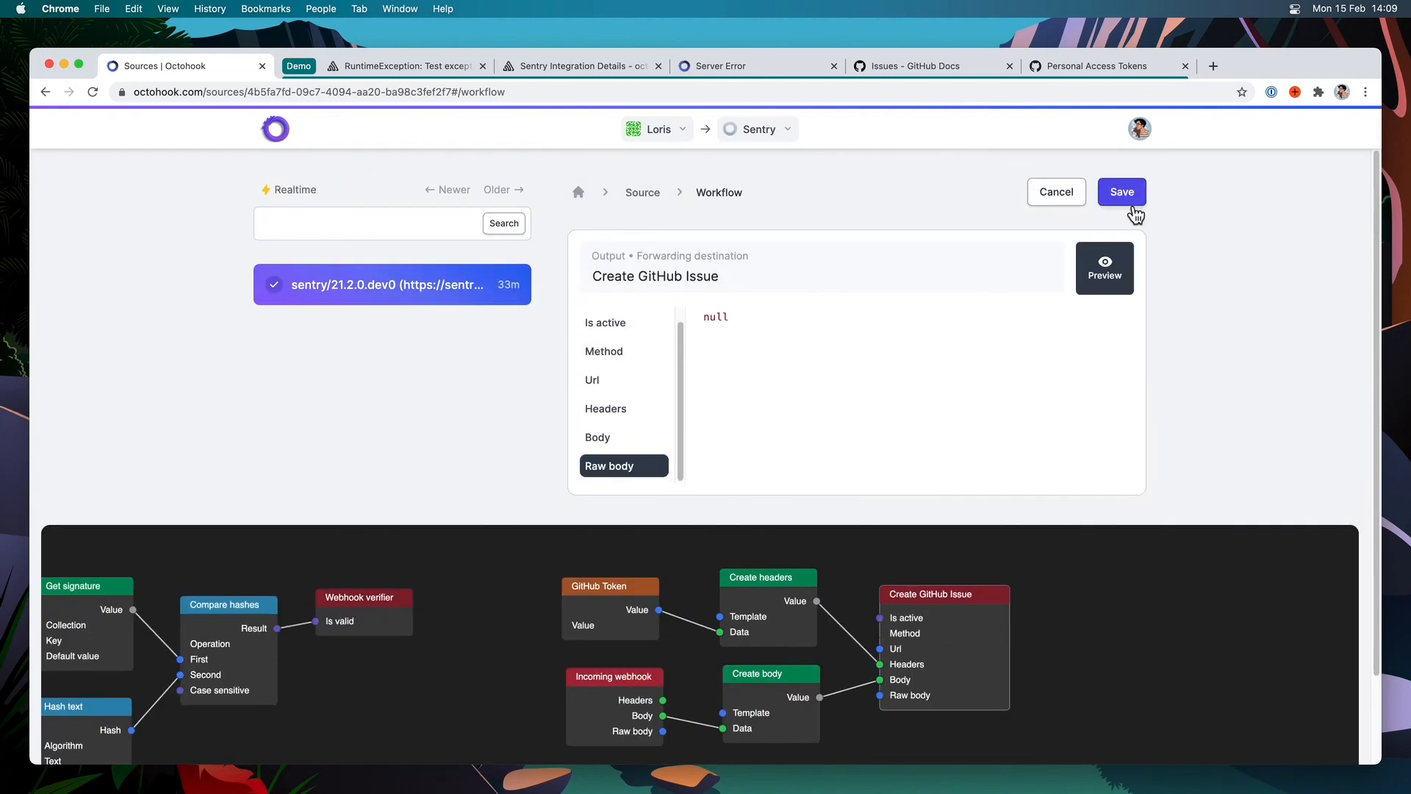
Step: Save the workflow, resolve the old RuntimeException in Sentry, and re-trigger the test exception
{"action": "left_click", "coordinate": [581, 65]}
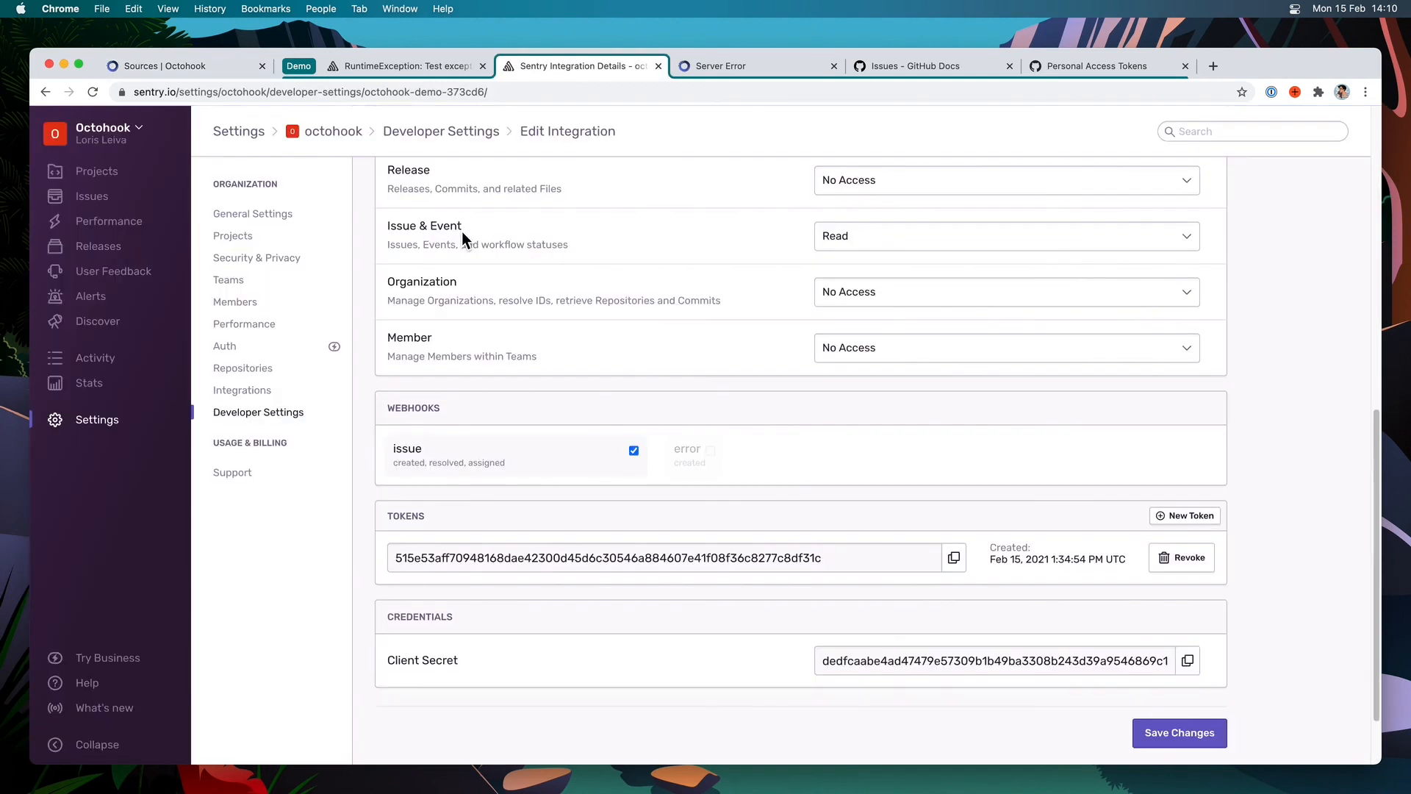
{"action": "mouse_move", "coordinate": [670, 470]}
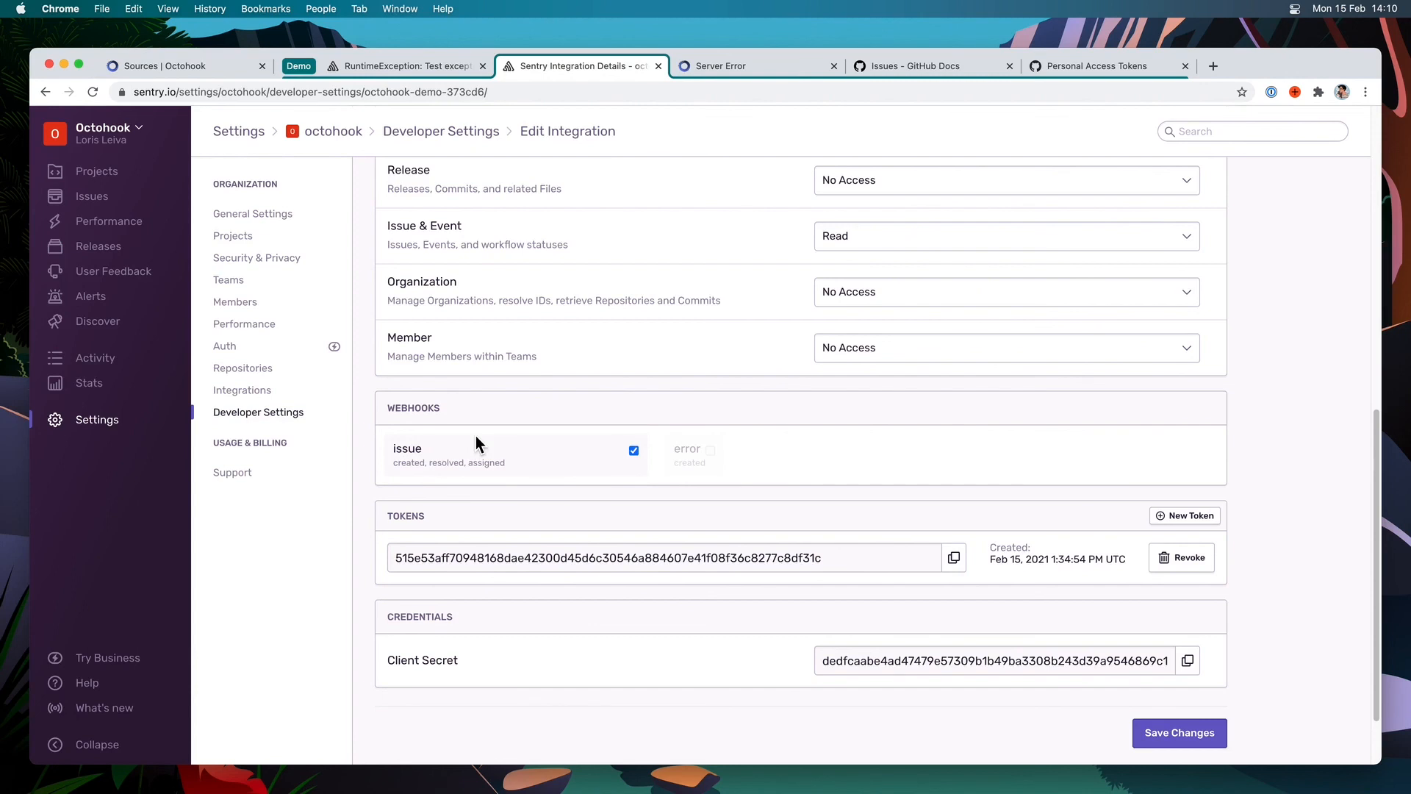
{"action": "left_click", "coordinate": [405, 66]}
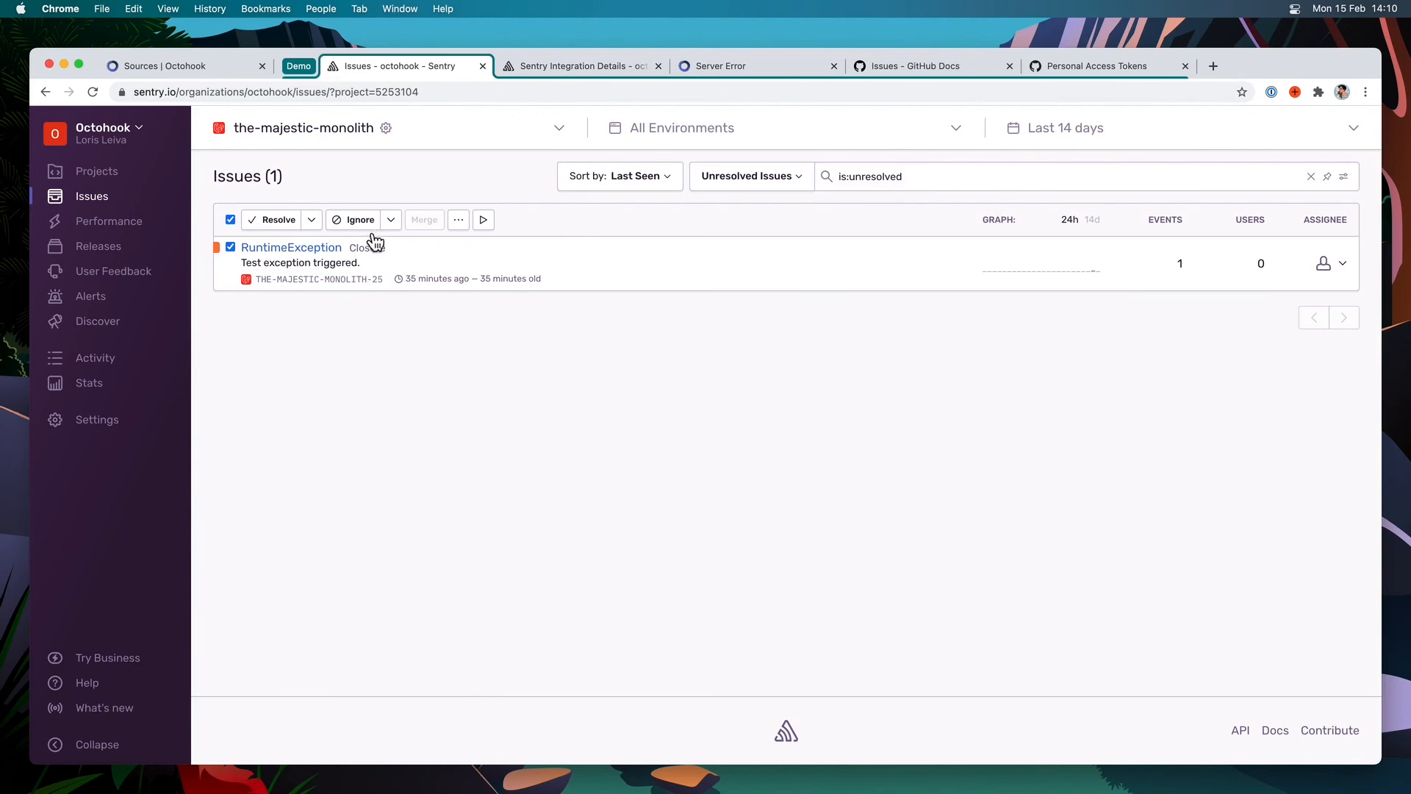
{"action": "left_click", "coordinate": [280, 220]}
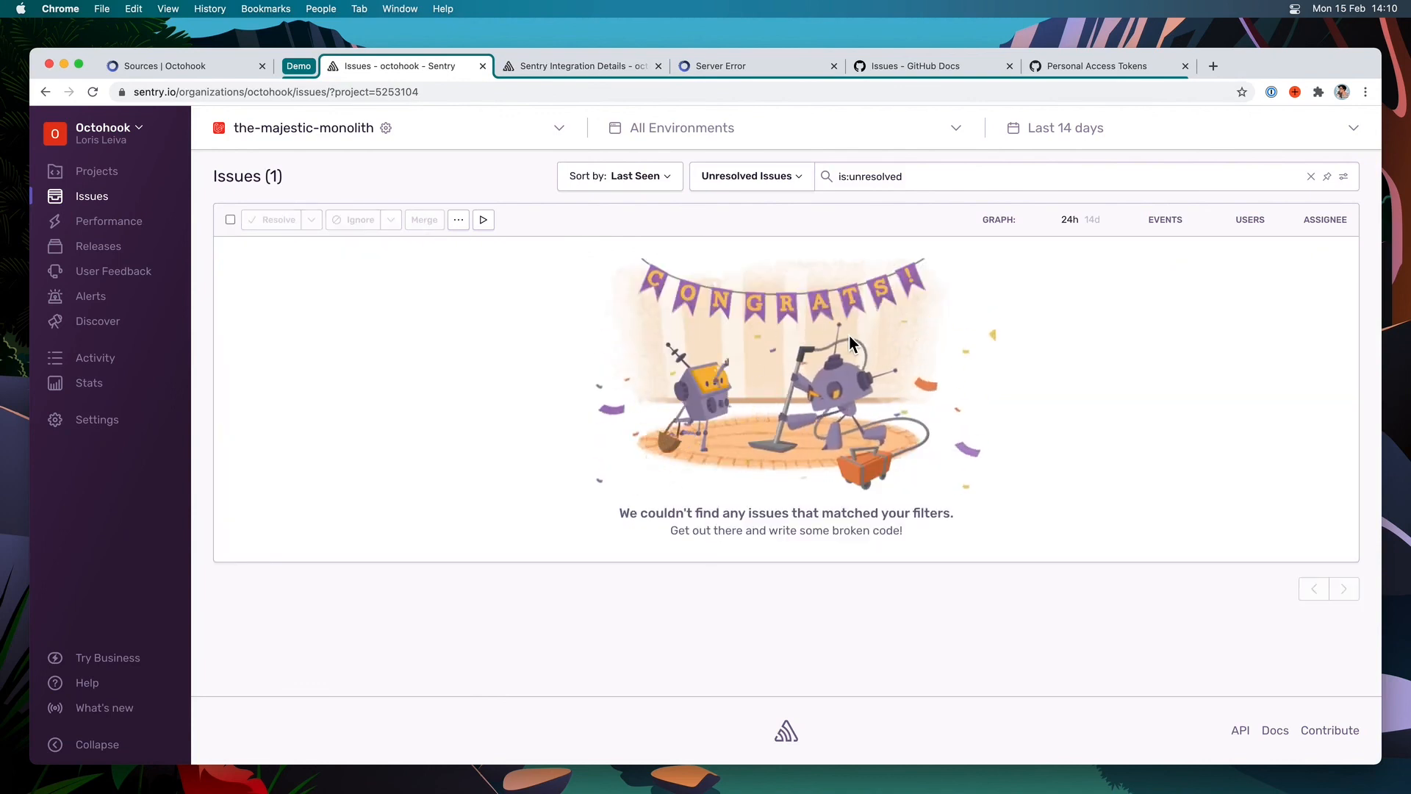
{"action": "left_click", "coordinate": [756, 65]}
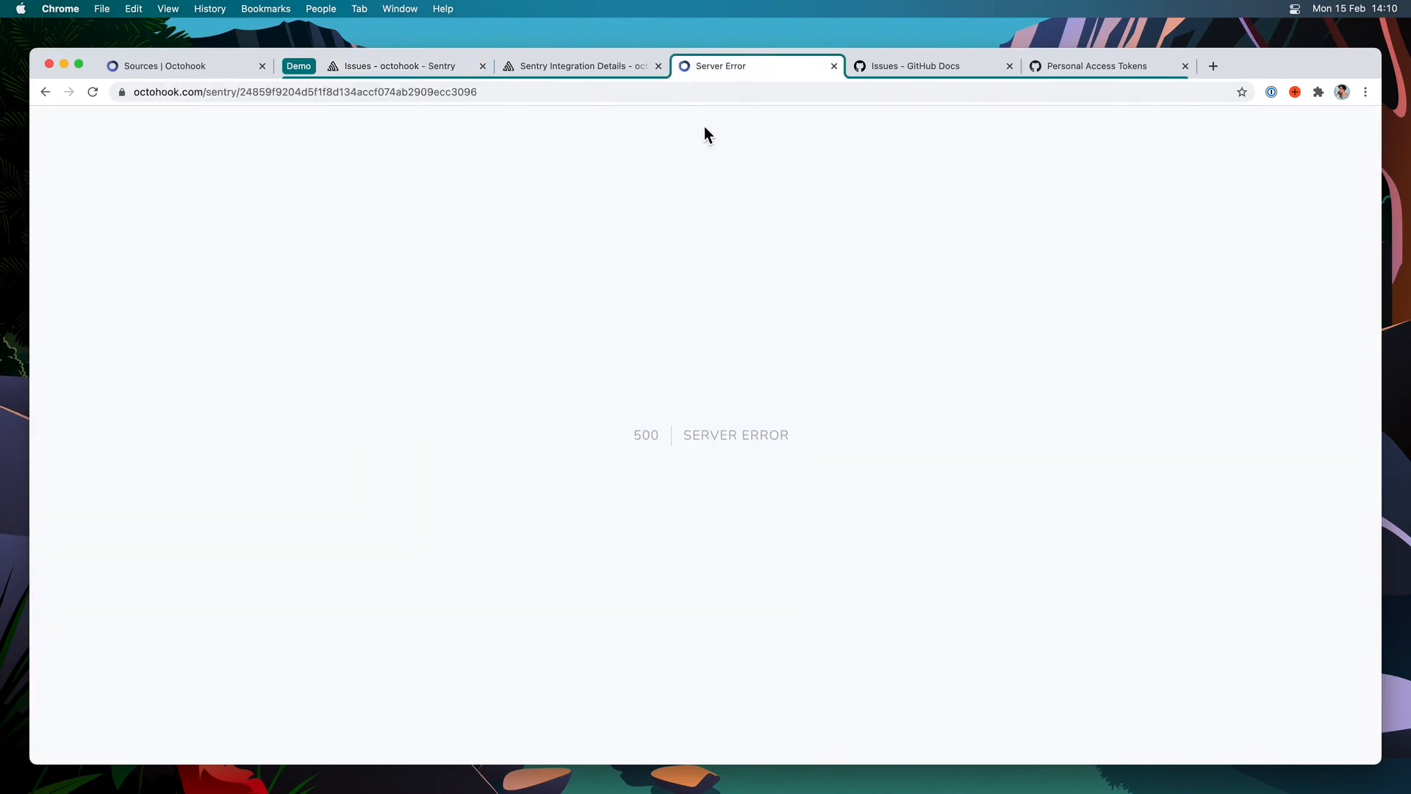
{"action": "left_click", "coordinate": [93, 92]}
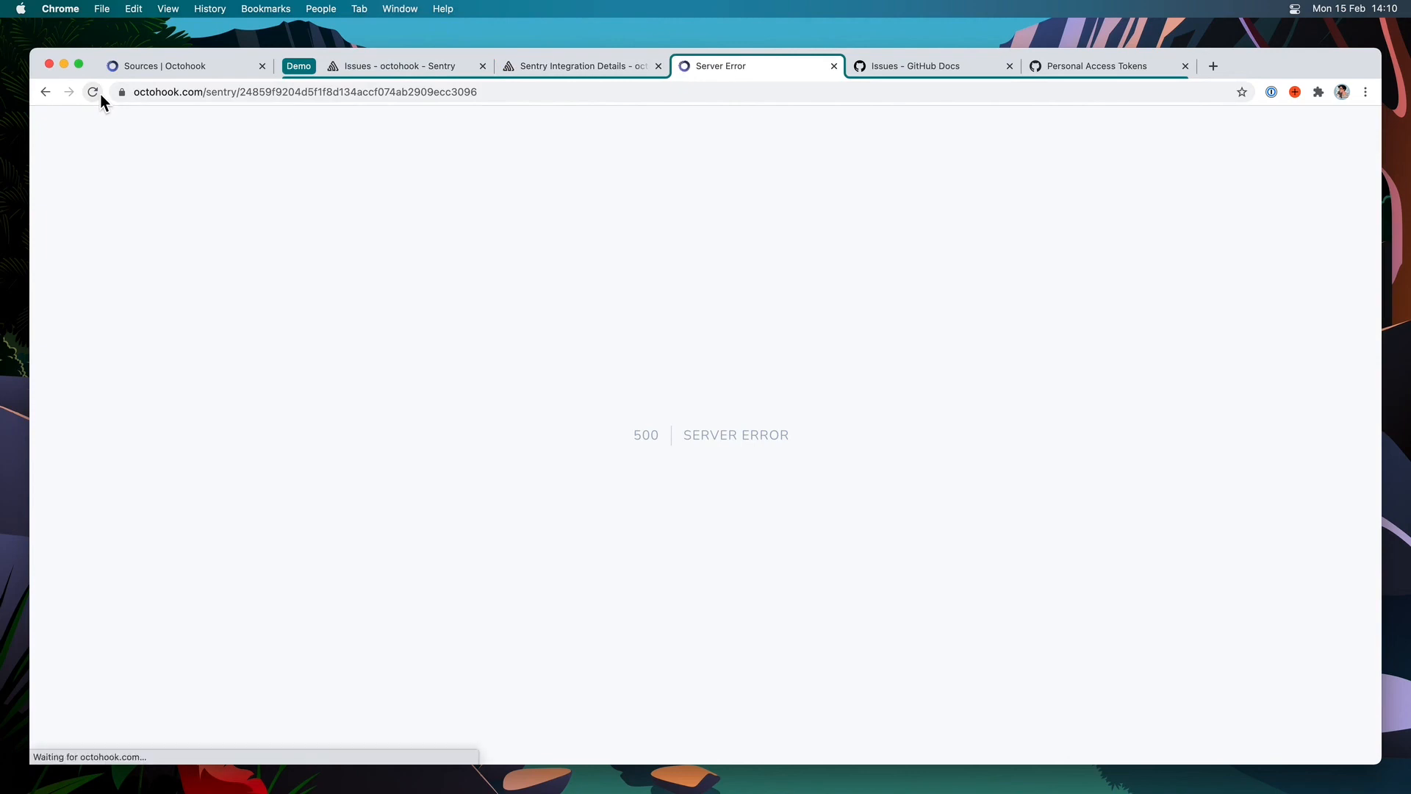
{"action": "left_click", "coordinate": [171, 65]}
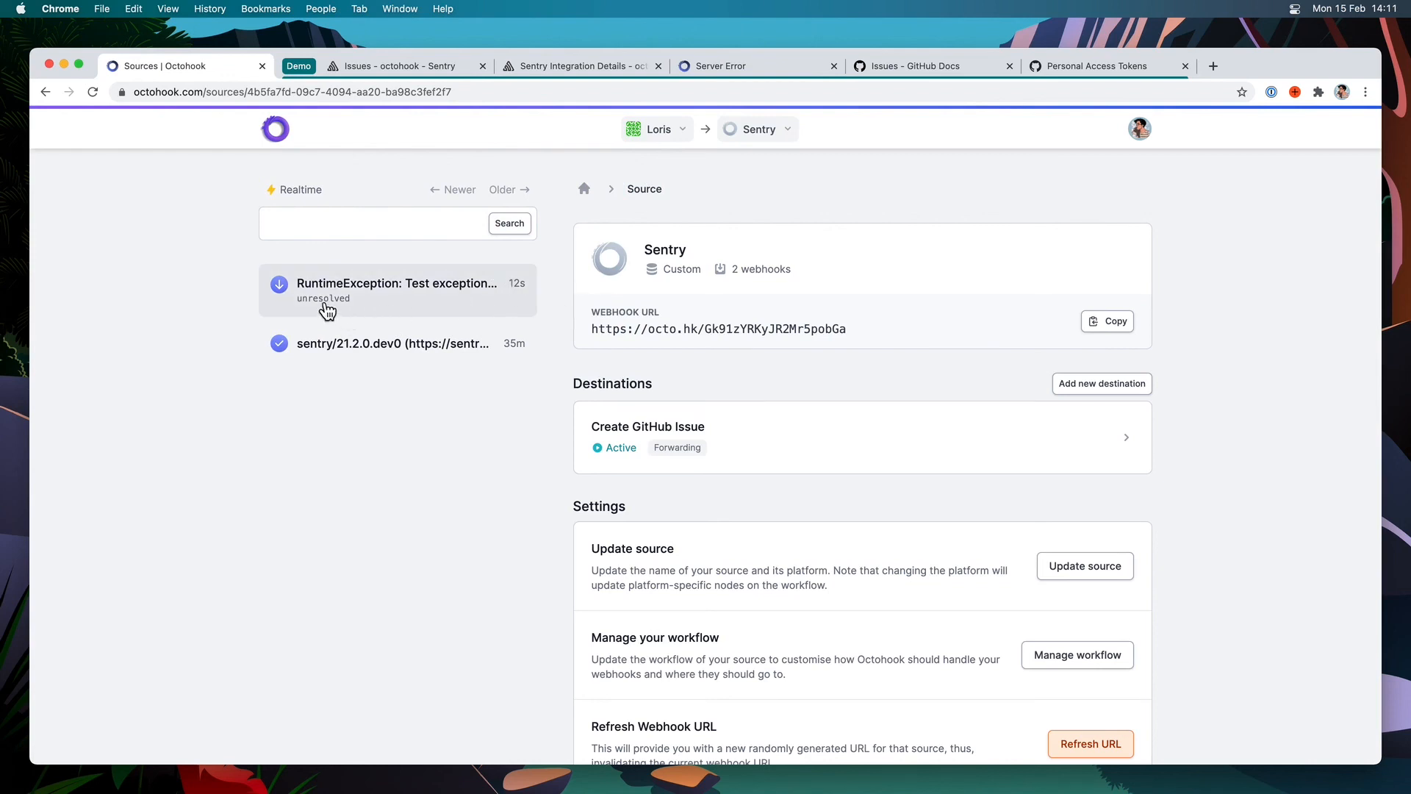
{"action": "mouse_move", "coordinate": [326, 313]}
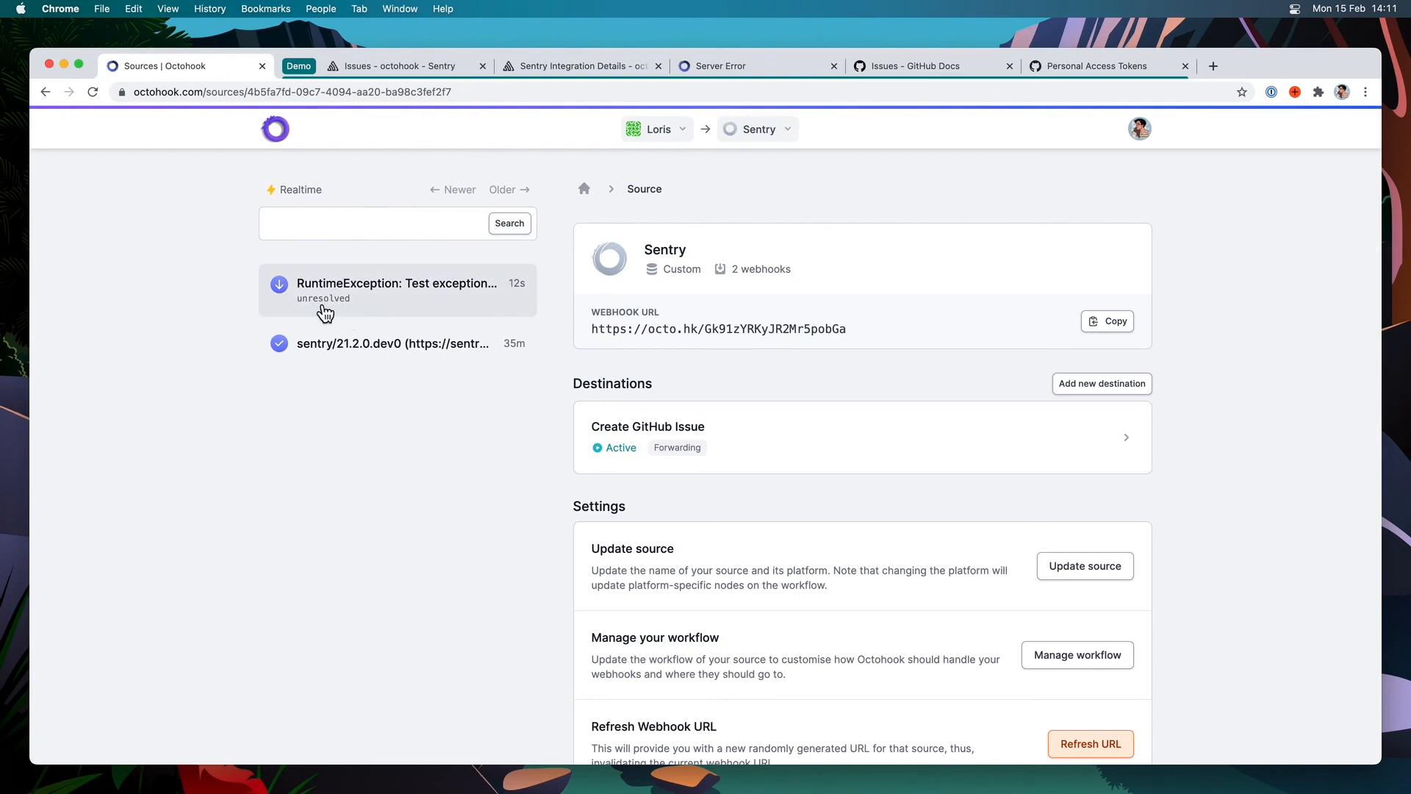
Step: Inspect the RuntimeException webhook's GitHub delivery: bug-labelled request body and 201 issue #4 response
{"action": "left_click", "coordinate": [396, 290]}
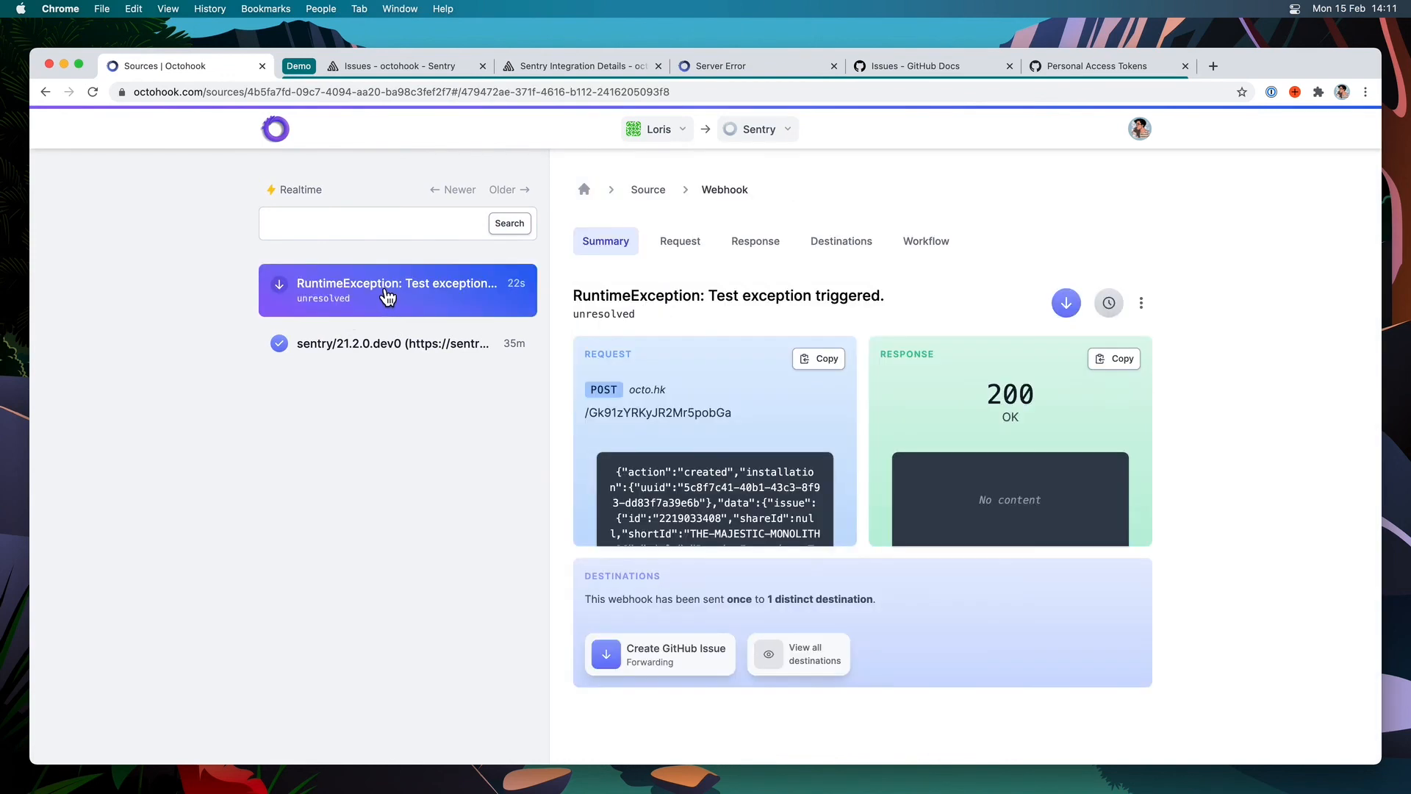
{"action": "mouse_move", "coordinate": [646, 662]}
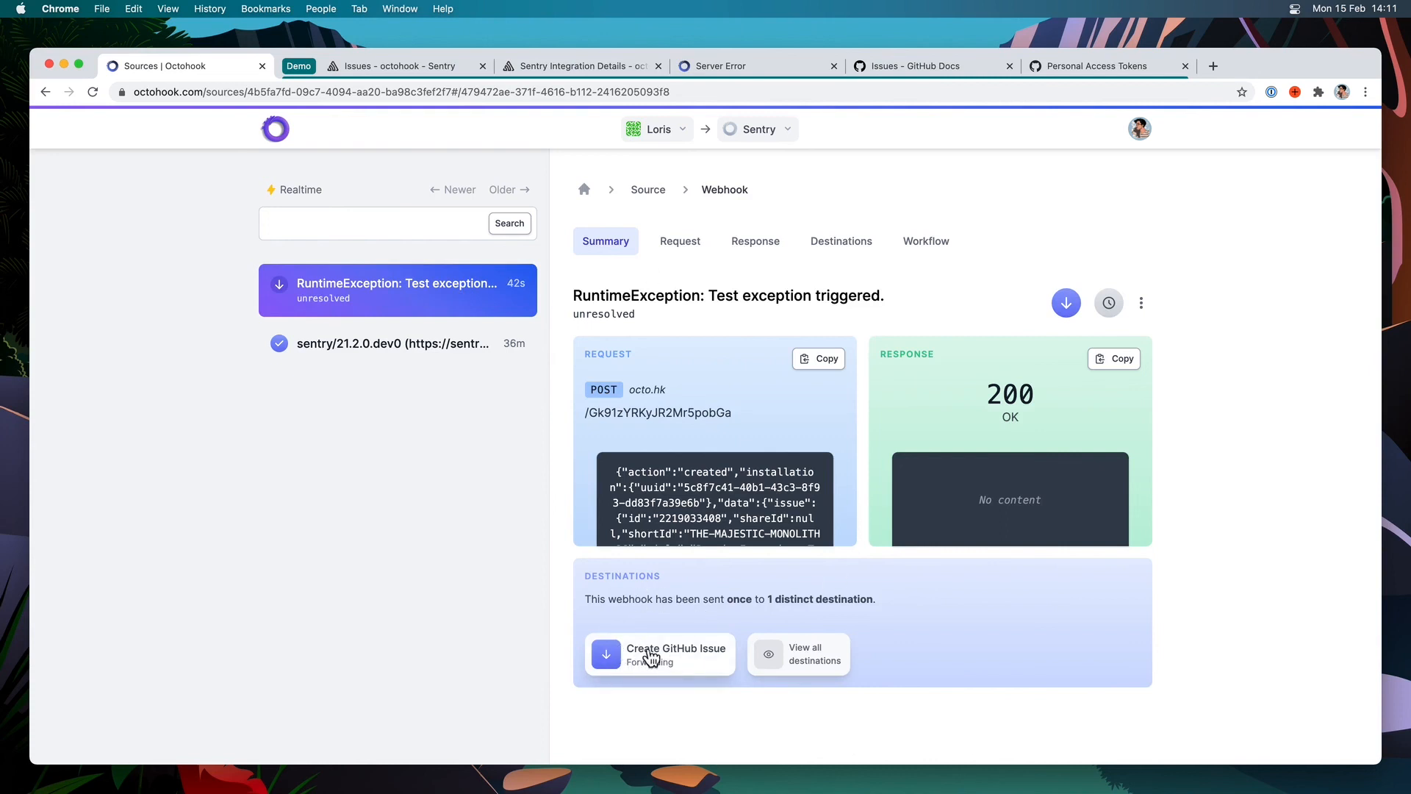
{"action": "left_click", "coordinate": [659, 655]}
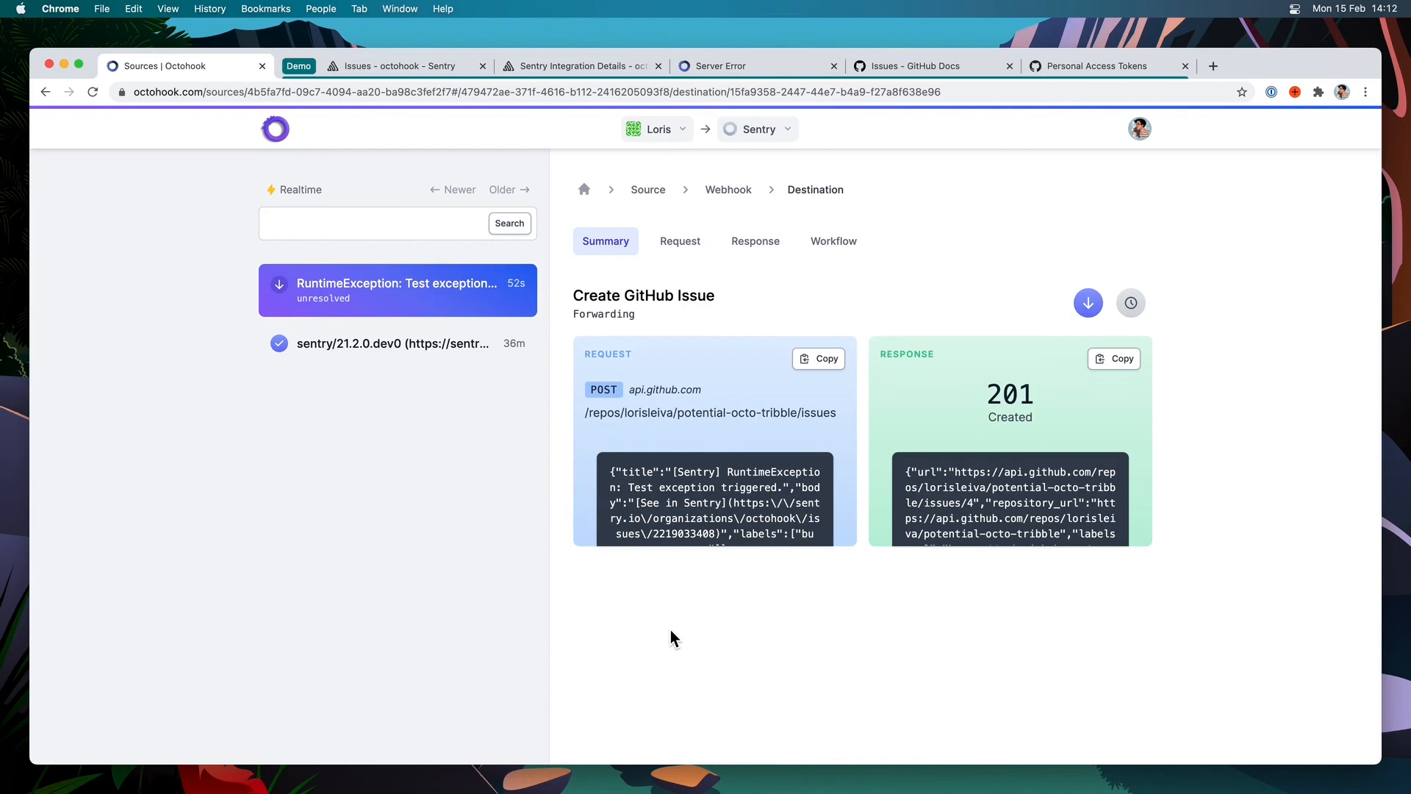
{"action": "mouse_move", "coordinate": [1074, 513]}
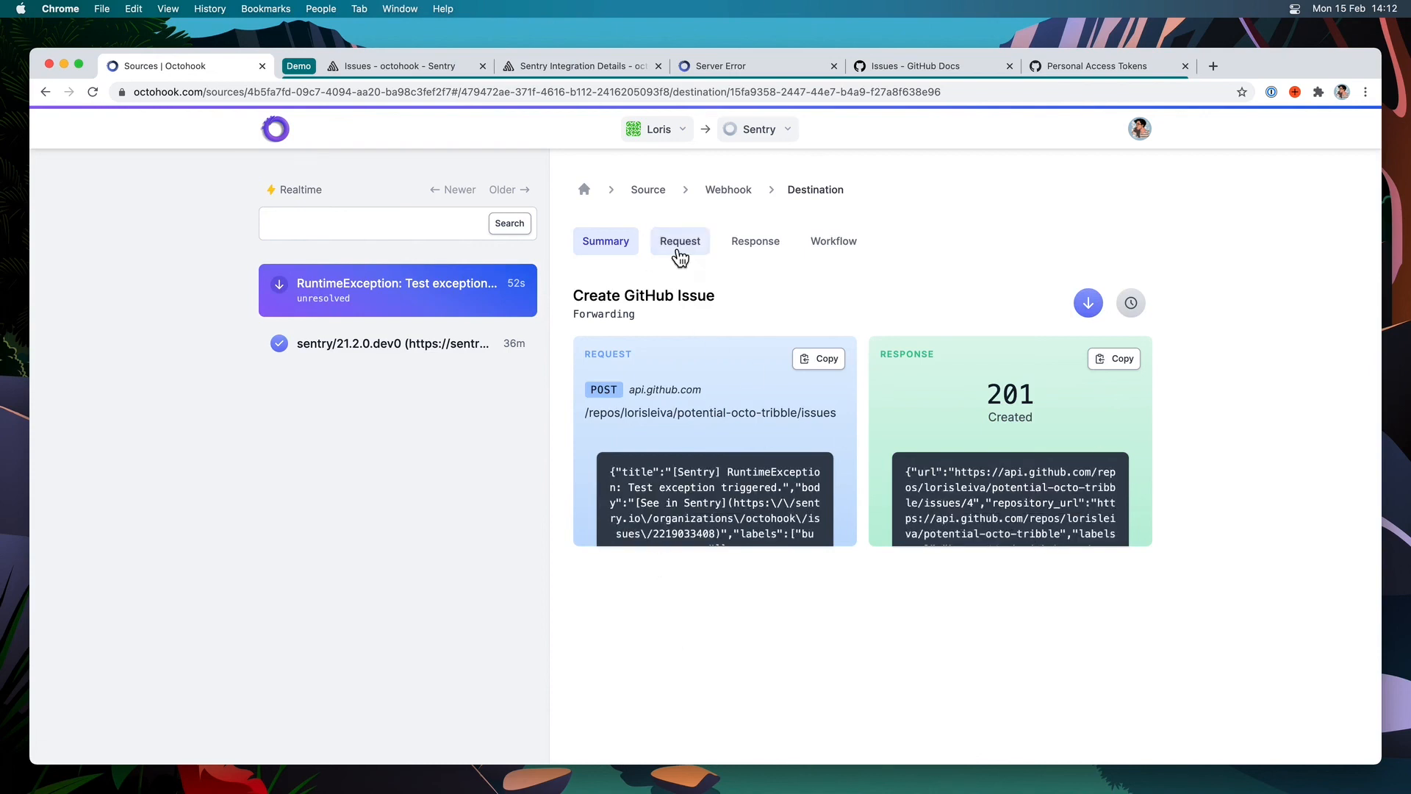
{"action": "left_click", "coordinate": [680, 241]}
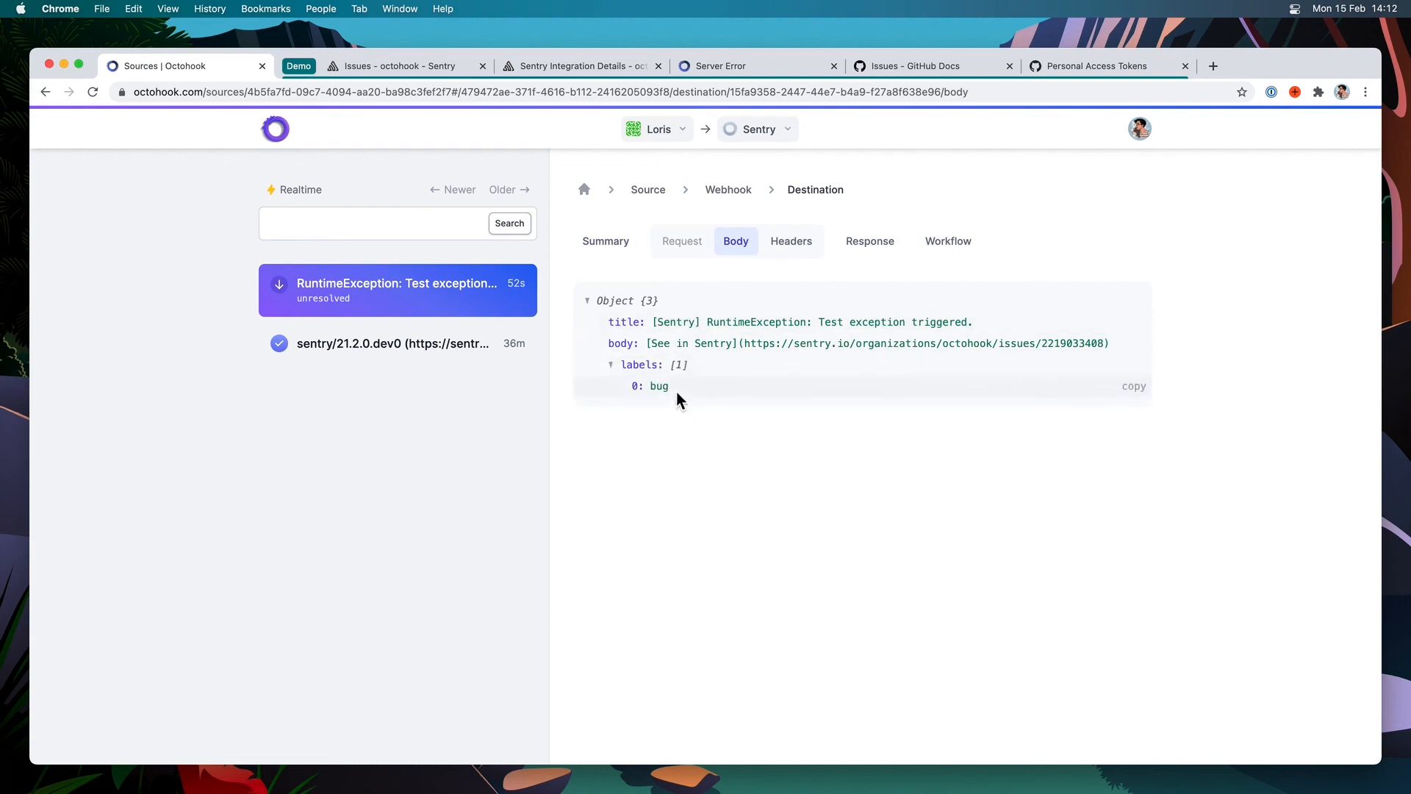
{"action": "mouse_move", "coordinate": [682, 325]}
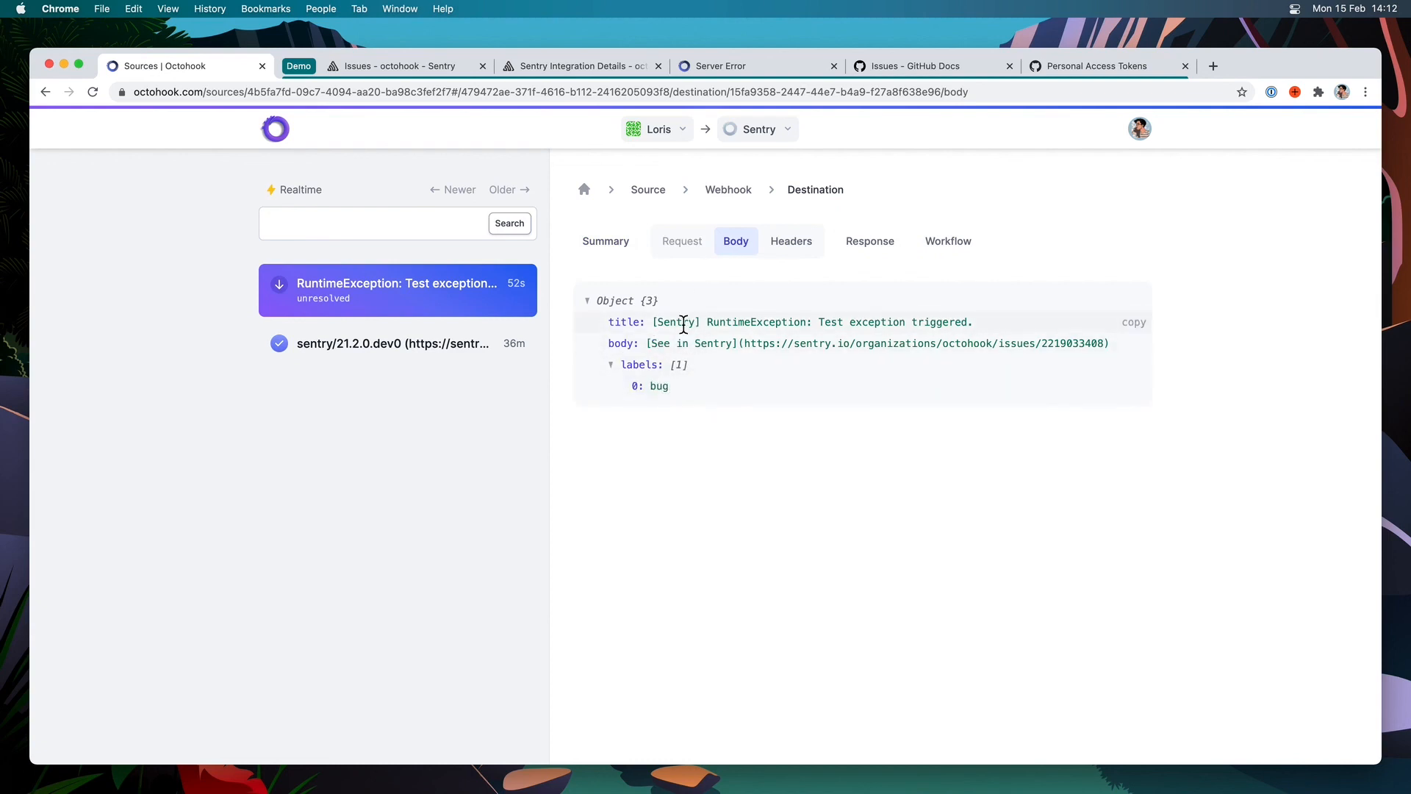
{"action": "left_click", "coordinate": [756, 240]}
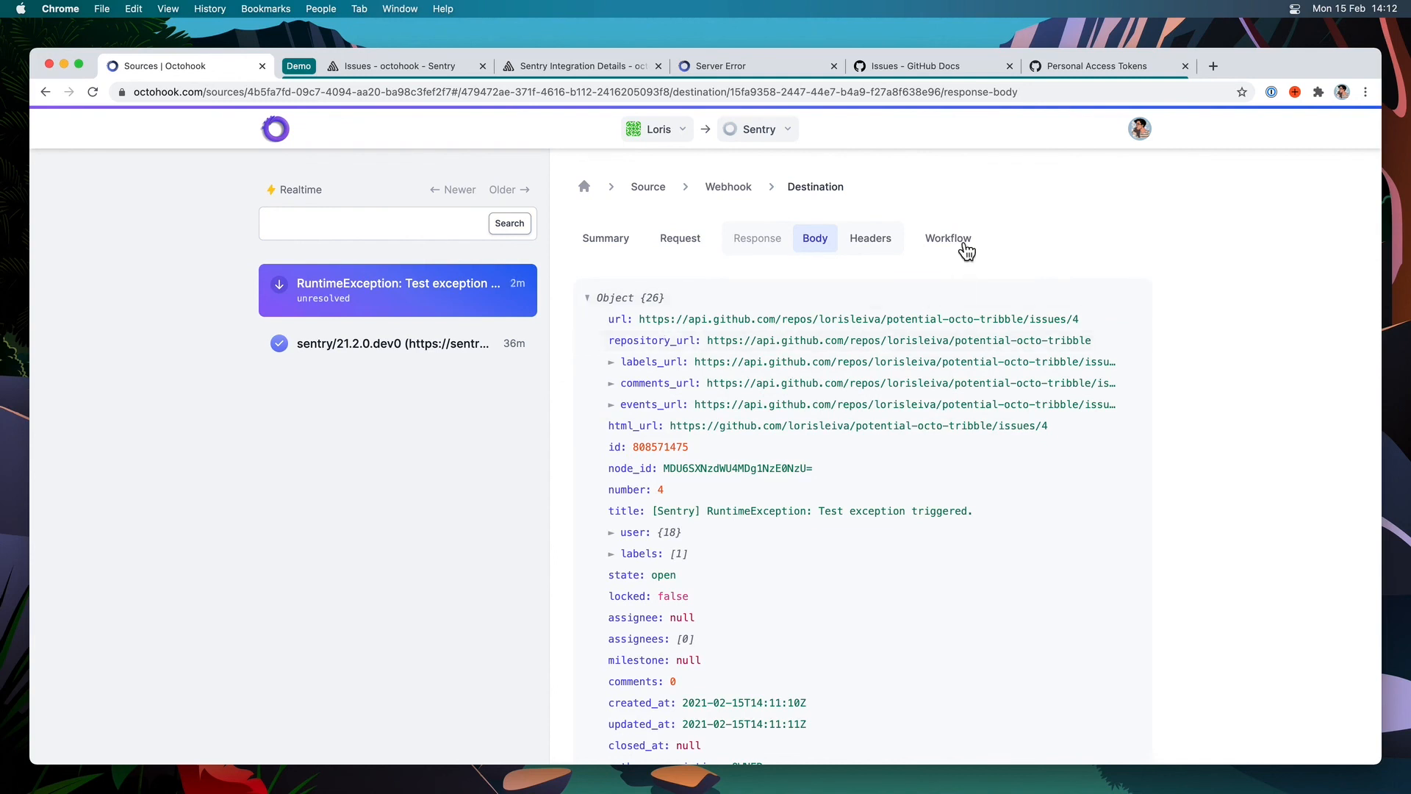
Step: Trace the delivery's workflow graph, inspecting Create GitHub Issue headers and the Create body template
{"action": "left_click", "coordinate": [946, 237]}
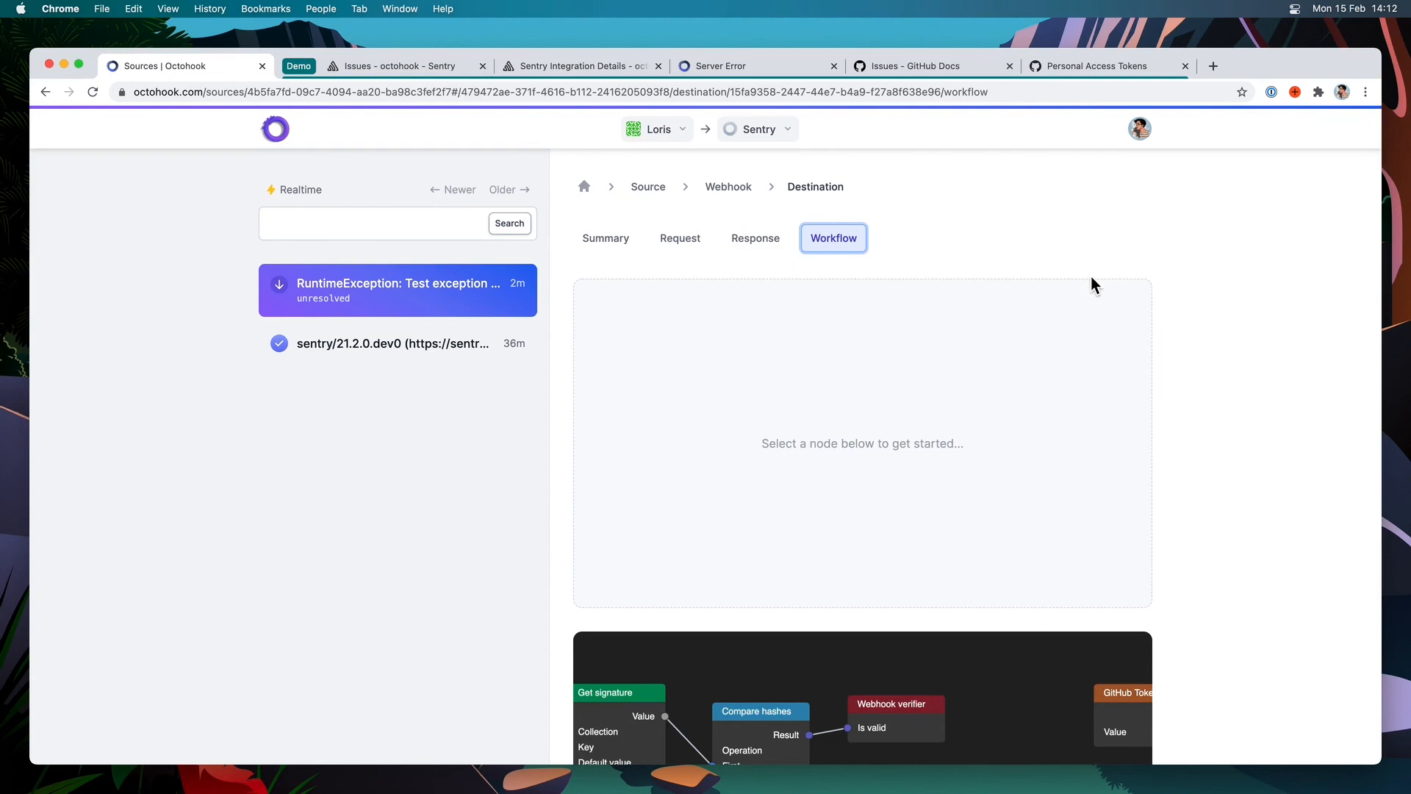
{"action": "scroll", "scroll_direction": "down", "scroll_amount": 3}
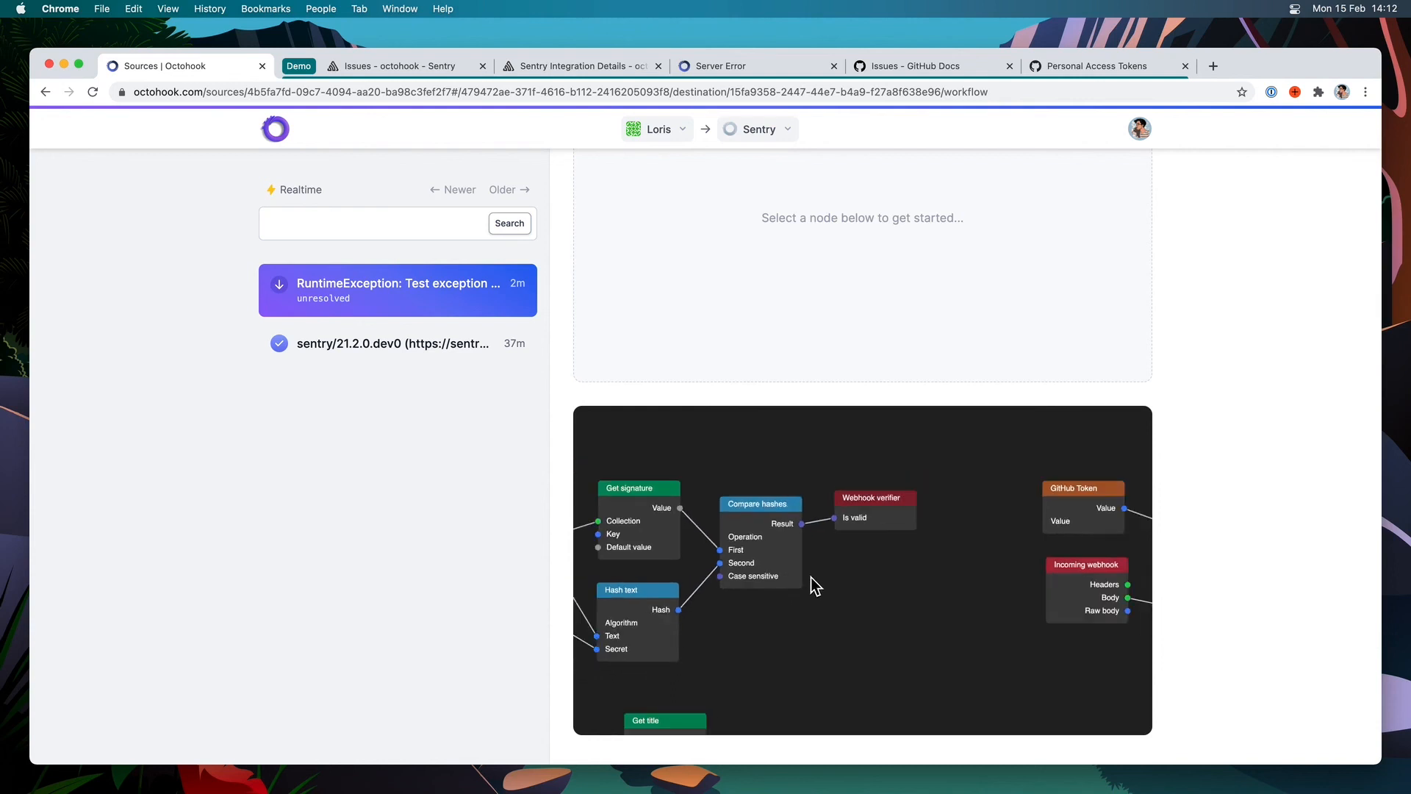
{"action": "left_click", "coordinate": [759, 503]}
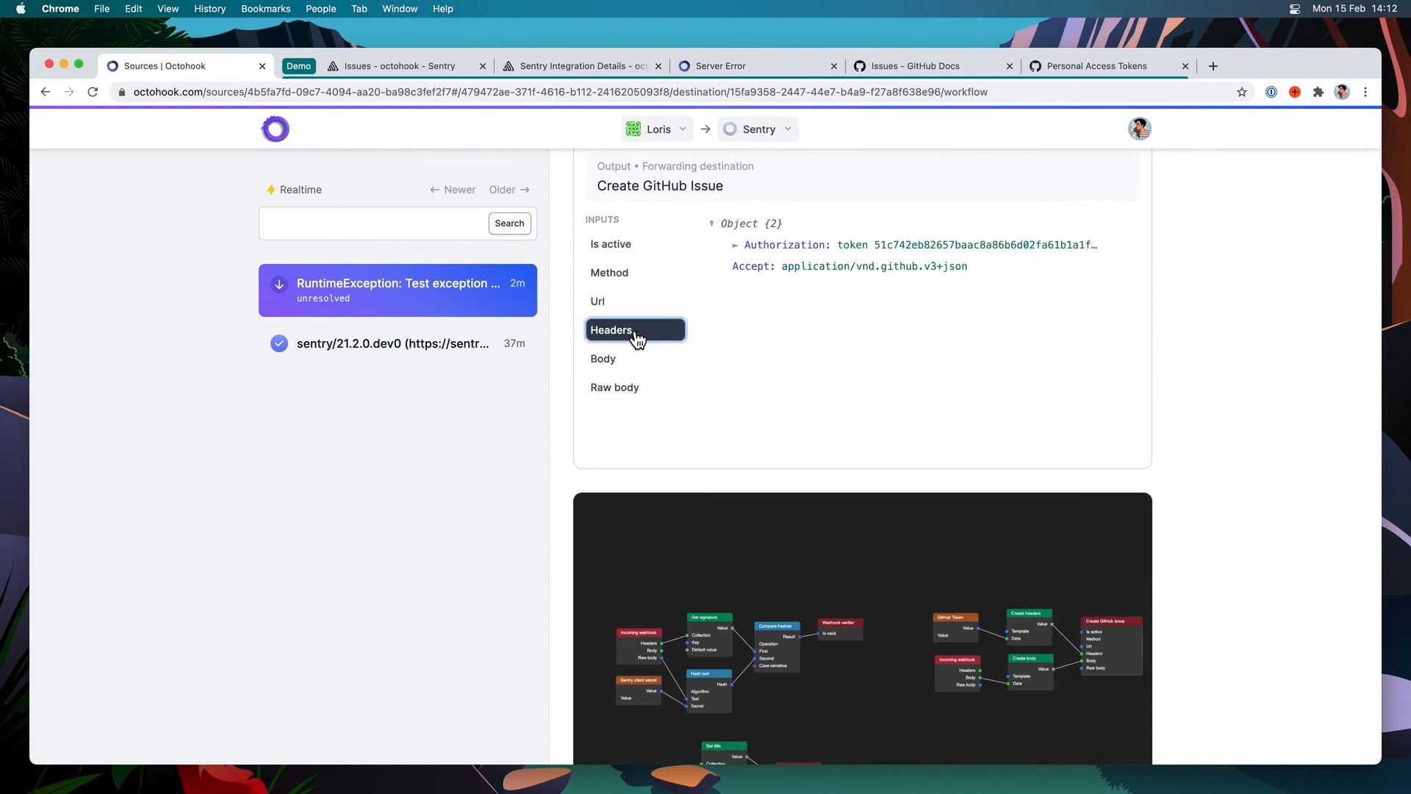
{"action": "left_click", "coordinate": [1026, 665]}
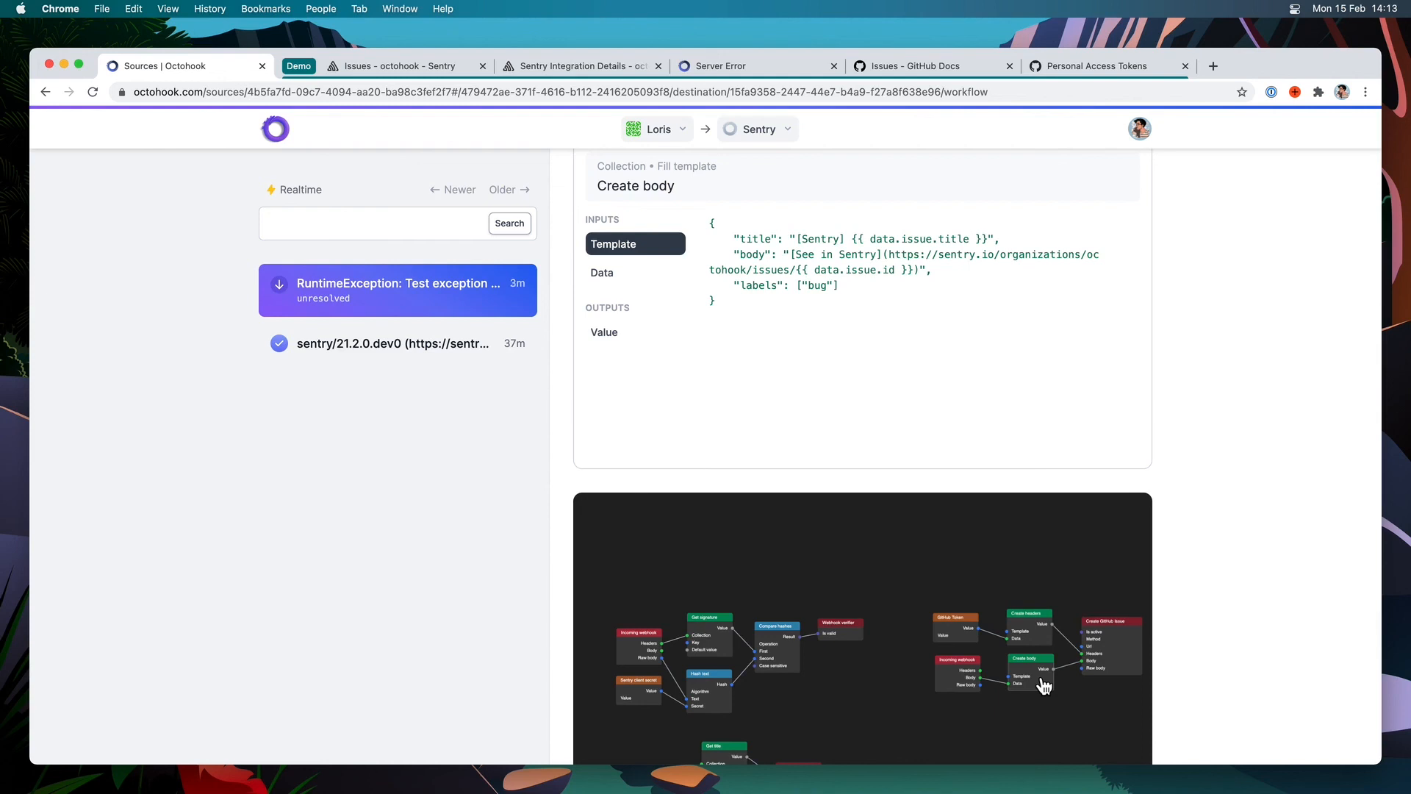
{"action": "mouse_move", "coordinate": [916, 560]}
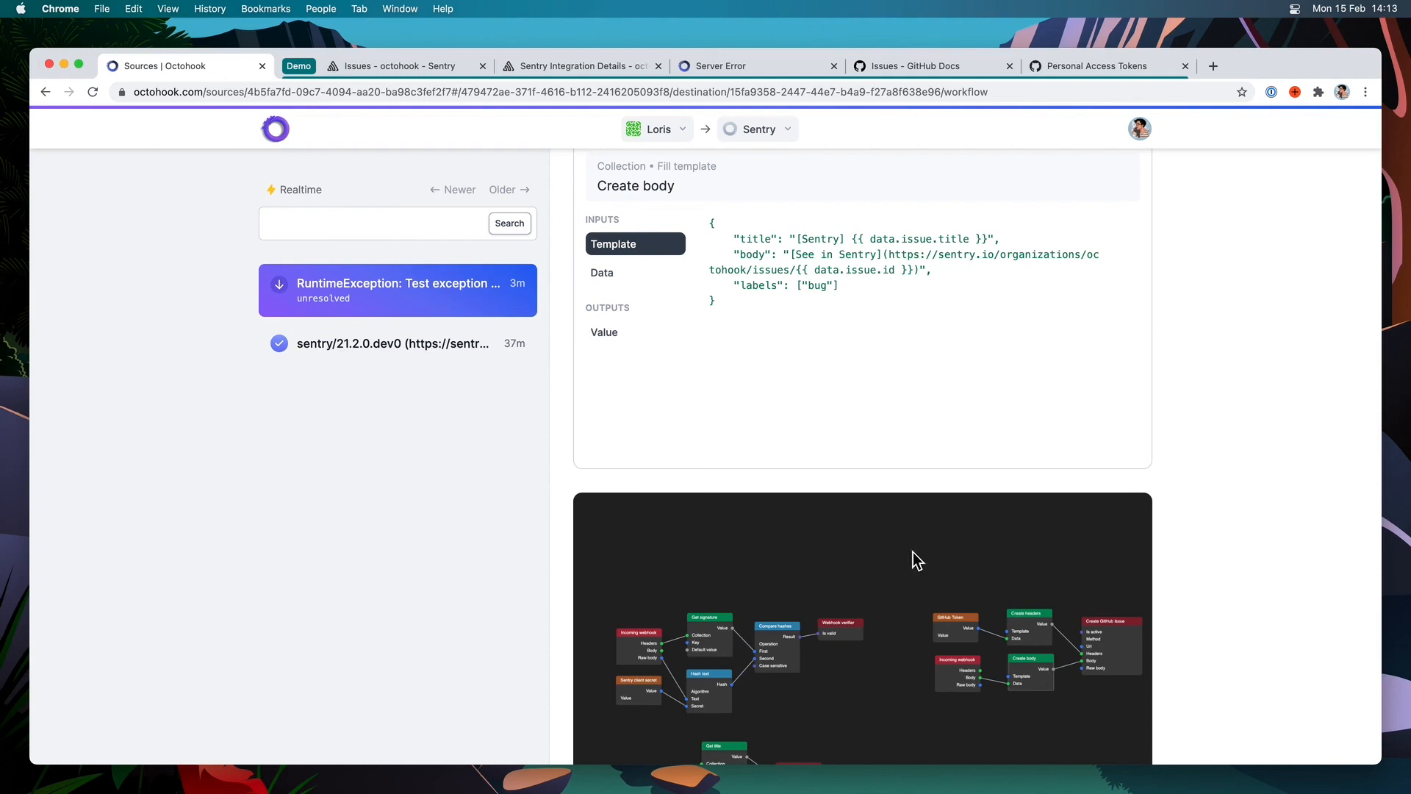
Step: Open GitHub issue #4 "[Sentry] RuntimeException", follow its Sentry link, and return to Octohook
{"action": "left_click", "coordinate": [1107, 65]}
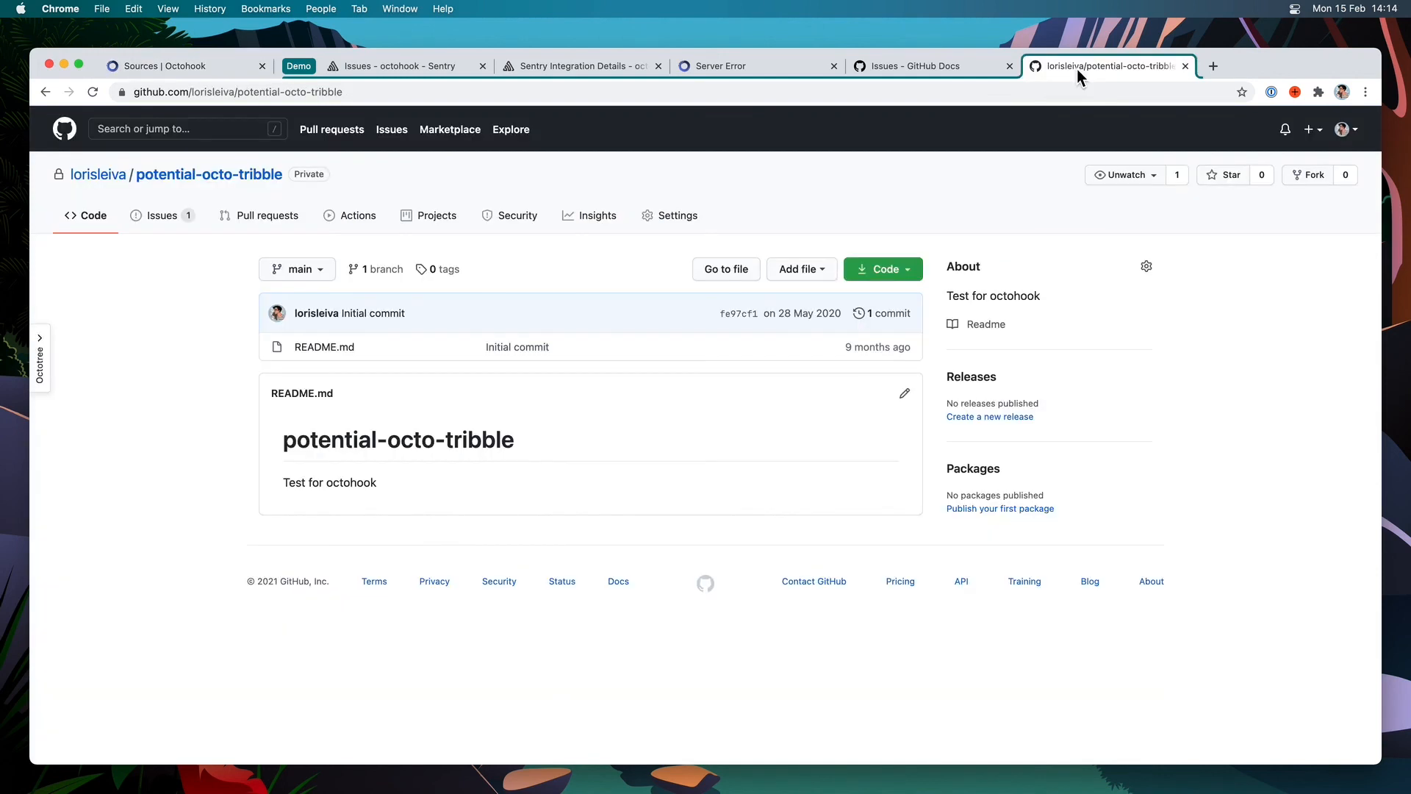
{"action": "left_click", "coordinate": [162, 216]}
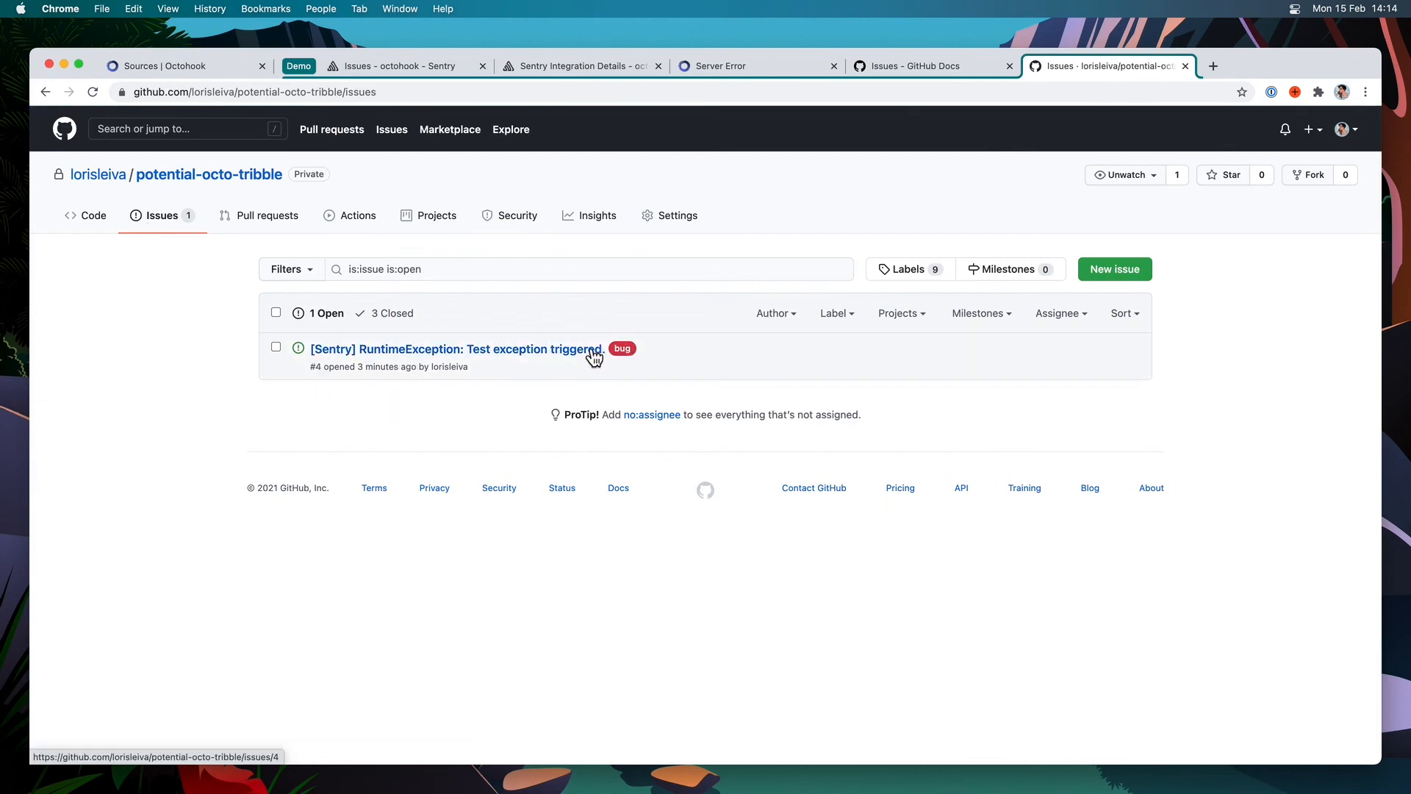
{"action": "left_click", "coordinate": [456, 349]}
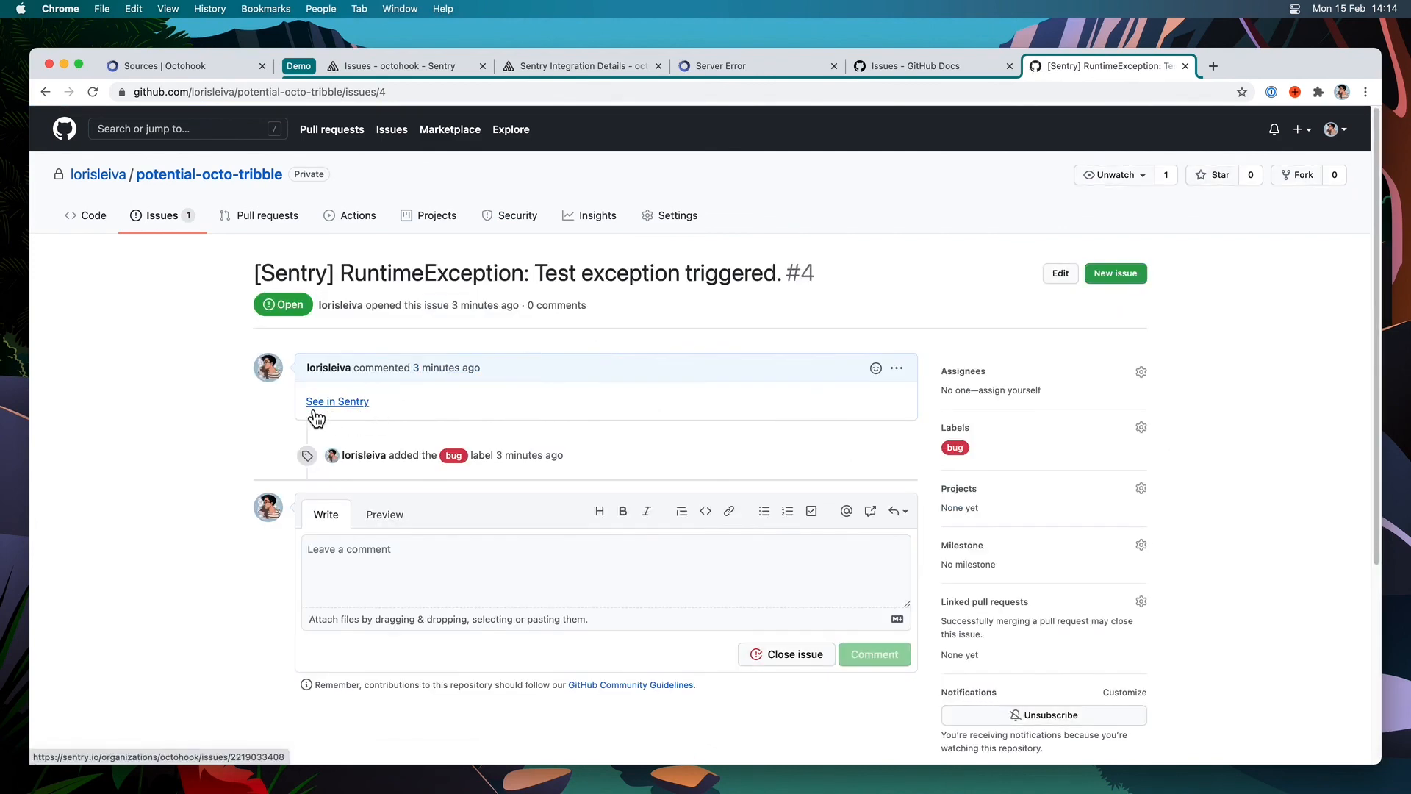
{"action": "left_click", "coordinate": [337, 402]}
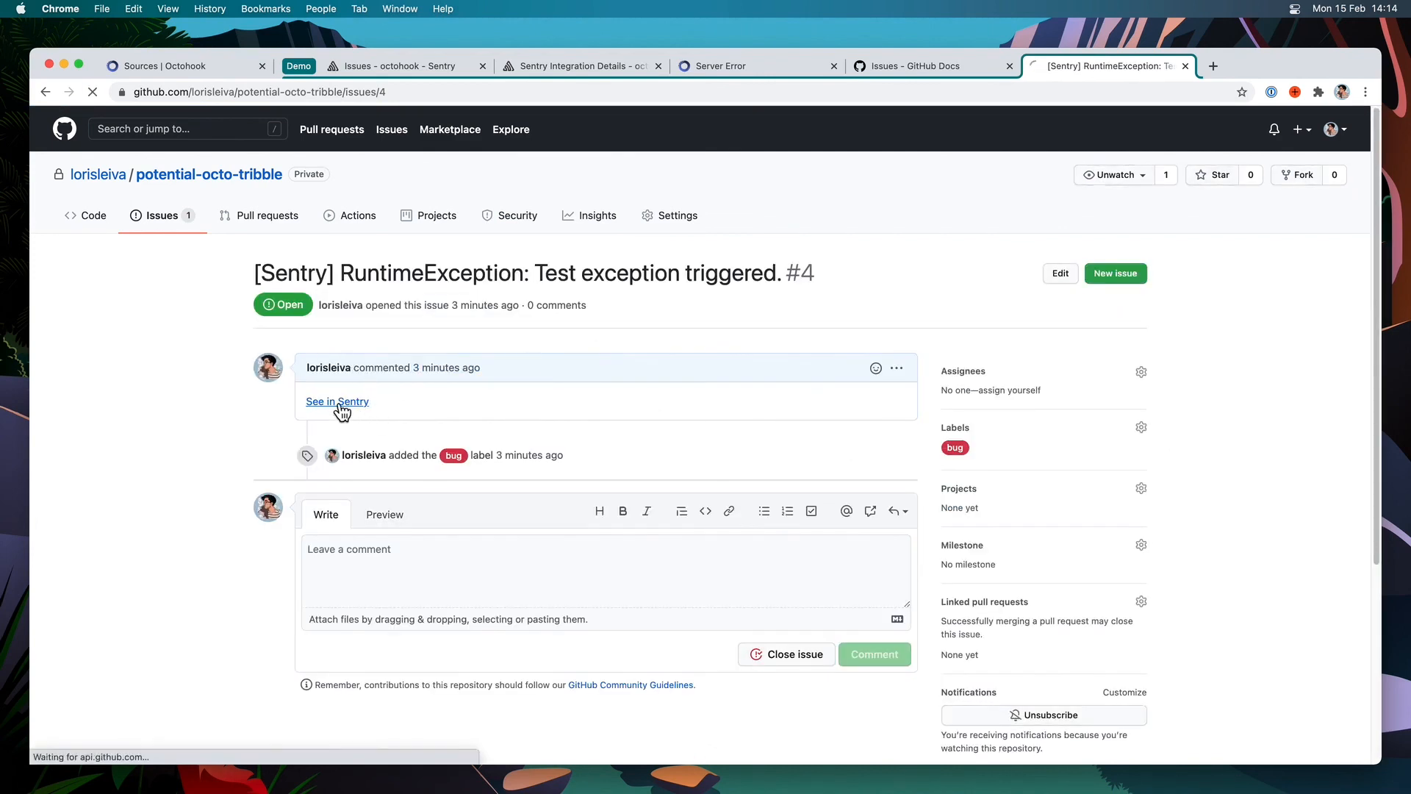
{"action": "left_click", "coordinate": [337, 401]}
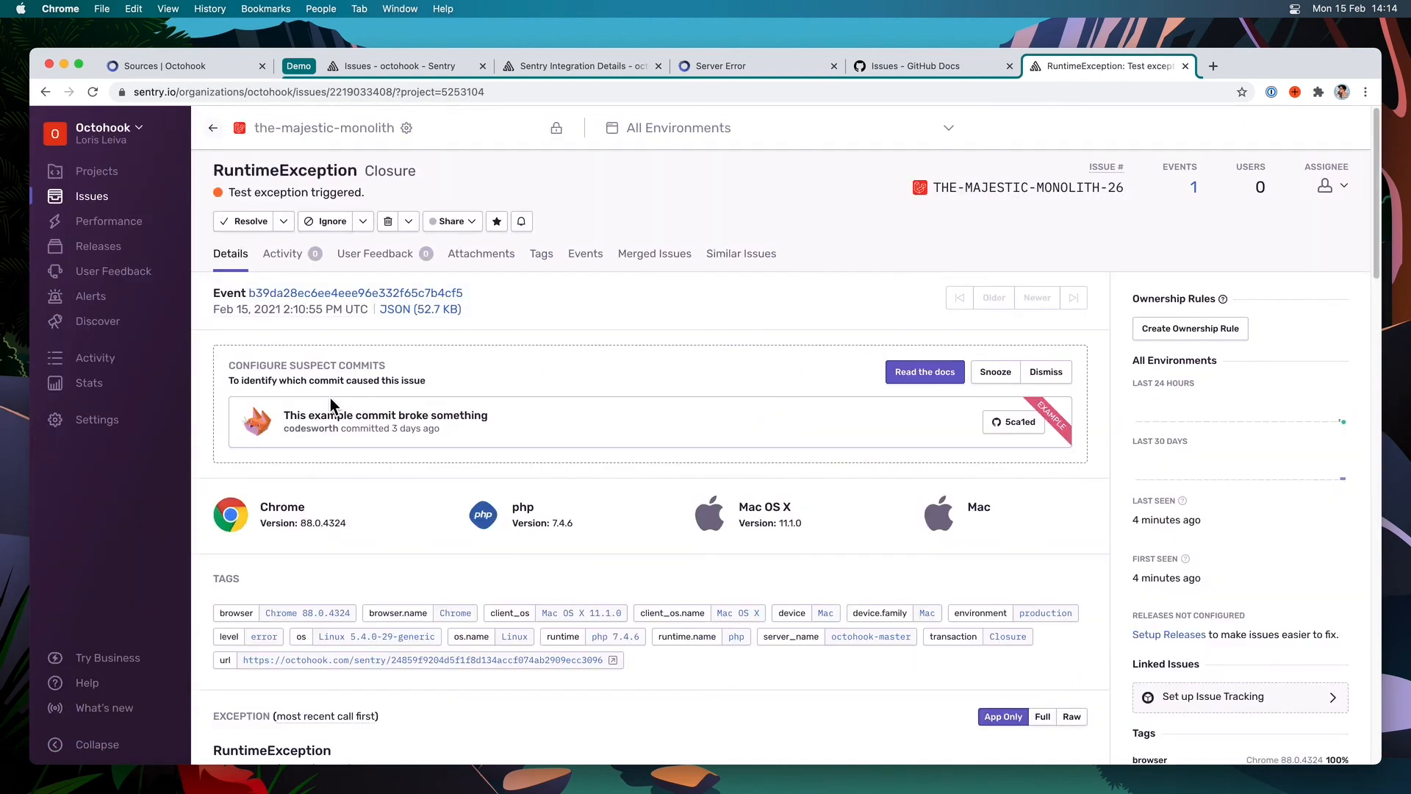
{"action": "left_click", "coordinate": [162, 65]}
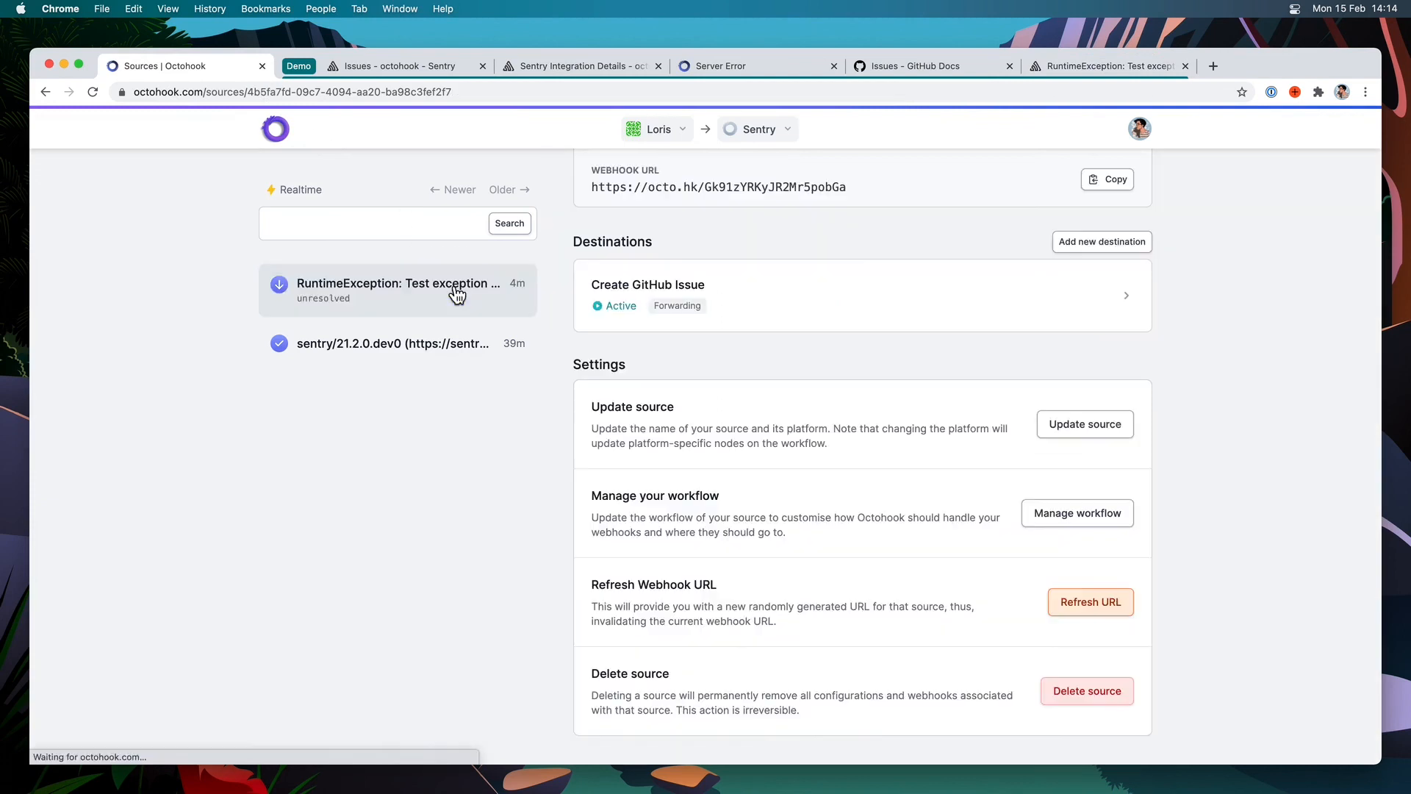
{"action": "scroll", "scroll_direction": "down", "scroll_amount": 3}
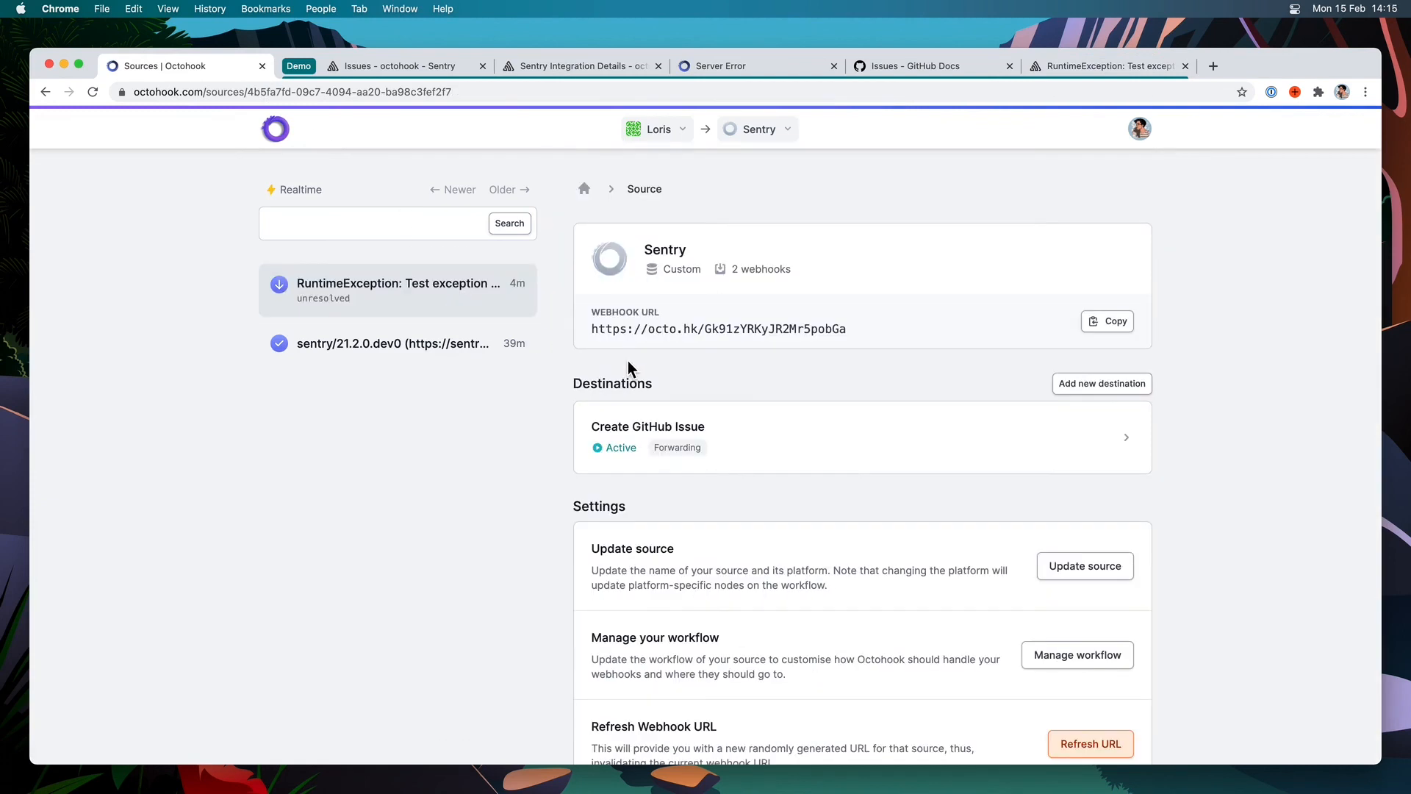